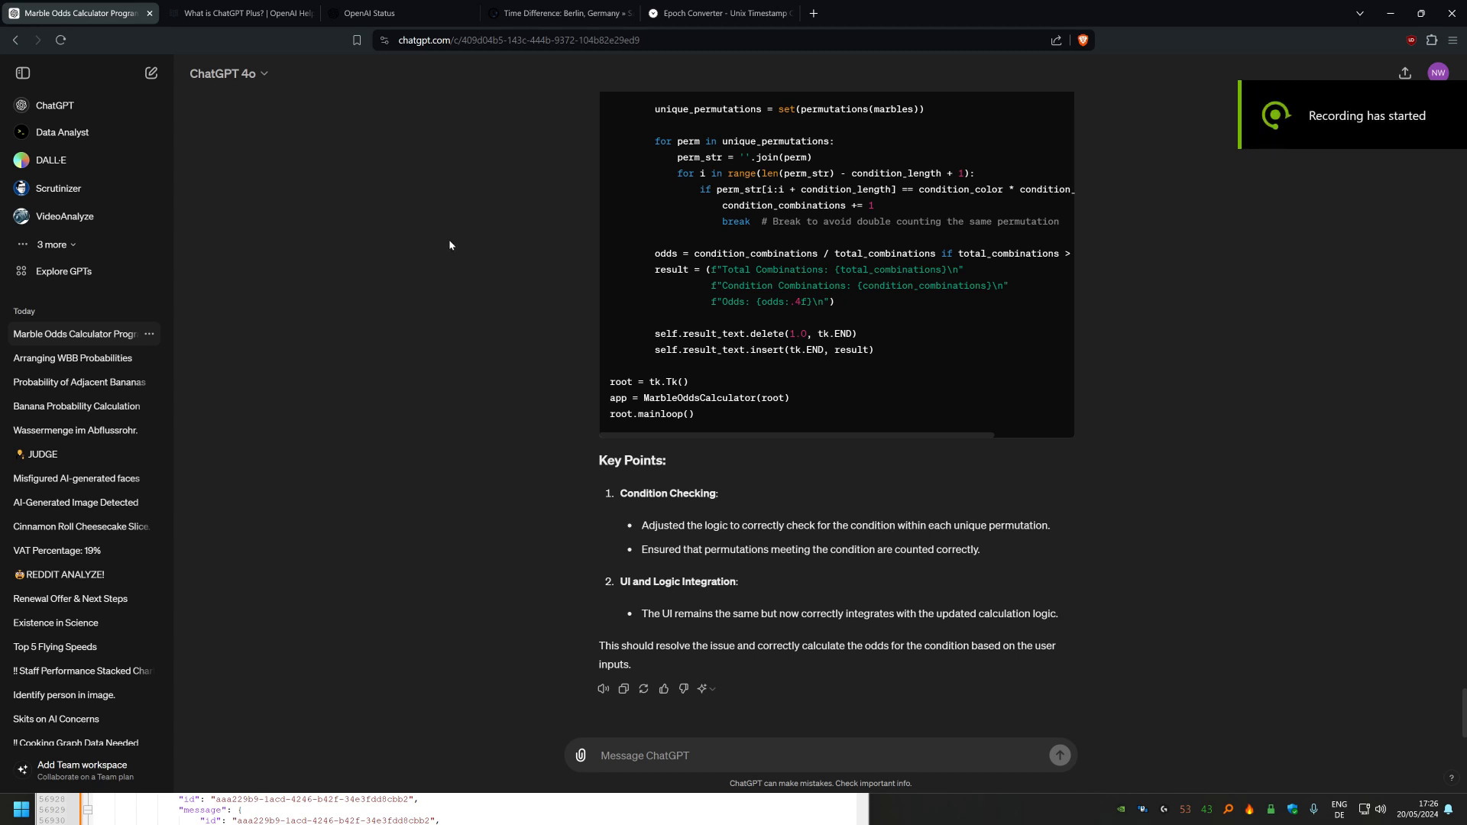
{"action": "mouse_move", "coordinate": [458, 307]}
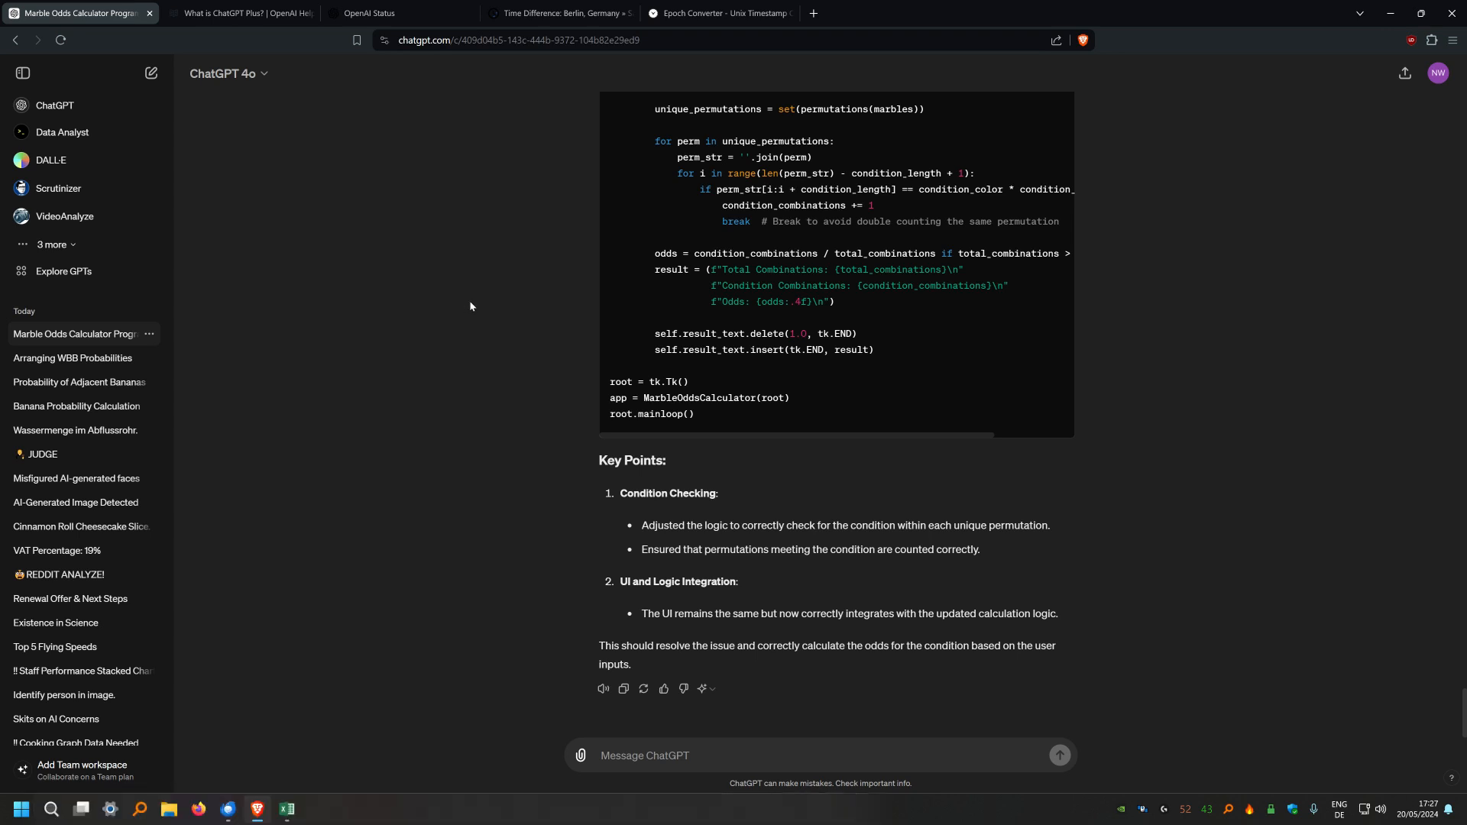
{"action": "mouse_move", "coordinate": [481, 307]}
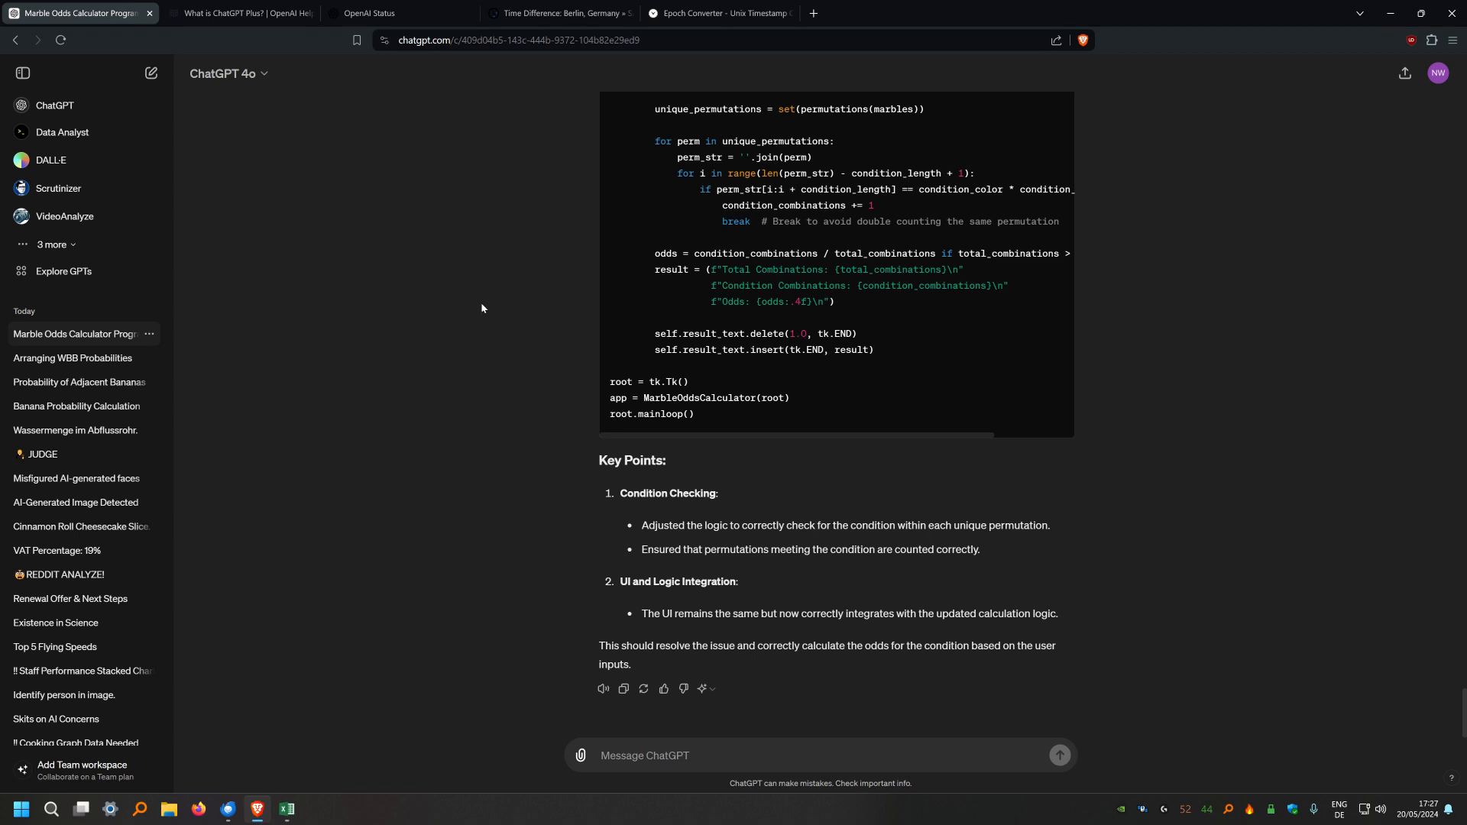
{"action": "mouse_move", "coordinate": [486, 310]}
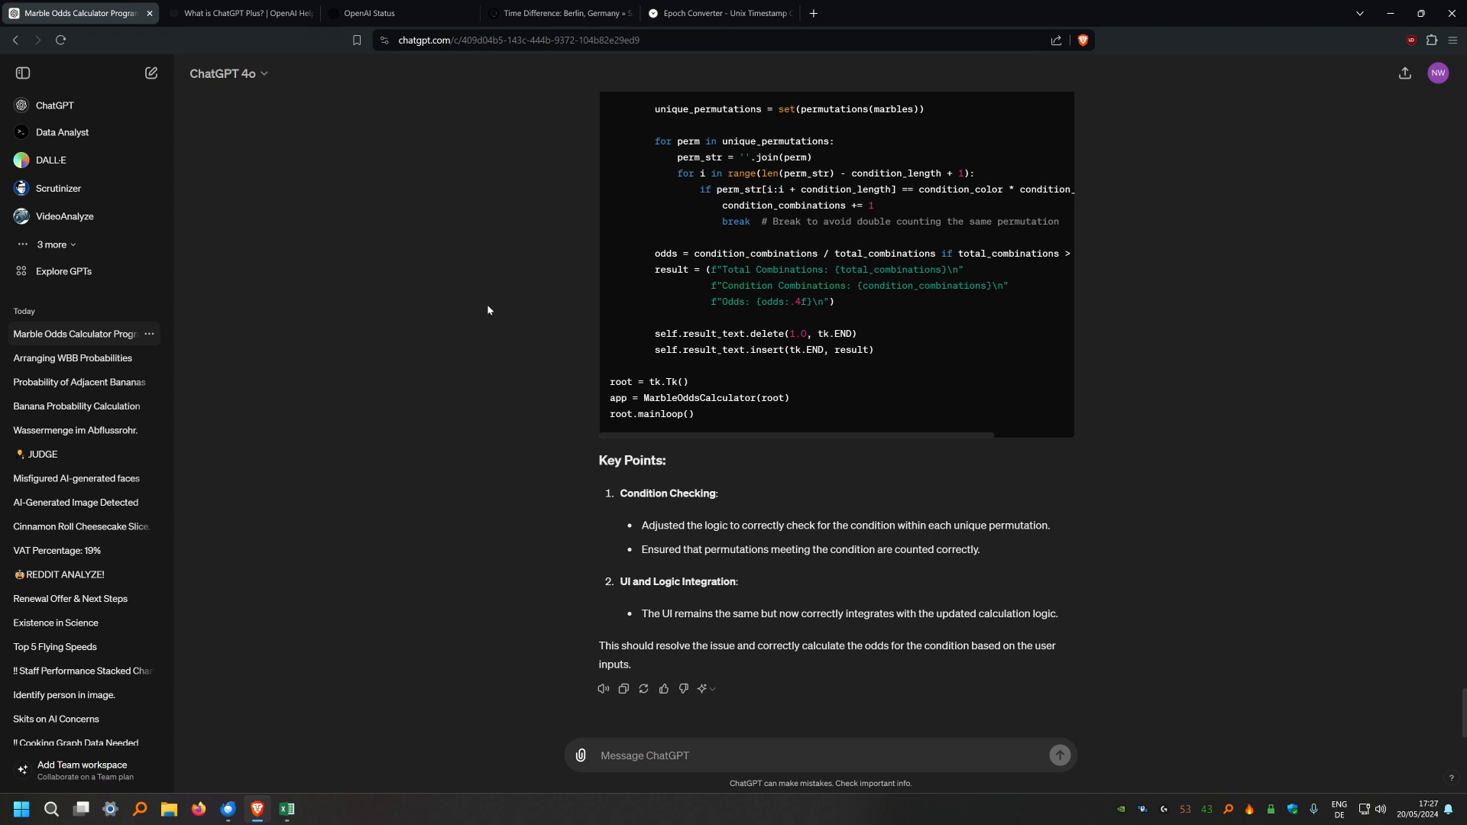
{"action": "mouse_move", "coordinate": [1046, 334]}
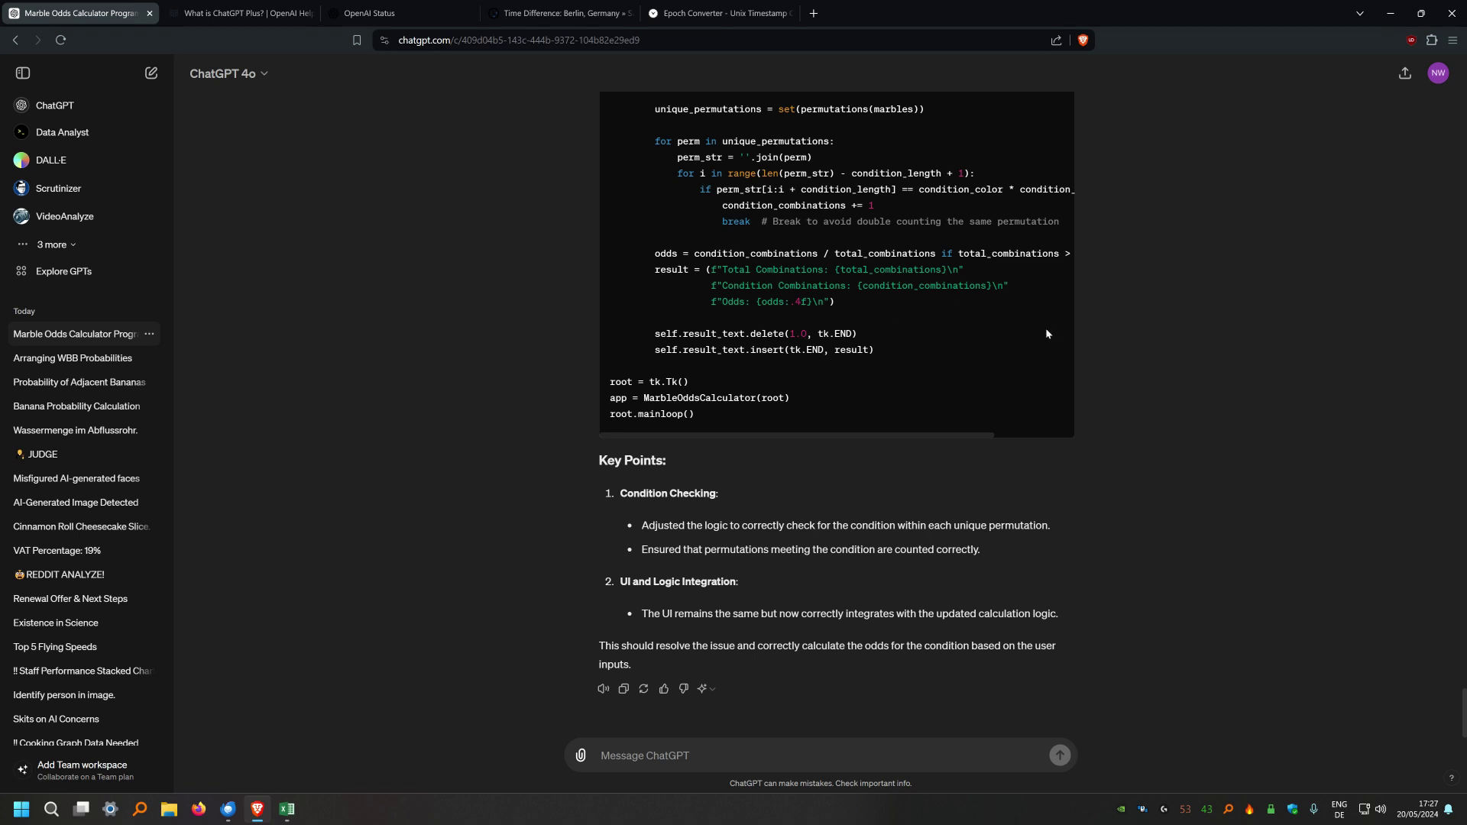
{"action": "mouse_move", "coordinate": [1148, 318]}
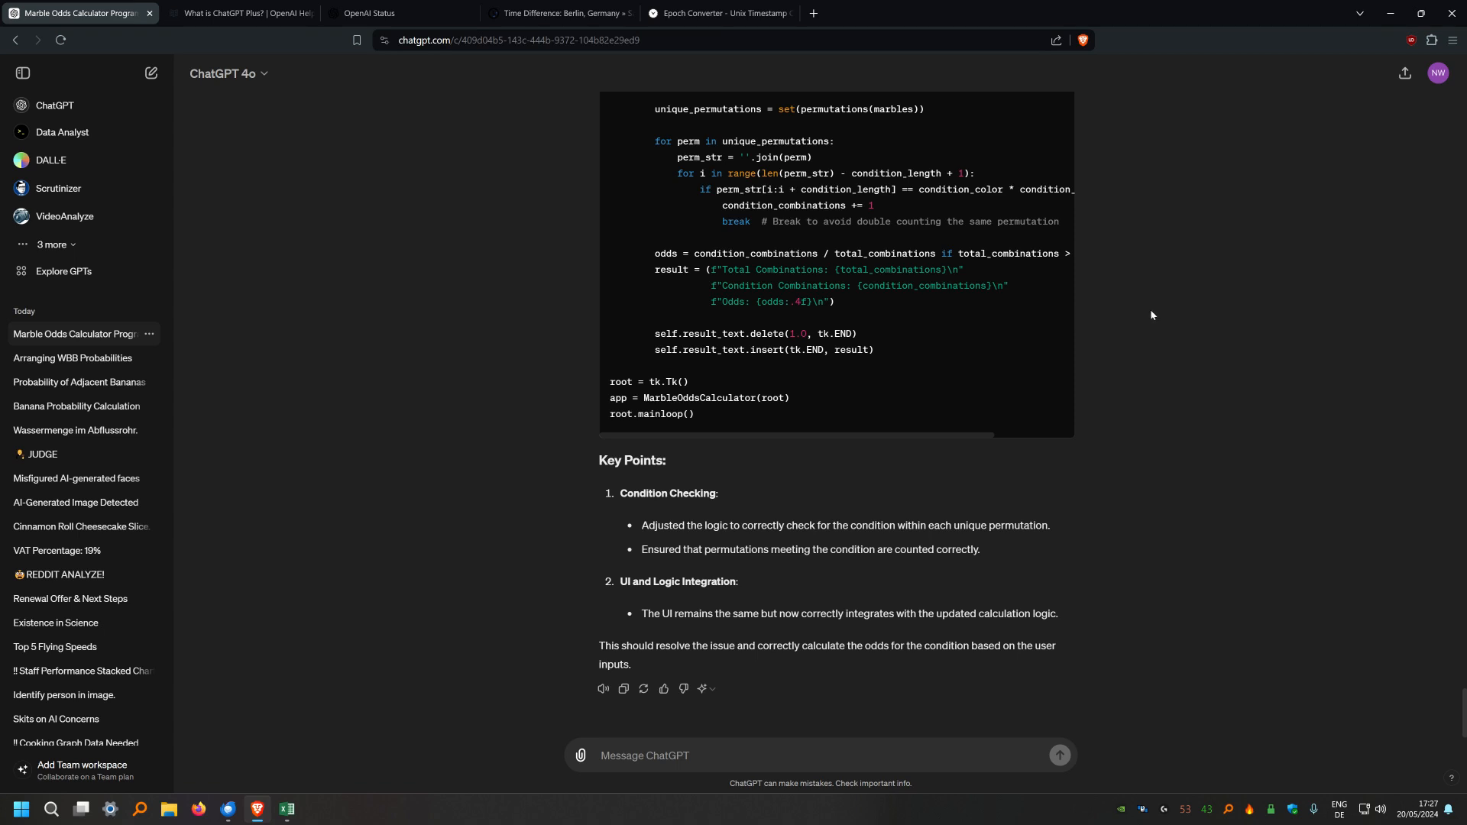
{"action": "mouse_move", "coordinate": [1169, 315]}
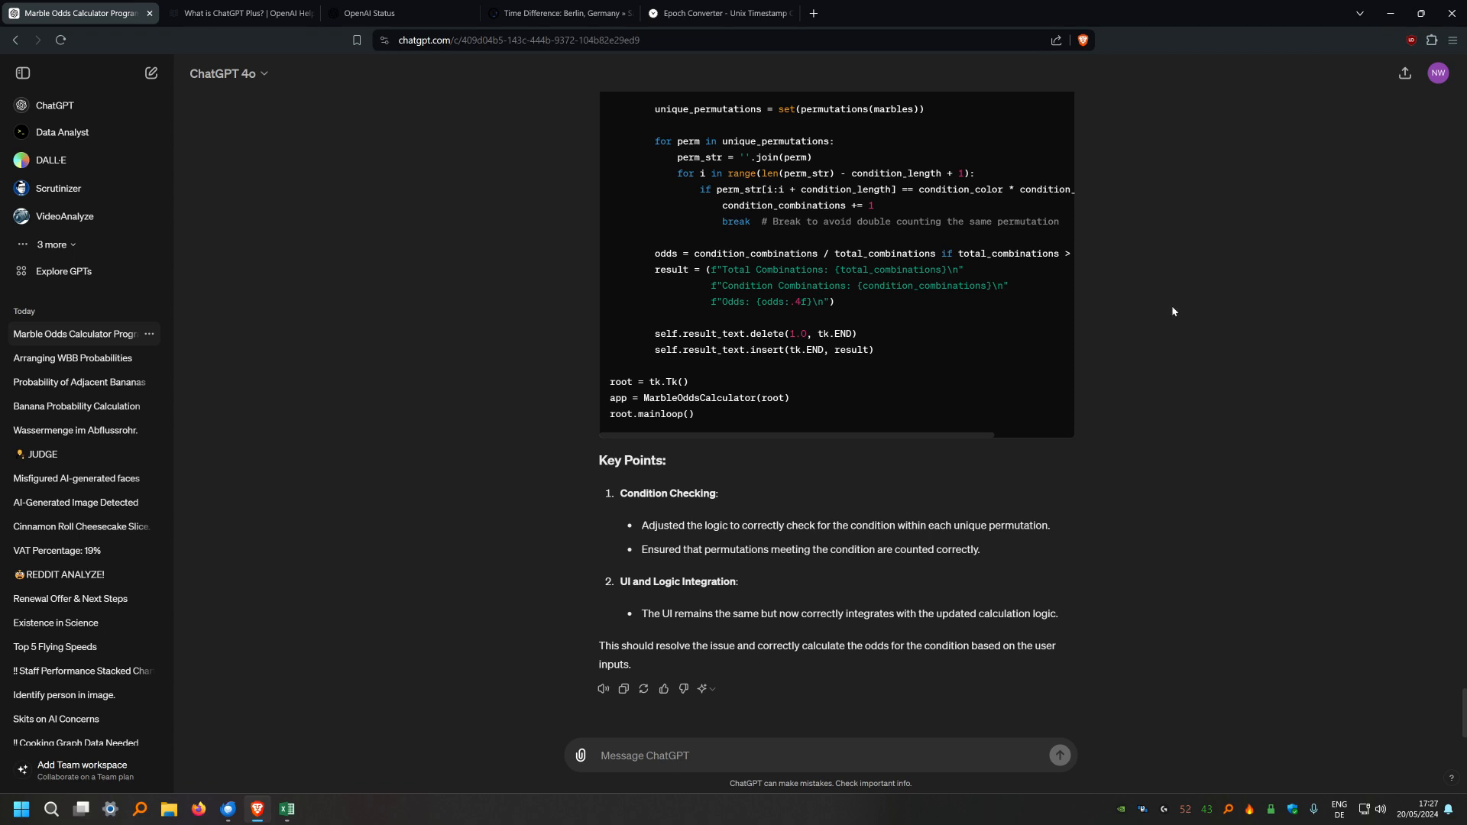
{"action": "mouse_move", "coordinate": [1178, 307]}
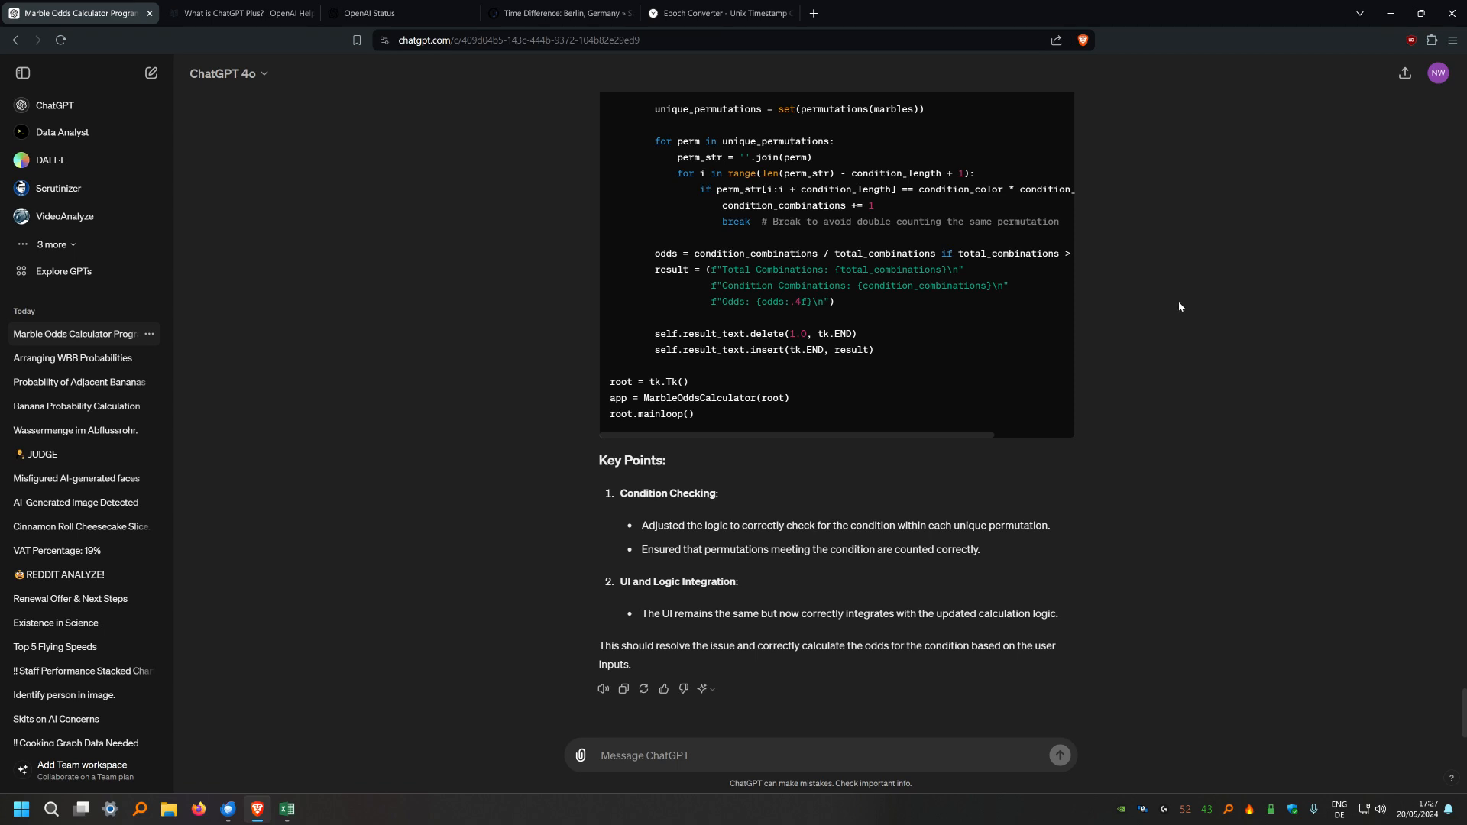
{"action": "mouse_move", "coordinate": [1329, 209]}
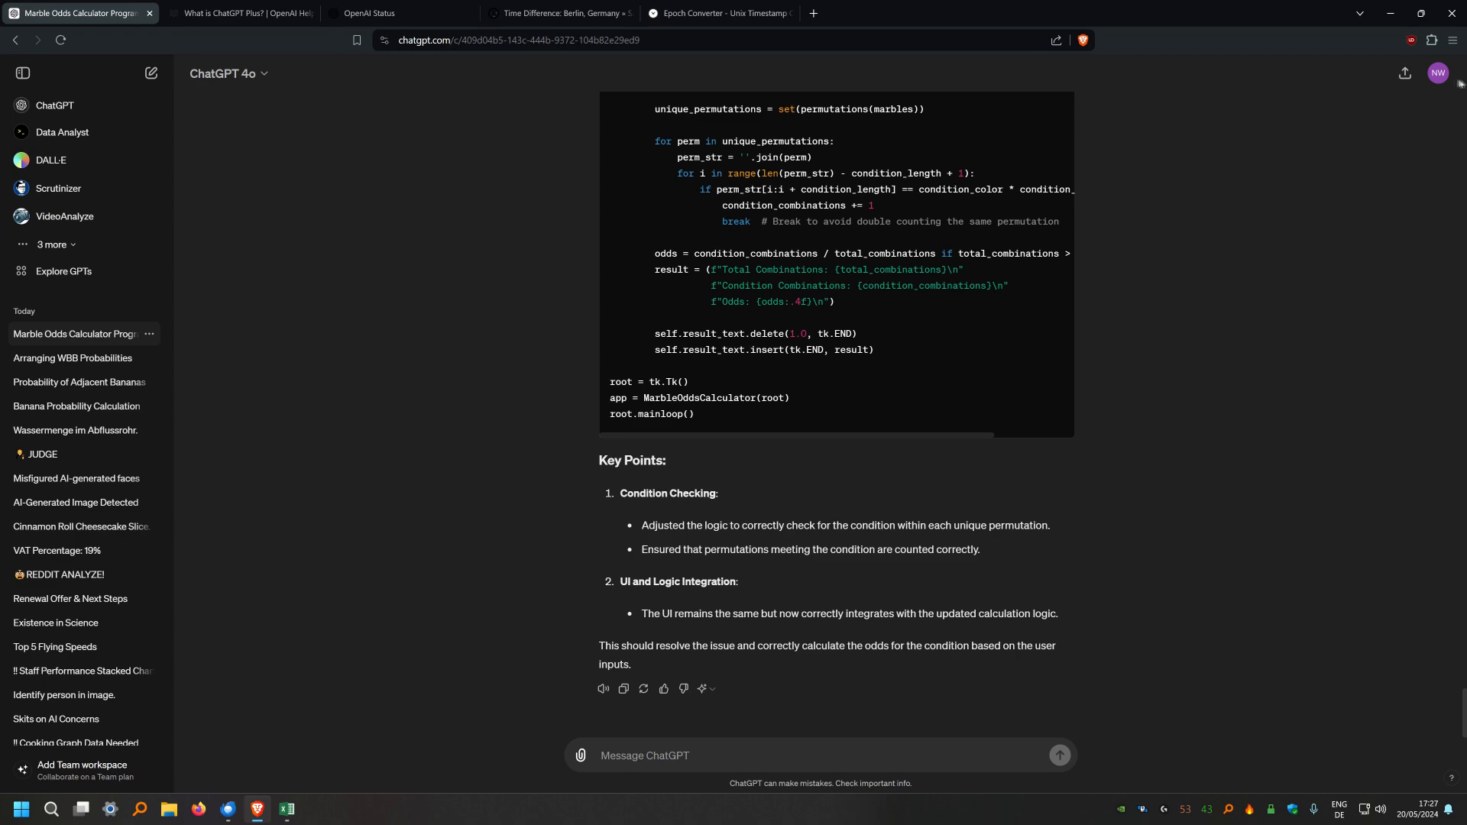
Check the current ChatGPT Plus subscription details from the account menu and return to the chat
{"action": "left_click", "coordinate": [1439, 73]}
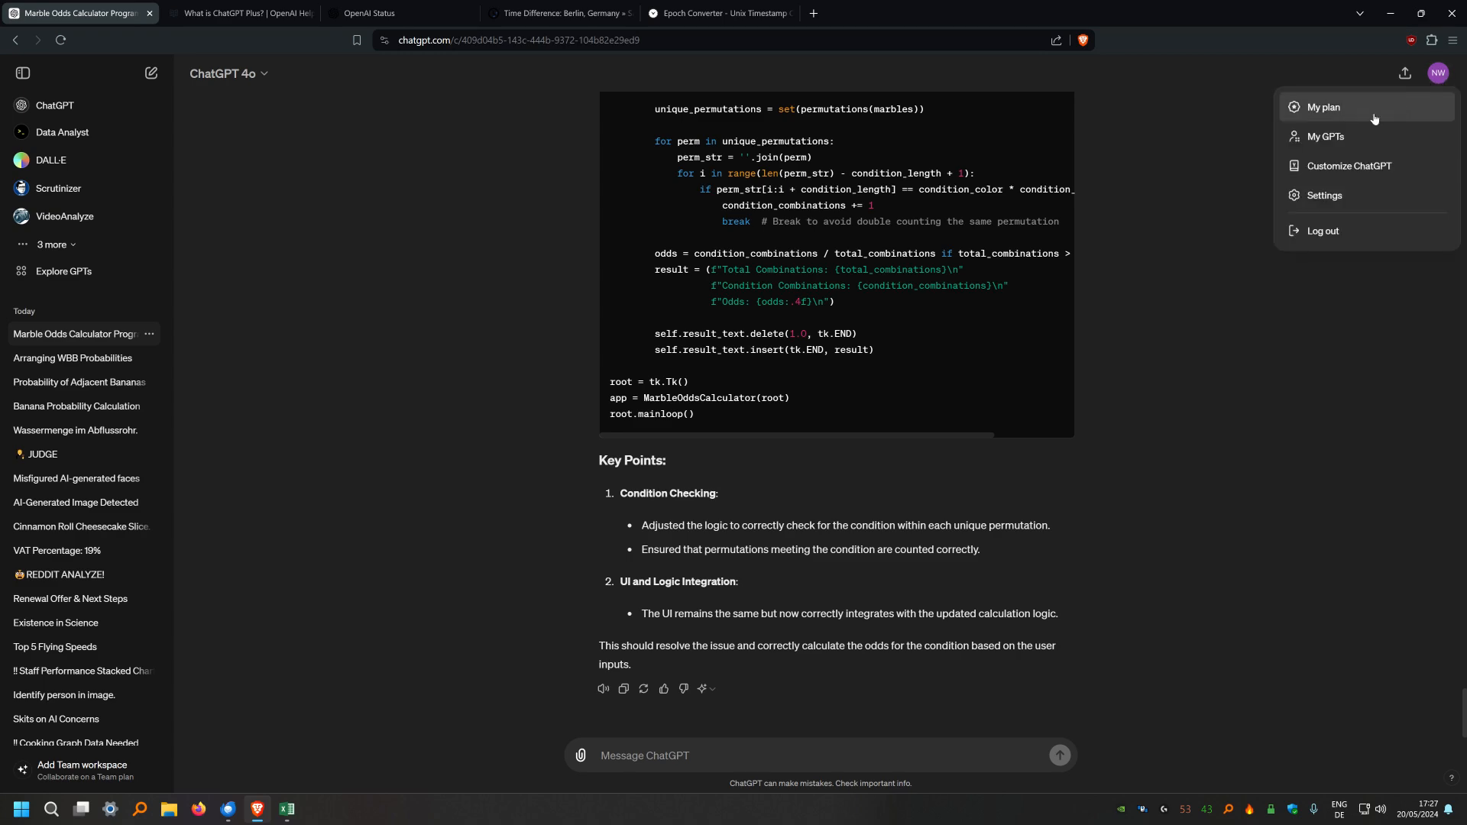
{"action": "left_click", "coordinate": [1324, 107]}
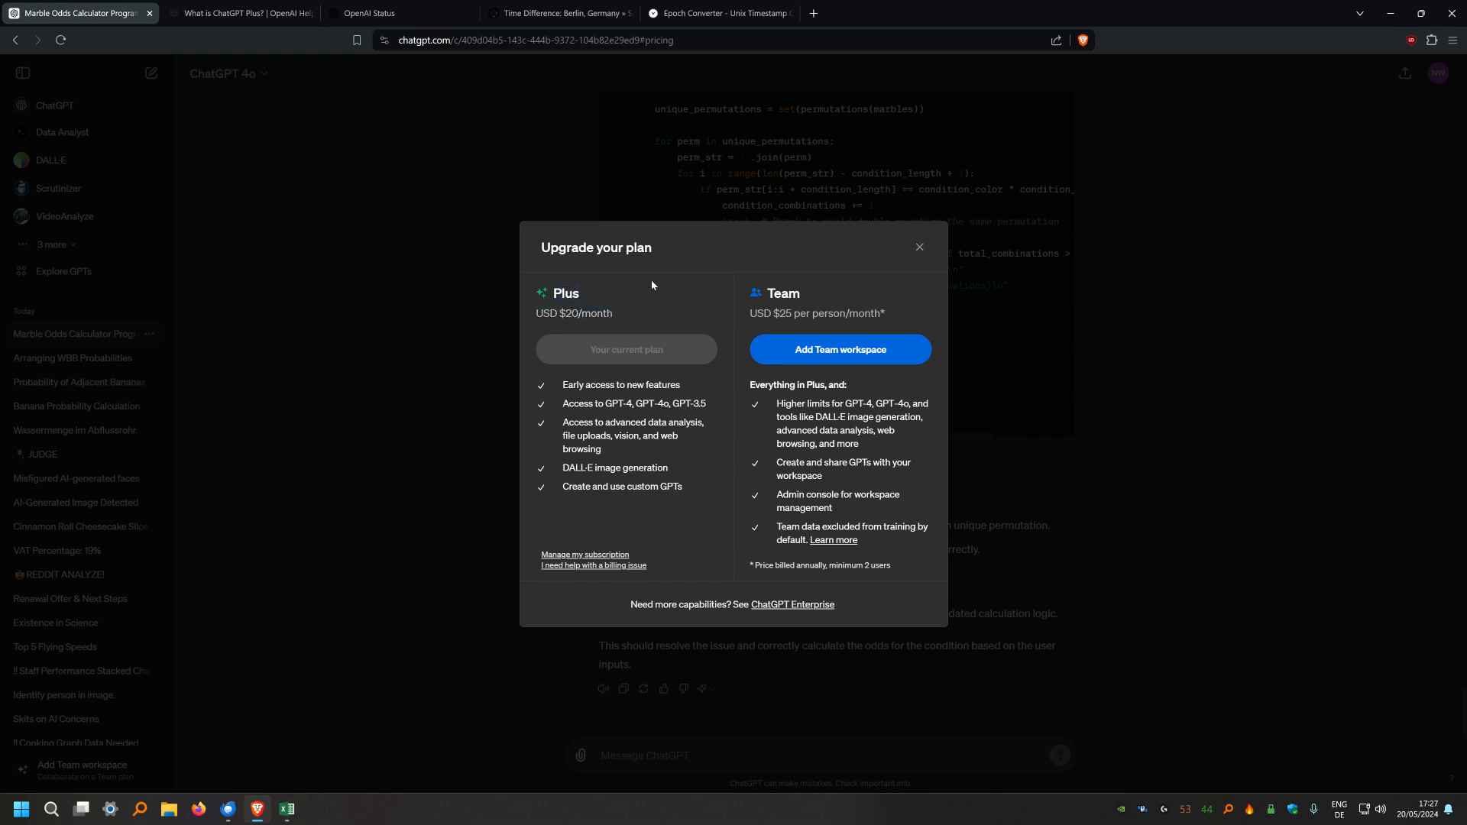
{"action": "mouse_move", "coordinate": [541, 307]}
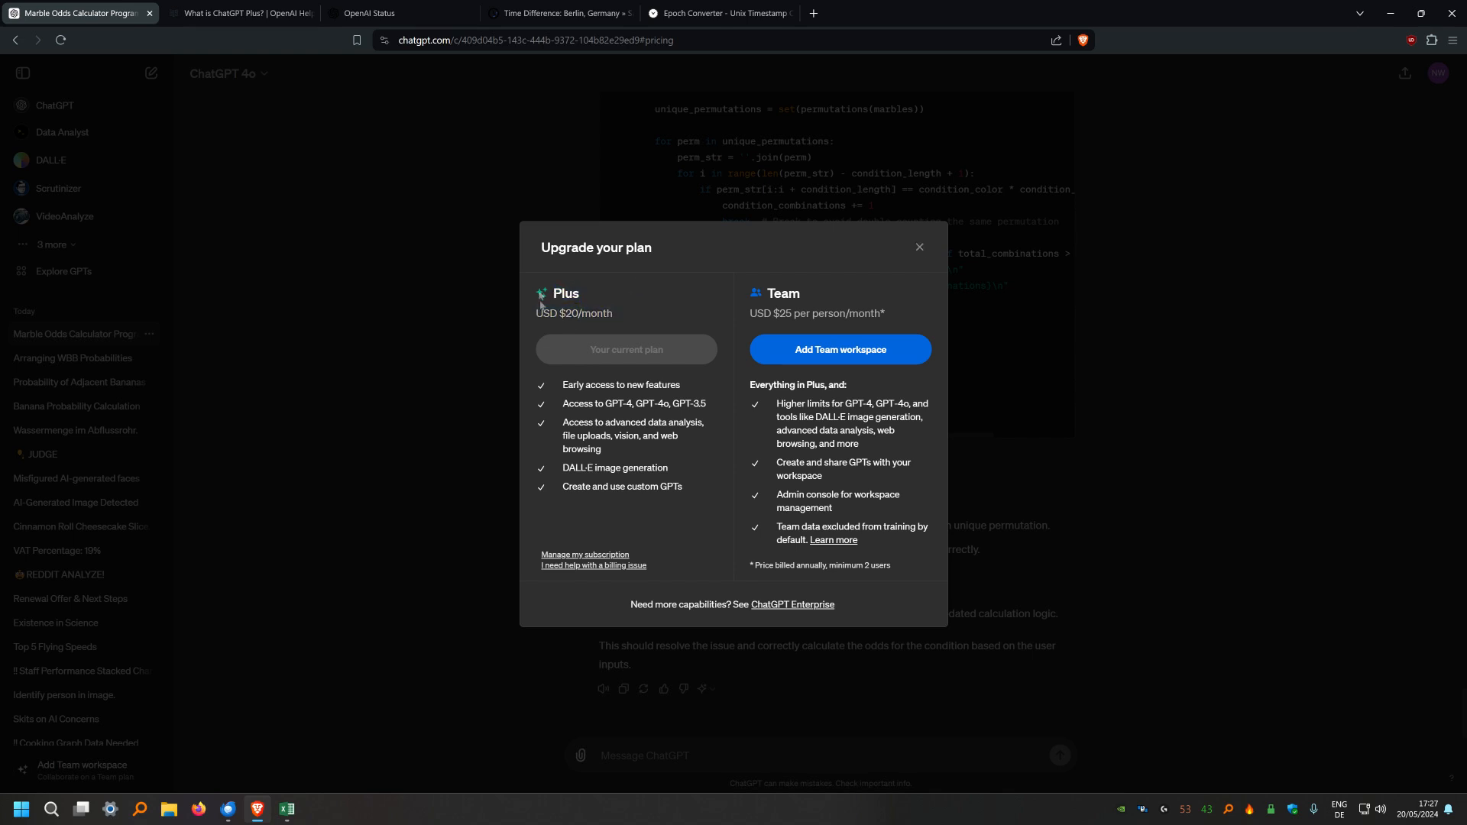
{"action": "mouse_move", "coordinate": [598, 294]}
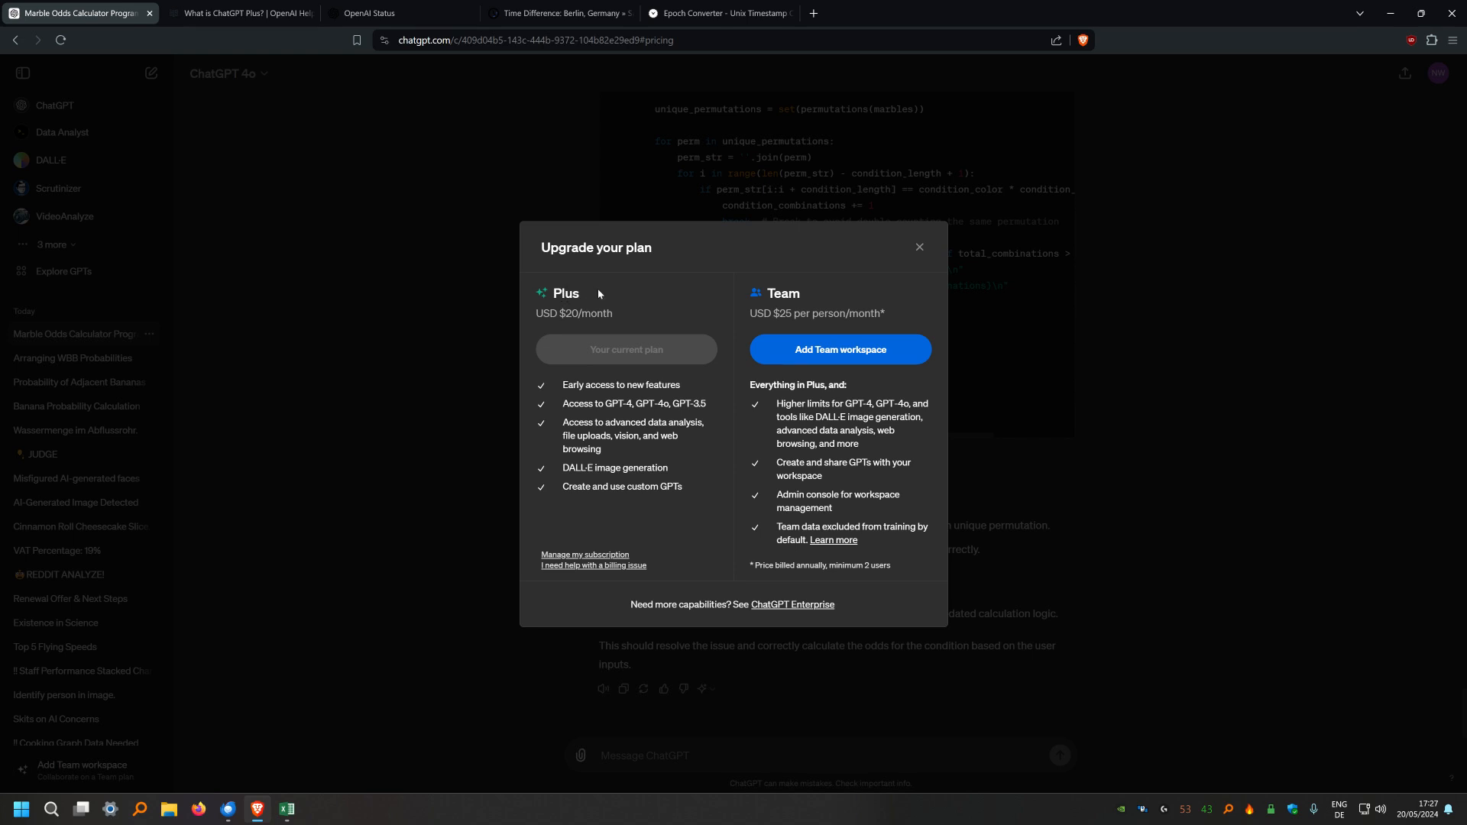
{"action": "mouse_move", "coordinate": [606, 294]}
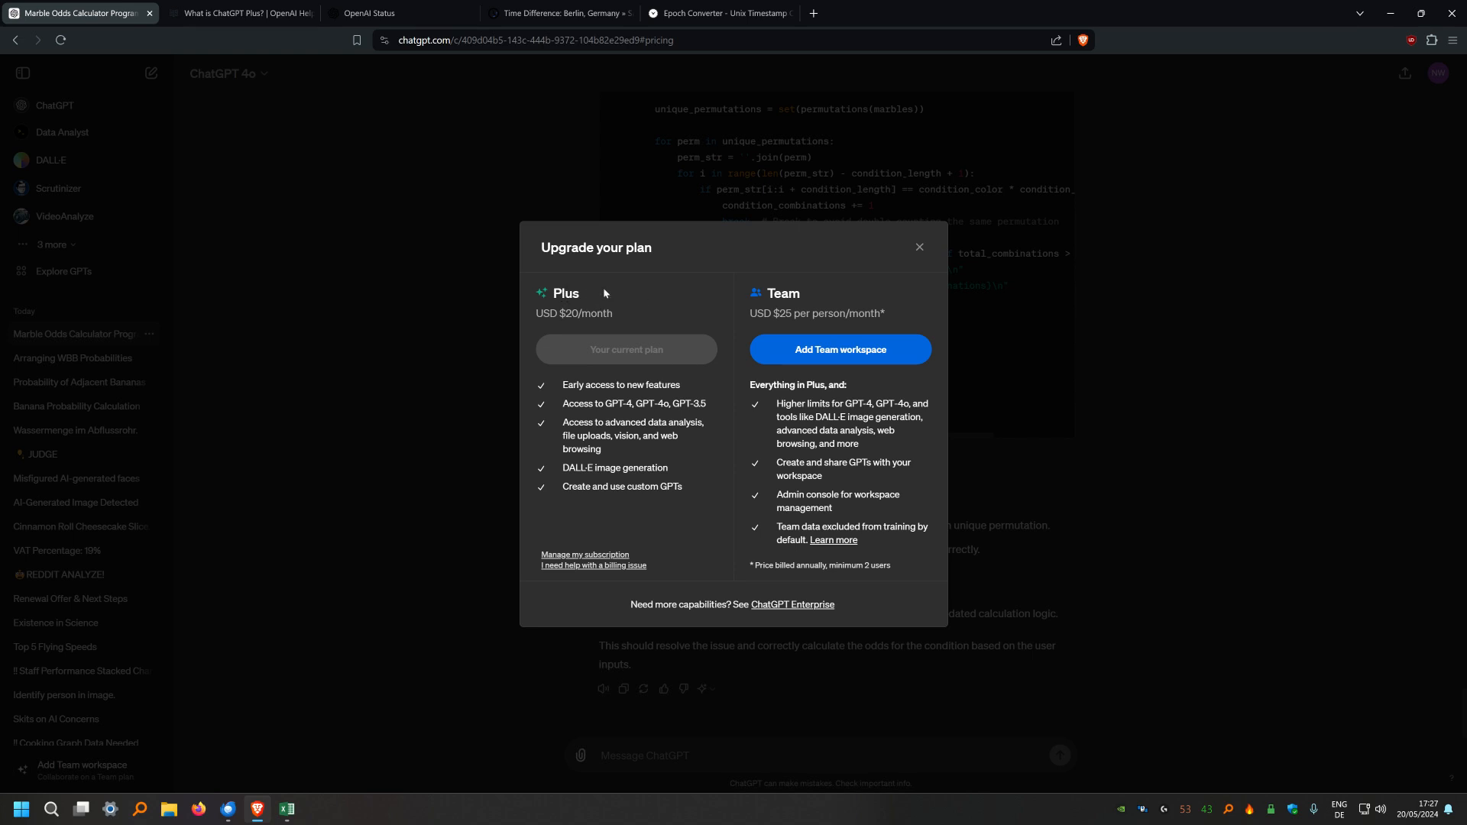
{"action": "mouse_move", "coordinate": [715, 295]}
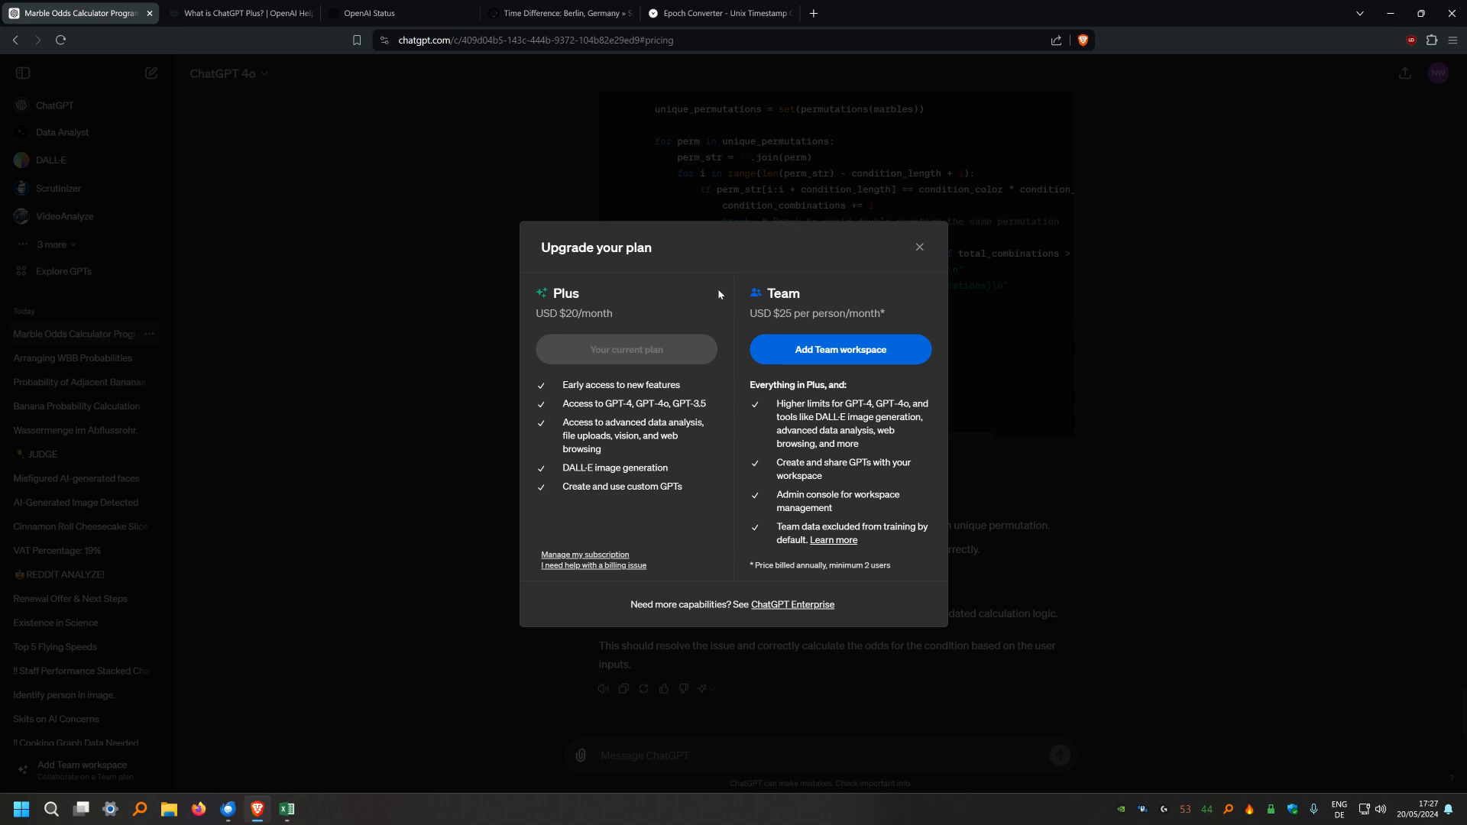
{"action": "mouse_move", "coordinate": [714, 297]}
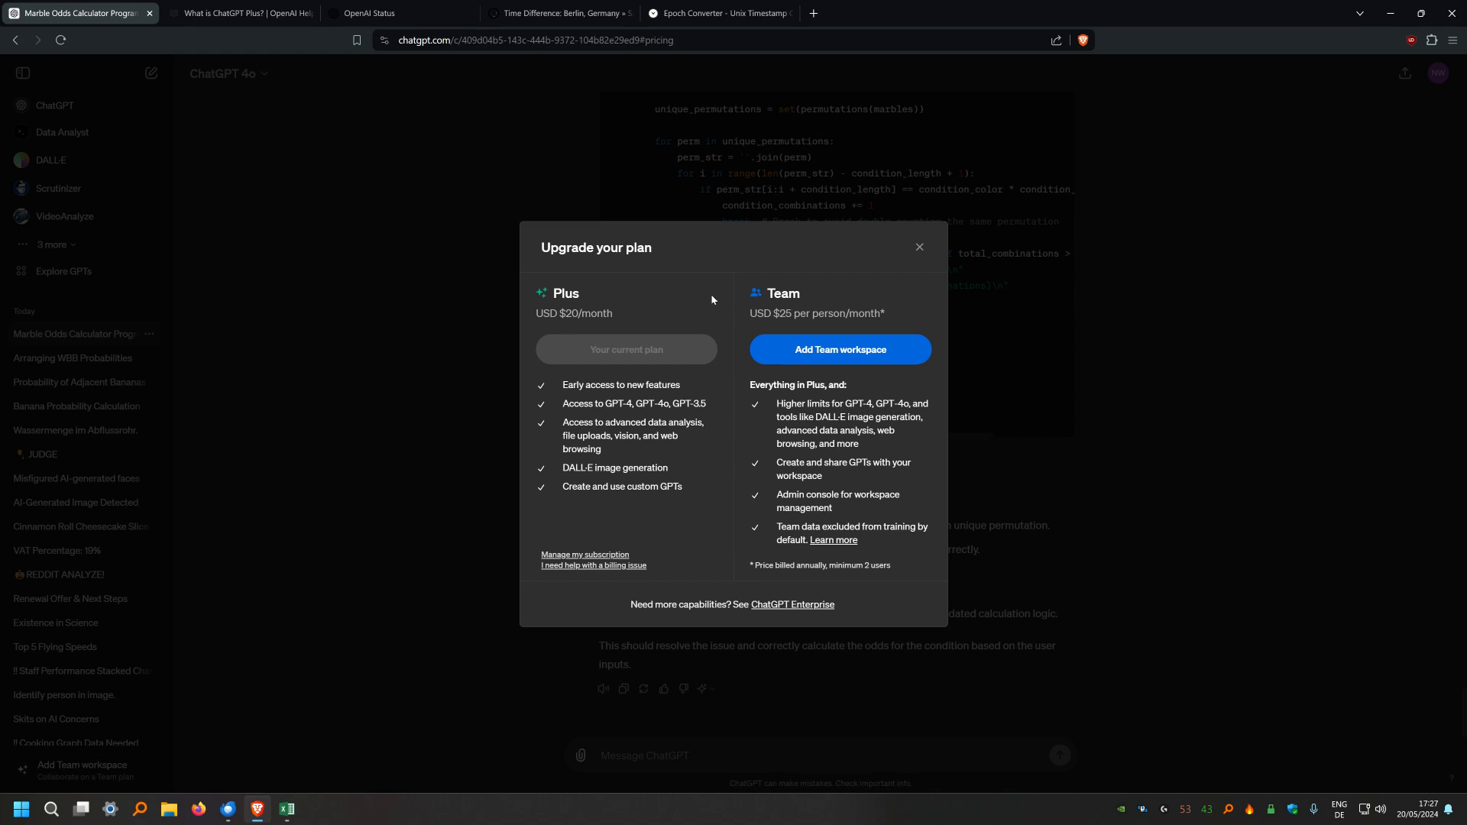
{"action": "mouse_move", "coordinate": [759, 327]}
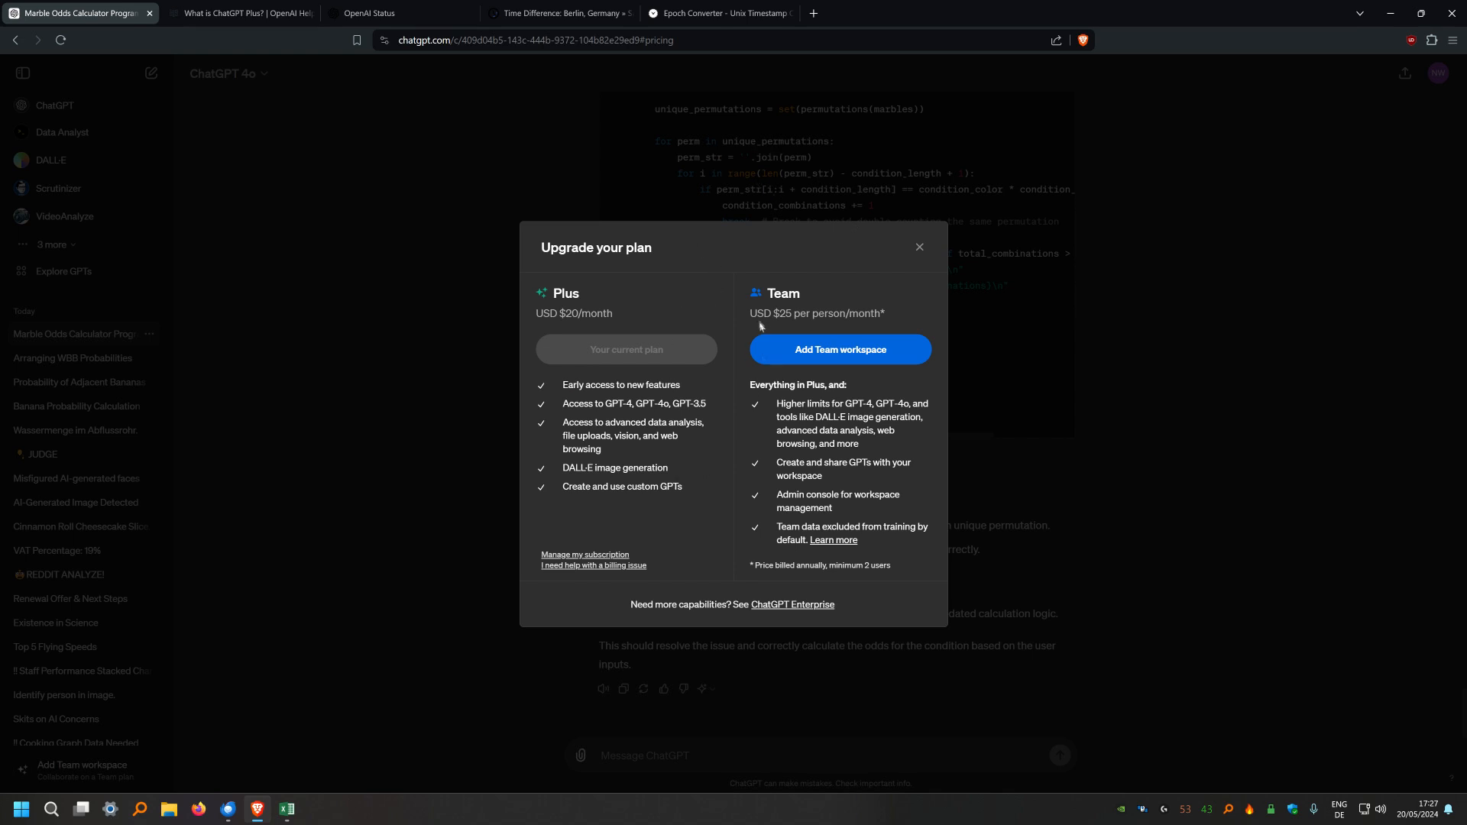
{"action": "mouse_move", "coordinate": [754, 299]}
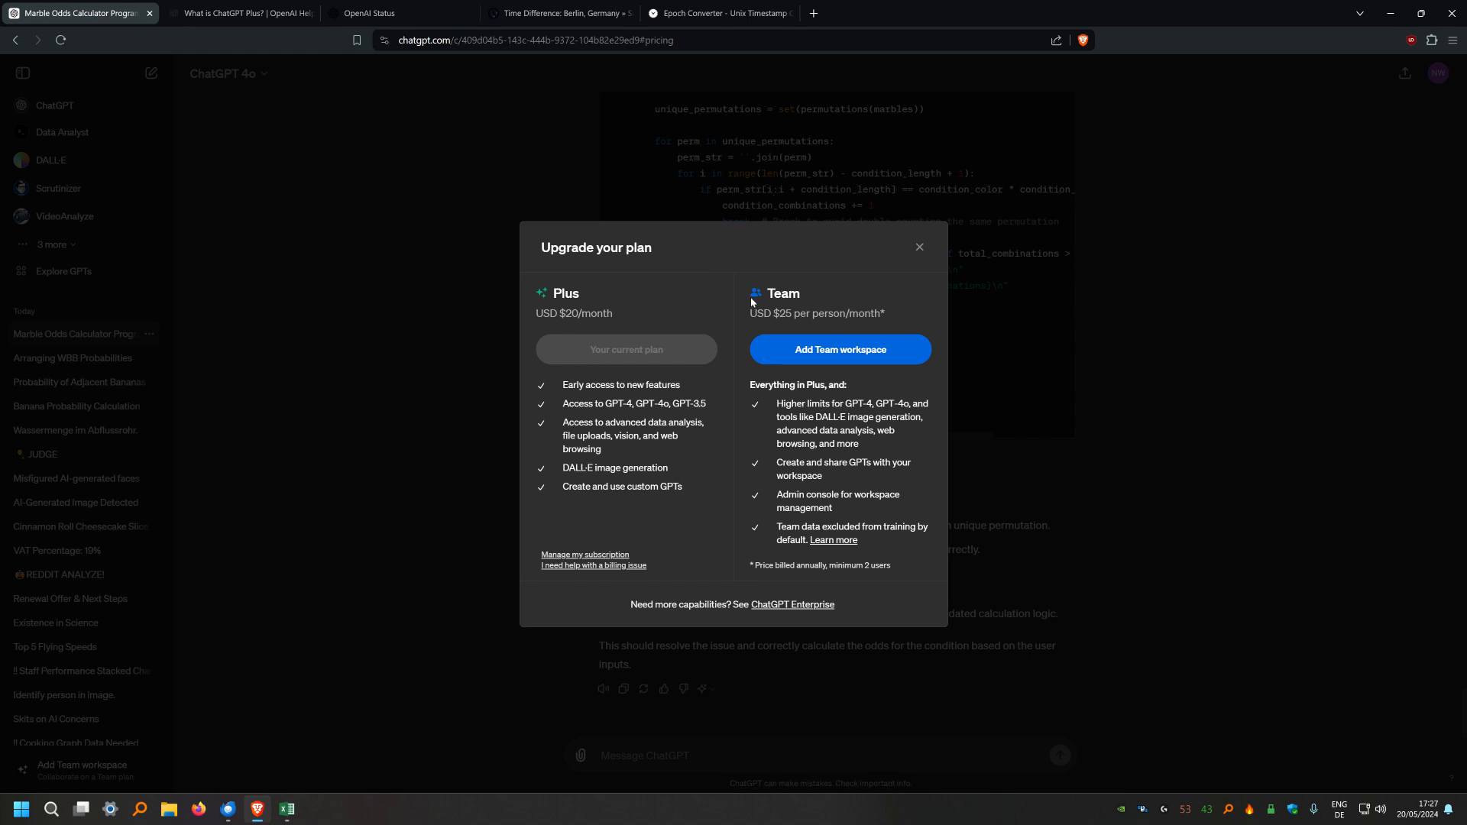
{"action": "mouse_move", "coordinate": [920, 249]}
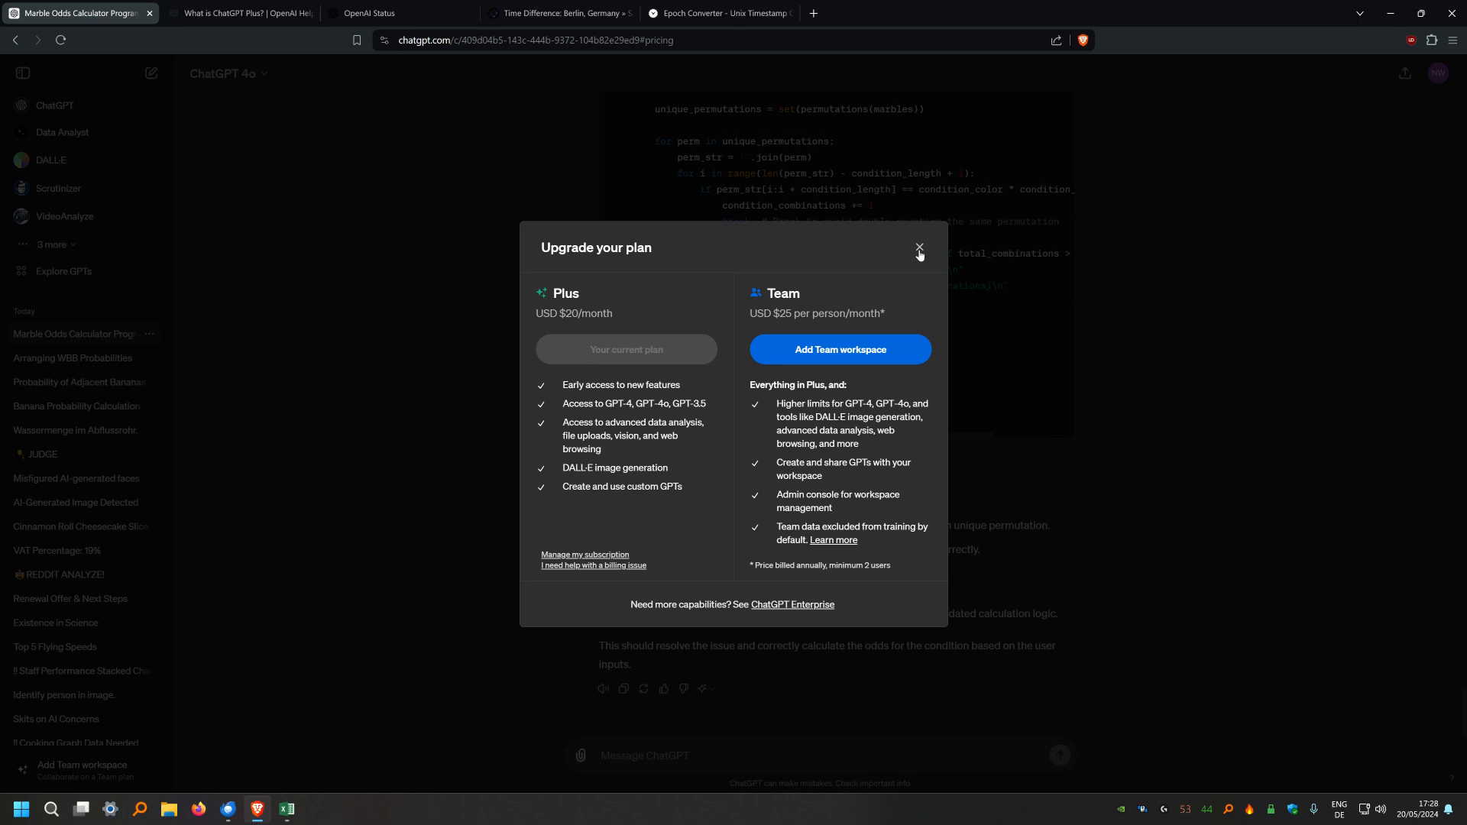
{"action": "left_click", "coordinate": [919, 248]}
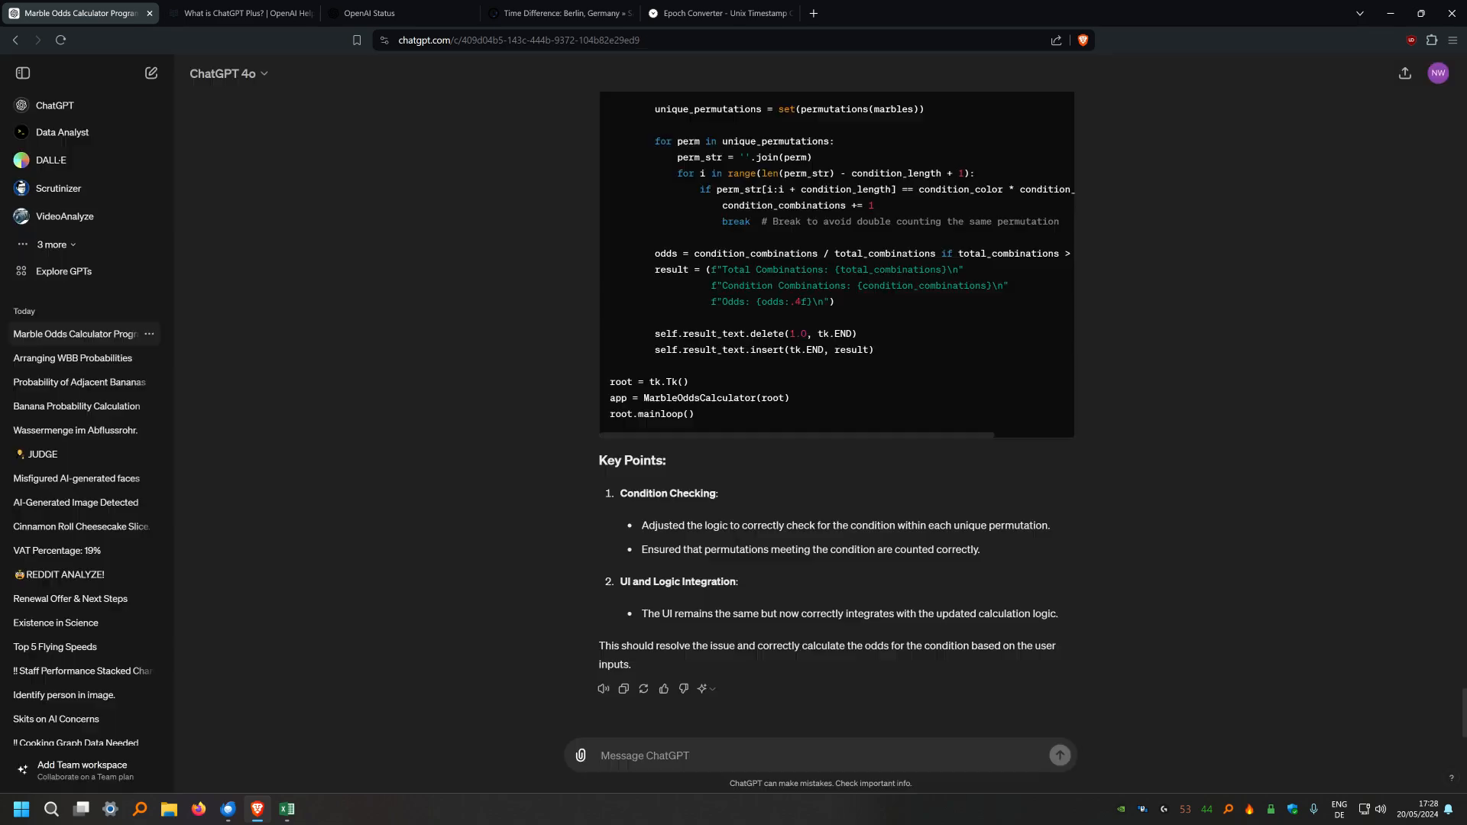
{"action": "mouse_move", "coordinate": [532, 467]}
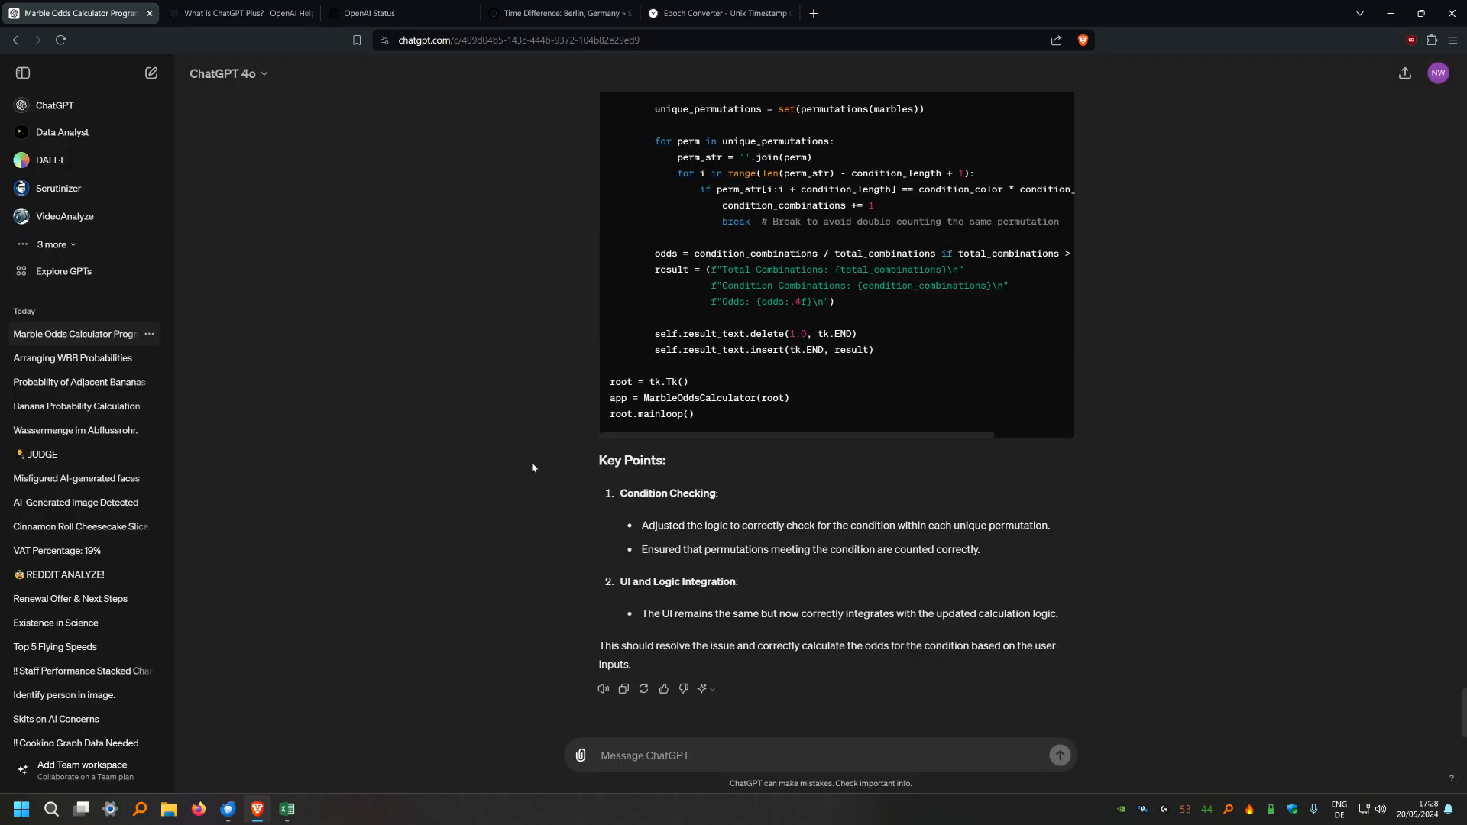
{"action": "mouse_move", "coordinate": [1119, 319]}
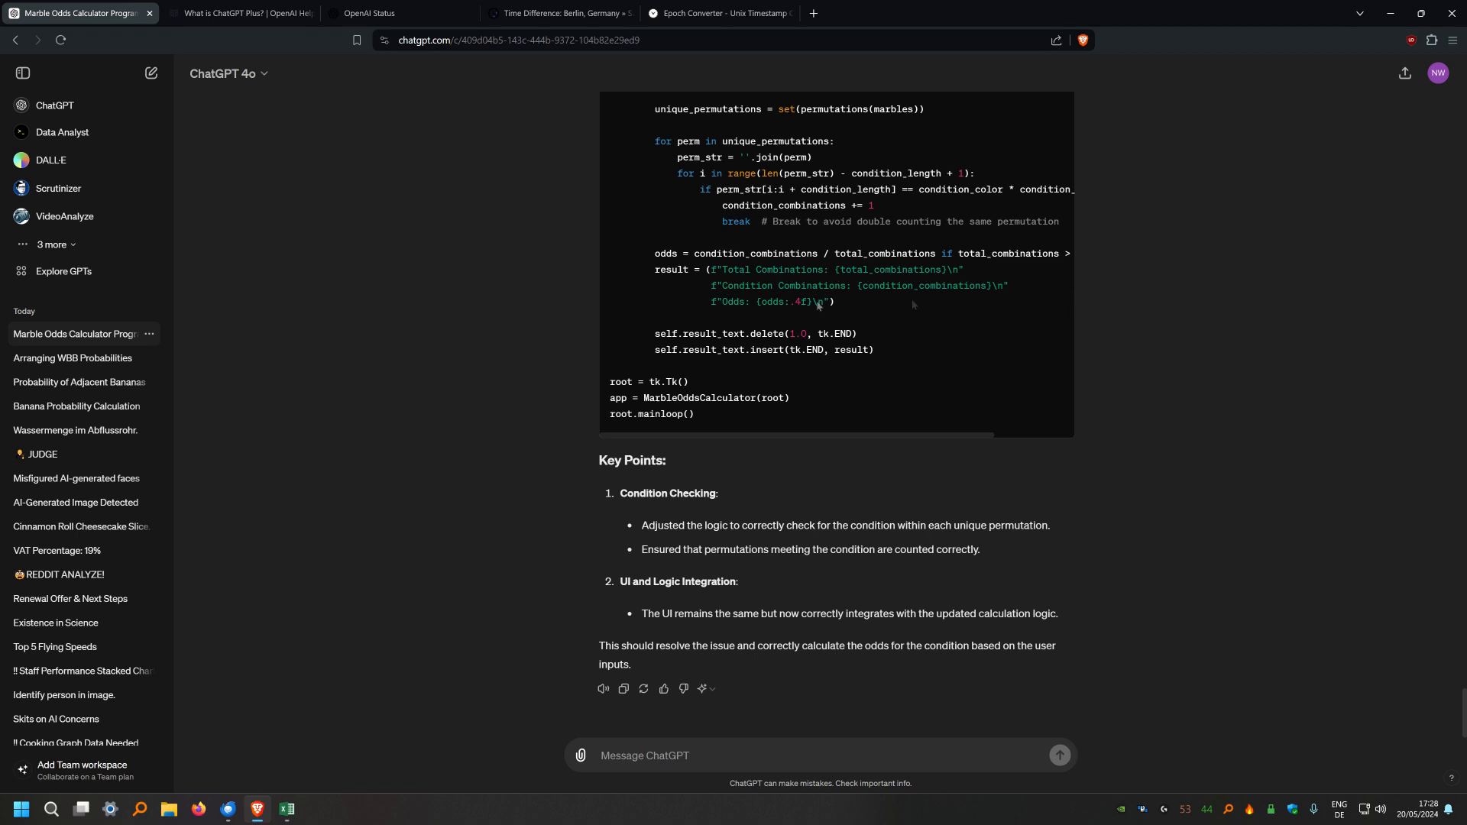
Review the available models, glance across the benchmark results spreadsheet, and return to ChatGPT
{"action": "left_click", "coordinate": [225, 73]}
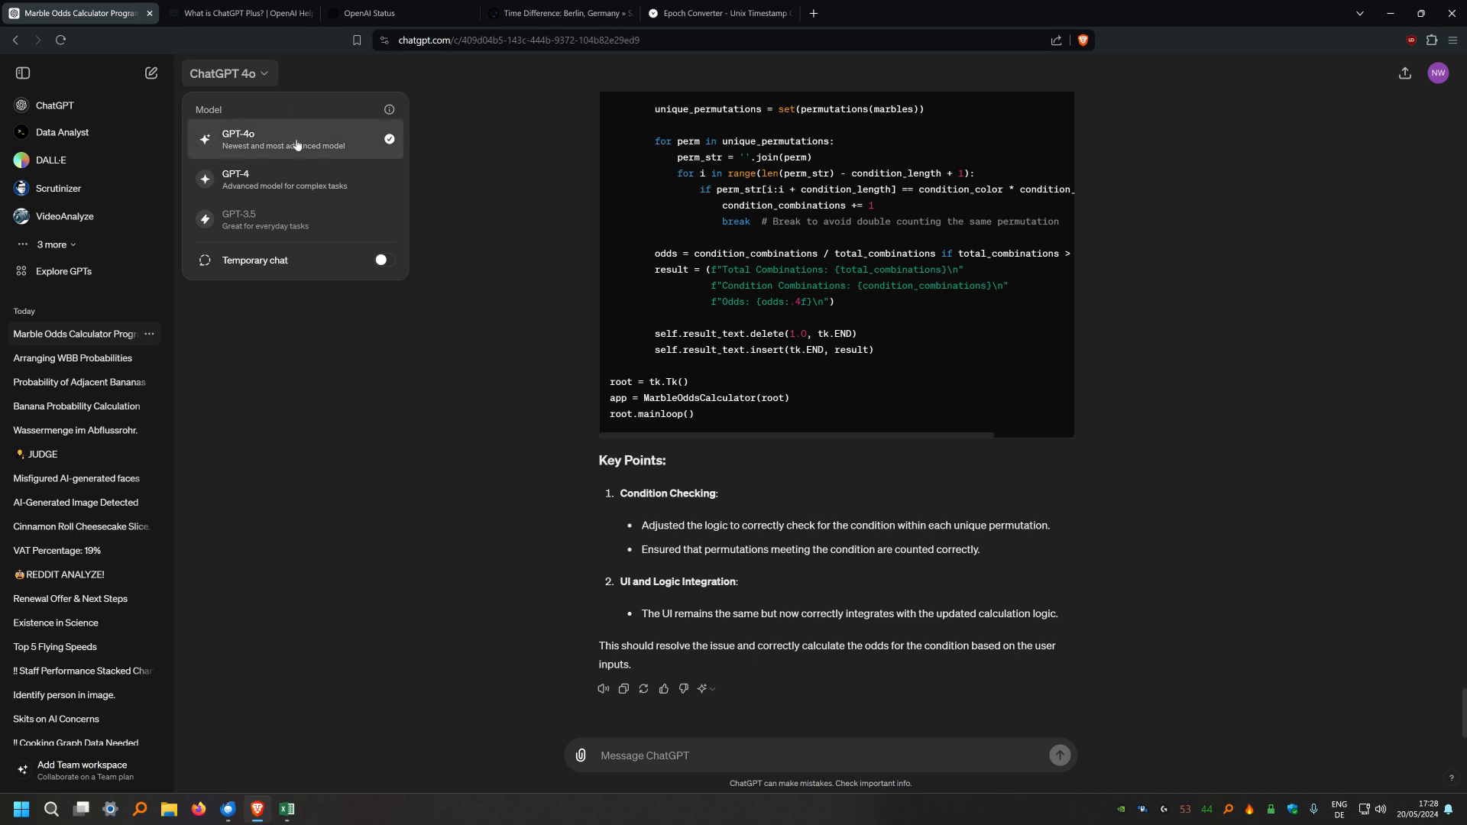
{"action": "mouse_move", "coordinate": [299, 179]}
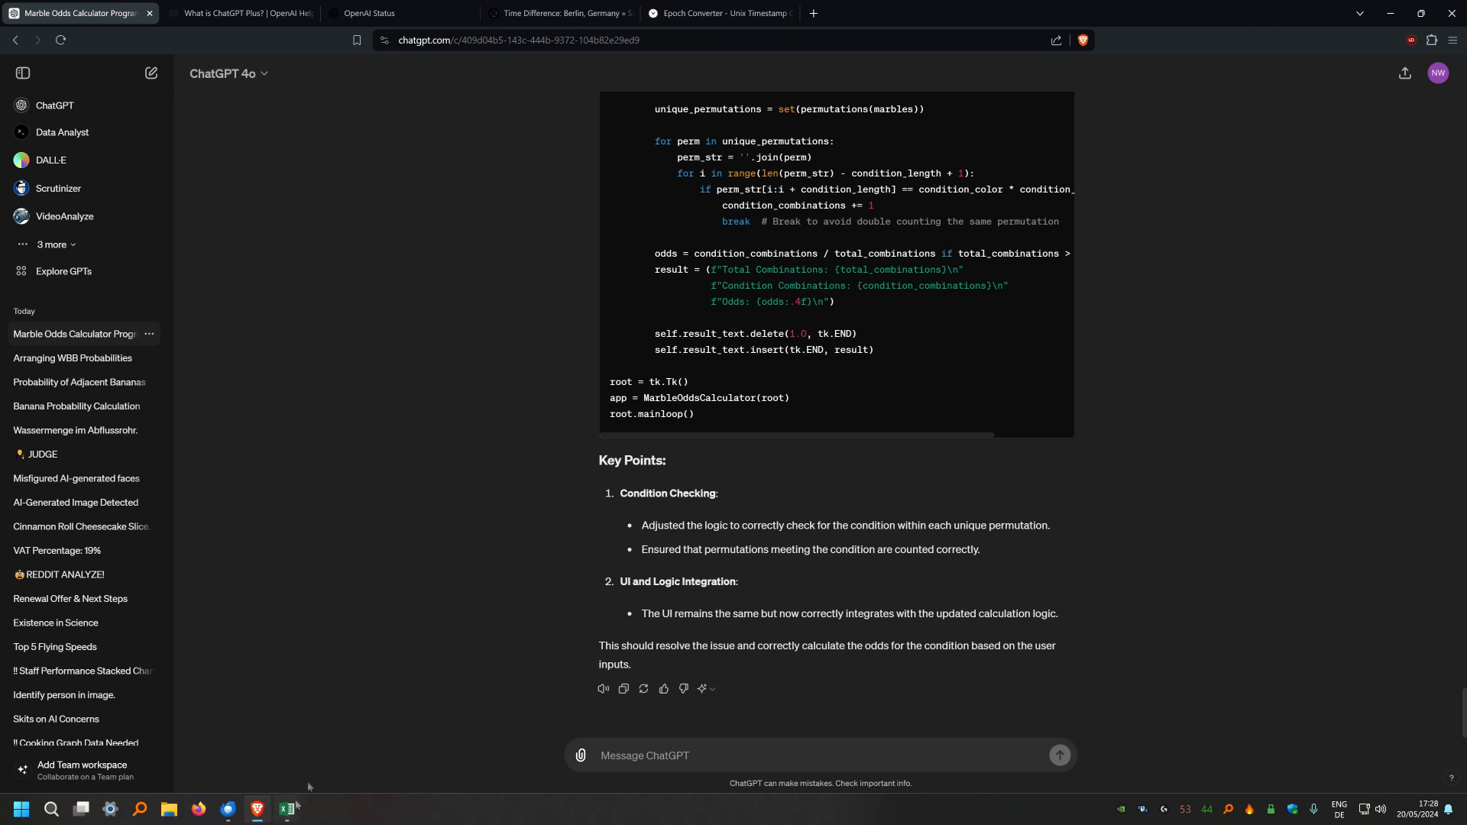
{"action": "left_click", "coordinate": [286, 810]}
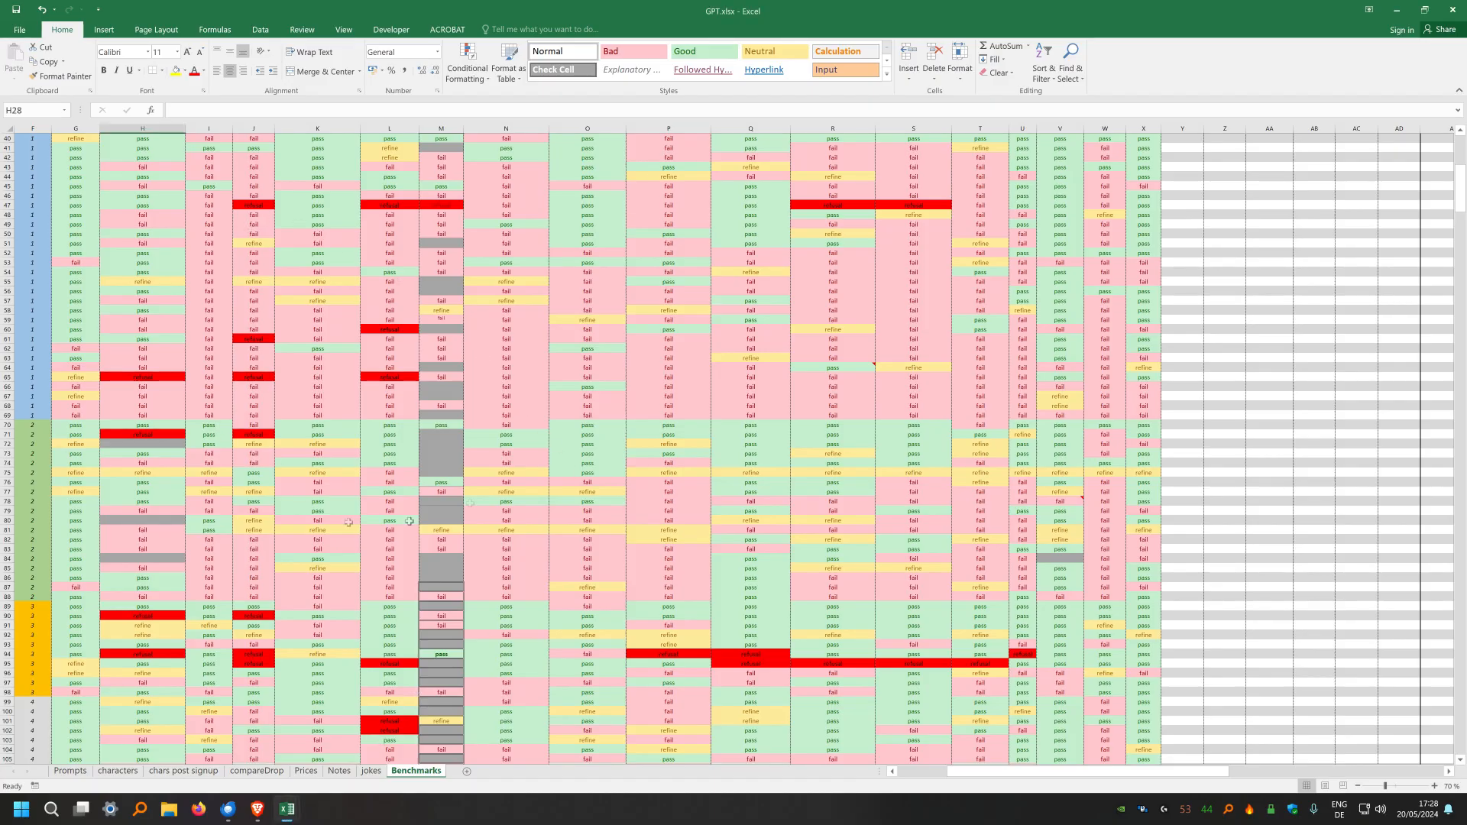
{"action": "scroll", "scroll_direction": "right", "scroll_amount": 3}
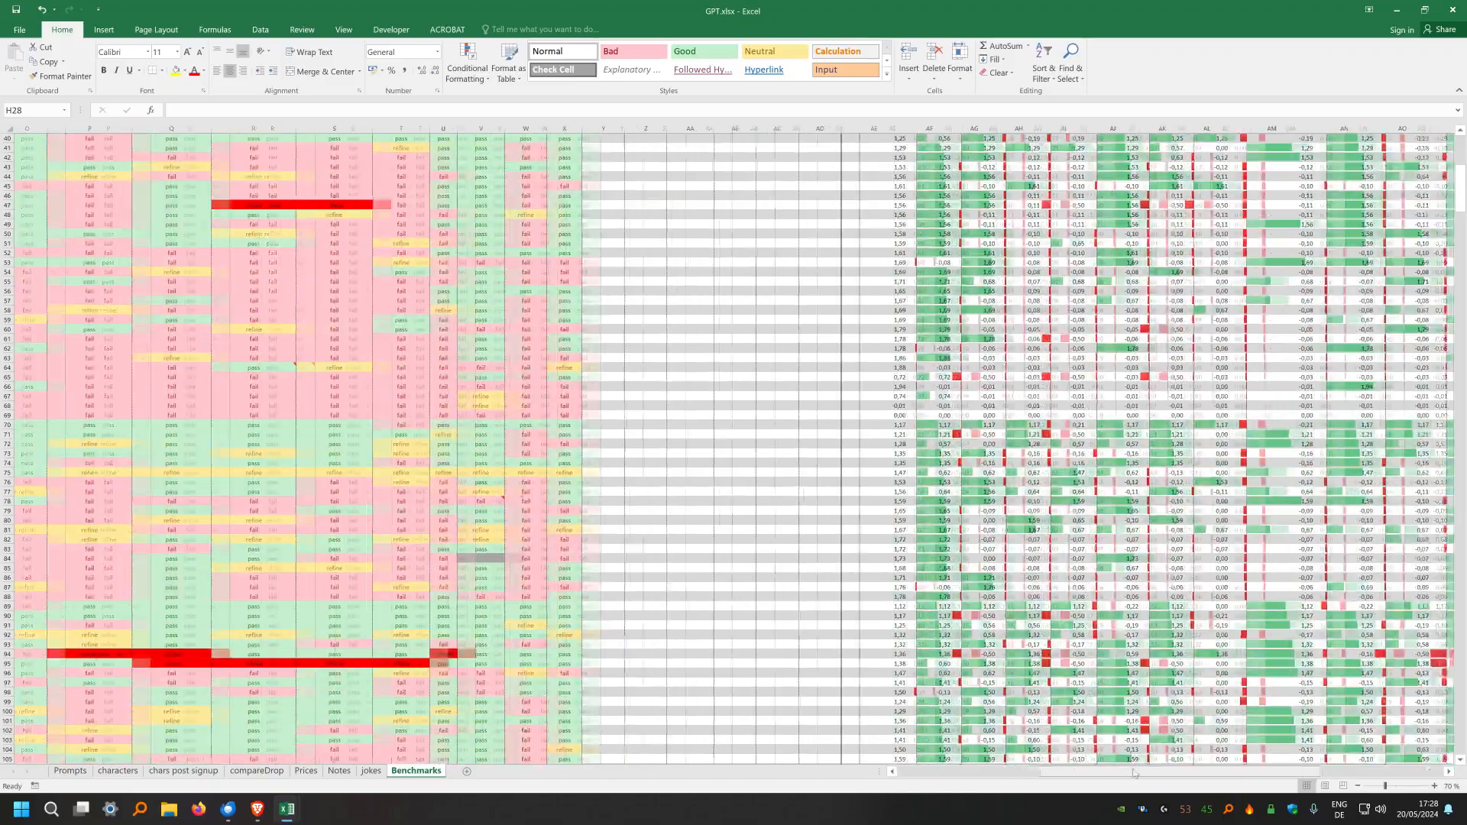
{"action": "scroll", "scroll_direction": "left", "scroll_amount": 3}
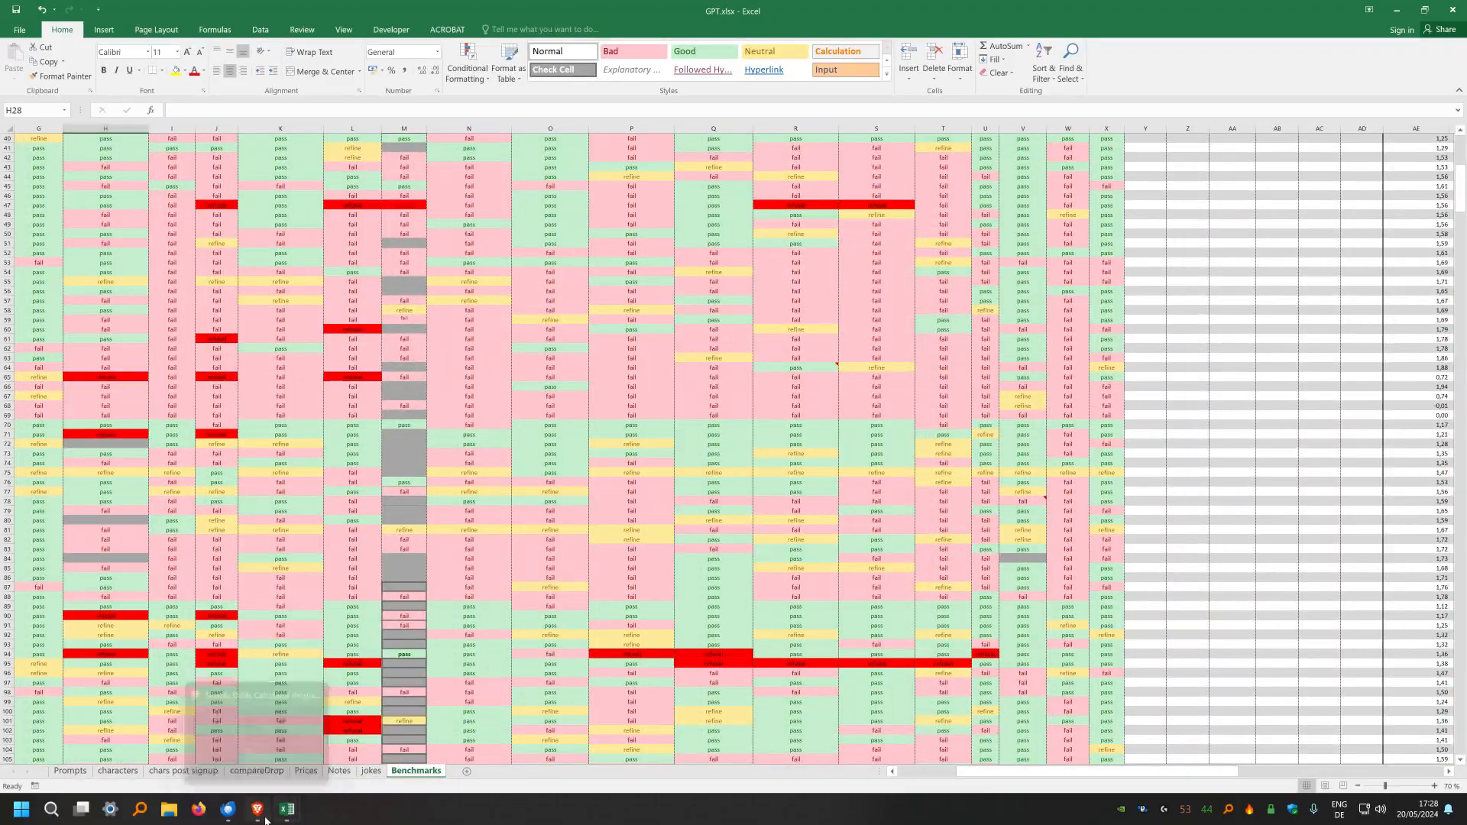
{"action": "left_click", "coordinate": [255, 808]}
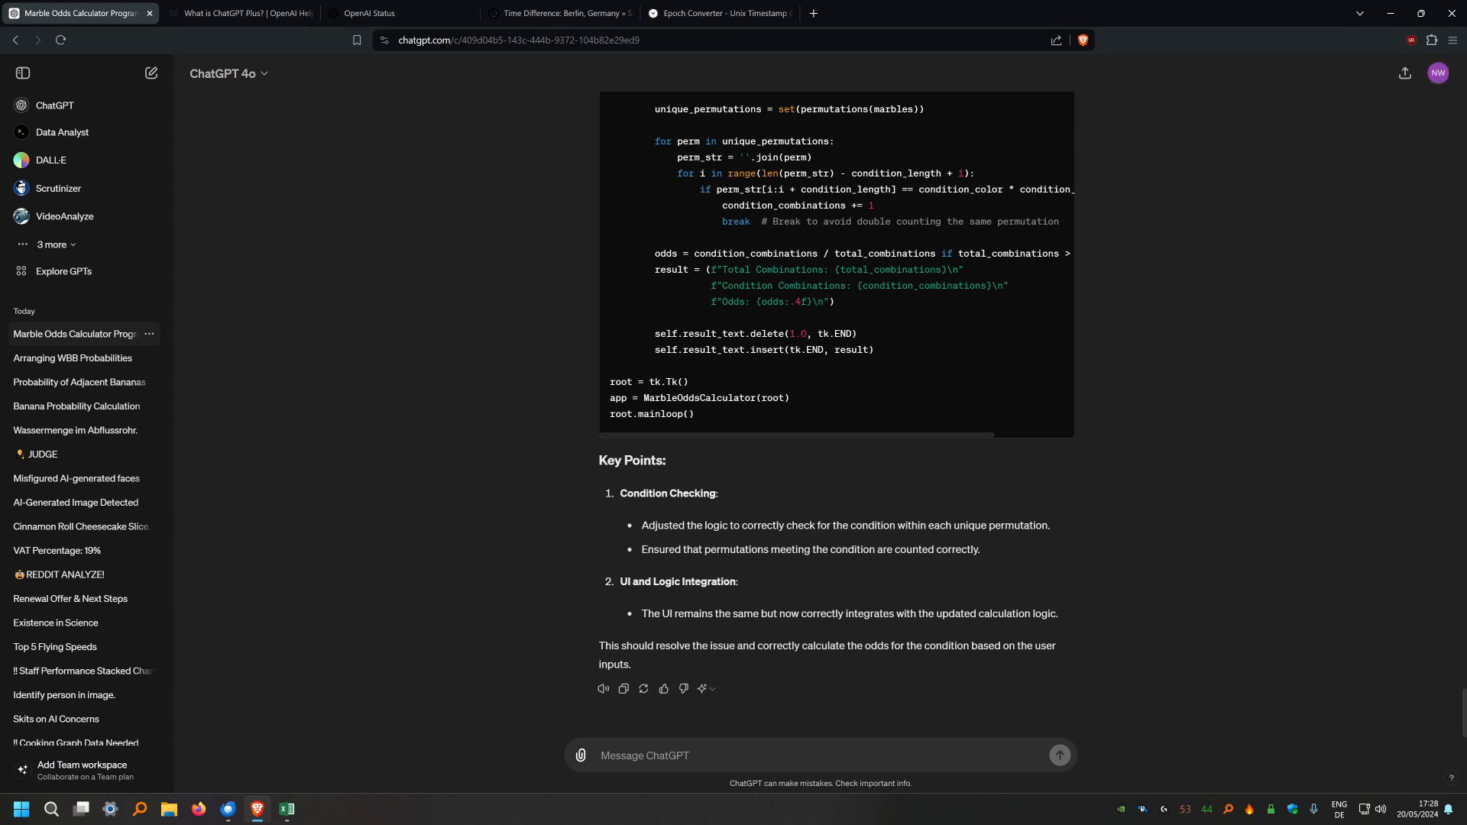
{"action": "mouse_move", "coordinate": [230, 74]}
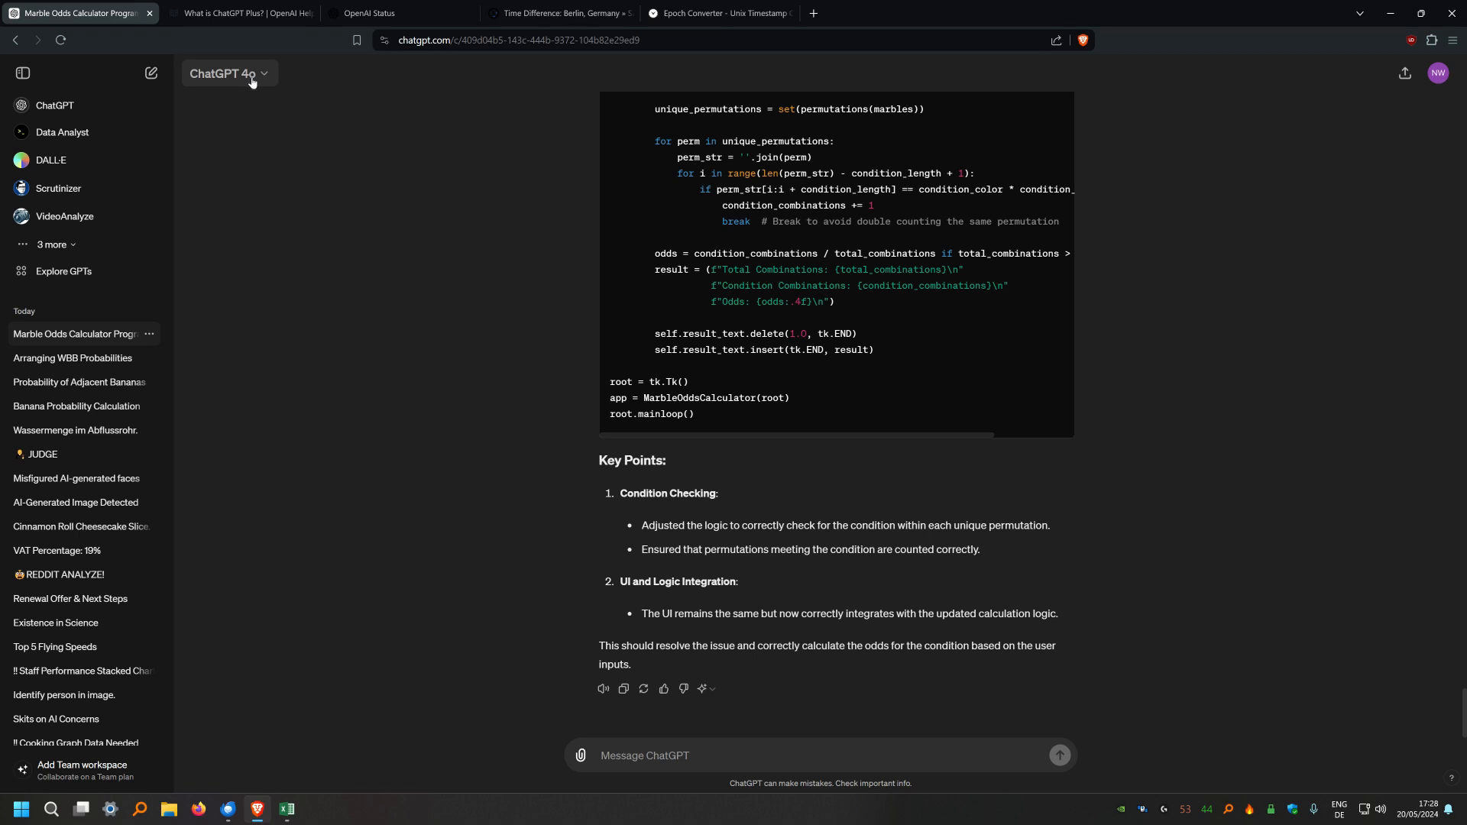
{"action": "mouse_move", "coordinate": [385, 282]}
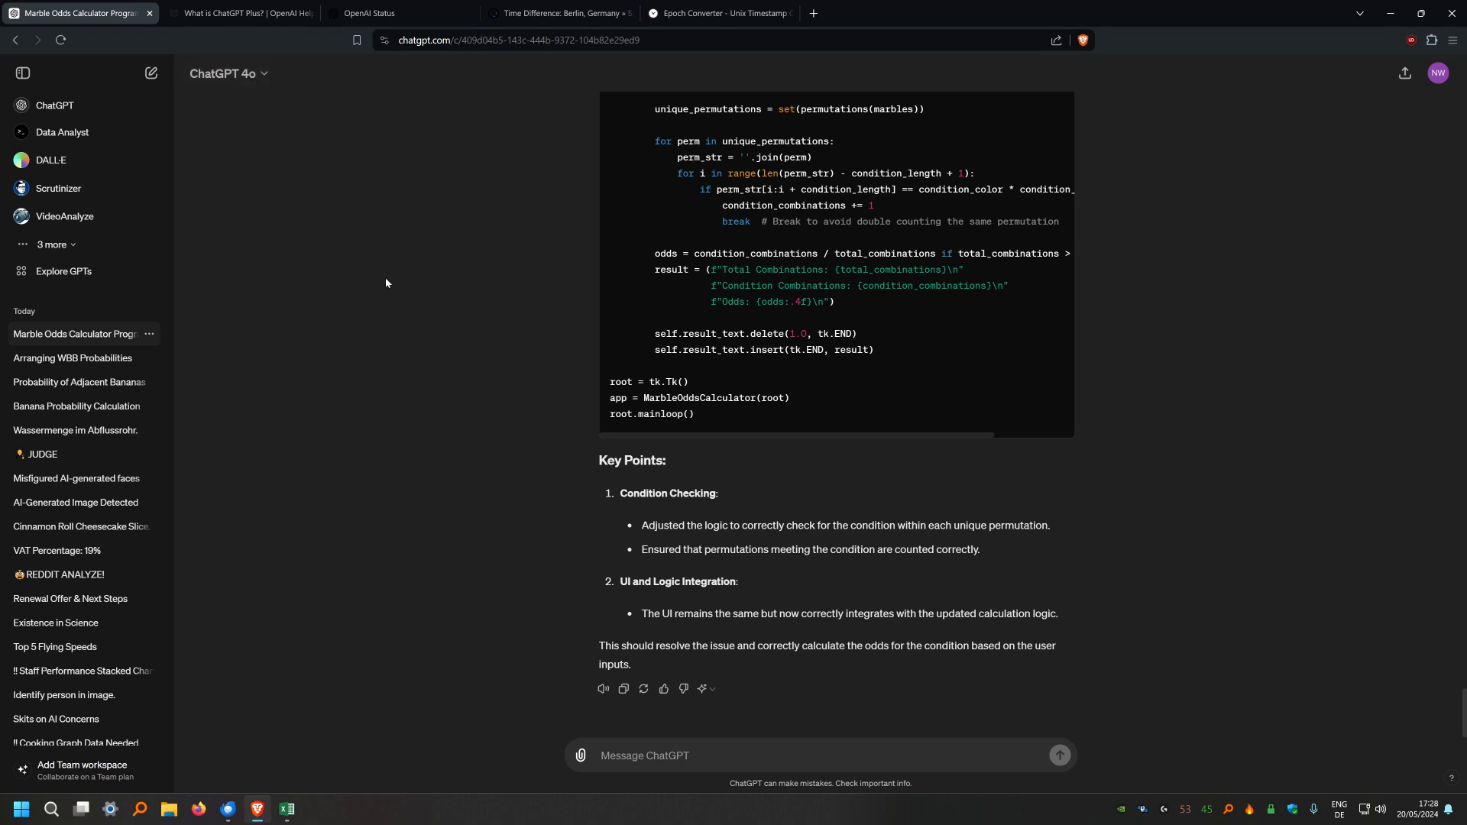
{"action": "mouse_move", "coordinate": [369, 264]}
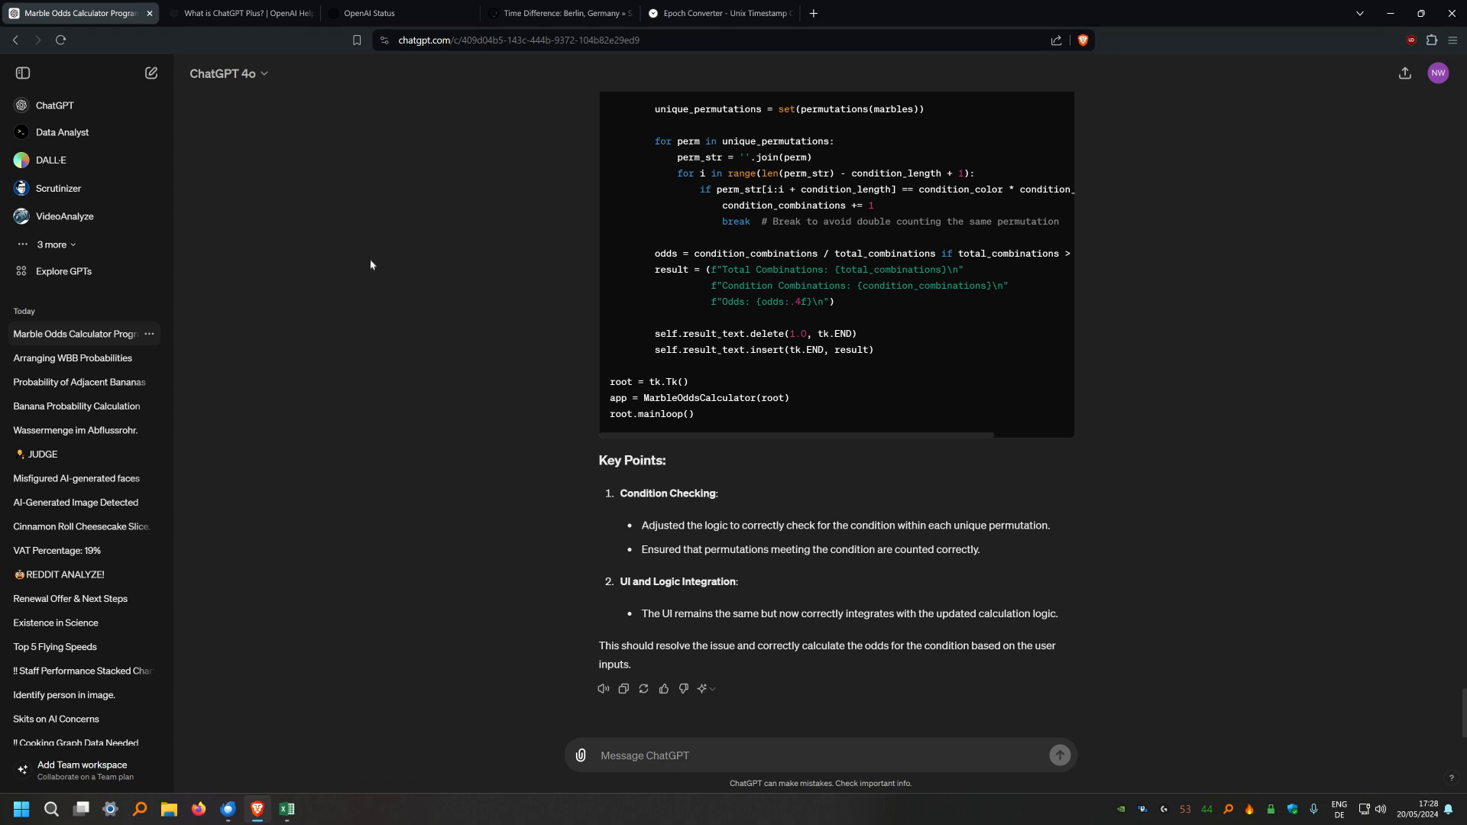
{"action": "mouse_move", "coordinate": [381, 310]}
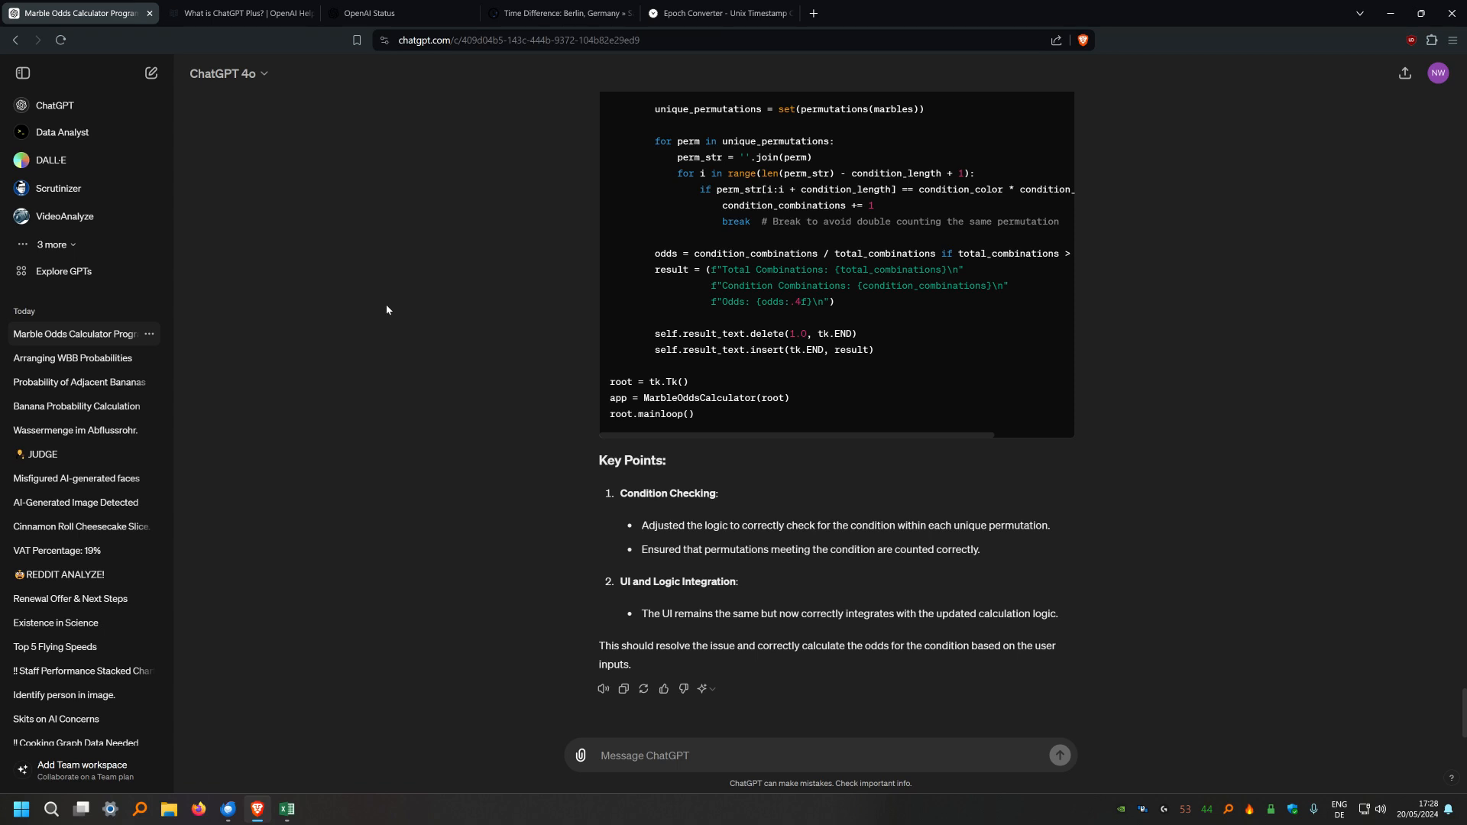
{"action": "mouse_move", "coordinate": [405, 294]}
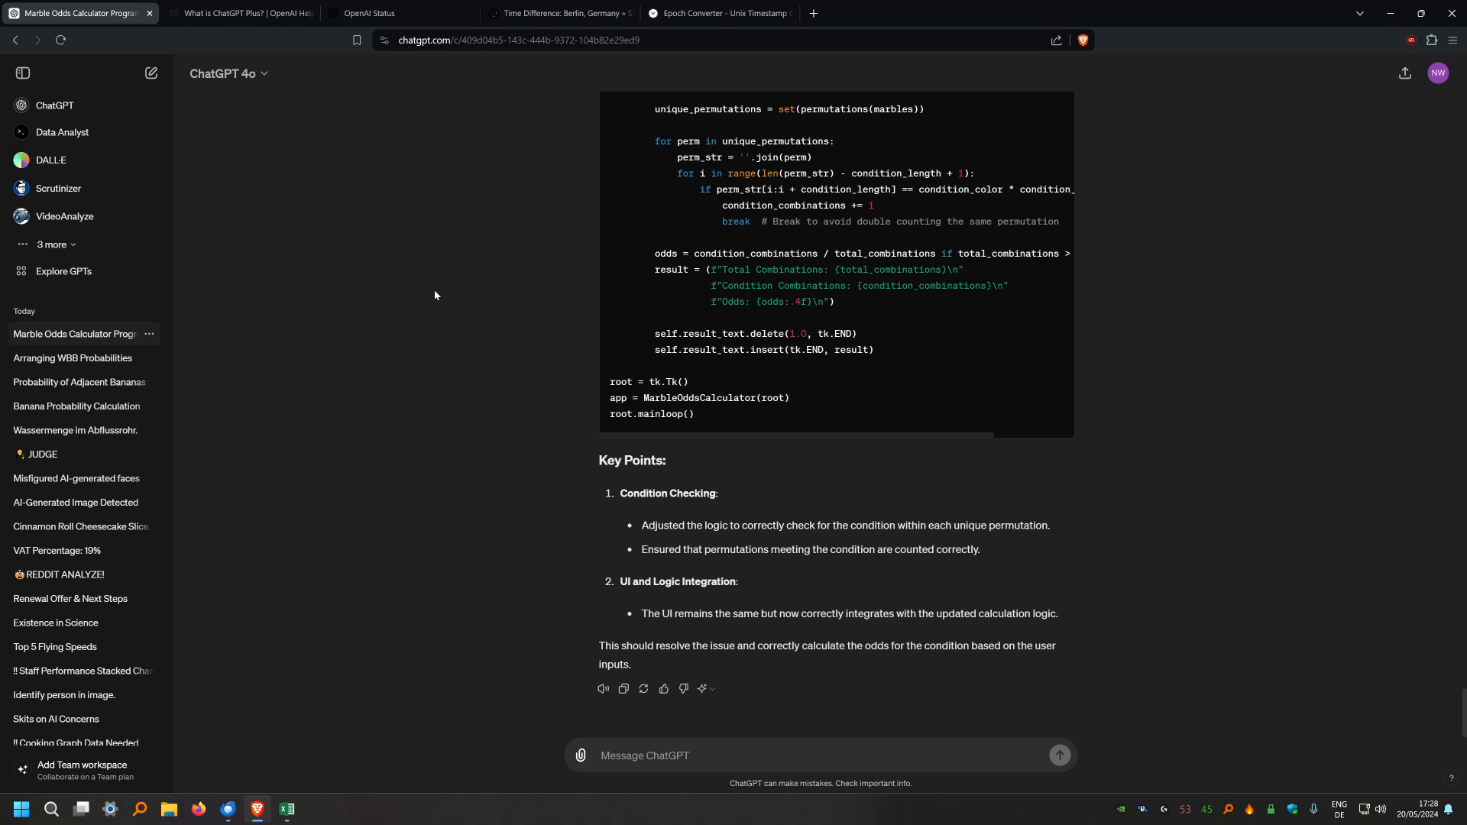
{"action": "mouse_move", "coordinate": [484, 305]}
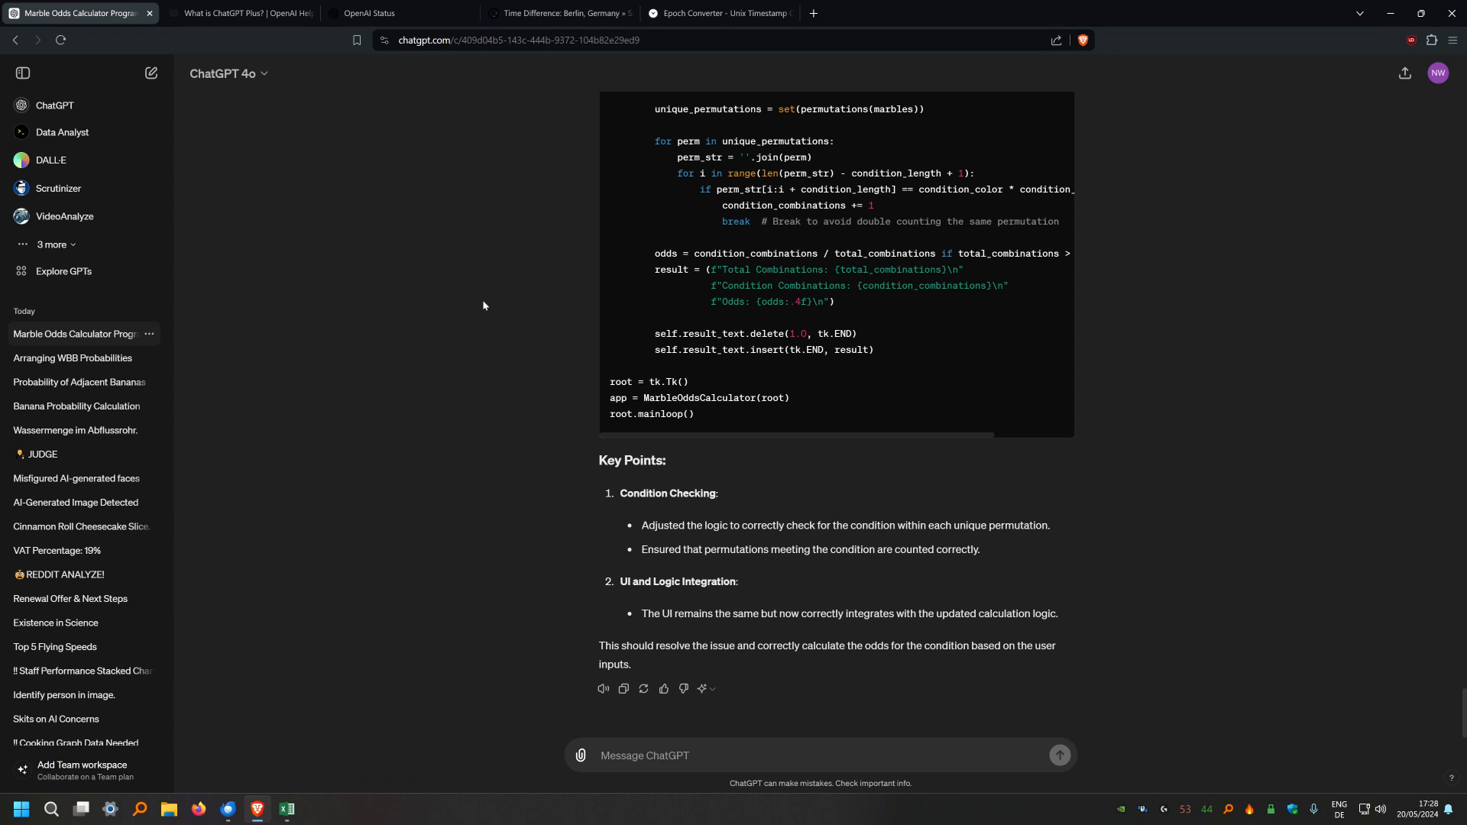
{"action": "mouse_move", "coordinate": [524, 264]}
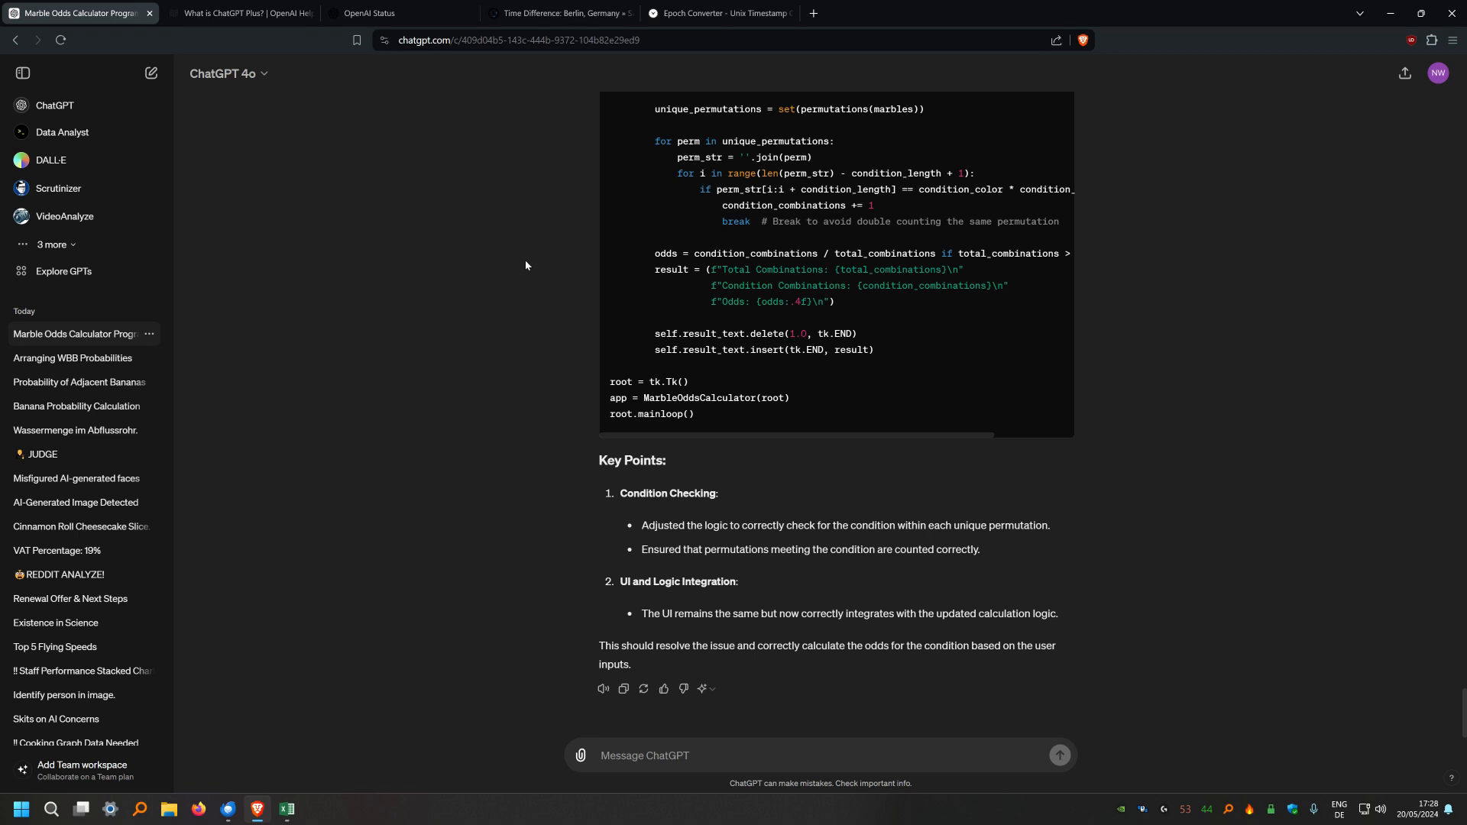
Recheck the current plan details from the account menu once more
{"action": "left_click", "coordinate": [1440, 72]}
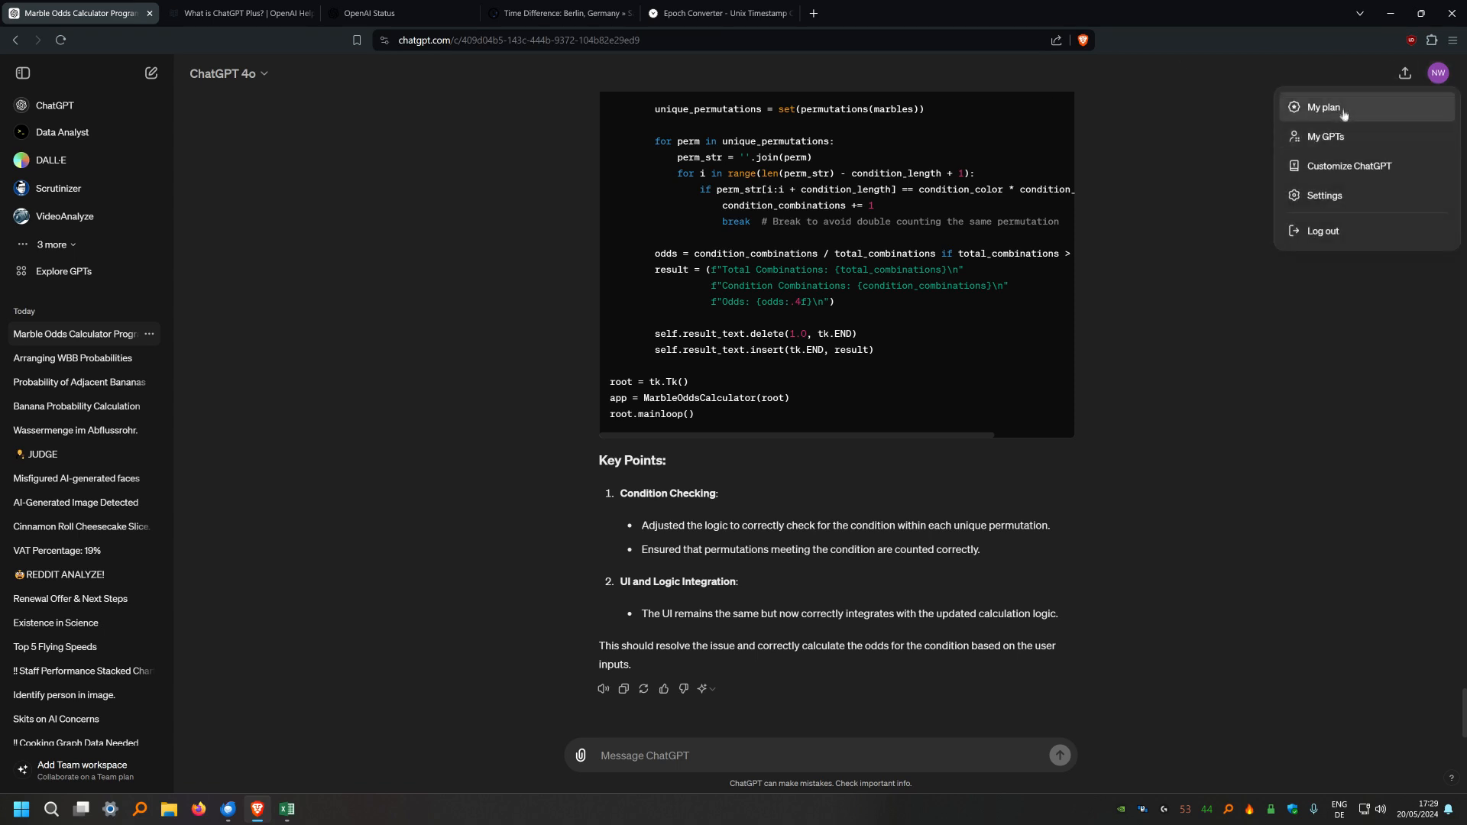
{"action": "left_click", "coordinate": [1323, 107]}
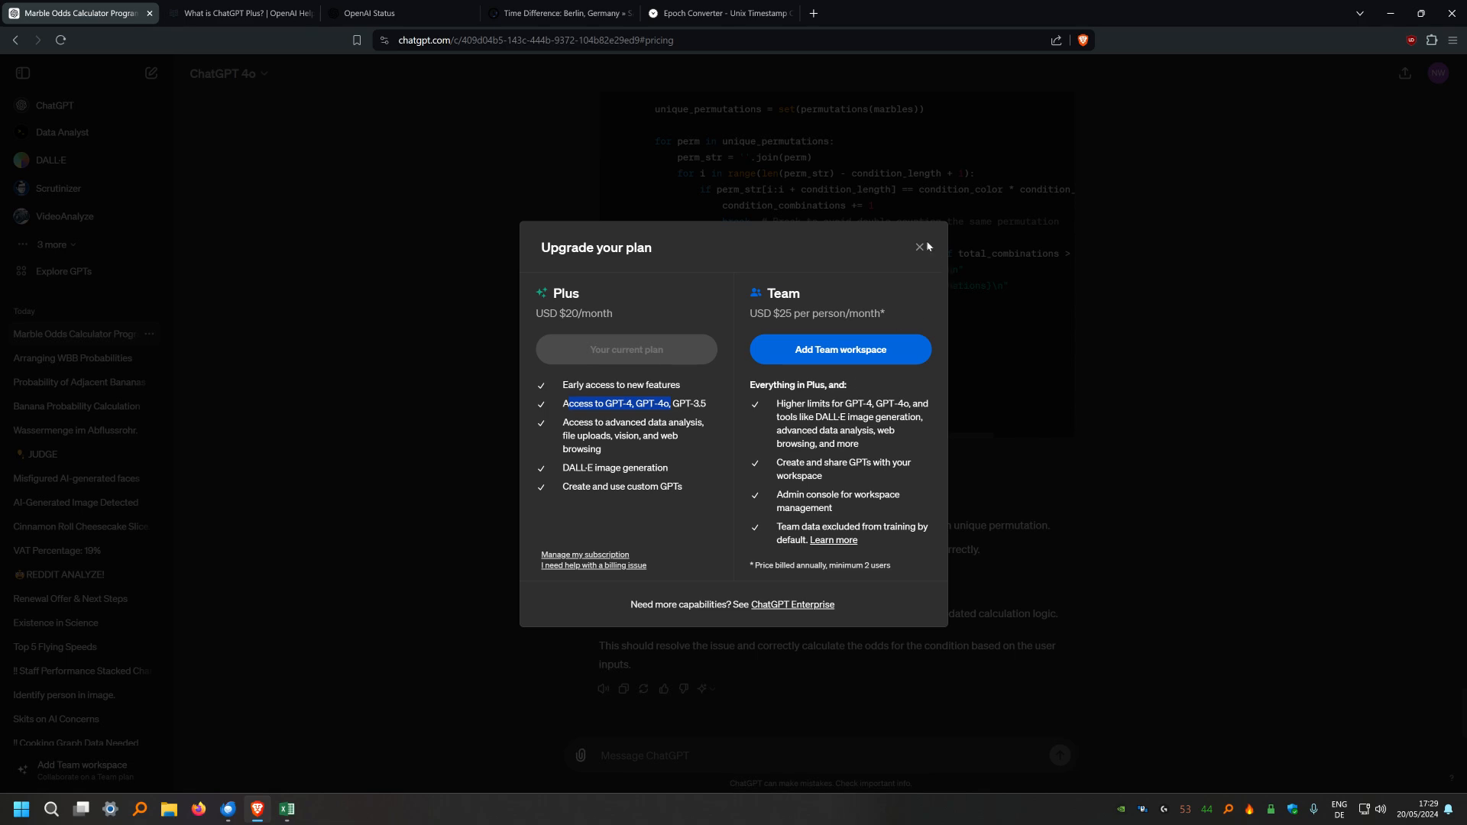
{"action": "left_click", "coordinate": [917, 248]}
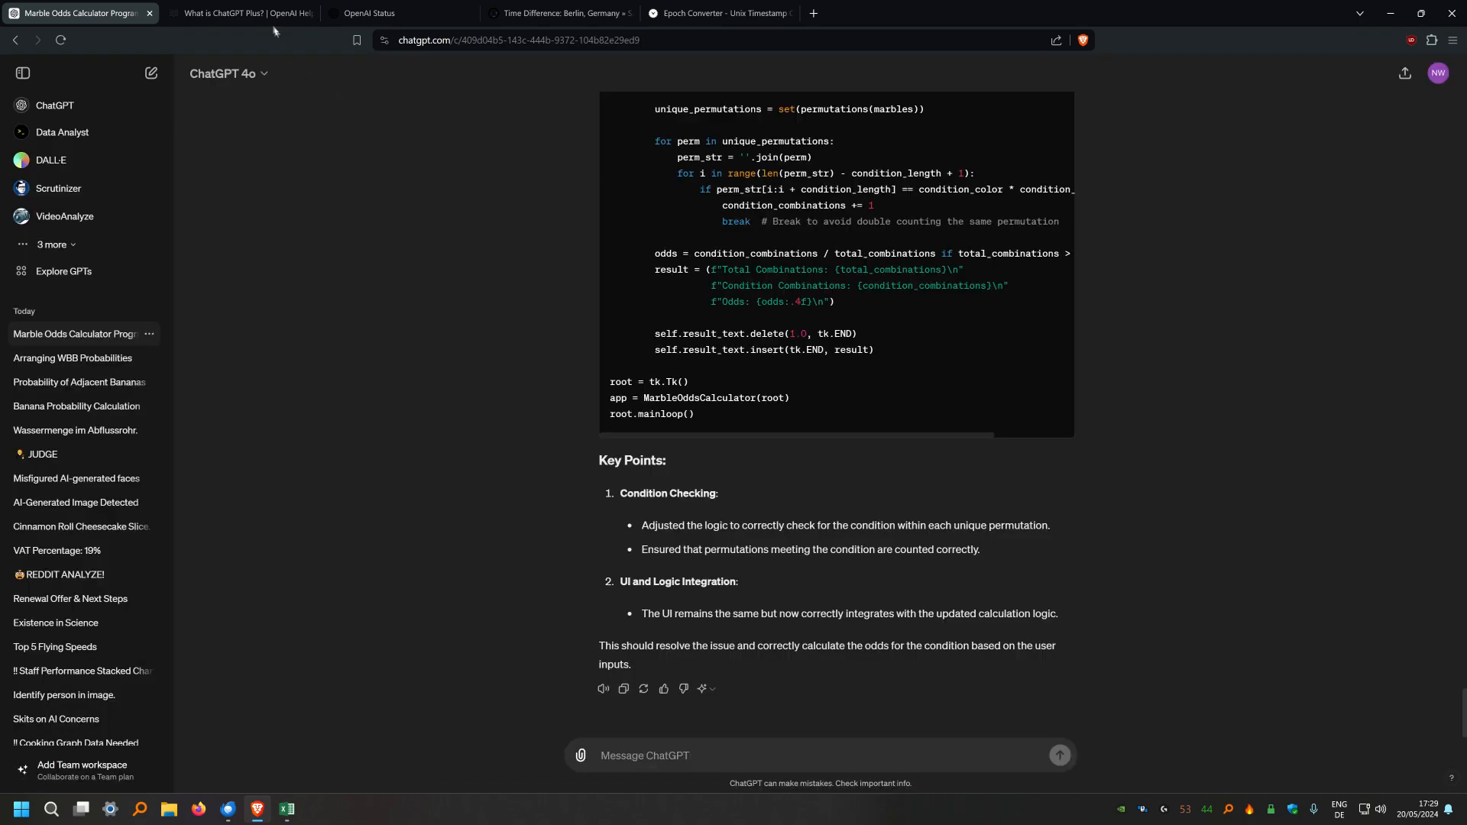
Read through the 'What is ChatGPT Plus?' help article, reload it, and move to the Berlin–San Francisco time tab
{"action": "left_click", "coordinate": [239, 13]}
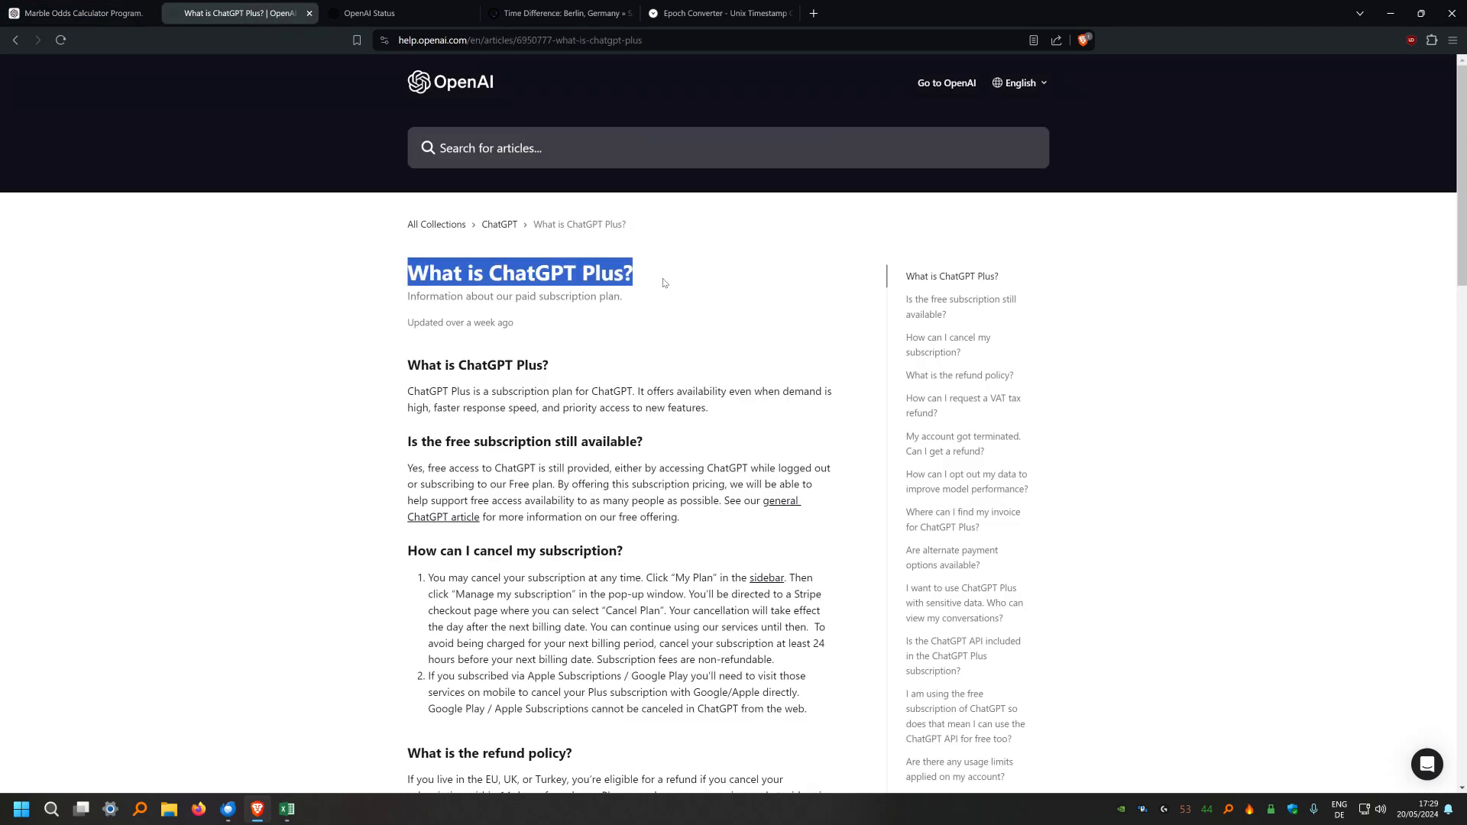
{"action": "left_click", "coordinate": [358, 332]}
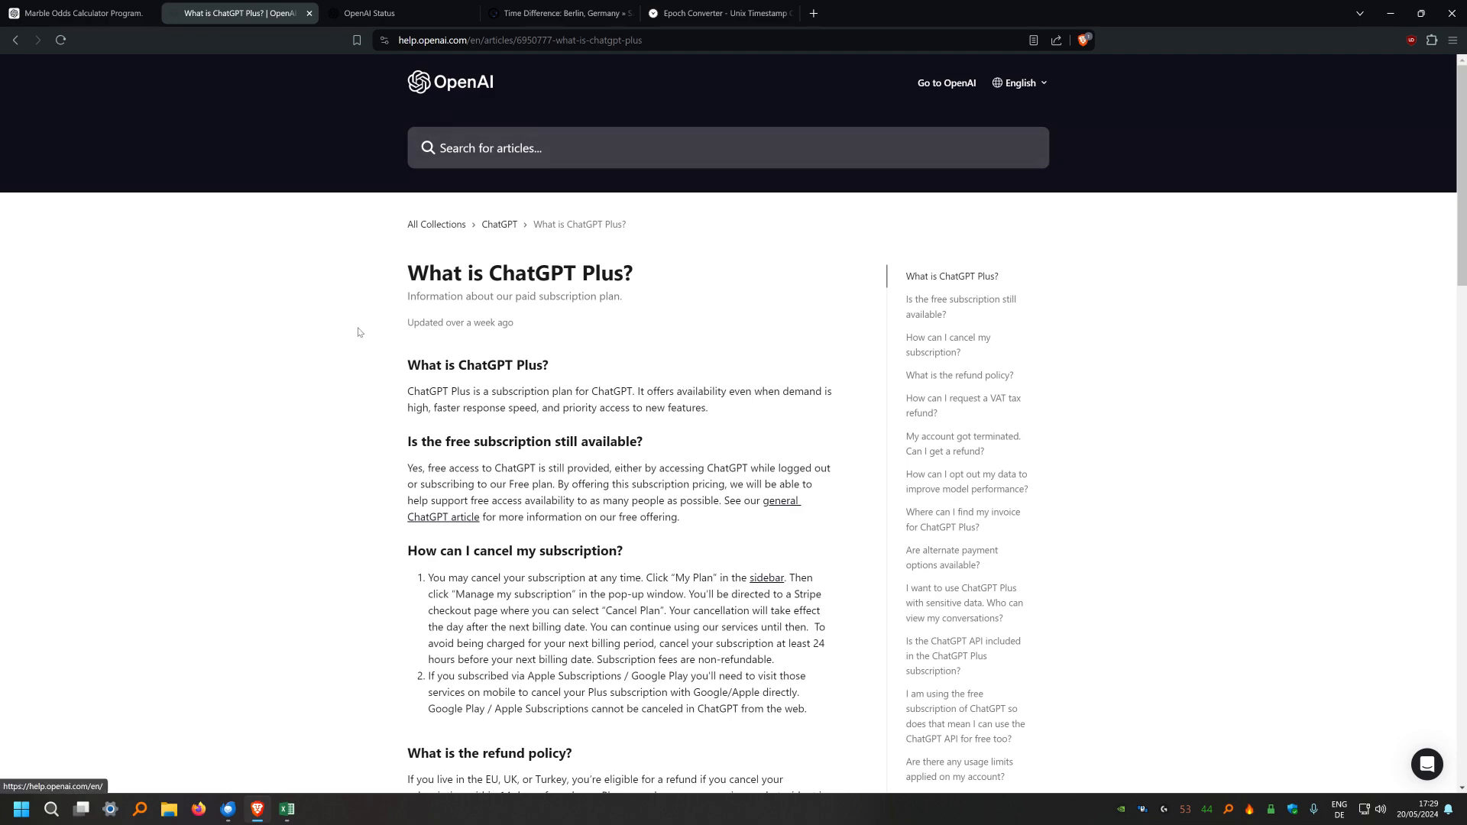
{"action": "scroll", "scroll_direction": "down", "scroll_amount": 3}
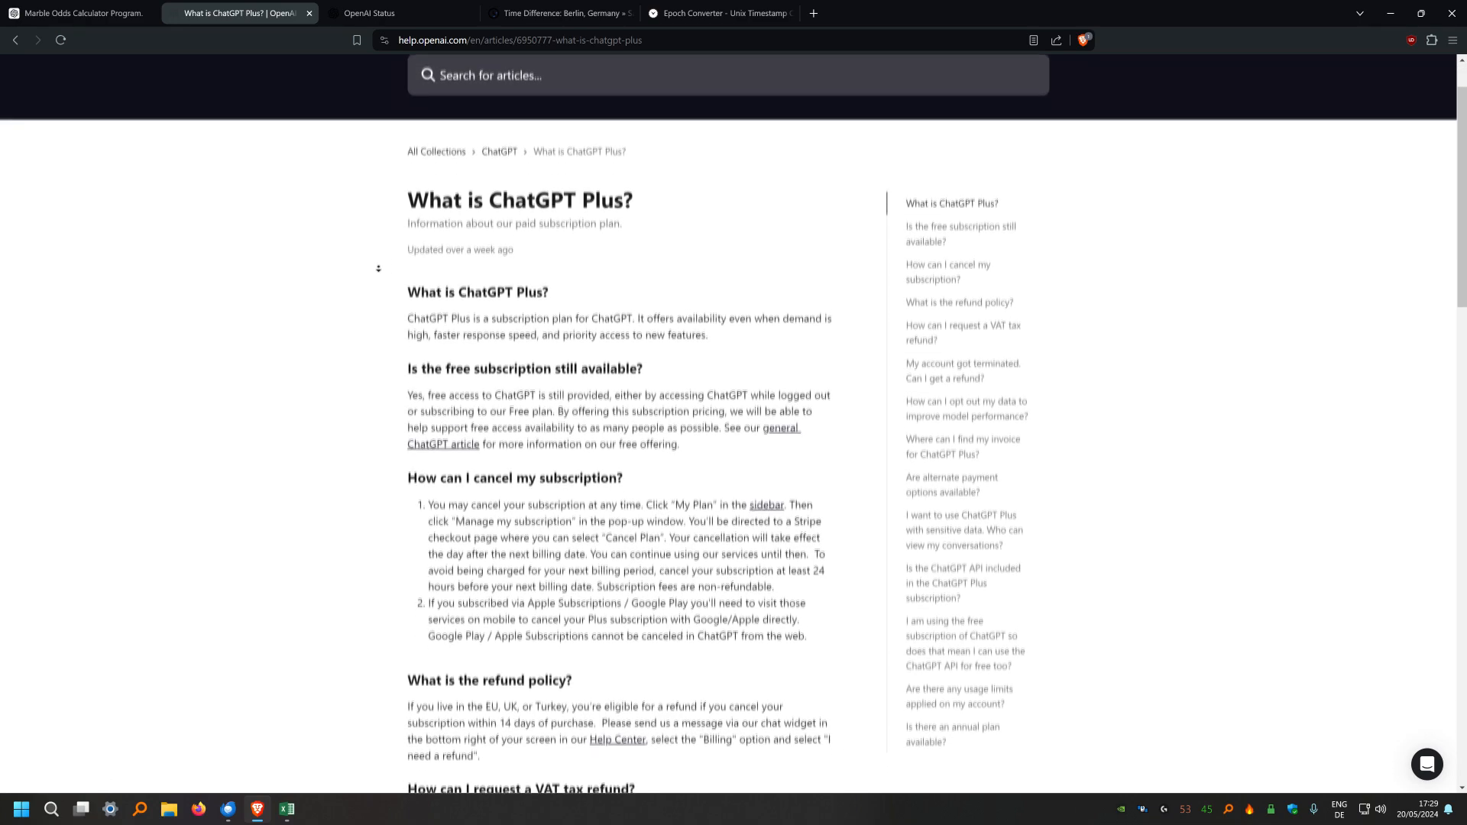
{"action": "scroll", "scroll_direction": "down", "scroll_amount": 3}
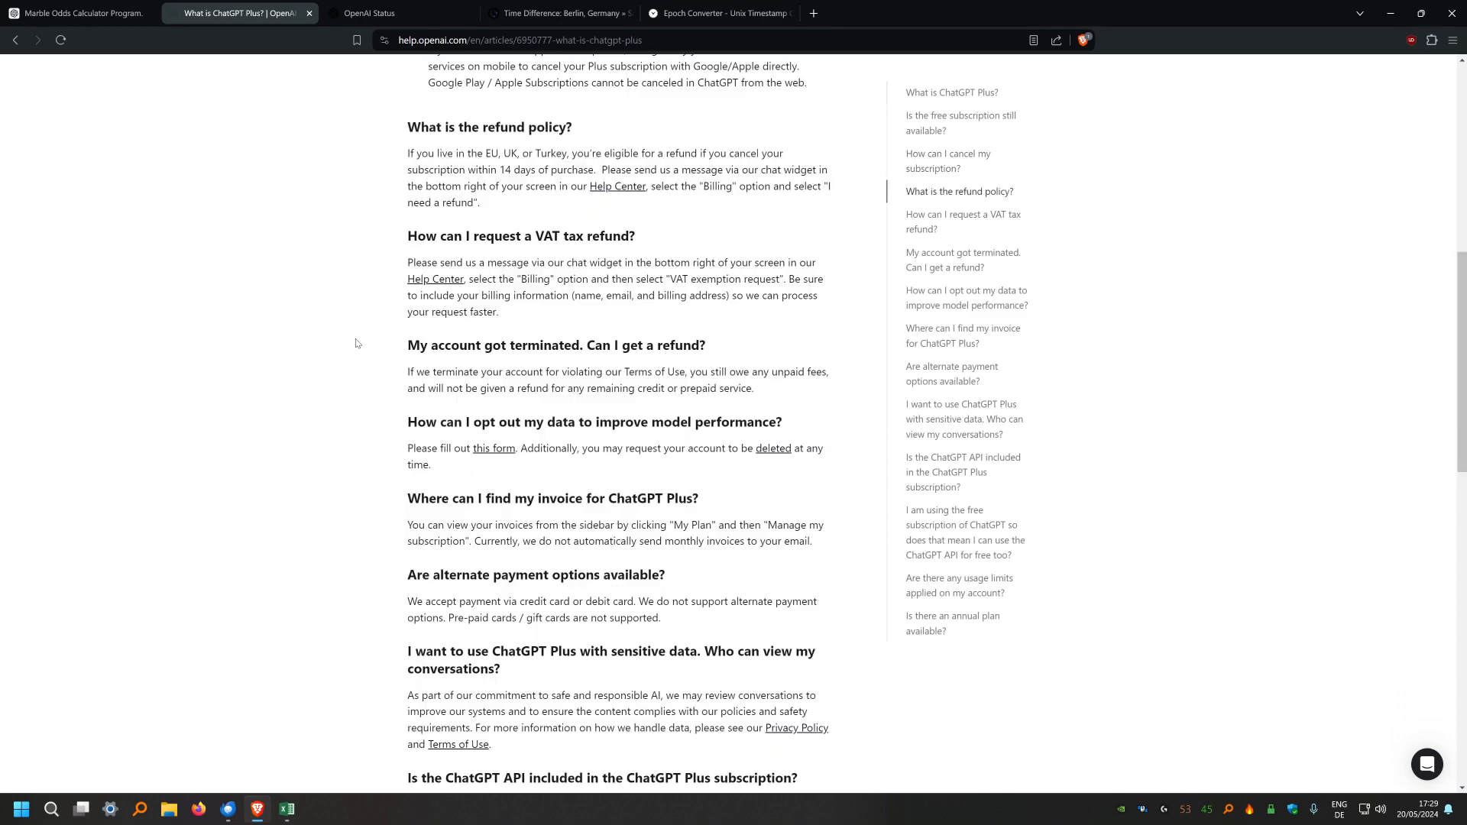
{"action": "scroll", "scroll_direction": "up", "scroll_amount": 3}
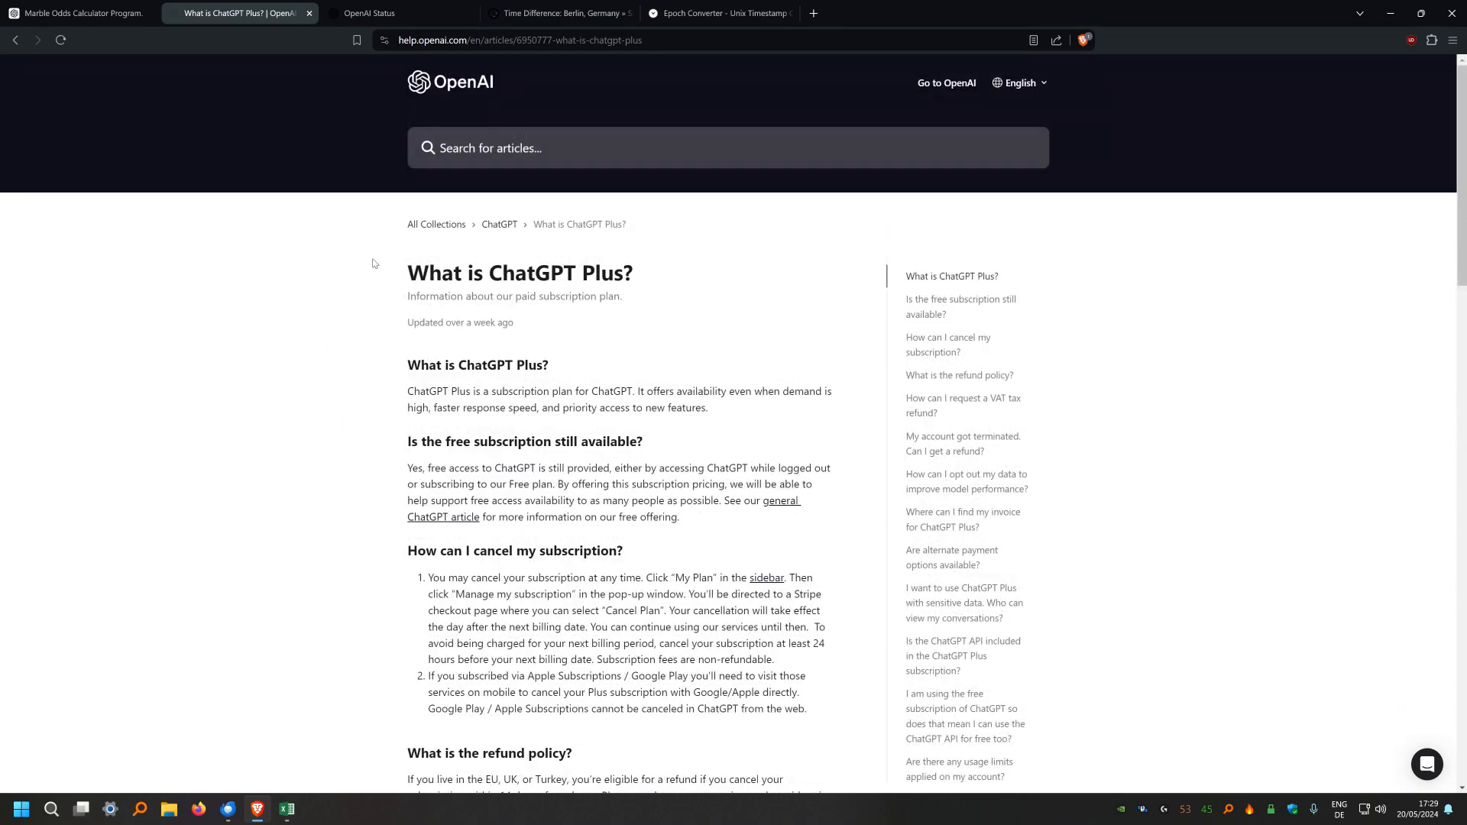
{"action": "mouse_move", "coordinate": [60, 39]}
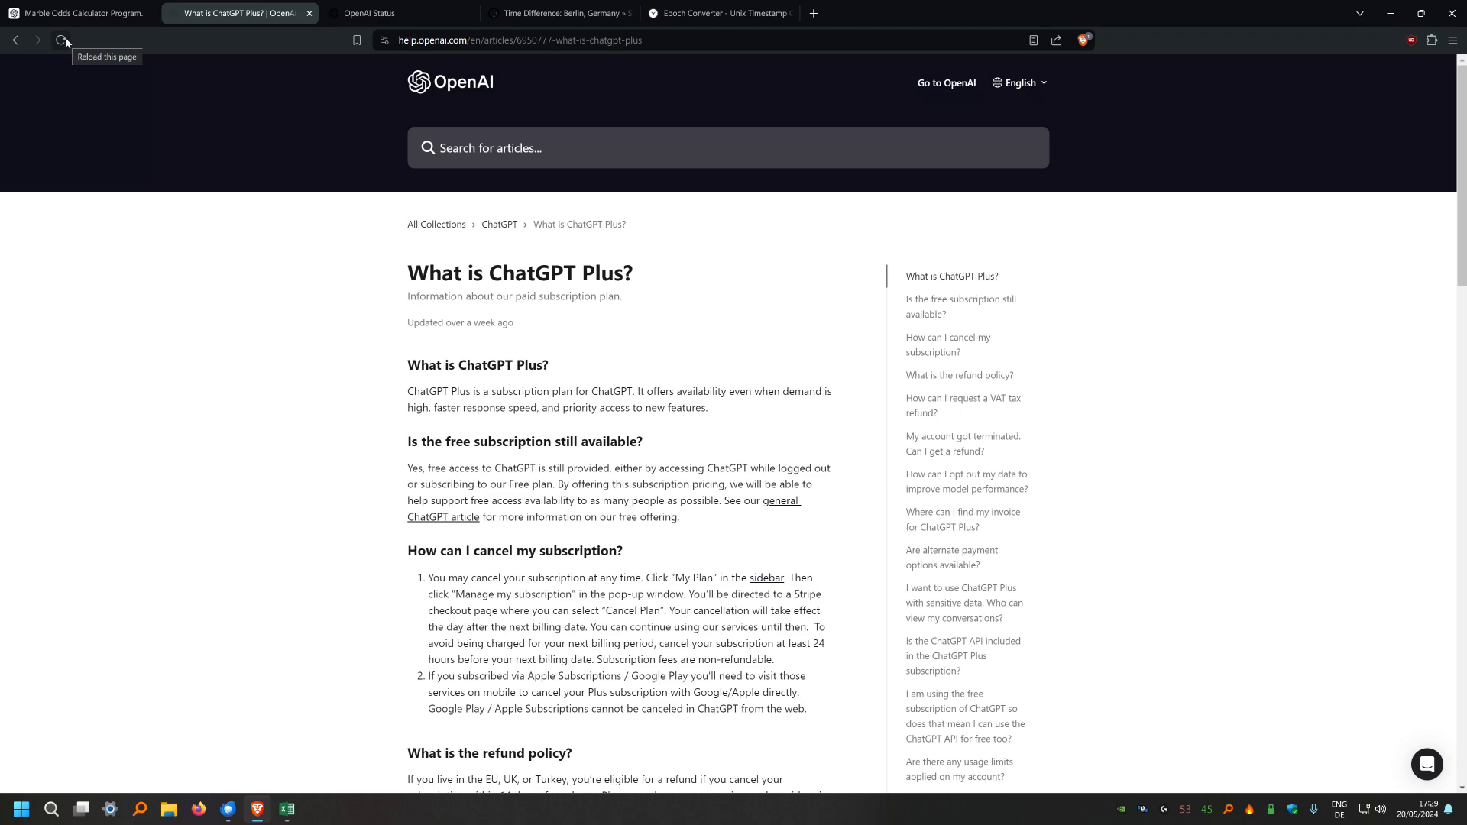
{"action": "left_click", "coordinate": [59, 40]}
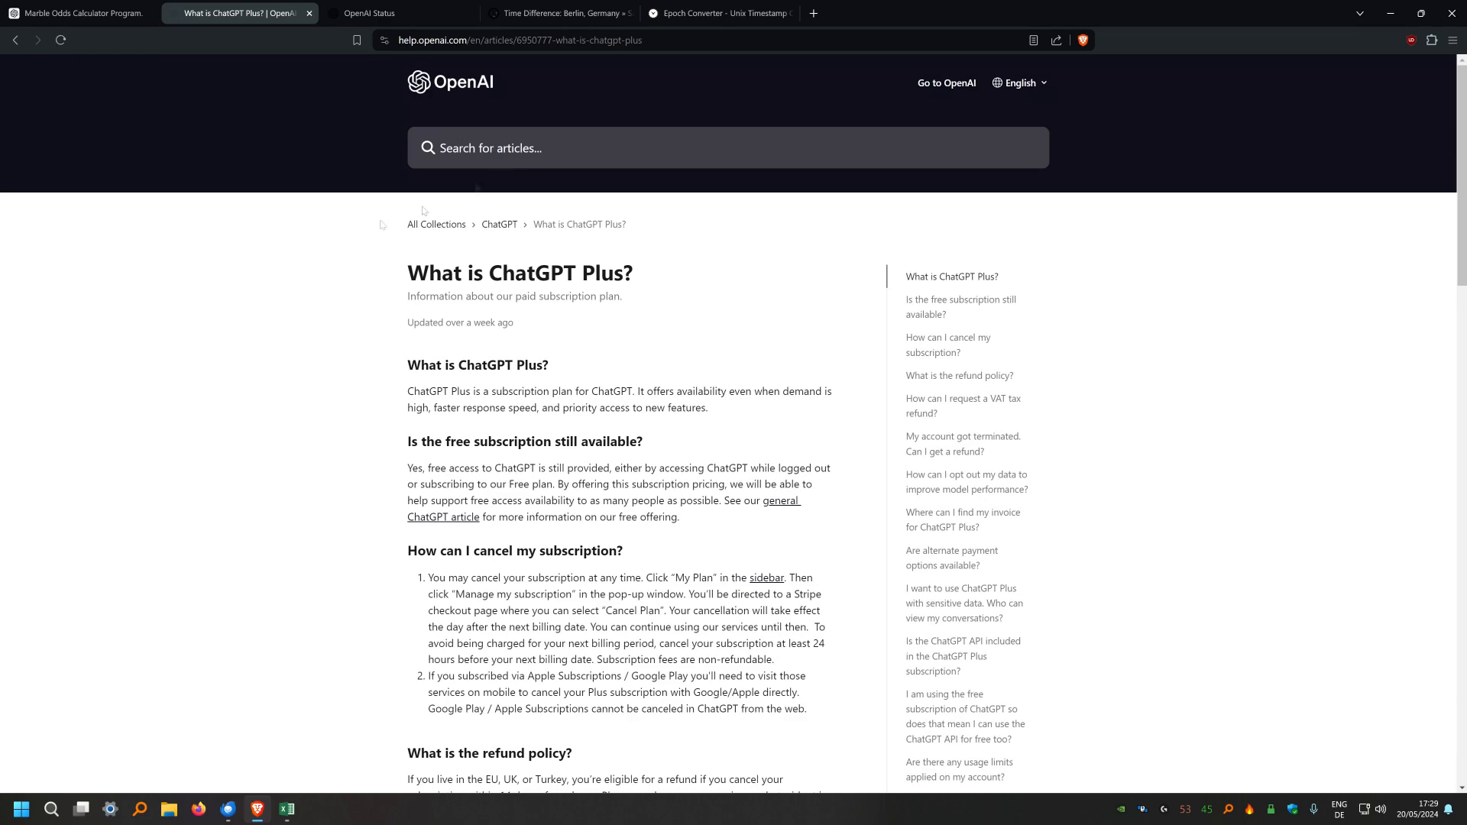
{"action": "left_click", "coordinate": [556, 14]}
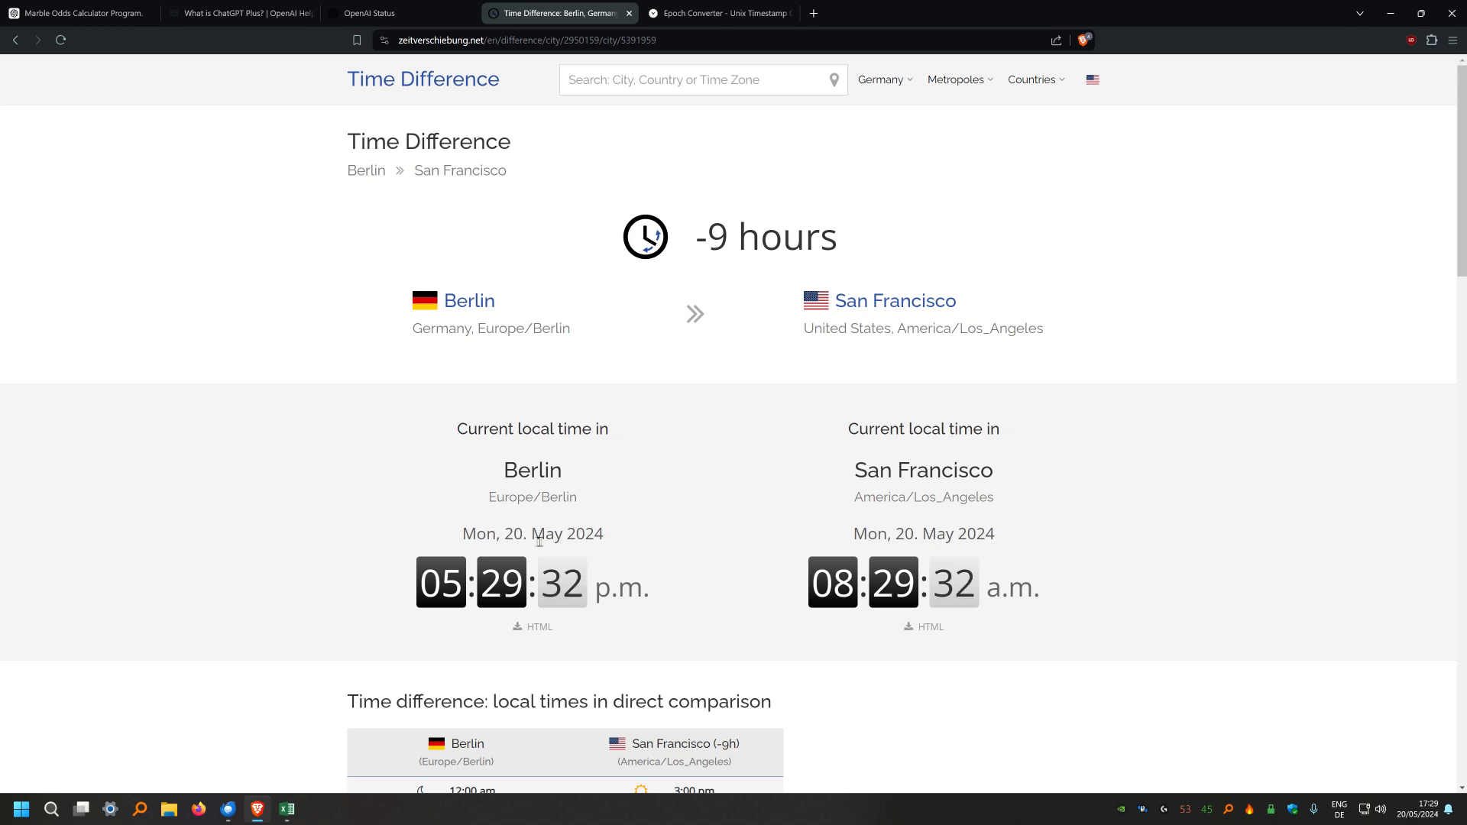
{"action": "mouse_move", "coordinate": [697, 415]}
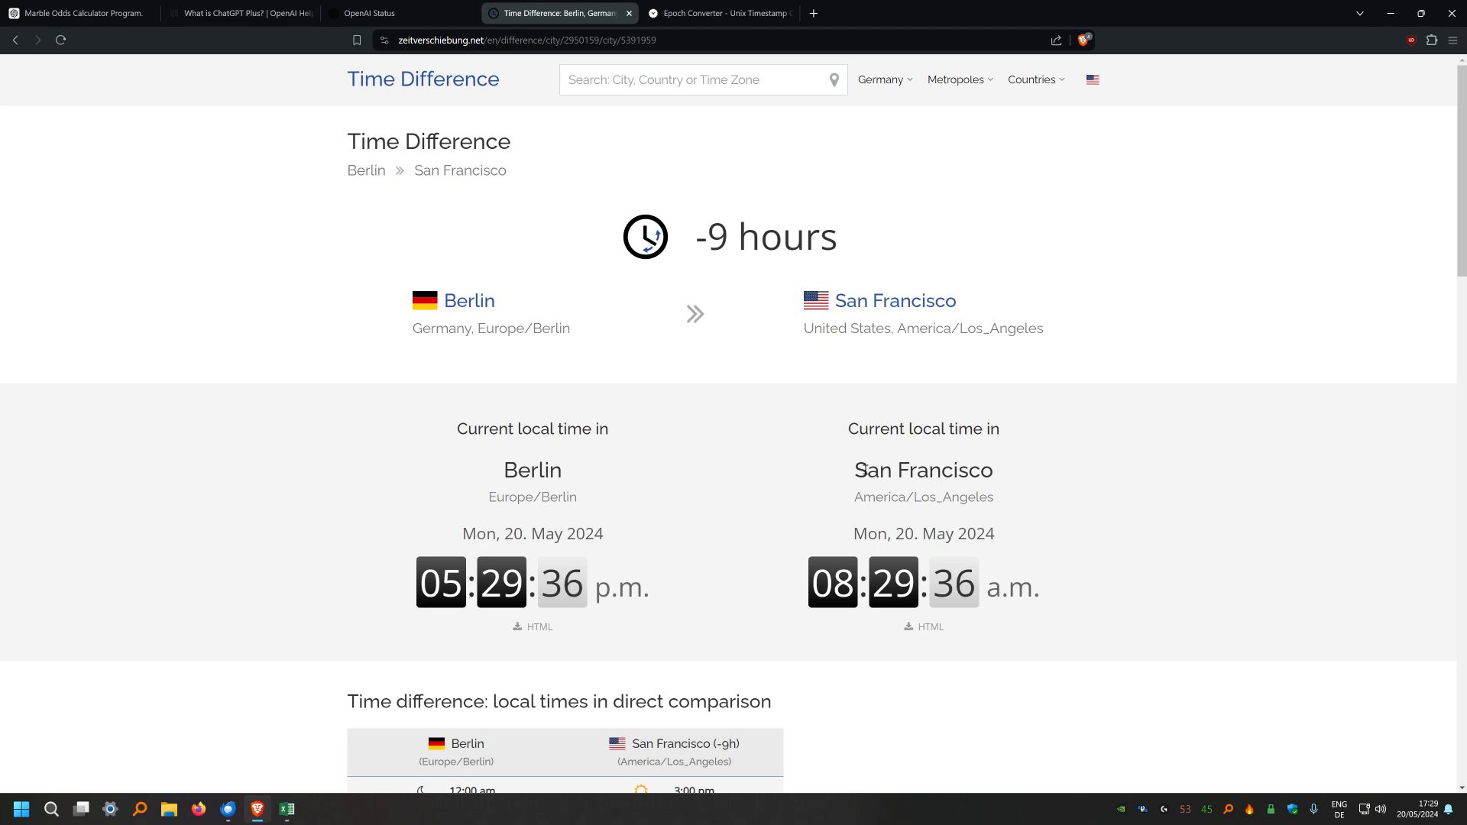
{"action": "double_click", "coordinate": [921, 470]}
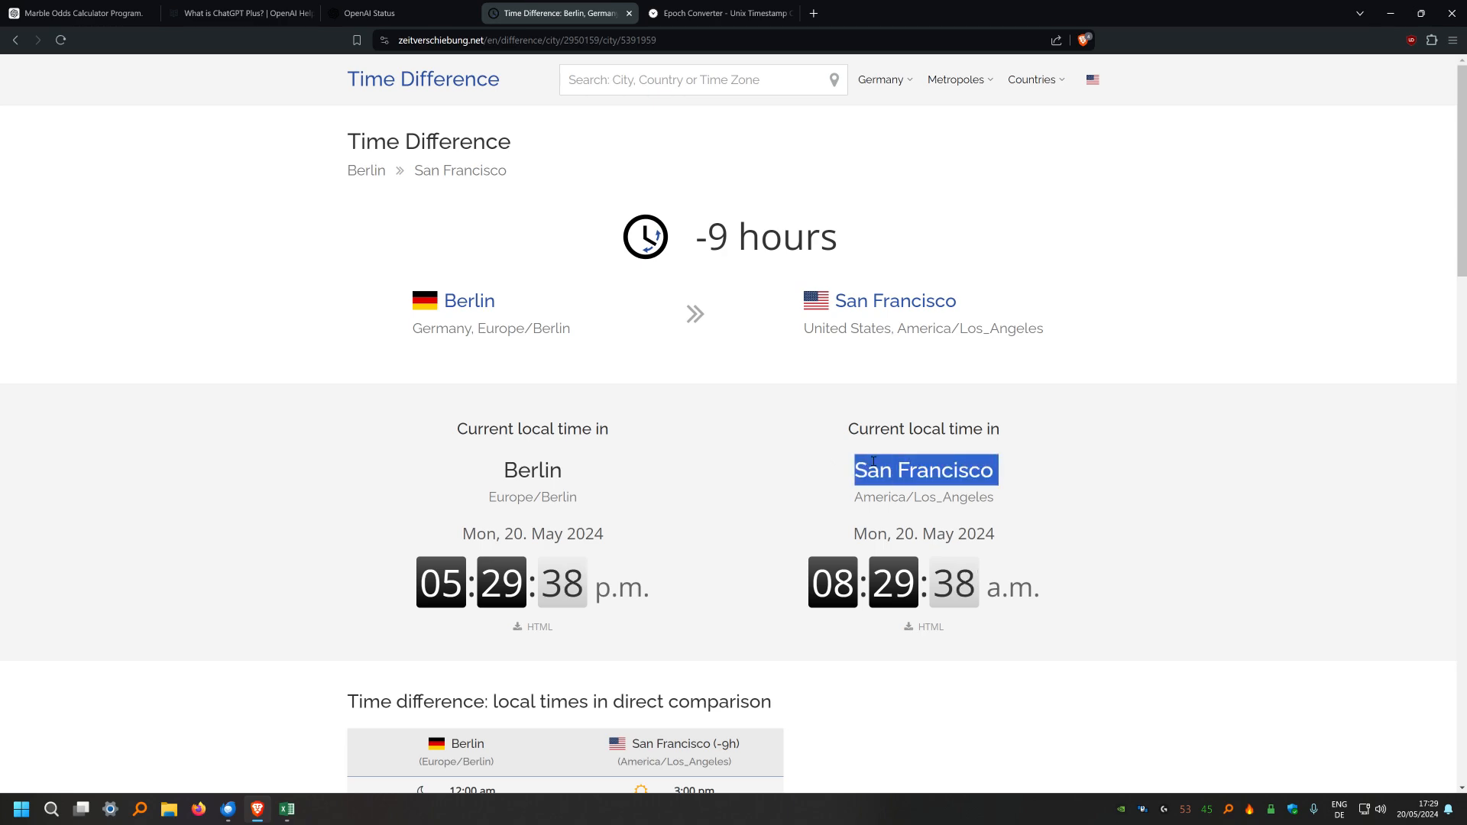
{"action": "left_click", "coordinate": [238, 12]}
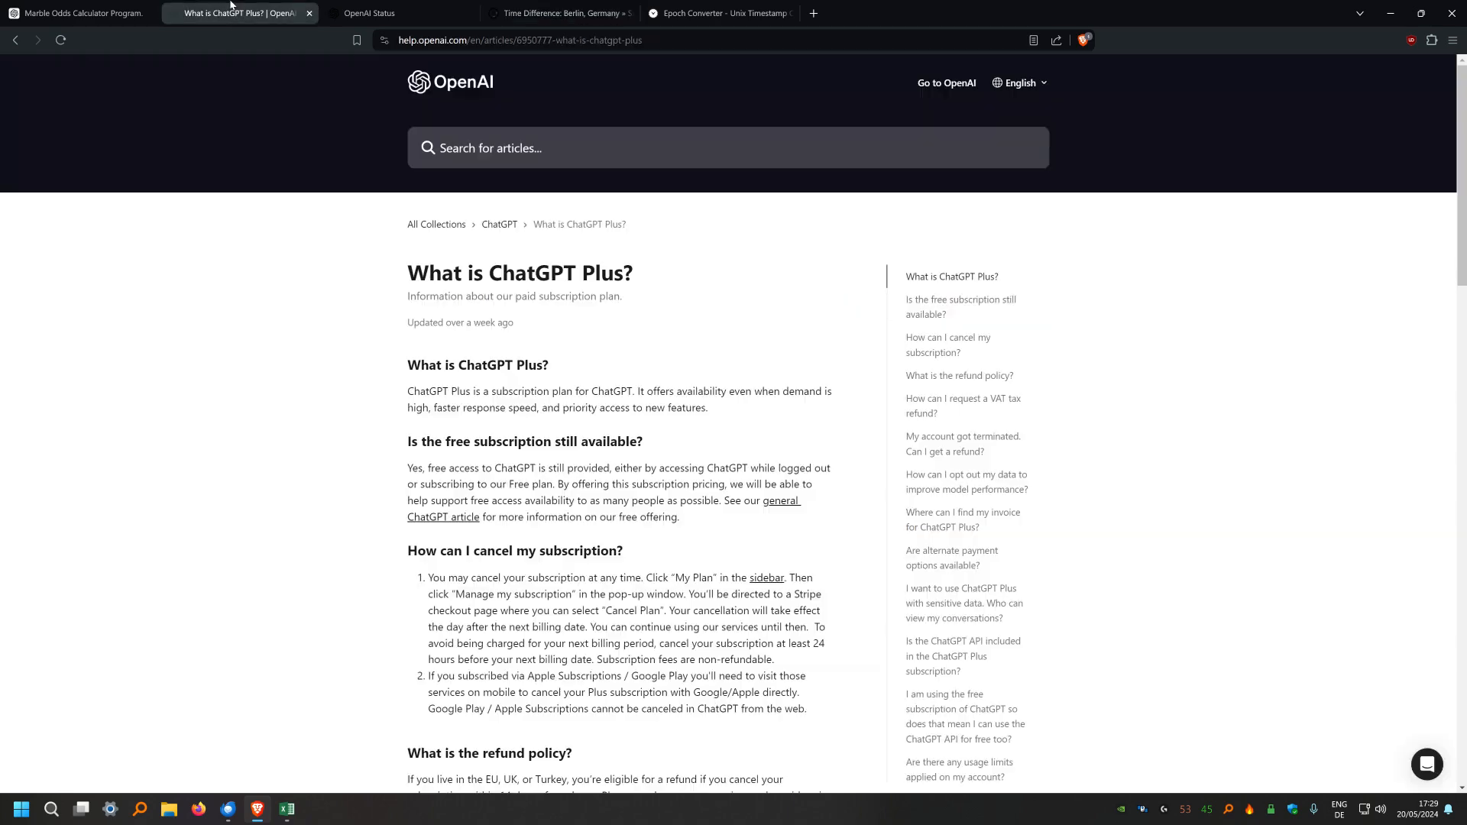
Bring the 'Are there any usage limits applied on my account?' section into view and select its heading
{"action": "scroll", "scroll_direction": "down", "scroll_amount": 3}
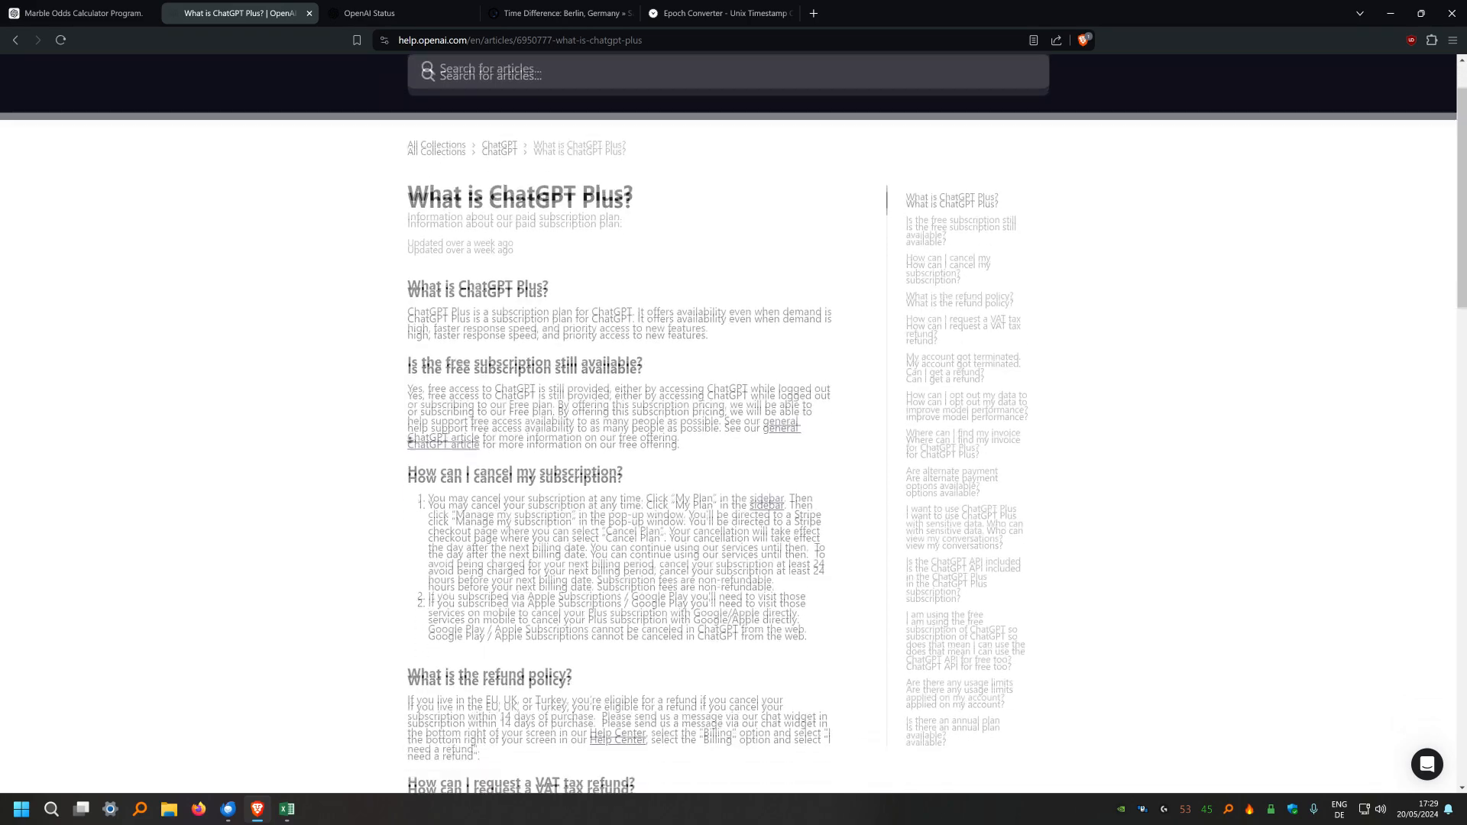
{"action": "scroll", "scroll_direction": "down", "scroll_amount": 3}
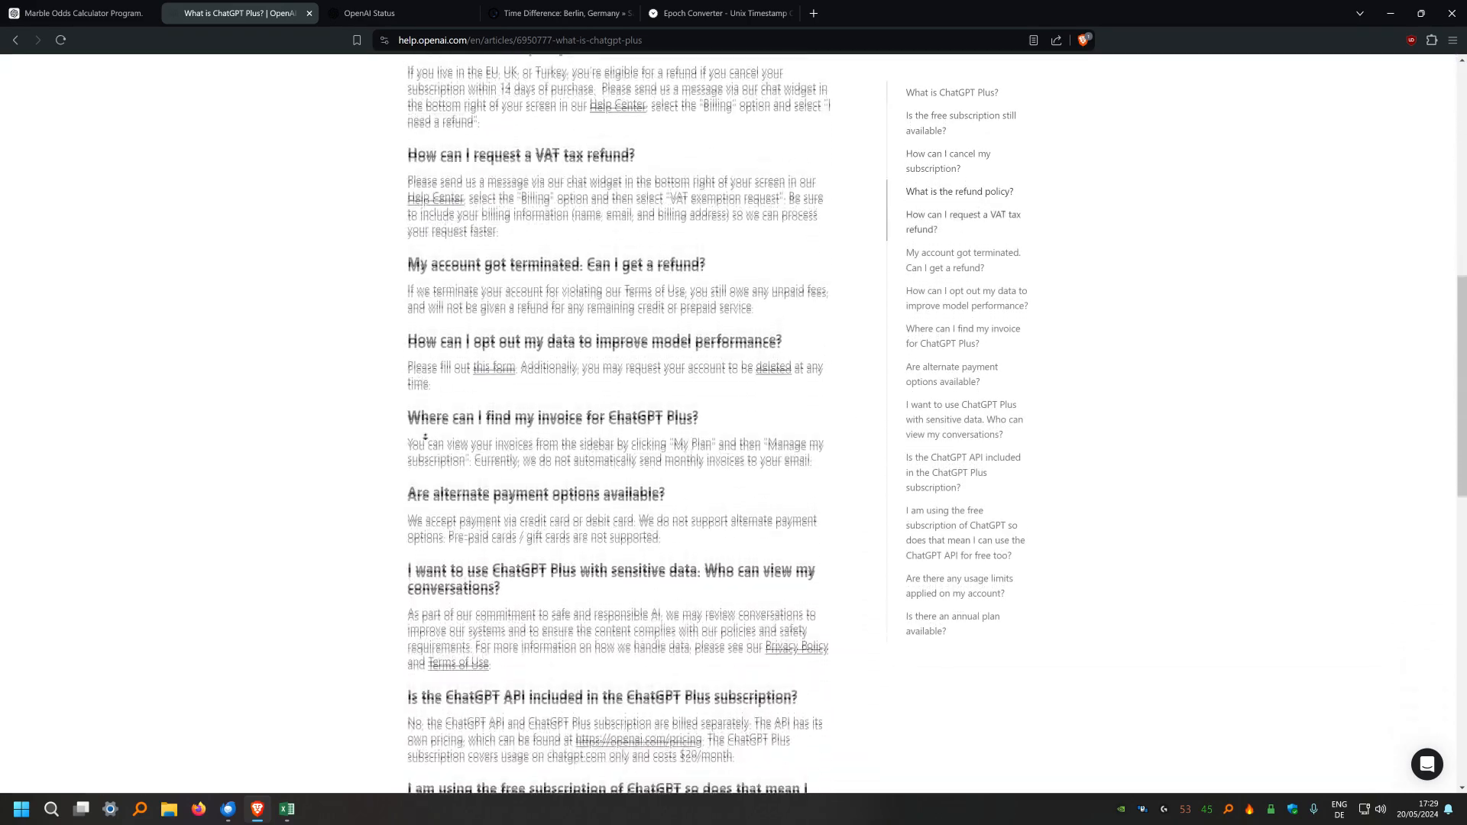
{"action": "scroll", "scroll_direction": "down", "scroll_amount": 3}
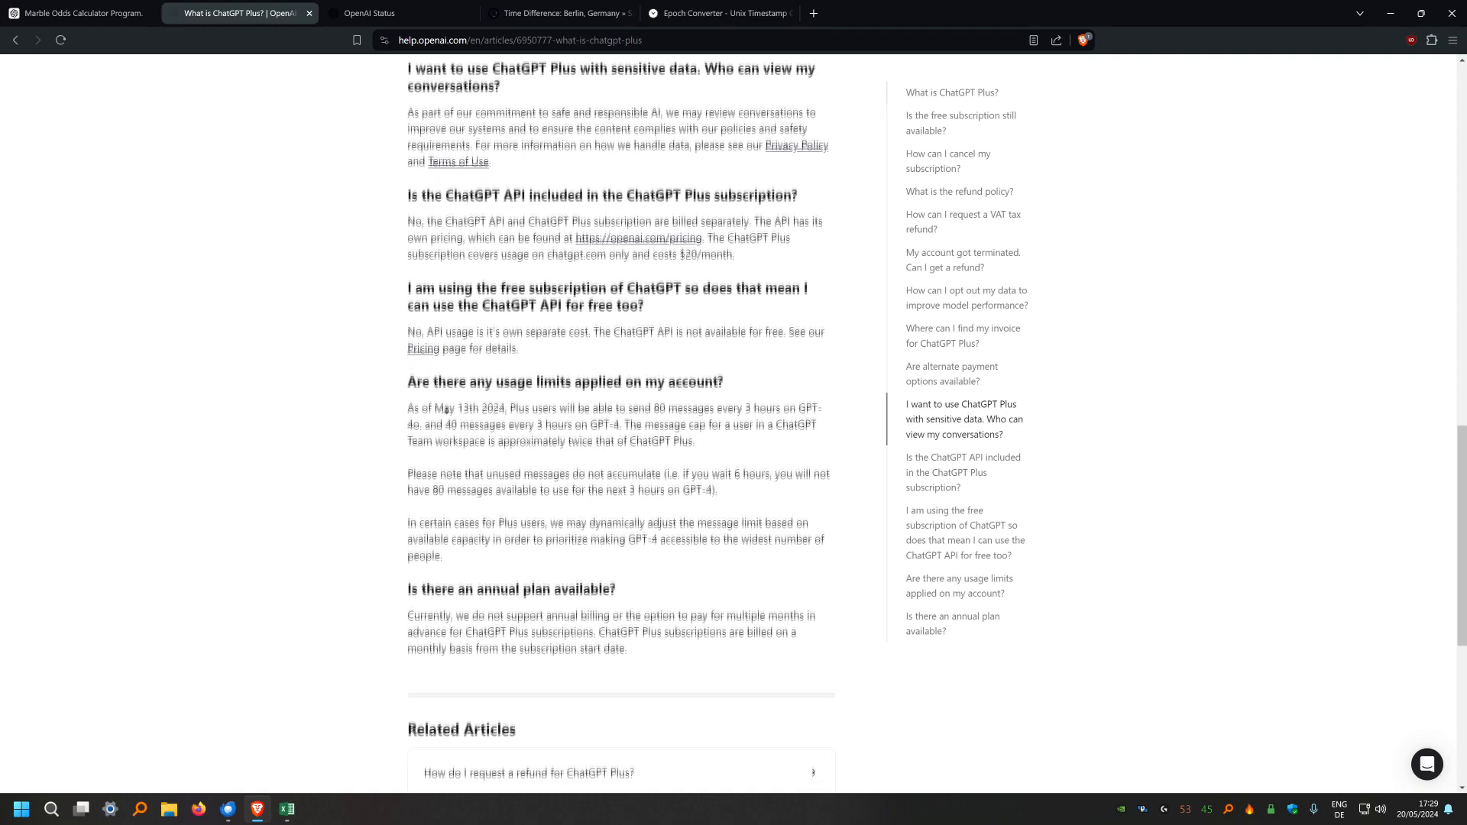
{"action": "scroll", "scroll_direction": "down", "scroll_amount": 3}
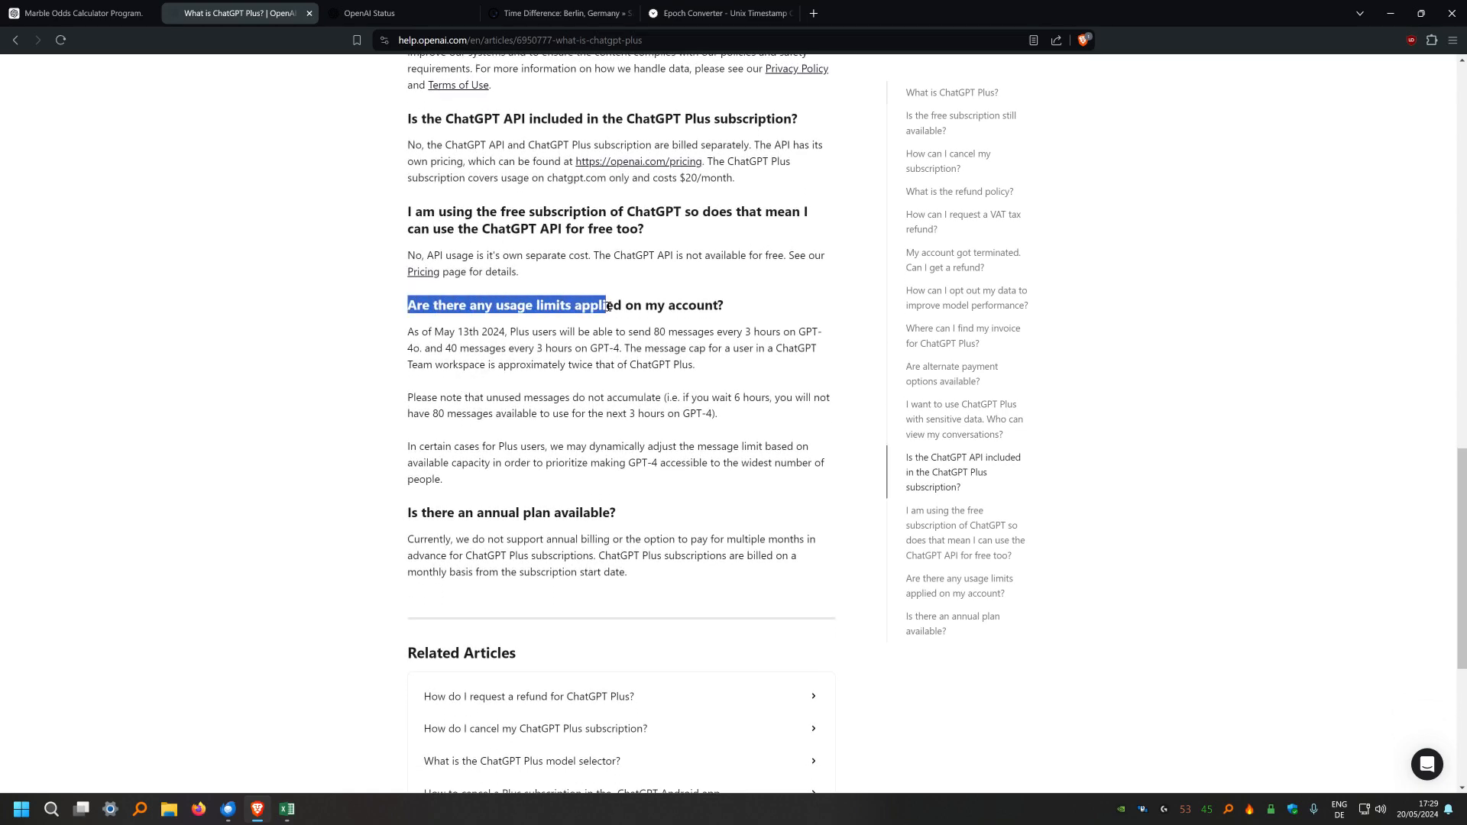
{"action": "double_click", "coordinate": [529, 331]}
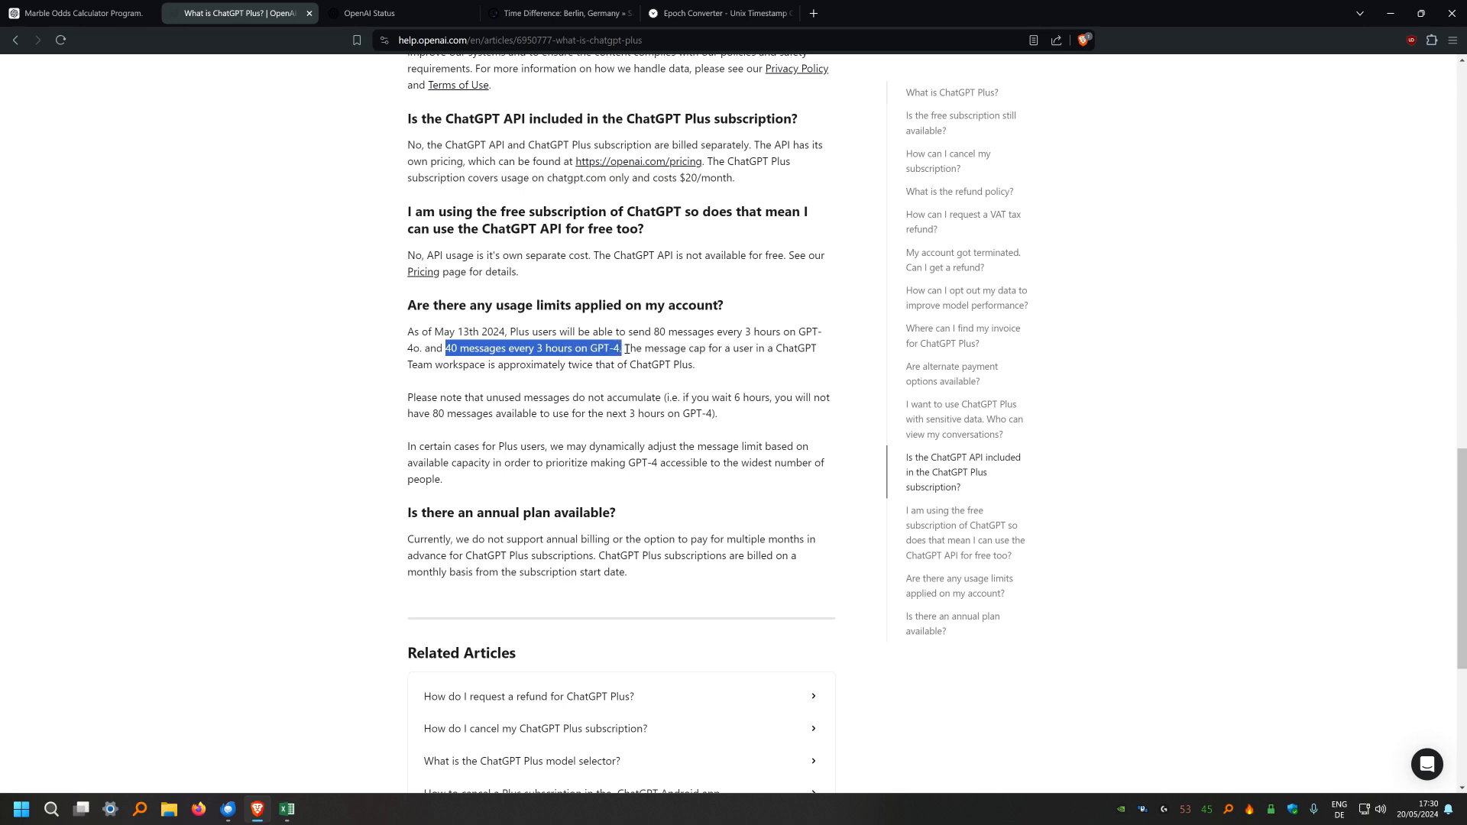
Highlight the '40 messages' GPT-4 limit in the answer and start the Help Center support chat
{"action": "left_click", "coordinate": [410, 447]}
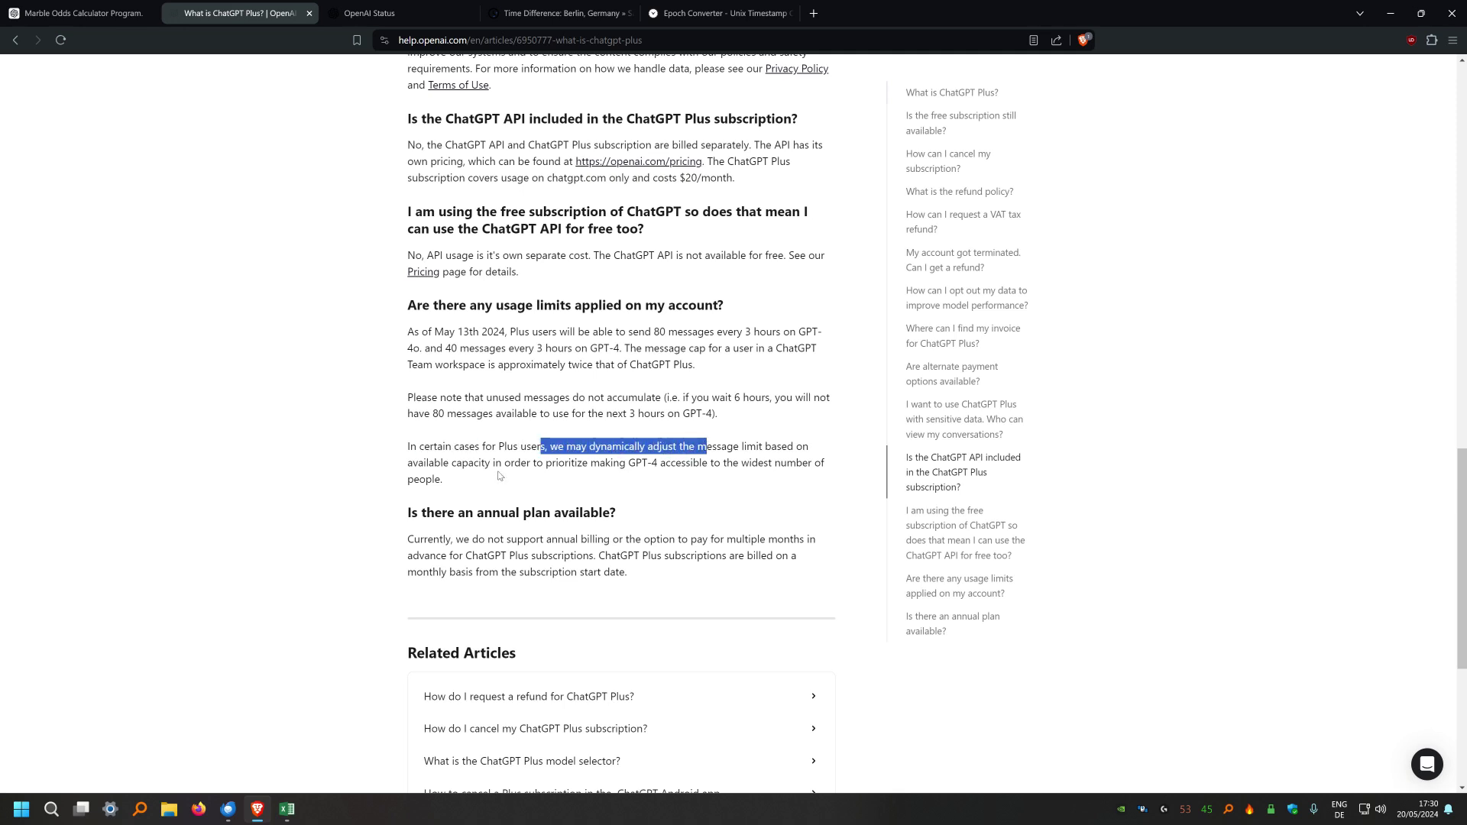
{"action": "mouse_move", "coordinate": [466, 453]}
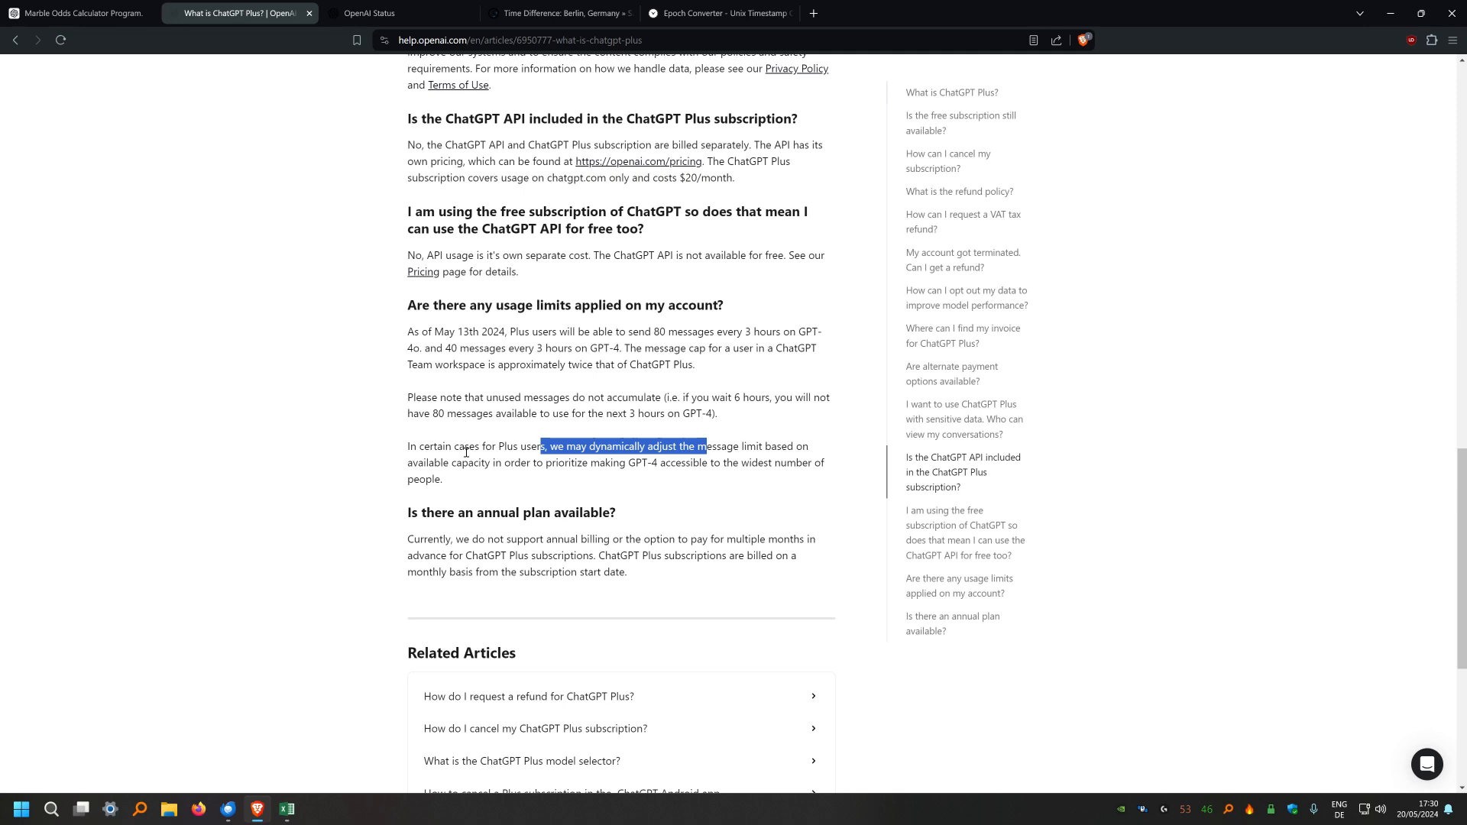
{"action": "left_click", "coordinate": [559, 445]}
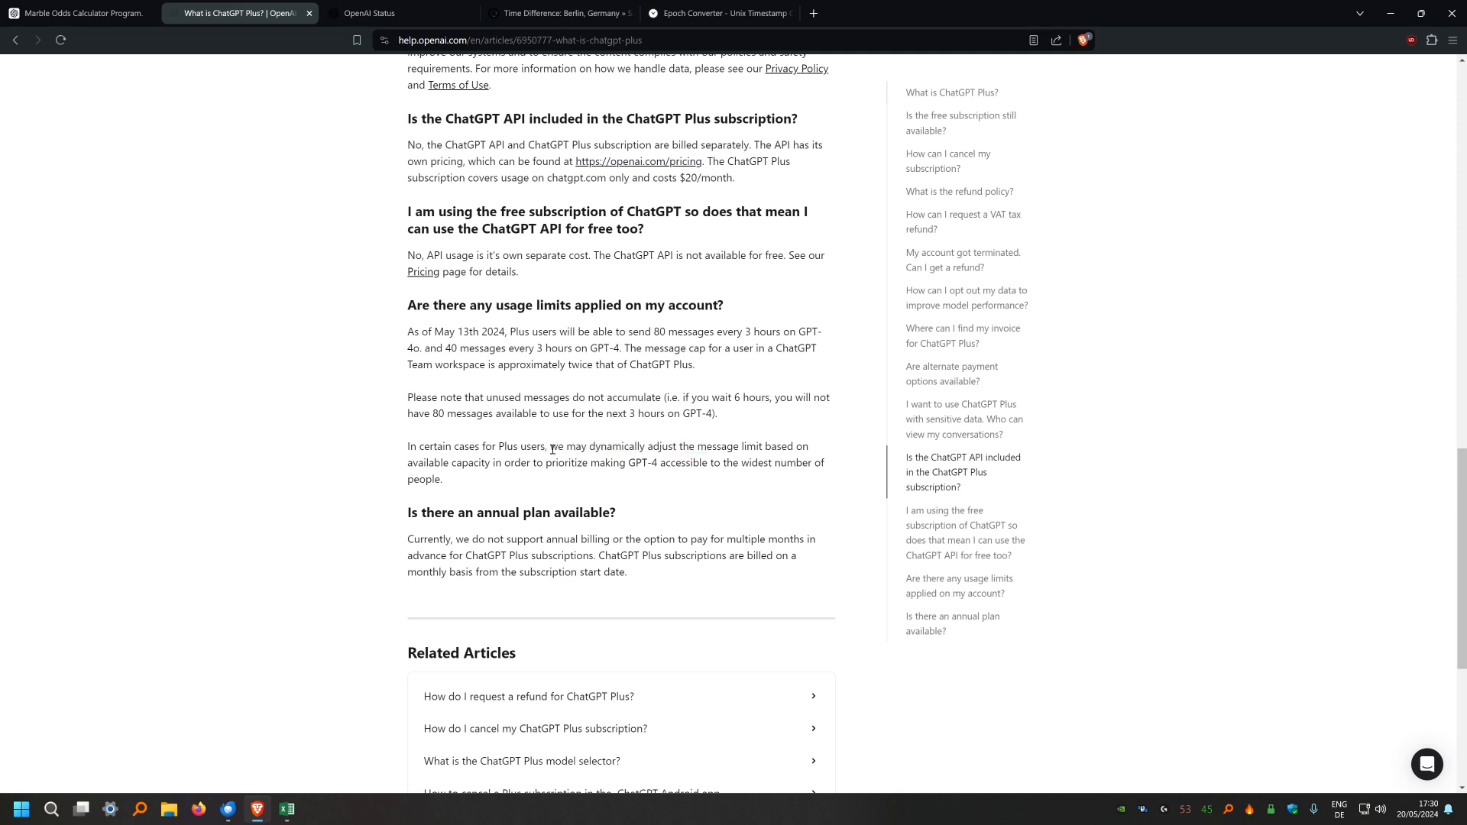
{"action": "mouse_move", "coordinate": [533, 464]}
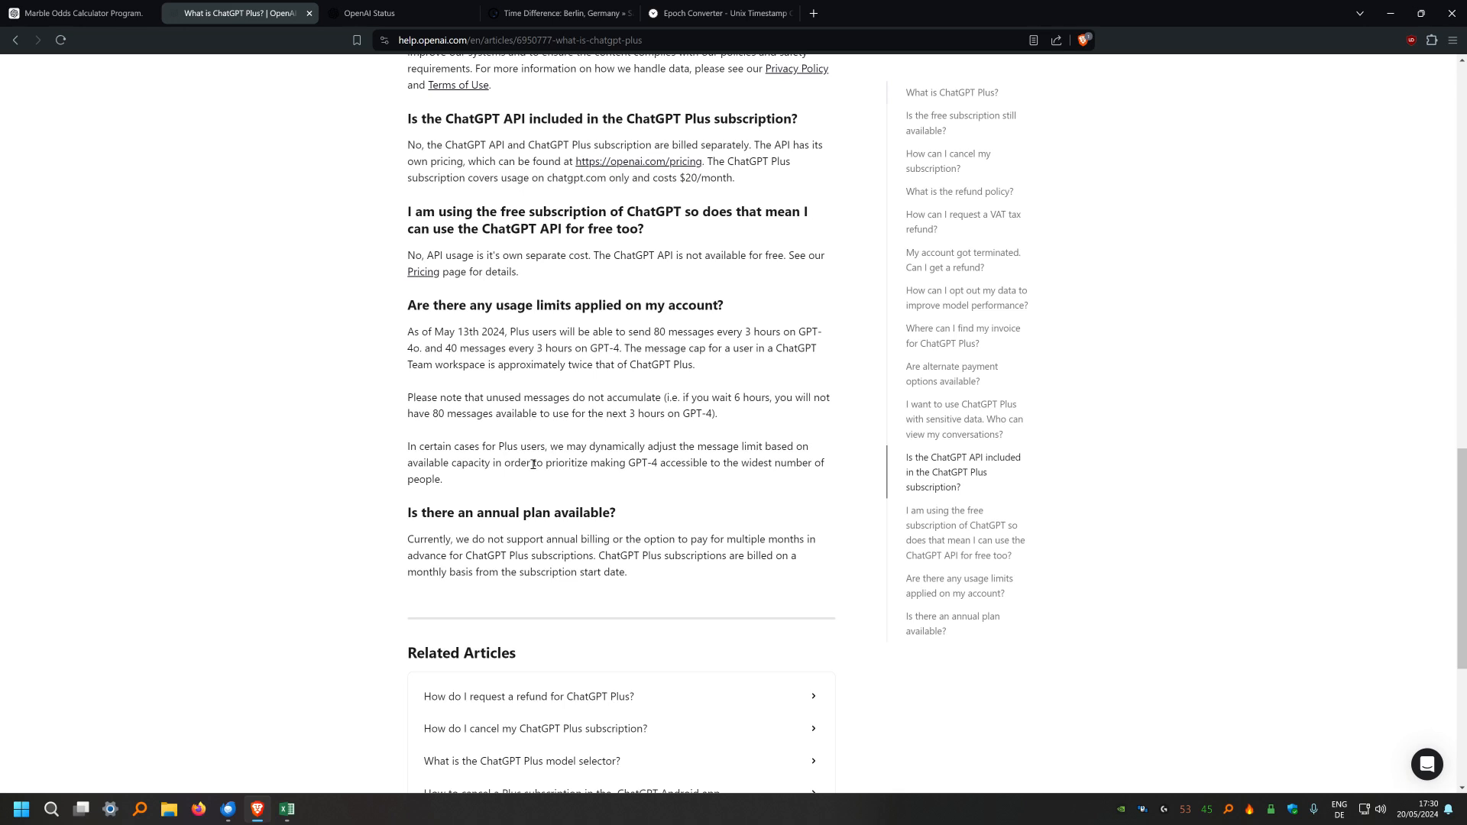
{"action": "mouse_move", "coordinate": [556, 383]}
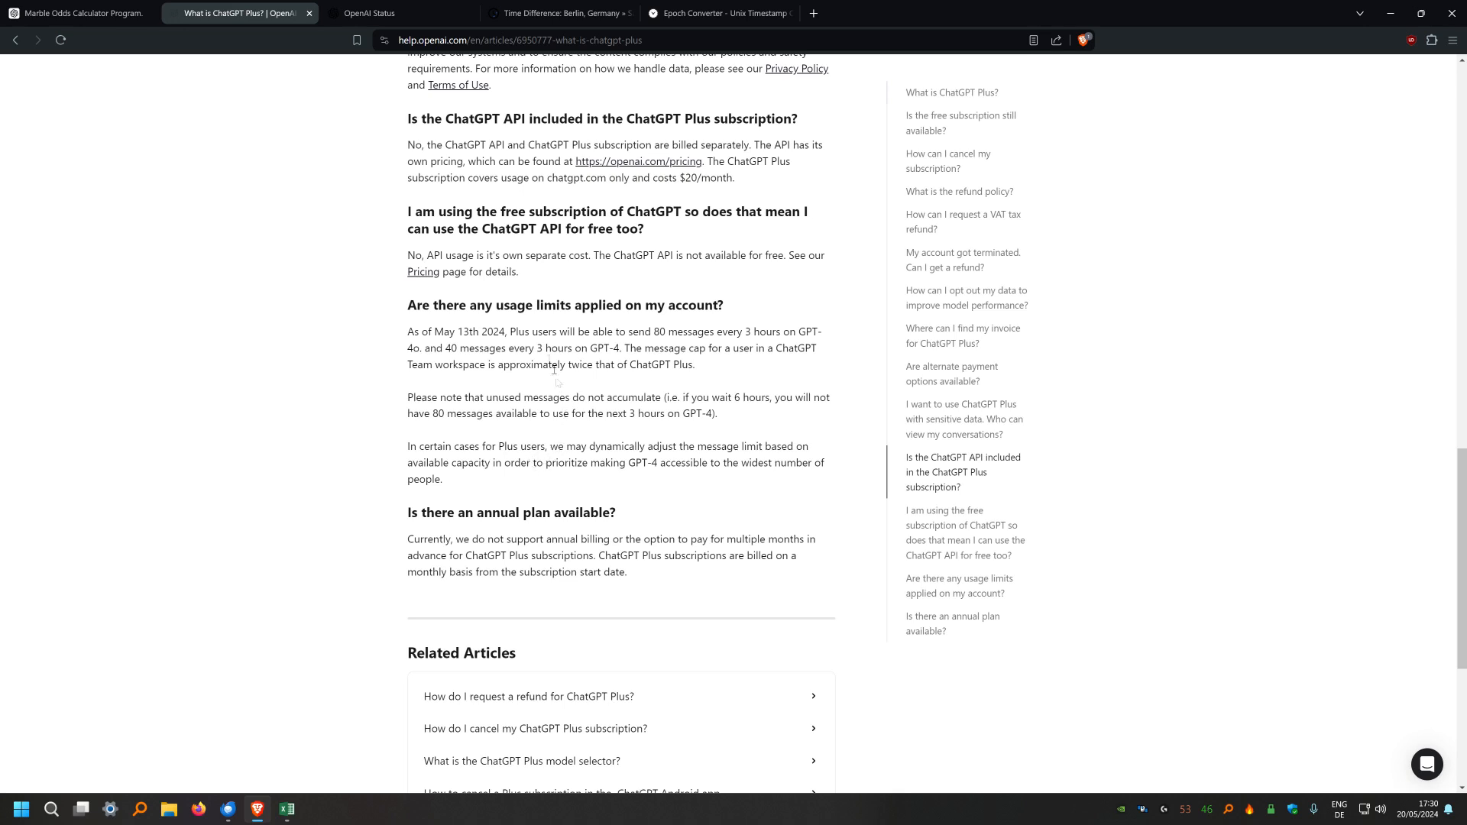
{"action": "mouse_move", "coordinate": [585, 342]}
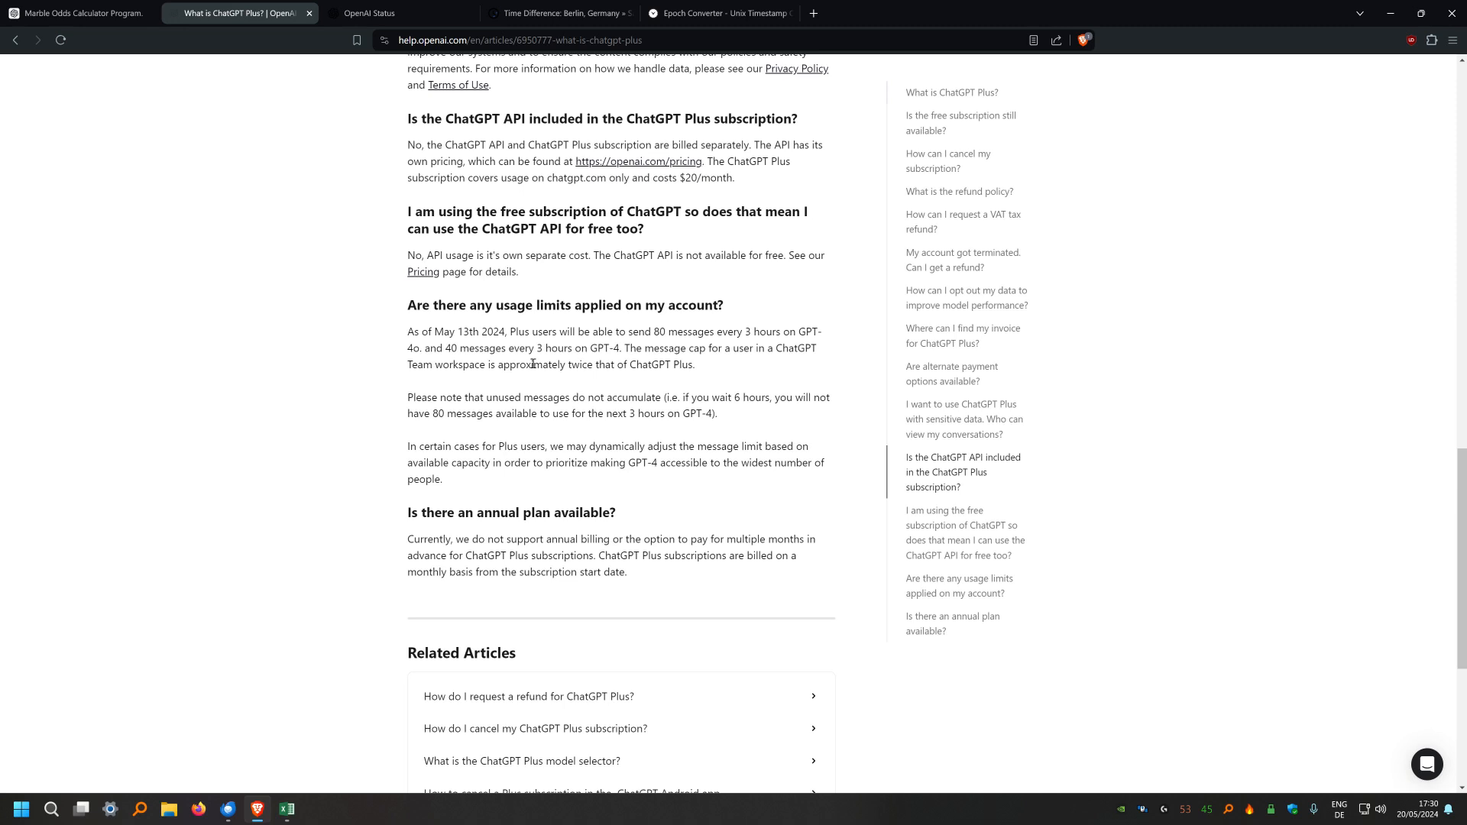
{"action": "mouse_move", "coordinate": [581, 380]}
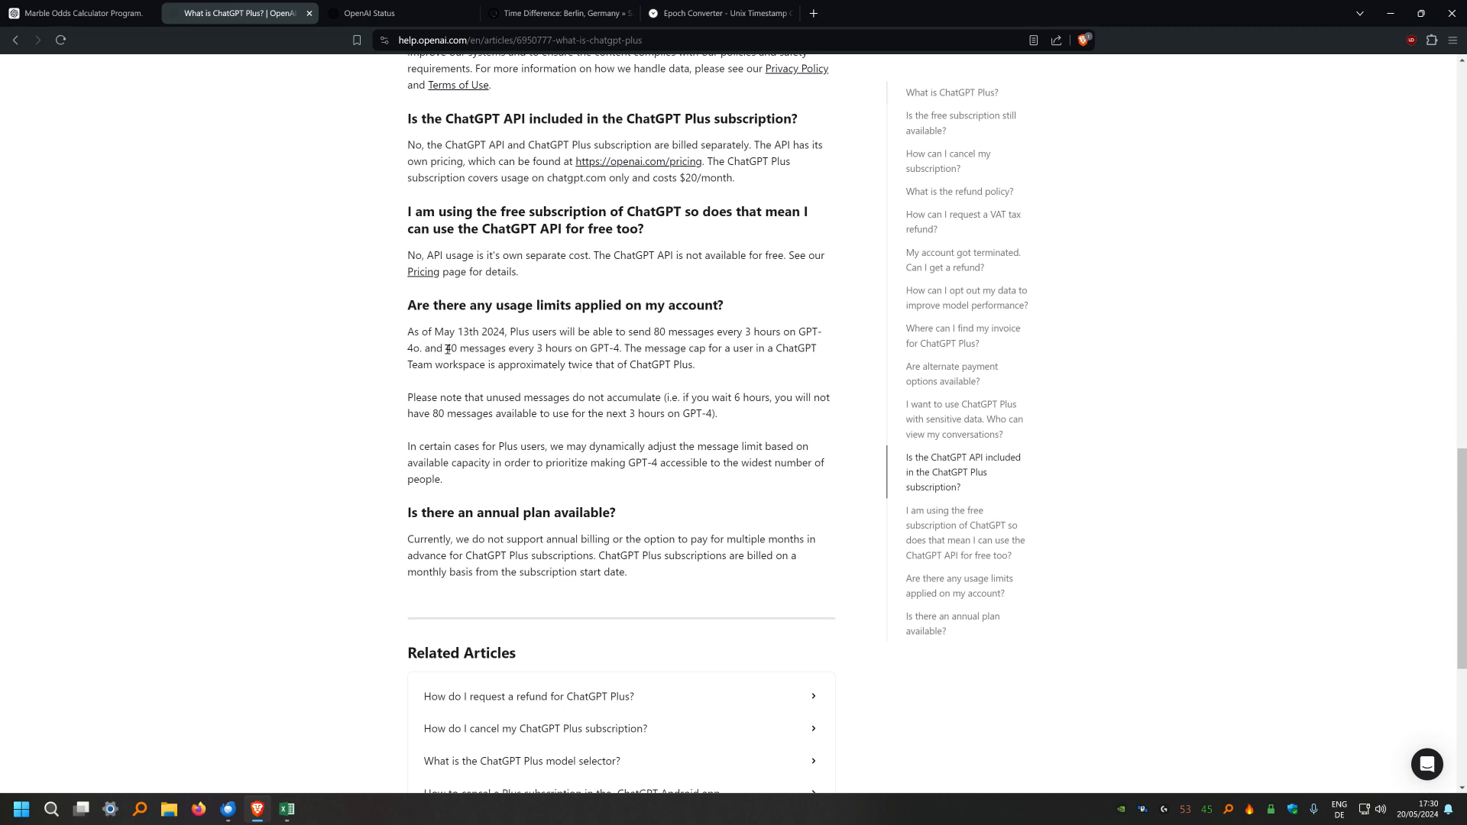
{"action": "double_click", "coordinate": [473, 349]}
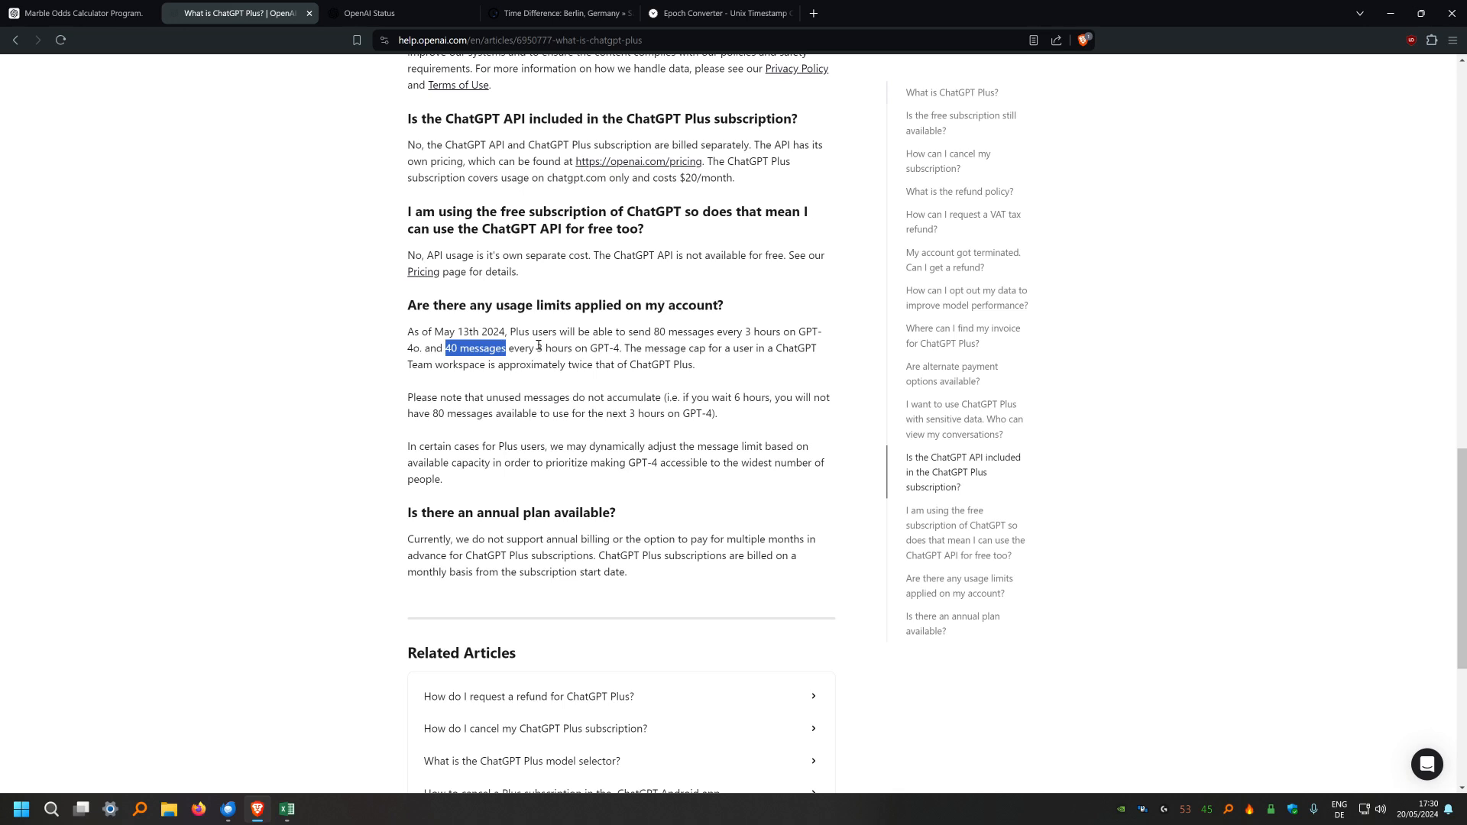
{"action": "mouse_move", "coordinate": [536, 352]}
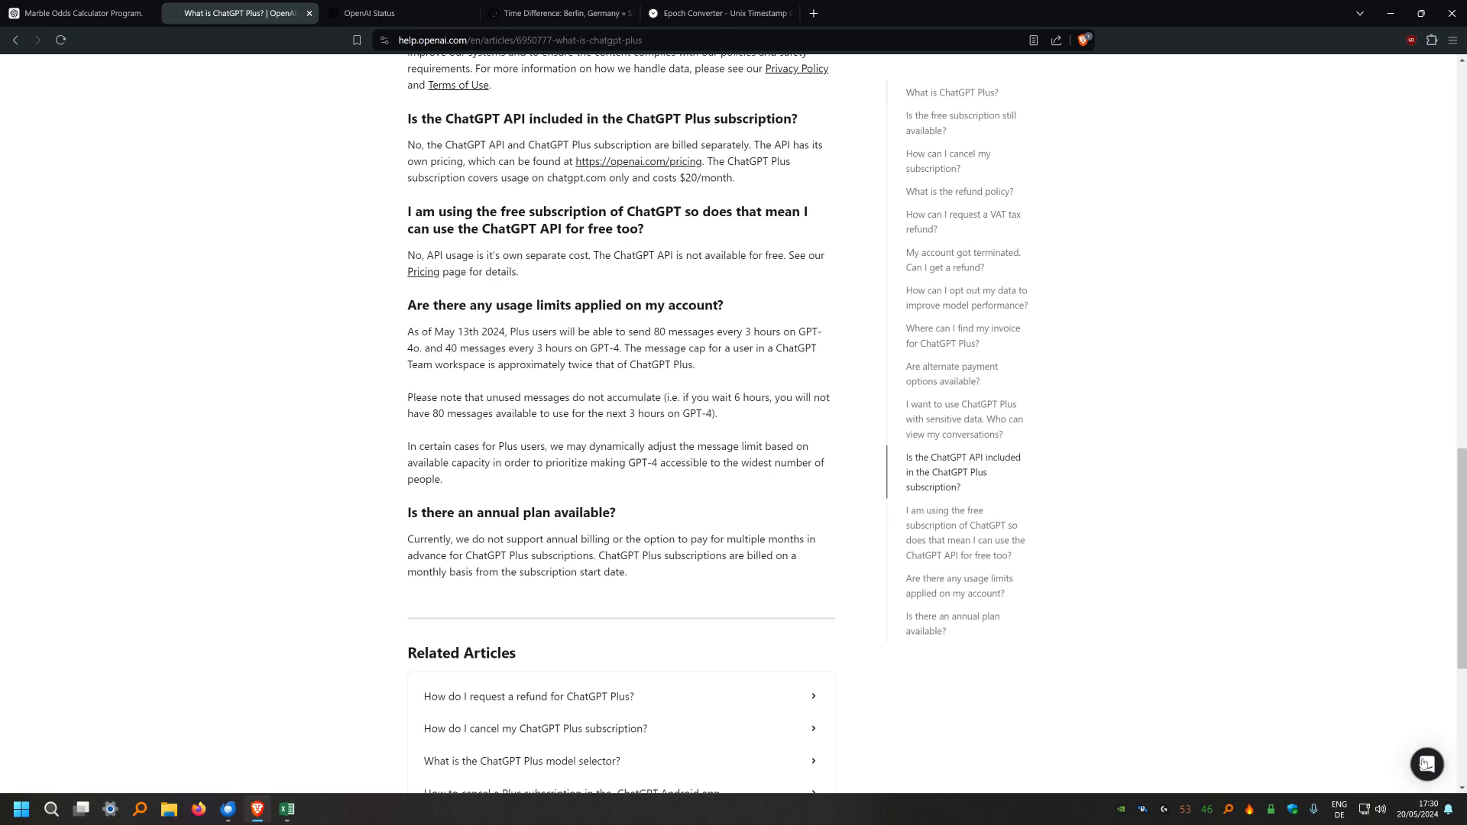
{"action": "left_click", "coordinate": [1426, 765]}
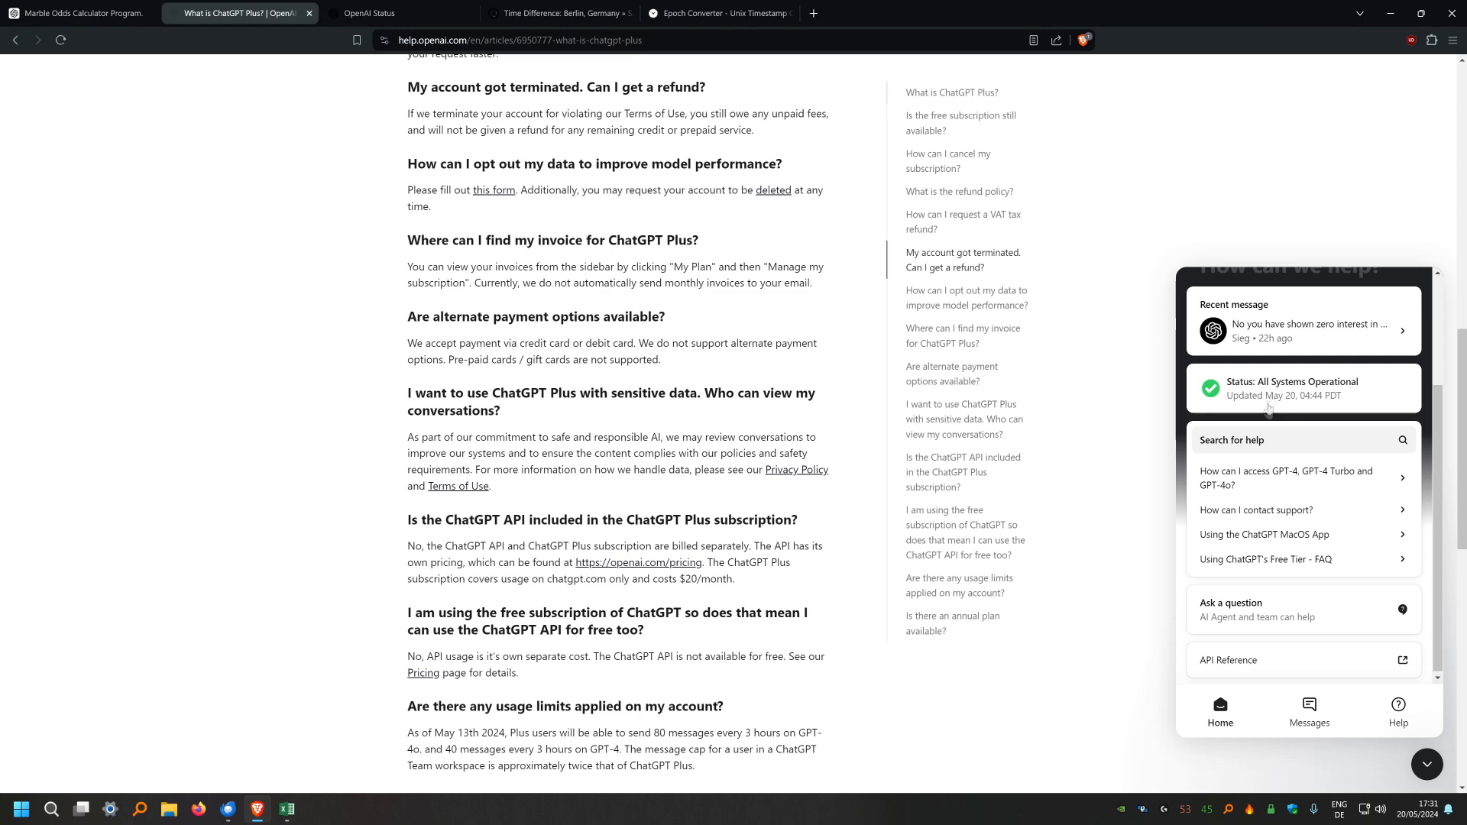
Open the recent support conversation about the GPT-4 cap and read through its earlier messages
{"action": "left_click", "coordinate": [1300, 321]}
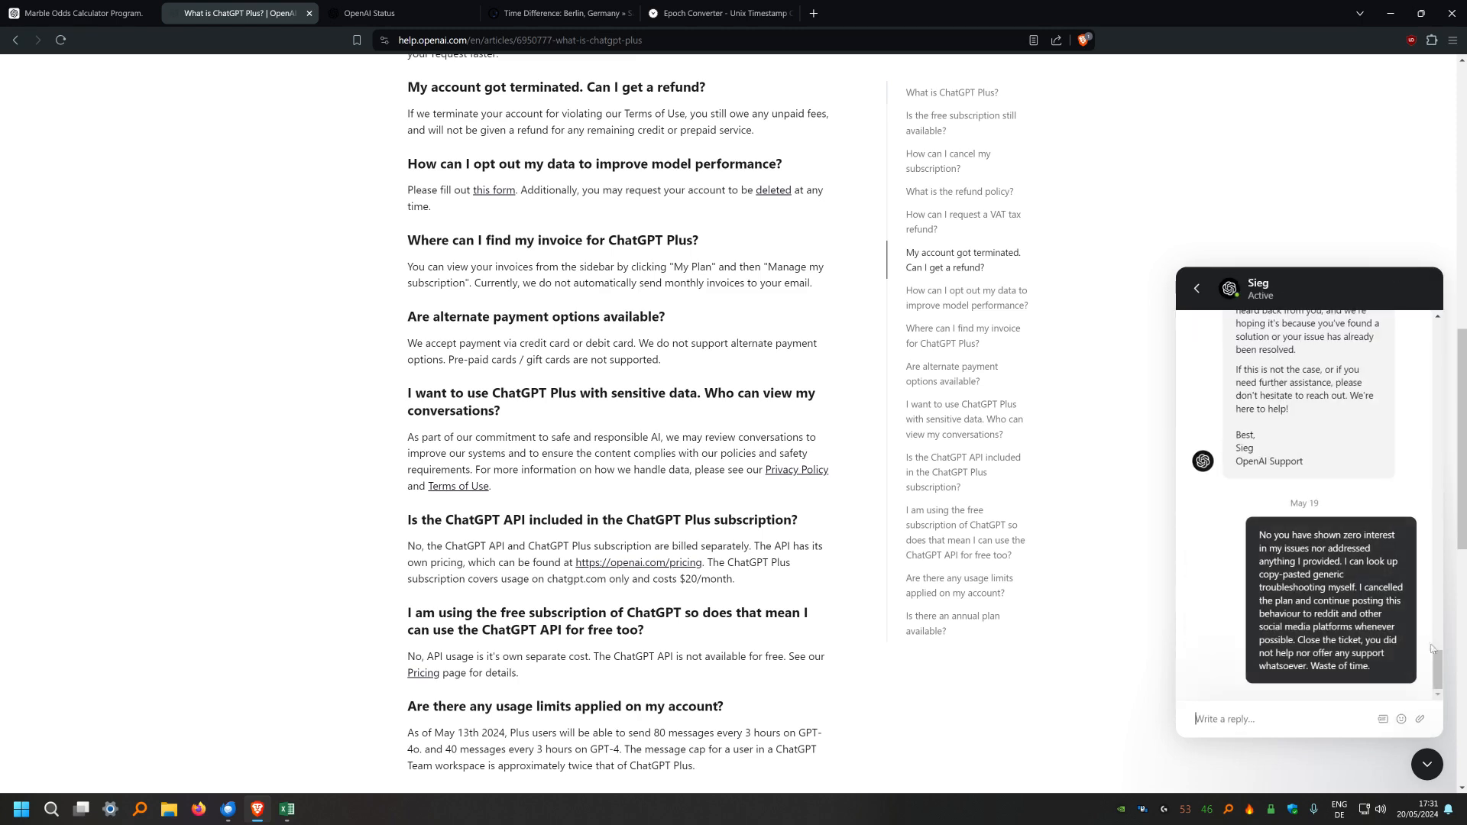
{"action": "scroll", "scroll_direction": "up", "scroll_amount": 3}
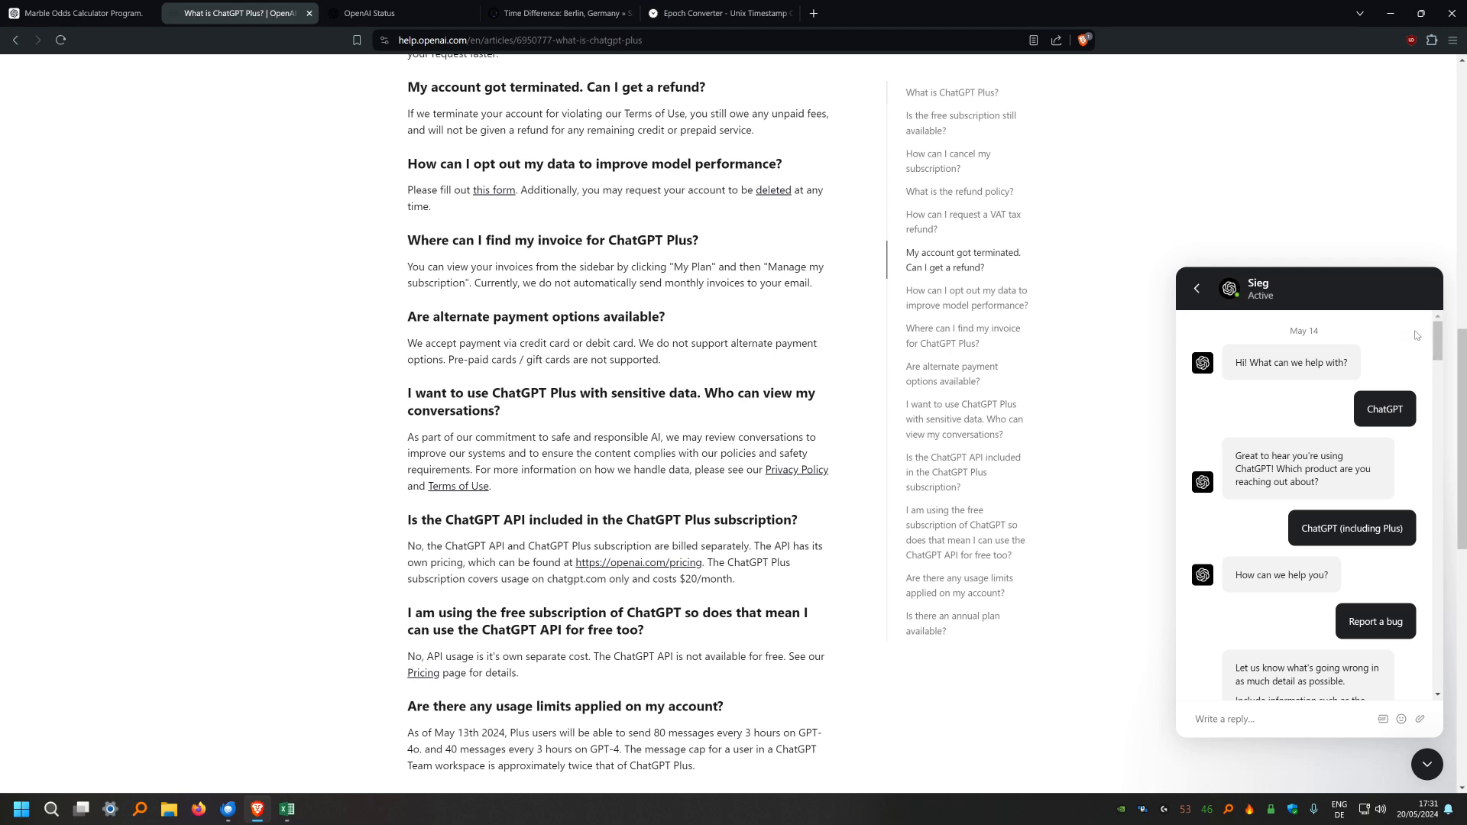
{"action": "scroll", "scroll_direction": "down", "scroll_amount": 3}
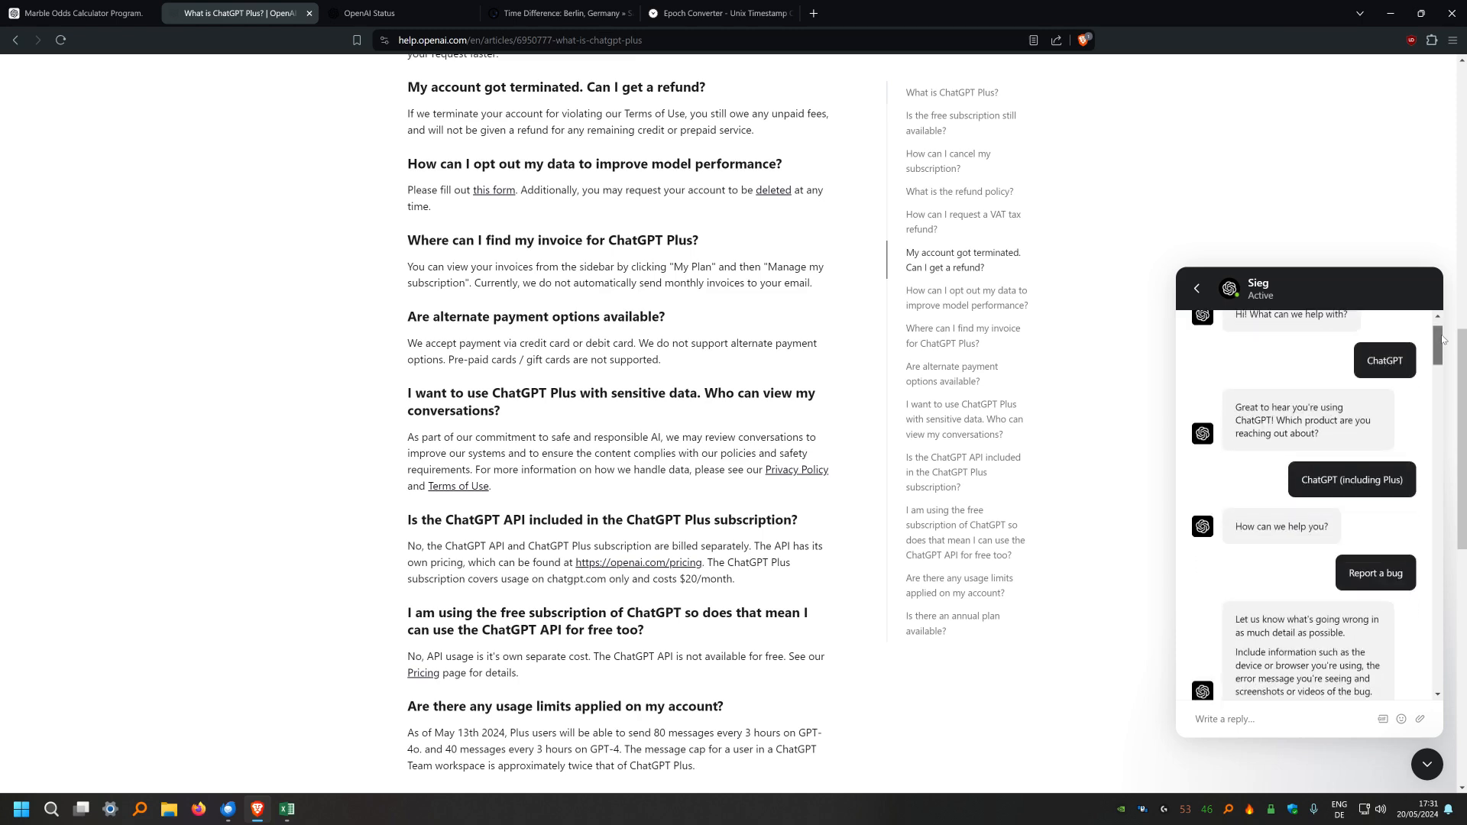
{"action": "scroll", "scroll_direction": "down", "scroll_amount": 3}
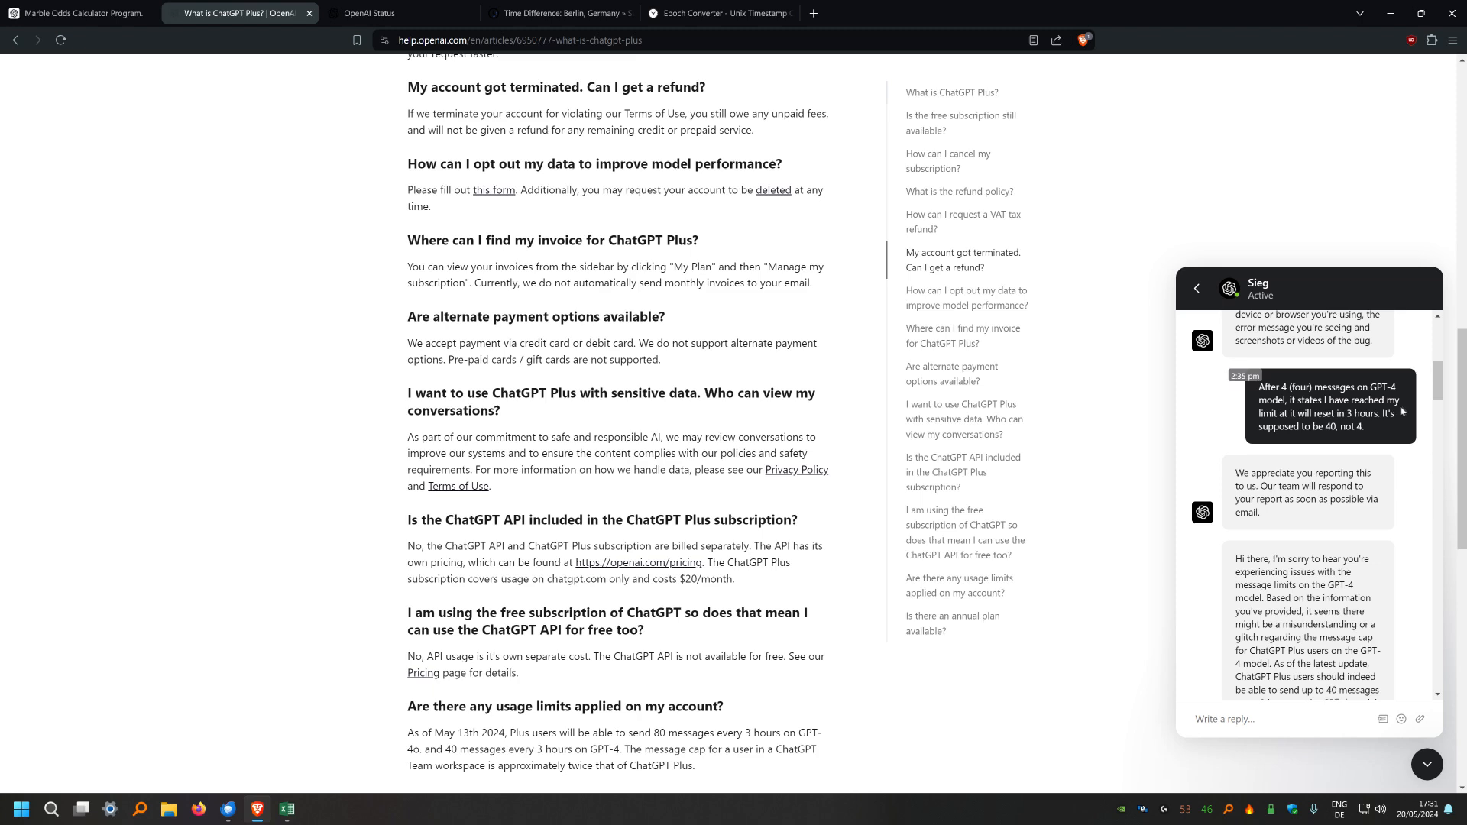
{"action": "scroll", "scroll_direction": "down", "scroll_amount": 3}
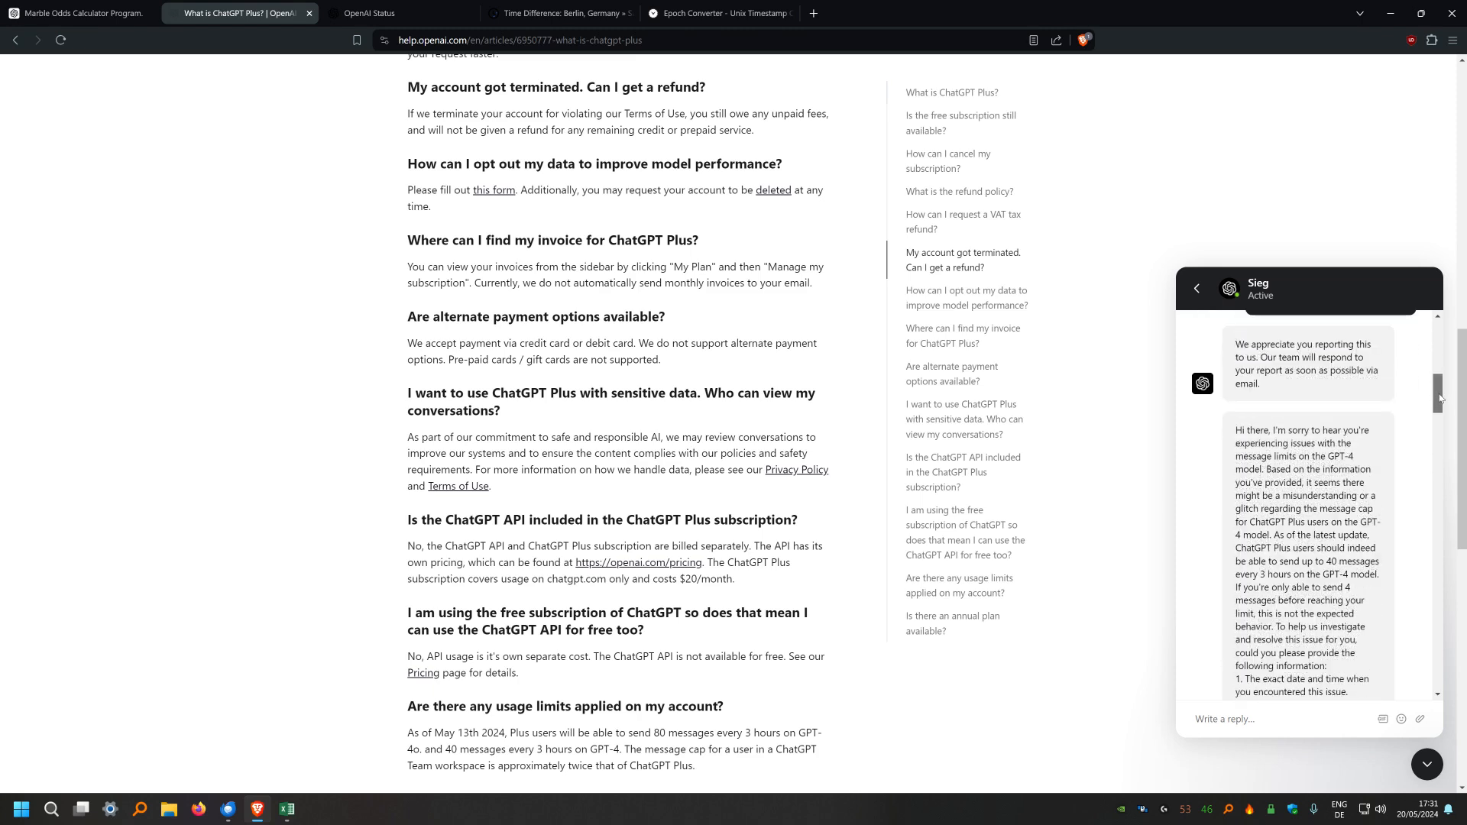
{"action": "scroll", "scroll_direction": "down", "scroll_amount": 3}
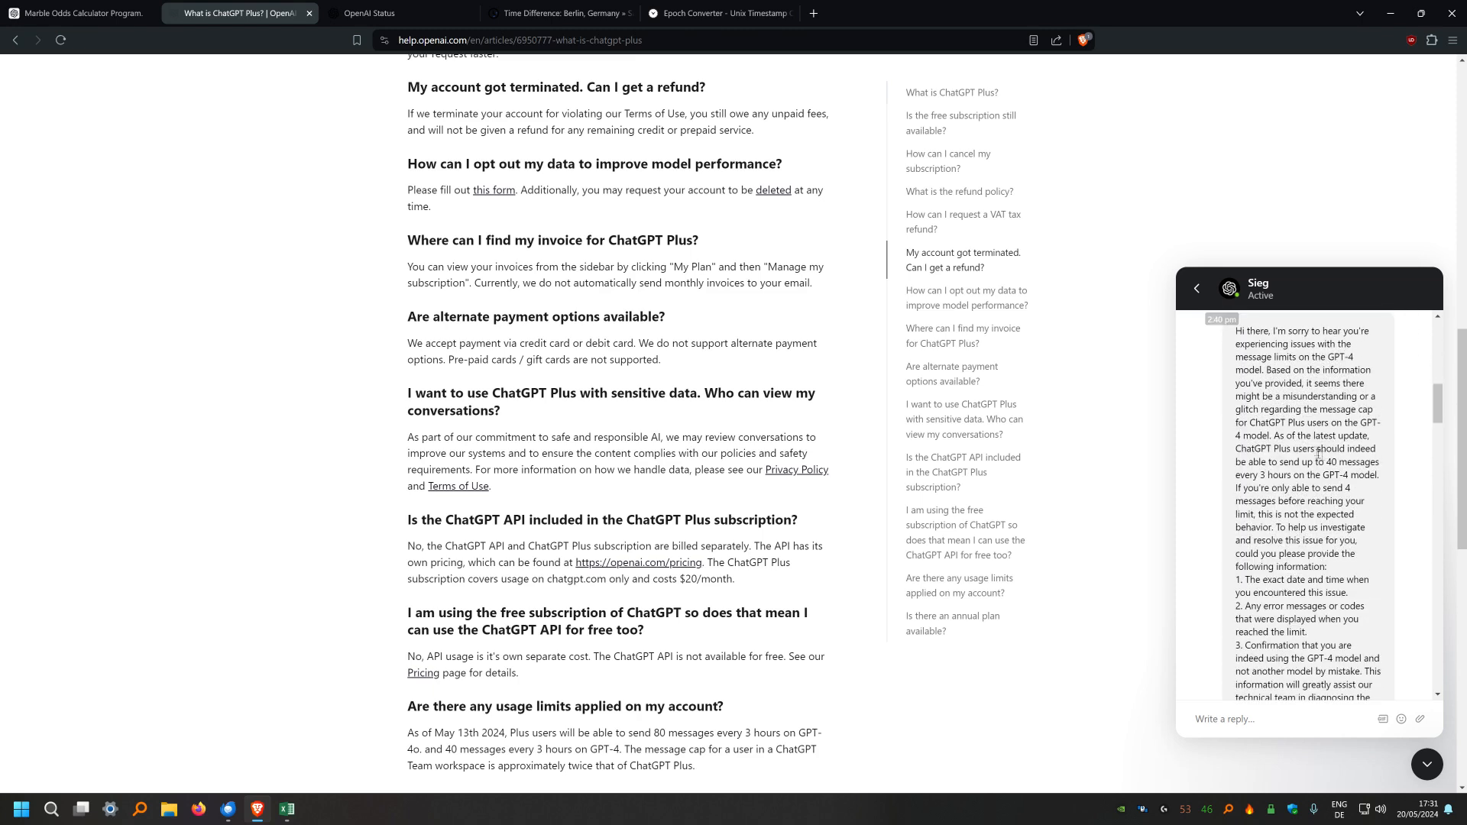
{"action": "scroll", "scroll_direction": "down", "scroll_amount": 3}
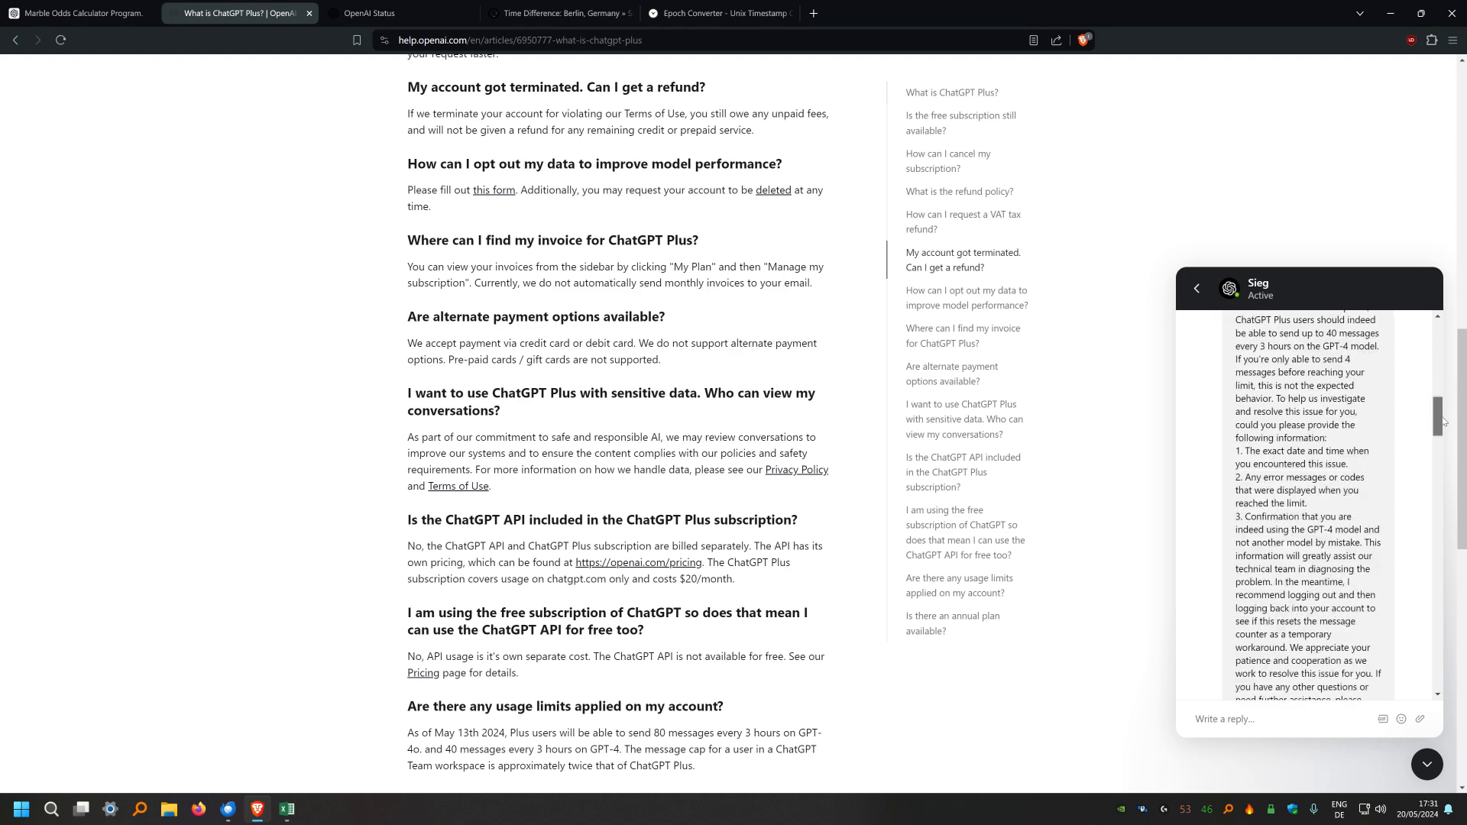
{"action": "scroll", "scroll_direction": "down", "scroll_amount": 3}
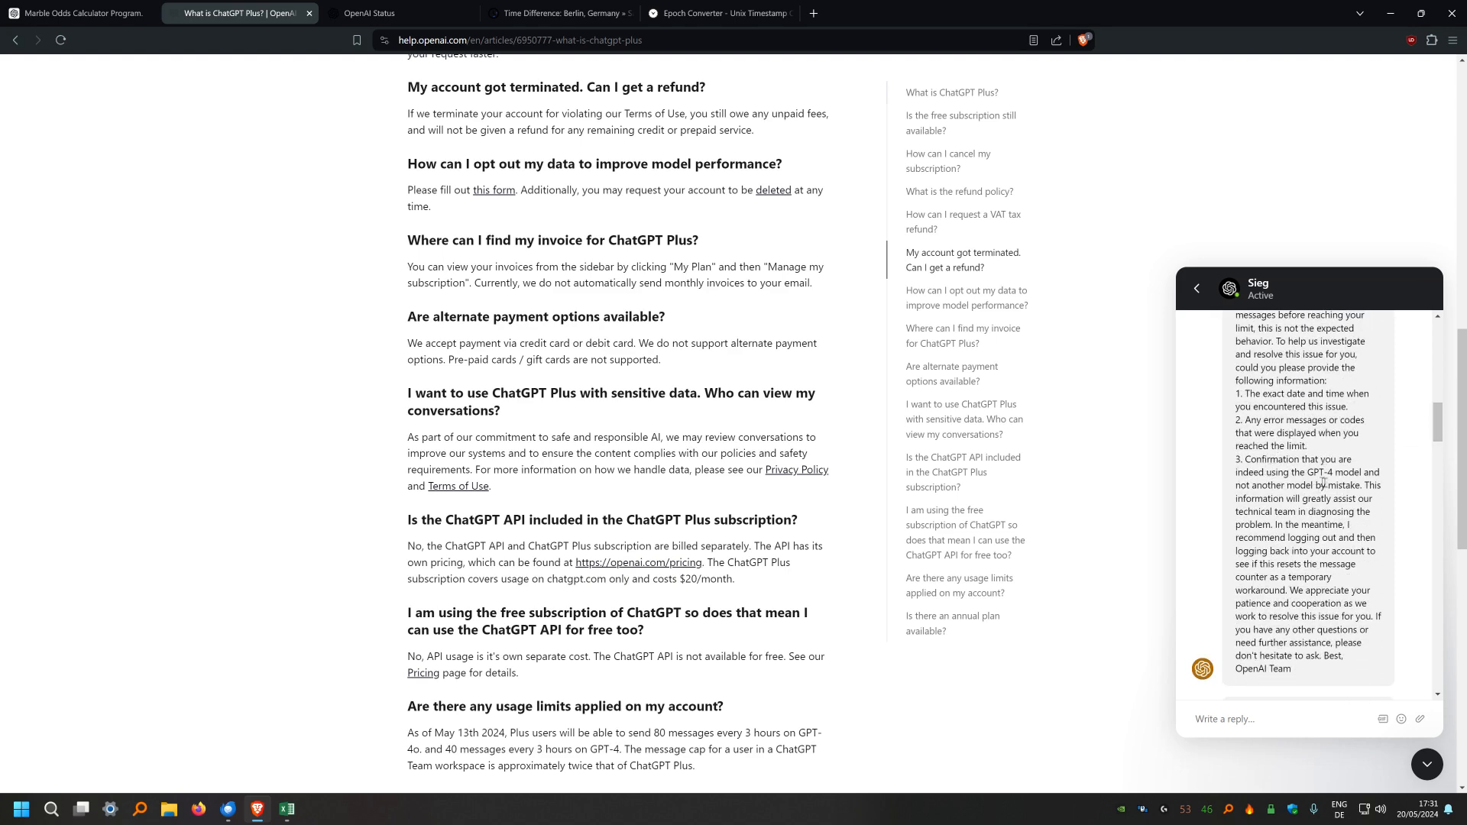
Continue to the attached screenshot and support's reply, then close the enlarged screenshot
{"action": "scroll", "scroll_direction": "down", "scroll_amount": 3}
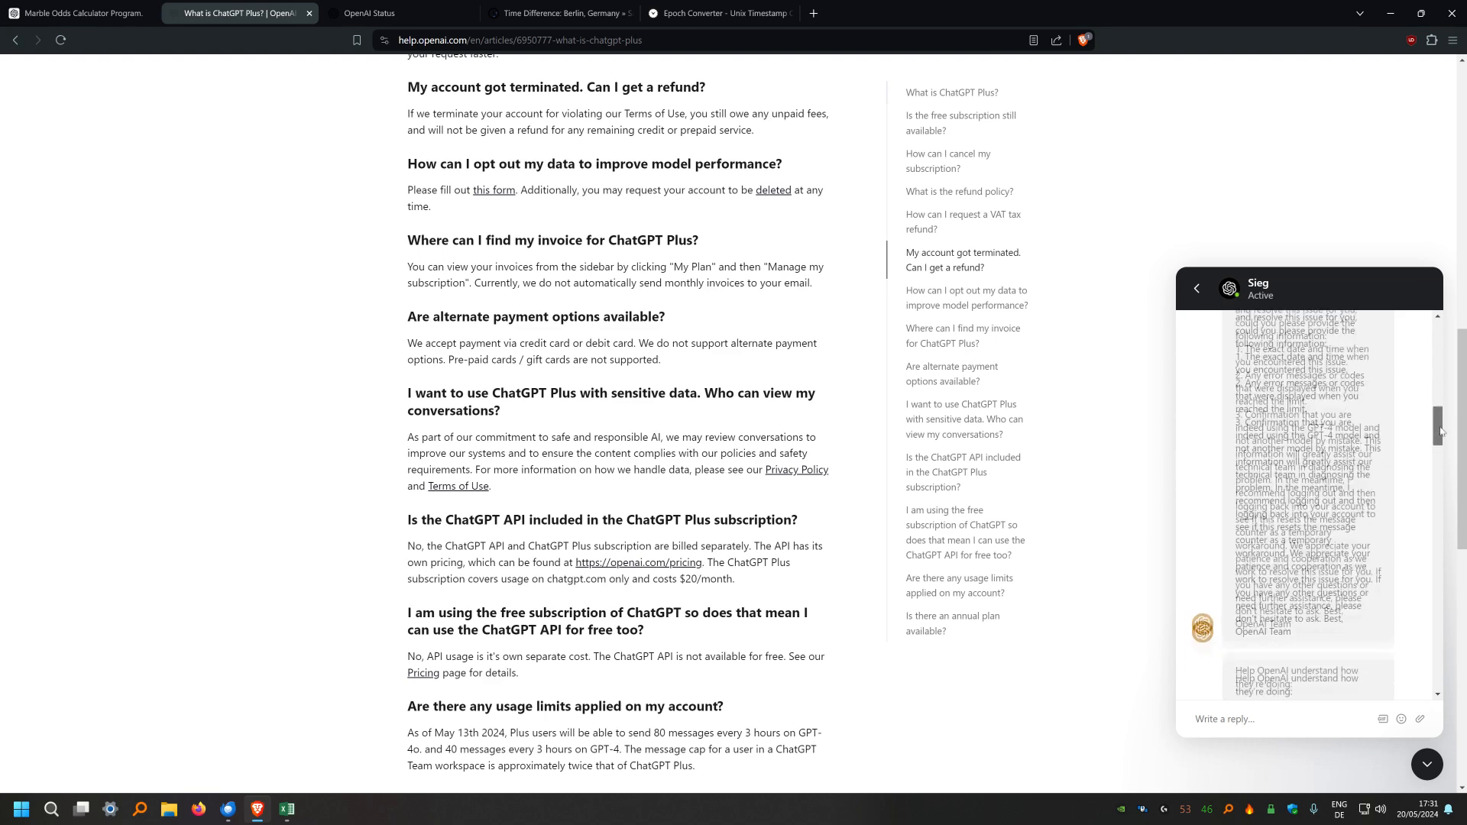
{"action": "scroll", "scroll_direction": "down", "scroll_amount": 3}
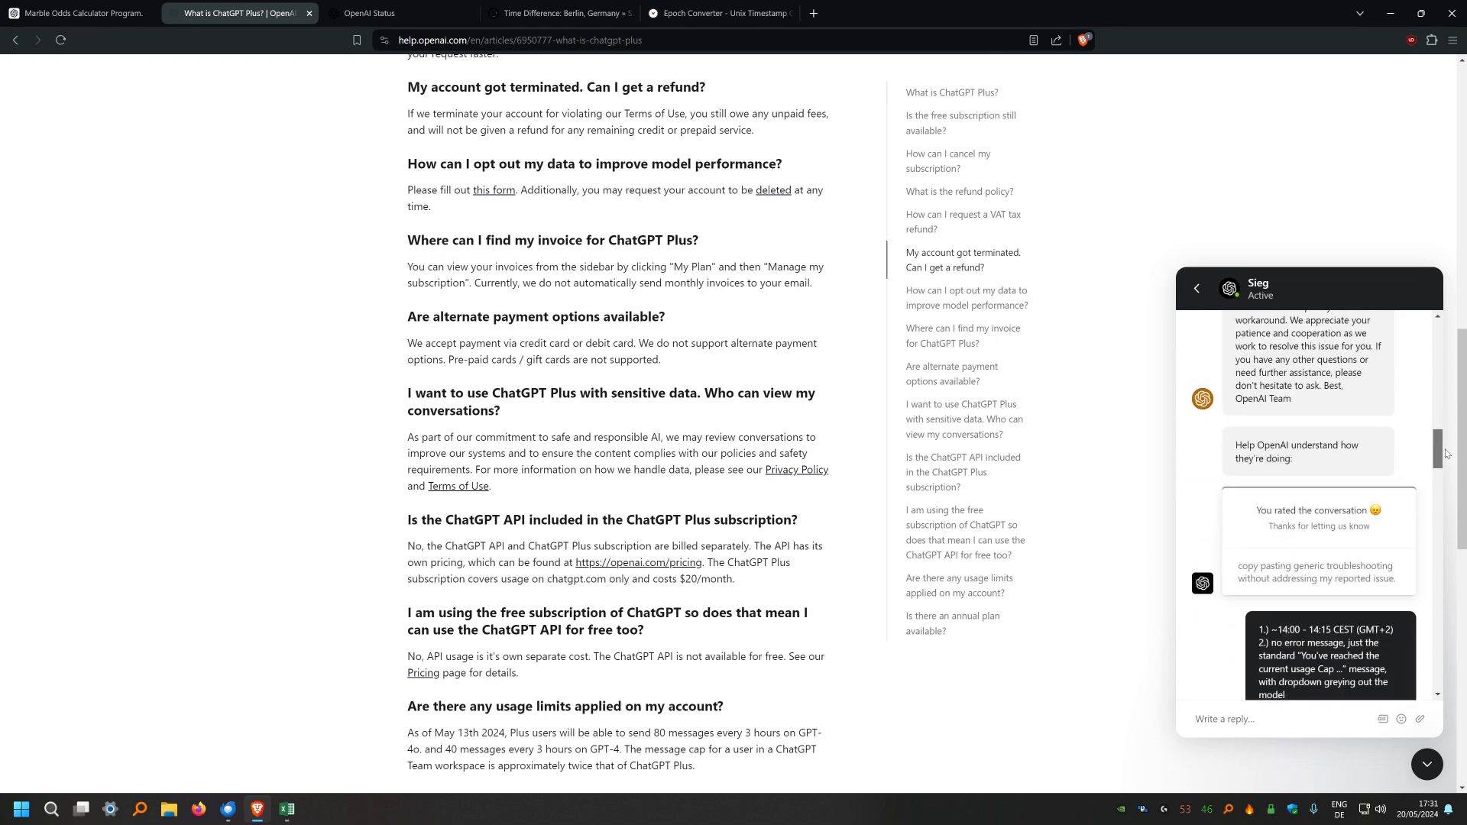
{"action": "scroll", "scroll_direction": "down", "scroll_amount": 3}
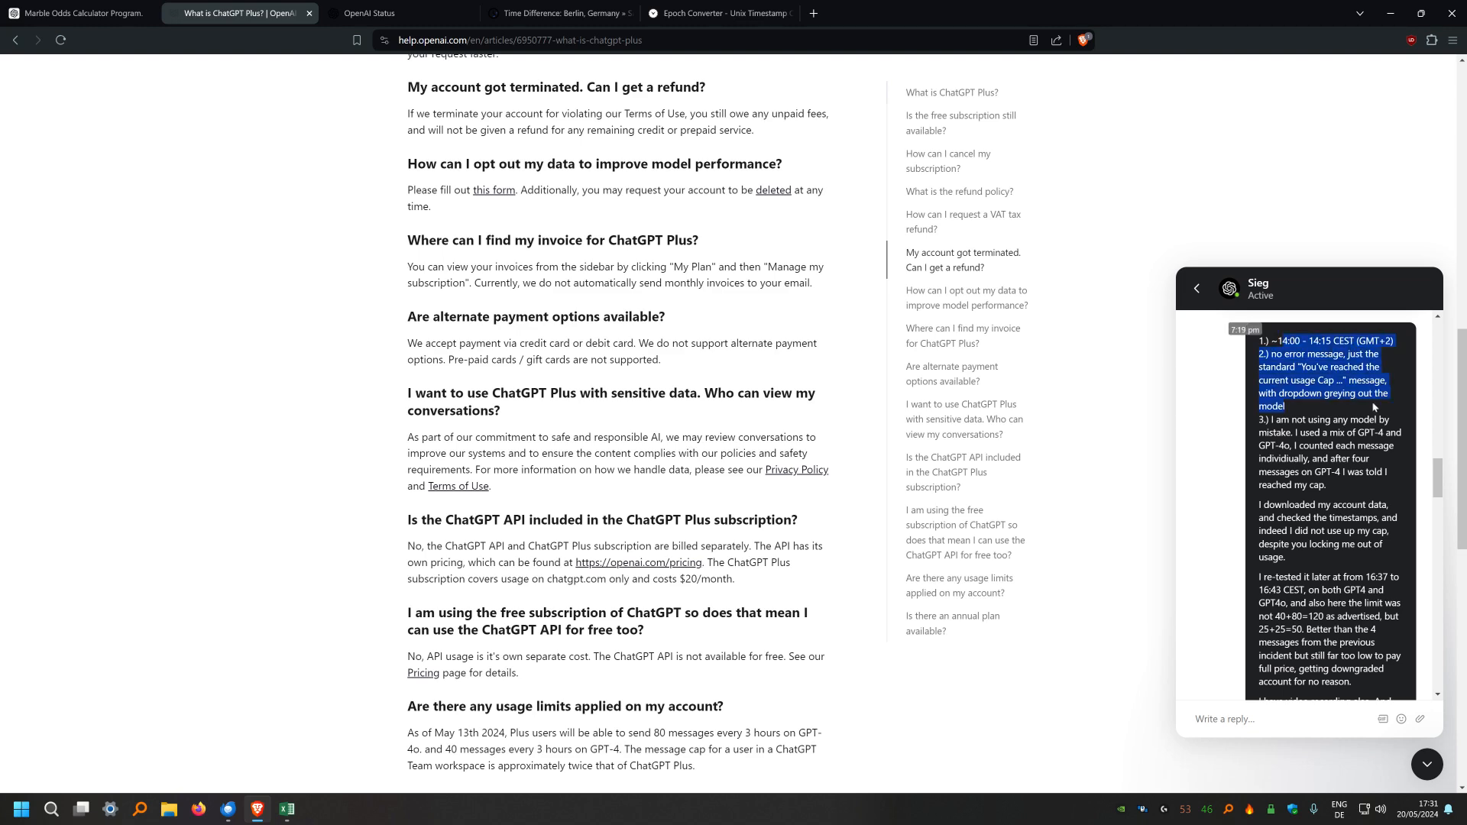
{"action": "scroll", "scroll_direction": "down", "scroll_amount": 3}
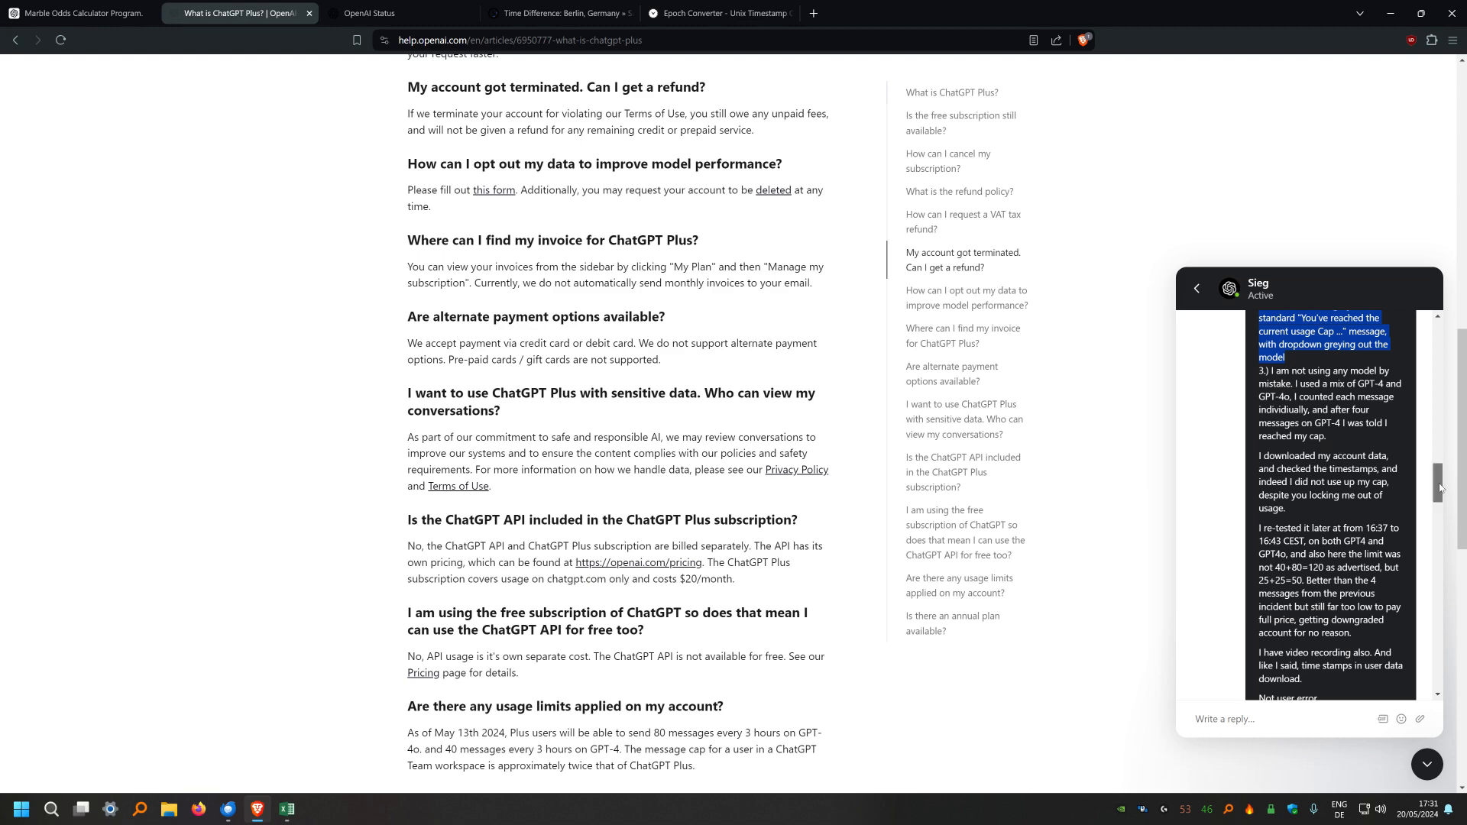
{"action": "scroll", "scroll_direction": "down", "scroll_amount": 3}
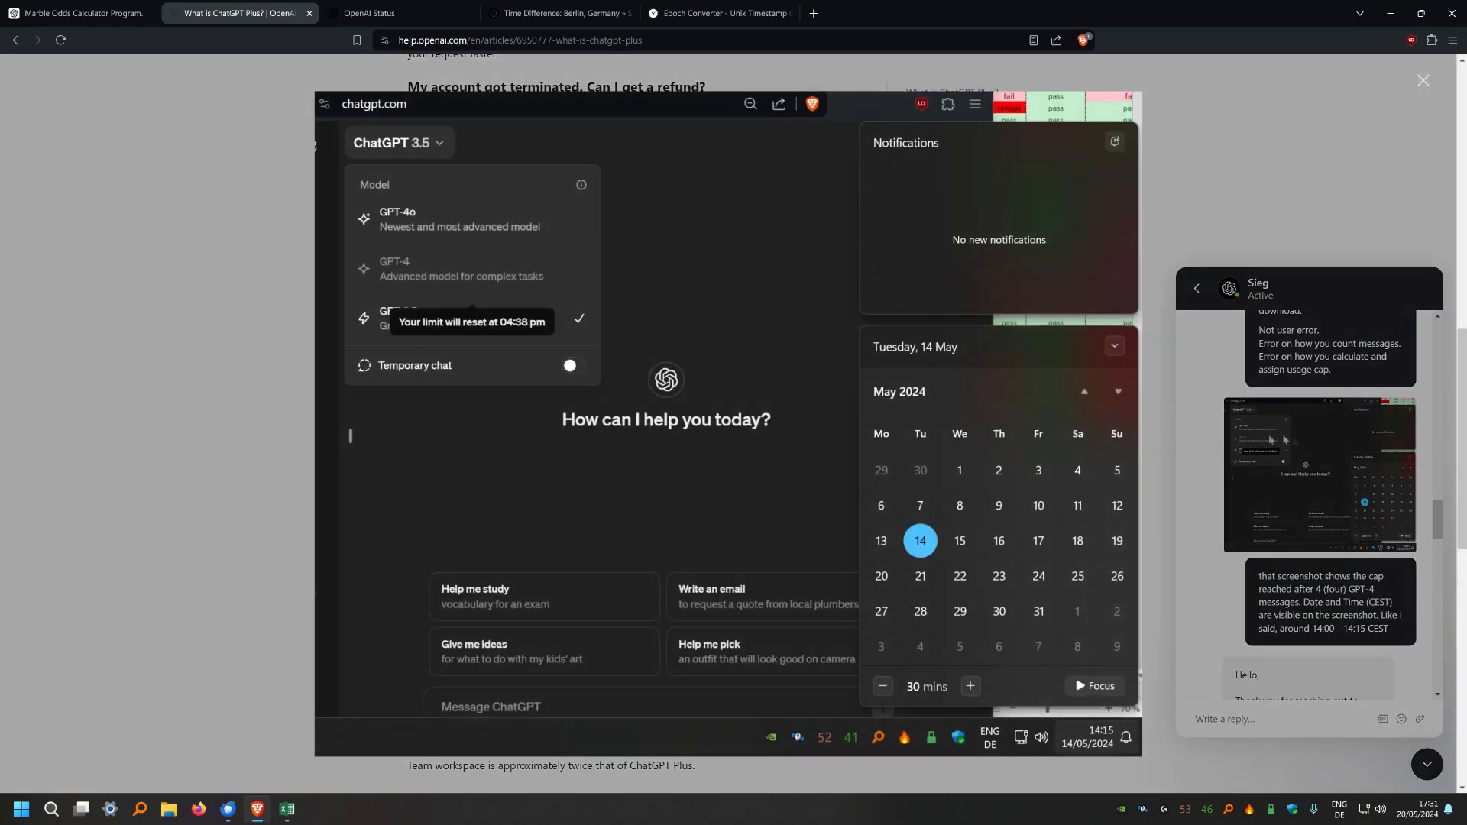
{"action": "left_click", "coordinate": [1423, 81]}
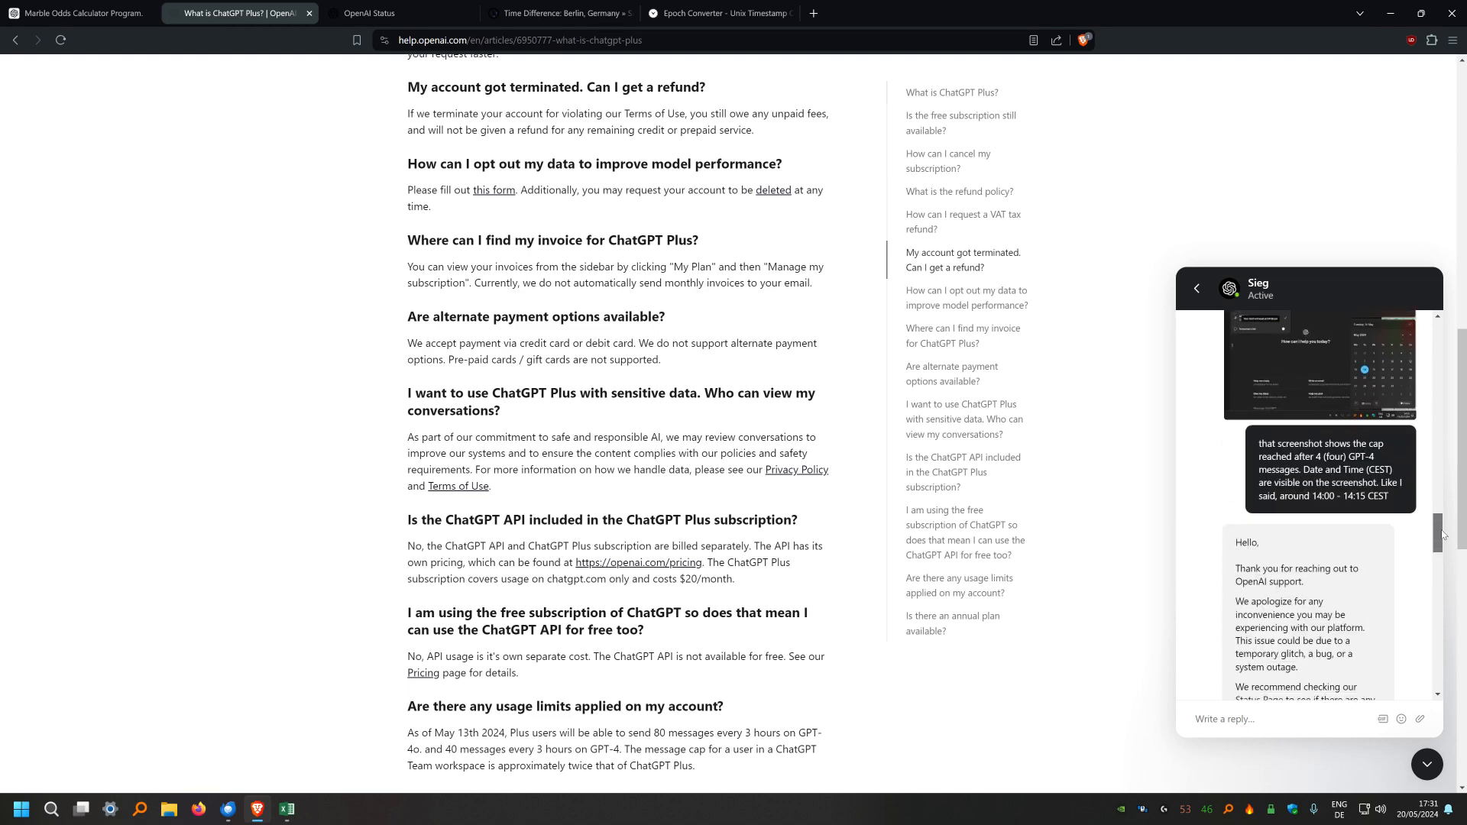
Follow the Status Page link in support's reply to status.openai.com showing All Systems Operational
{"action": "scroll", "scroll_direction": "down", "scroll_amount": 3}
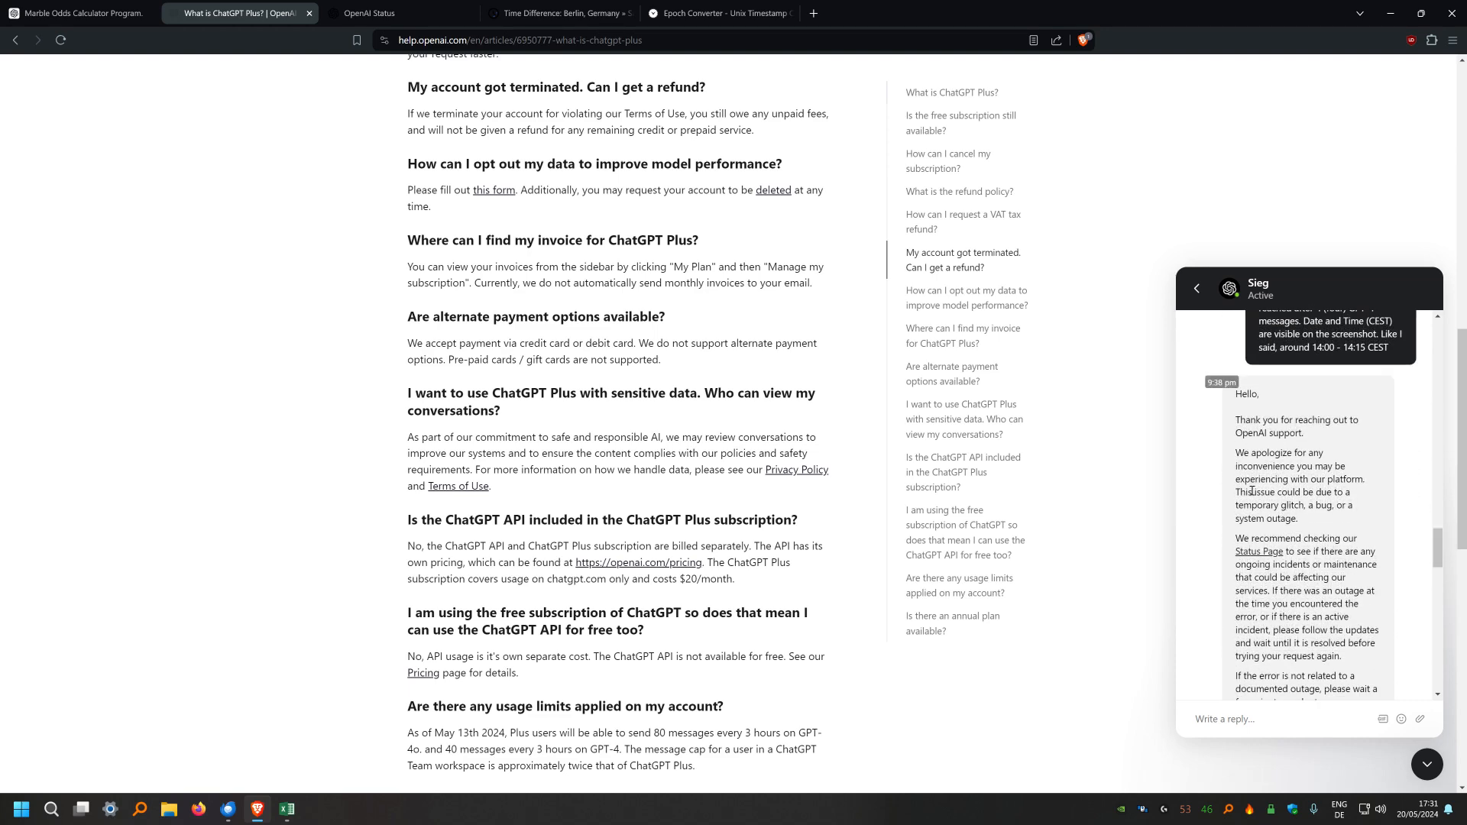
{"action": "mouse_move", "coordinate": [1344, 529]}
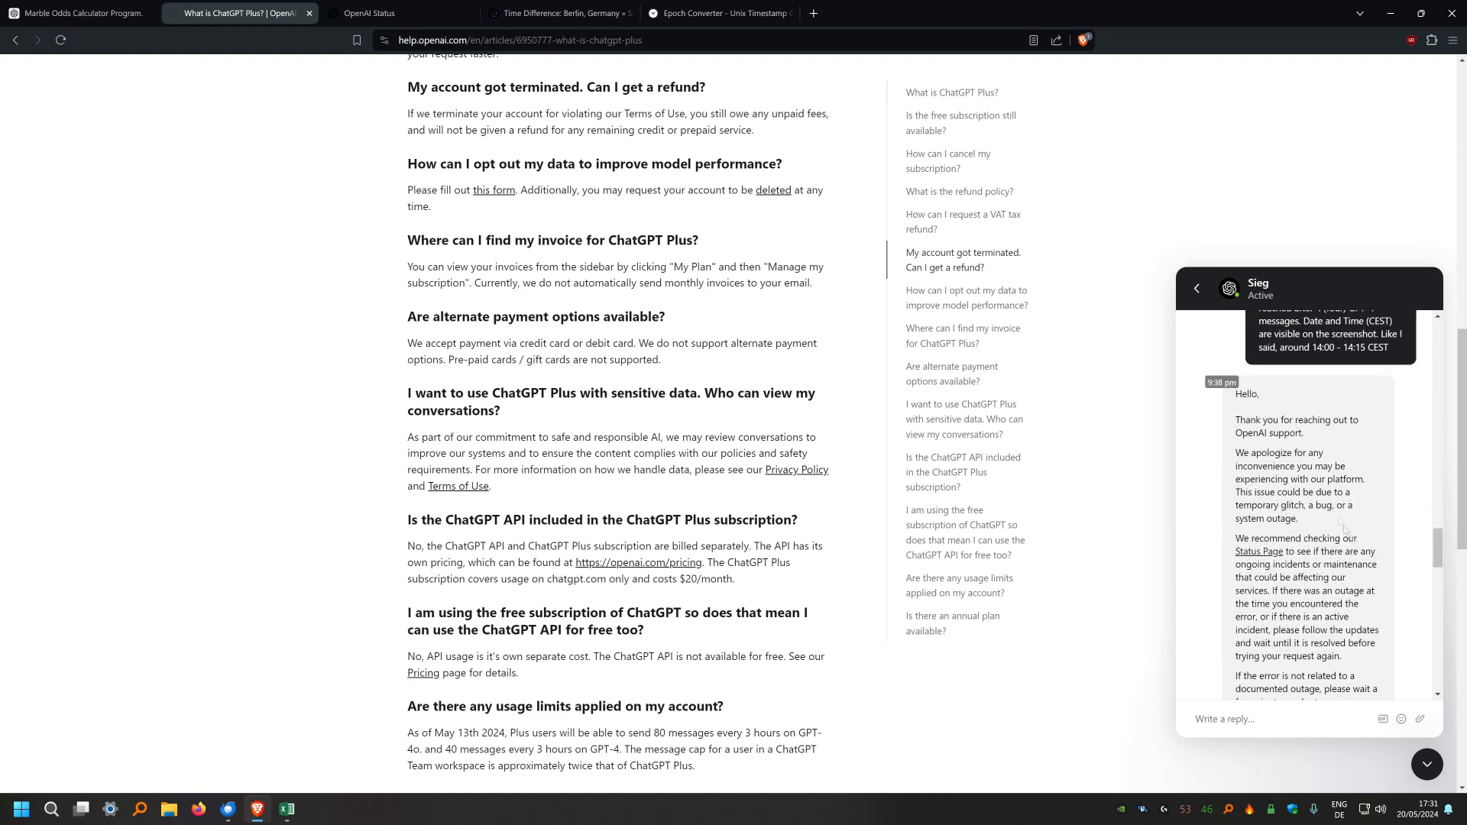
{"action": "scroll", "scroll_direction": "down", "scroll_amount": 3}
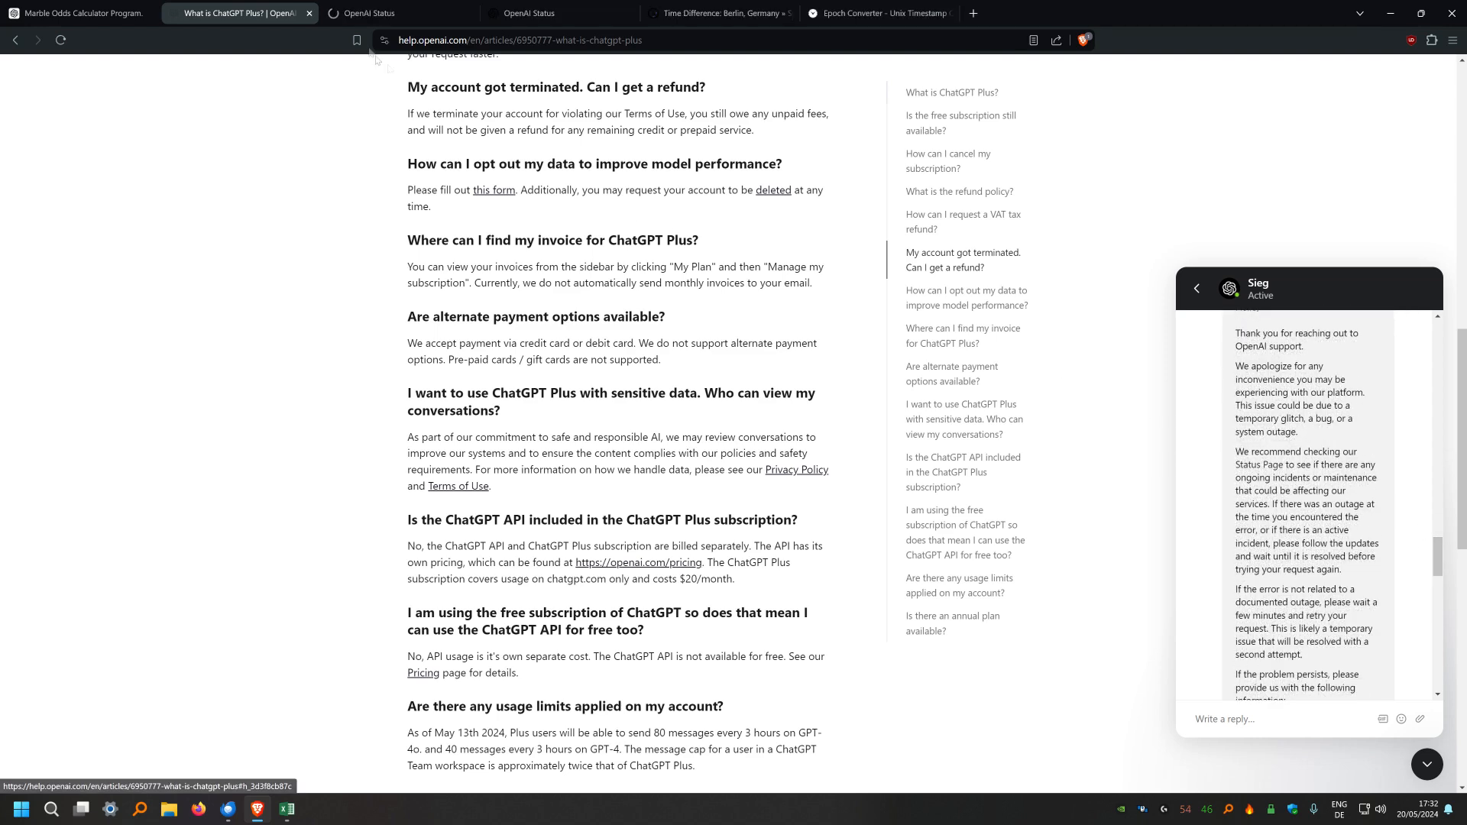
{"action": "left_click", "coordinate": [392, 14]}
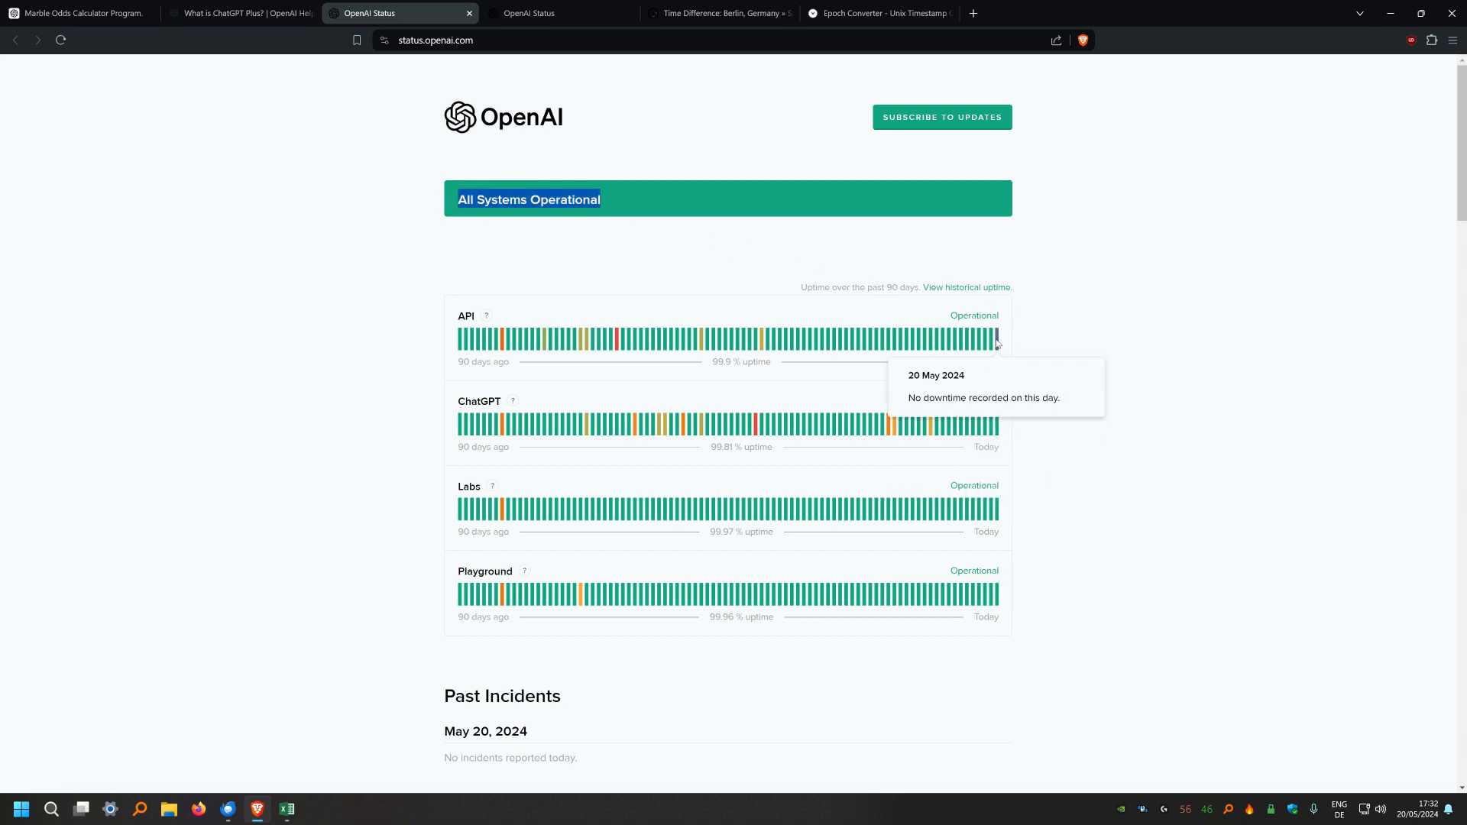
{"action": "mouse_move", "coordinate": [249, 6]}
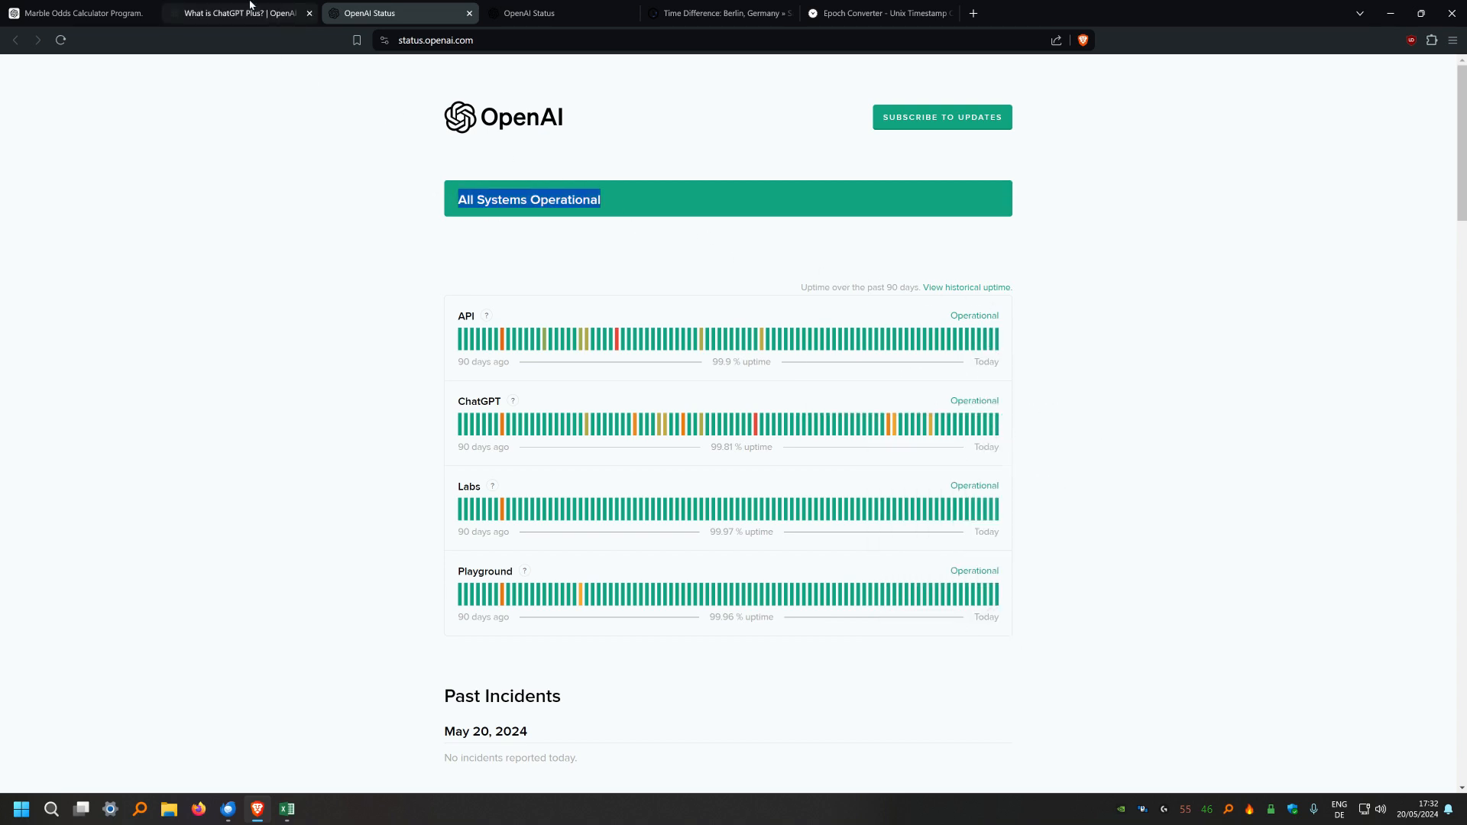
Back on the help article, reread the support thread from the May 17 and May 19 messages to its start
{"action": "left_click", "coordinate": [238, 13]}
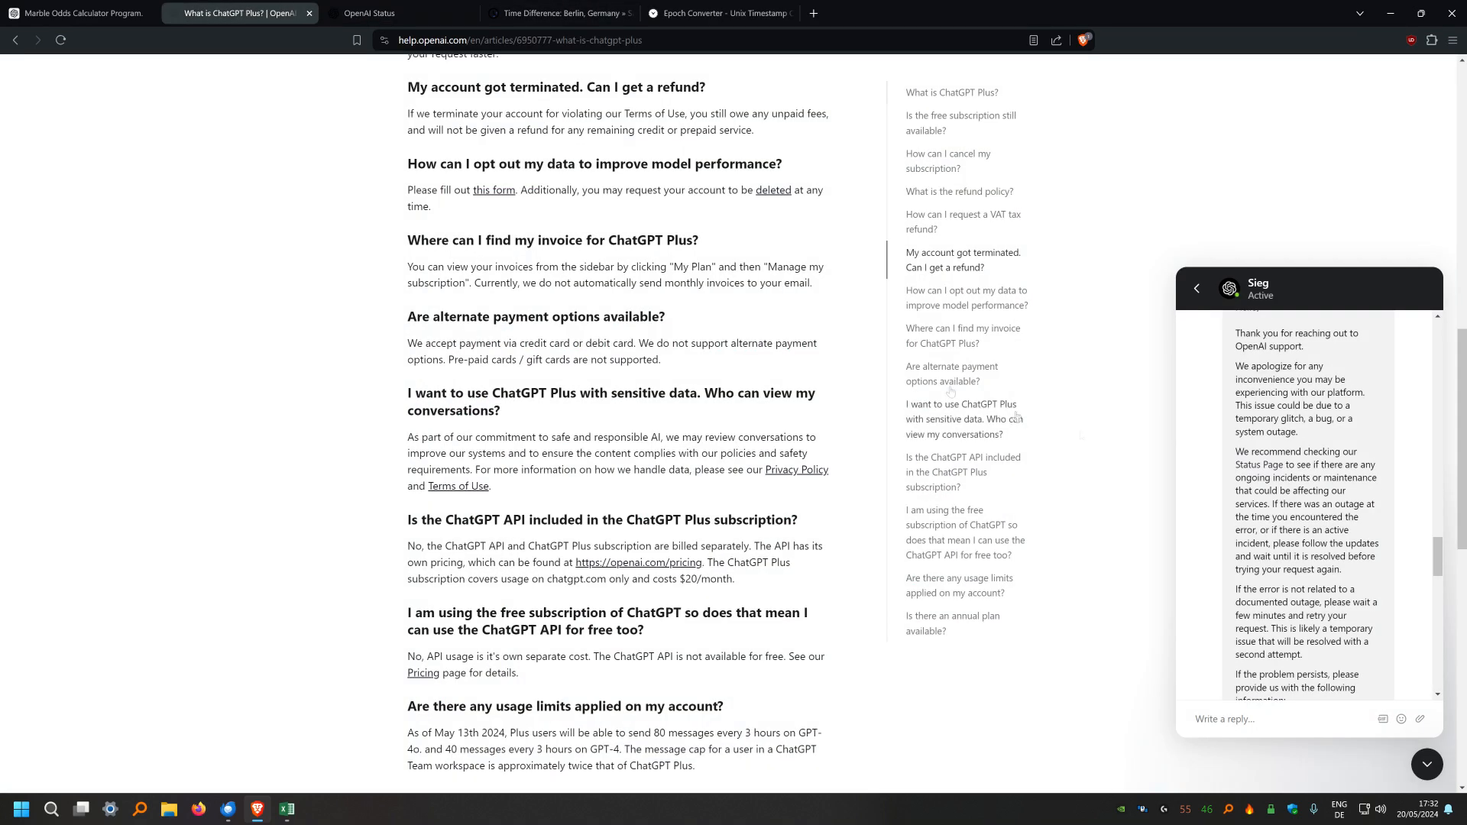
{"action": "scroll", "scroll_direction": "down", "scroll_amount": 3}
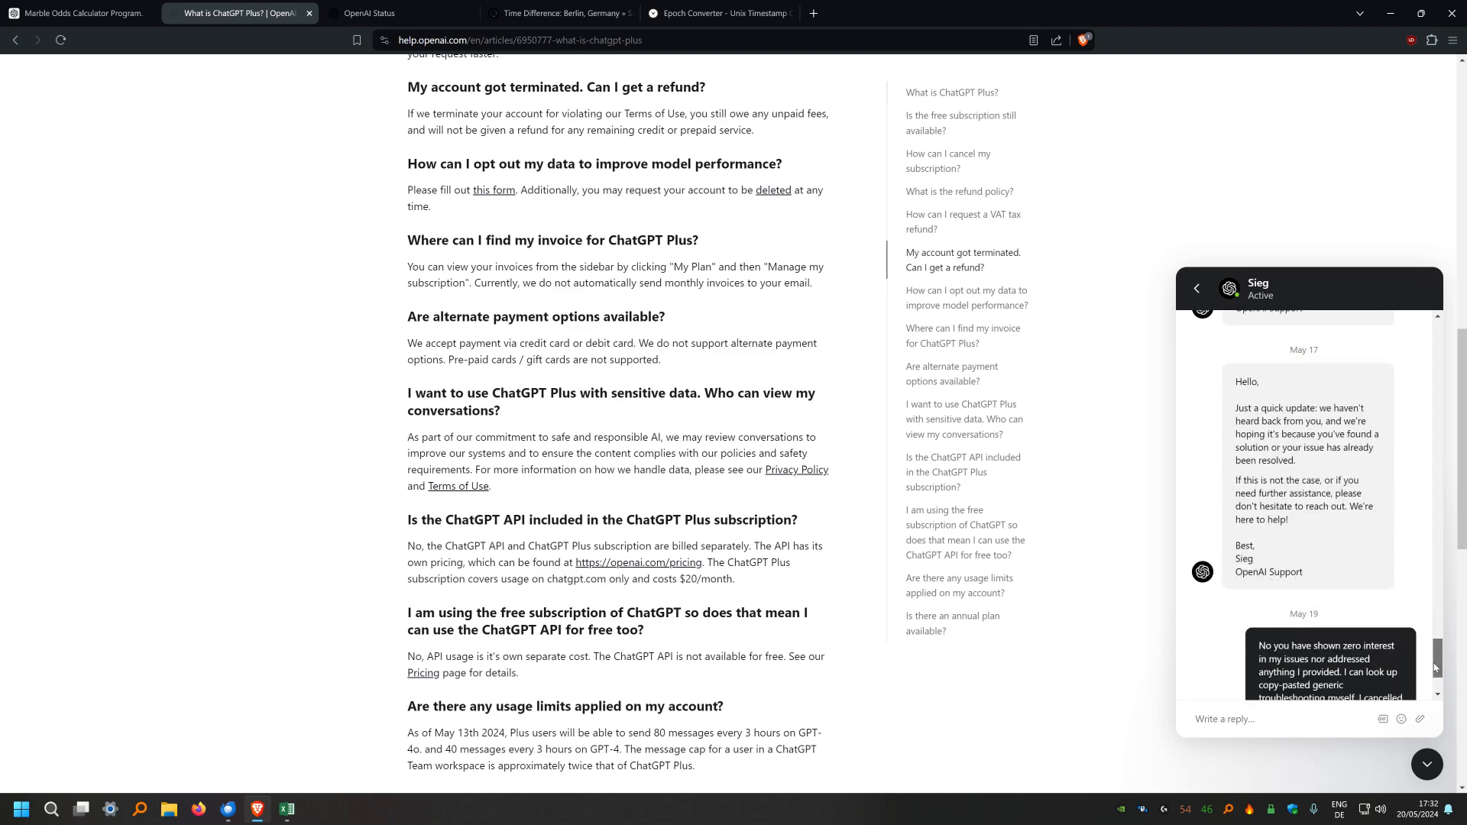
{"action": "scroll", "scroll_direction": "up", "scroll_amount": 3}
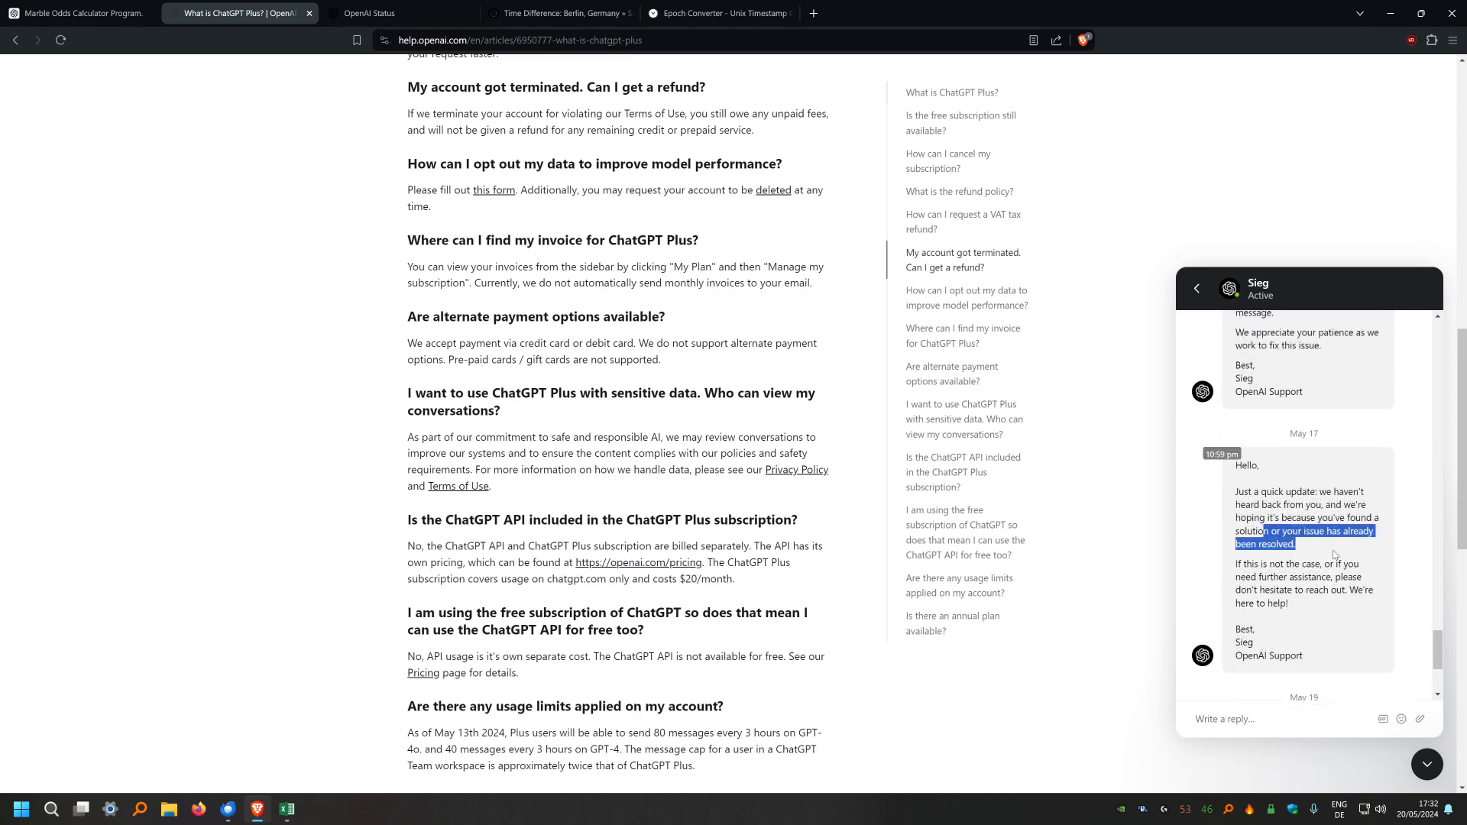
{"action": "scroll", "scroll_direction": "down", "scroll_amount": 3}
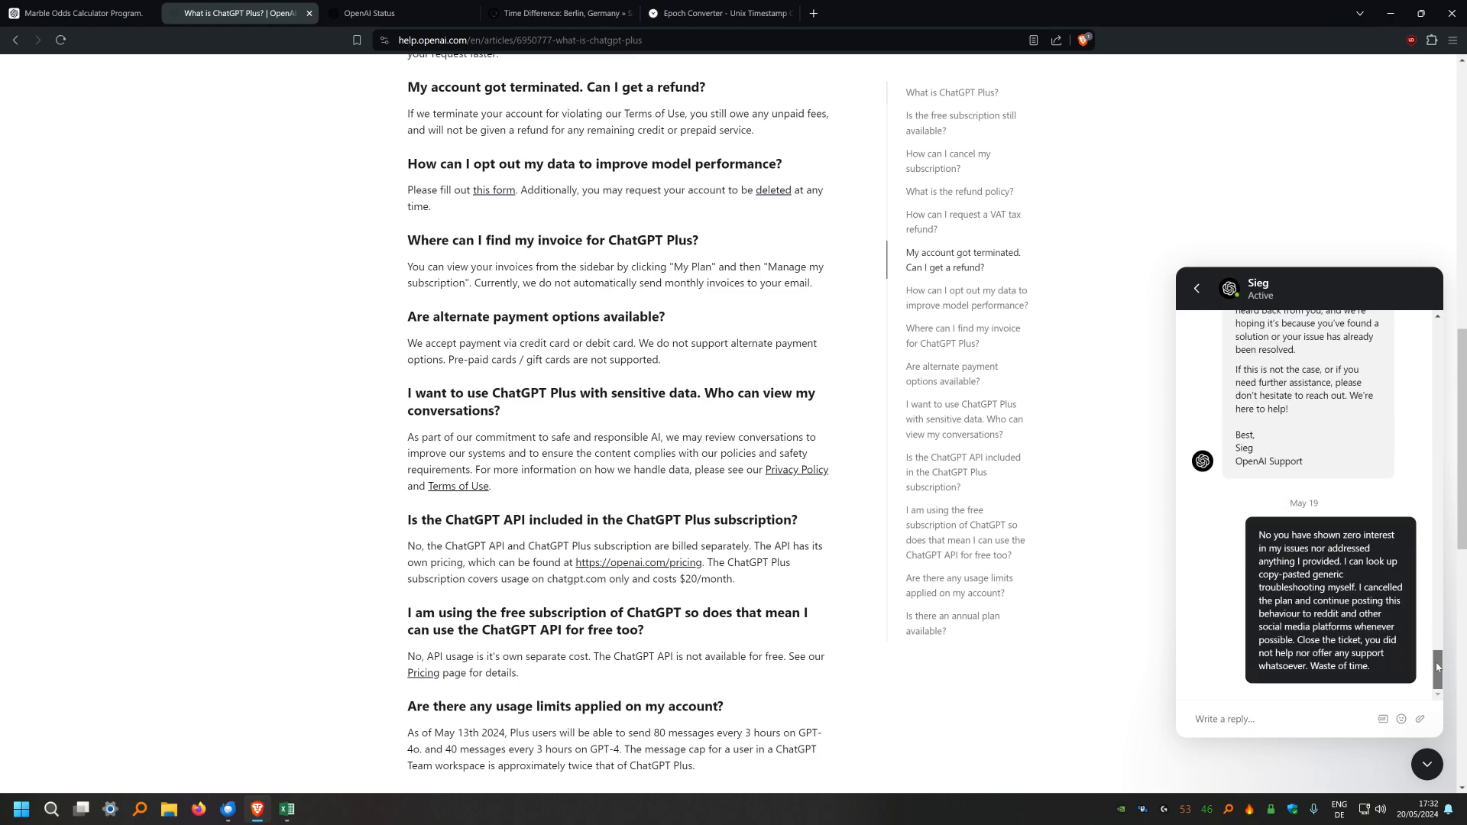
{"action": "scroll", "scroll_direction": "up", "scroll_amount": 3}
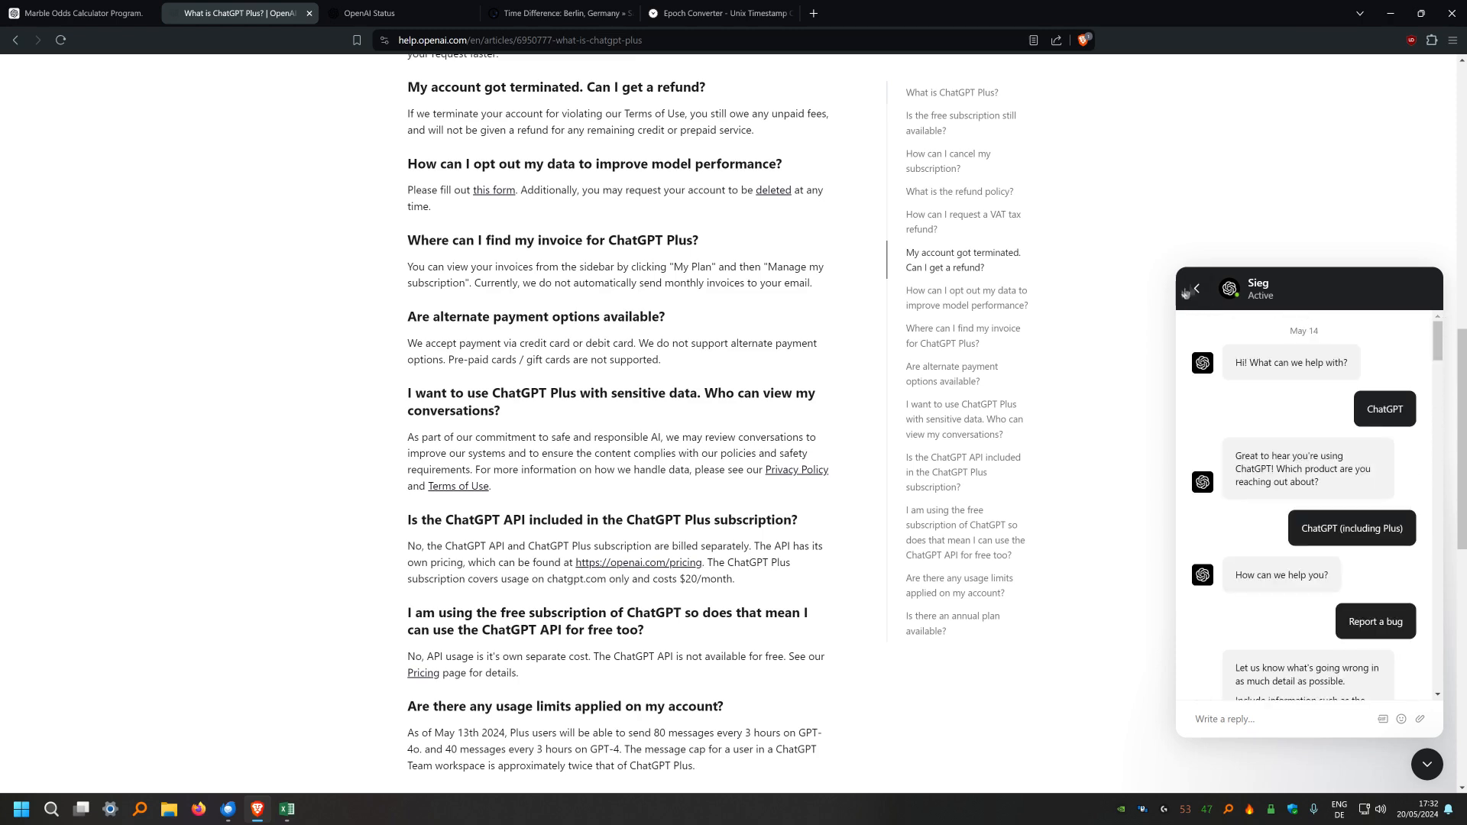
{"action": "mouse_move", "coordinate": [1438, 344]}
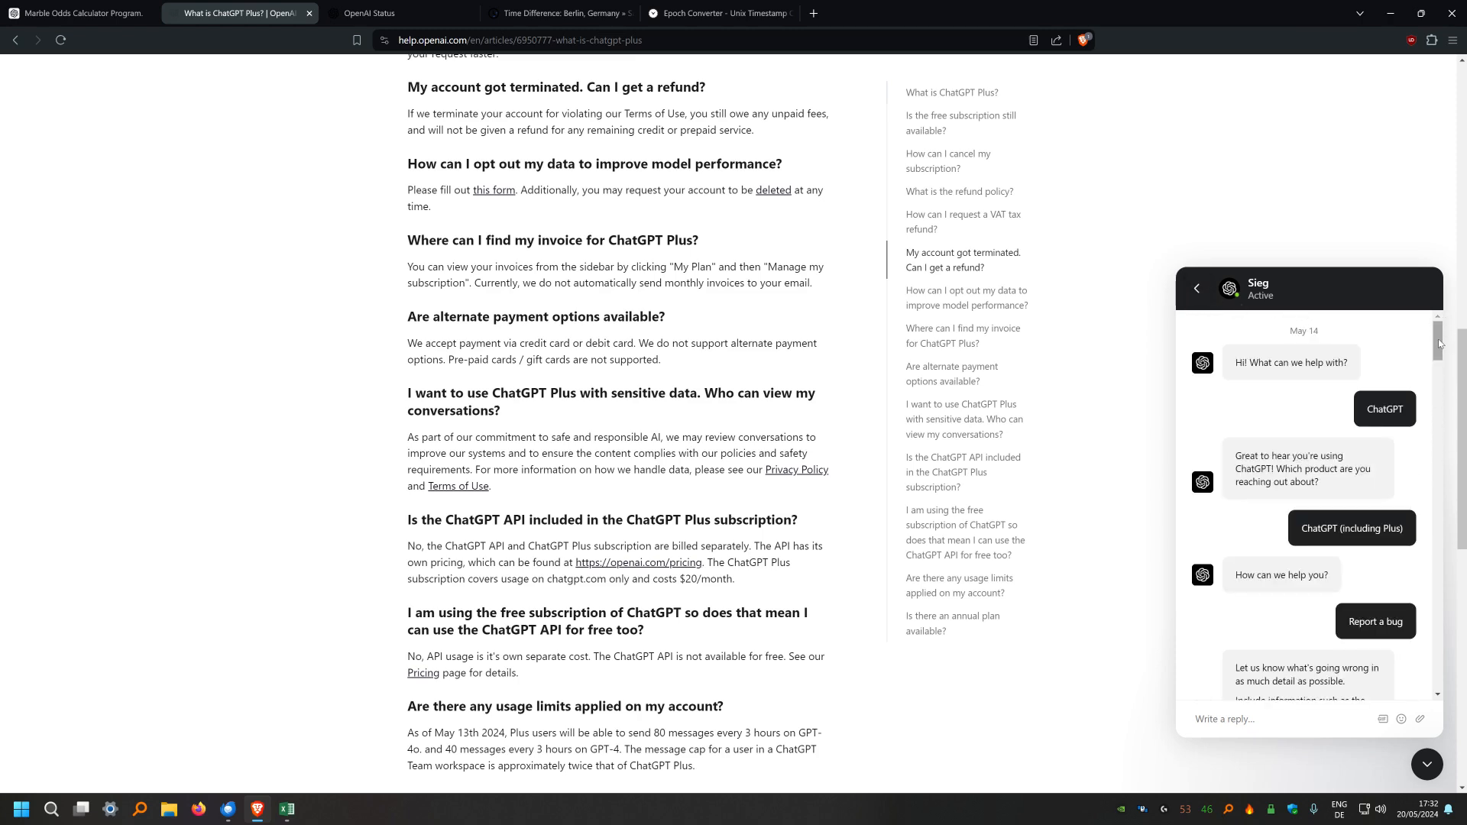
{"action": "scroll", "scroll_direction": "down", "scroll_amount": 3}
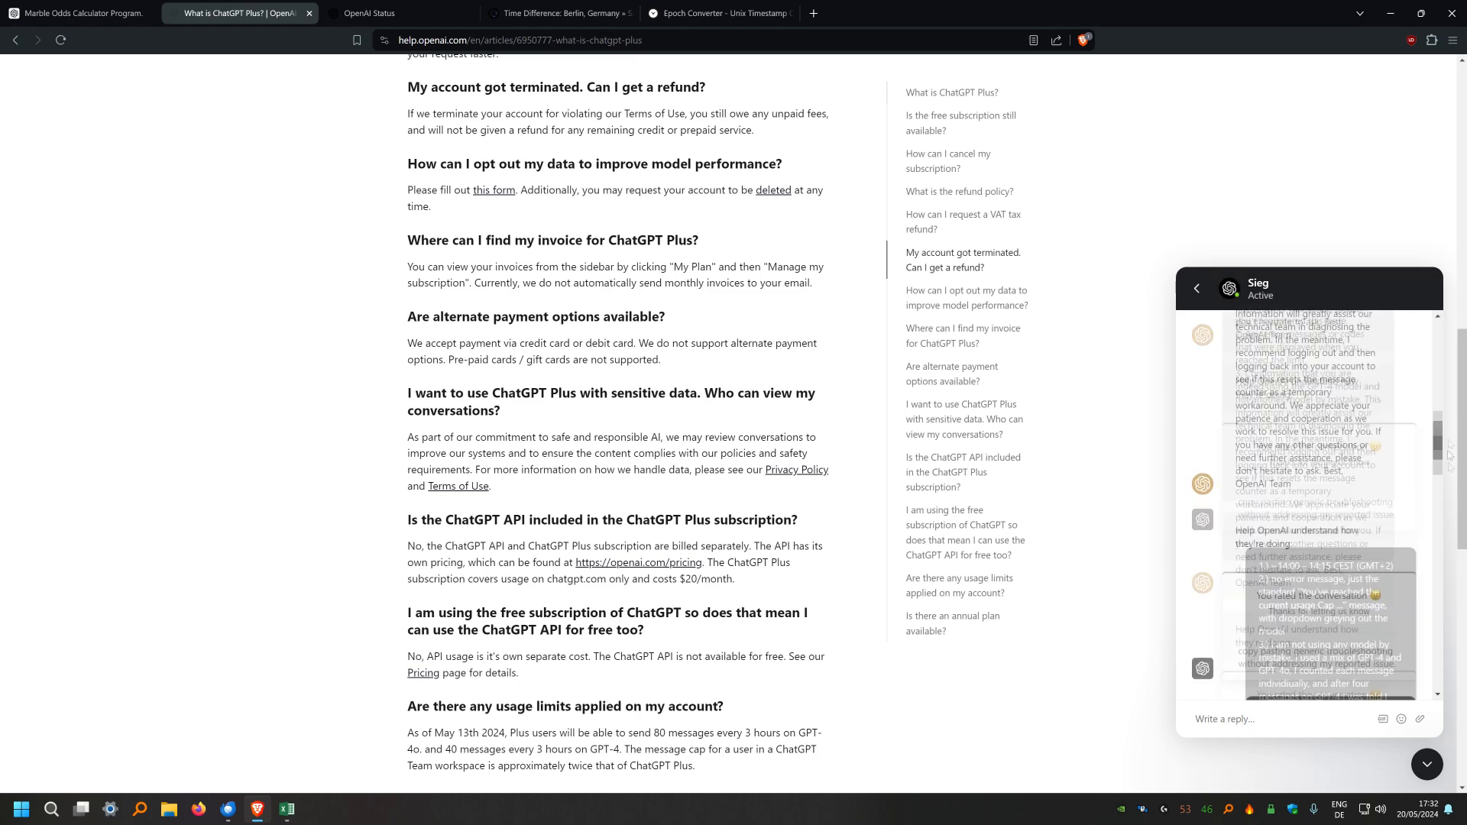
Dismiss the support chat panel and move down to the article's usage-limits answer
{"action": "left_click", "coordinate": [1195, 289]}
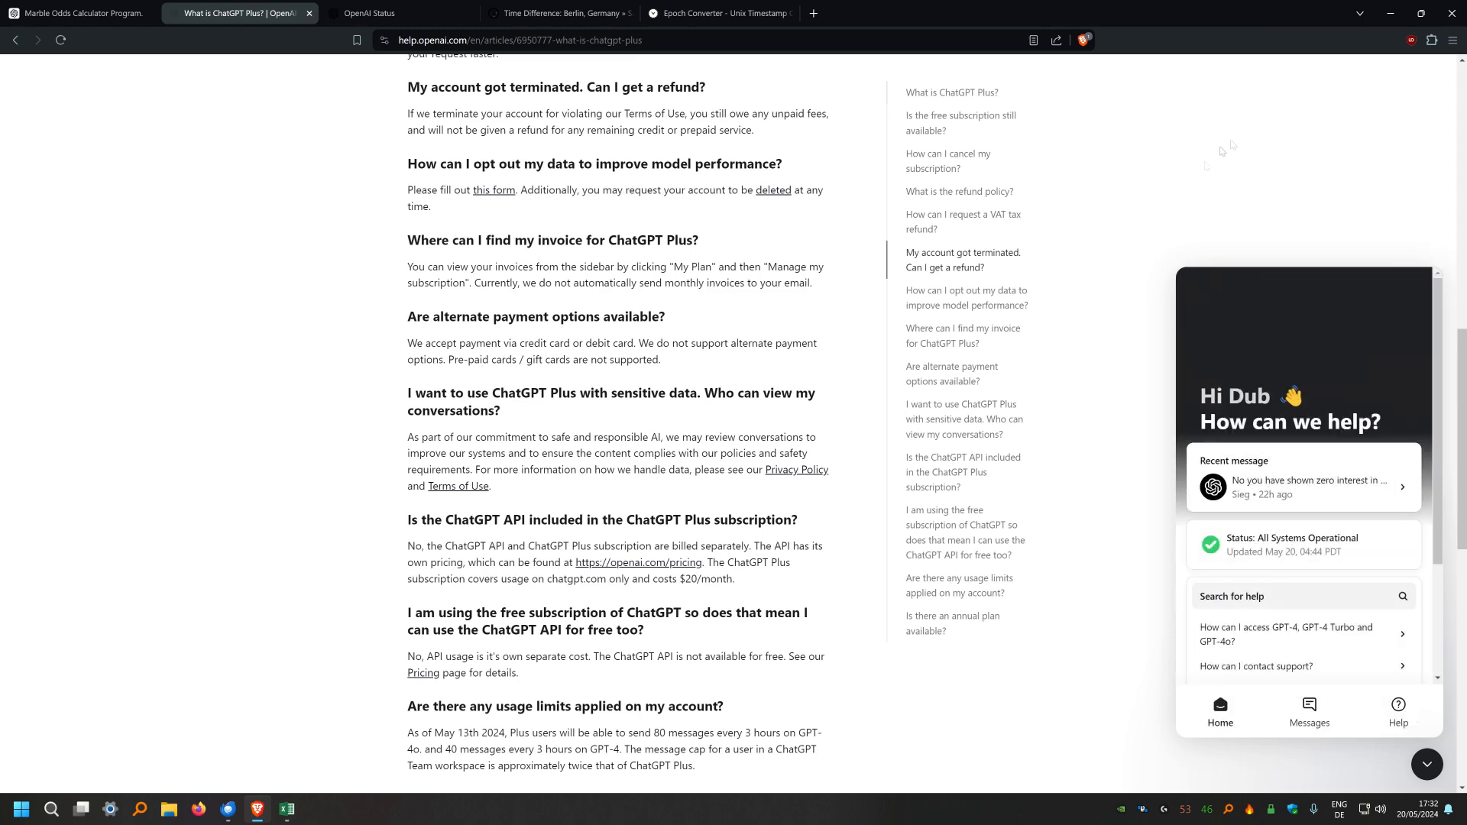
{"action": "scroll", "scroll_direction": "down", "scroll_amount": 3}
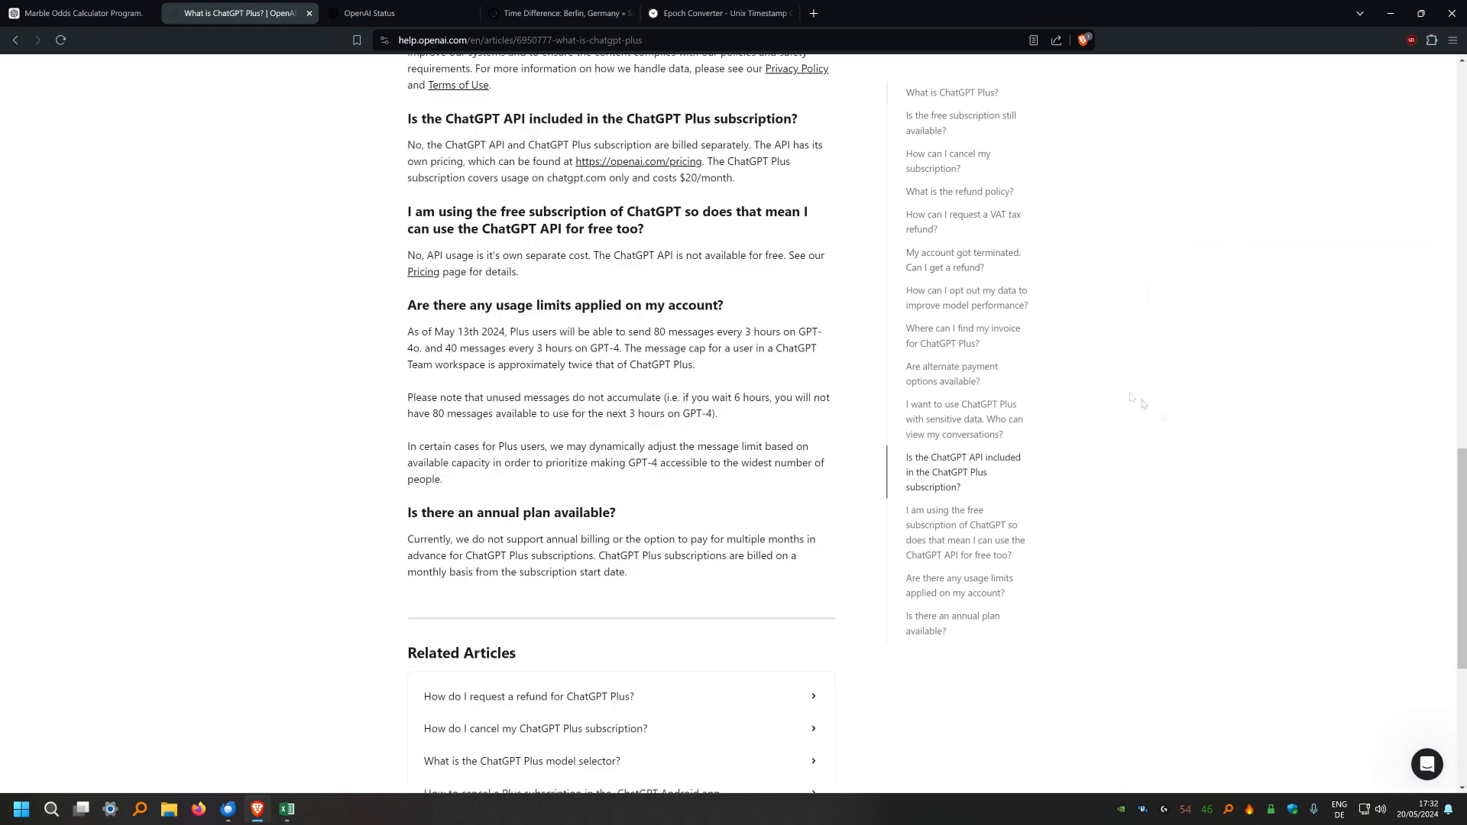
{"action": "mouse_move", "coordinate": [313, 269]}
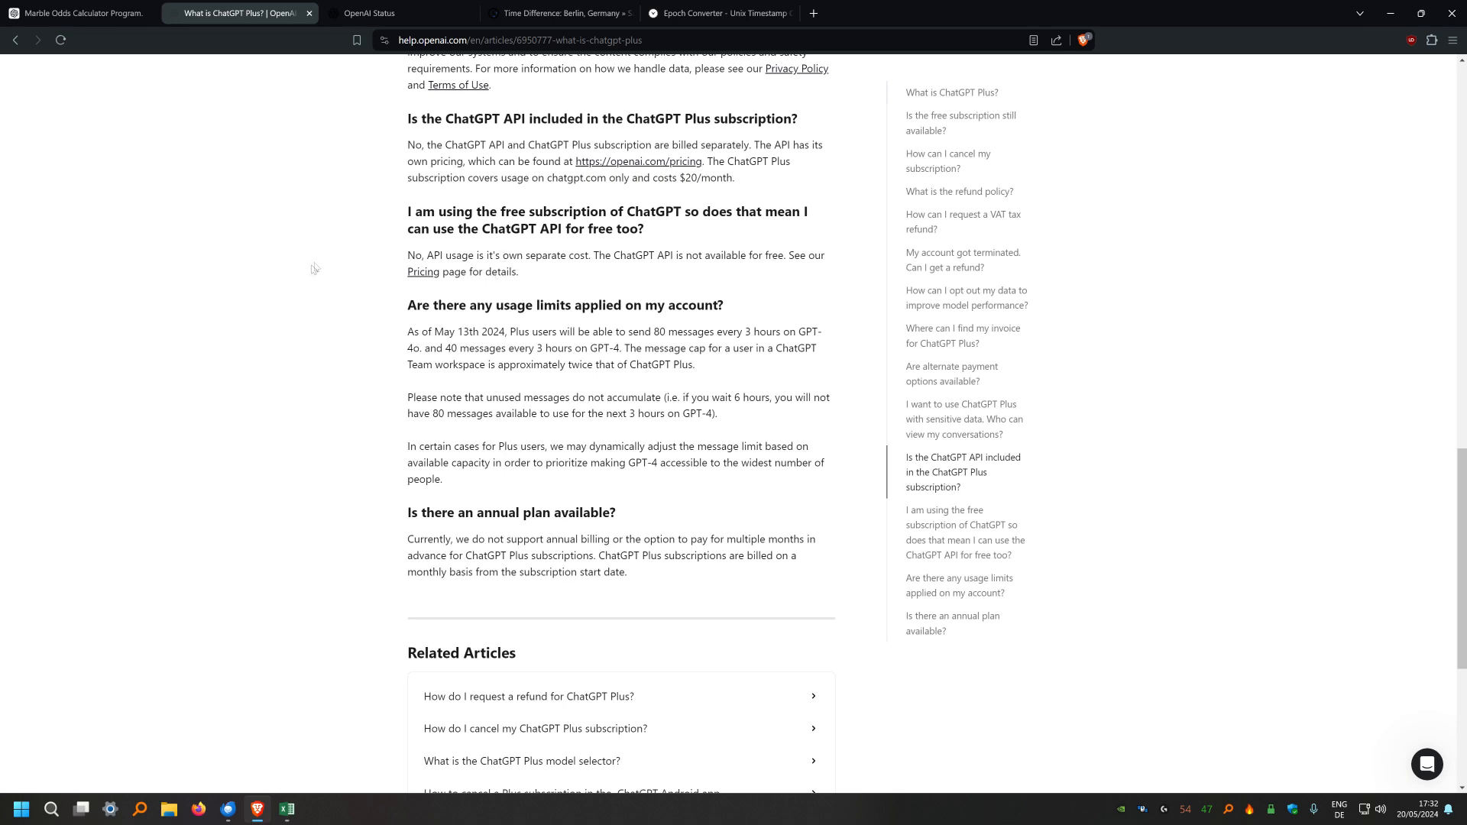
{"action": "mouse_move", "coordinate": [486, 342]}
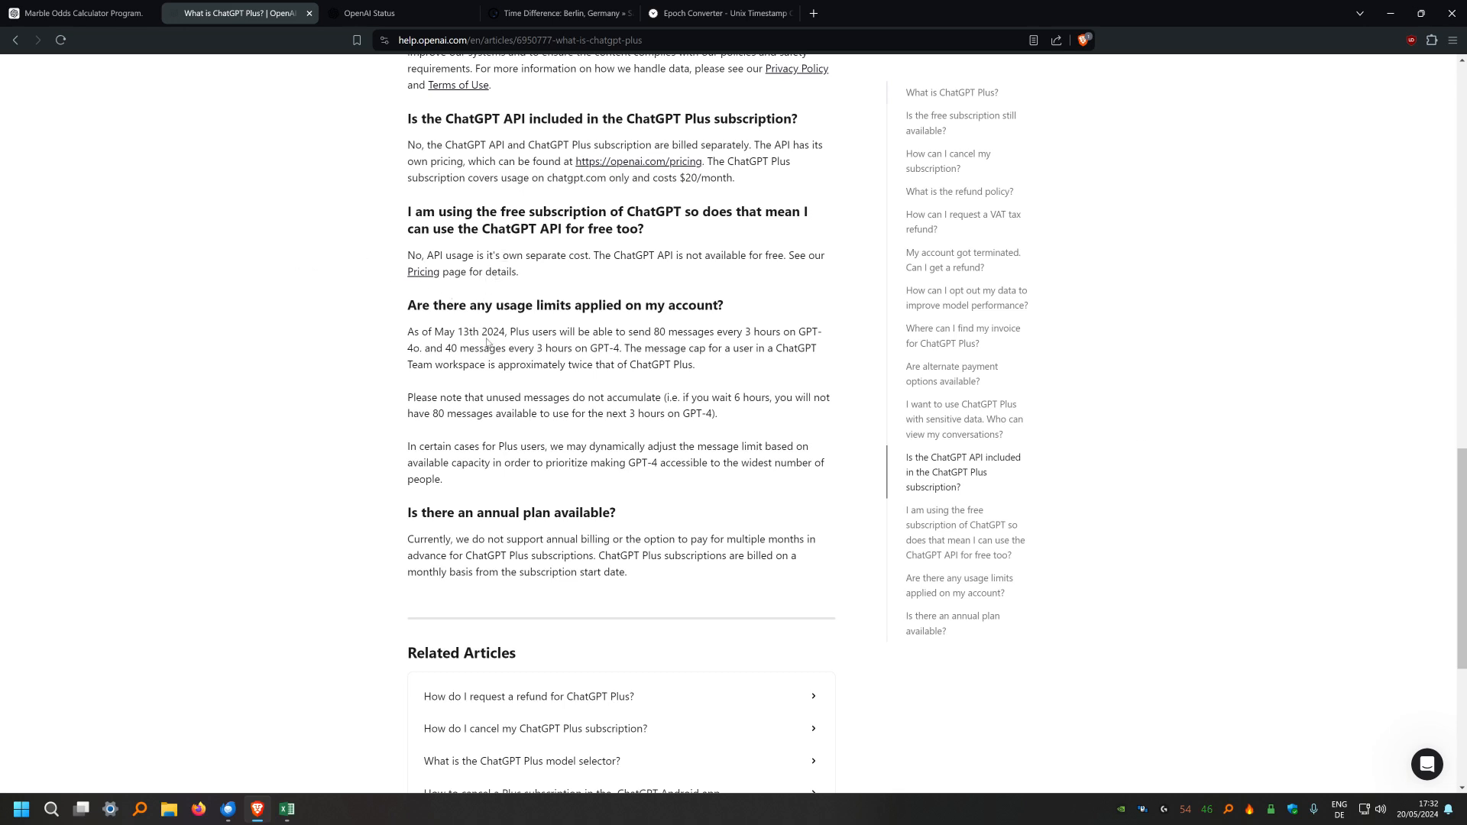
{"action": "mouse_move", "coordinate": [518, 178]}
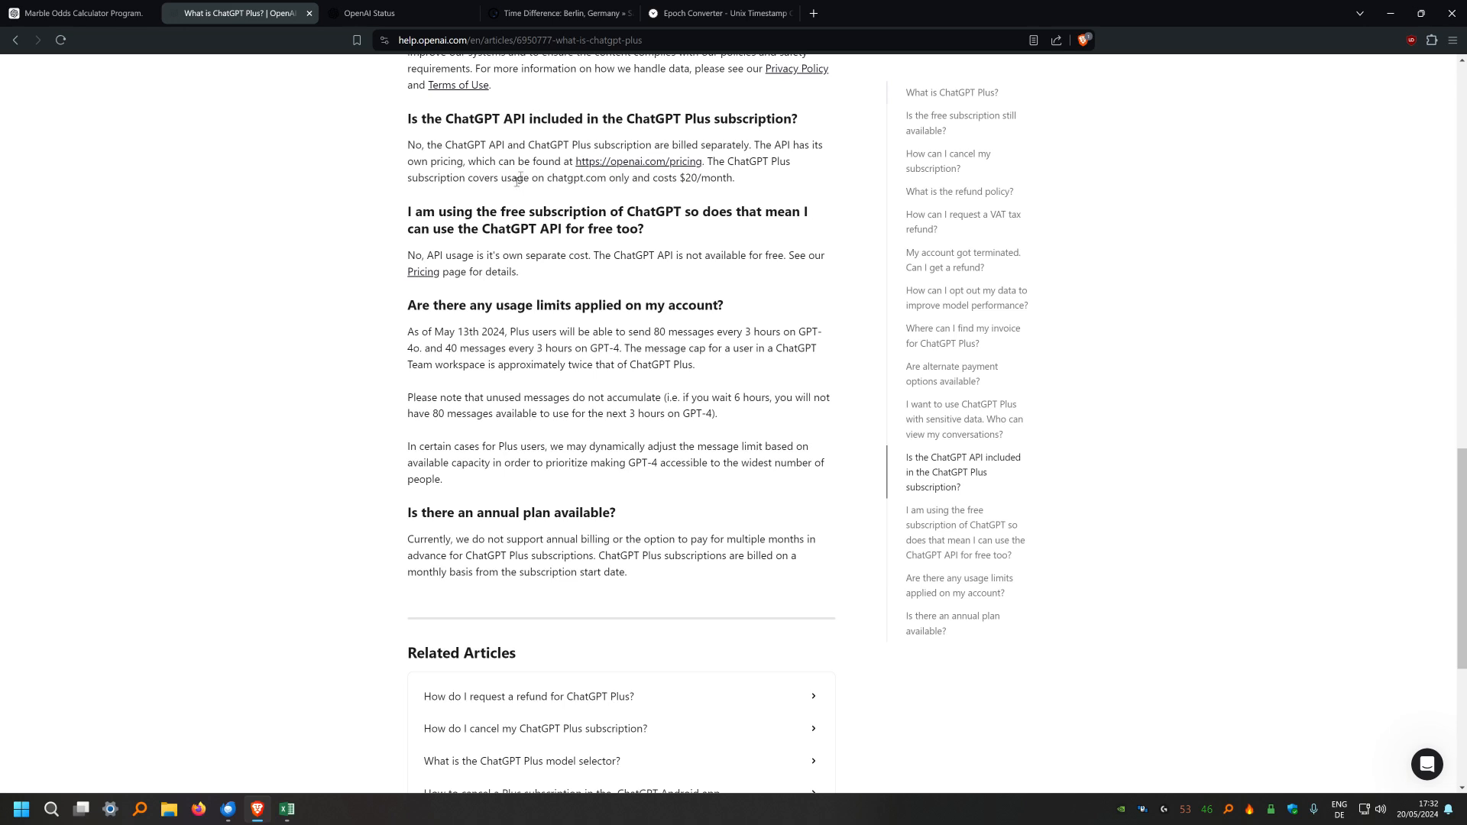
{"action": "mouse_move", "coordinate": [380, 428]}
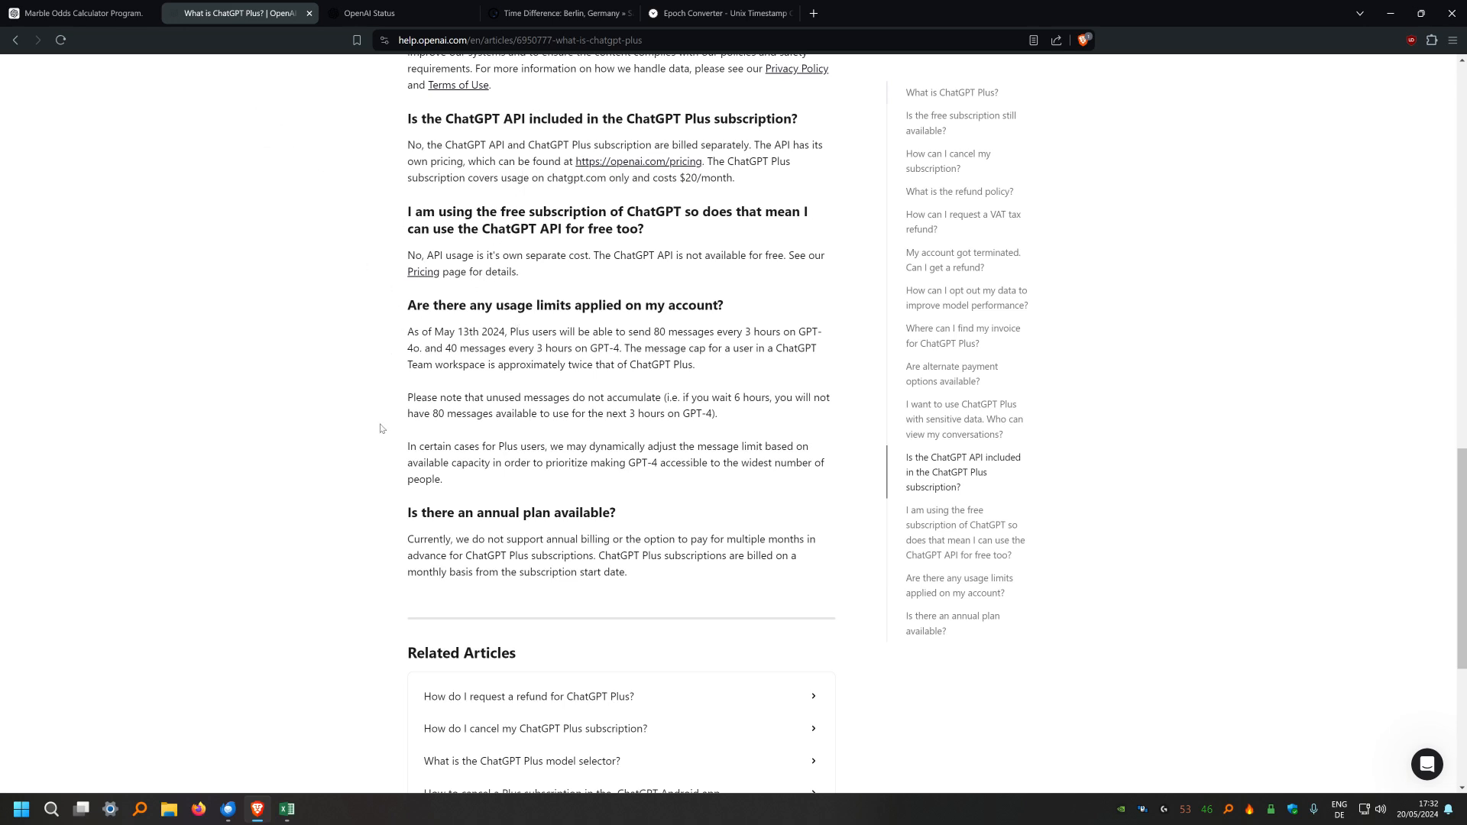
{"action": "mouse_move", "coordinate": [173, 26]}
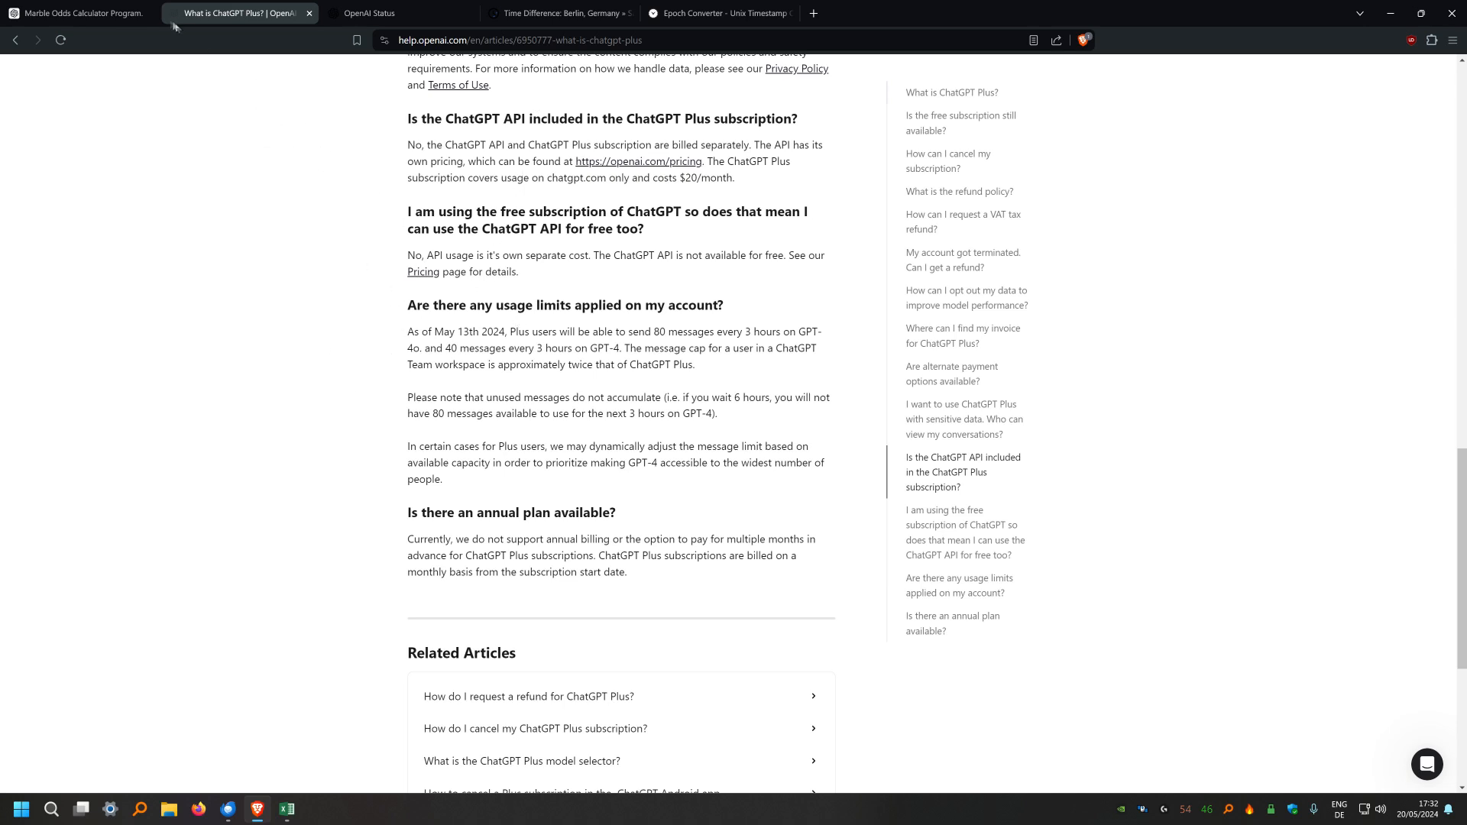
In ChatGPT, reach the Data controls section of the account settings
{"action": "left_click", "coordinate": [80, 14]}
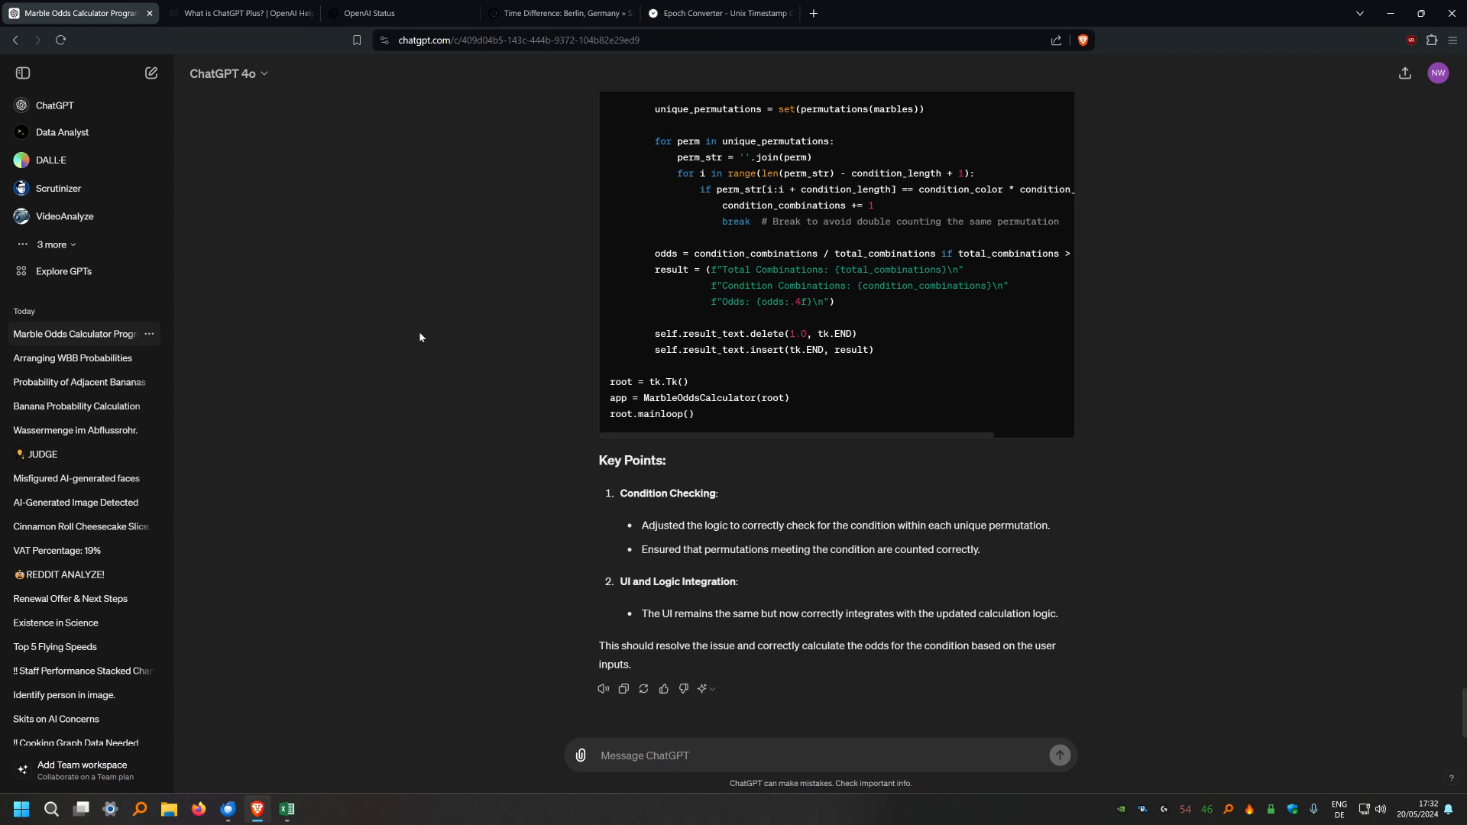
{"action": "mouse_move", "coordinate": [1087, 328]}
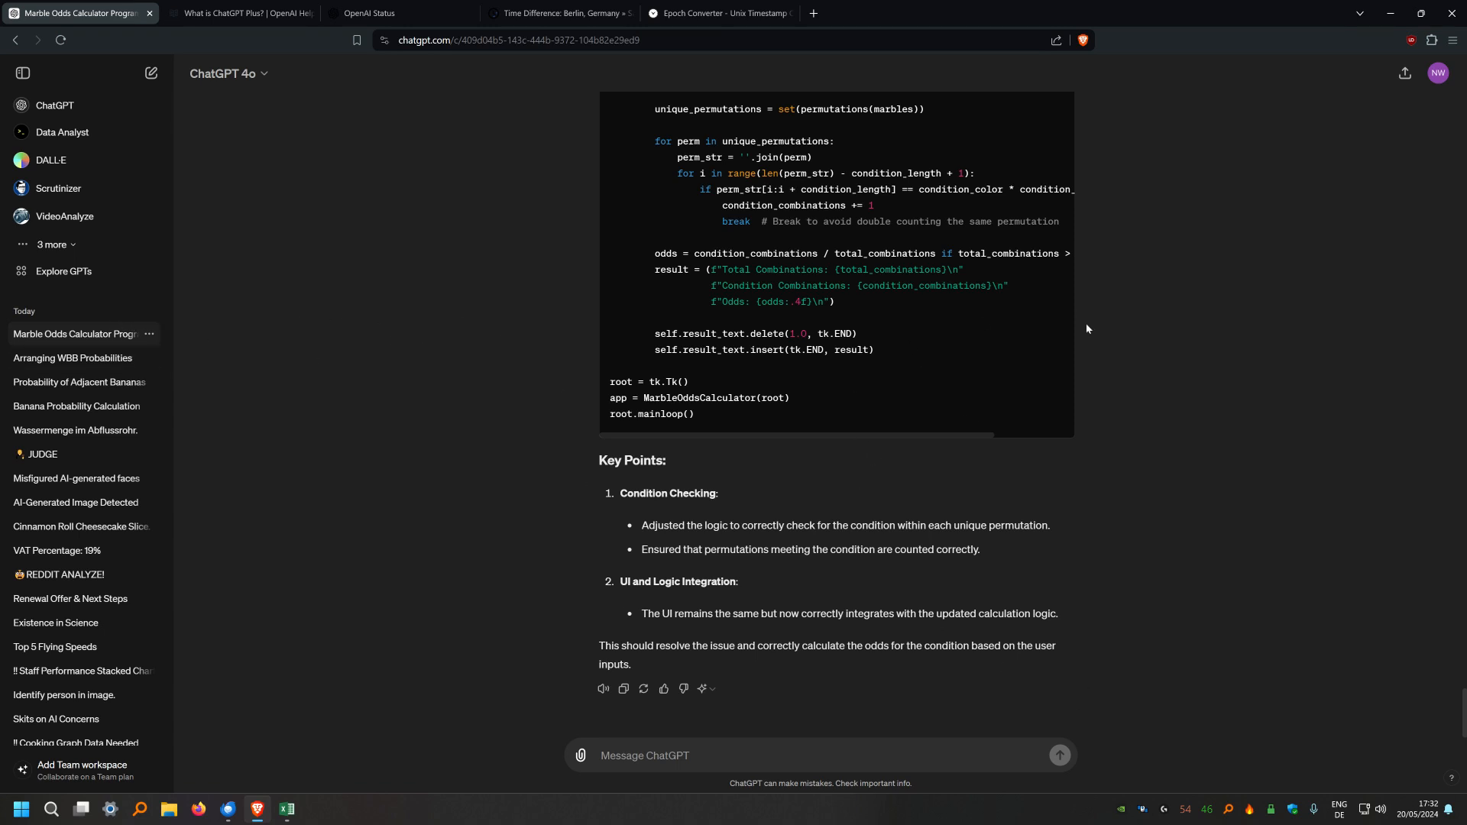
{"action": "mouse_move", "coordinate": [1114, 292]}
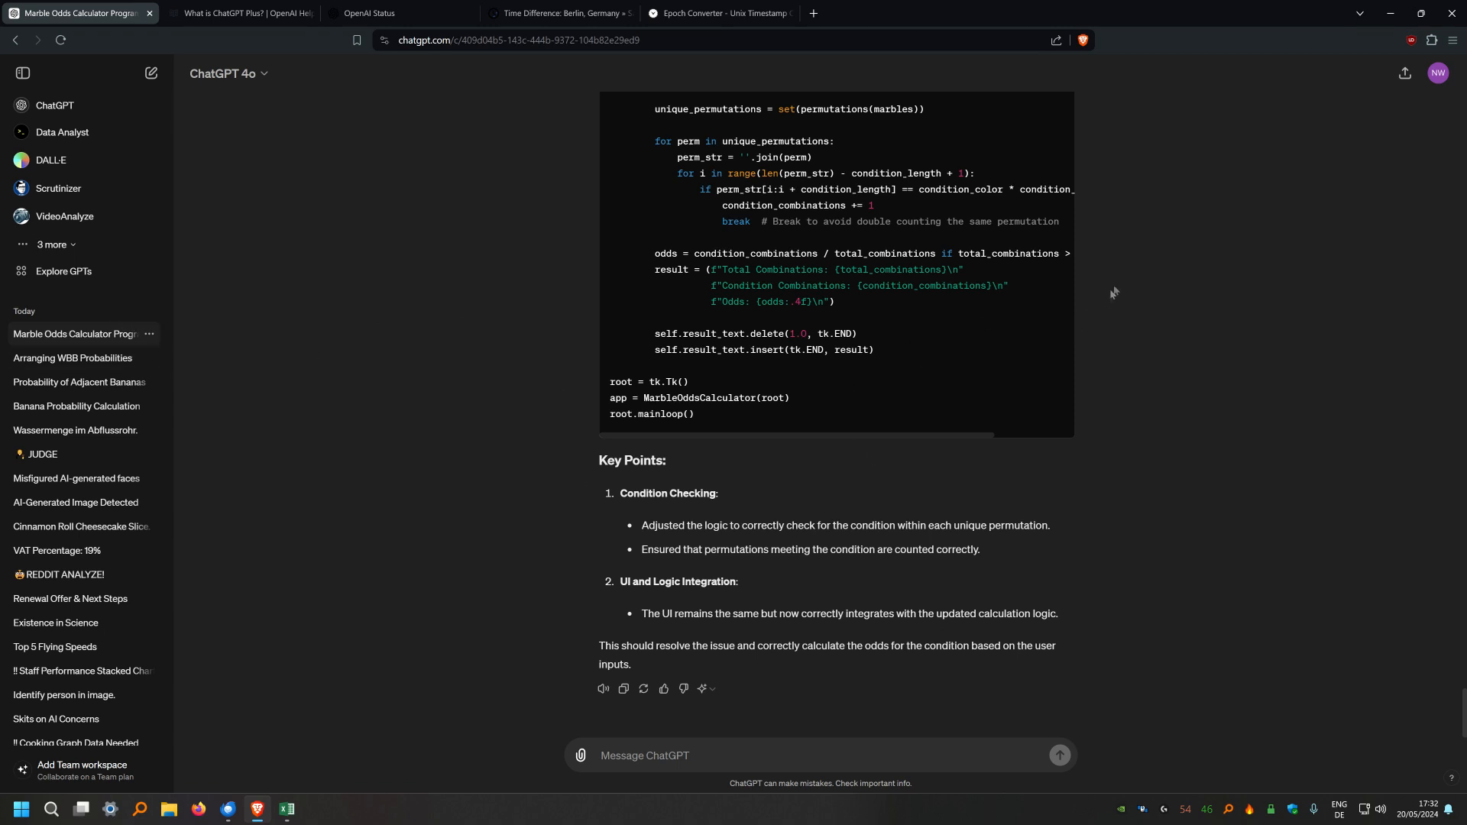
{"action": "mouse_move", "coordinate": [1403, 157]}
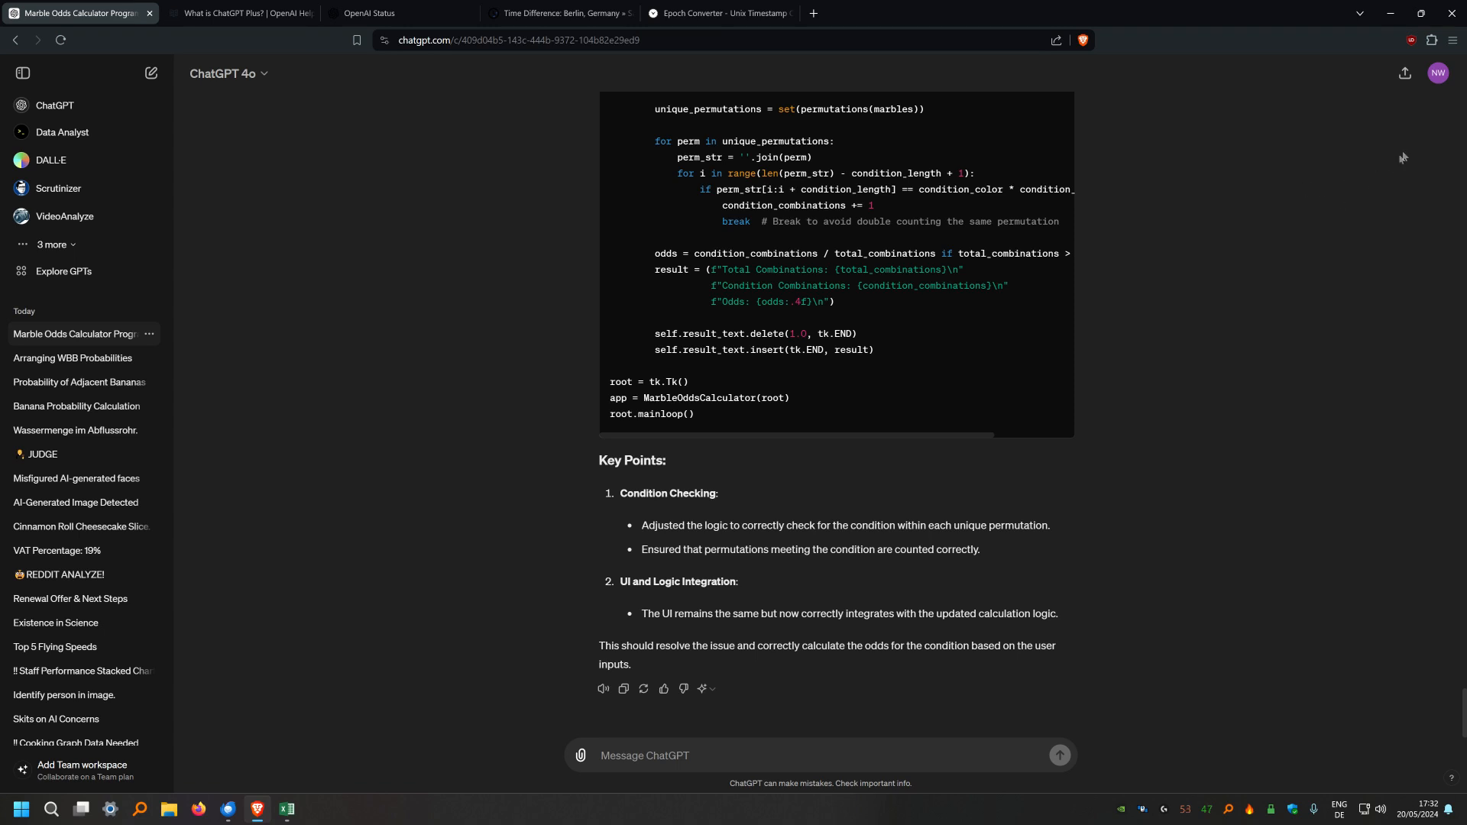
{"action": "left_click", "coordinate": [1438, 73]}
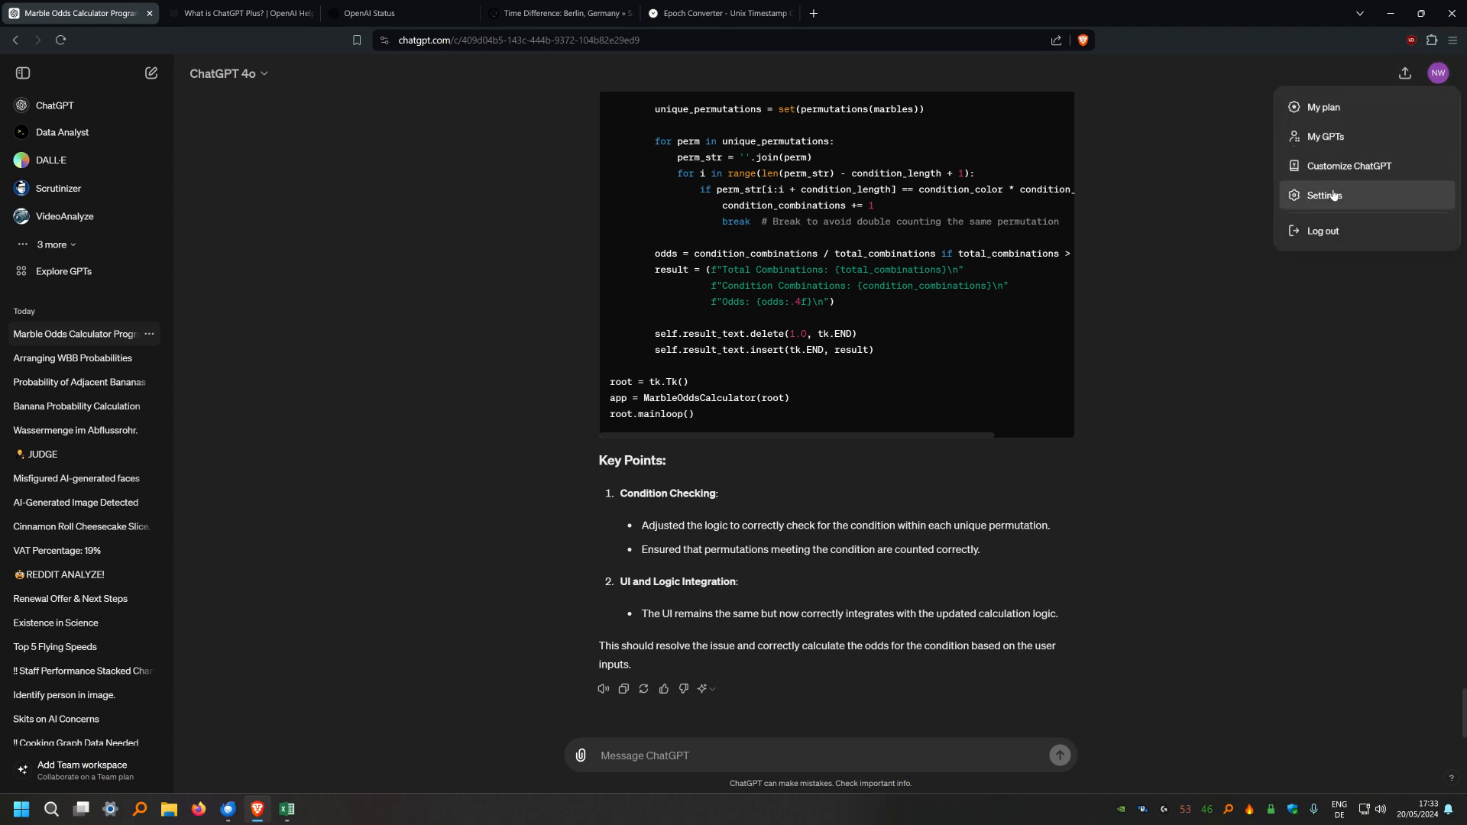
{"action": "left_click", "coordinate": [1324, 194]}
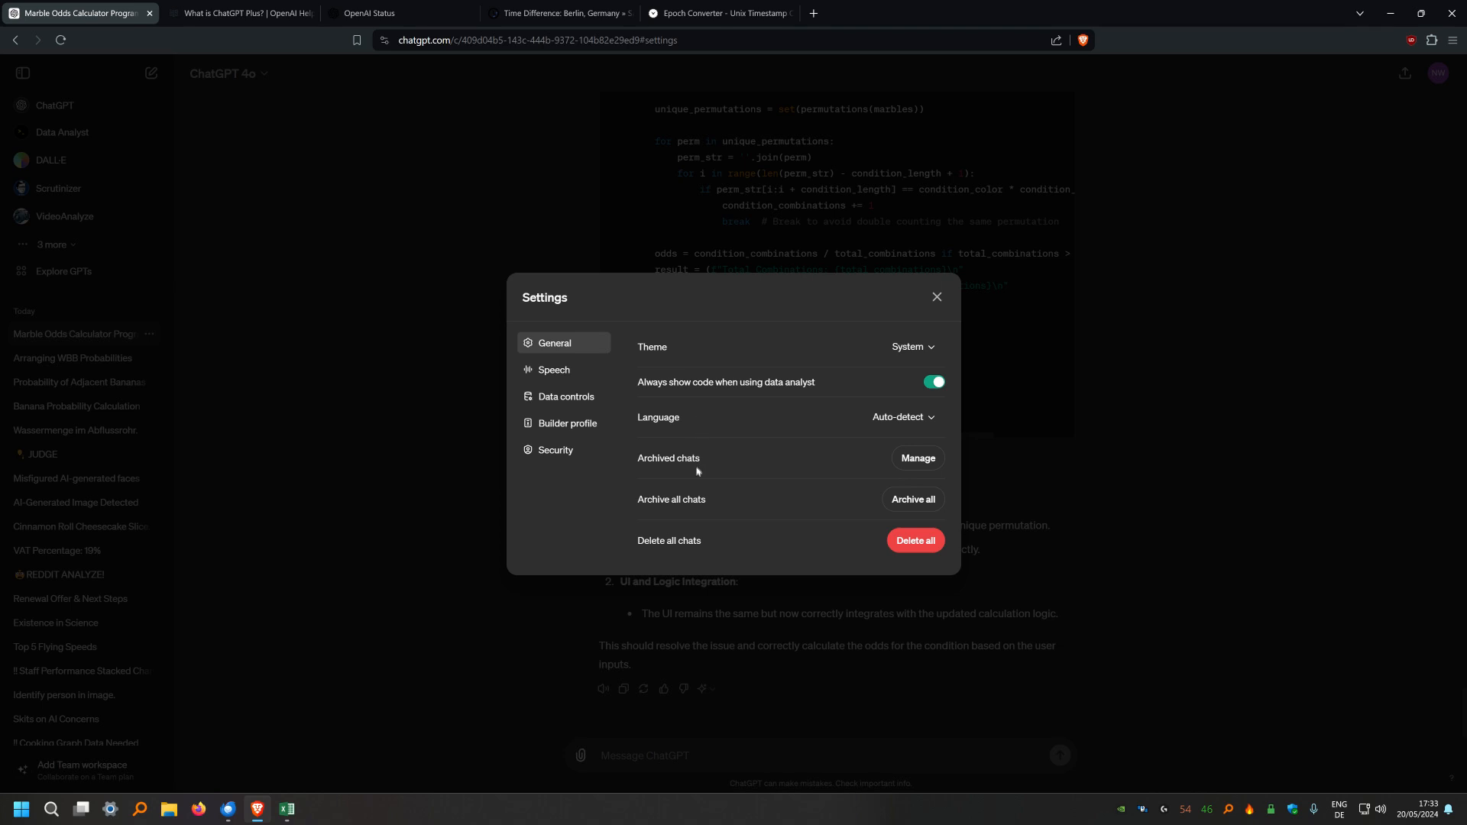
{"action": "mouse_move", "coordinate": [703, 466]}
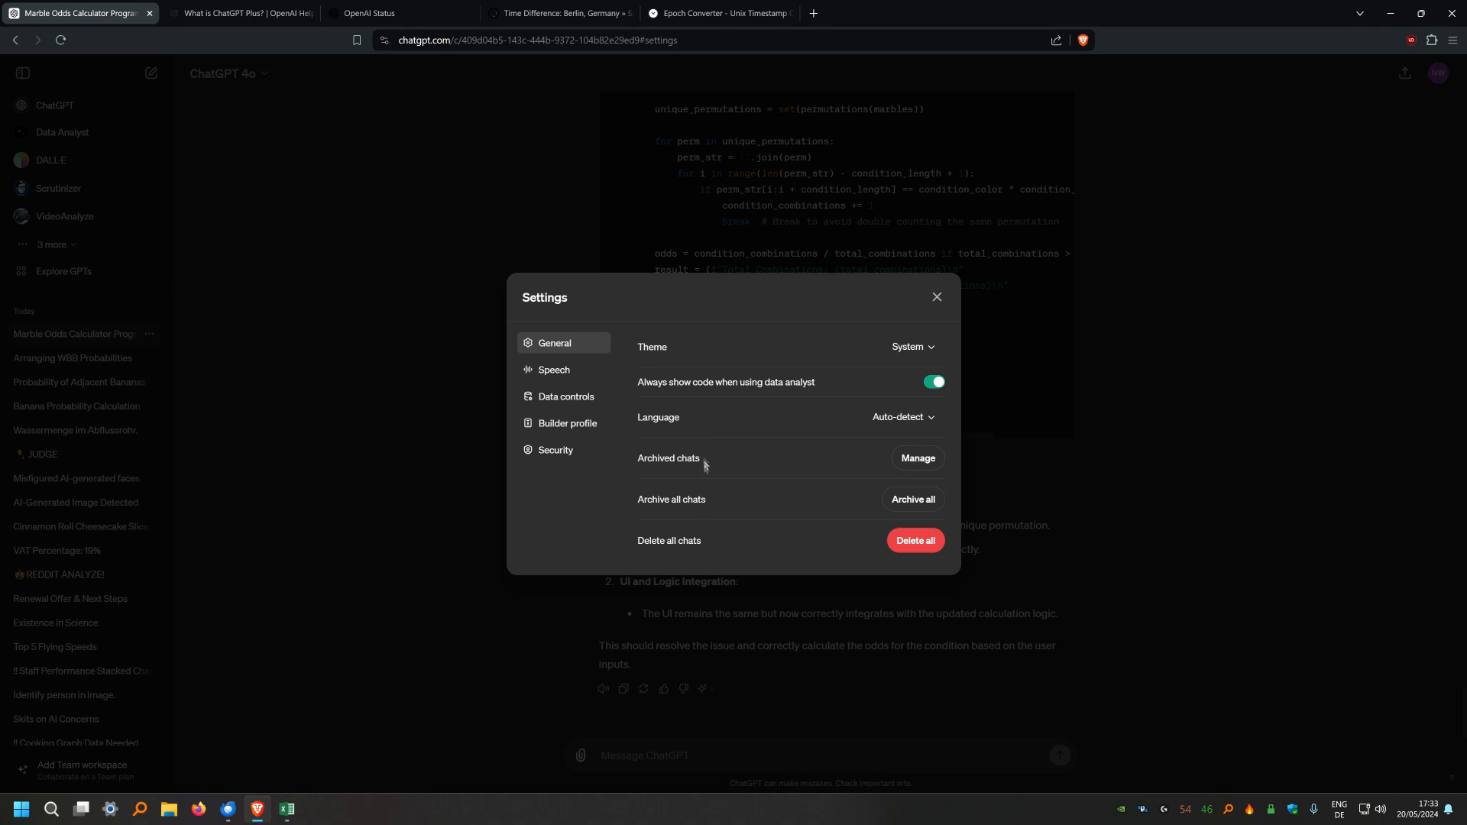
{"action": "left_click", "coordinate": [565, 396]}
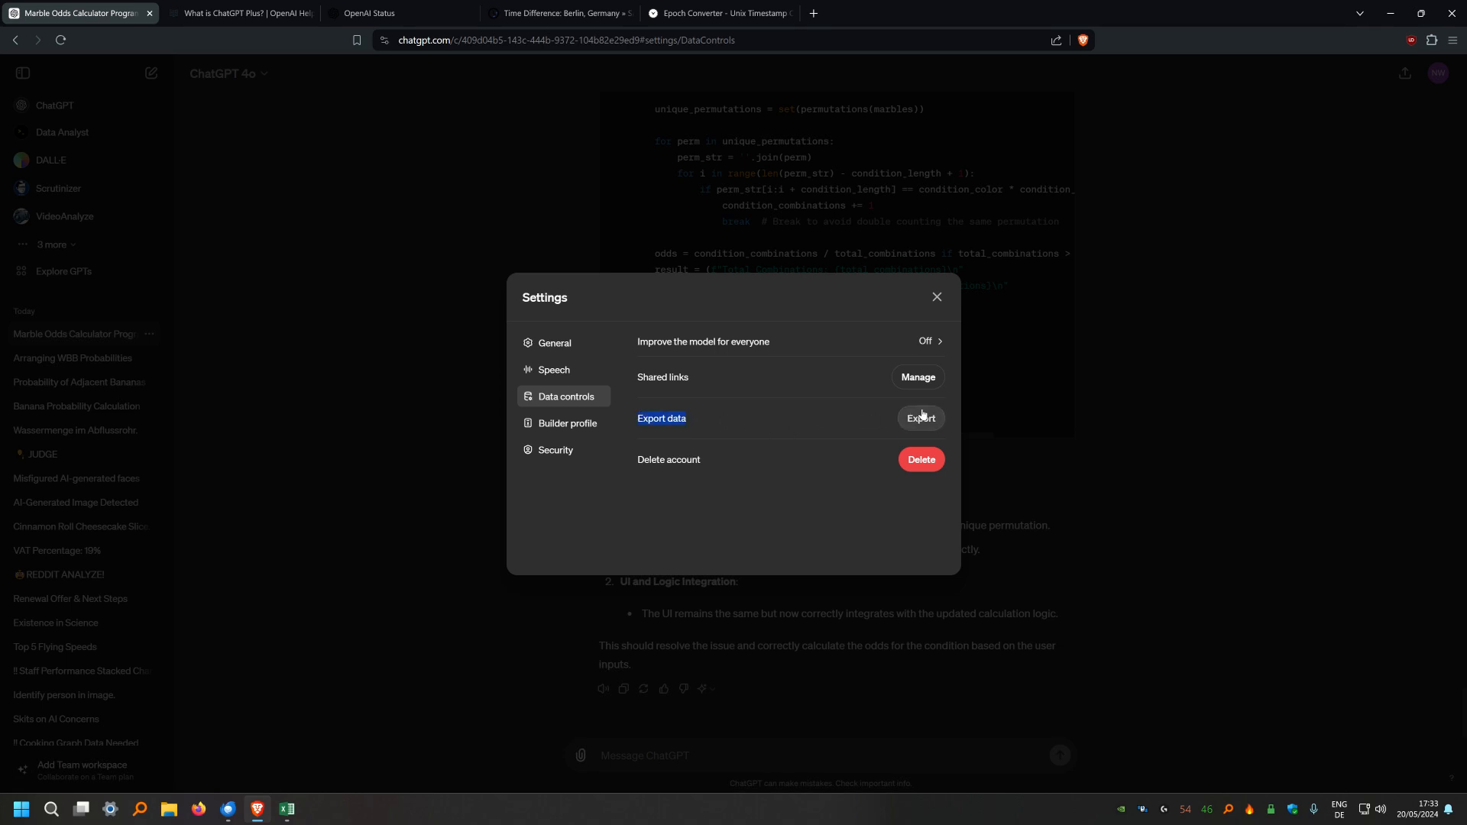
Request and confirm an export of all account data, then close Settings after the success notice
{"action": "left_click", "coordinate": [920, 419]}
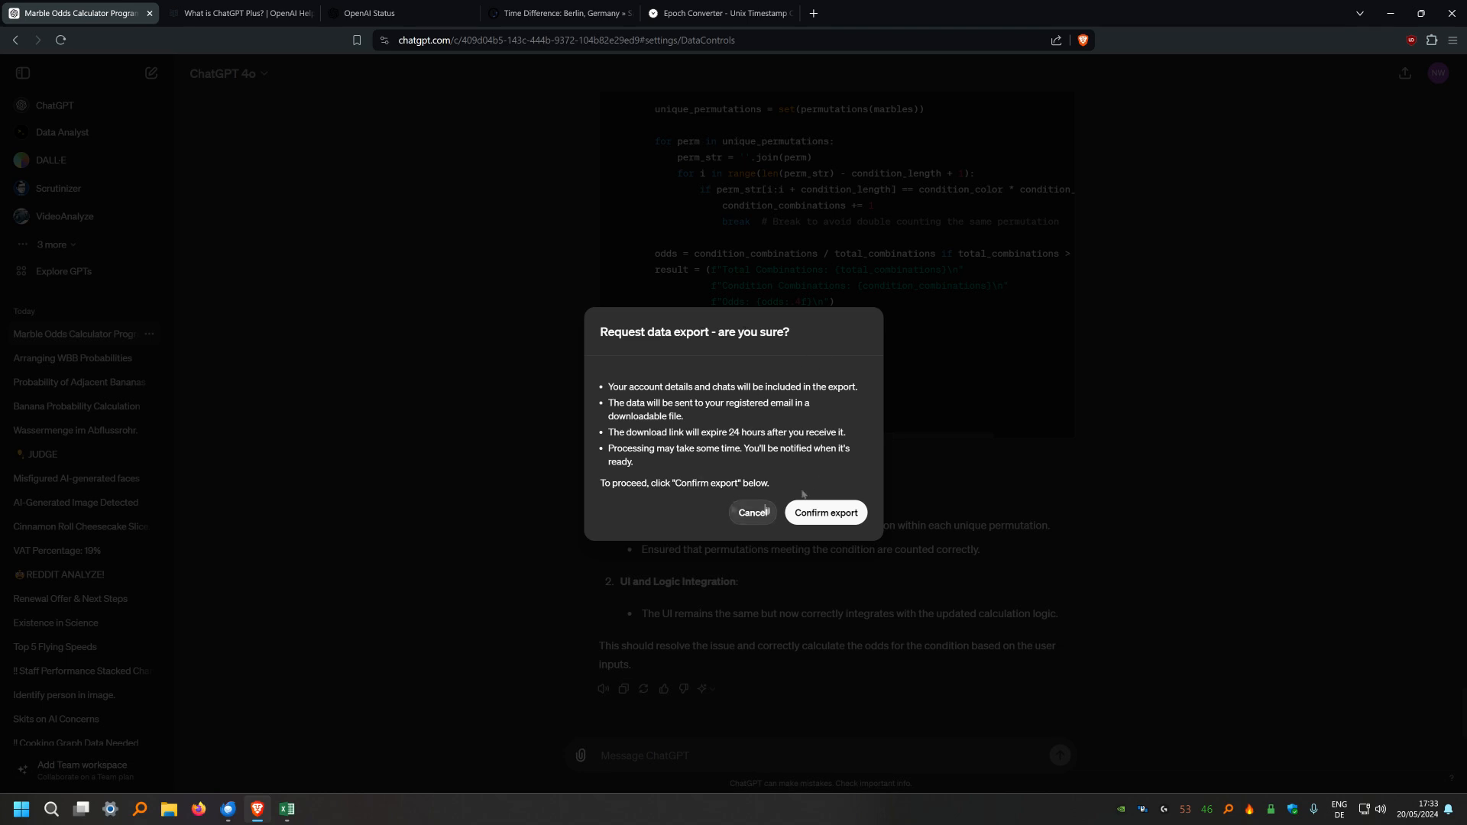
{"action": "mouse_move", "coordinate": [824, 514]}
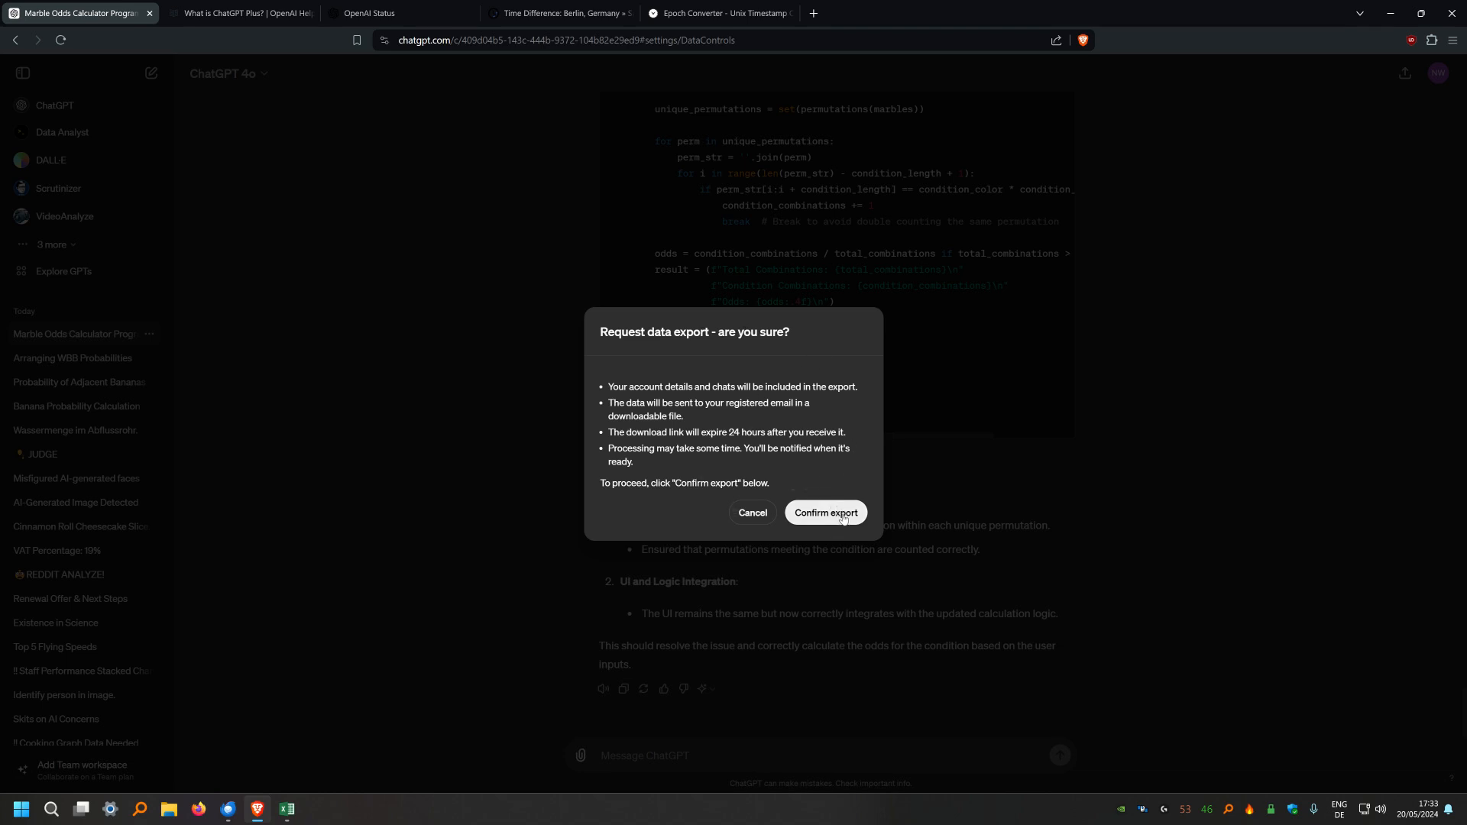
{"action": "mouse_move", "coordinate": [776, 466]}
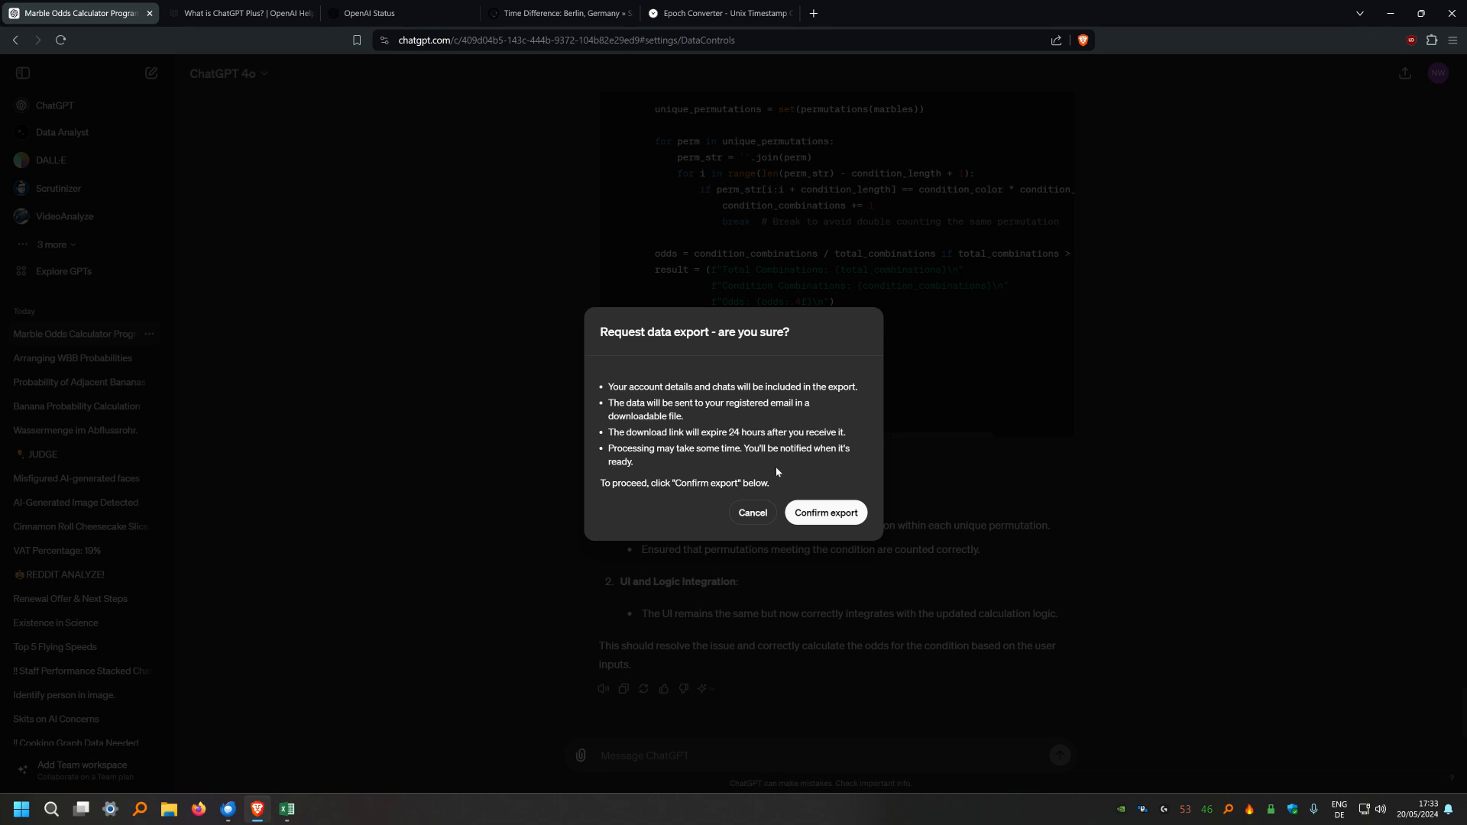
{"action": "mouse_move", "coordinate": [781, 480]}
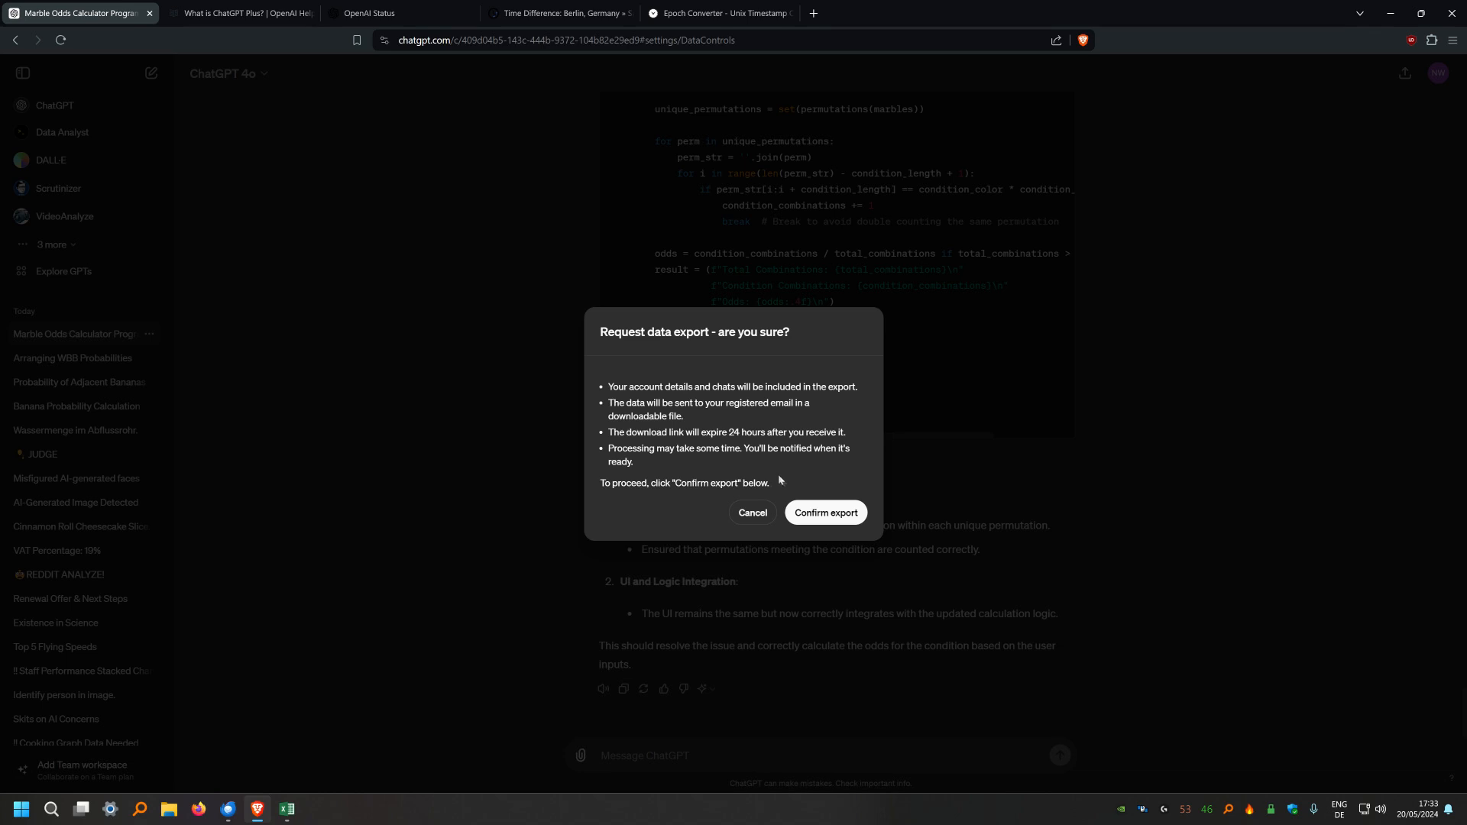
{"action": "mouse_move", "coordinate": [827, 515]}
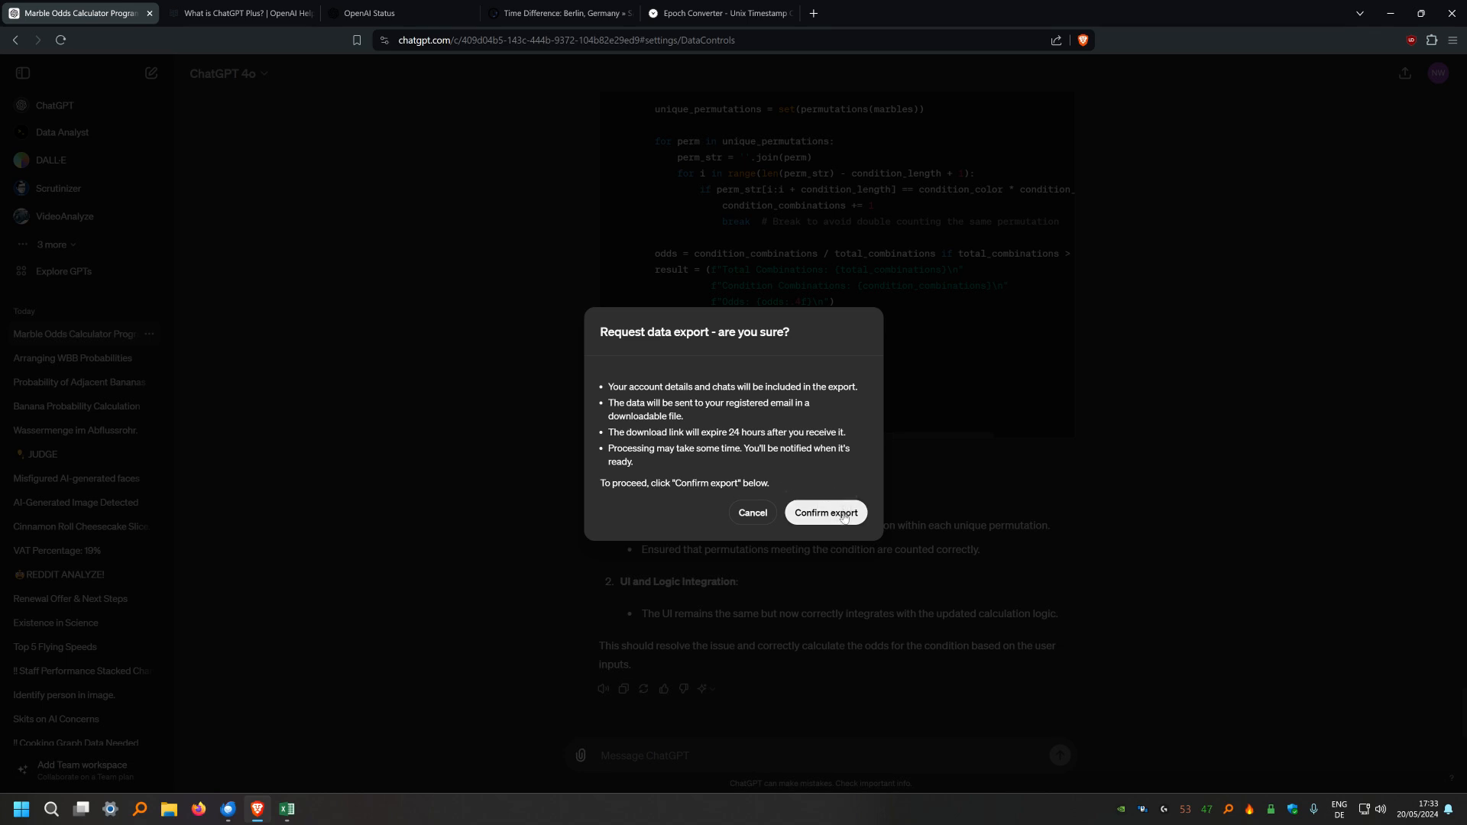
{"action": "left_click", "coordinate": [825, 512]}
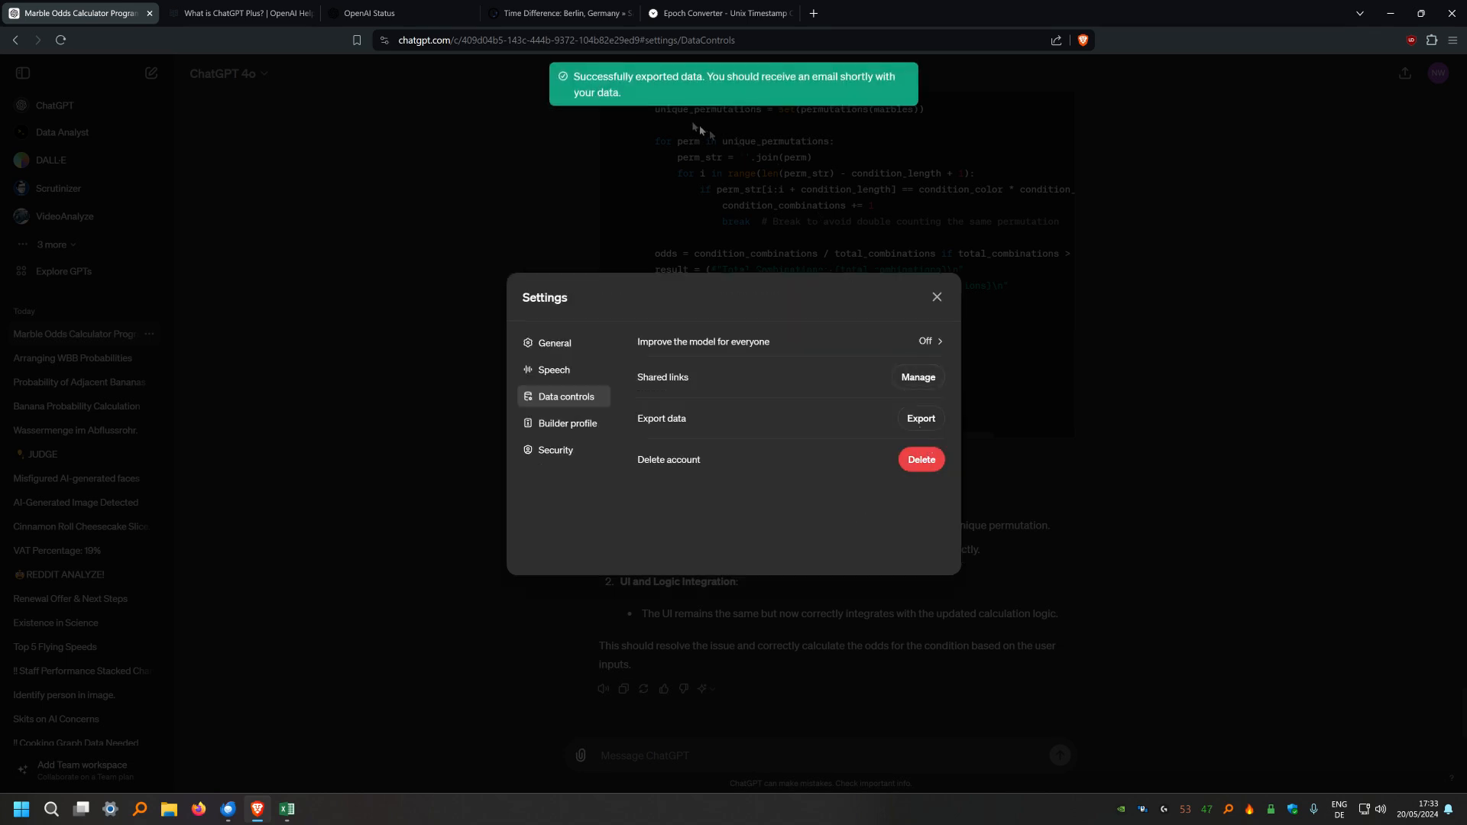
{"action": "mouse_move", "coordinate": [474, 486]}
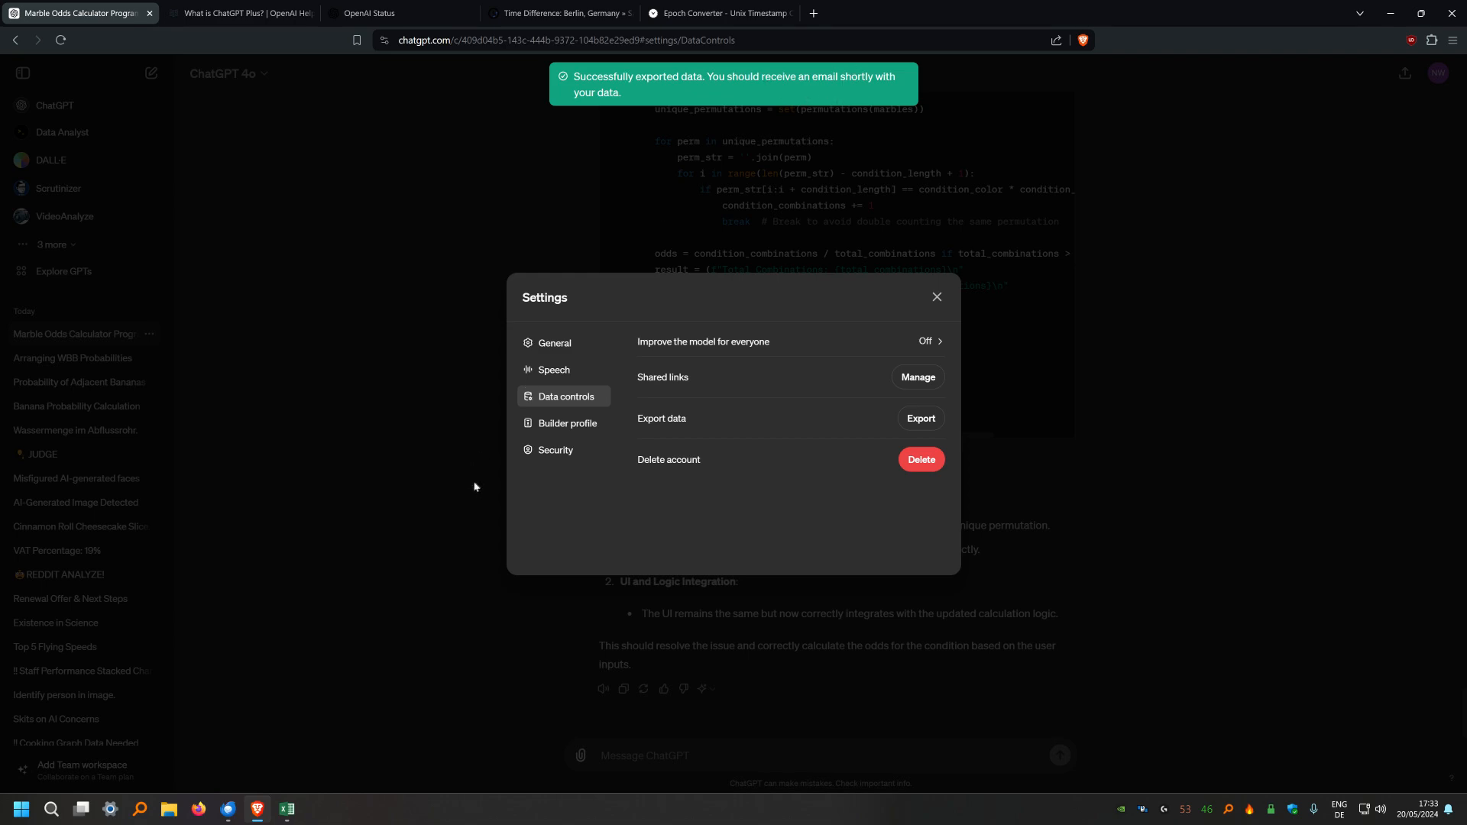
{"action": "left_click", "coordinate": [936, 298]}
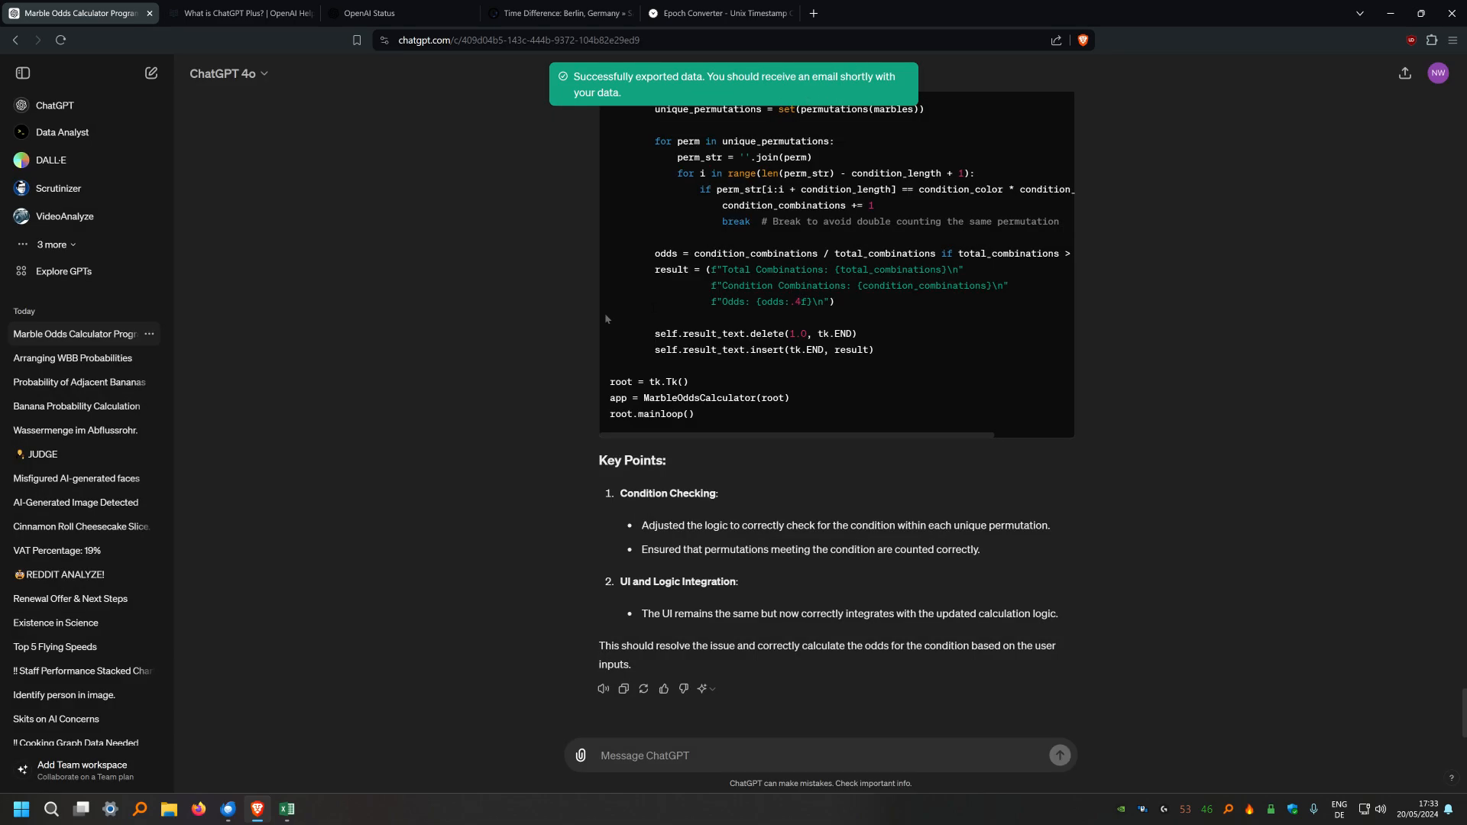
{"action": "mouse_move", "coordinate": [226, 815]}
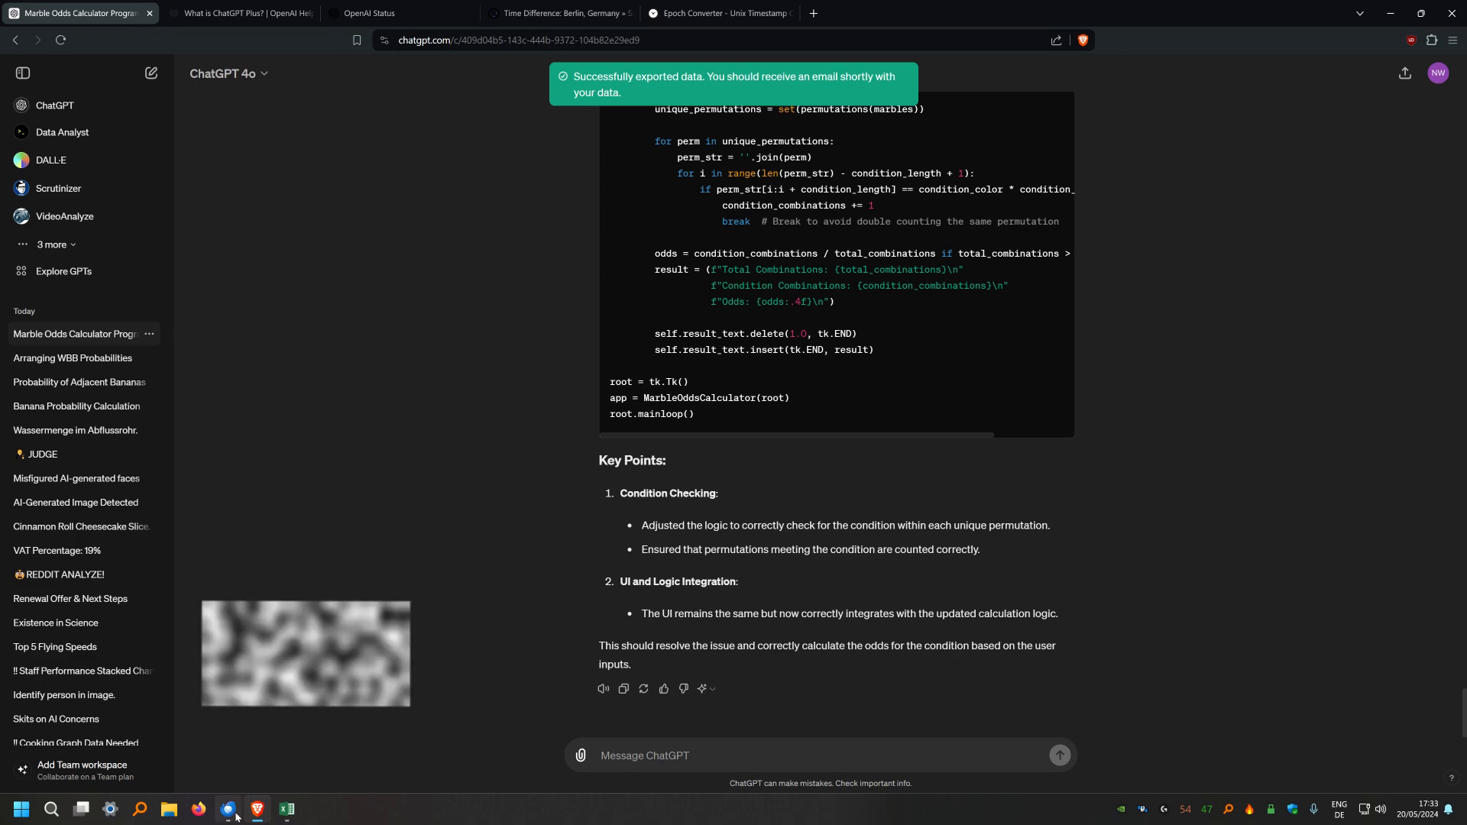
Switch to Thunderbird to read the 'ChatGPT - Your data export is ready' email
{"action": "left_click", "coordinate": [228, 809]}
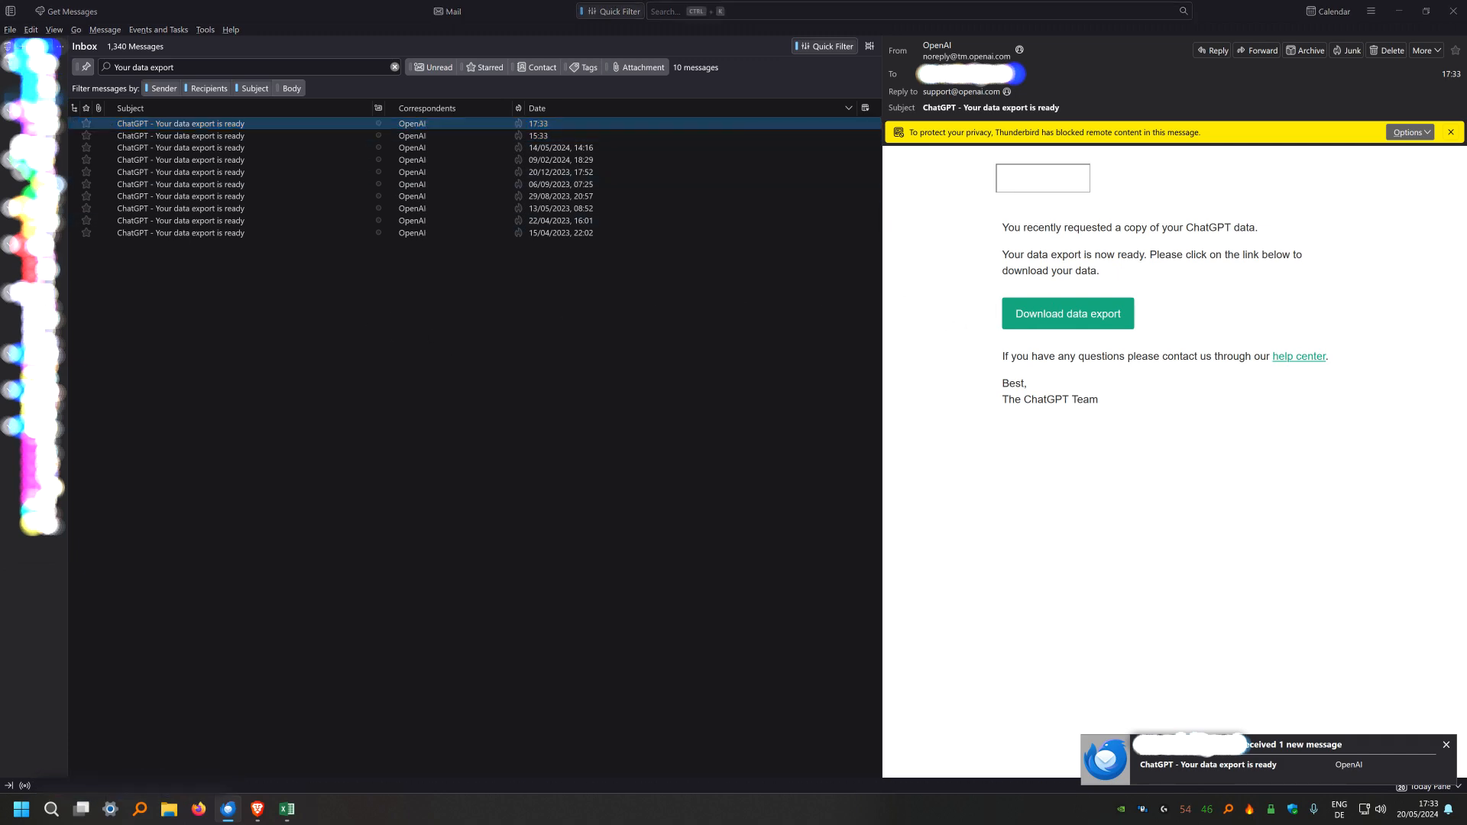
{"action": "mouse_move", "coordinate": [732, 361]}
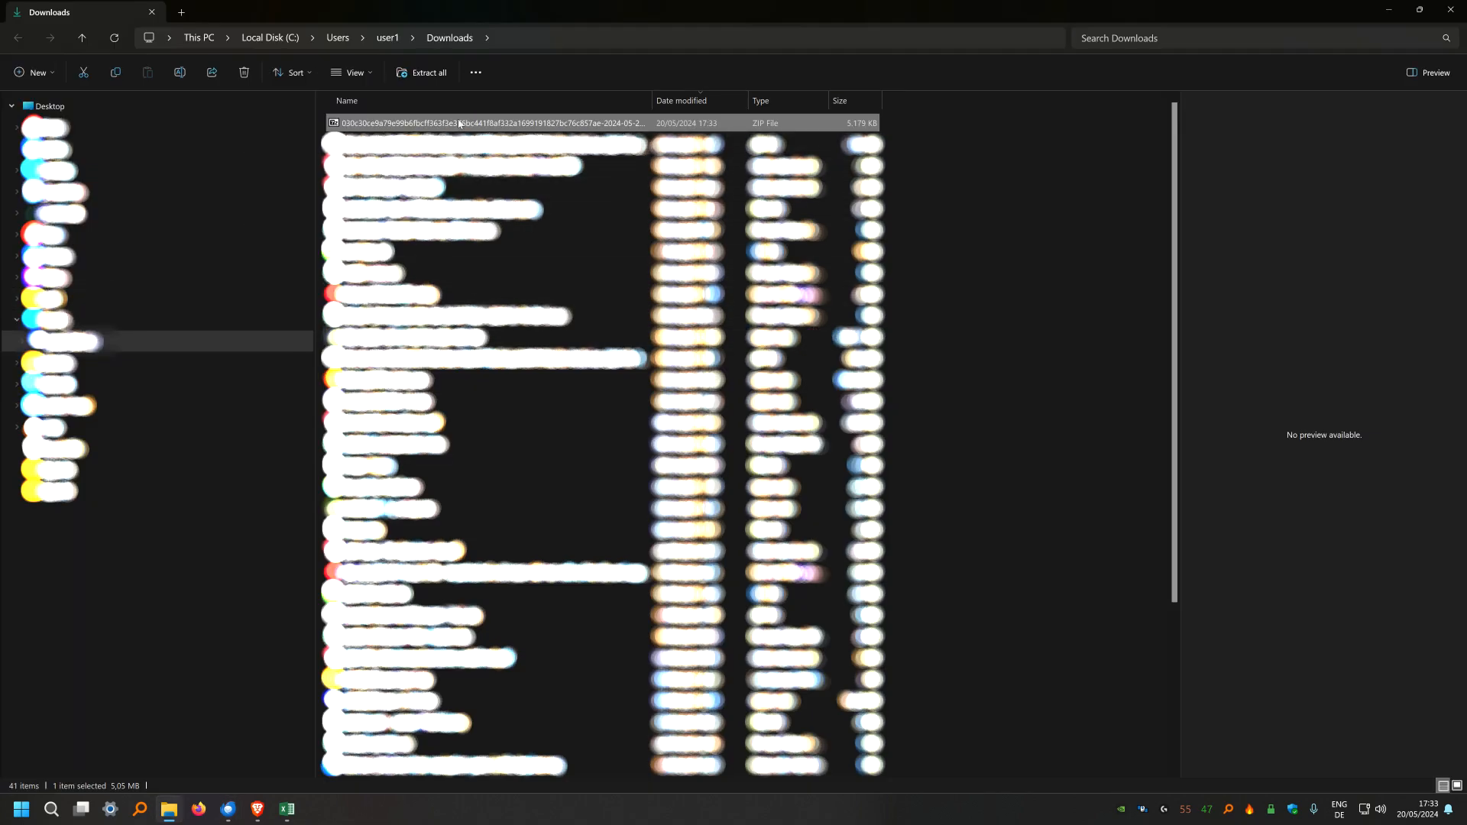
Open the downloaded export zip in 7-Zip full screen and select conversations.json
{"action": "double_click", "coordinate": [486, 123]}
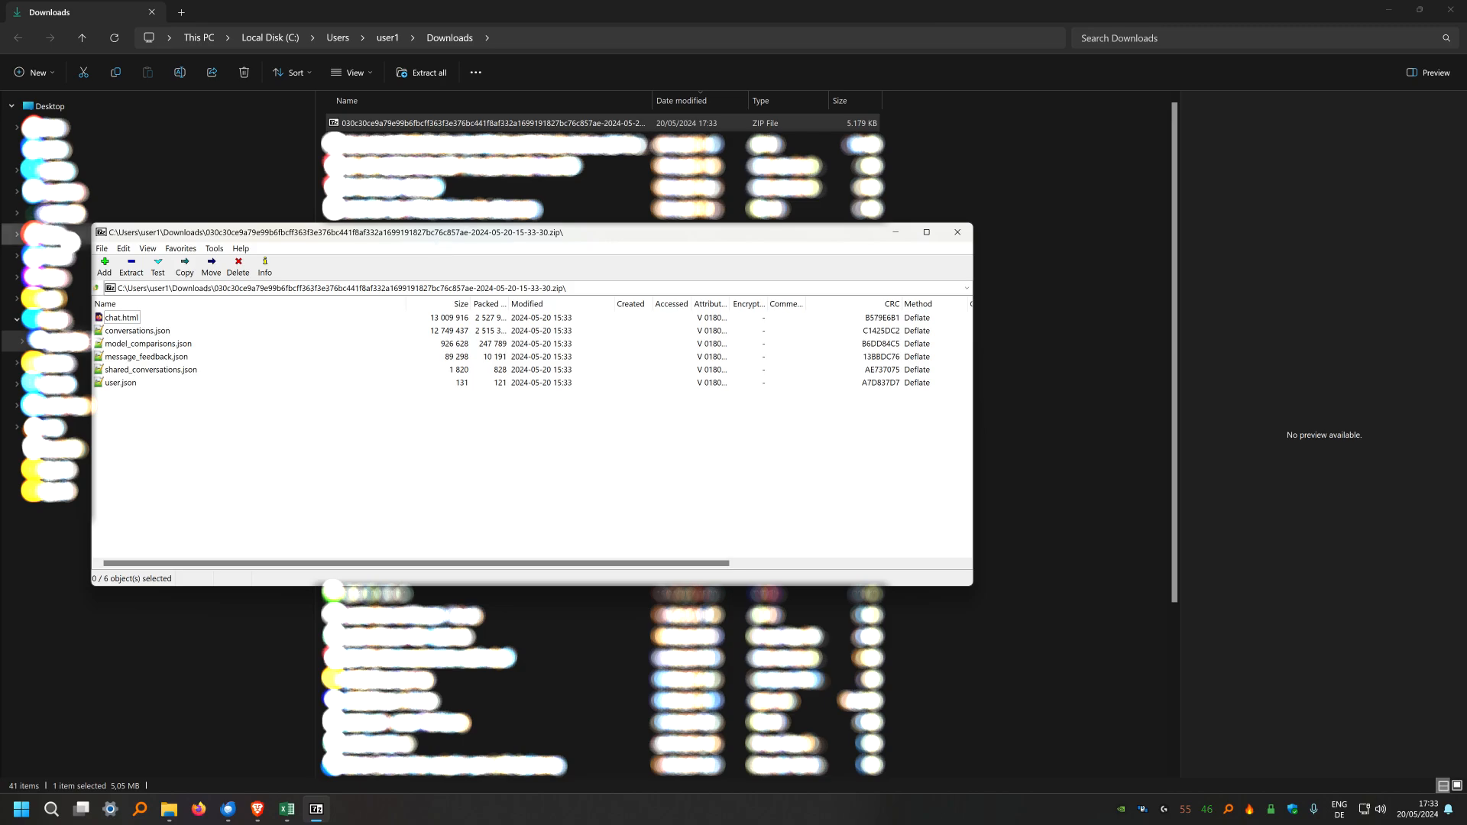
{"action": "left_click", "coordinate": [926, 232]}
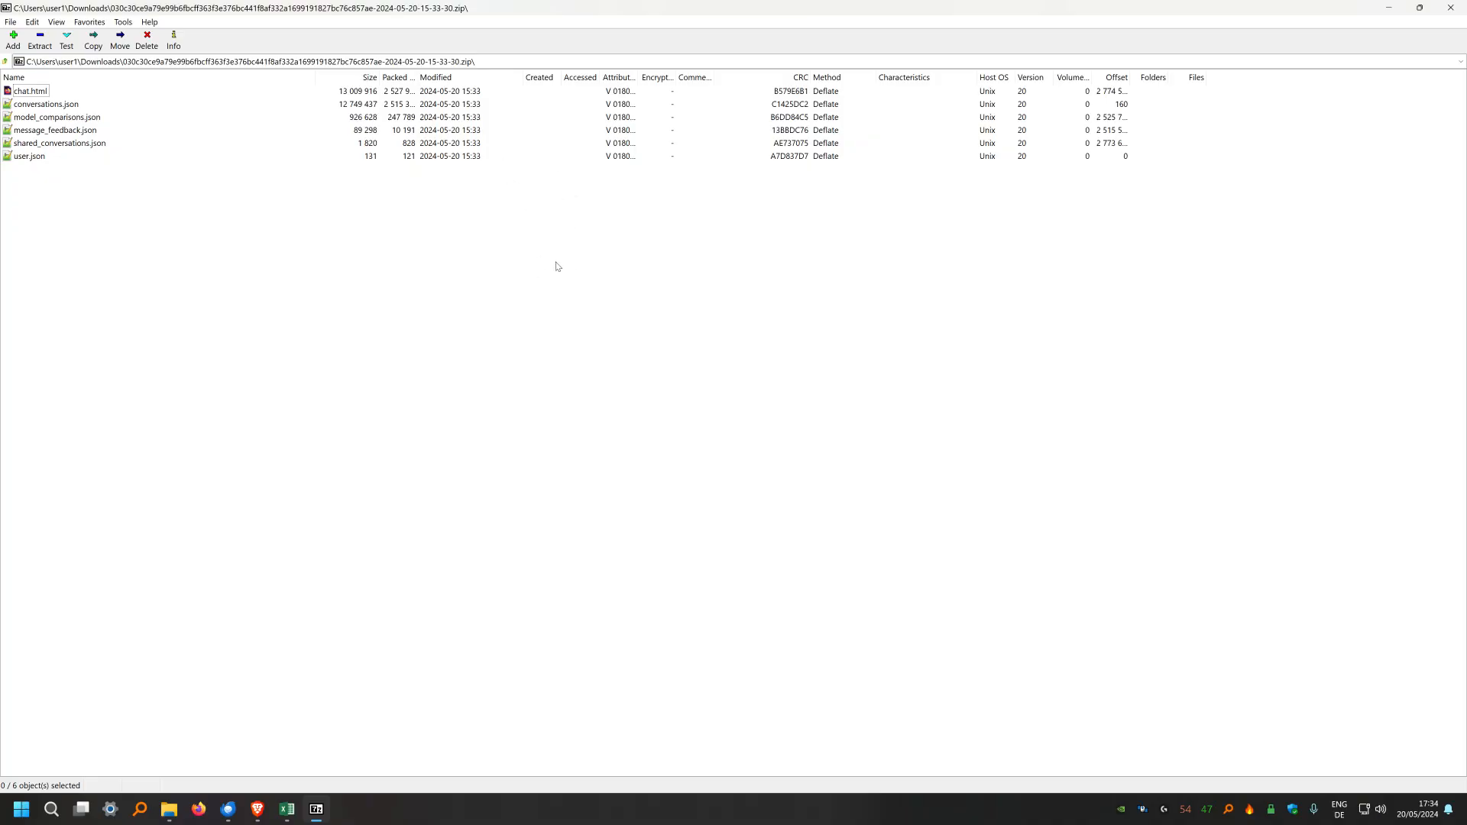
{"action": "mouse_move", "coordinate": [327, 156]}
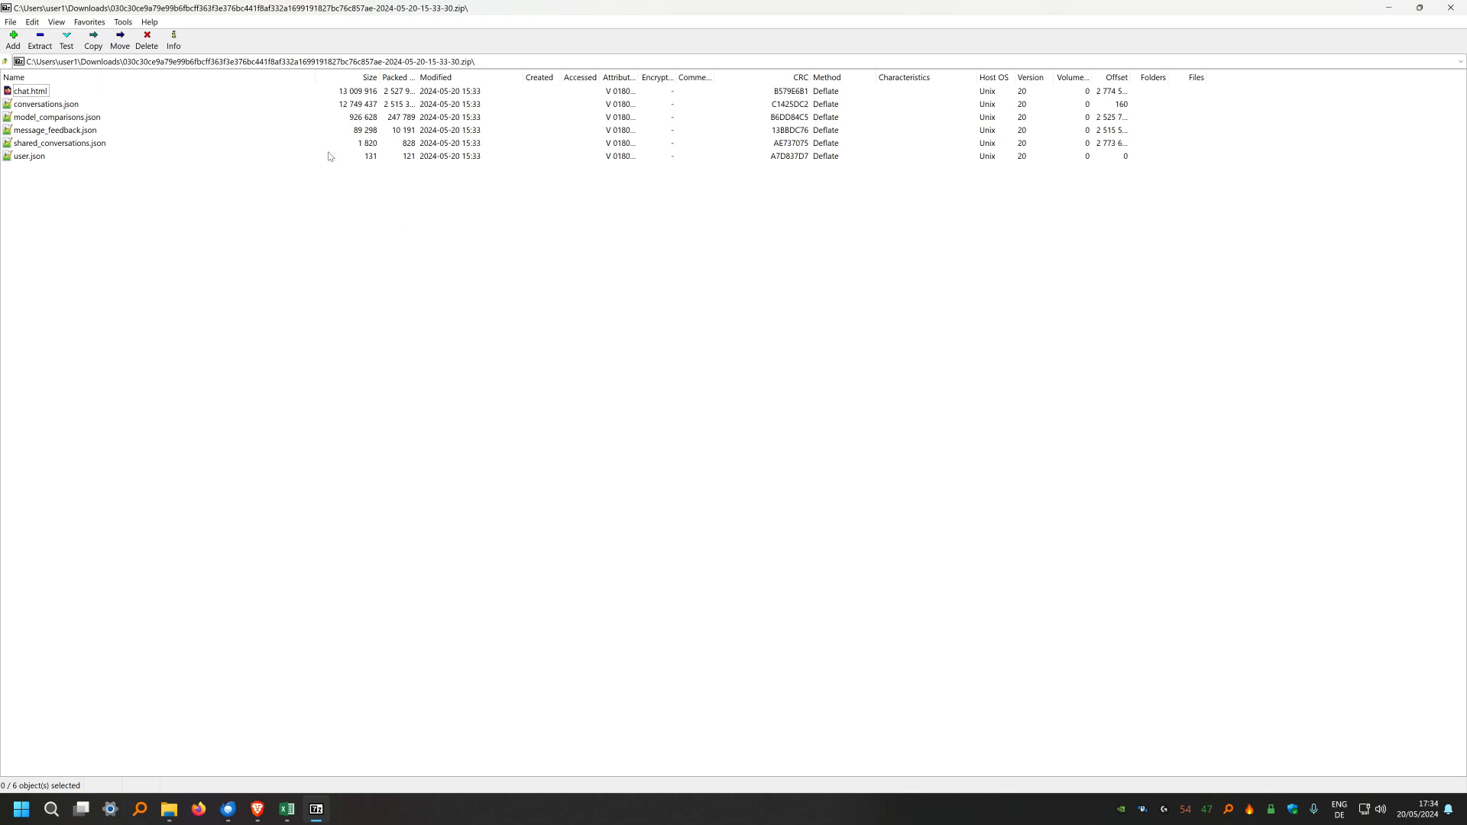
{"action": "mouse_move", "coordinate": [313, 118]}
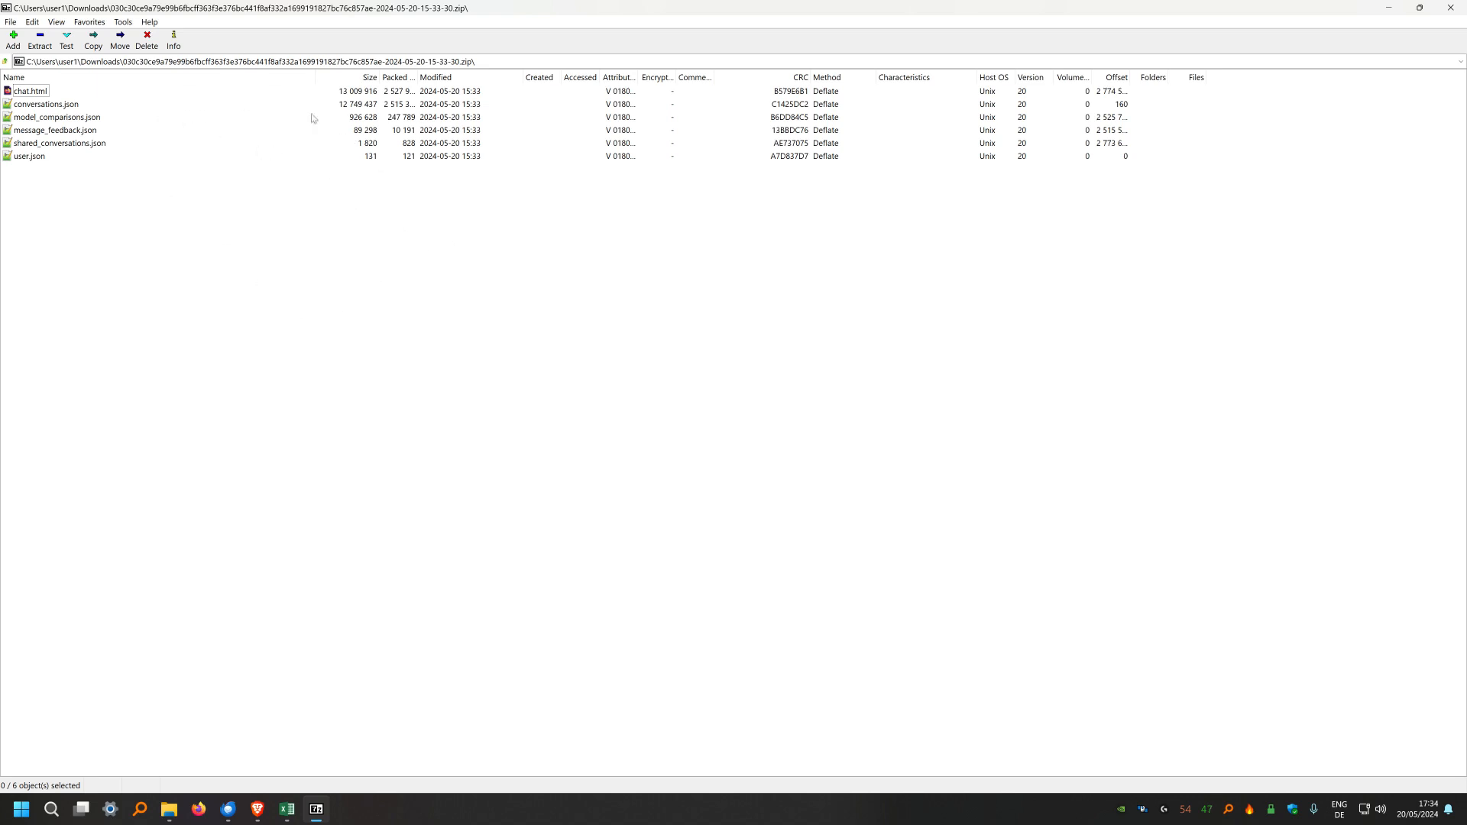
{"action": "mouse_move", "coordinate": [282, 143]}
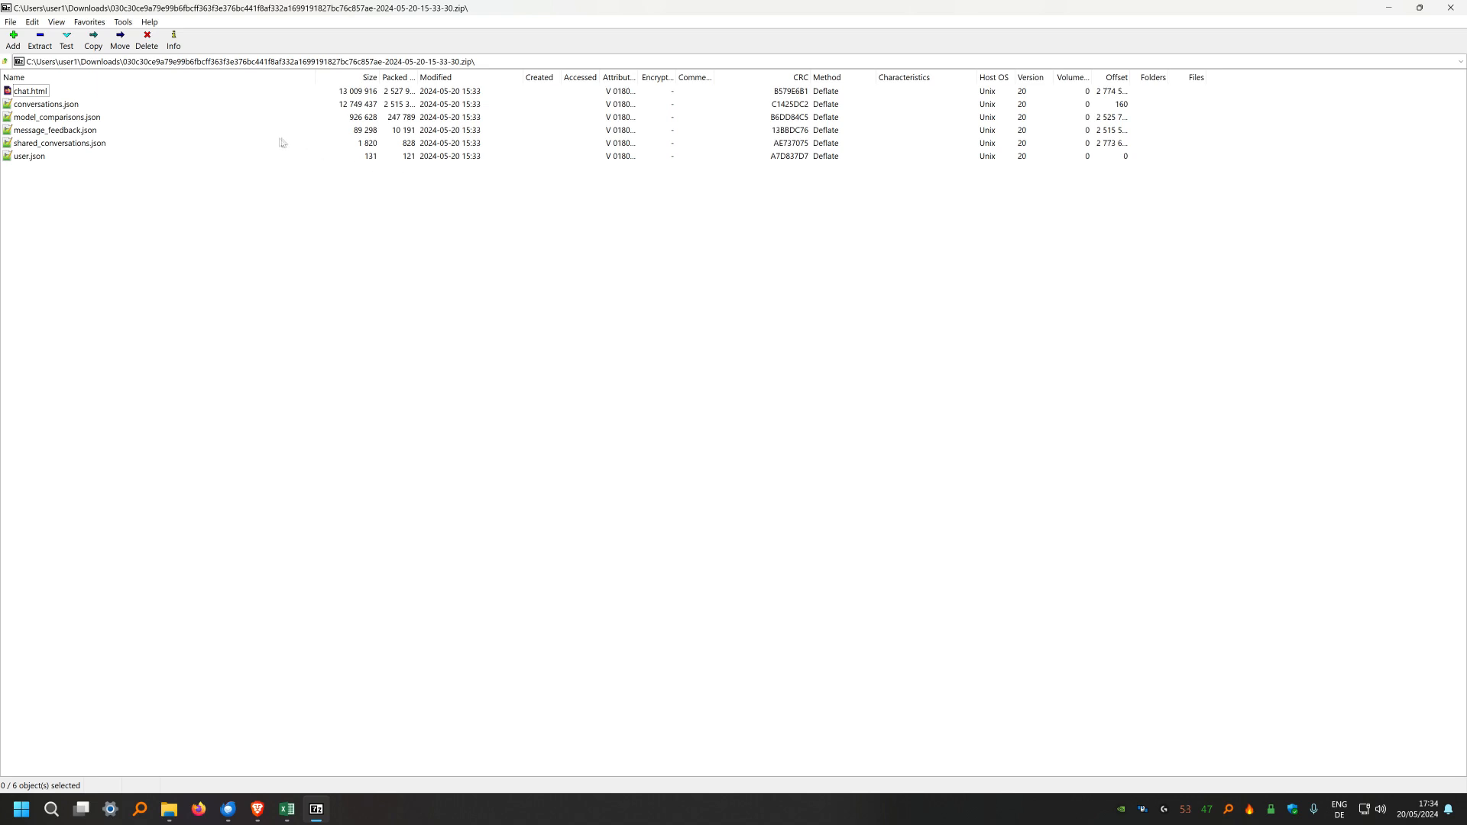
{"action": "left_click", "coordinate": [44, 104]}
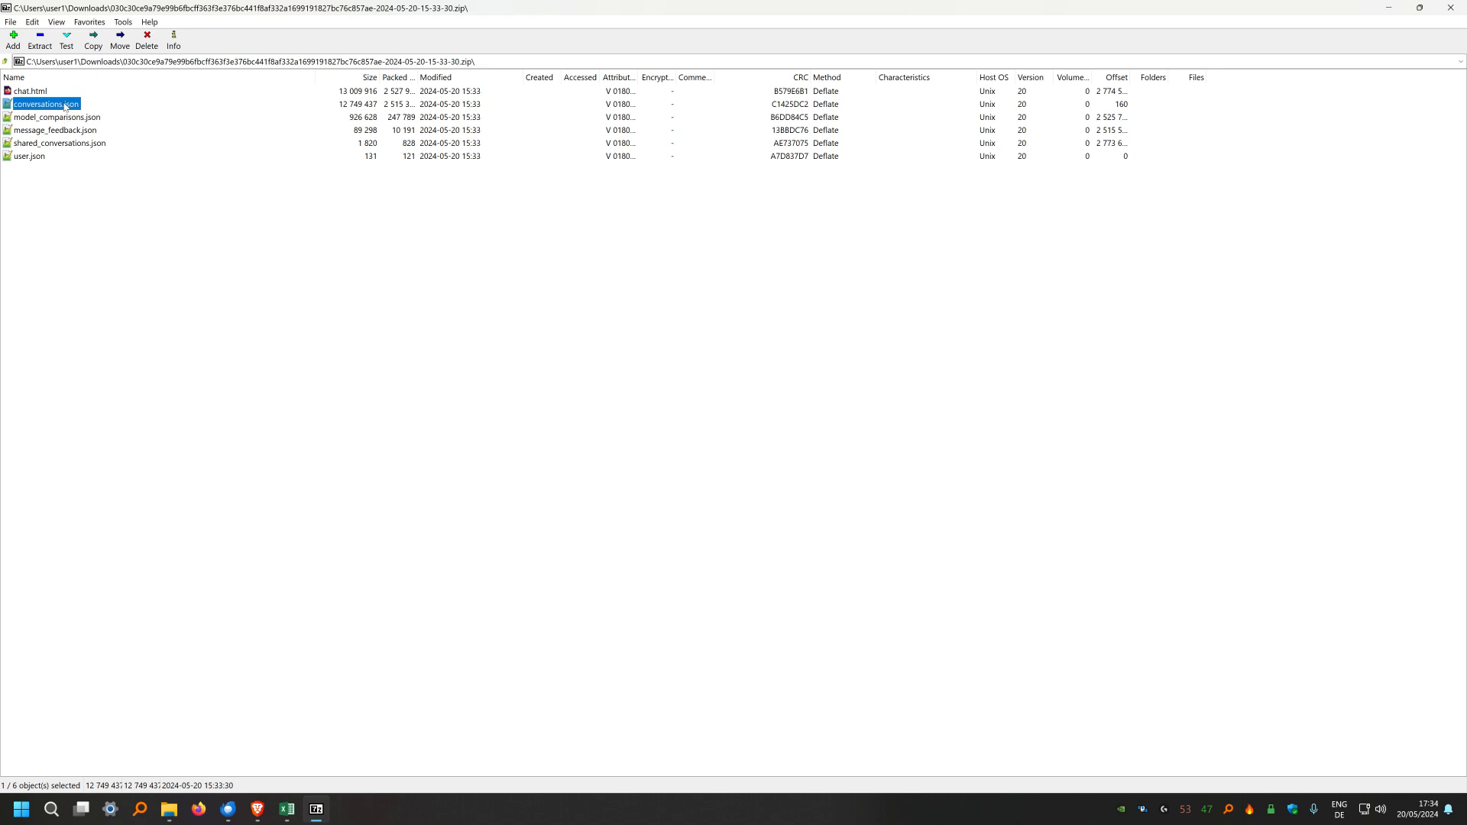
Pretty-print conversations.json with the JSON formatter plugin and browse to the Marble Odds Calculator chat's create_time
{"action": "double_click", "coordinate": [44, 103]}
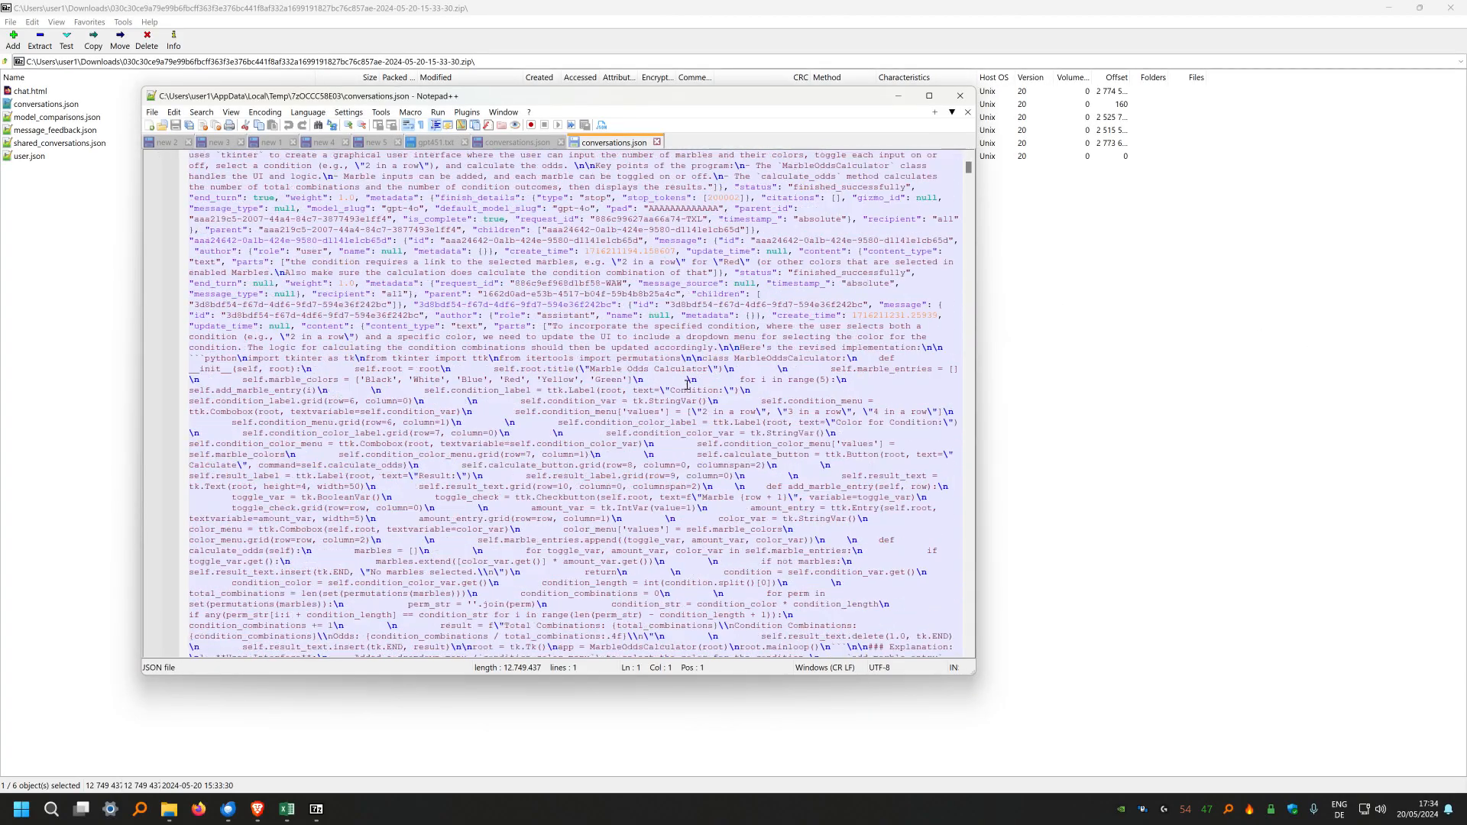
{"action": "scroll", "scroll_direction": "up", "scroll_amount": 3}
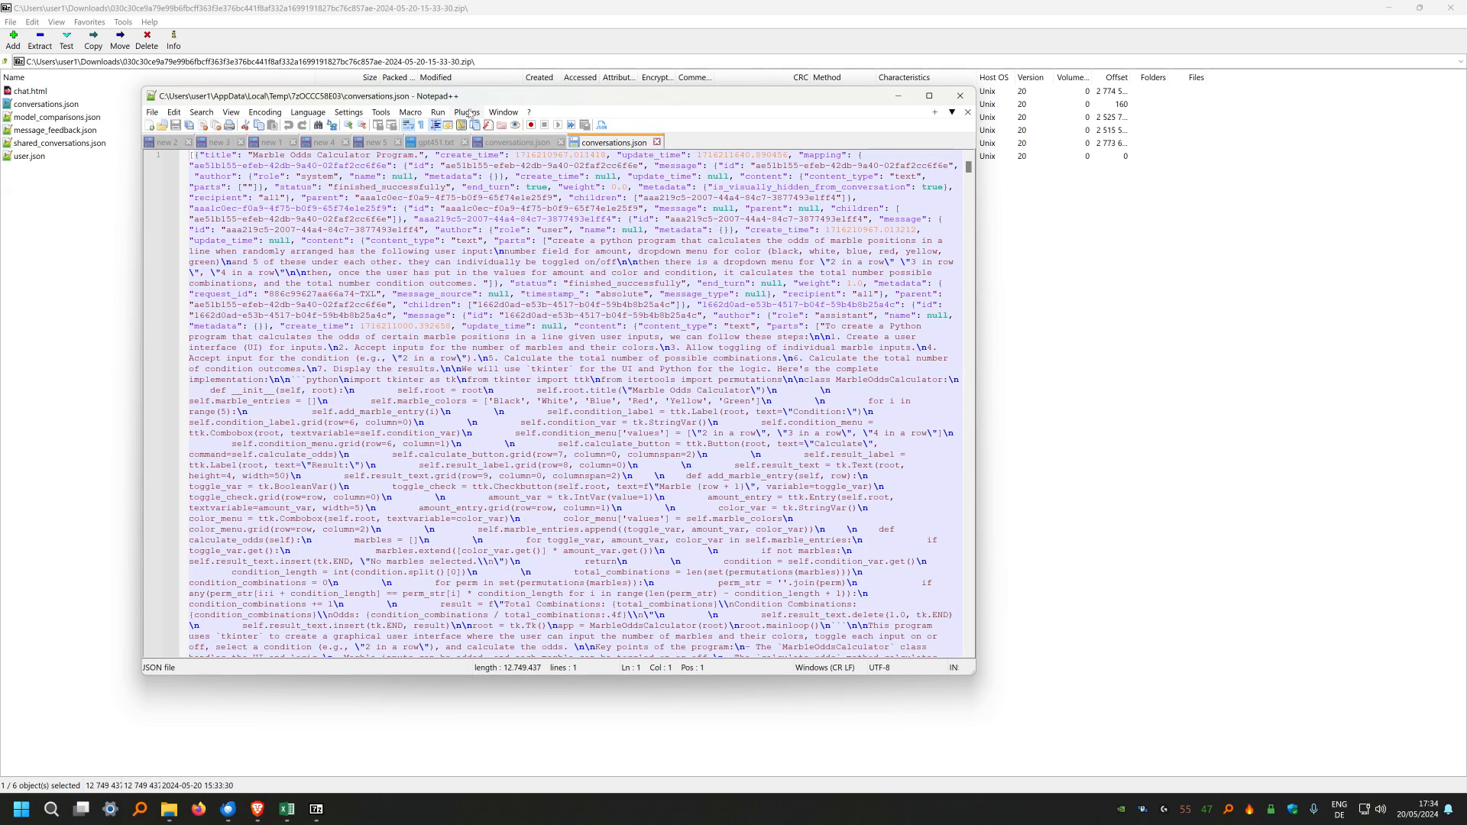
{"action": "left_click", "coordinate": [466, 112]}
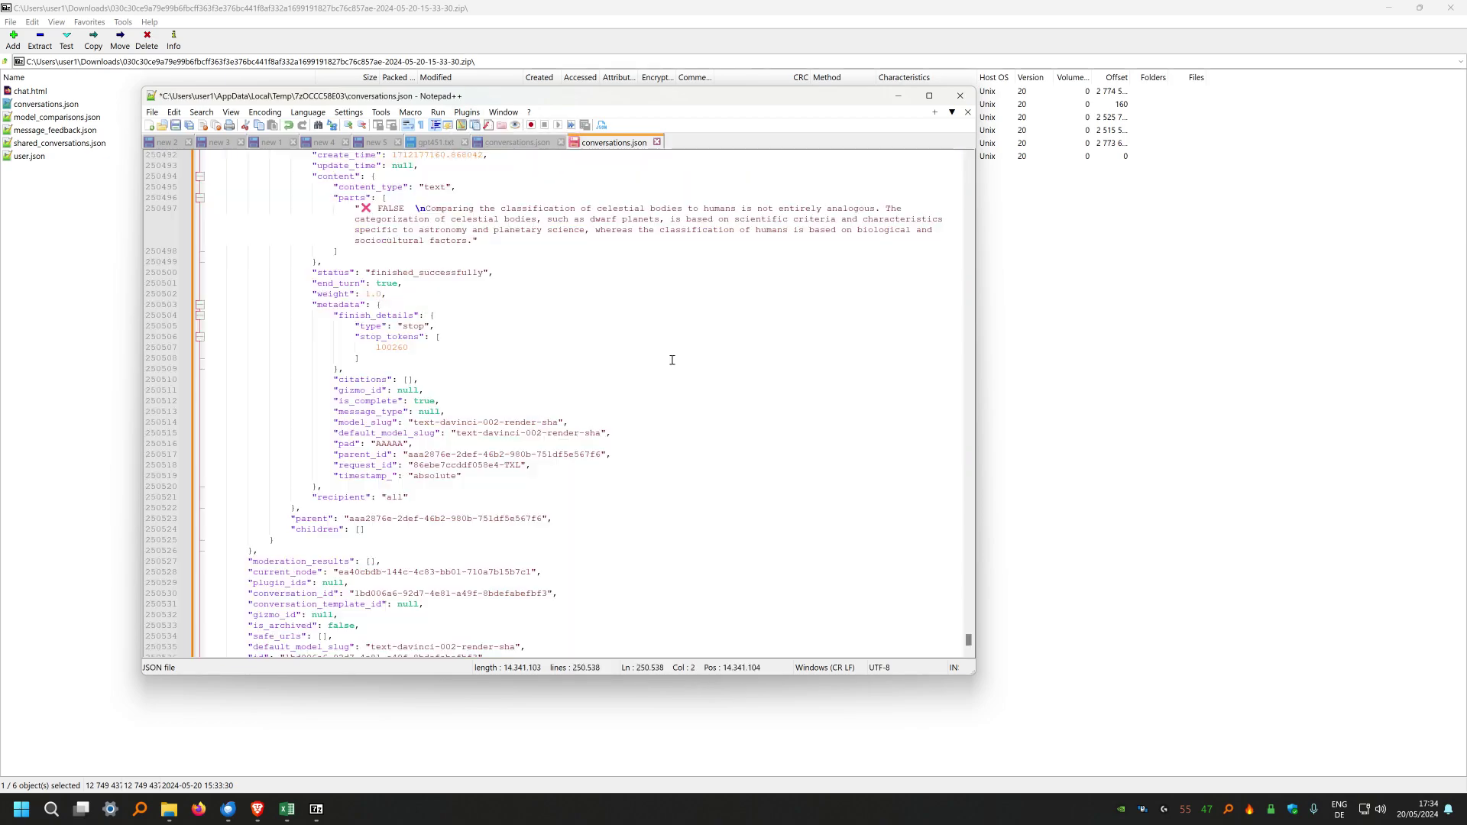
{"action": "scroll", "scroll_direction": "up", "scroll_amount": 3}
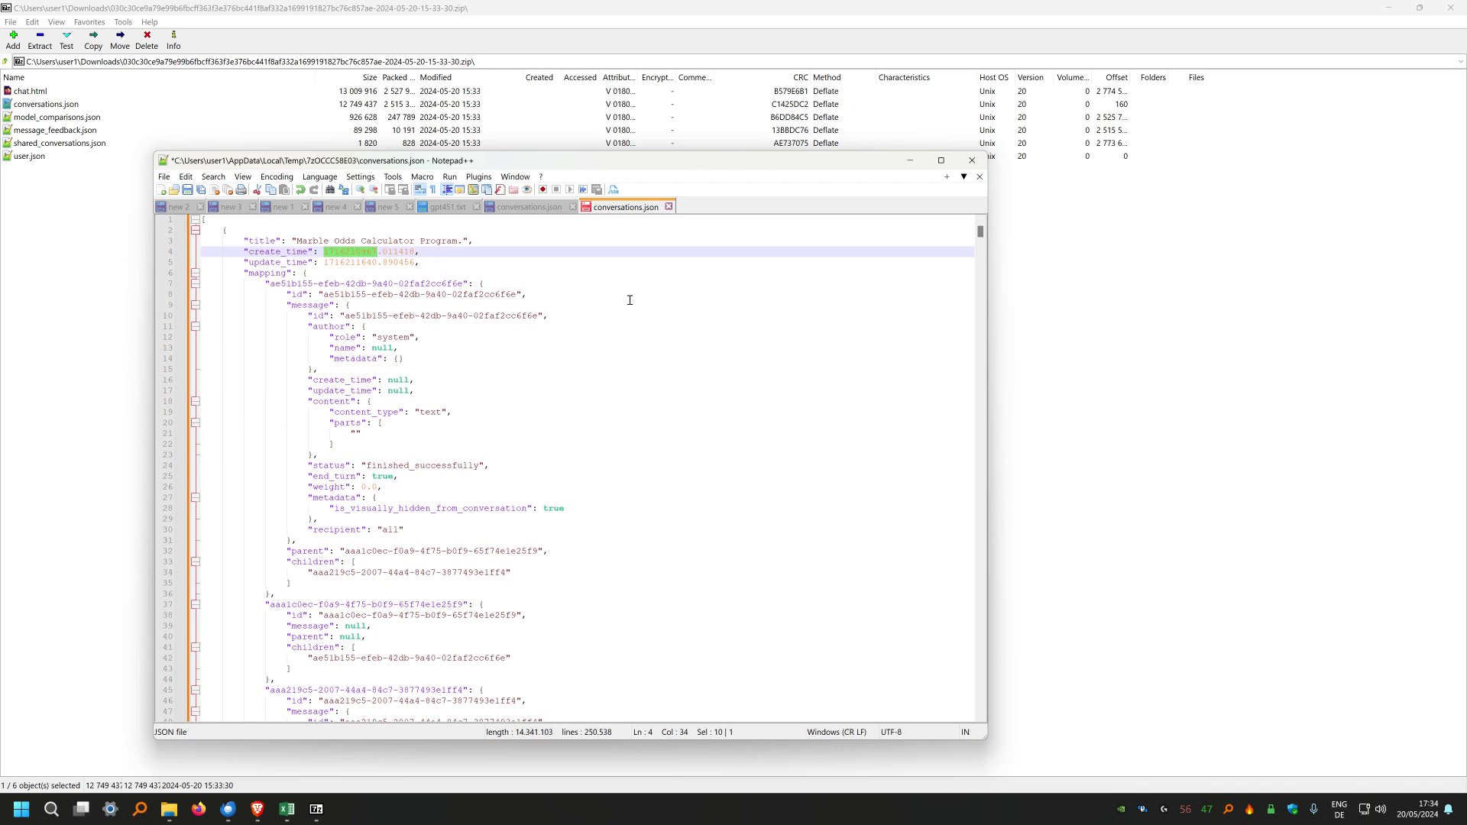
{"action": "mouse_move", "coordinate": [539, 289]}
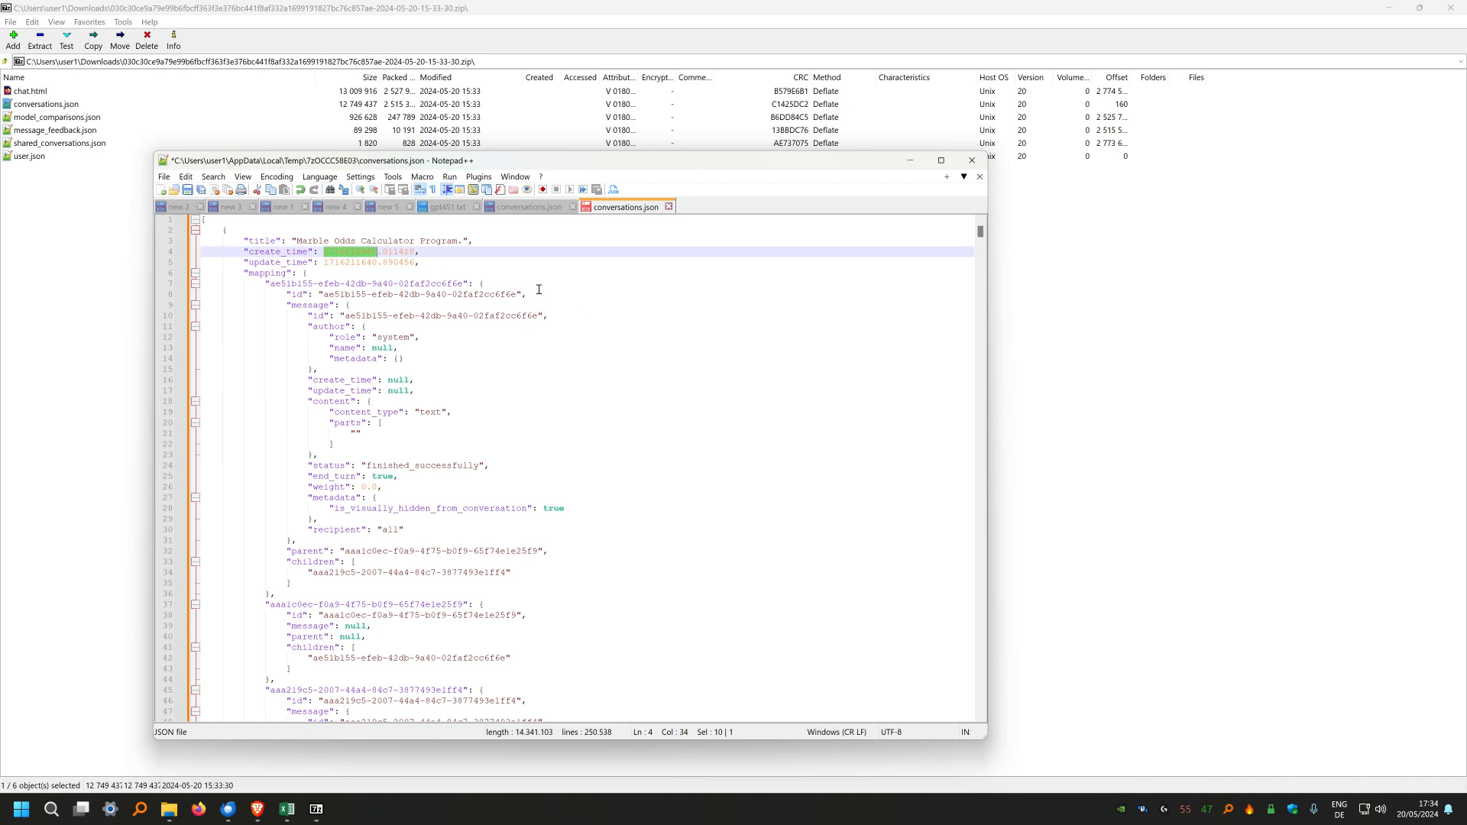
{"action": "mouse_move", "coordinate": [419, 349]}
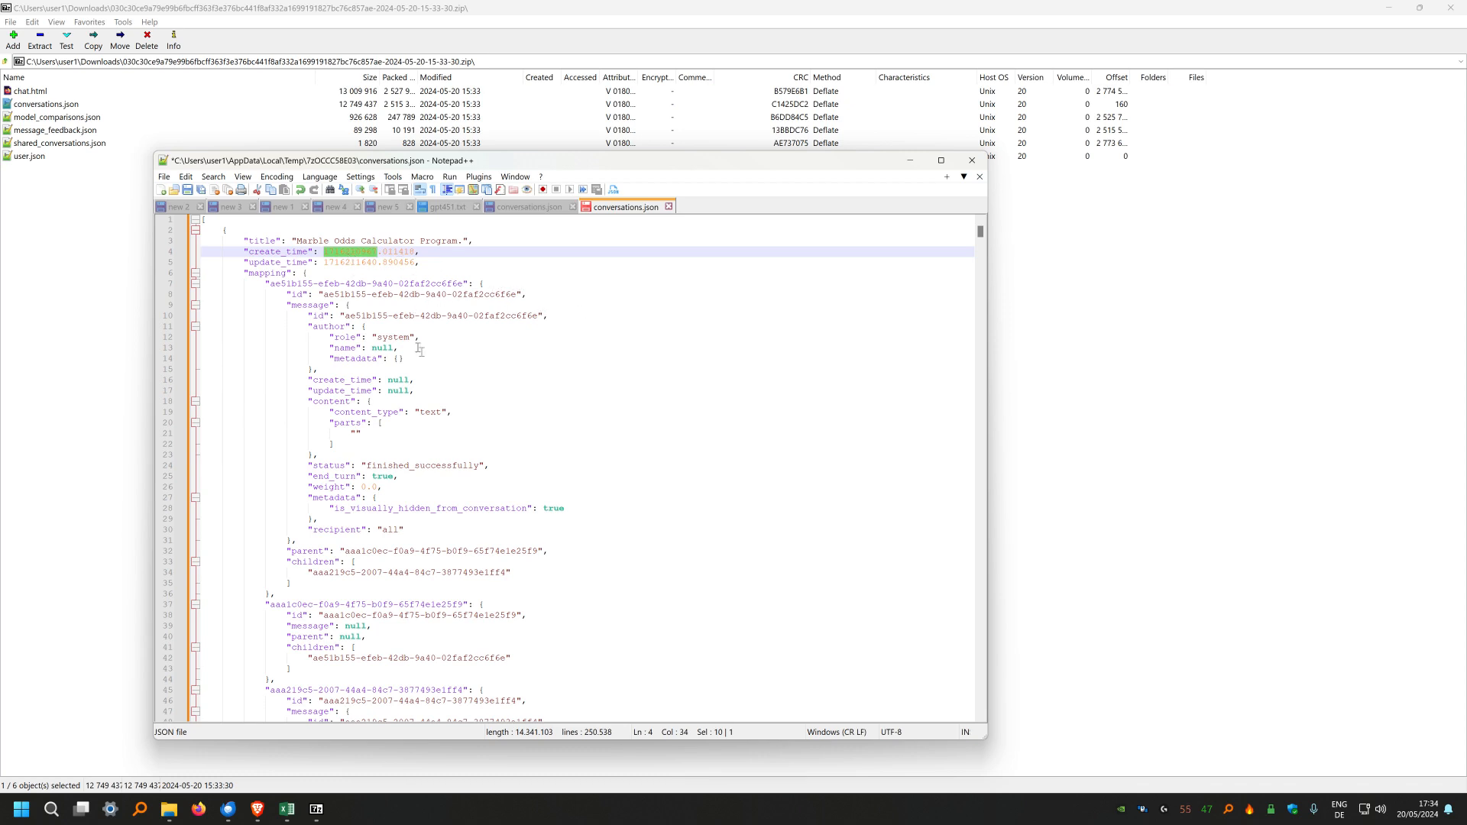
{"action": "scroll", "scroll_direction": "down", "scroll_amount": 3}
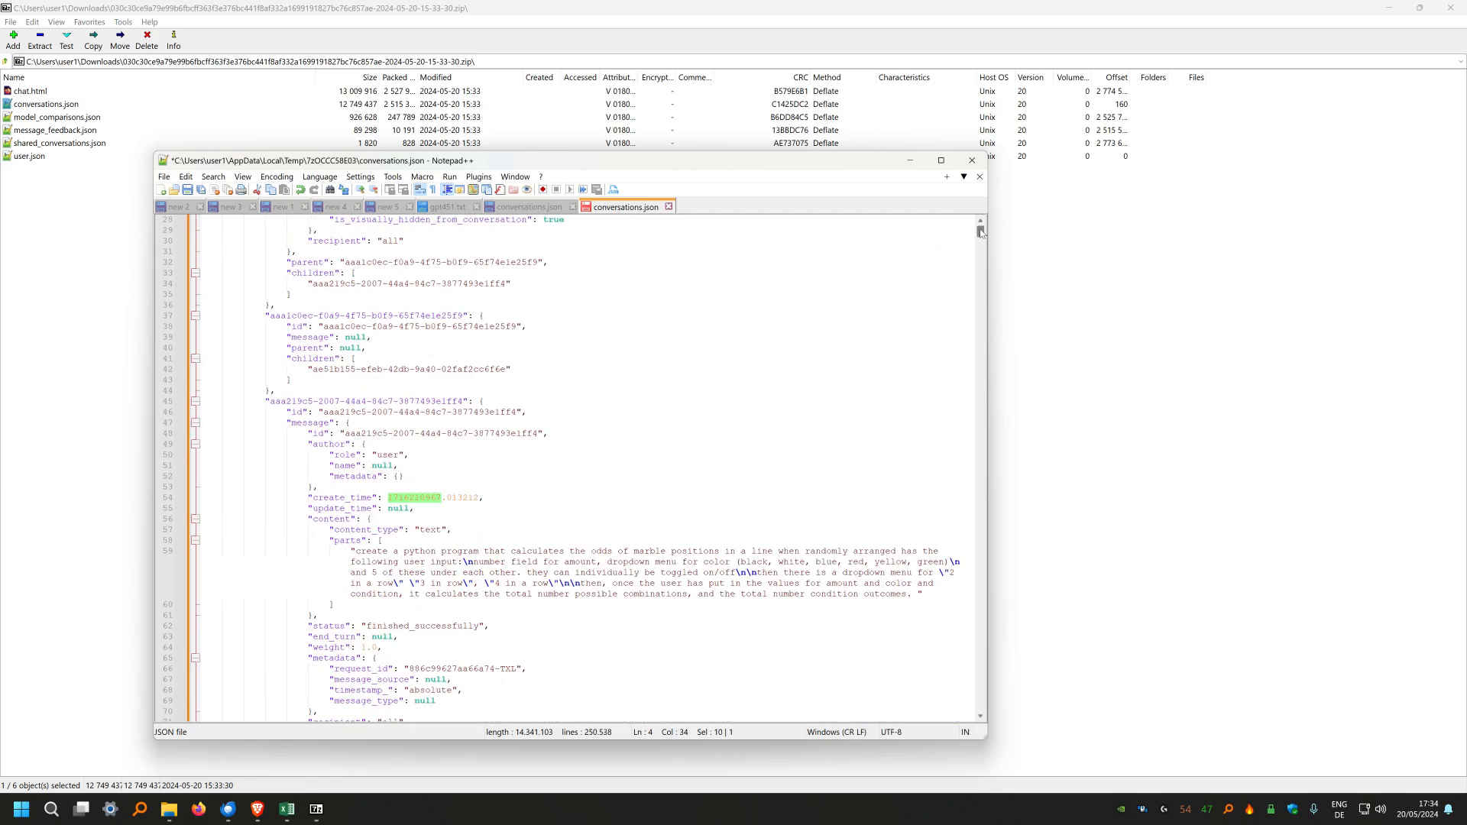
{"action": "scroll", "scroll_direction": "down", "scroll_amount": 3}
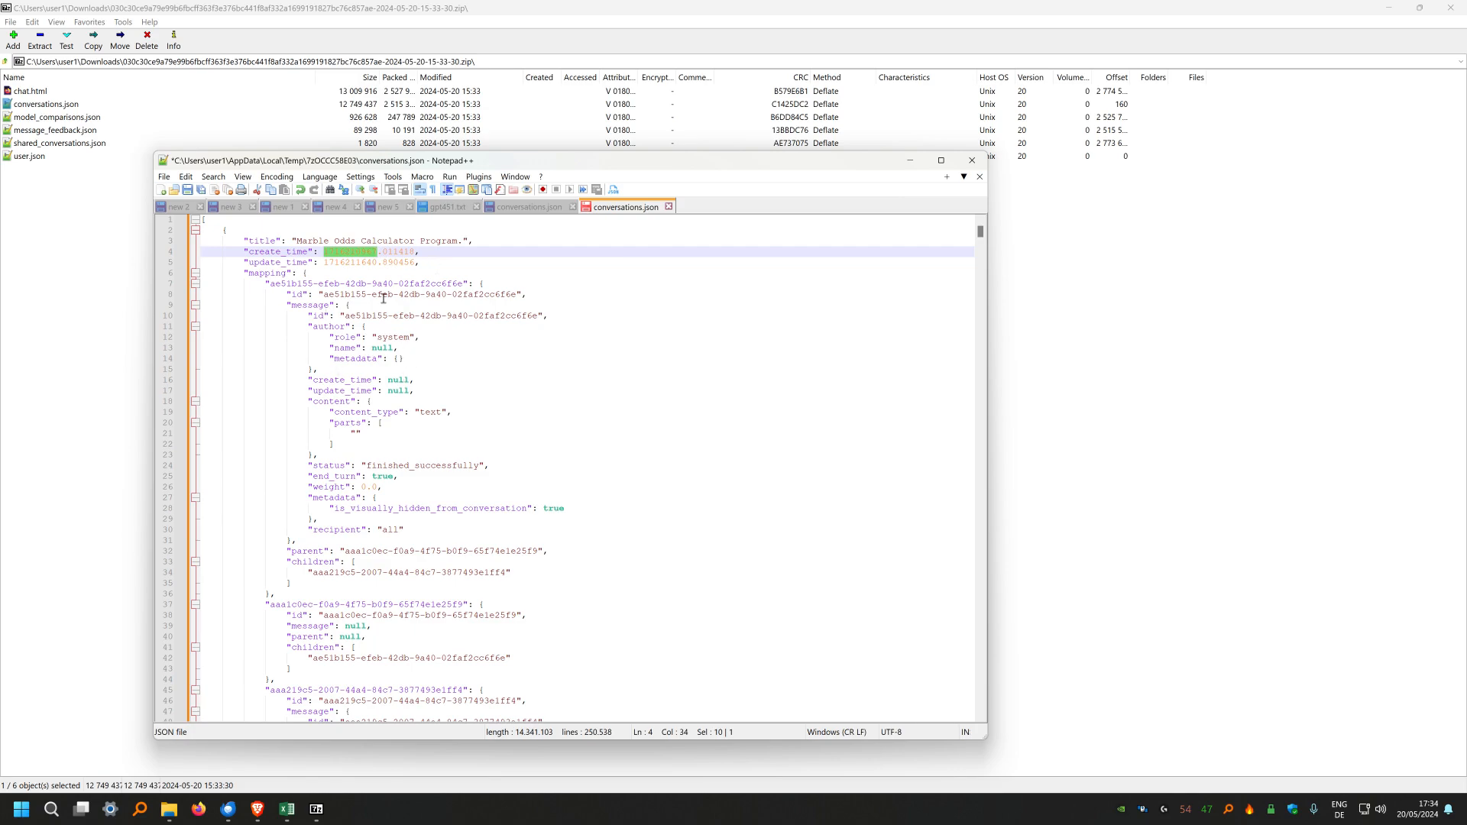
{"action": "scroll", "scroll_direction": "down", "scroll_amount": 3}
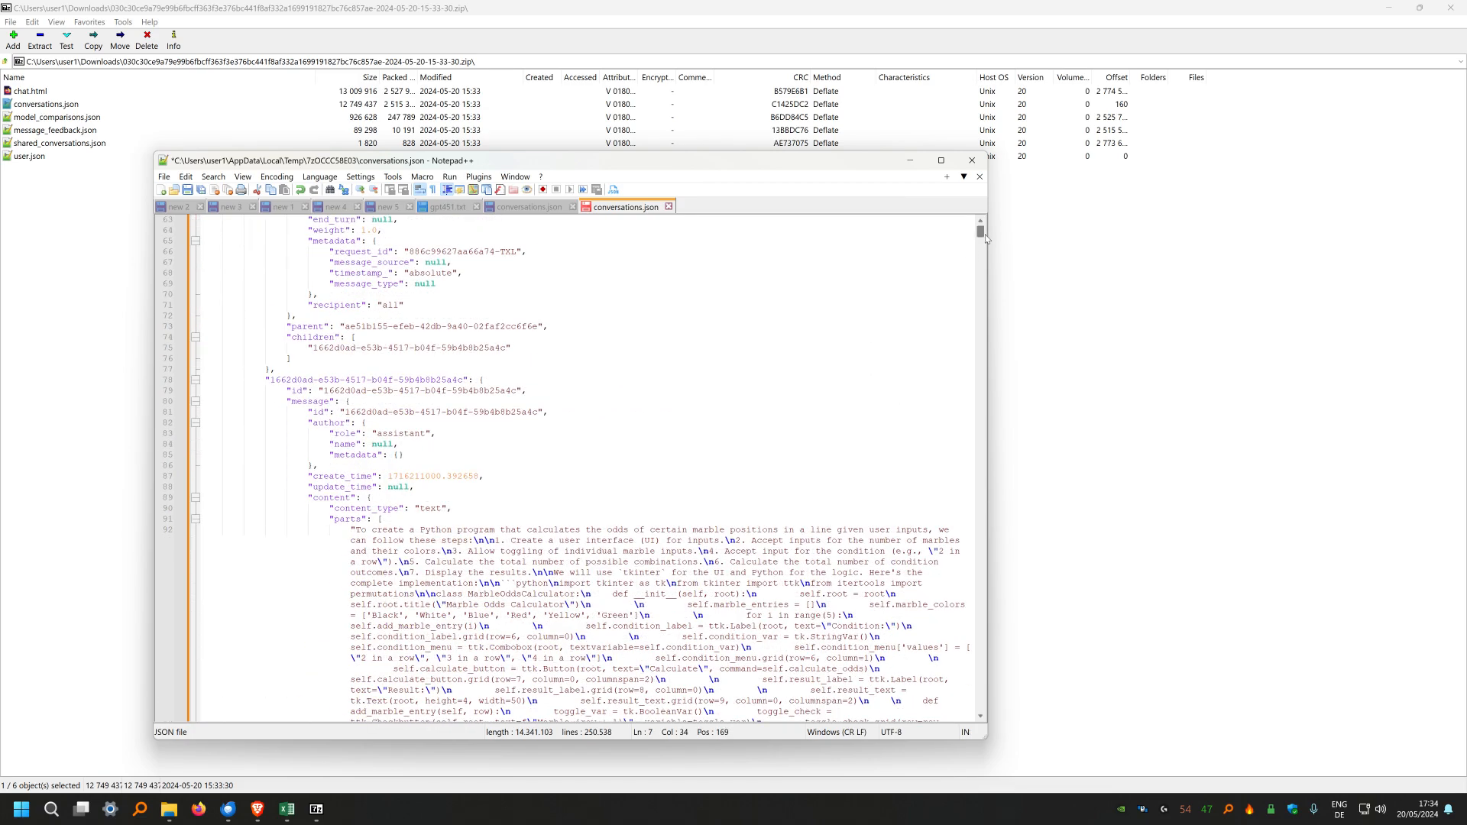
{"action": "scroll", "scroll_direction": "up", "scroll_amount": 3}
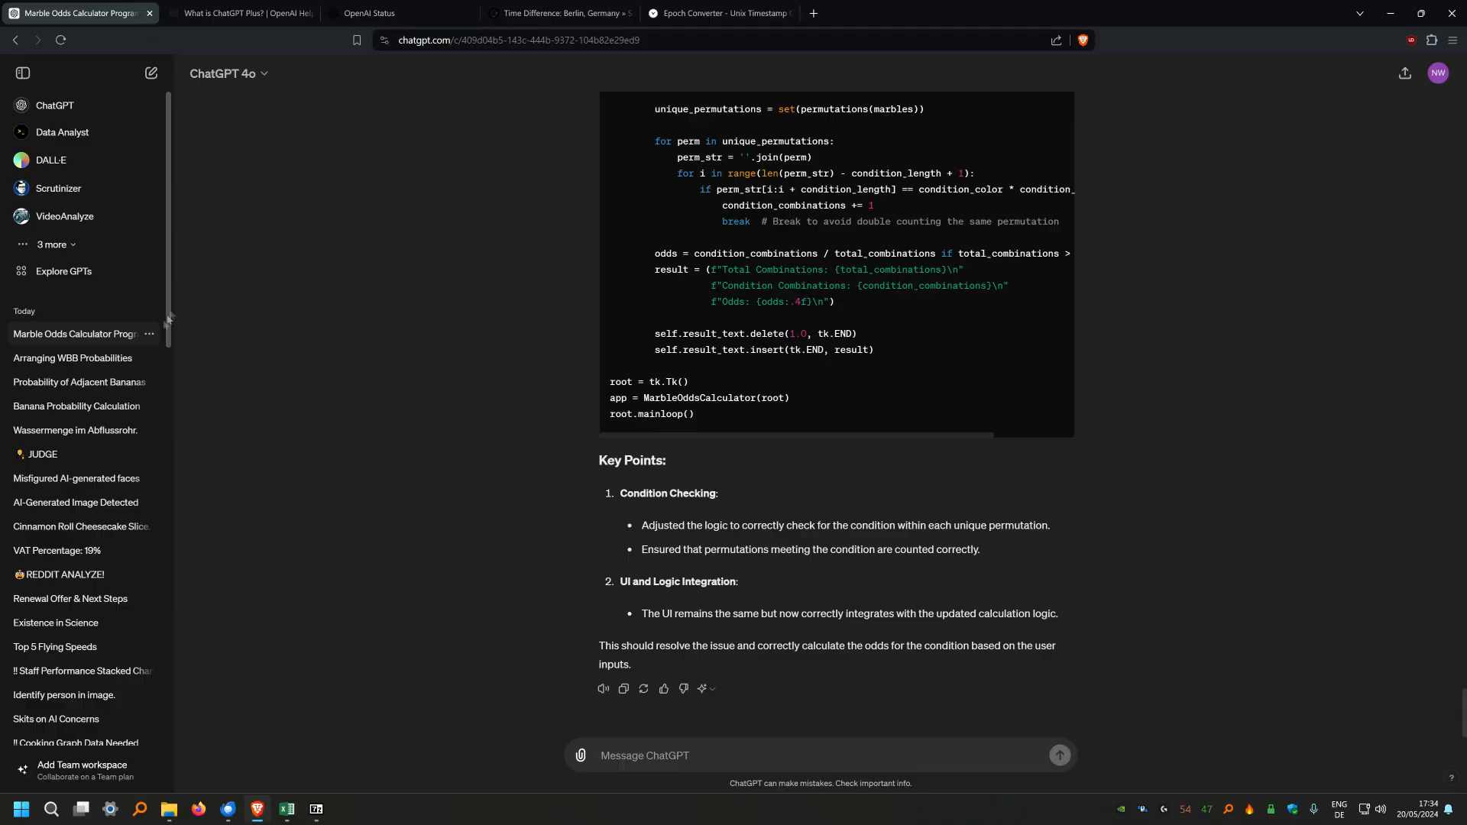
{"action": "mouse_move", "coordinate": [78, 347]}
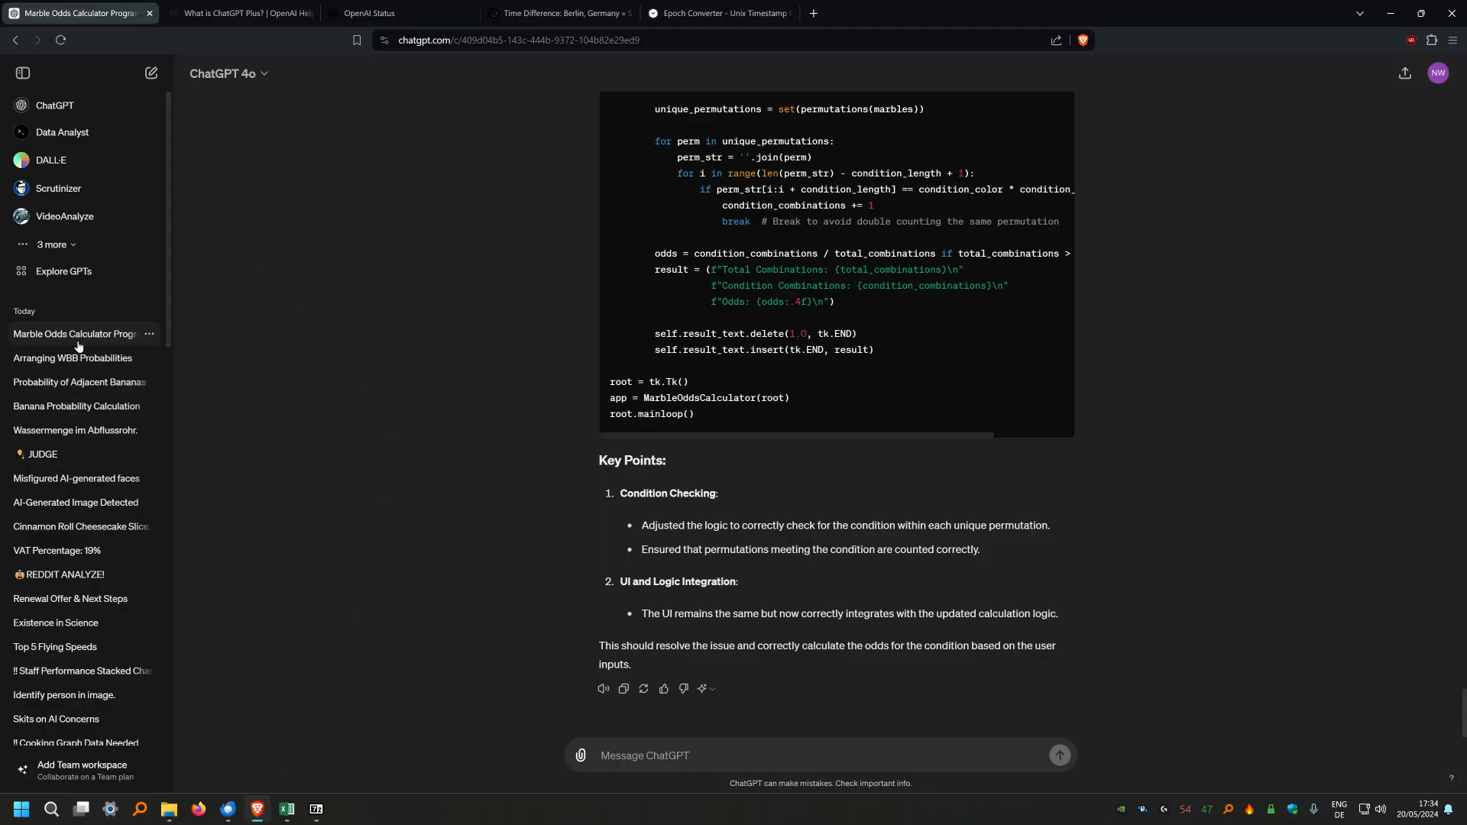
{"action": "mouse_move", "coordinate": [75, 339]}
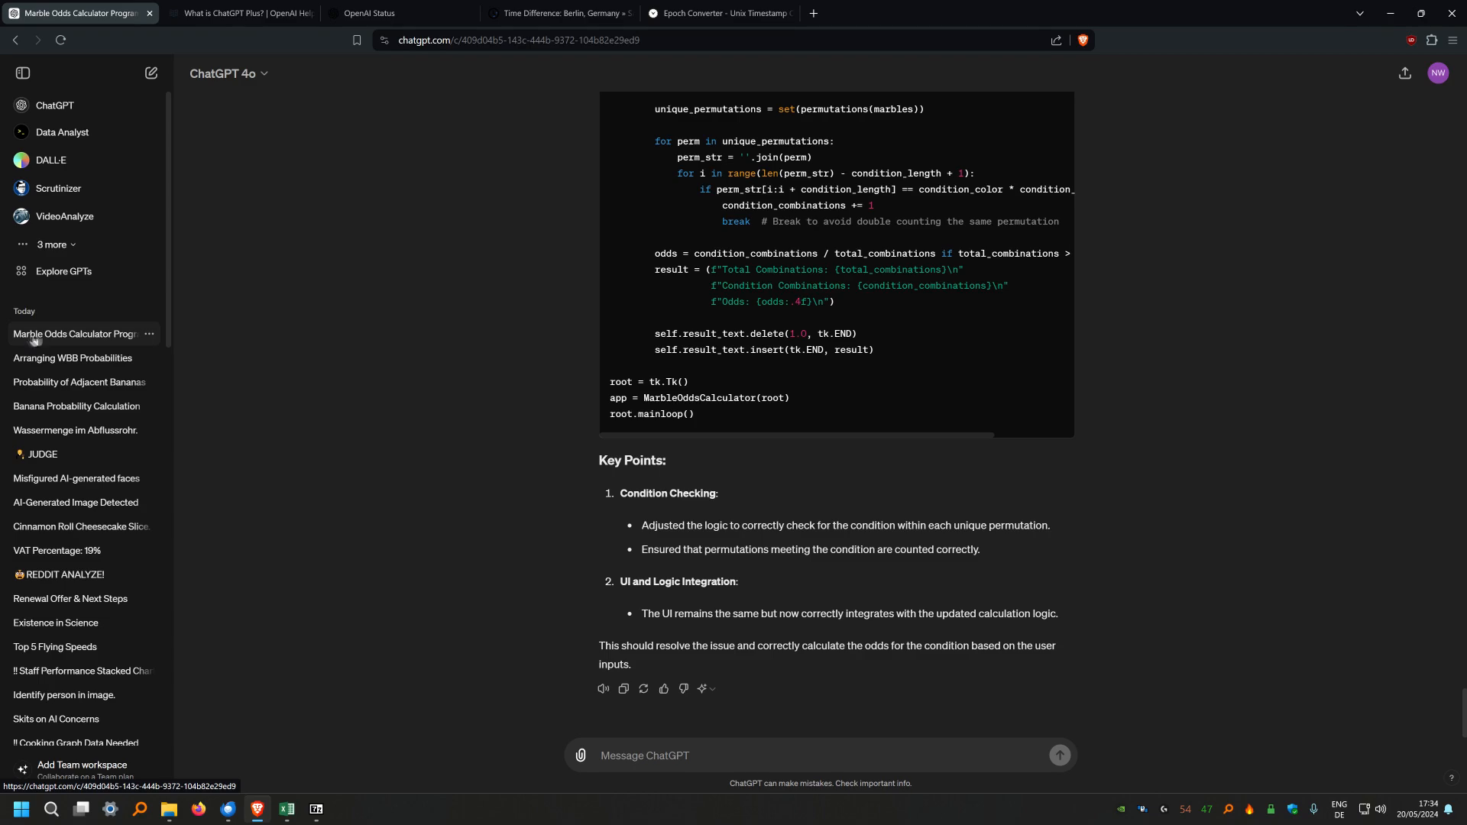
{"action": "left_click", "coordinate": [315, 810]}
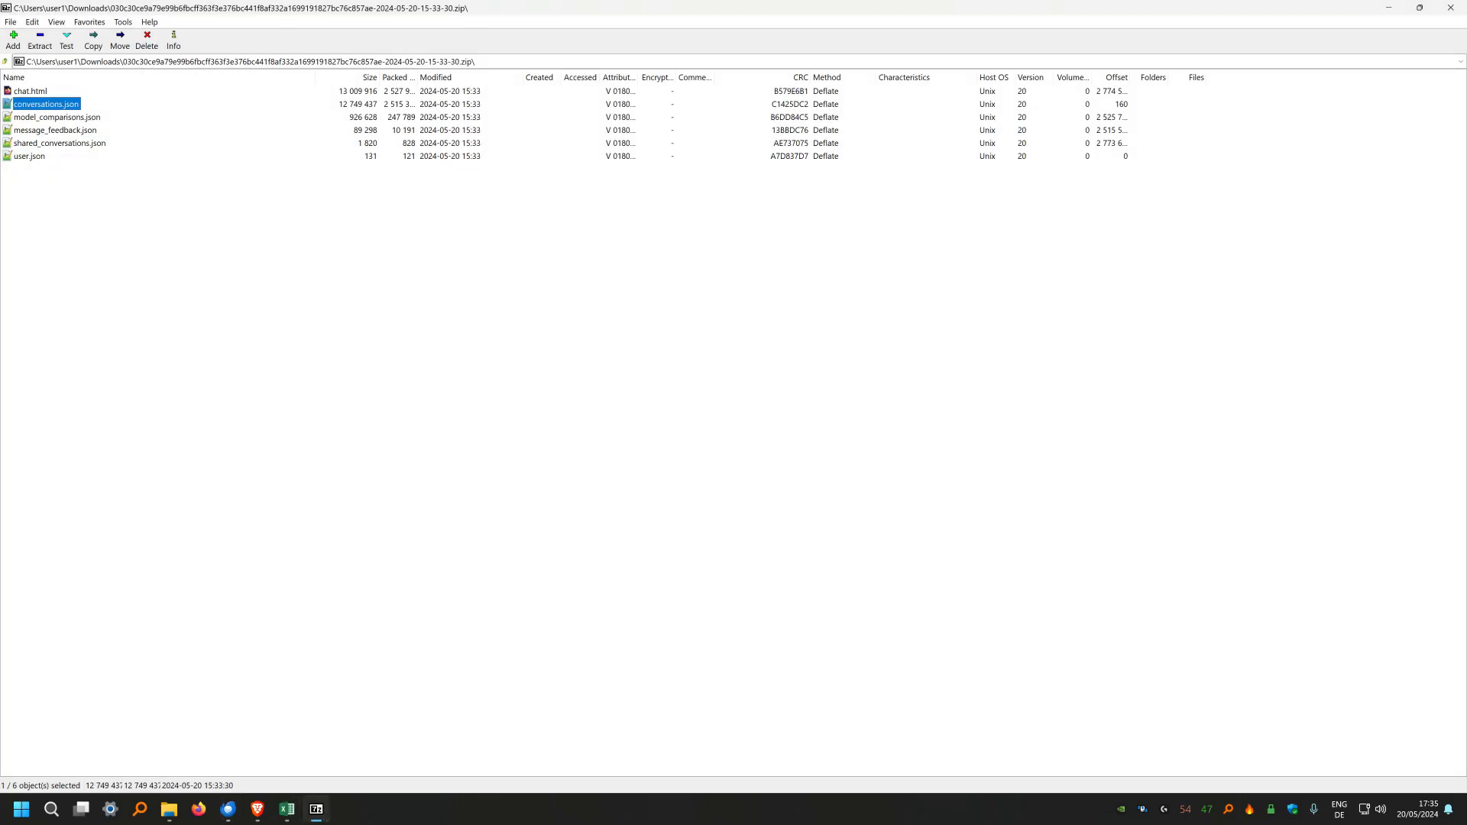
{"action": "double_click", "coordinate": [45, 102]}
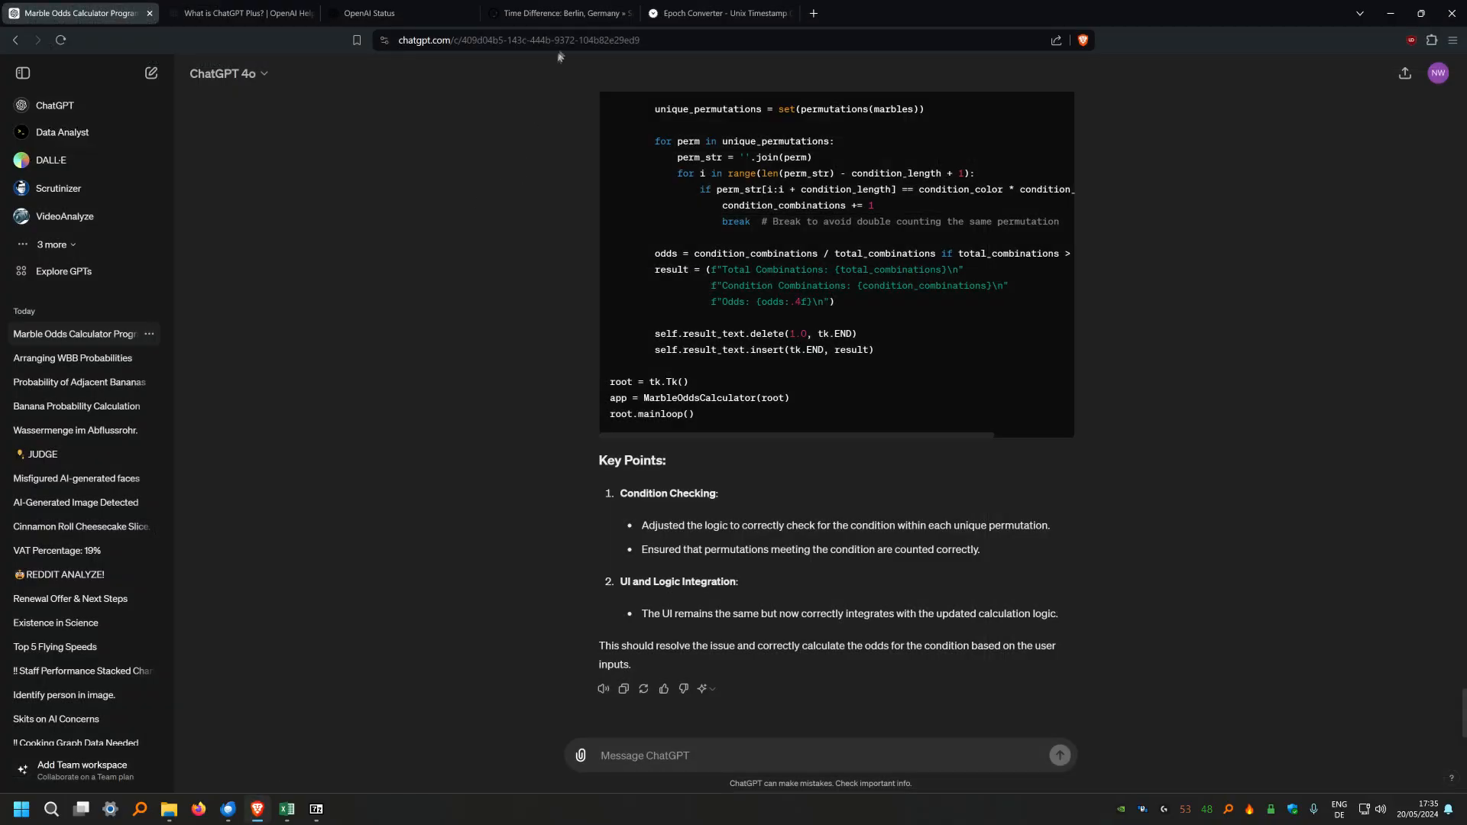
Go to the Epoch Converter page and focus its timestamp entry field
{"action": "left_click", "coordinate": [715, 12]}
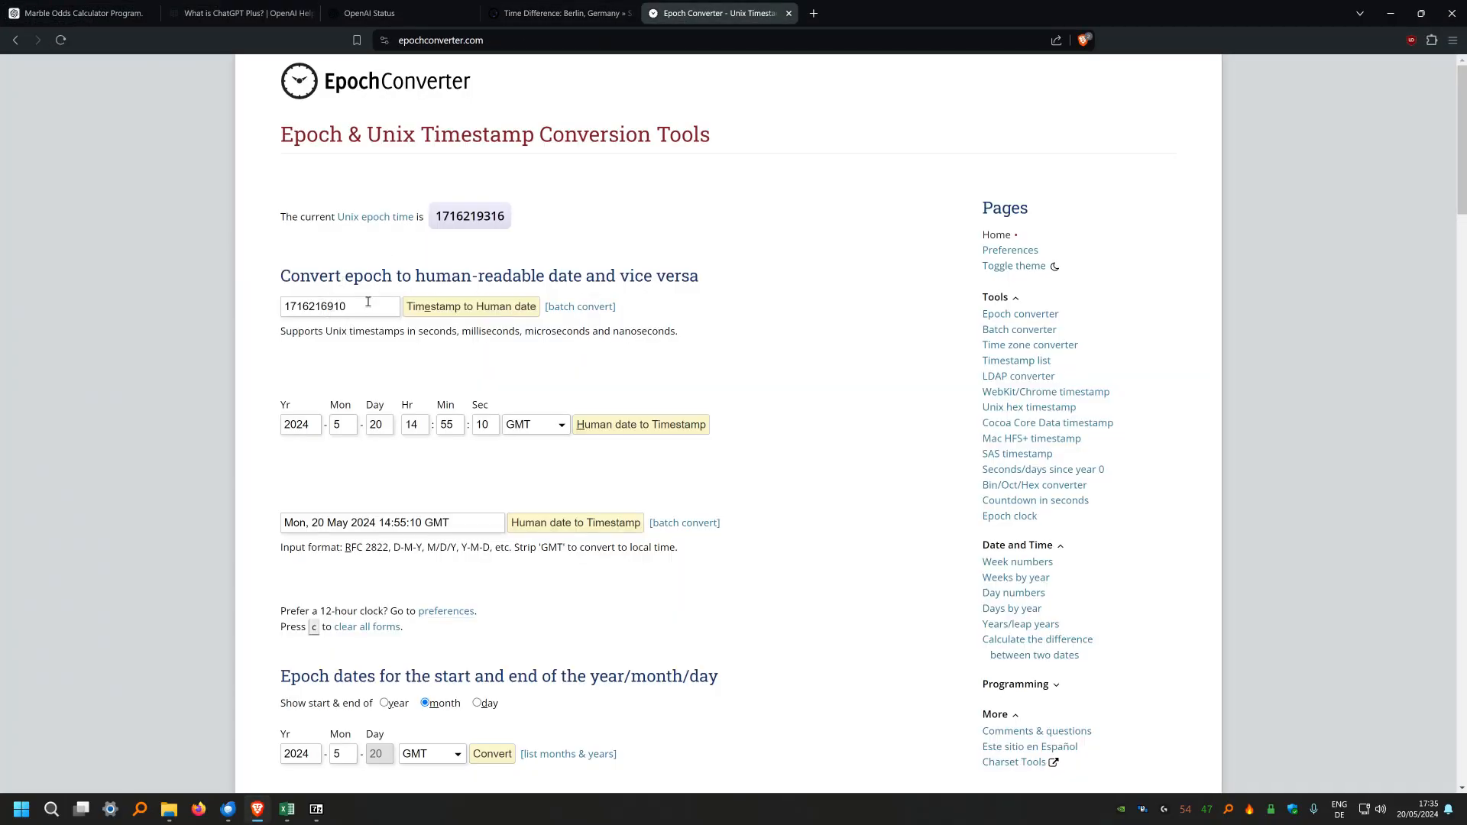
{"action": "left_click", "coordinate": [471, 305]}
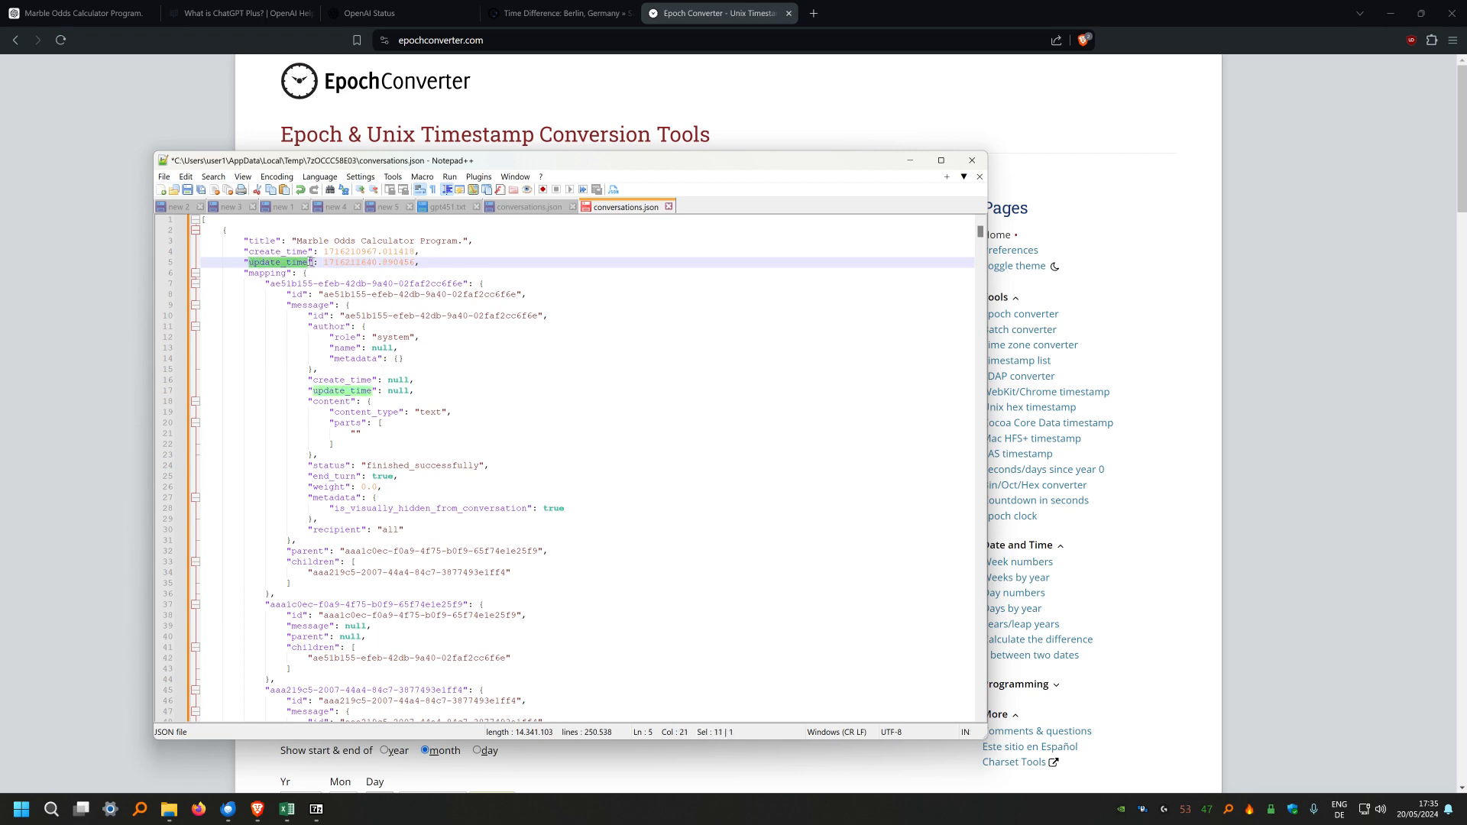
Find update_time in conversations.json and step through its first three matches
{"action": "key", "text": "Ctrl+f"}
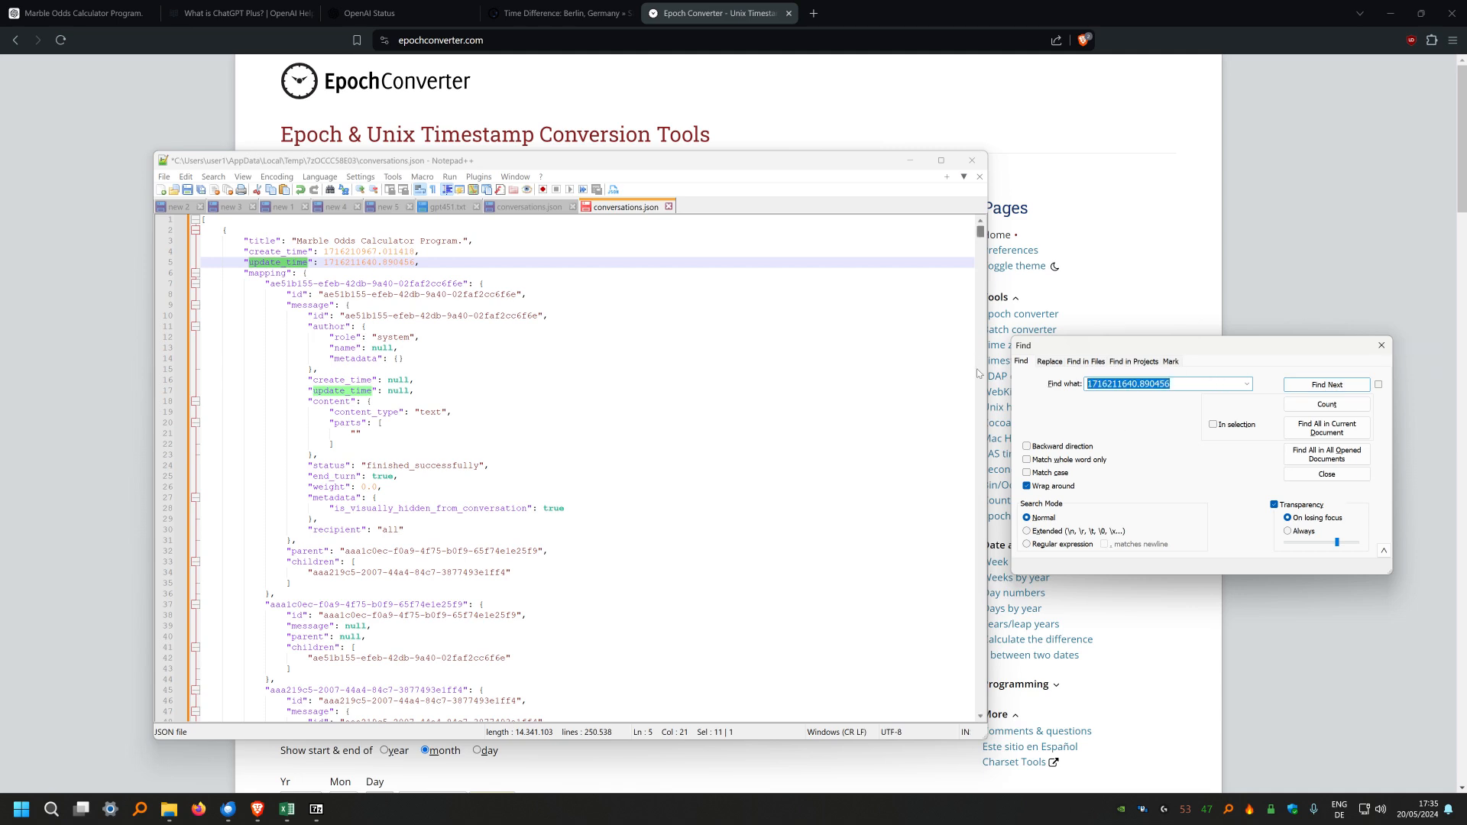
{"action": "type", "text": "update_tiom"}
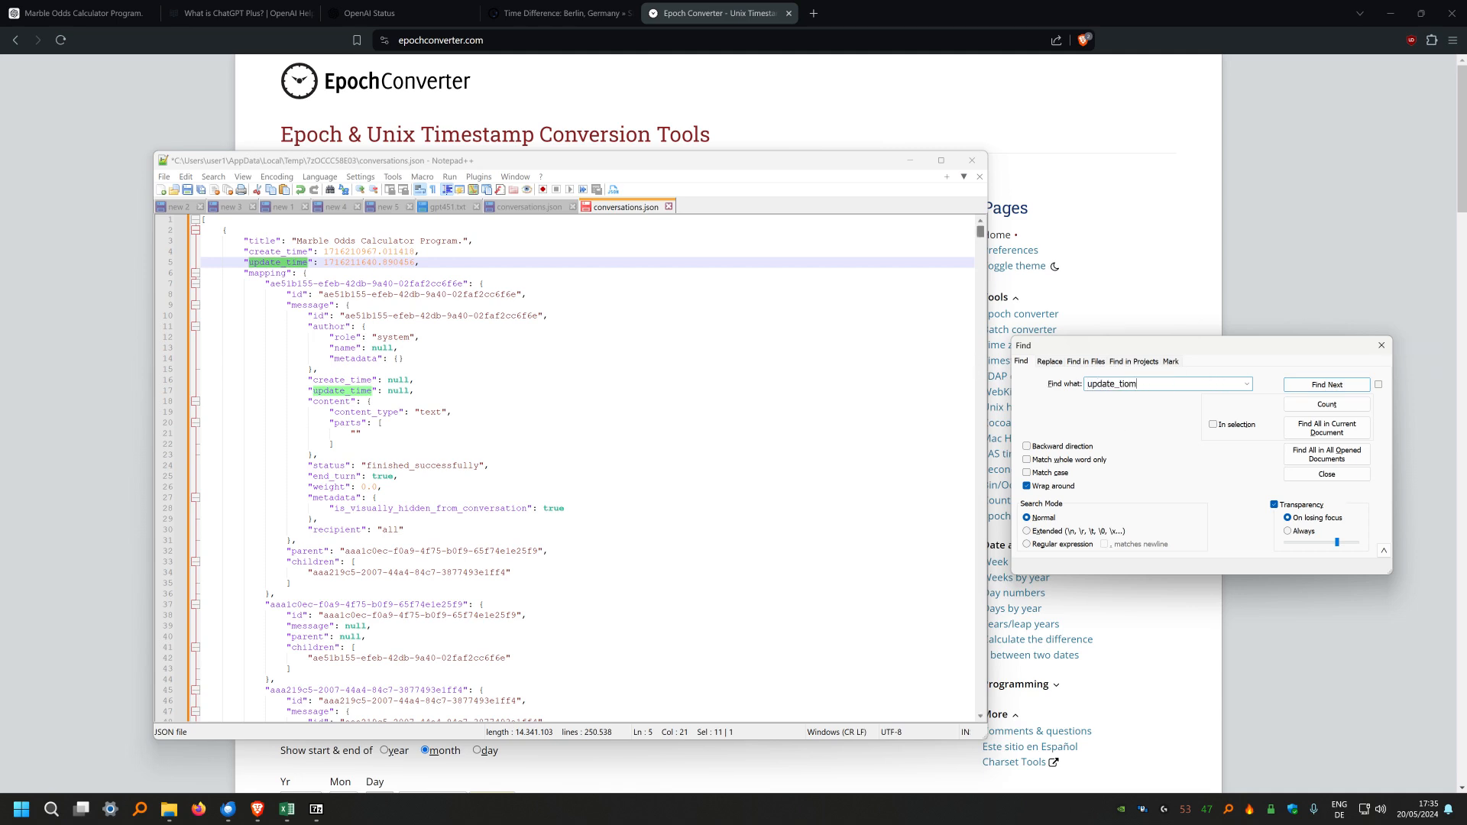
{"action": "left_click", "coordinate": [1327, 385]}
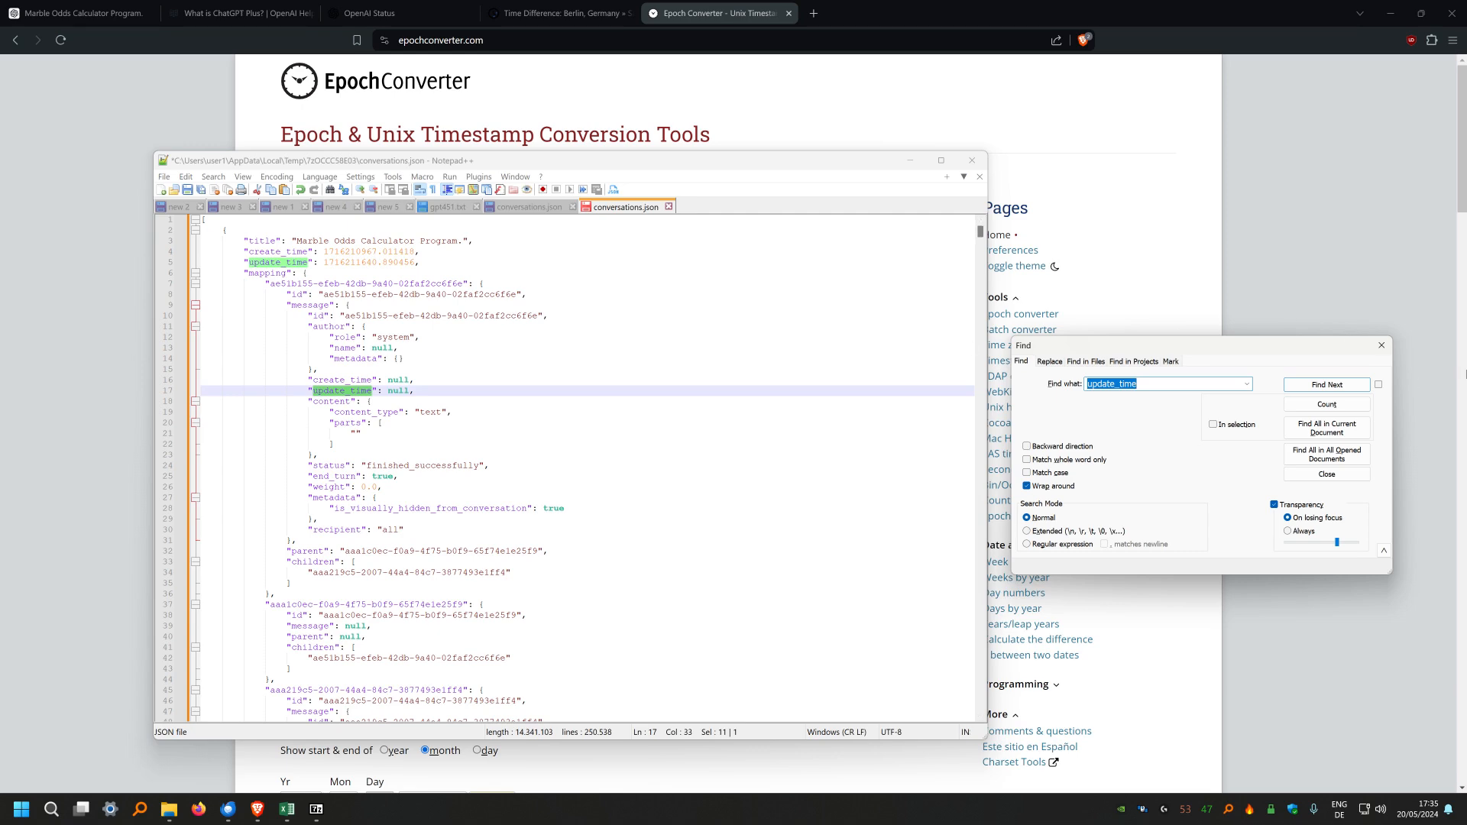
{"action": "left_click", "coordinate": [1327, 385]}
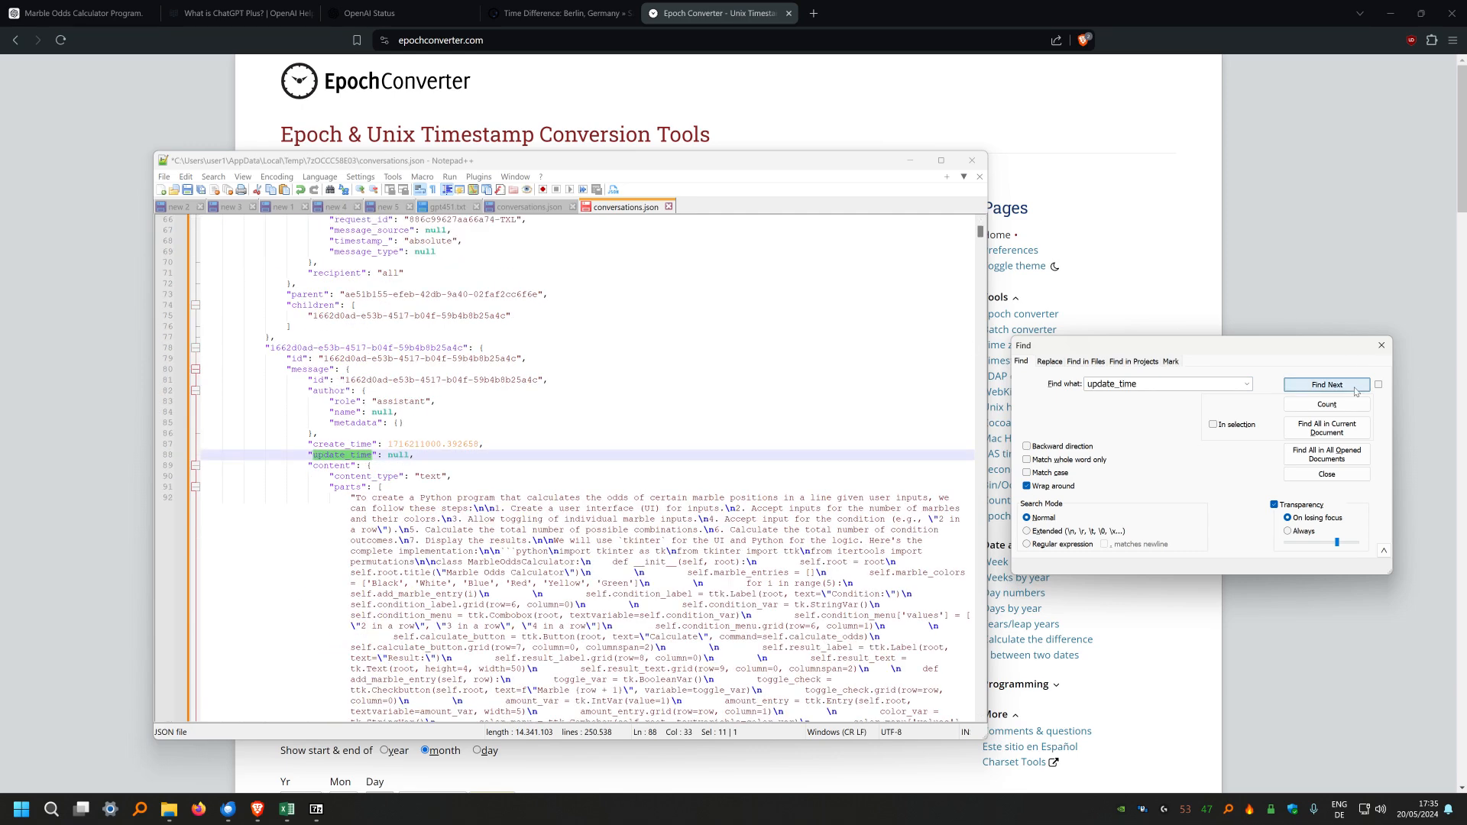
{"action": "left_click", "coordinate": [1325, 386]}
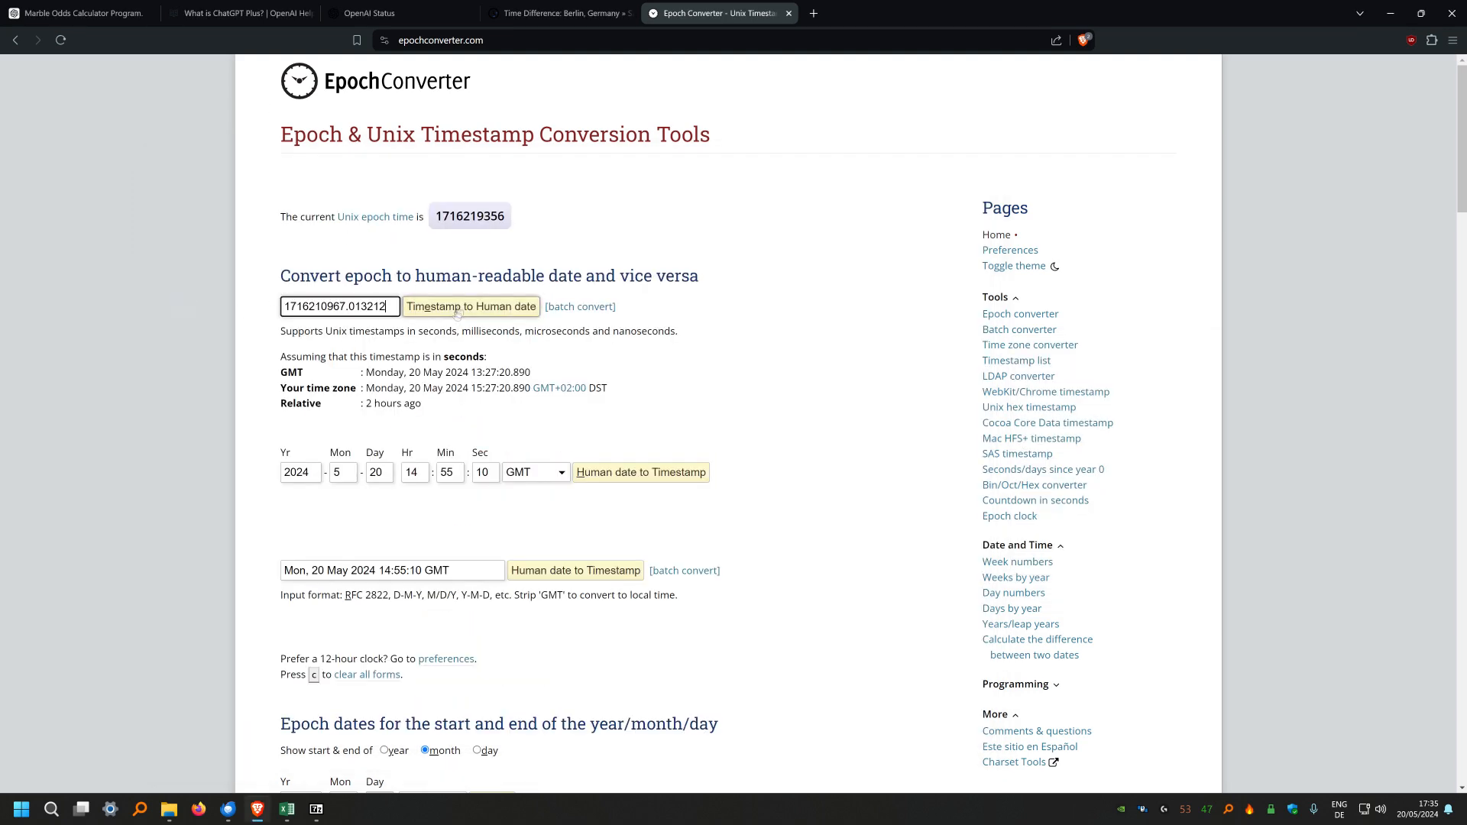
Convert create_time 1716210967.013212 to 20 May 2024, 15:16:07 local time and select that result
{"action": "left_click", "coordinate": [473, 305]}
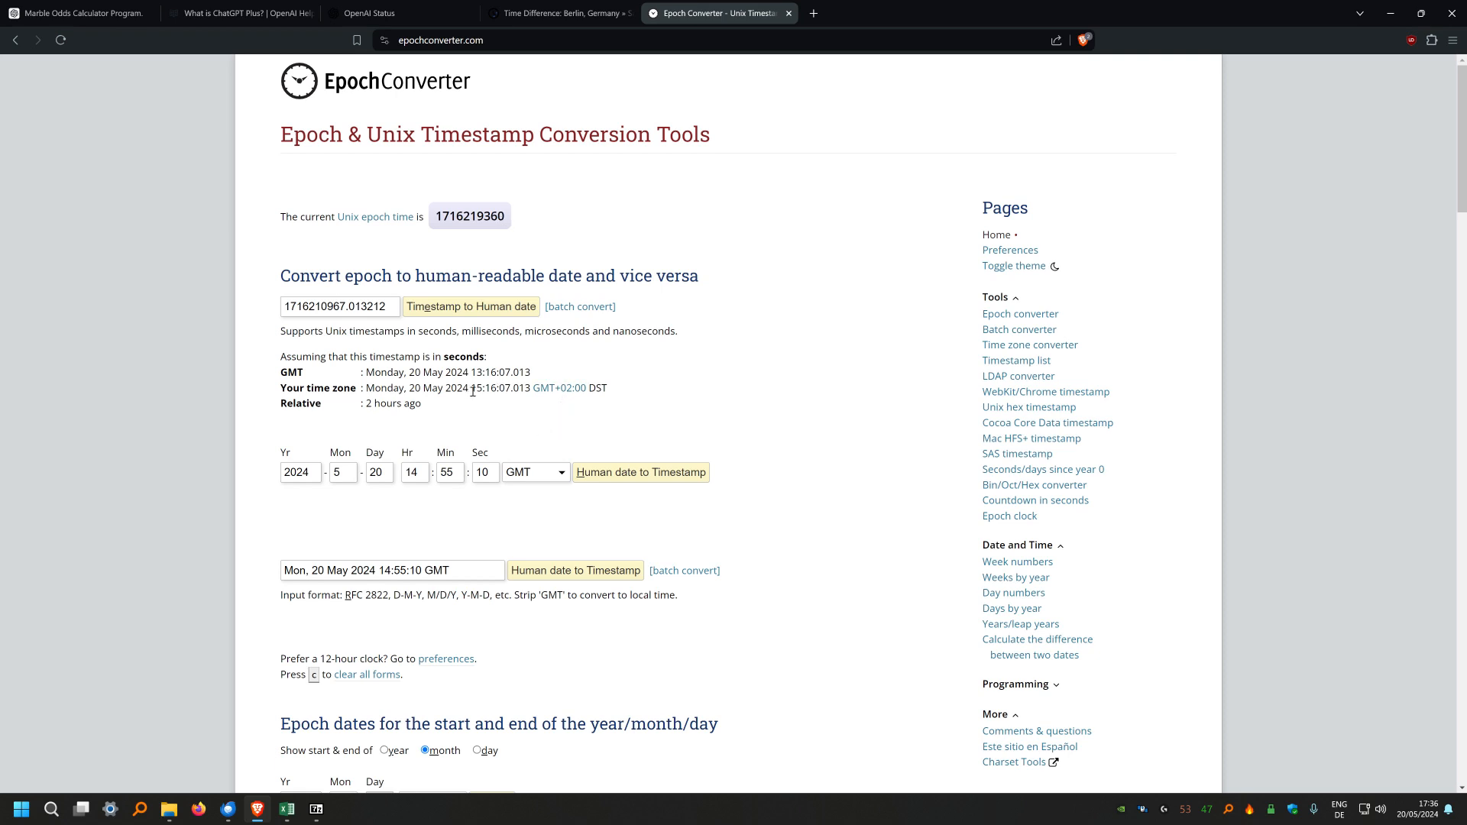
{"action": "double_click", "coordinate": [498, 386]}
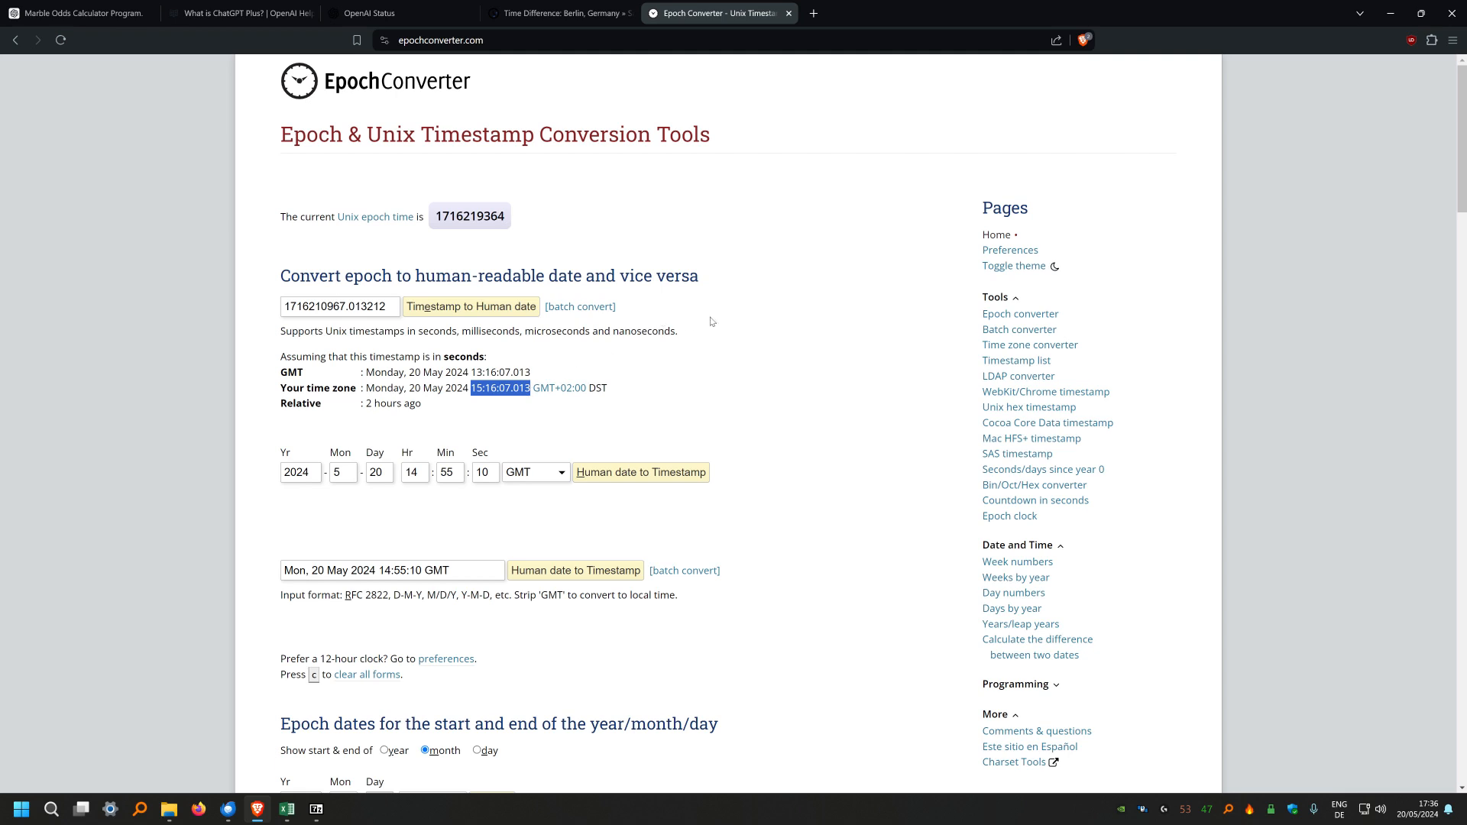
{"action": "mouse_move", "coordinate": [772, 347]}
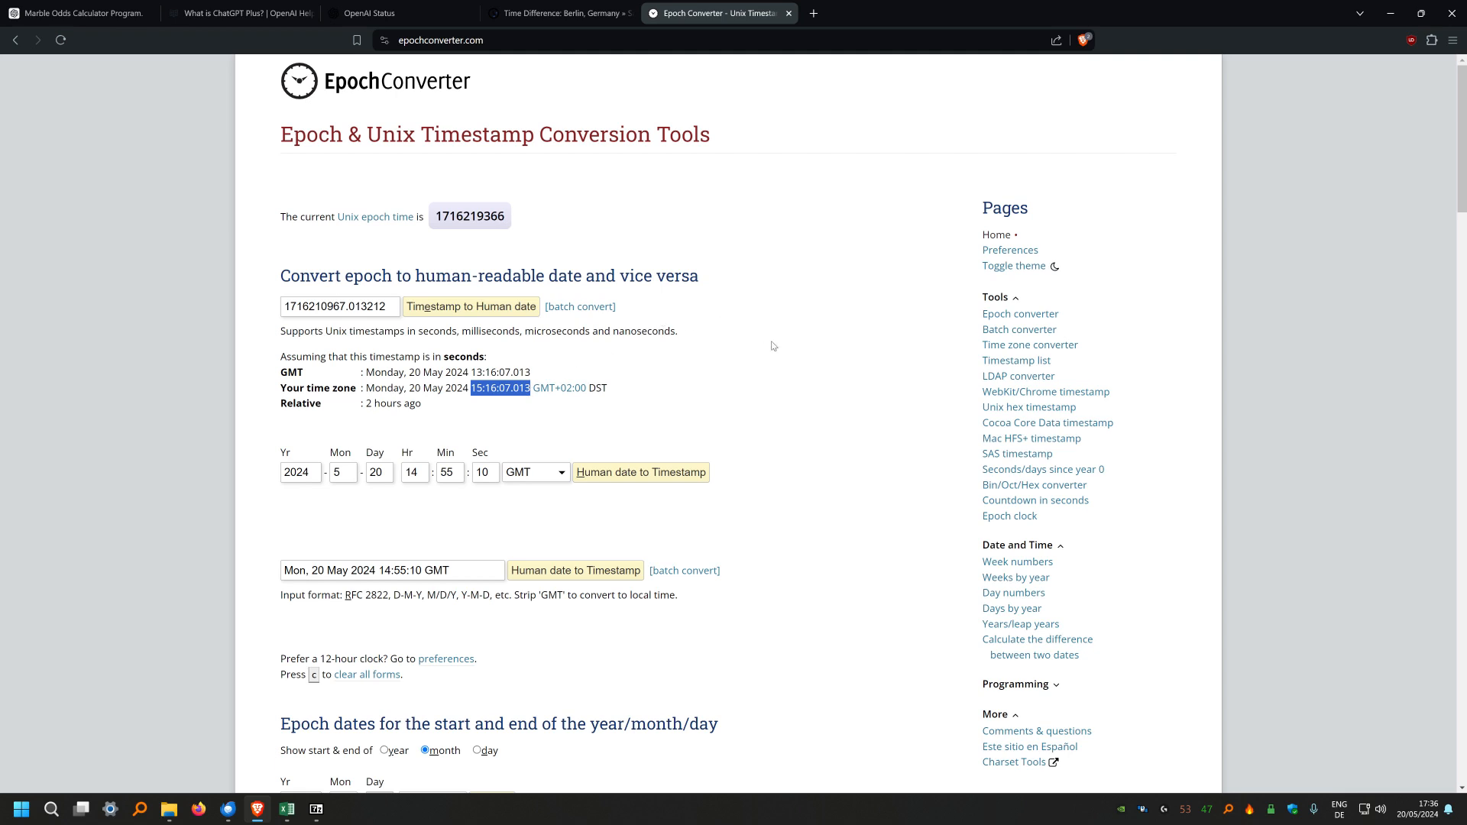
{"action": "mouse_move", "coordinate": [694, 408]}
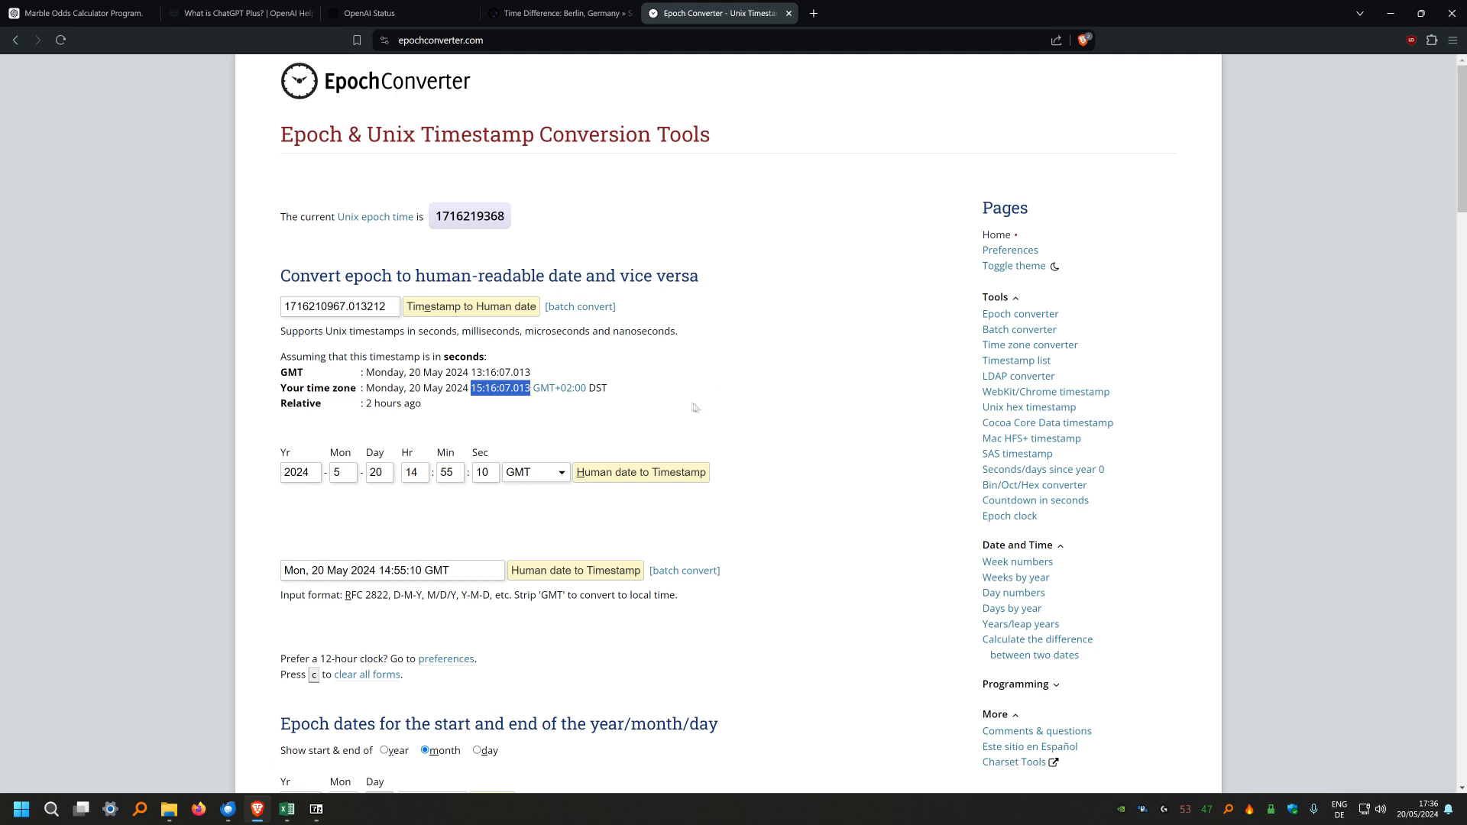
{"action": "mouse_move", "coordinate": [660, 240]}
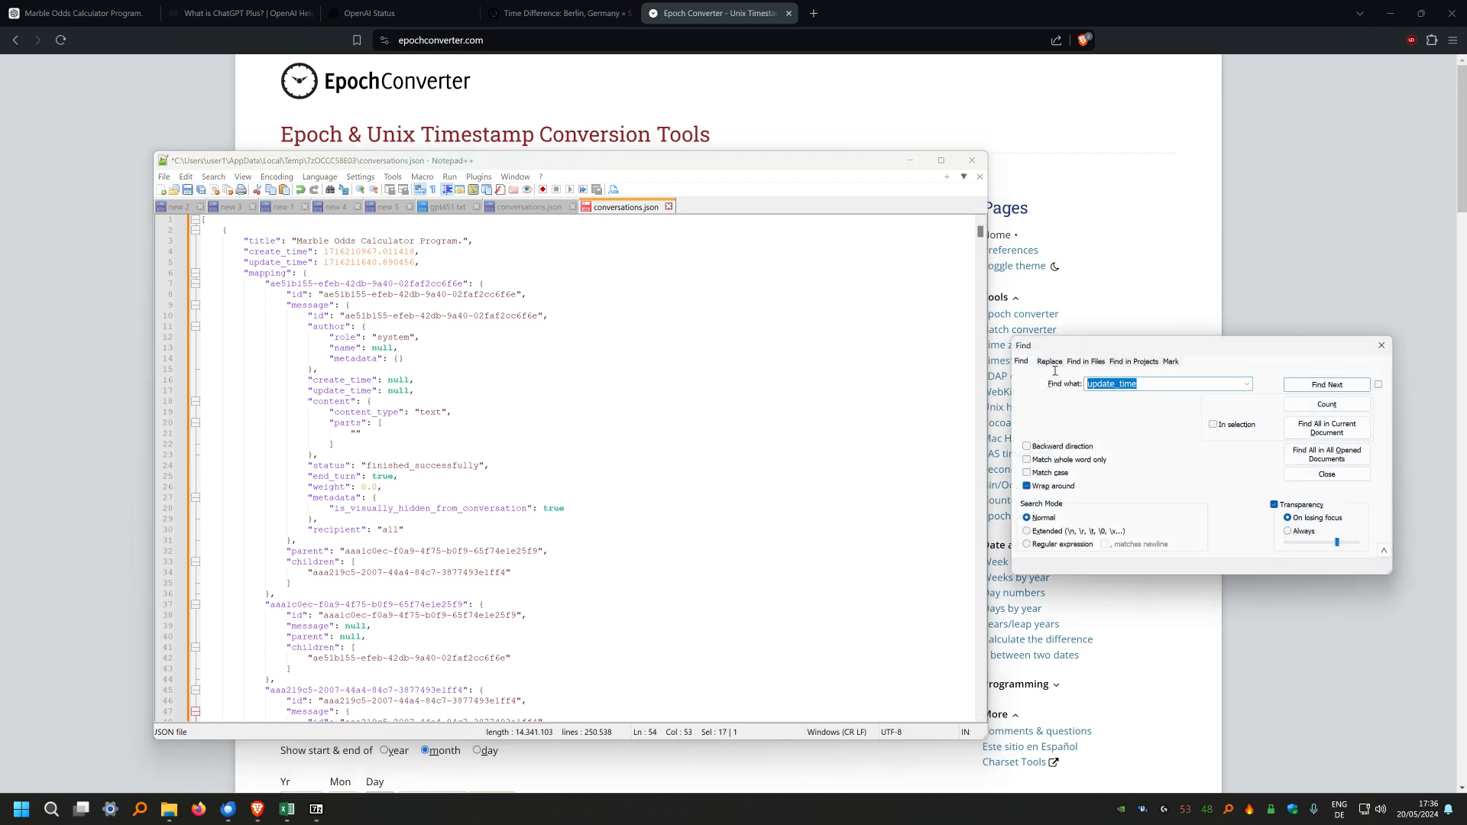
Find 'slug' and advance through model_slug matches until one reads gpt-4
{"action": "type", "text": "slug"}
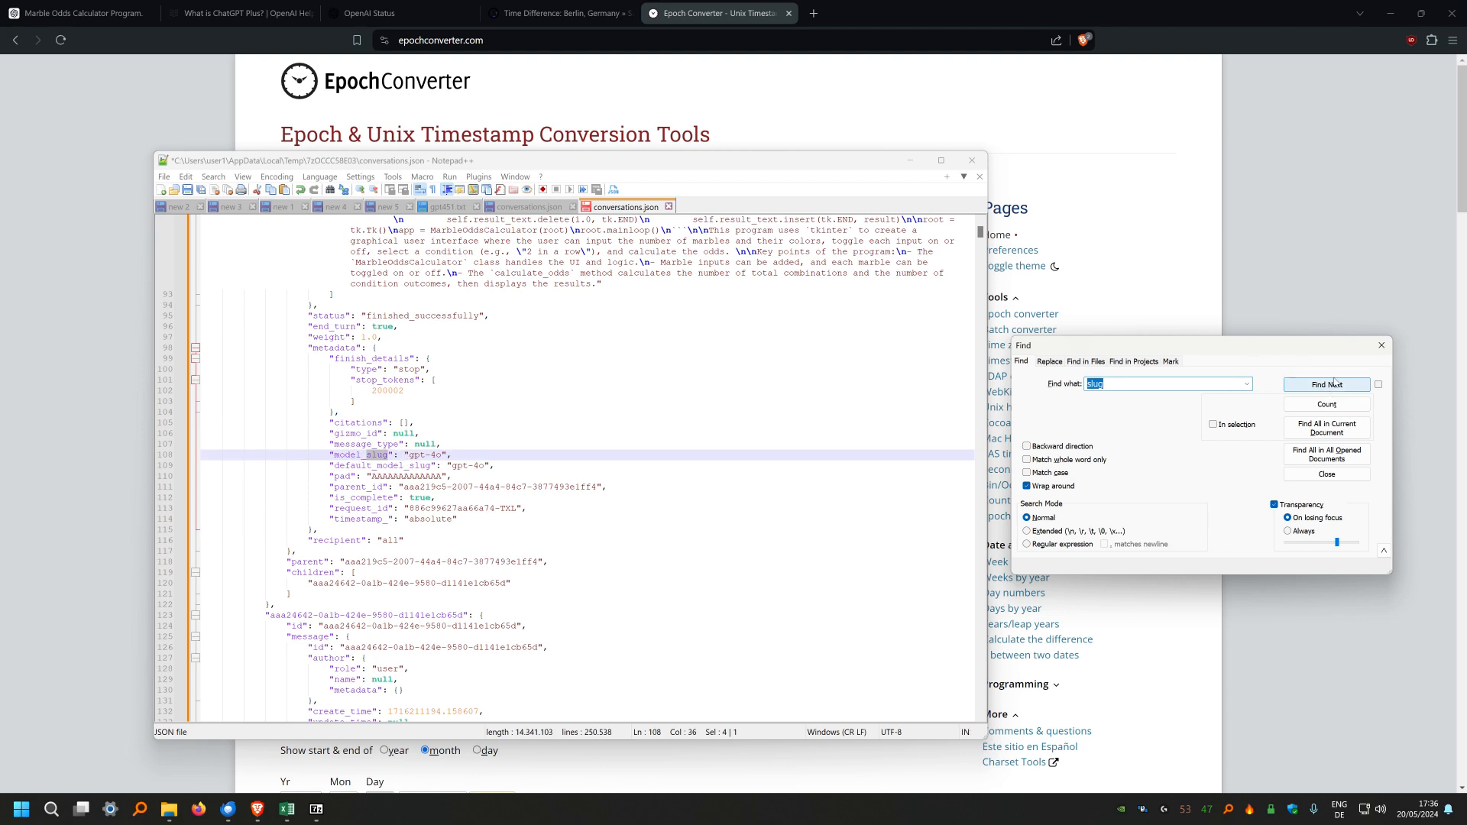
{"action": "left_click", "coordinate": [1326, 385]}
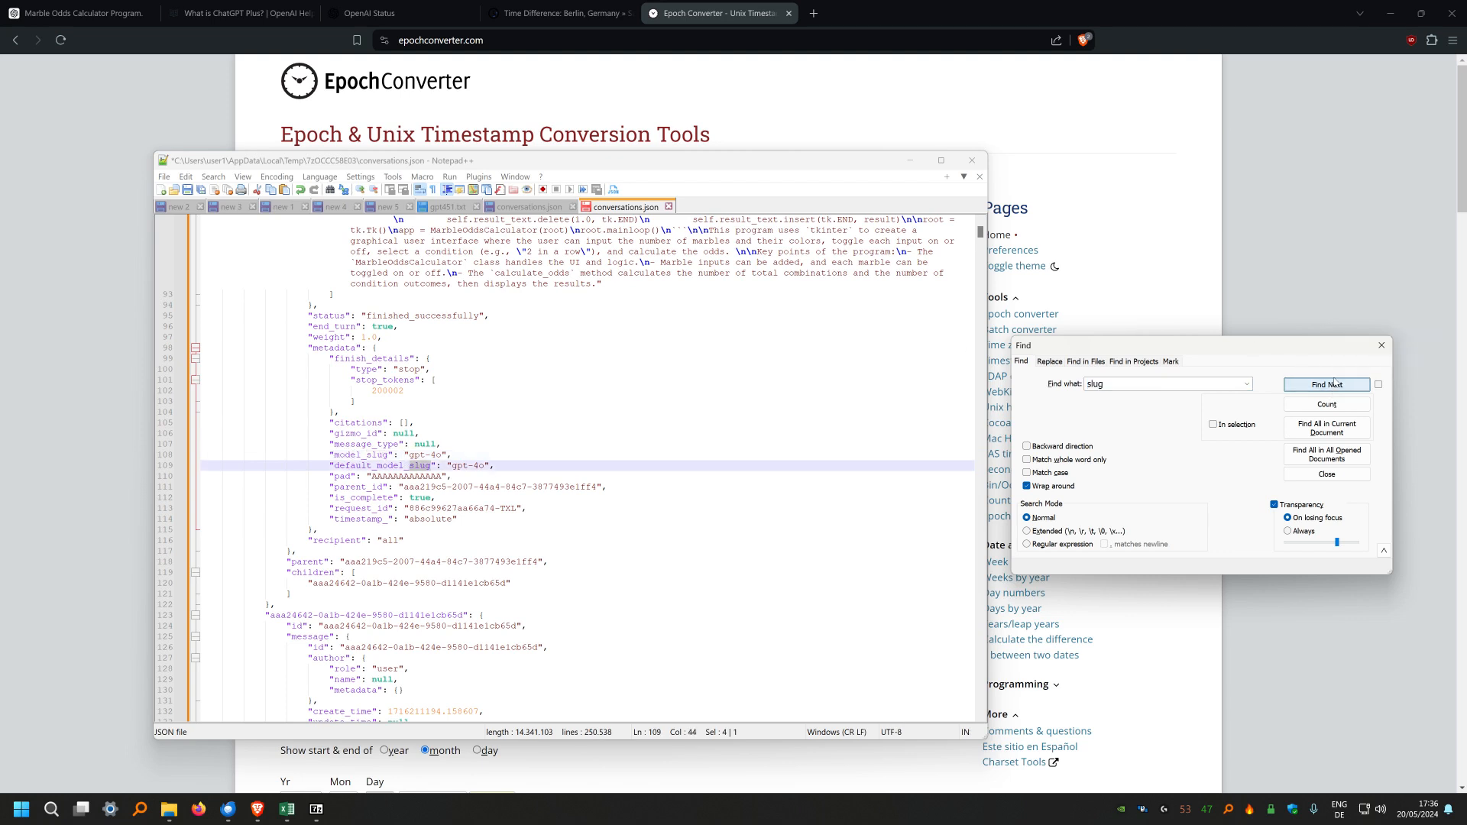
{"action": "left_click", "coordinate": [1326, 385]}
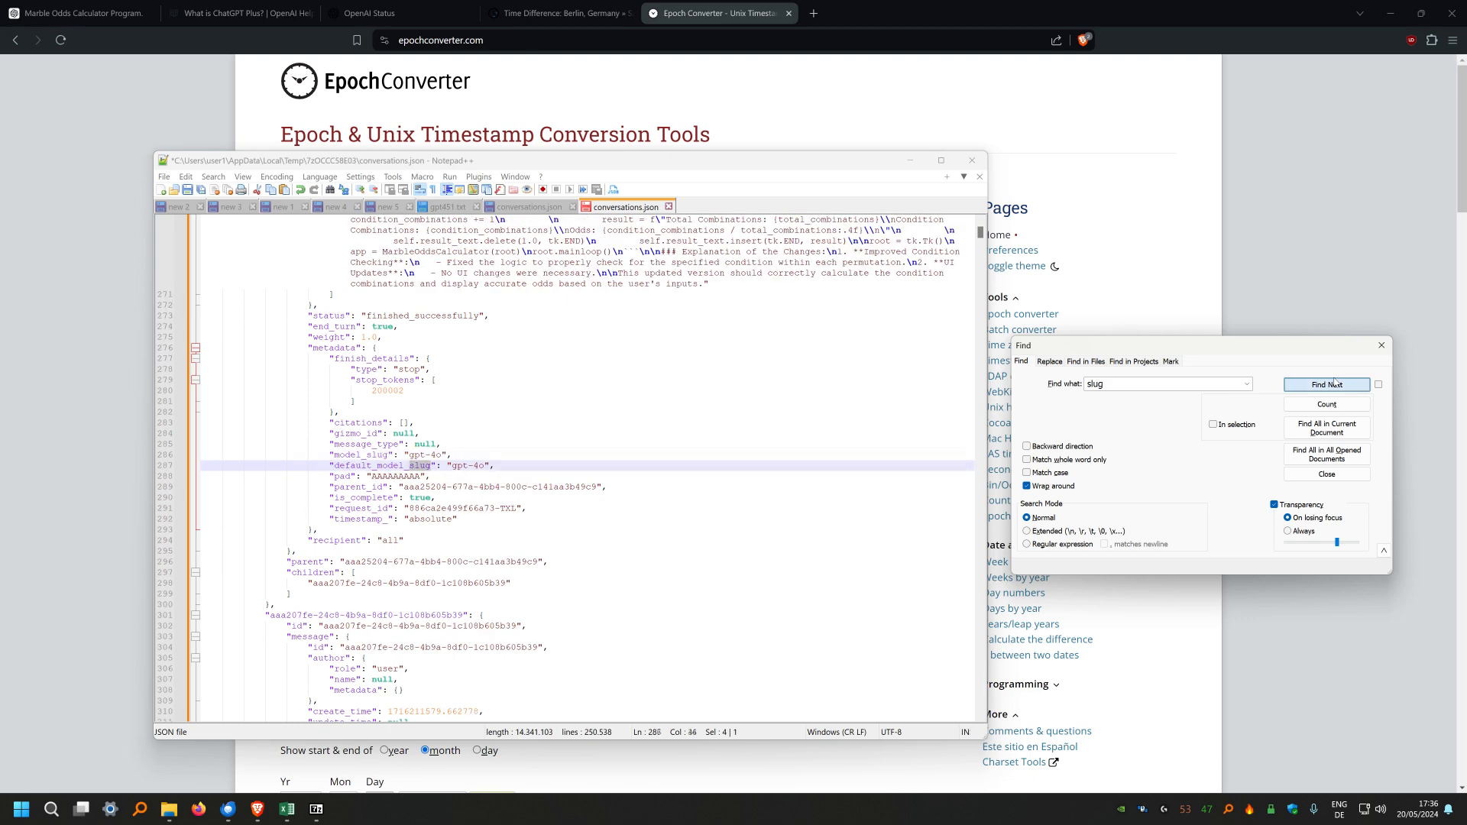
{"action": "left_click", "coordinate": [1326, 384]}
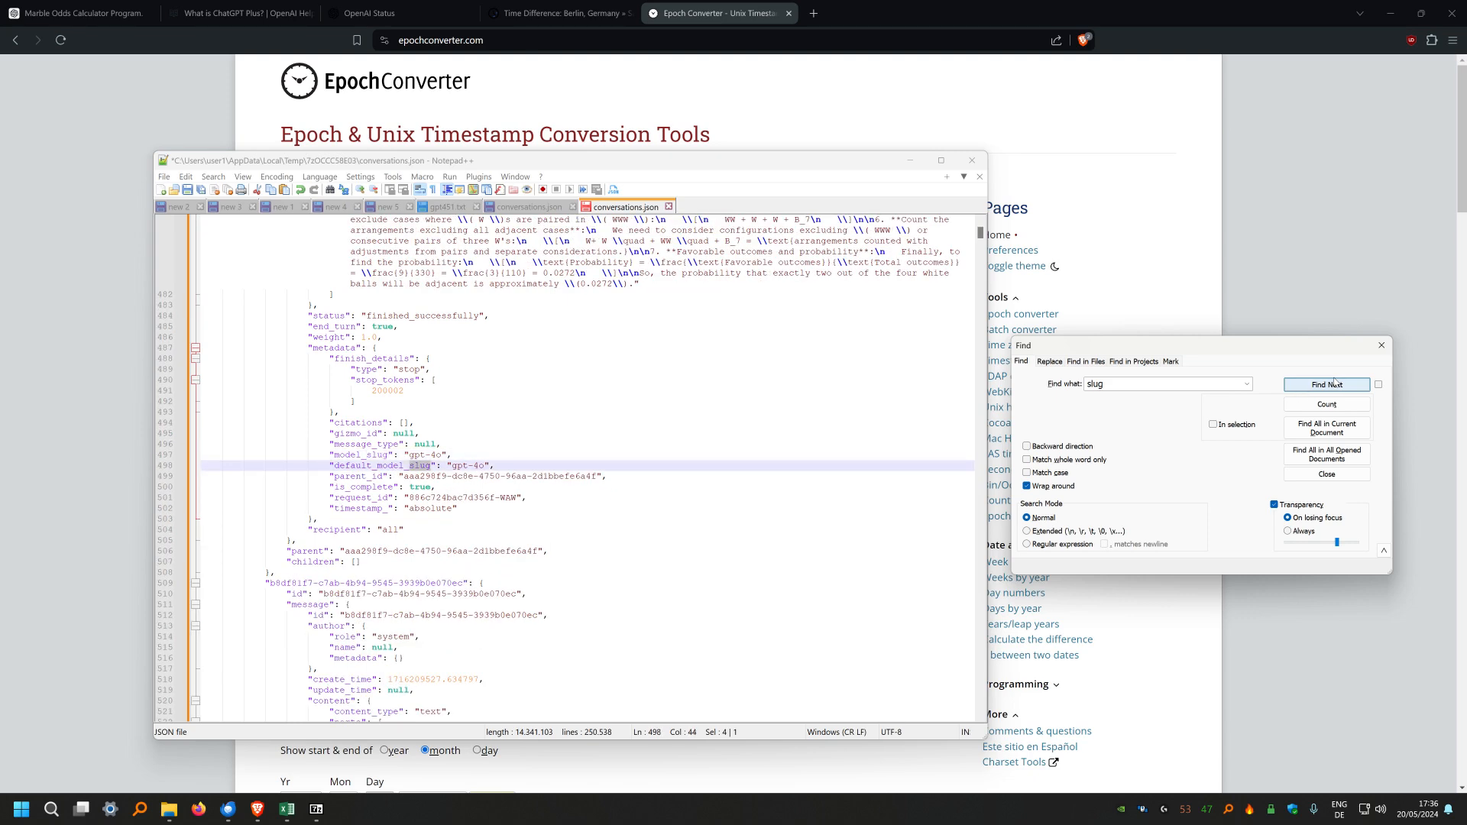
{"action": "left_click", "coordinate": [1326, 384]}
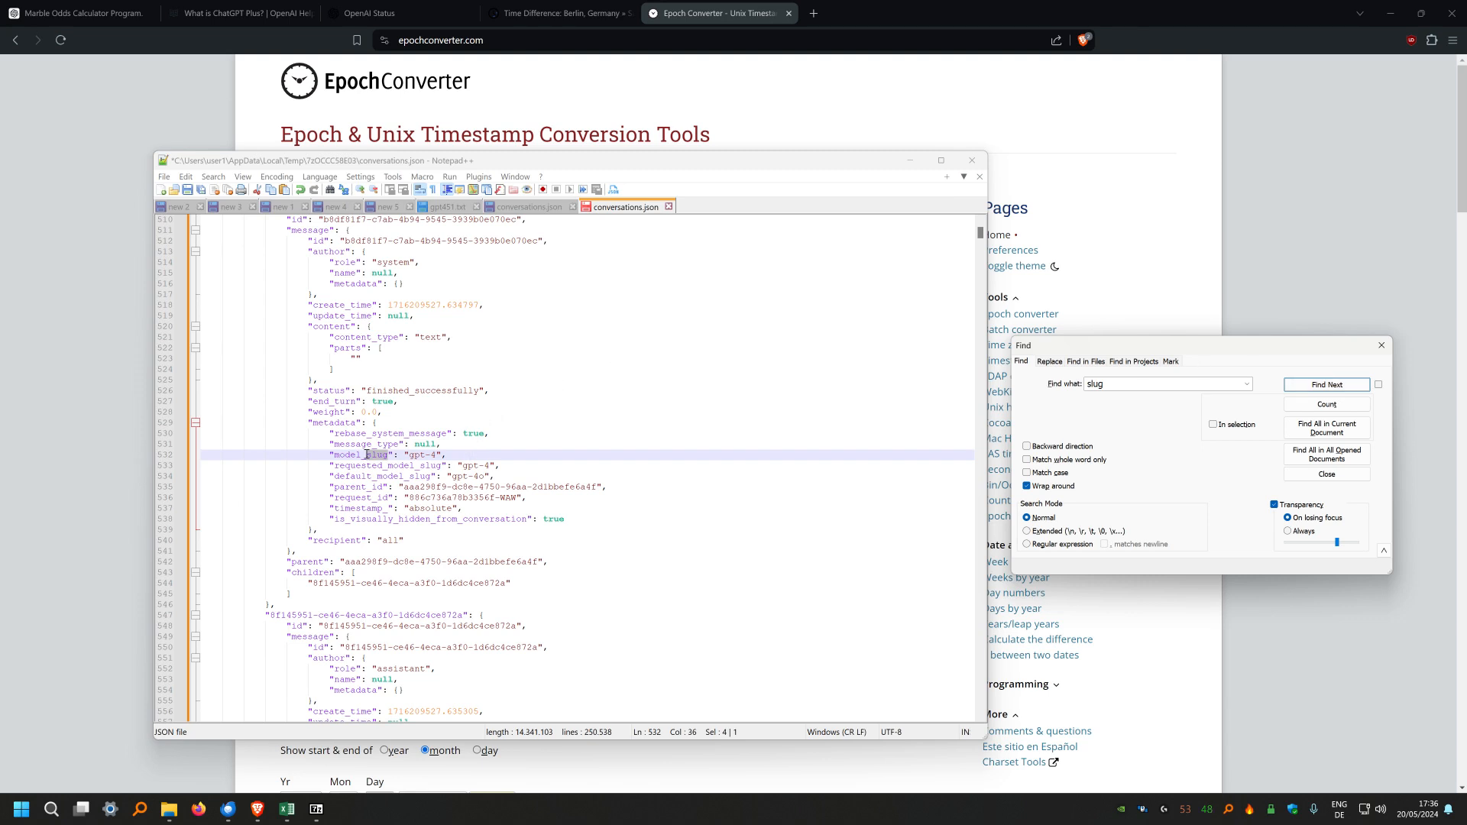
{"action": "mouse_move", "coordinate": [403, 415]}
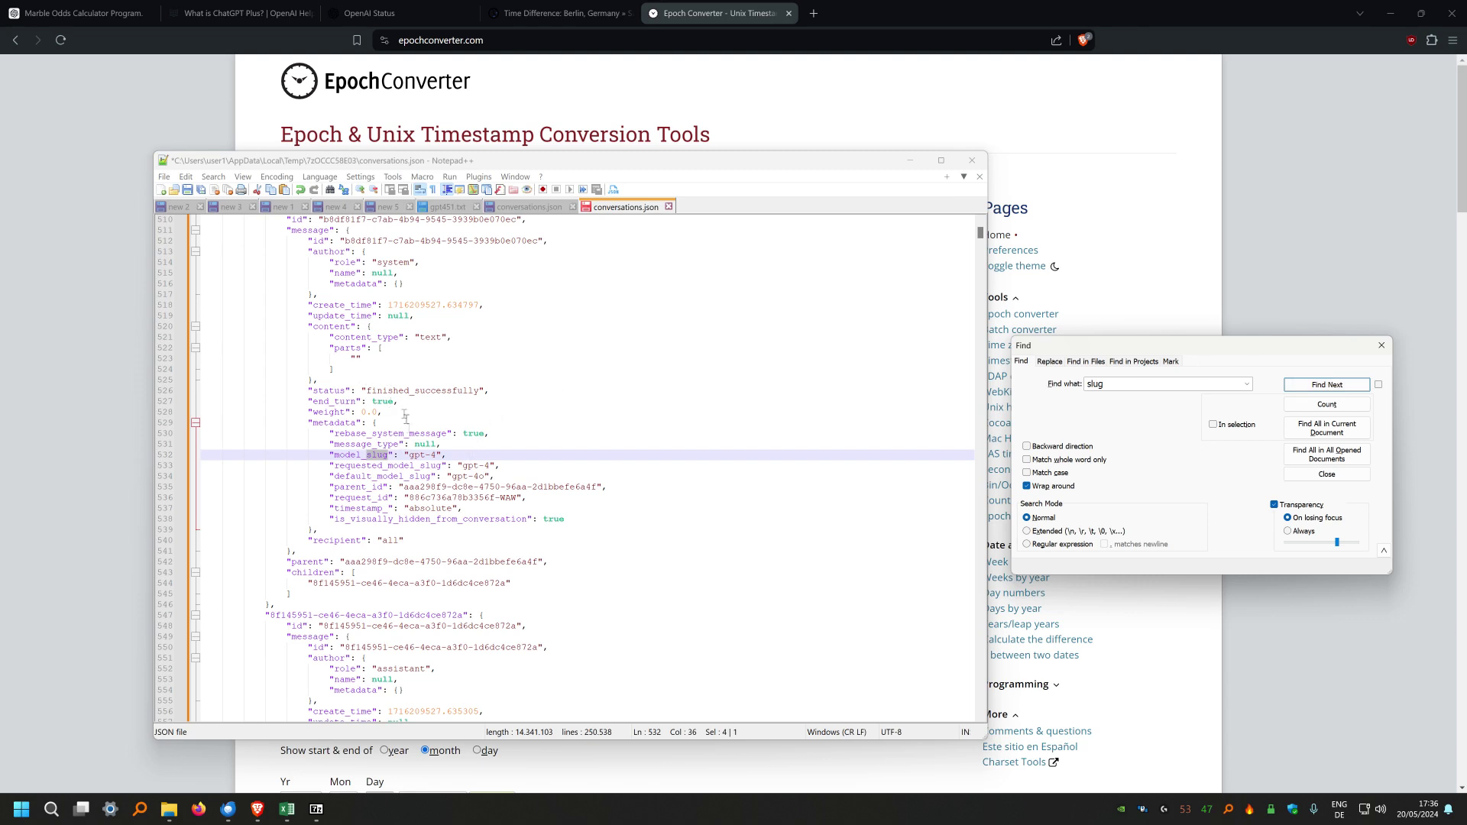
{"action": "mouse_move", "coordinate": [491, 481]}
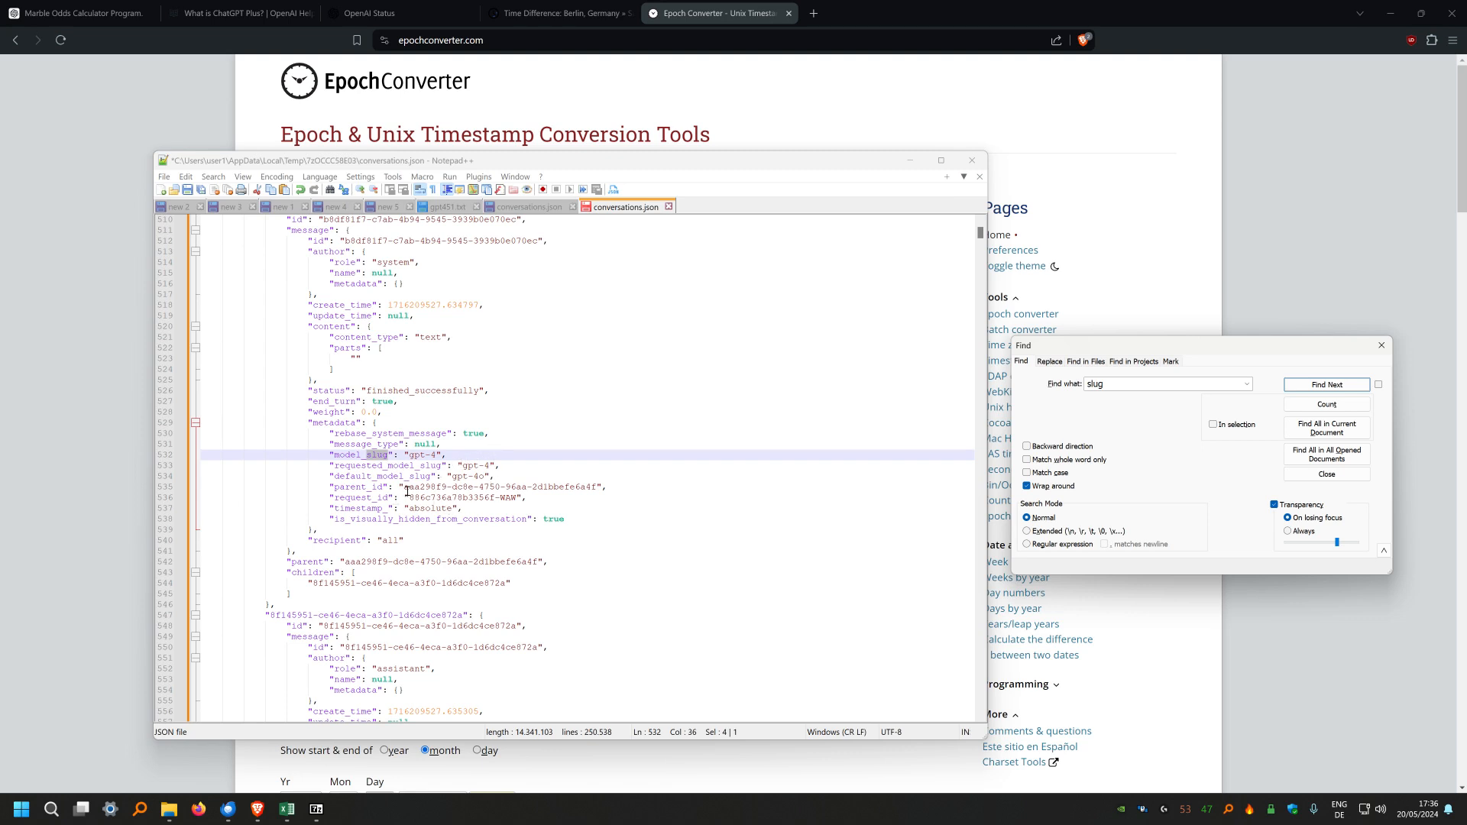
{"action": "mouse_move", "coordinate": [407, 489]}
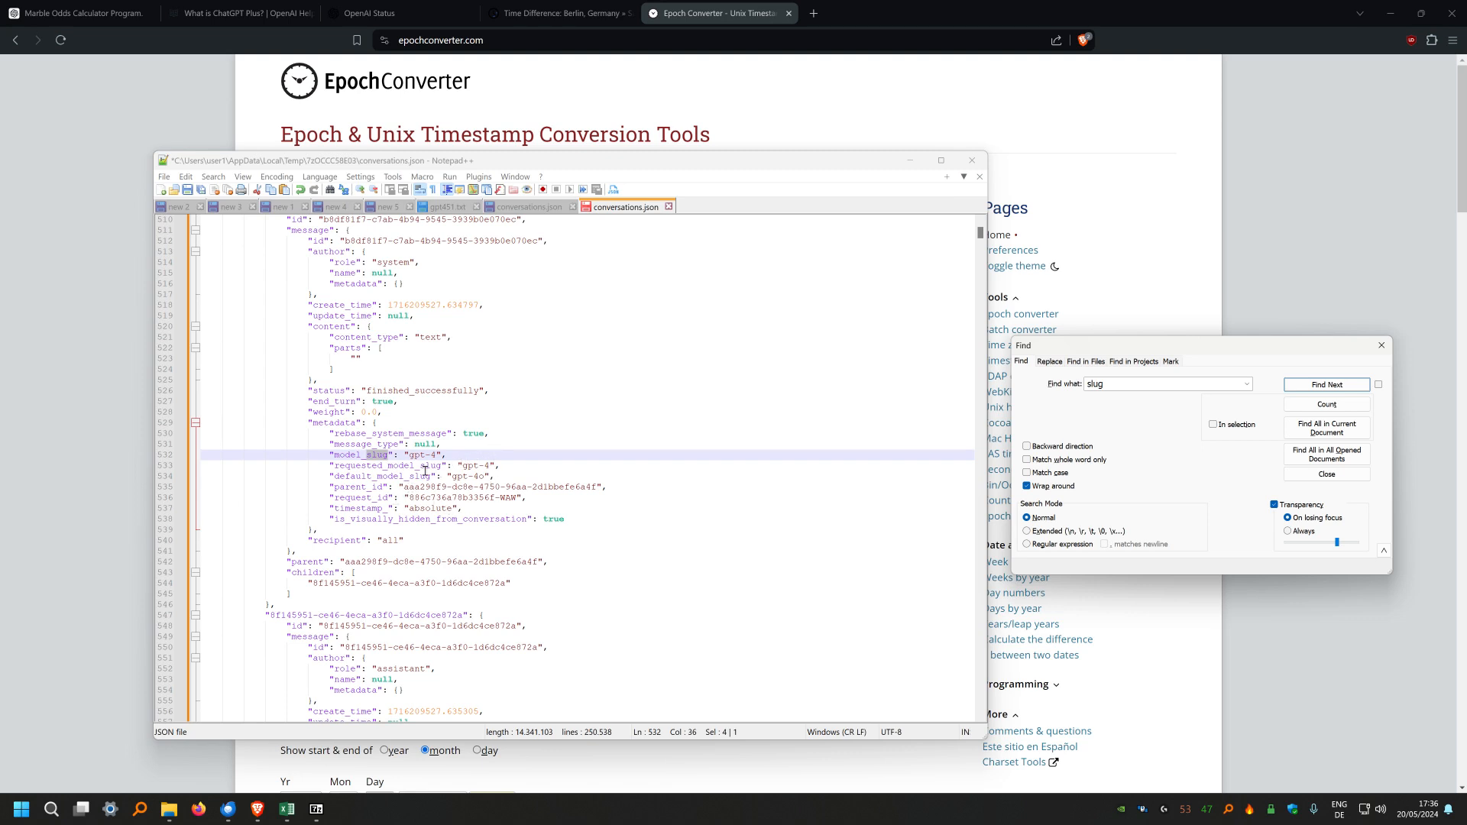
{"action": "scroll", "scroll_direction": "up", "scroll_amount": 3}
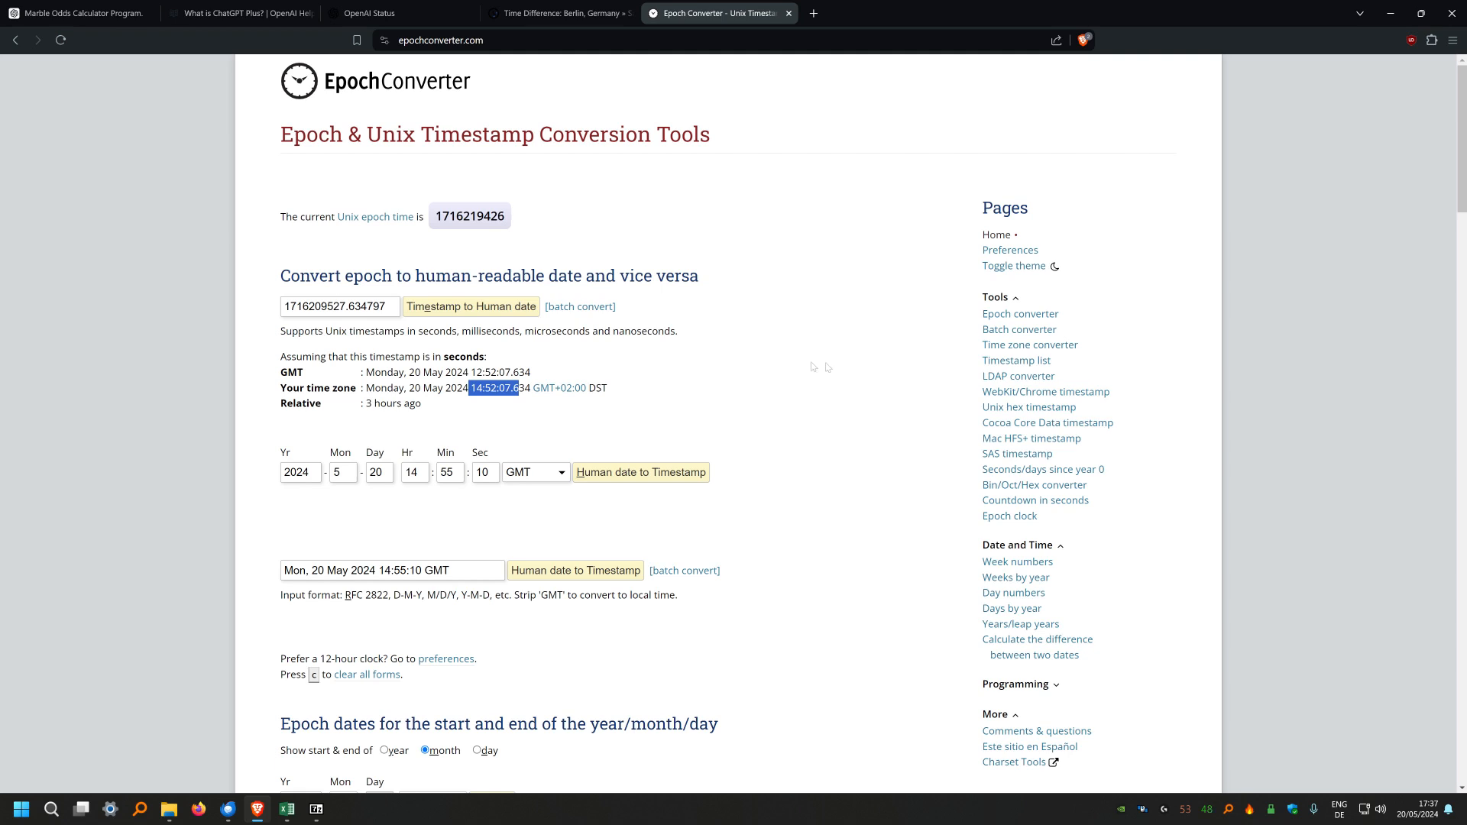
{"action": "mouse_move", "coordinate": [622, 216]}
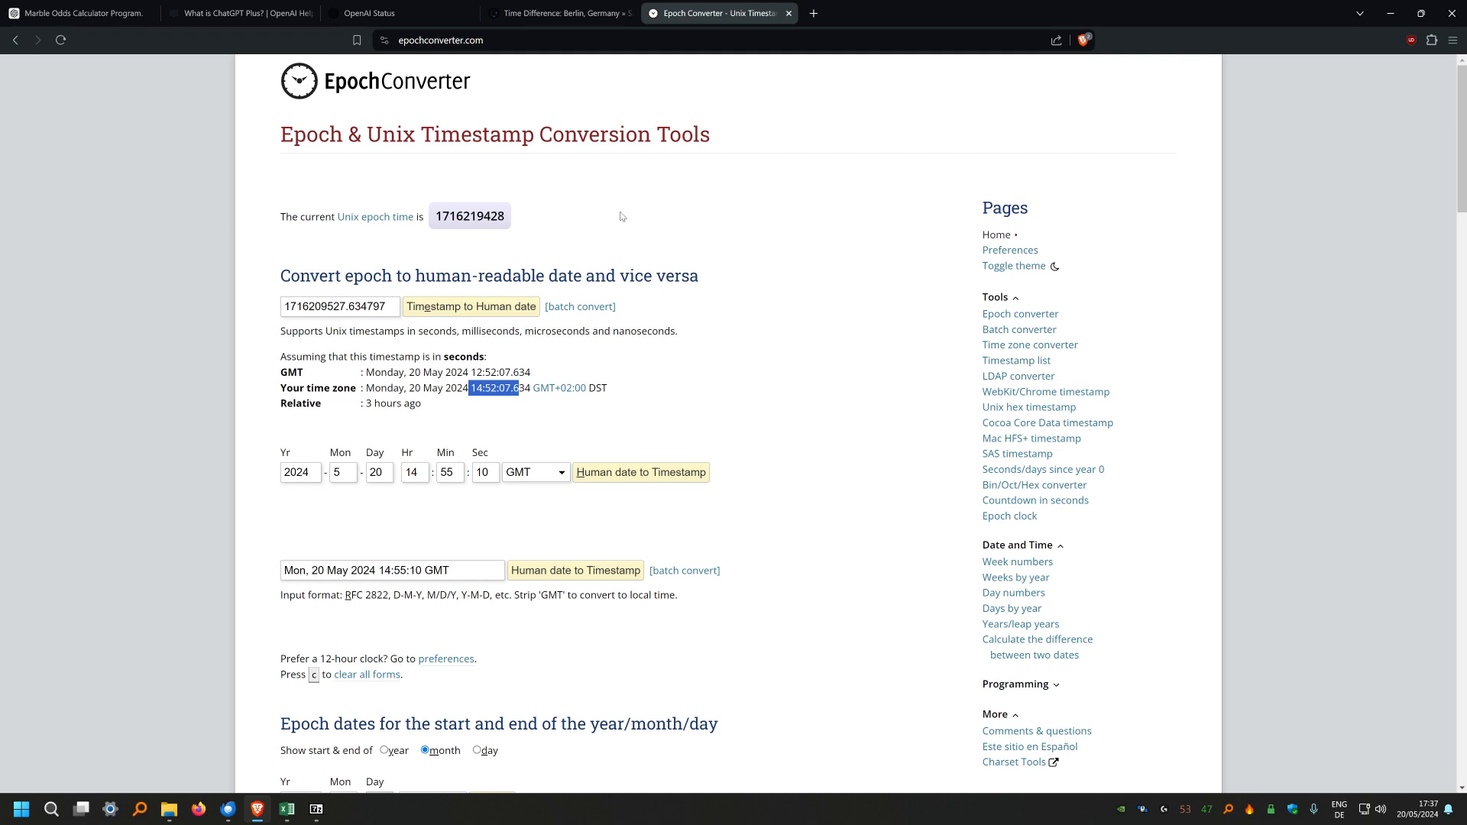
{"action": "left_click", "coordinate": [239, 14]}
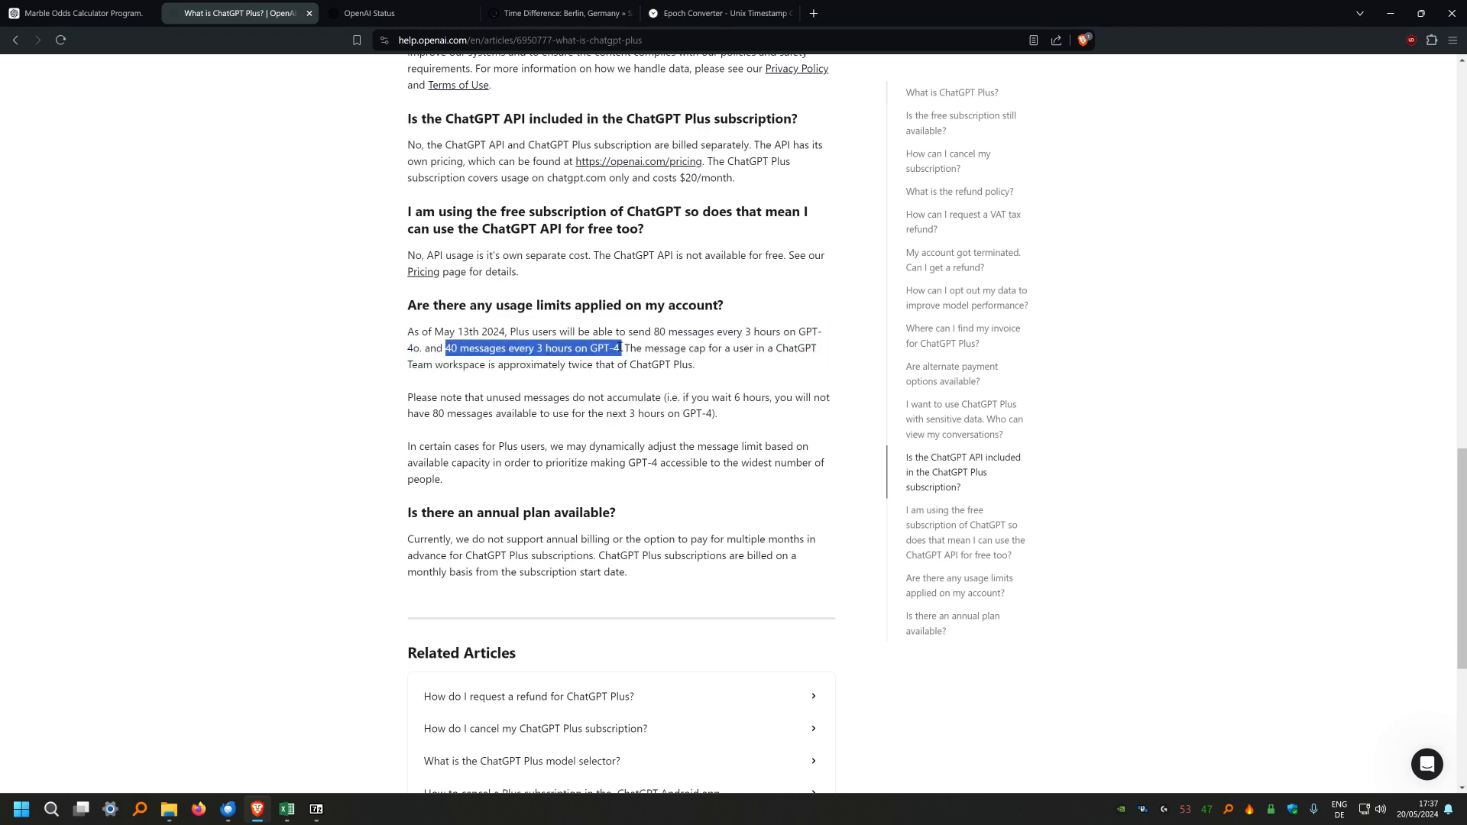
Pass through the OpenAI status page, Berlin–San Francisco time page, export archive and EpochConverter, ending on the marble odds chat
{"action": "left_click", "coordinate": [379, 14]}
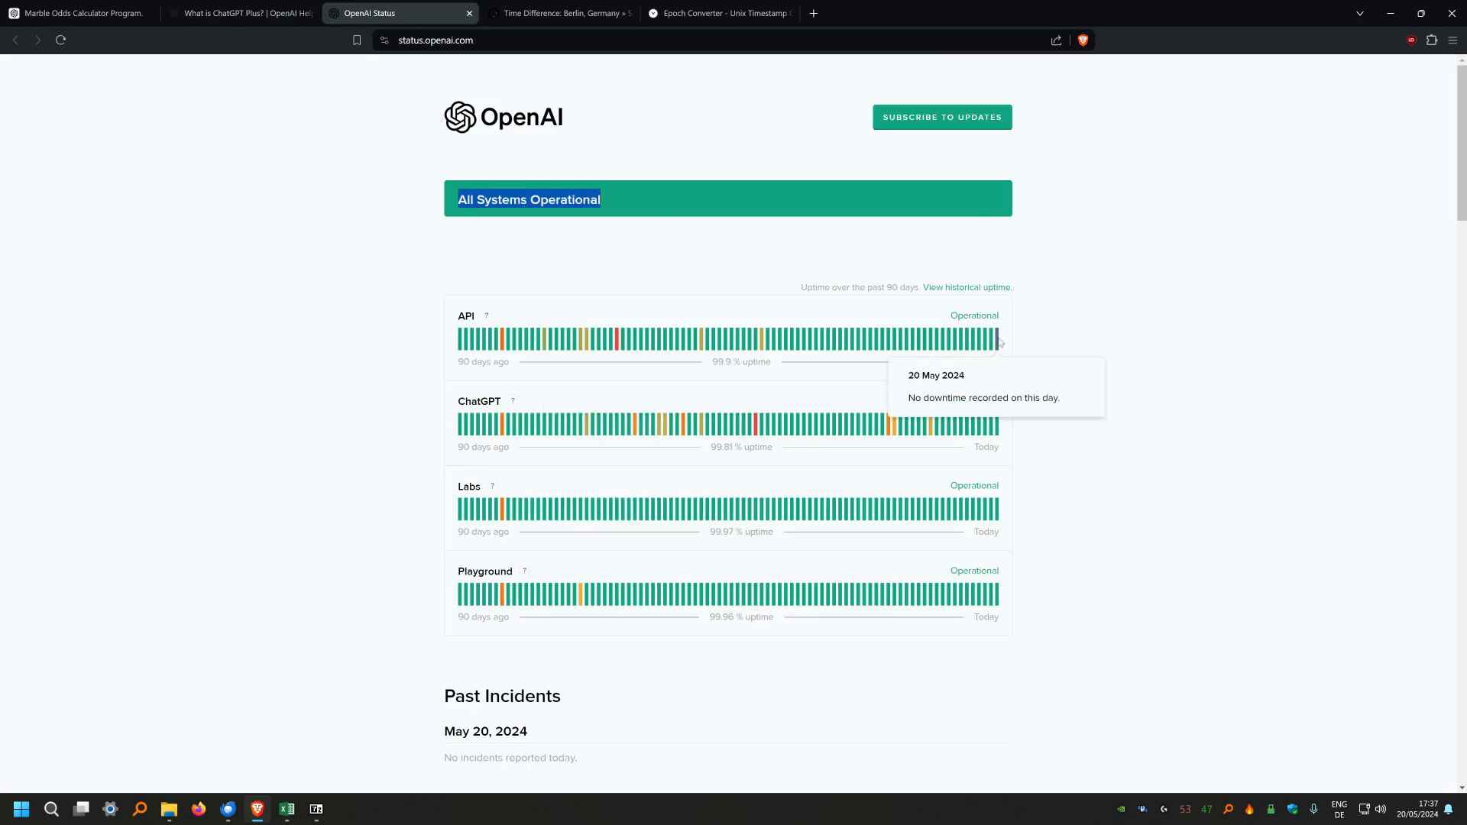
{"action": "mouse_move", "coordinate": [929, 423]}
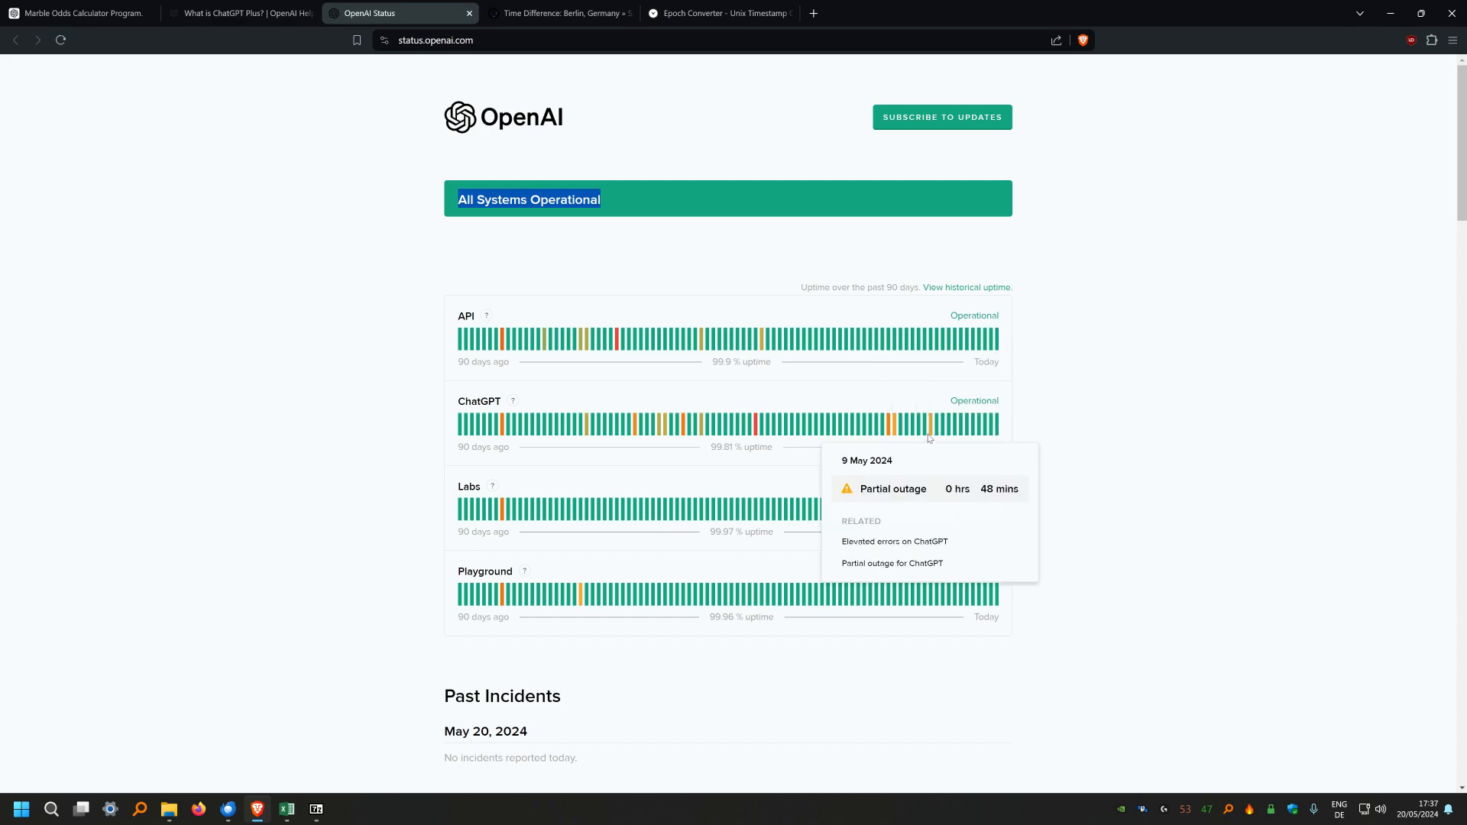
{"action": "left_click", "coordinate": [556, 14]}
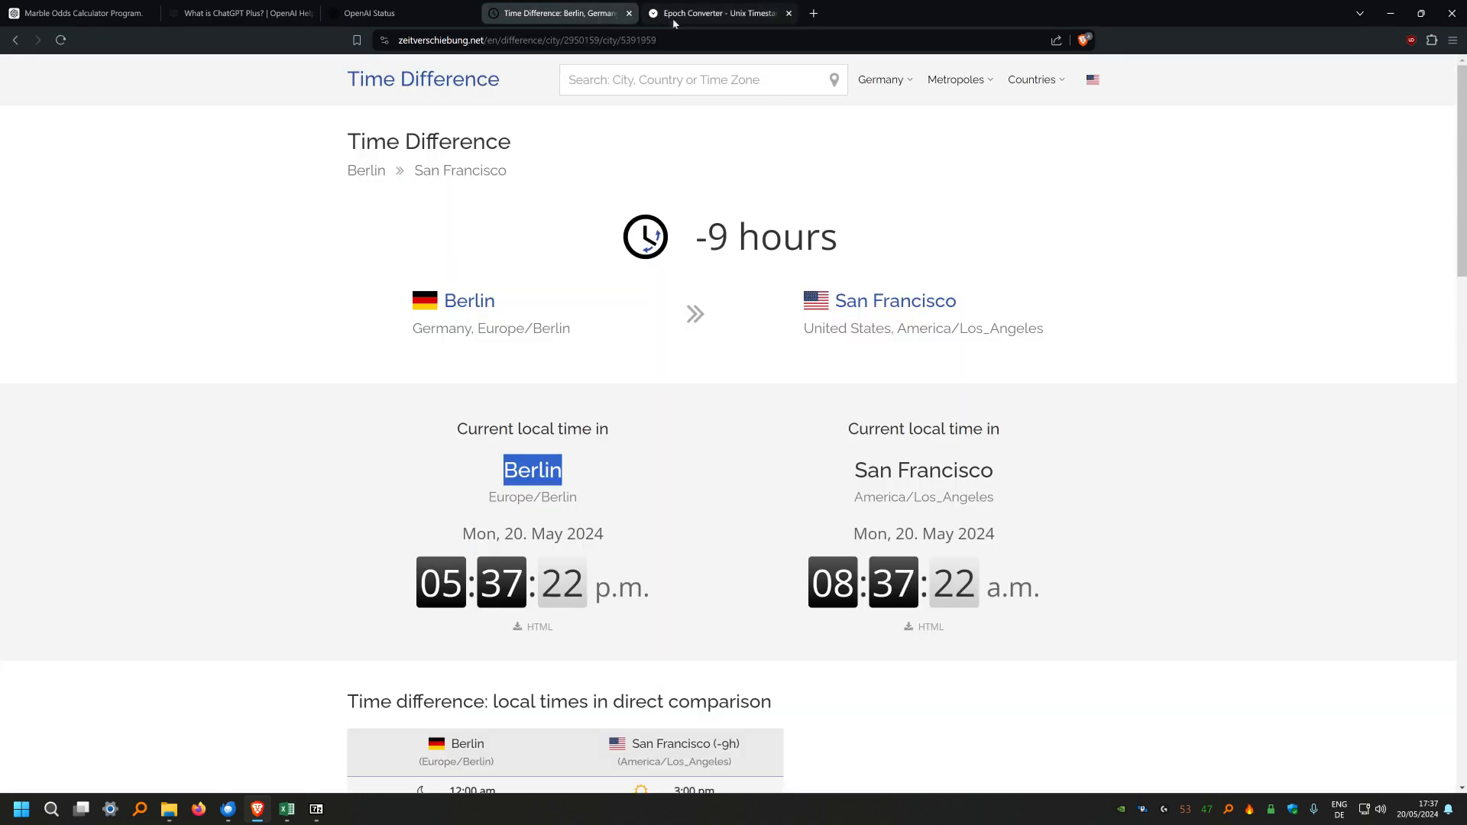
{"action": "left_click", "coordinate": [318, 808]}
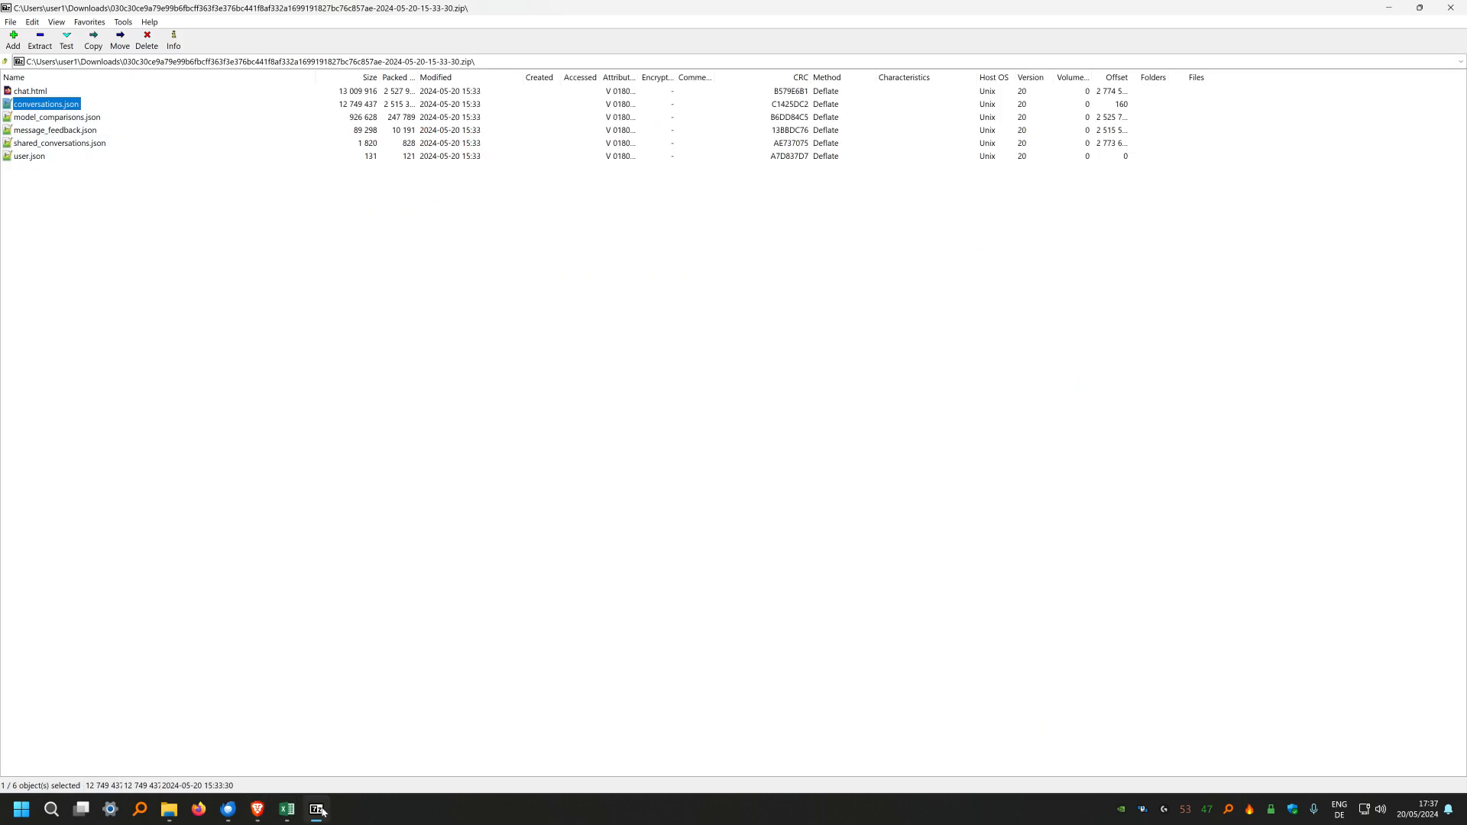
{"action": "left_click", "coordinate": [256, 811]}
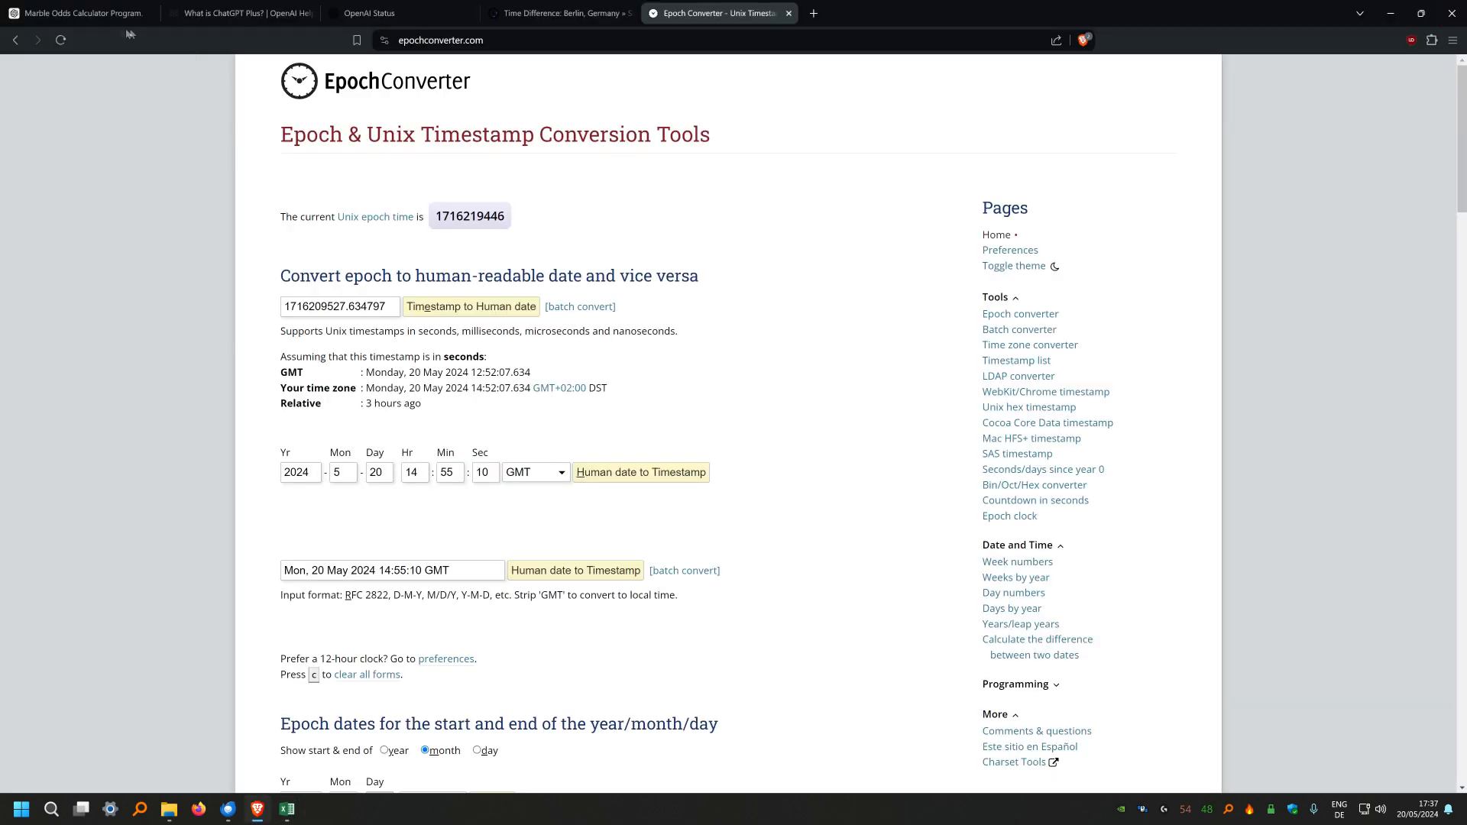
{"action": "left_click", "coordinate": [80, 12]}
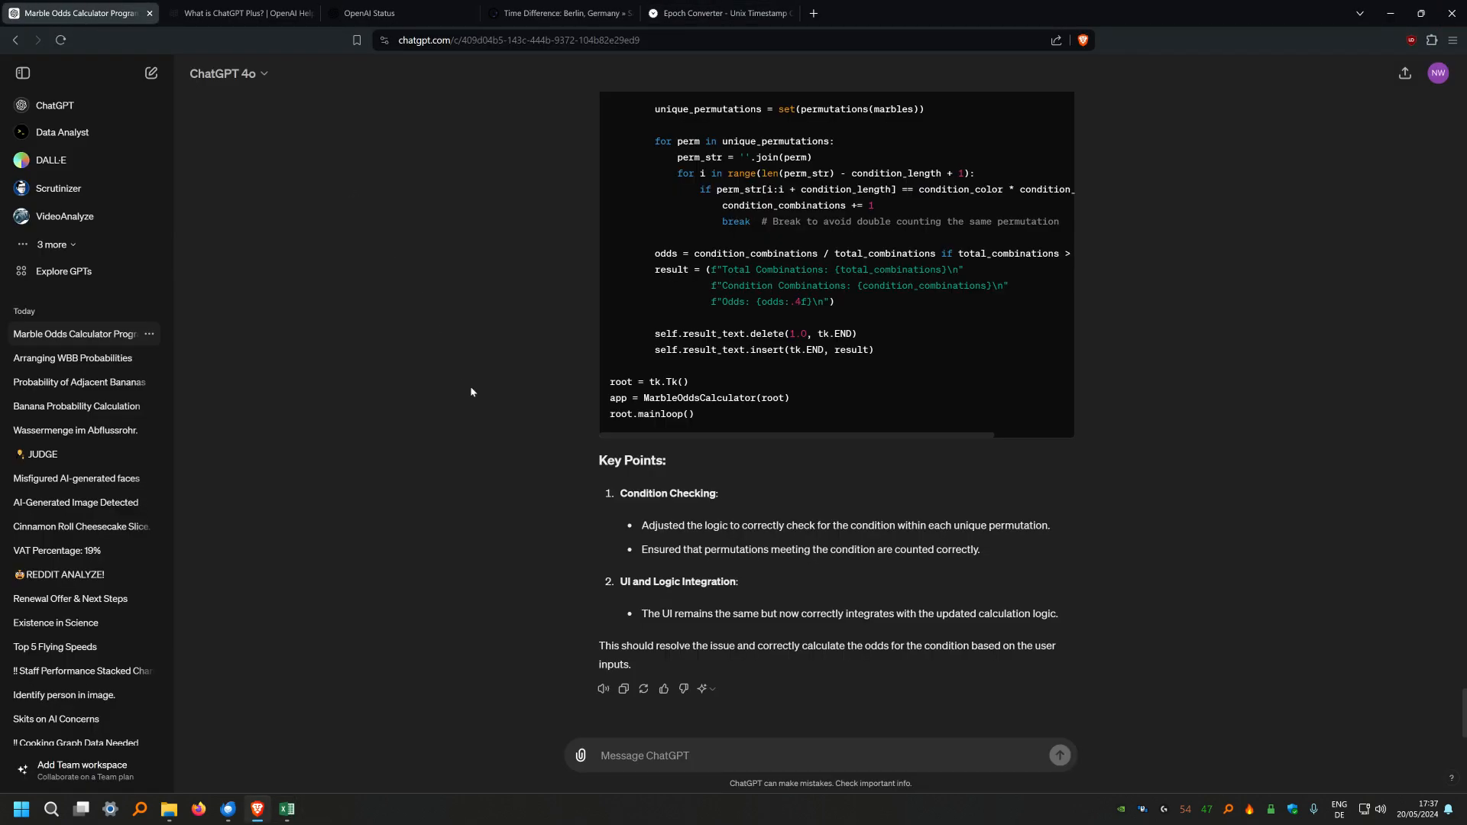
{"action": "mouse_move", "coordinate": [285, 810]}
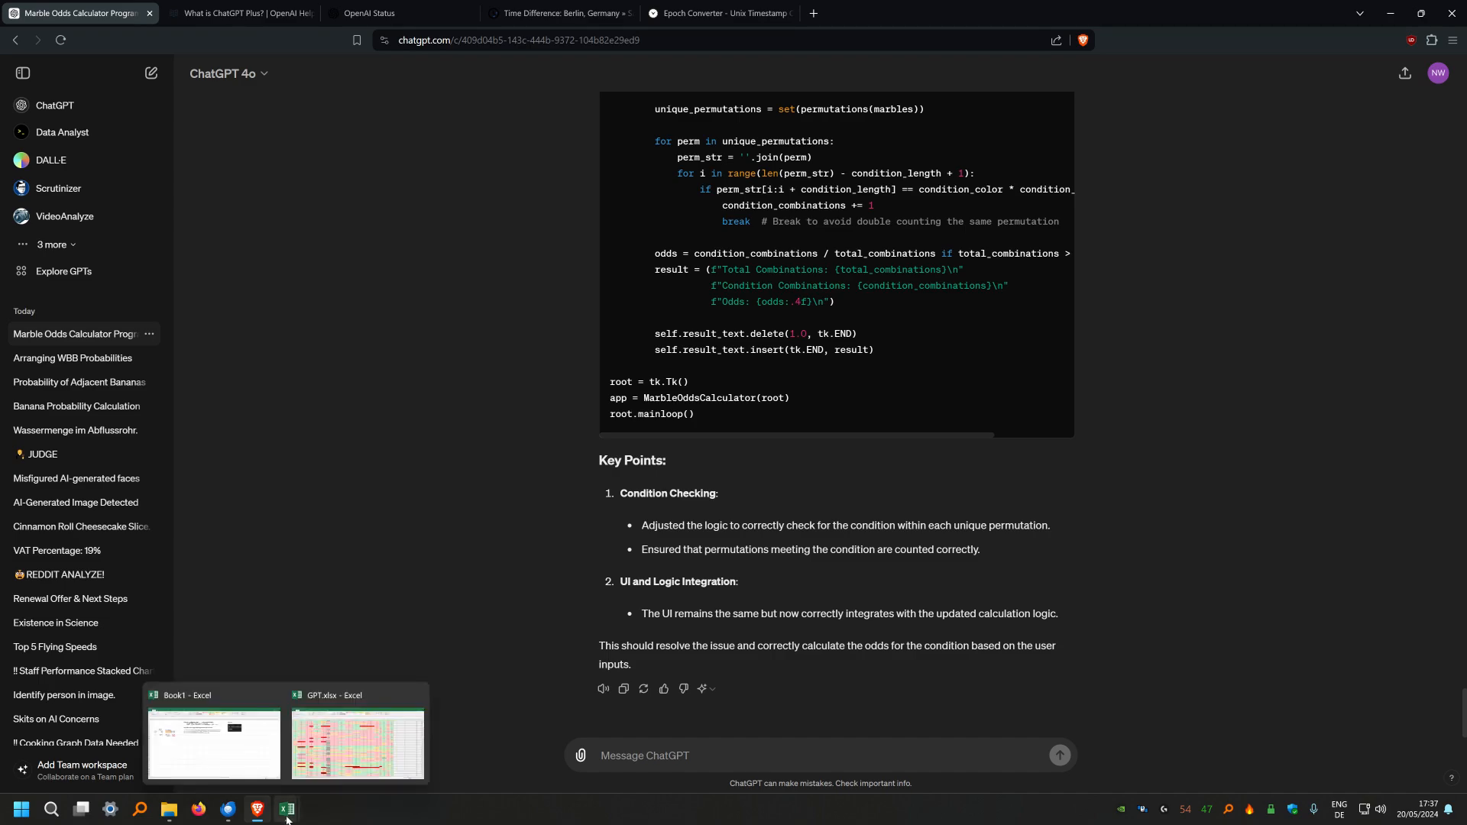
Bring up Book1 and review the subscription receipt and euro-to-dollar conversion pictures
{"action": "left_click", "coordinate": [214, 744]}
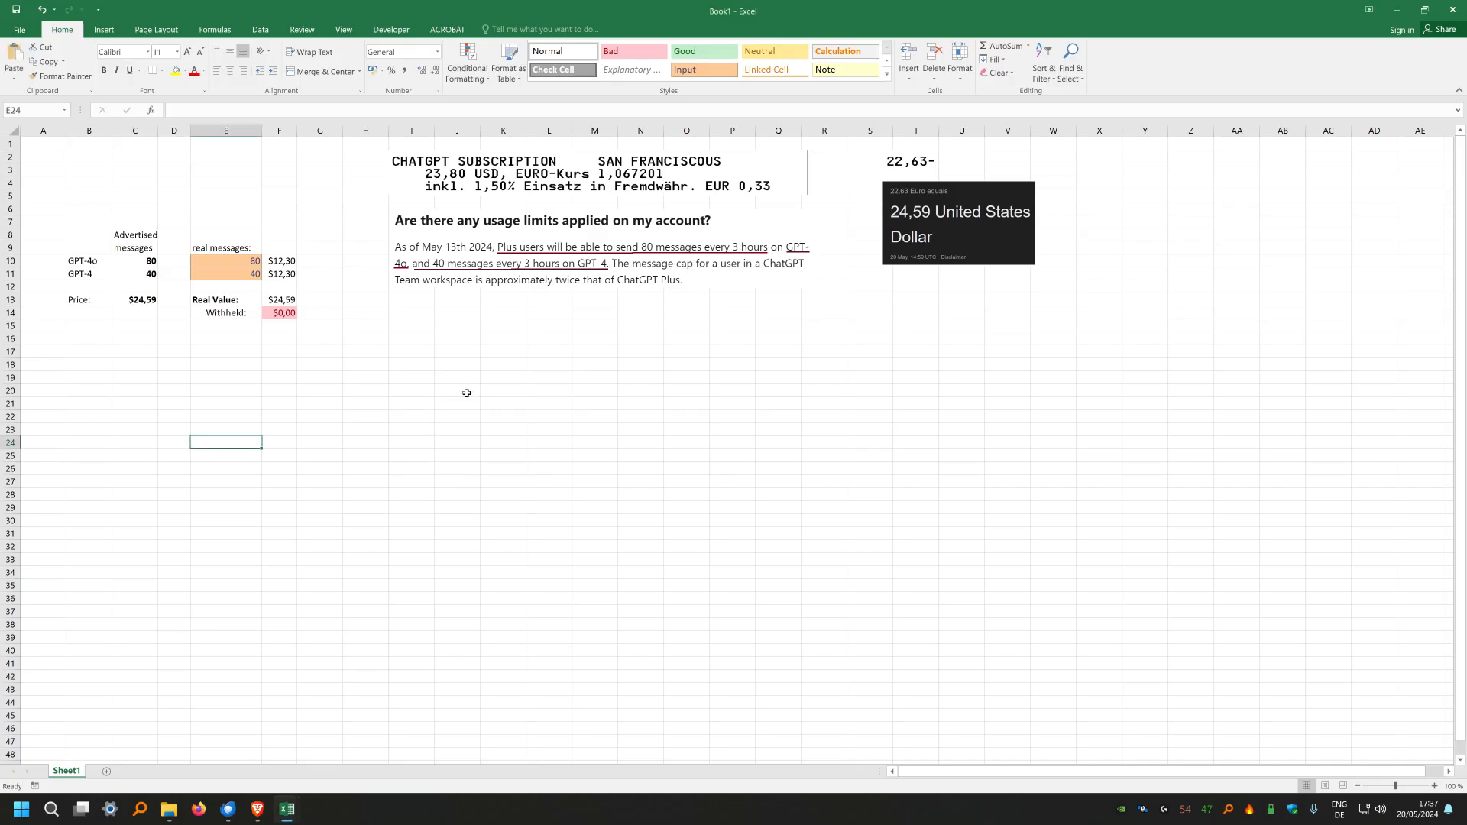
{"action": "mouse_move", "coordinate": [547, 327]}
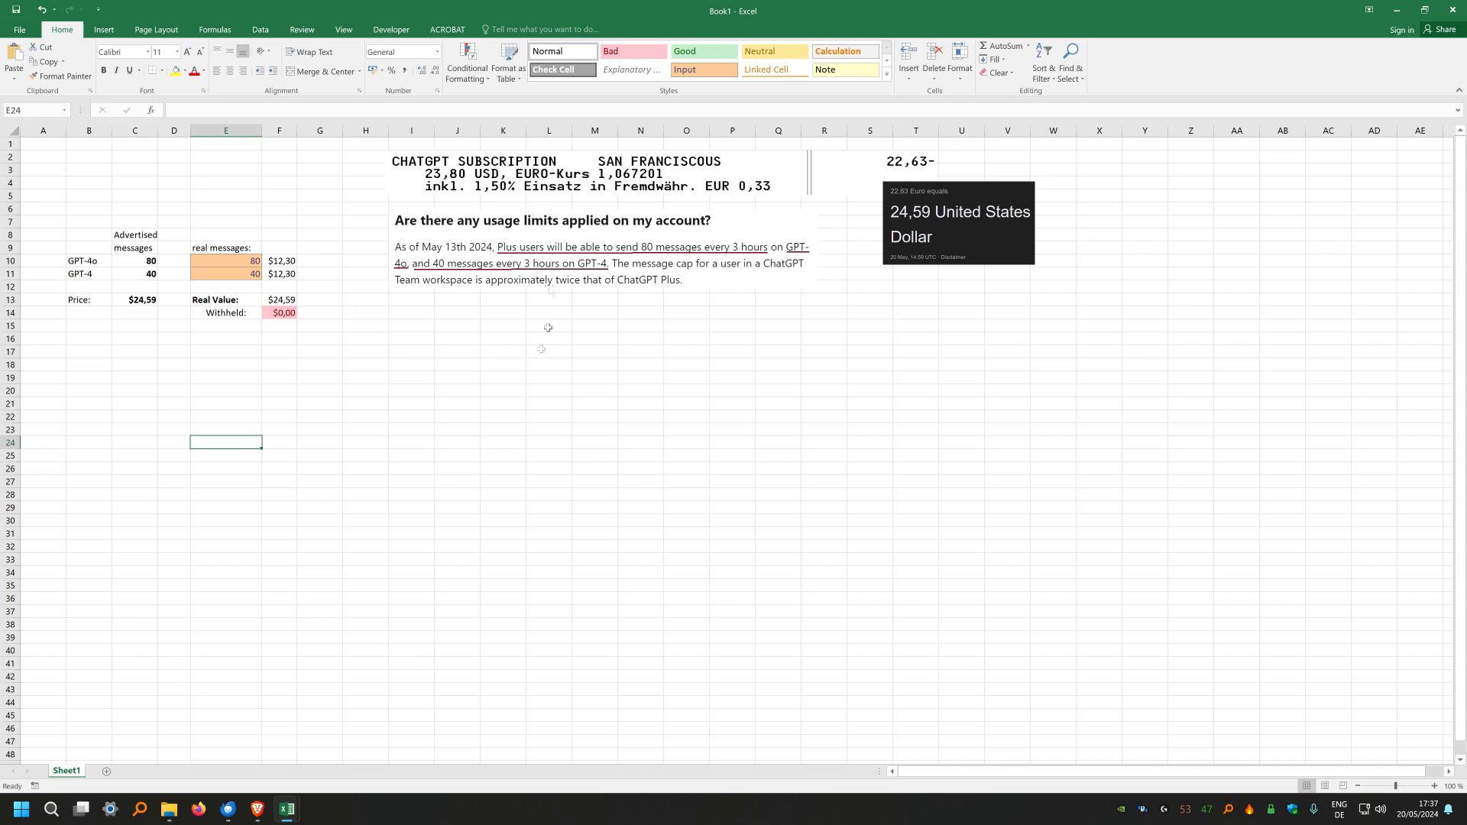
{"action": "left_click", "coordinate": [599, 173]}
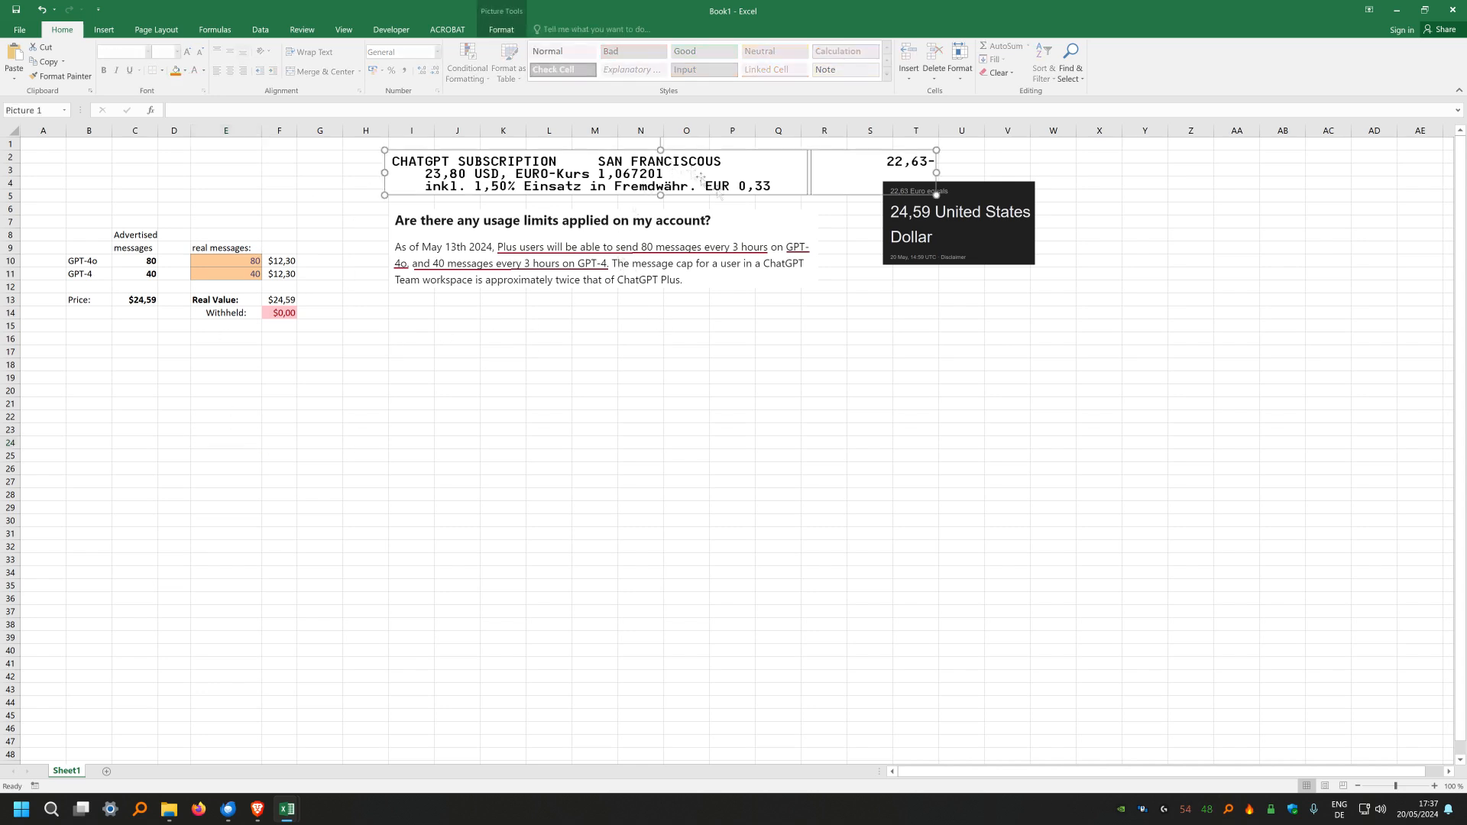
{"action": "mouse_move", "coordinate": [870, 199]}
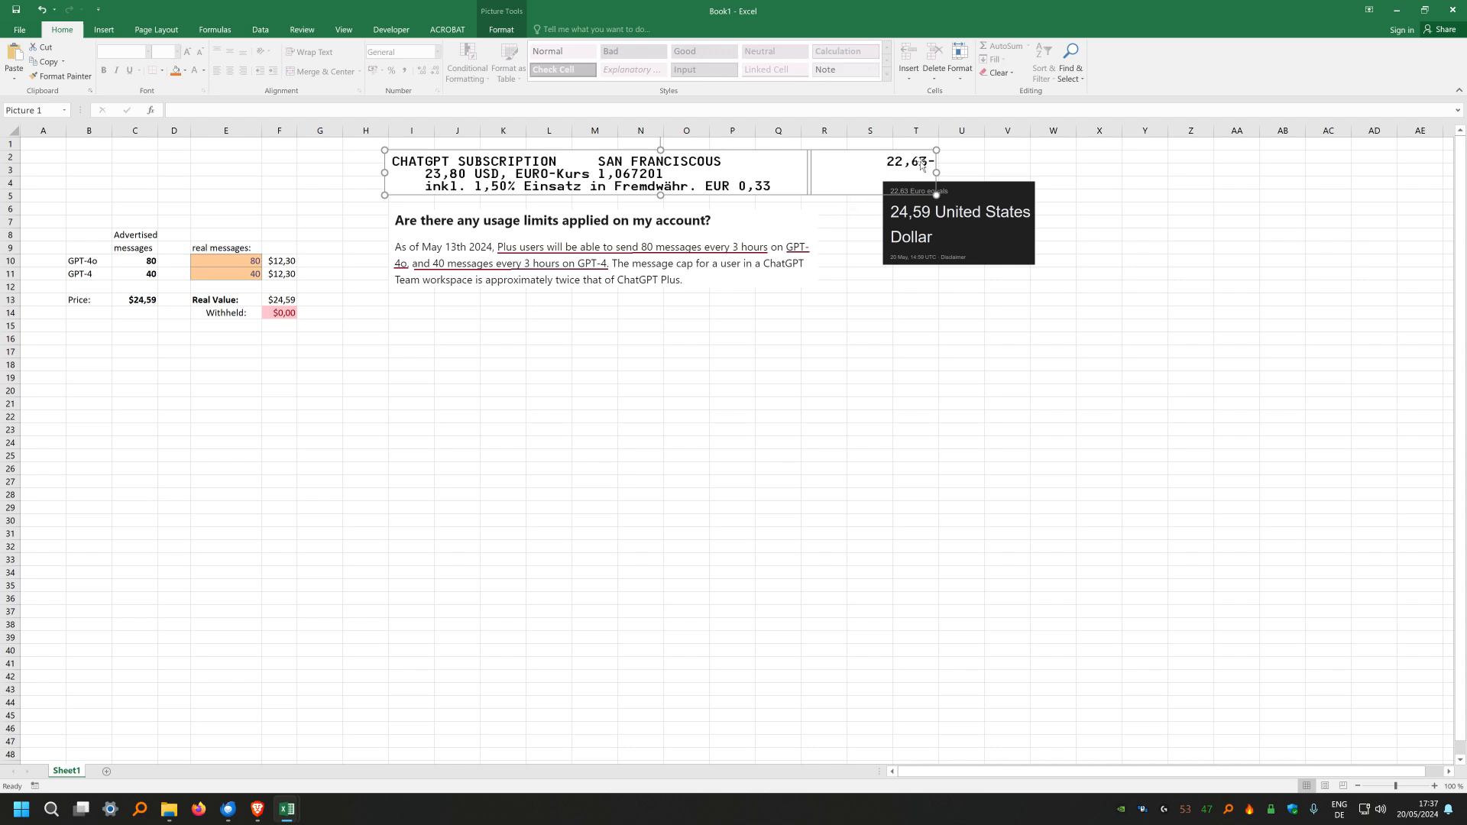
{"action": "left_click", "coordinate": [959, 223]}
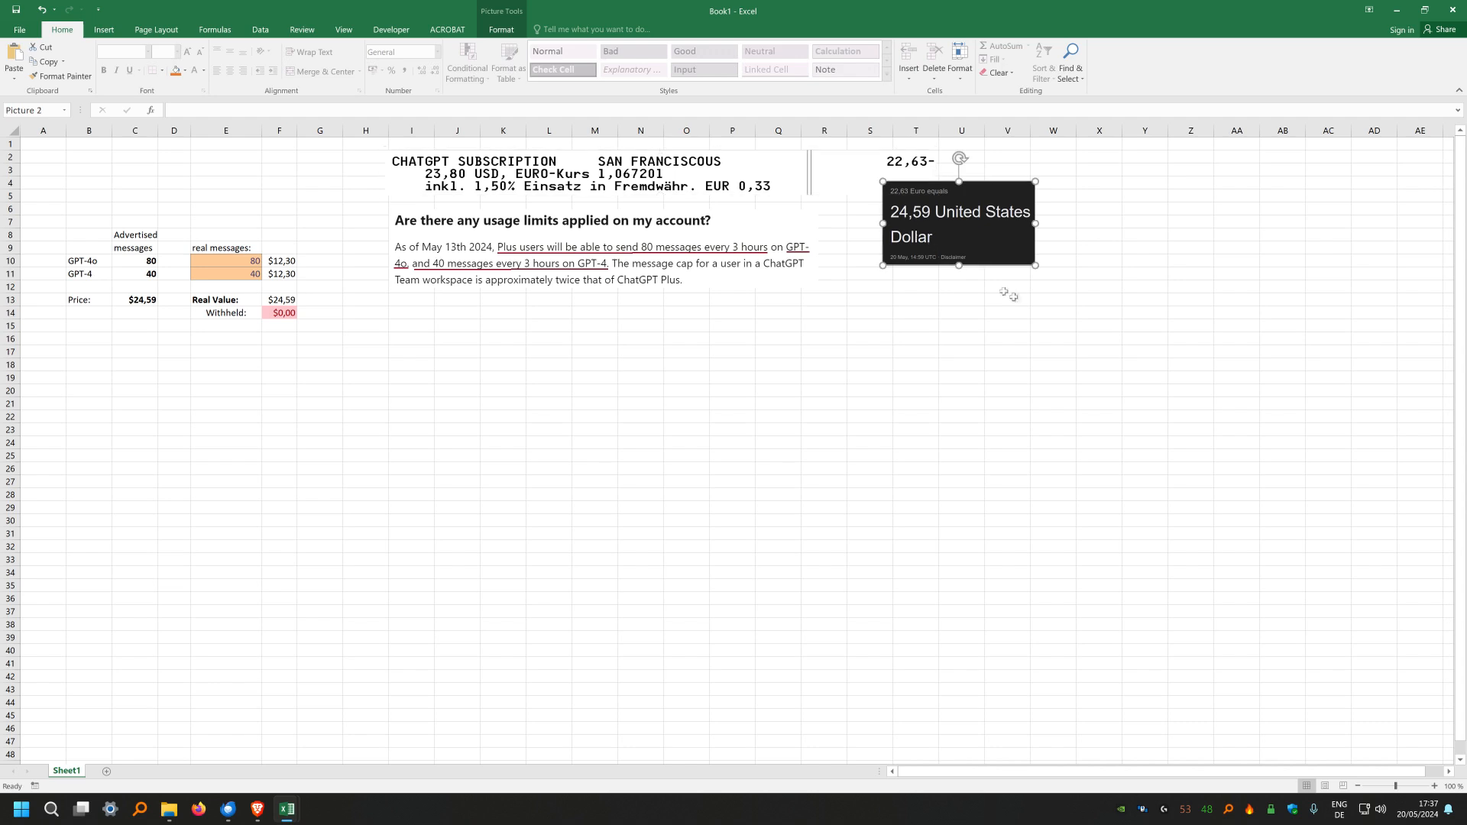
{"action": "mouse_move", "coordinate": [1017, 298]}
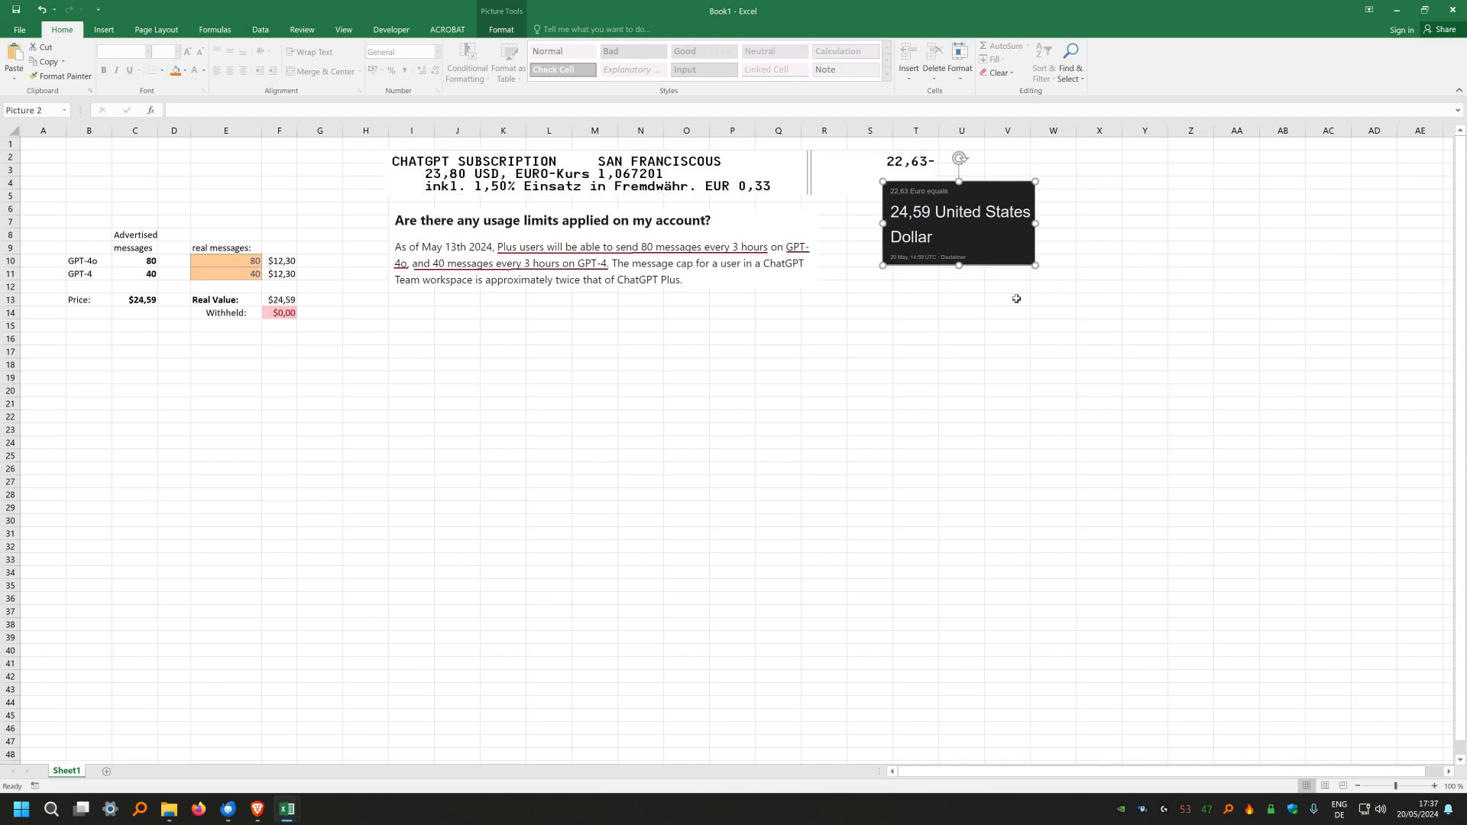
{"action": "mouse_move", "coordinate": [932, 218]}
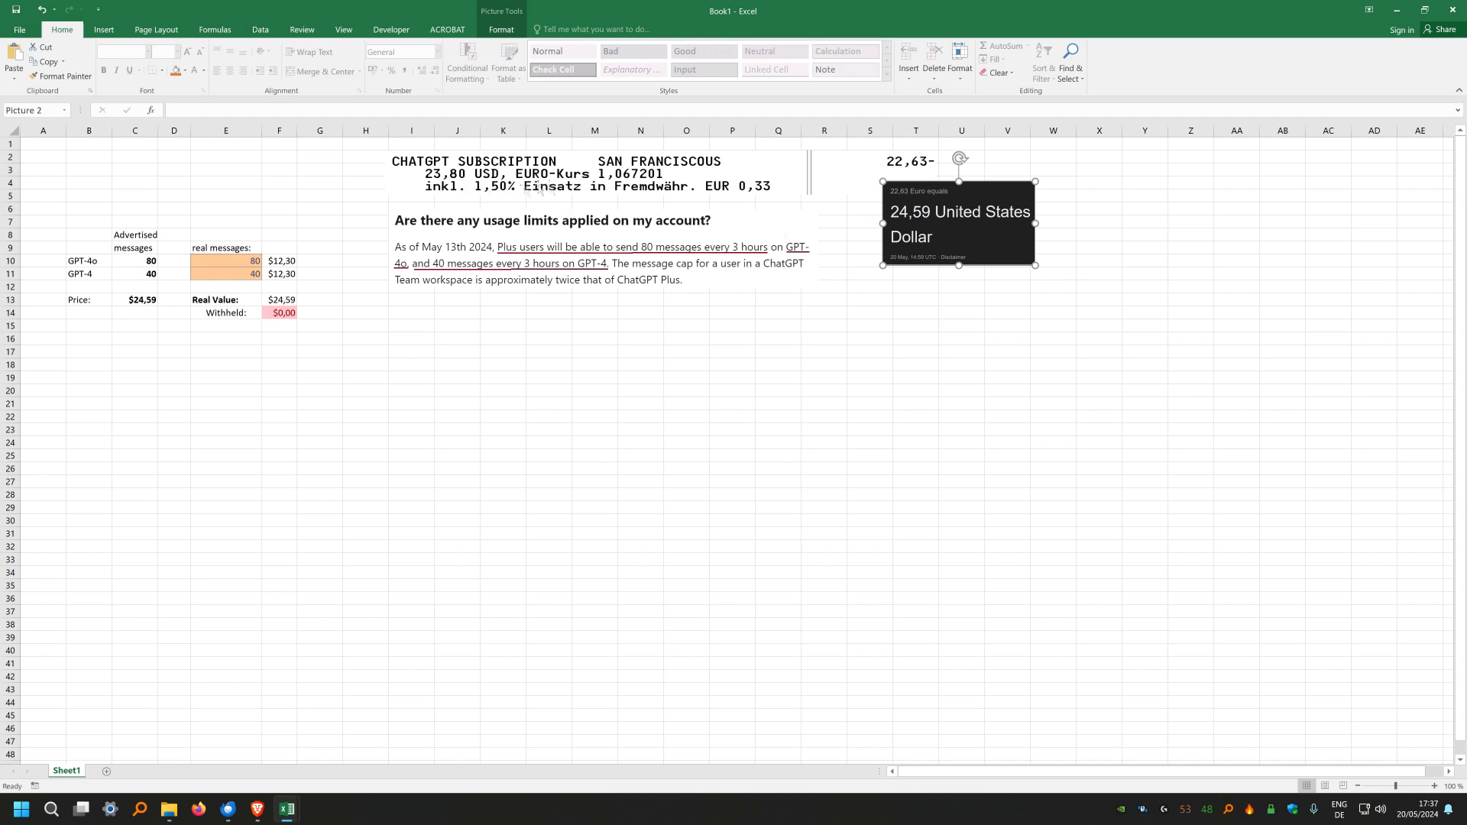
{"action": "mouse_move", "coordinate": [943, 226]}
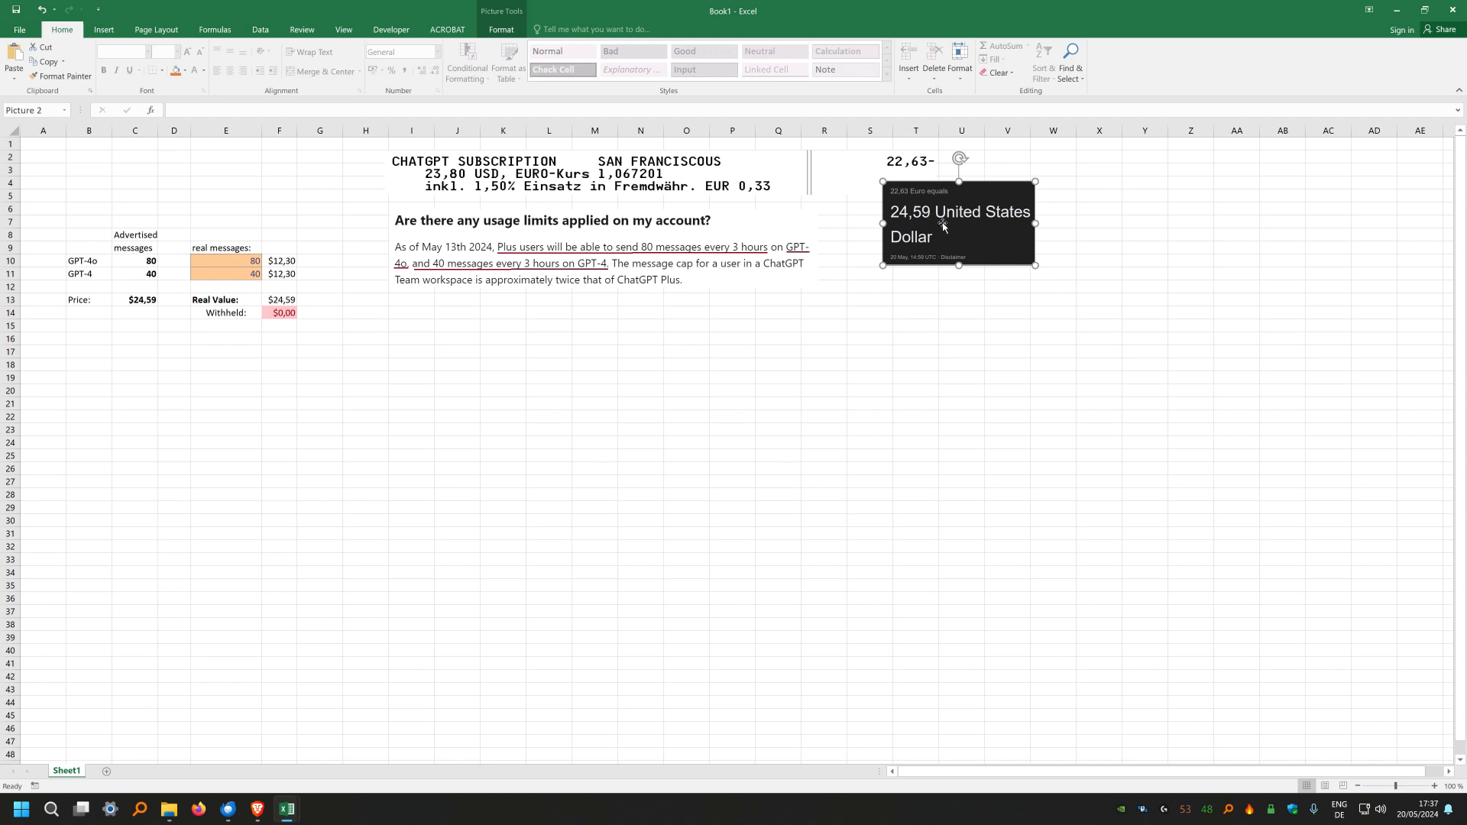
Inspect the advertised GPT-4o and GPT-4 message-count cells, entering 20
{"action": "left_click", "coordinate": [134, 260]}
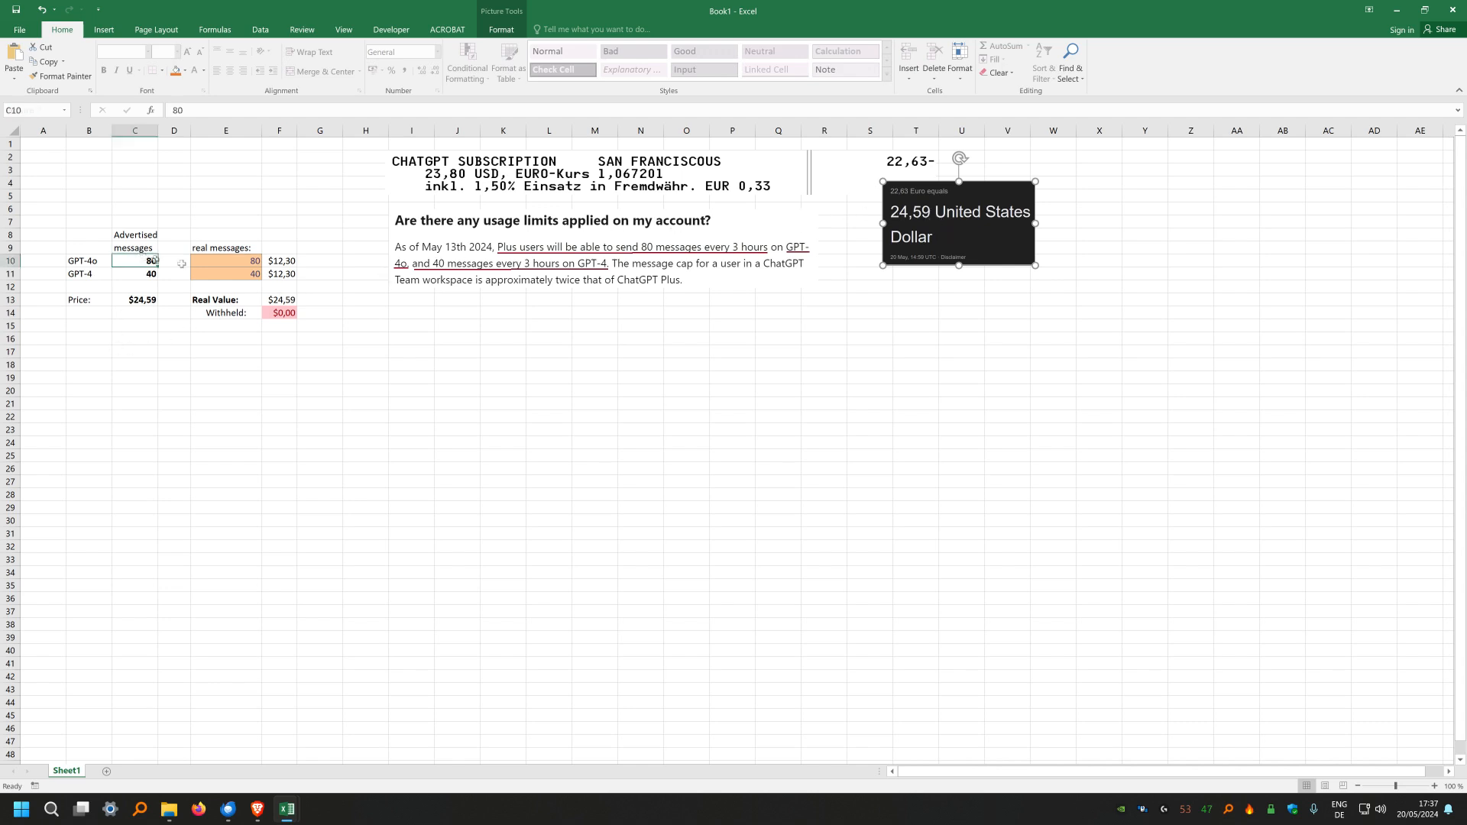
{"action": "left_click", "coordinate": [547, 281]}
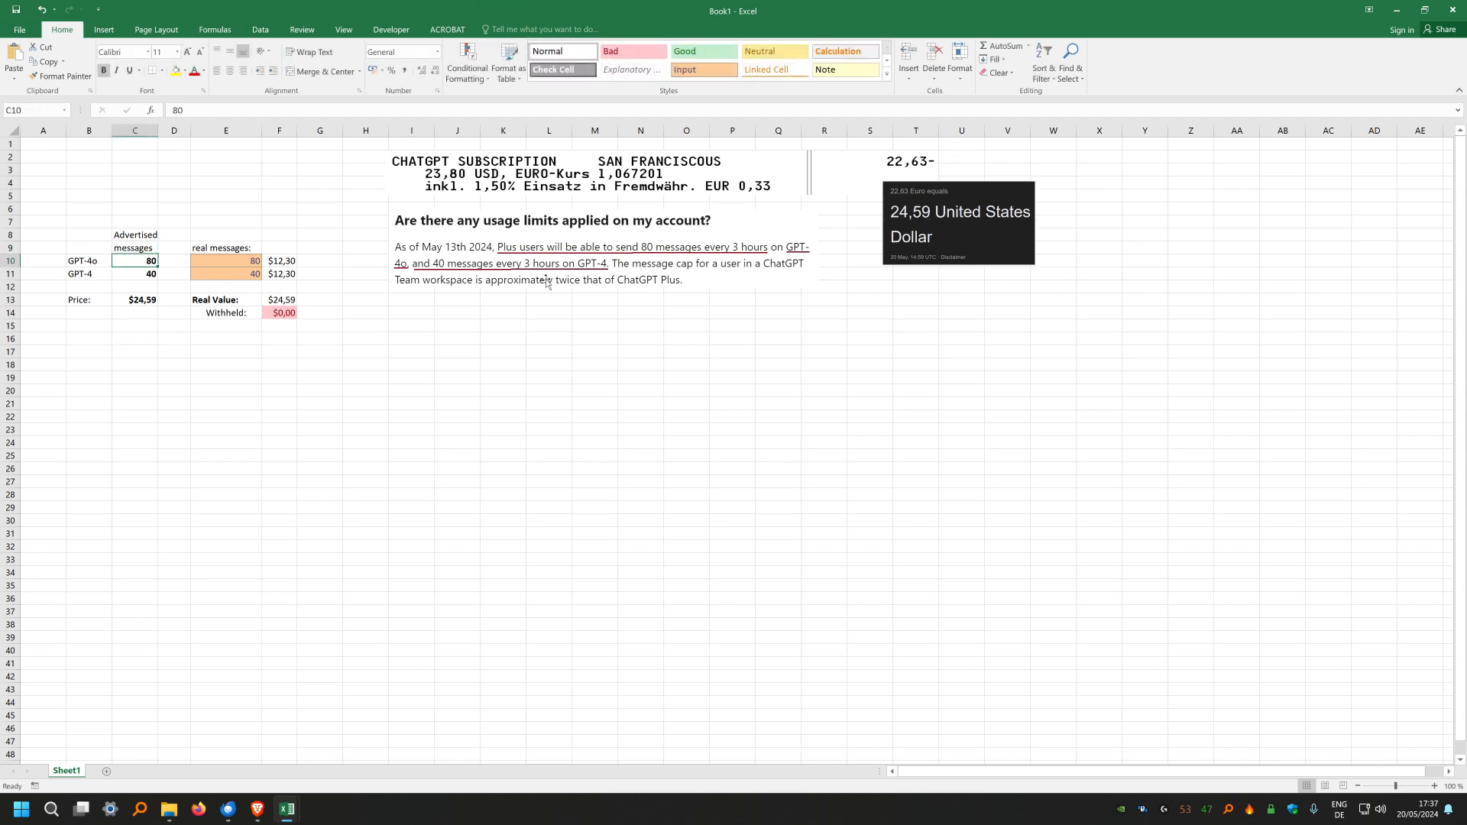
{"action": "left_click", "coordinate": [135, 274]}
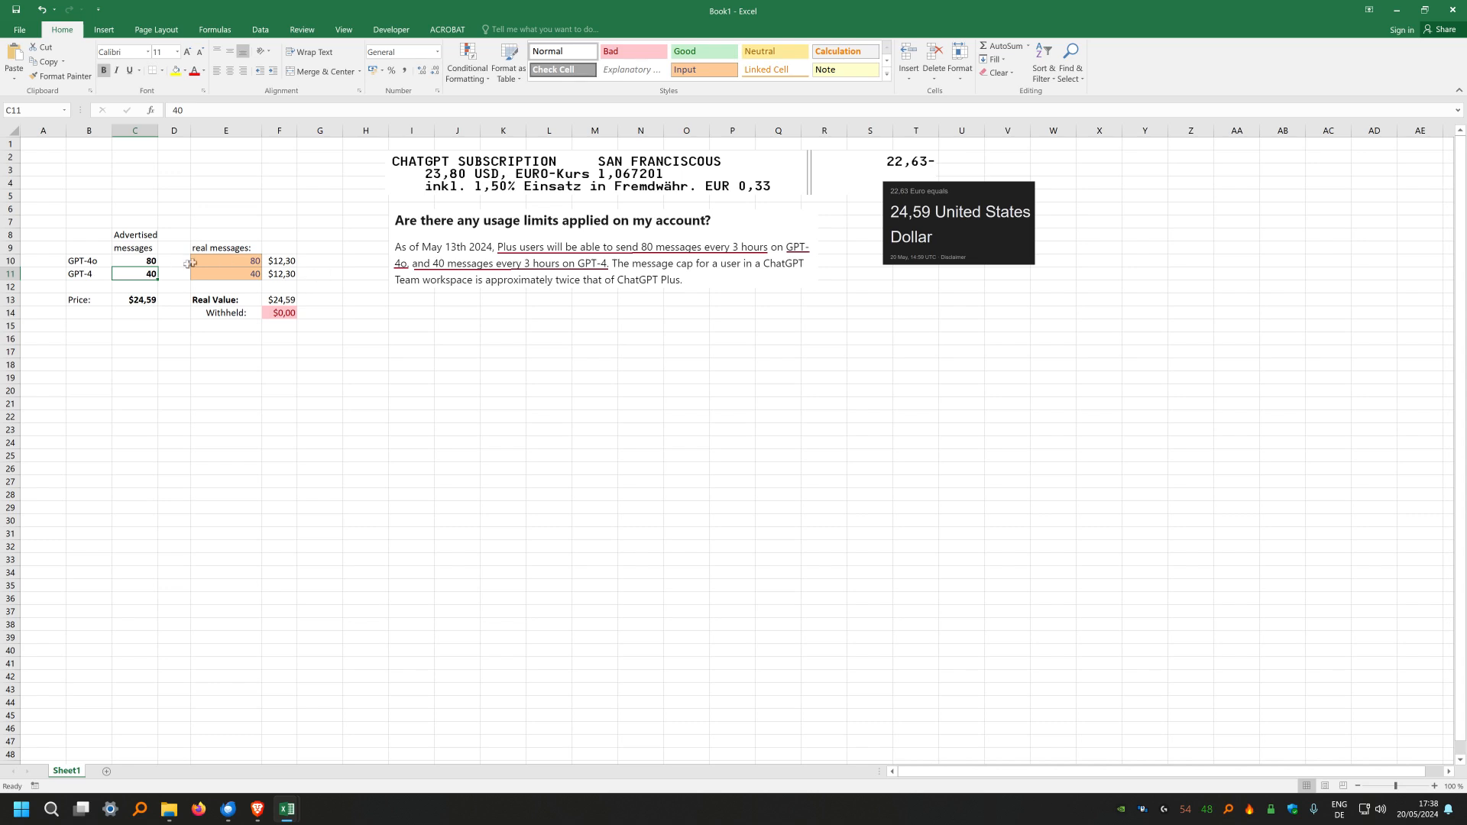
{"action": "type", "text": "20"}
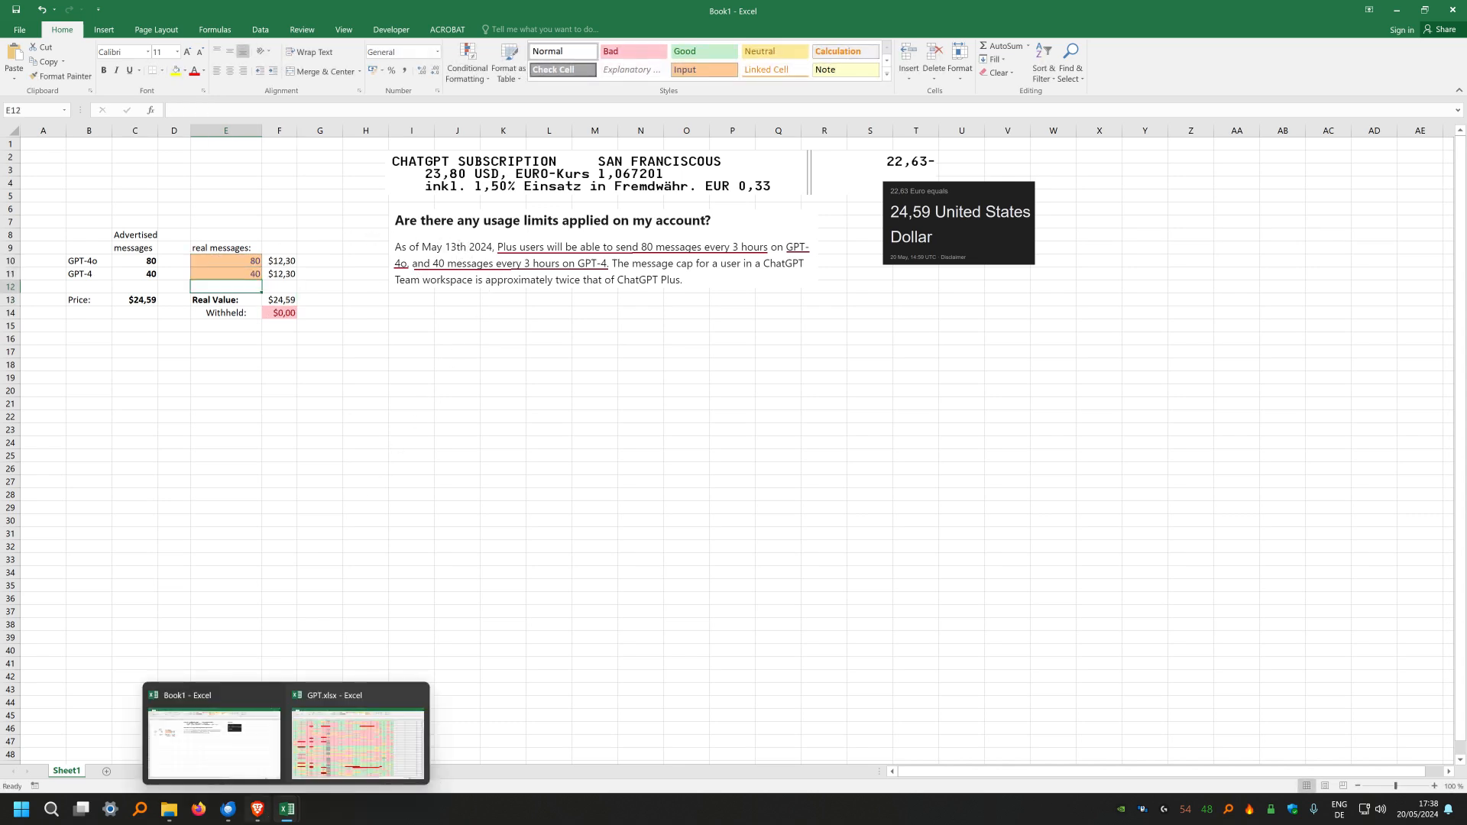
Start a new ChatGPT chat with the model set to GPT-4
{"action": "left_click", "coordinate": [255, 812]}
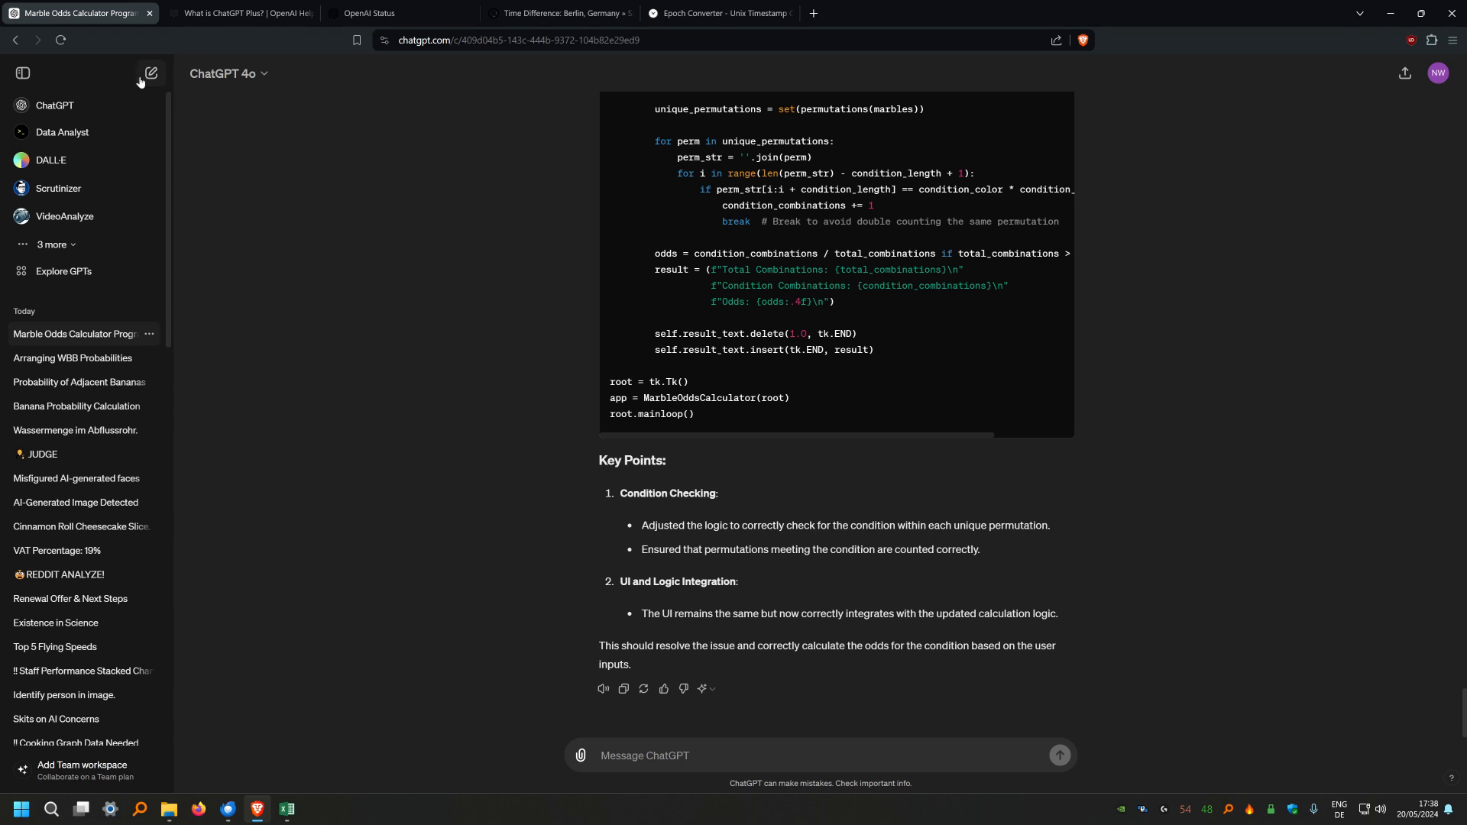
{"action": "left_click", "coordinate": [151, 73]}
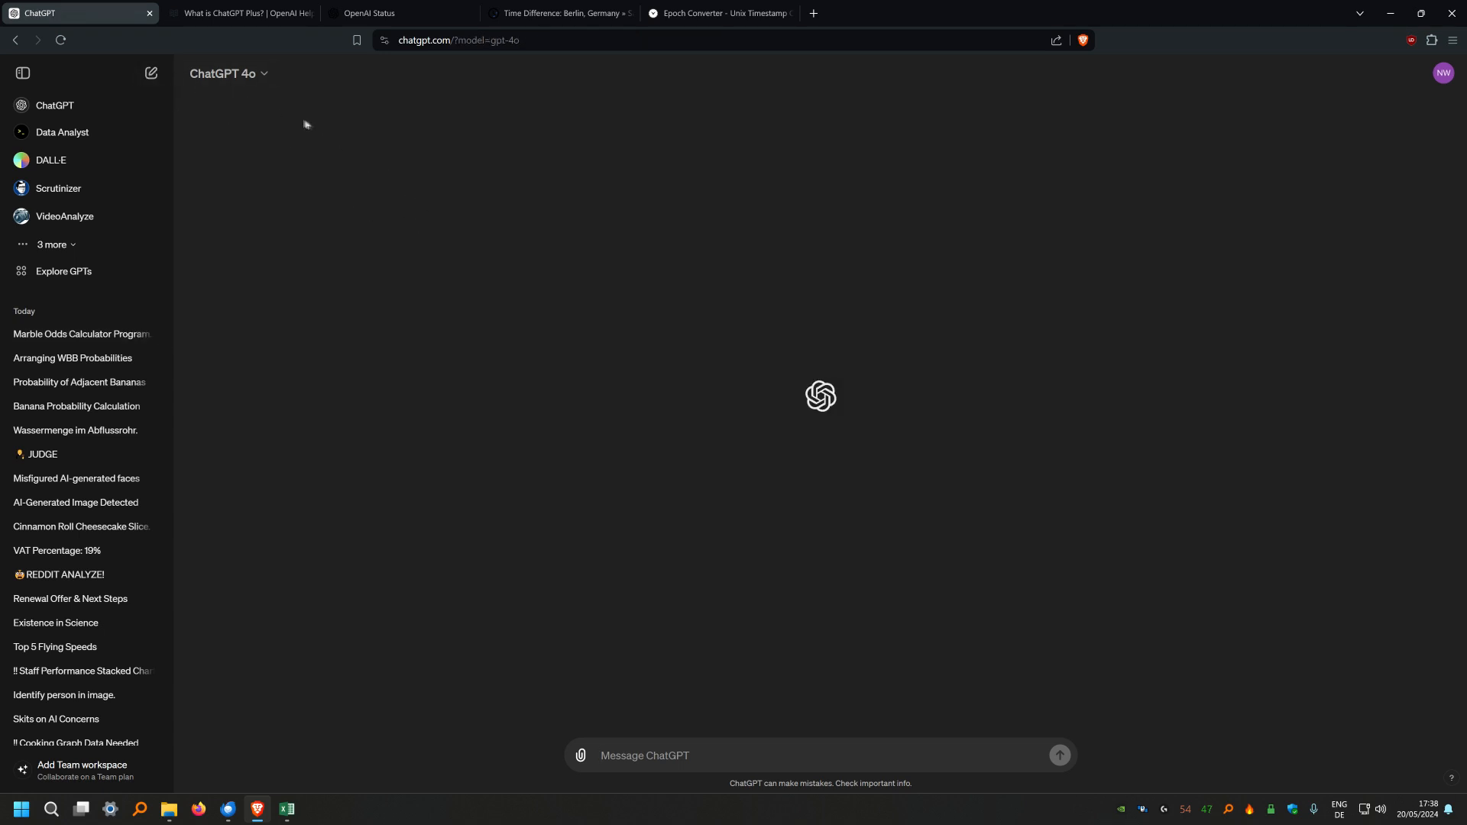
{"action": "left_click", "coordinate": [224, 73]}
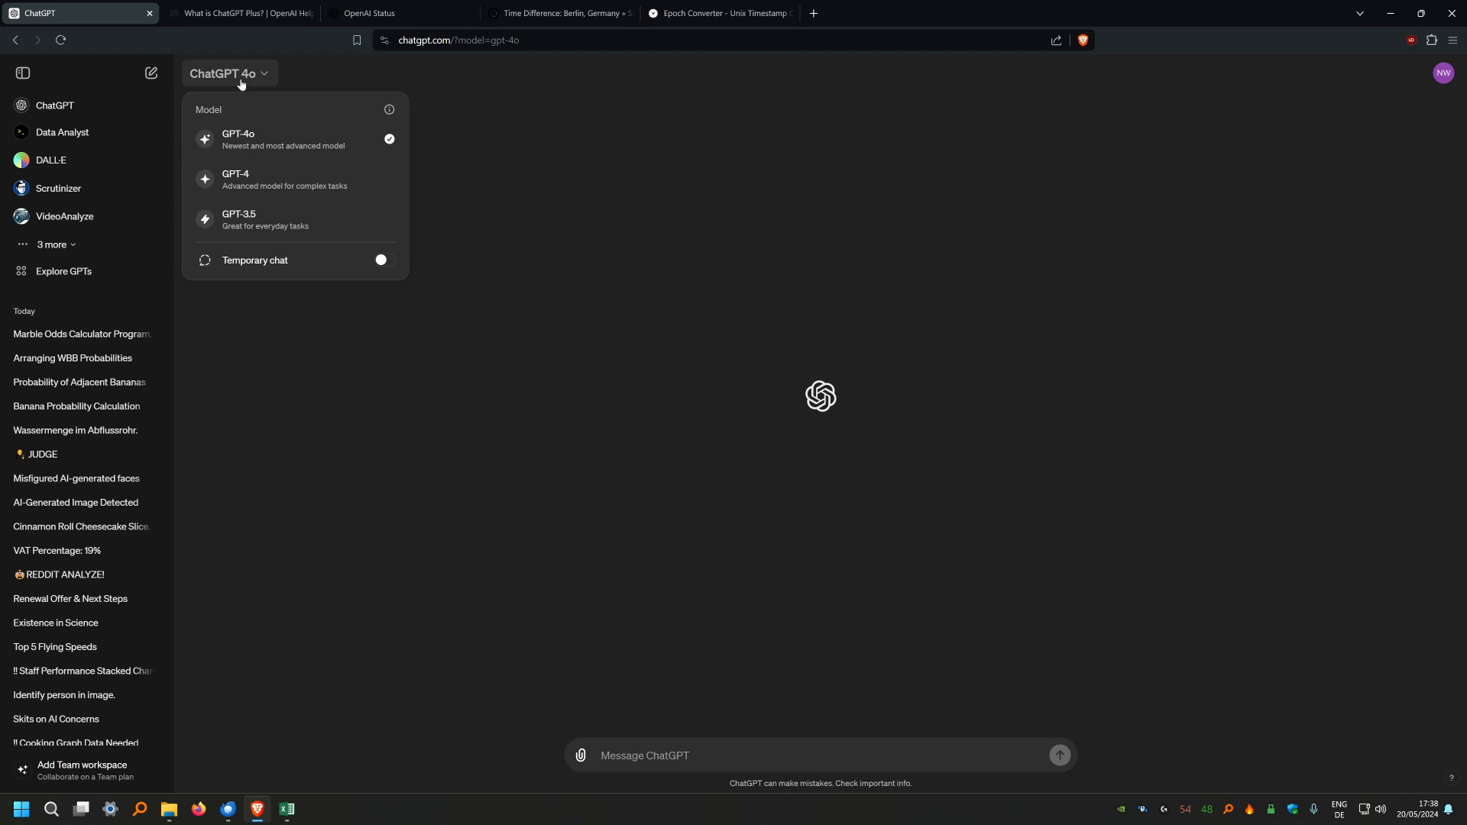
{"action": "left_click", "coordinate": [235, 179]}
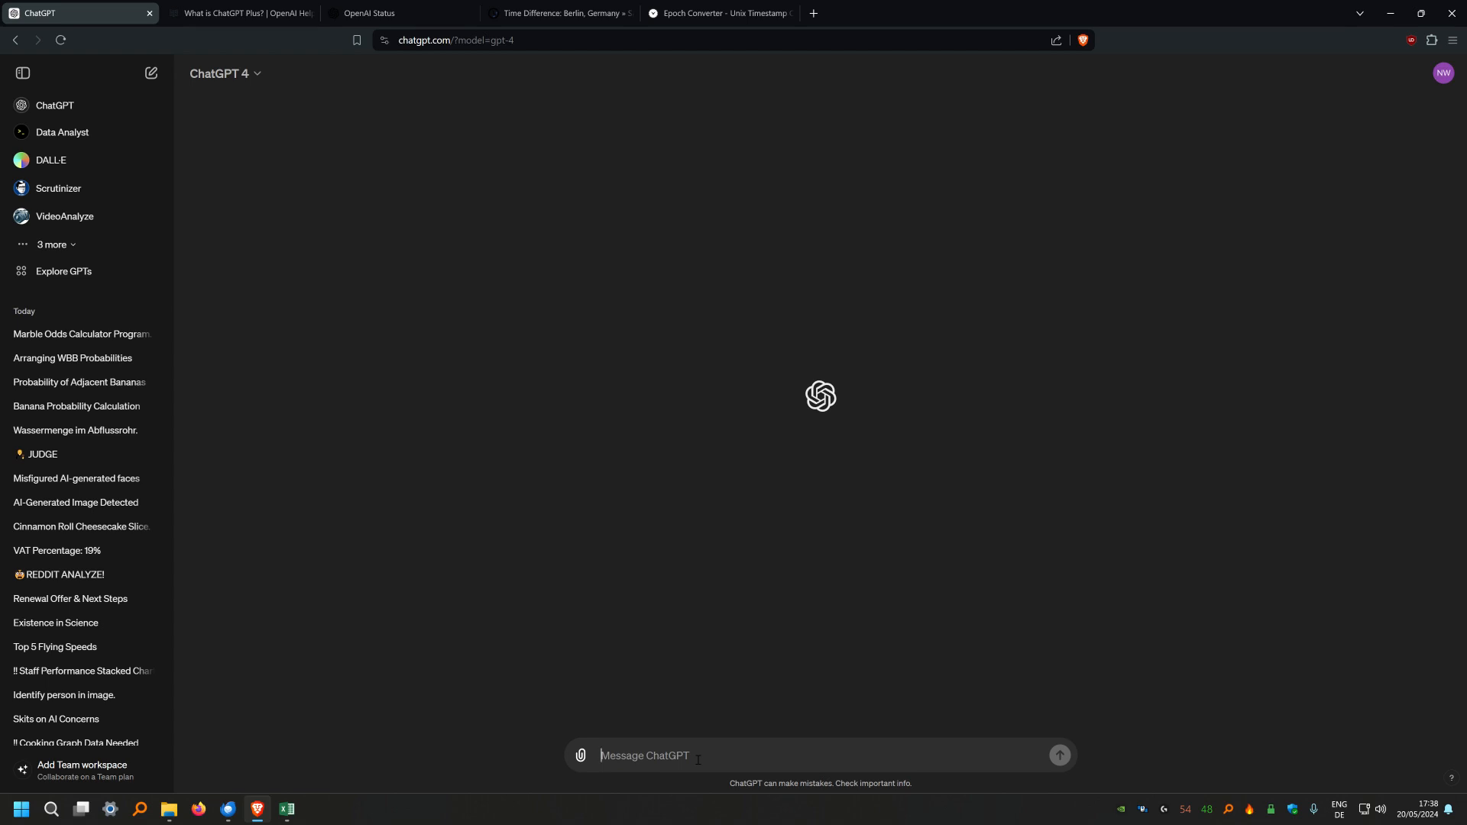
Send counting messages 1 through 24 one after another
{"action": "type", "text": "1"}
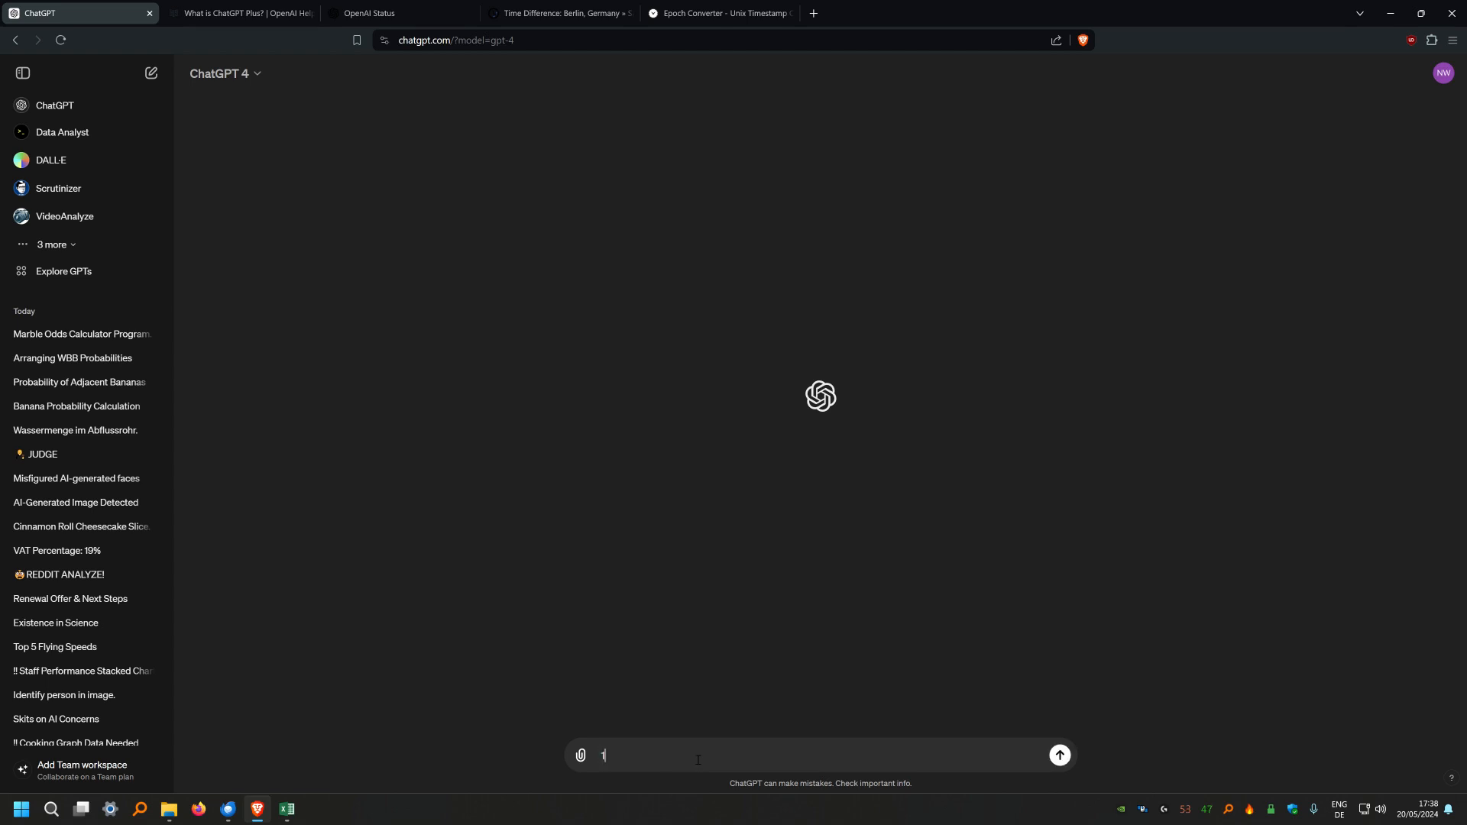
{"action": "left_click", "coordinate": [1058, 755]}
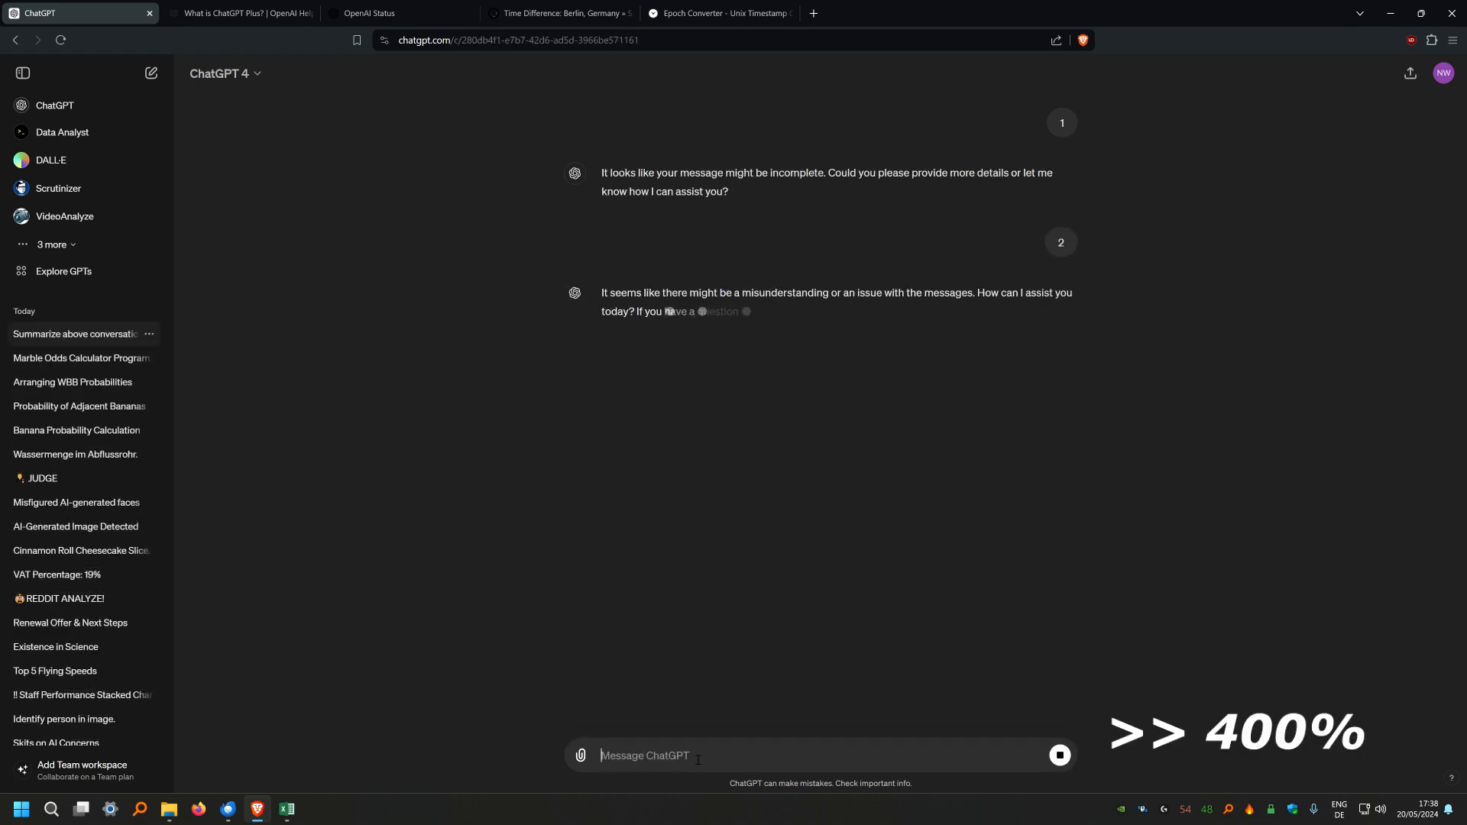
{"action": "type", "text": "4"}
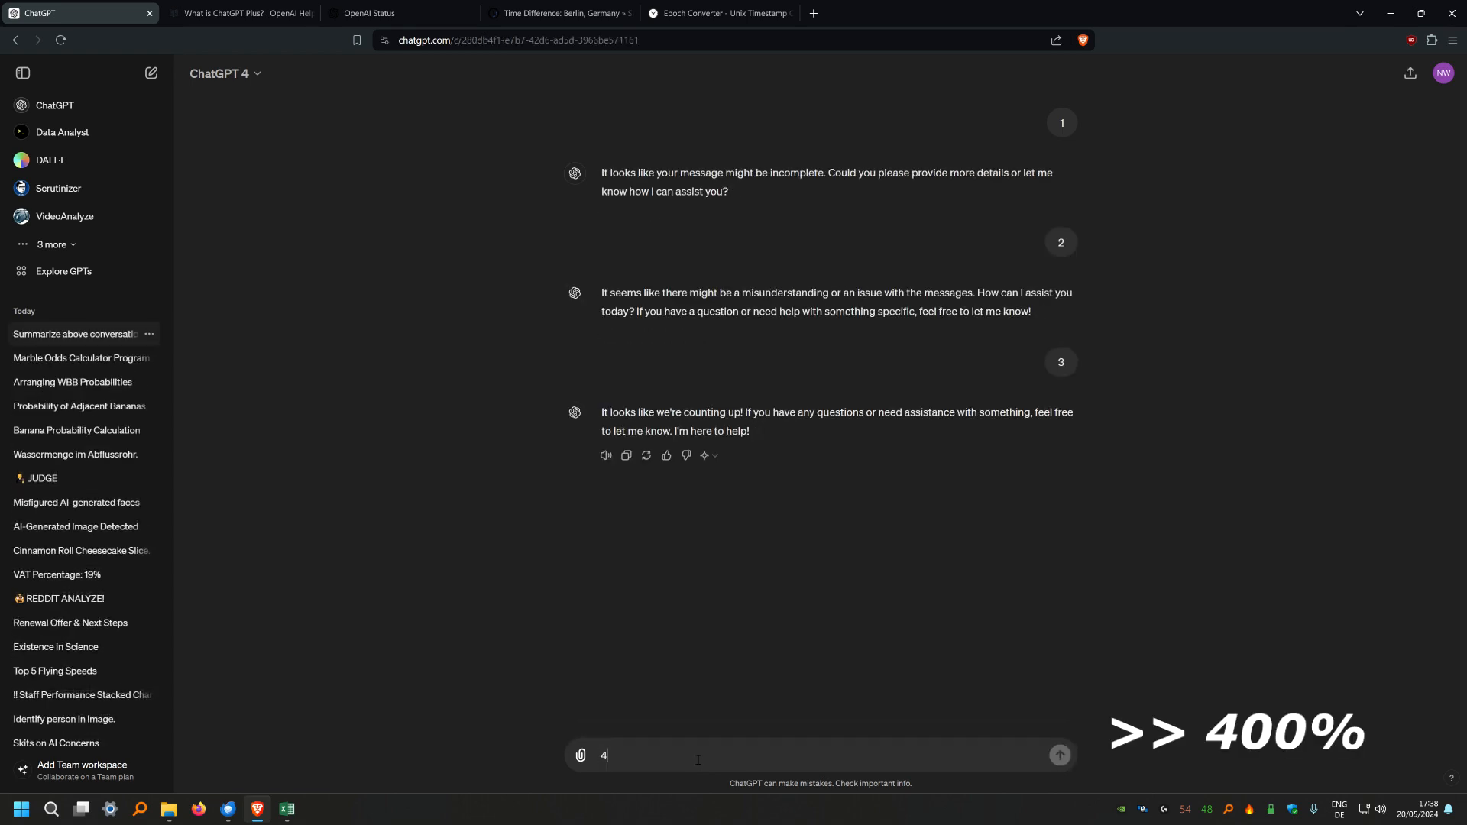
{"action": "key", "text": "Return"}
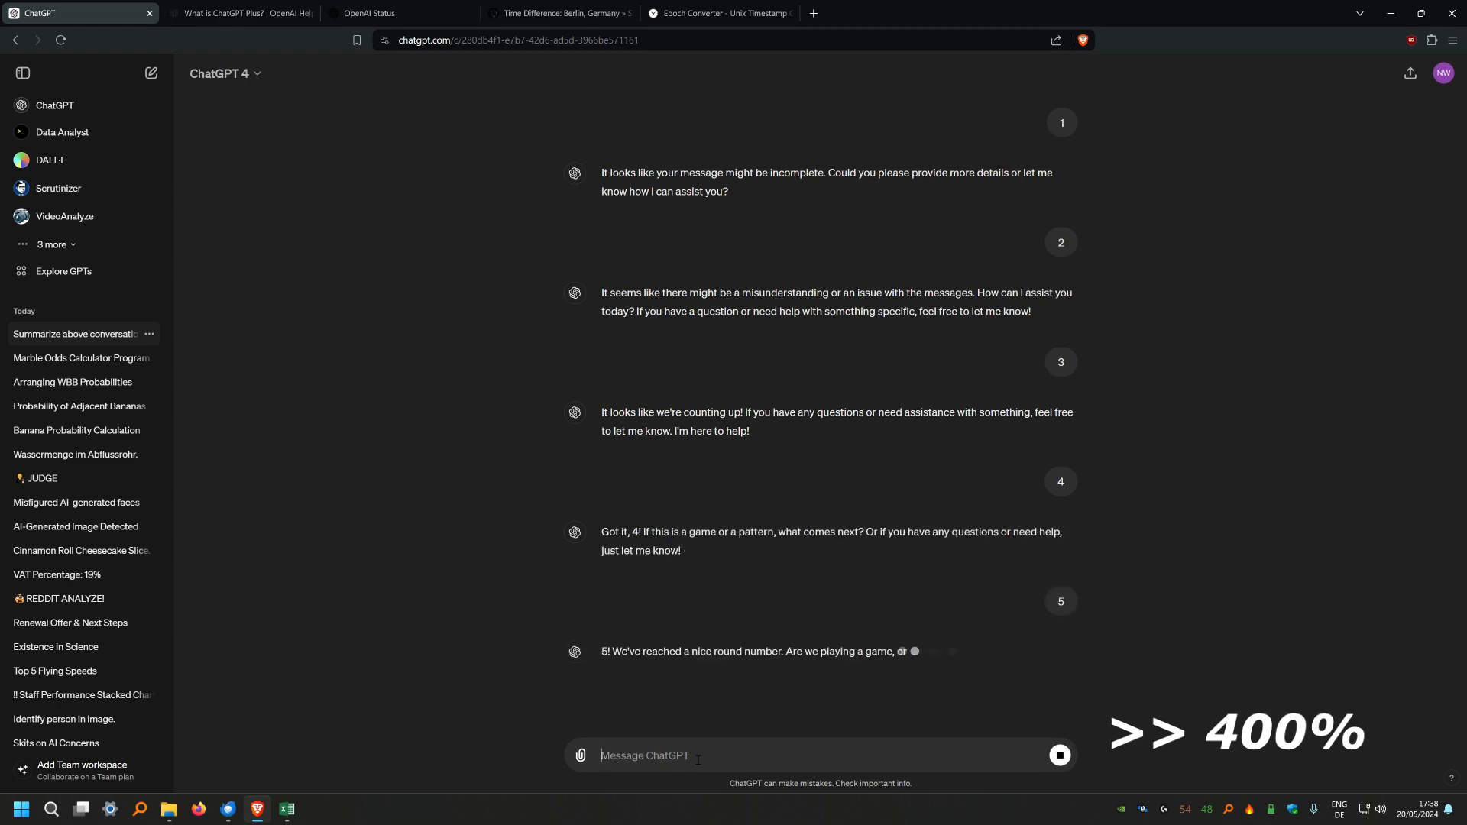
{"action": "scroll", "scroll_direction": "down", "scroll_amount": 3}
{"action": "type", "text": "8"}
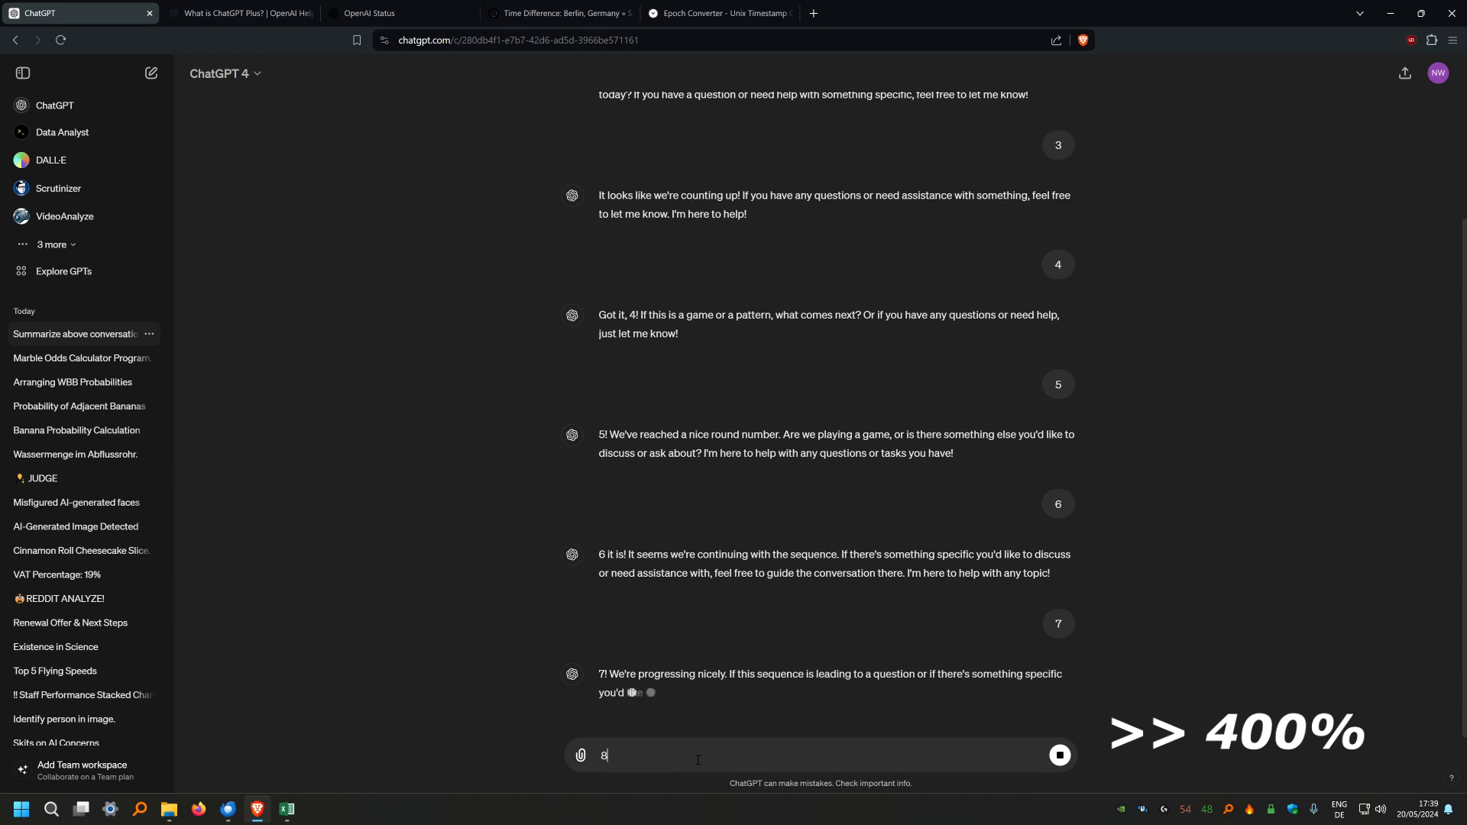
{"action": "key", "text": "Return"}
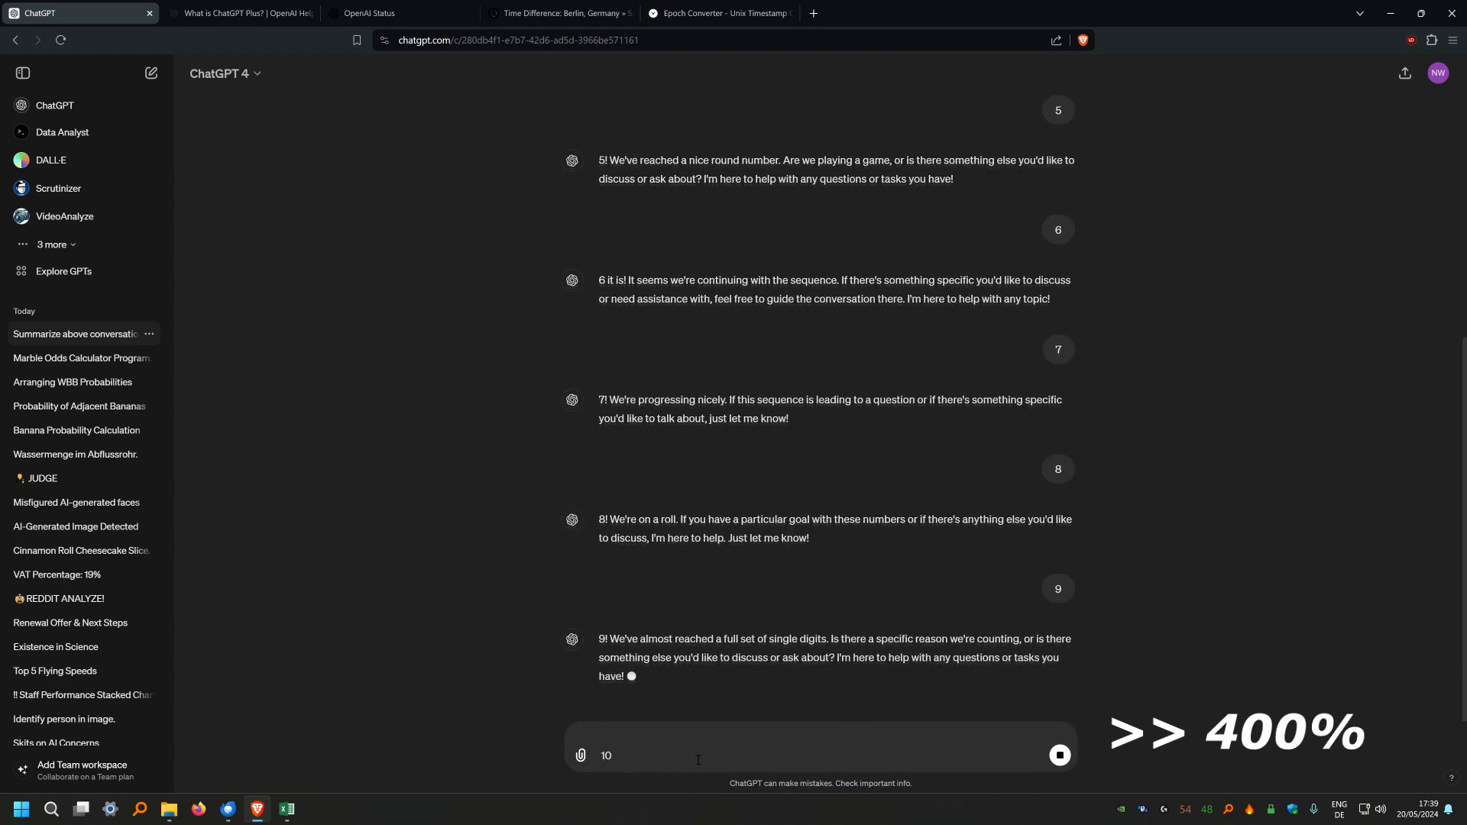
{"action": "key", "text": "Return"}
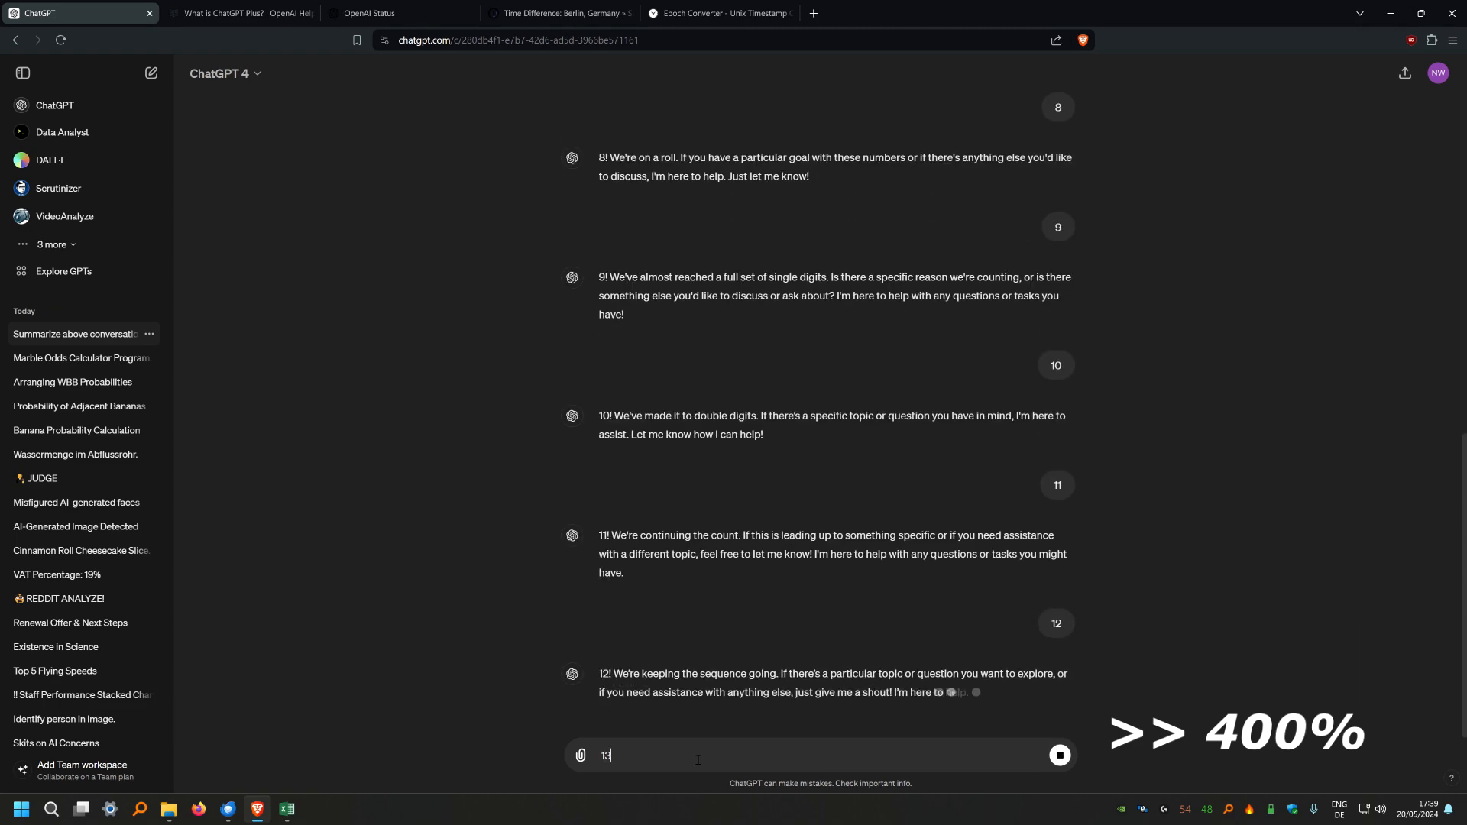
{"action": "key", "text": "Return"}
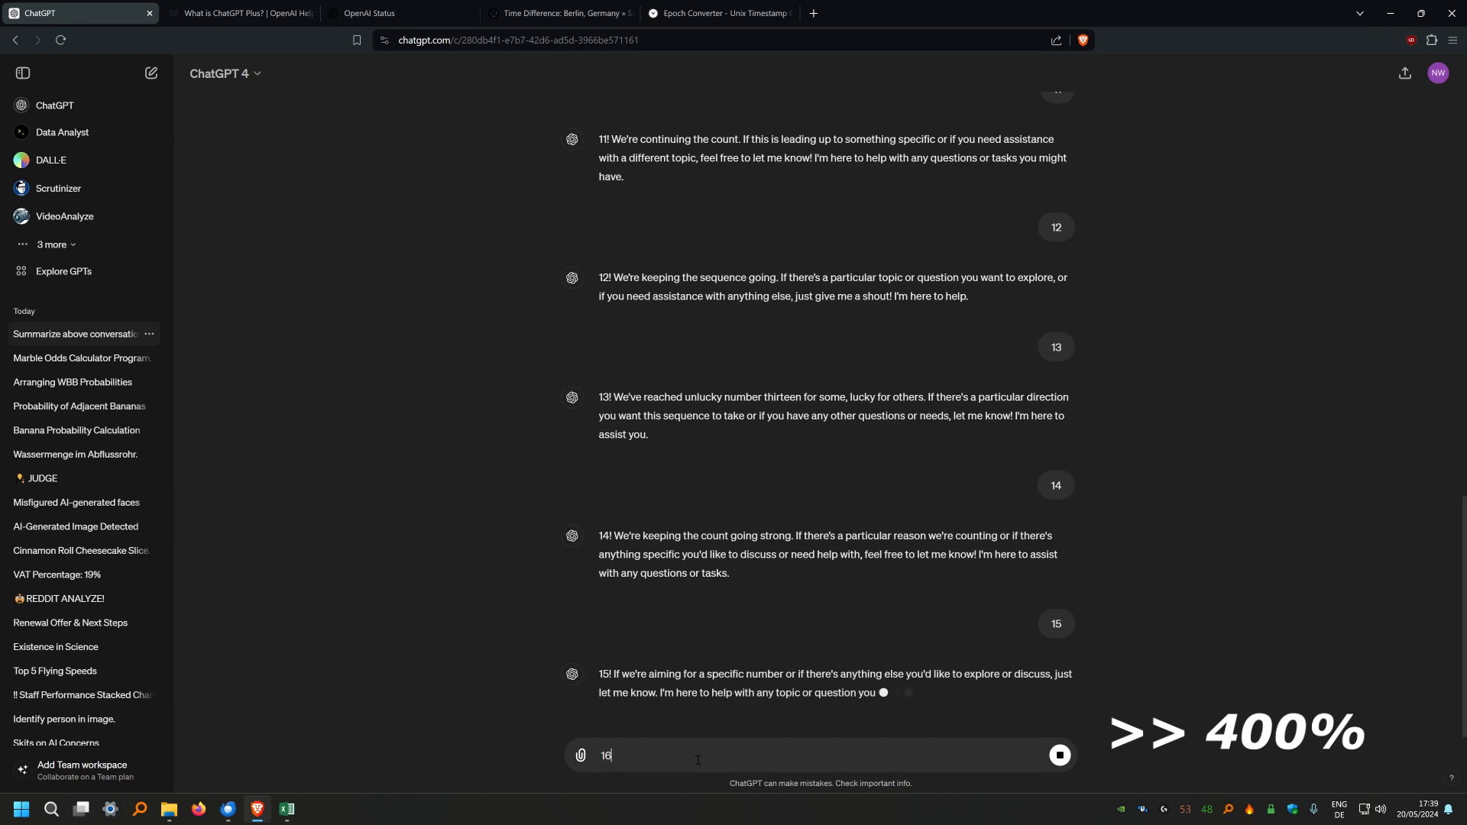
{"action": "key", "text": "Return"}
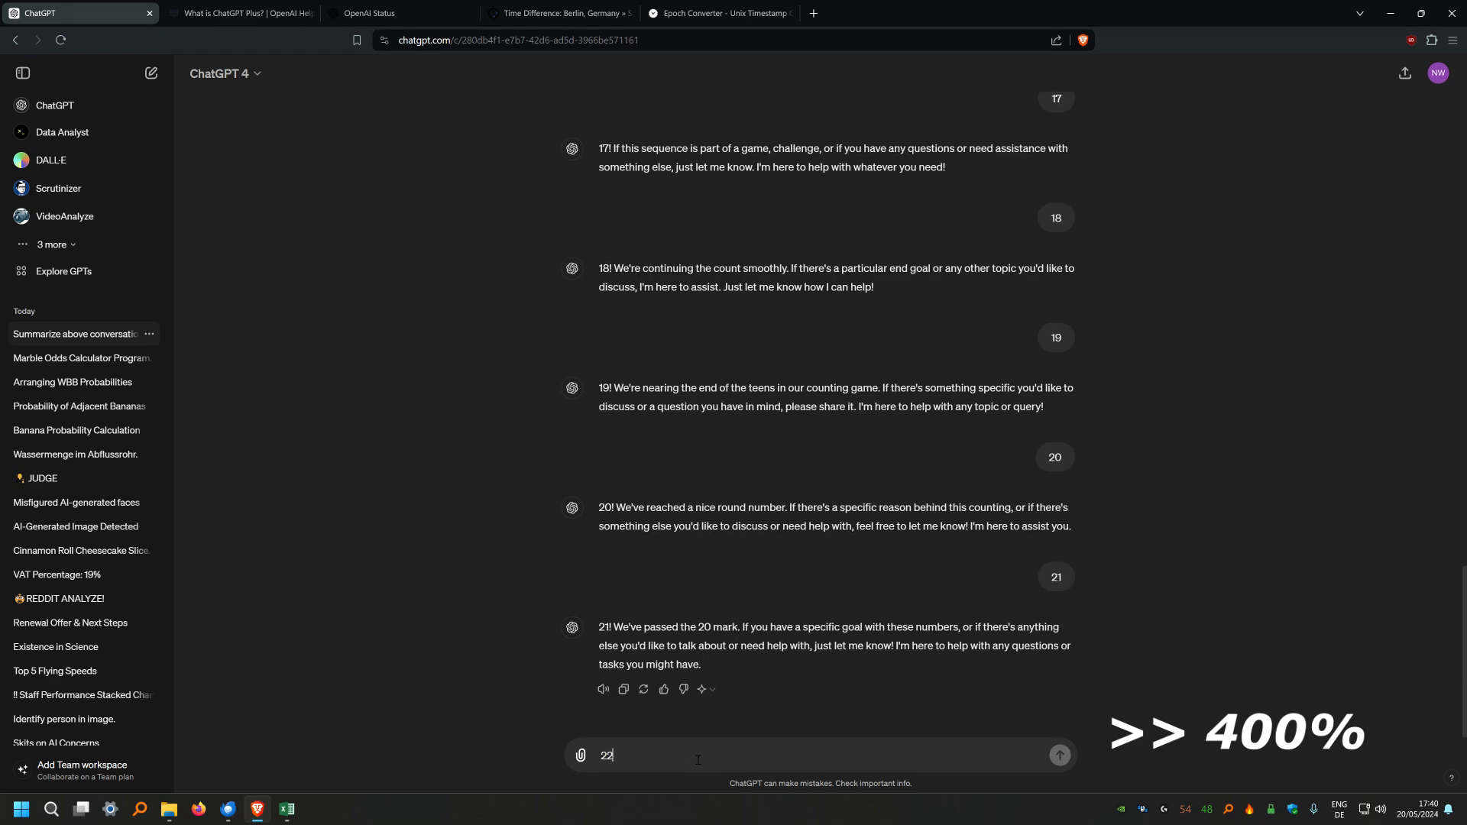
{"action": "key", "text": "Return"}
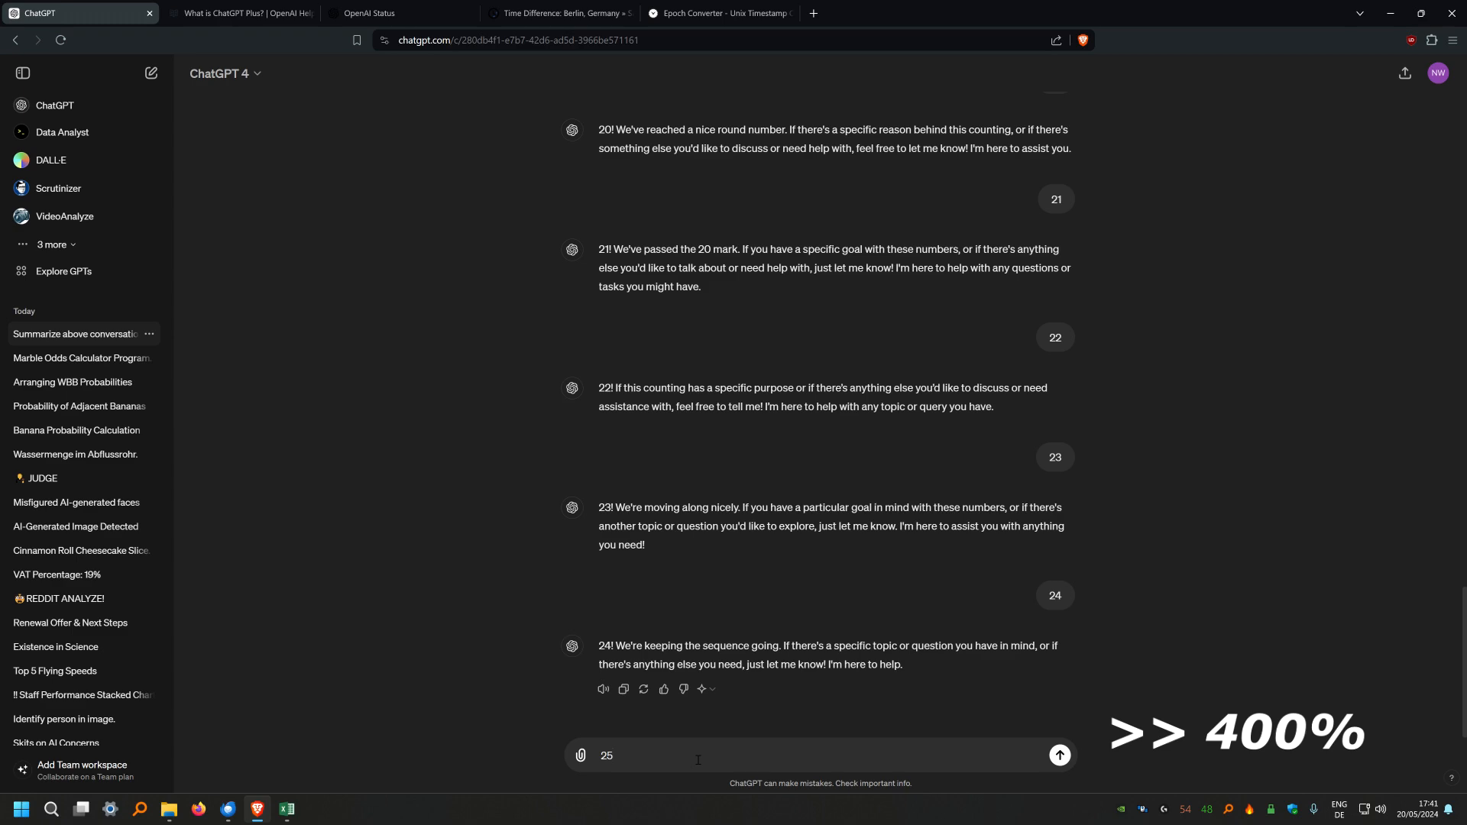
Send message 25, triggering the GPT-4 limit notice that responses use GPT-4o until 8:25 PM
{"action": "left_click", "coordinate": [1057, 755]}
{"action": "type", "text": "26"}
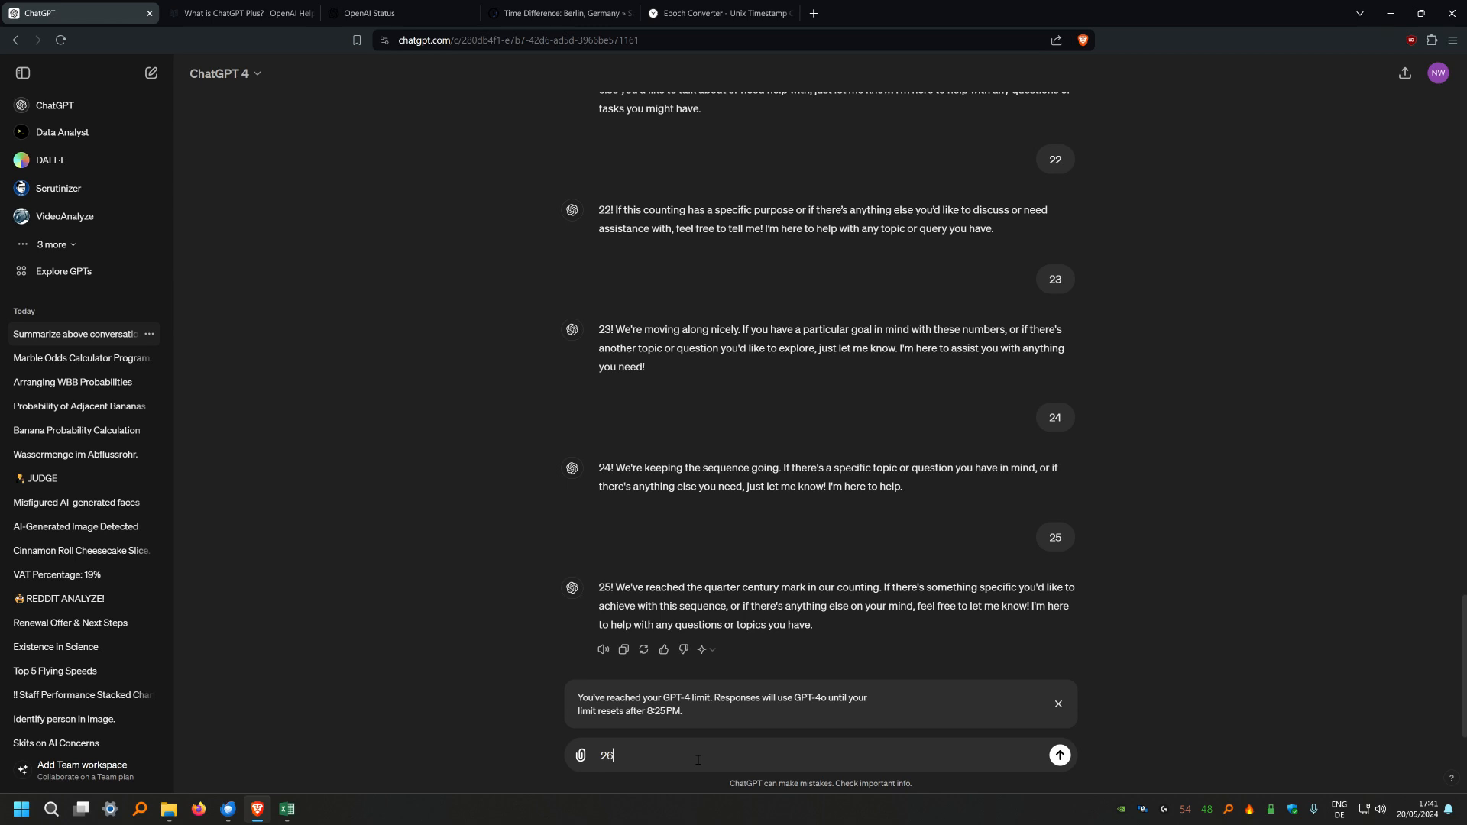
{"action": "mouse_move", "coordinate": [1362, 682]}
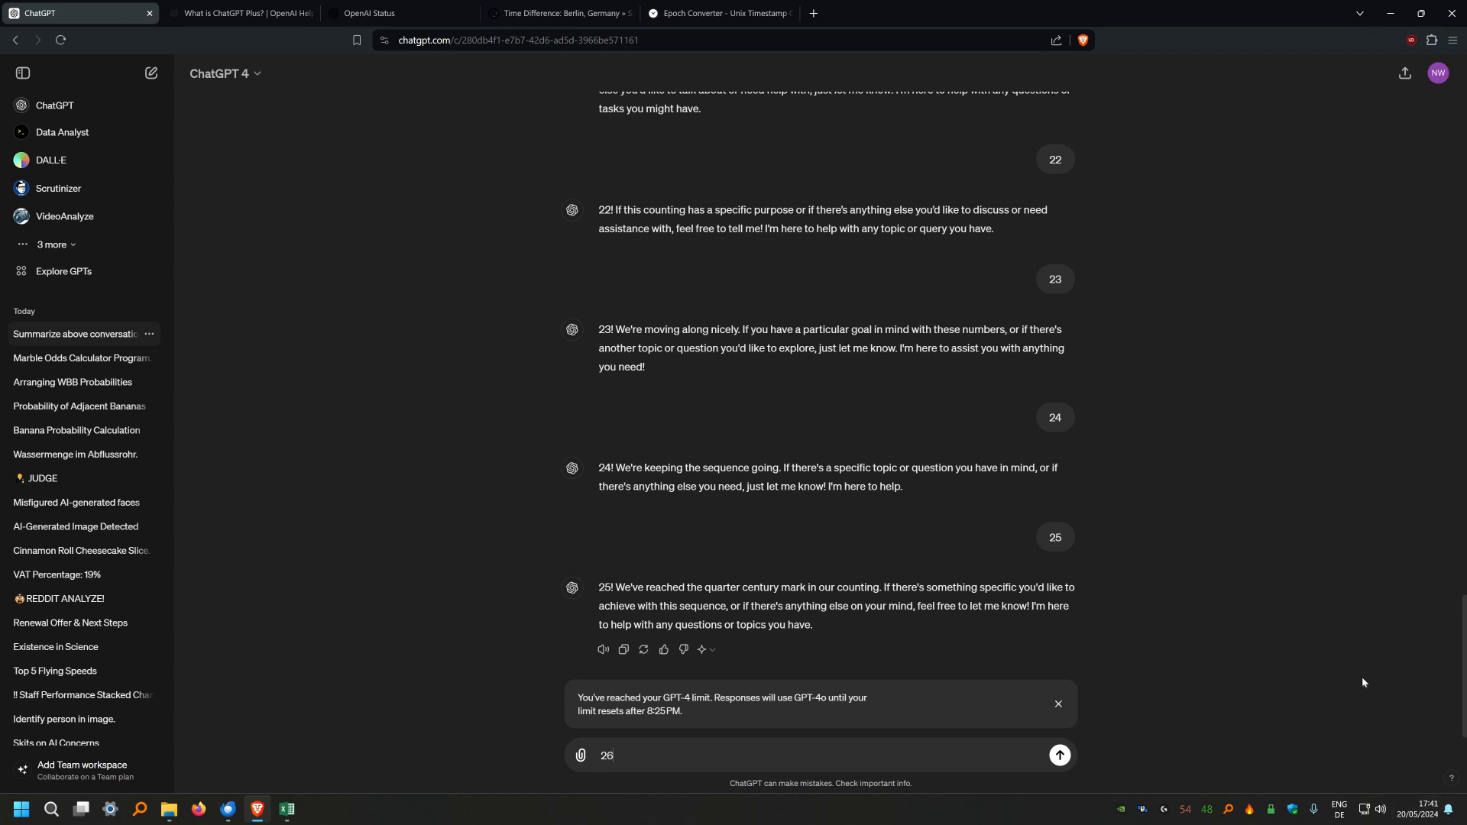
{"action": "mouse_move", "coordinate": [1383, 719]}
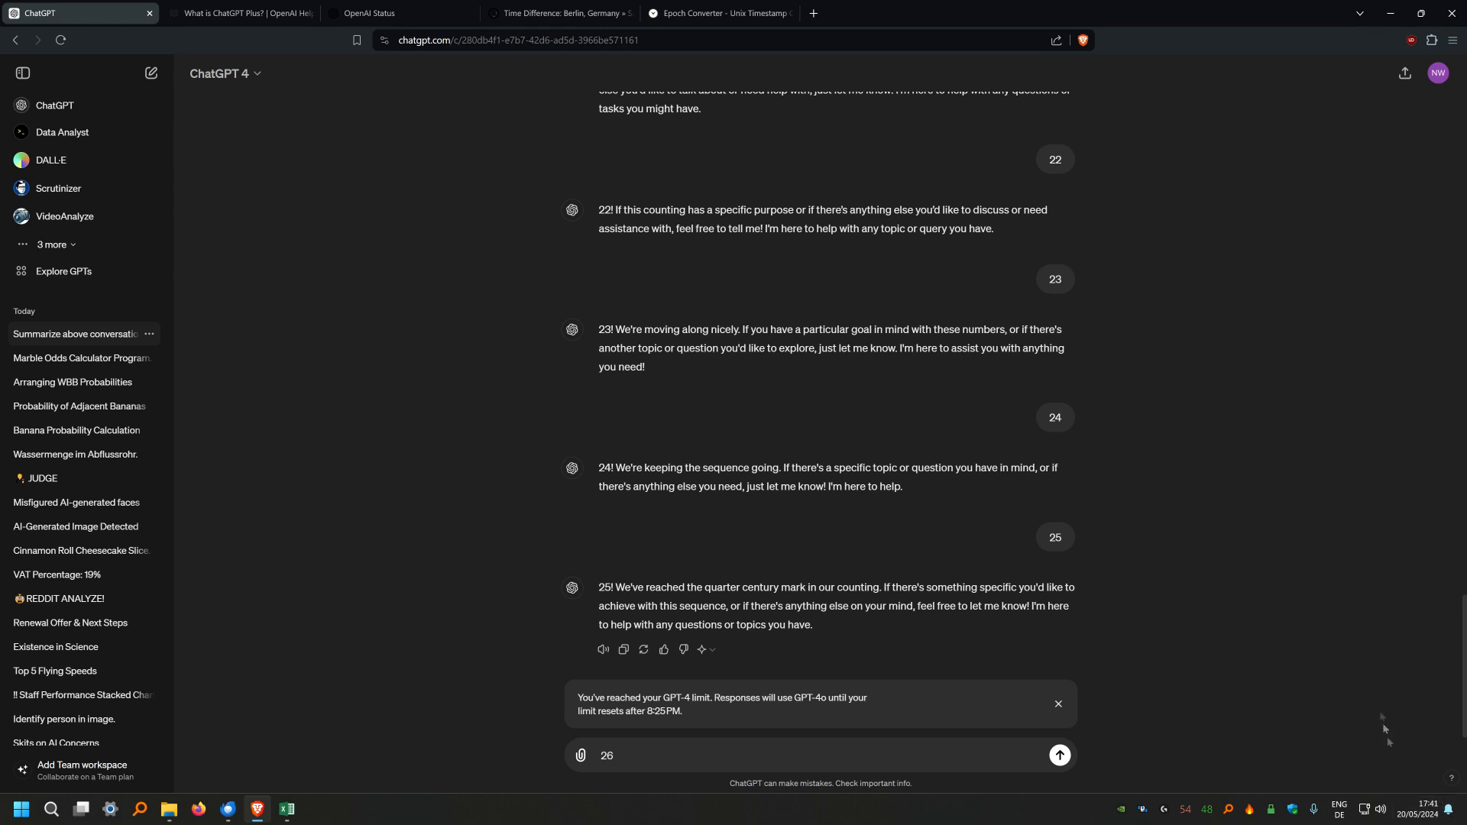
{"action": "mouse_move", "coordinate": [730, 689]}
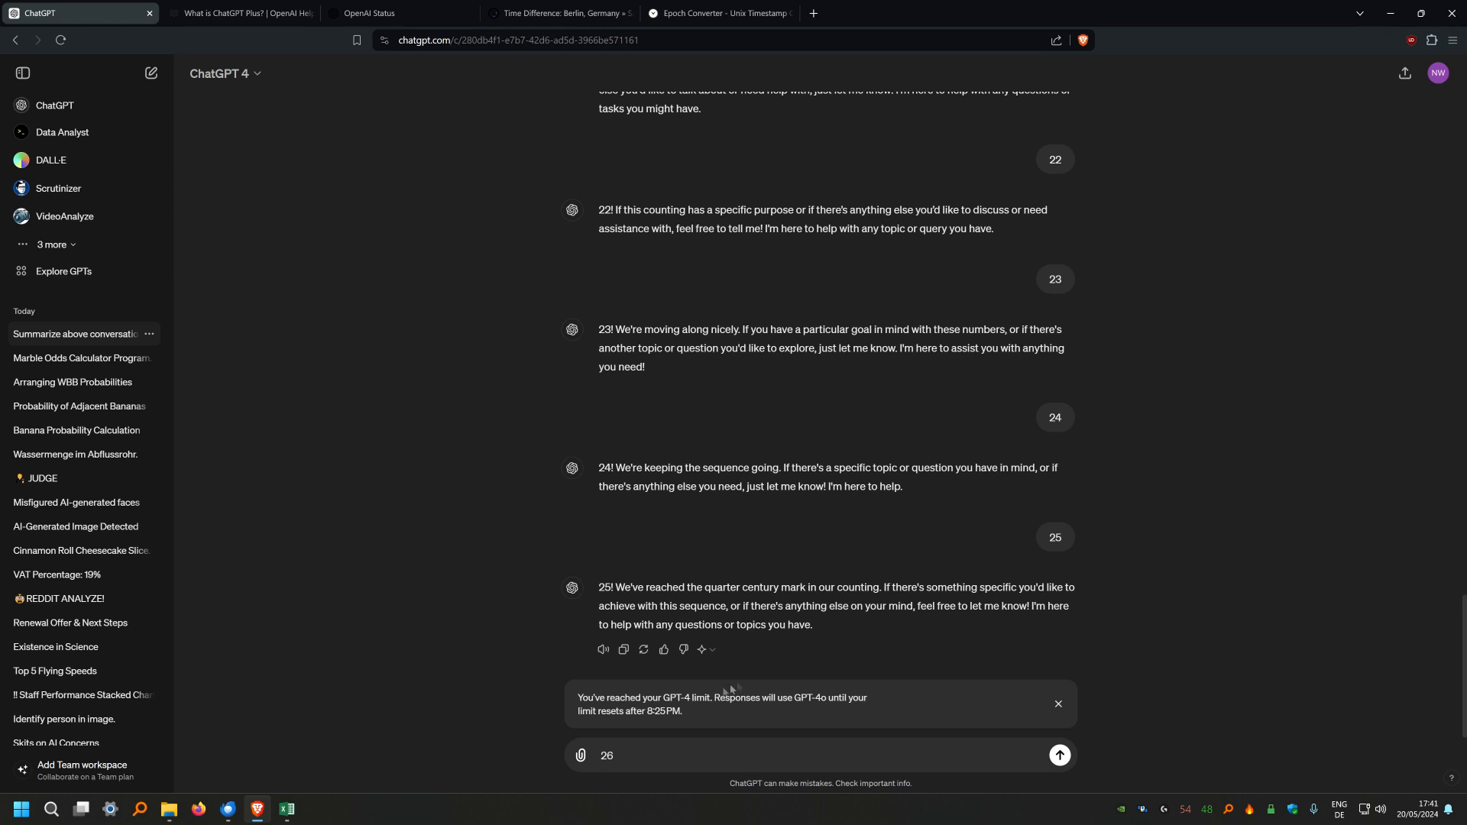
{"action": "mouse_move", "coordinate": [290, 769]}
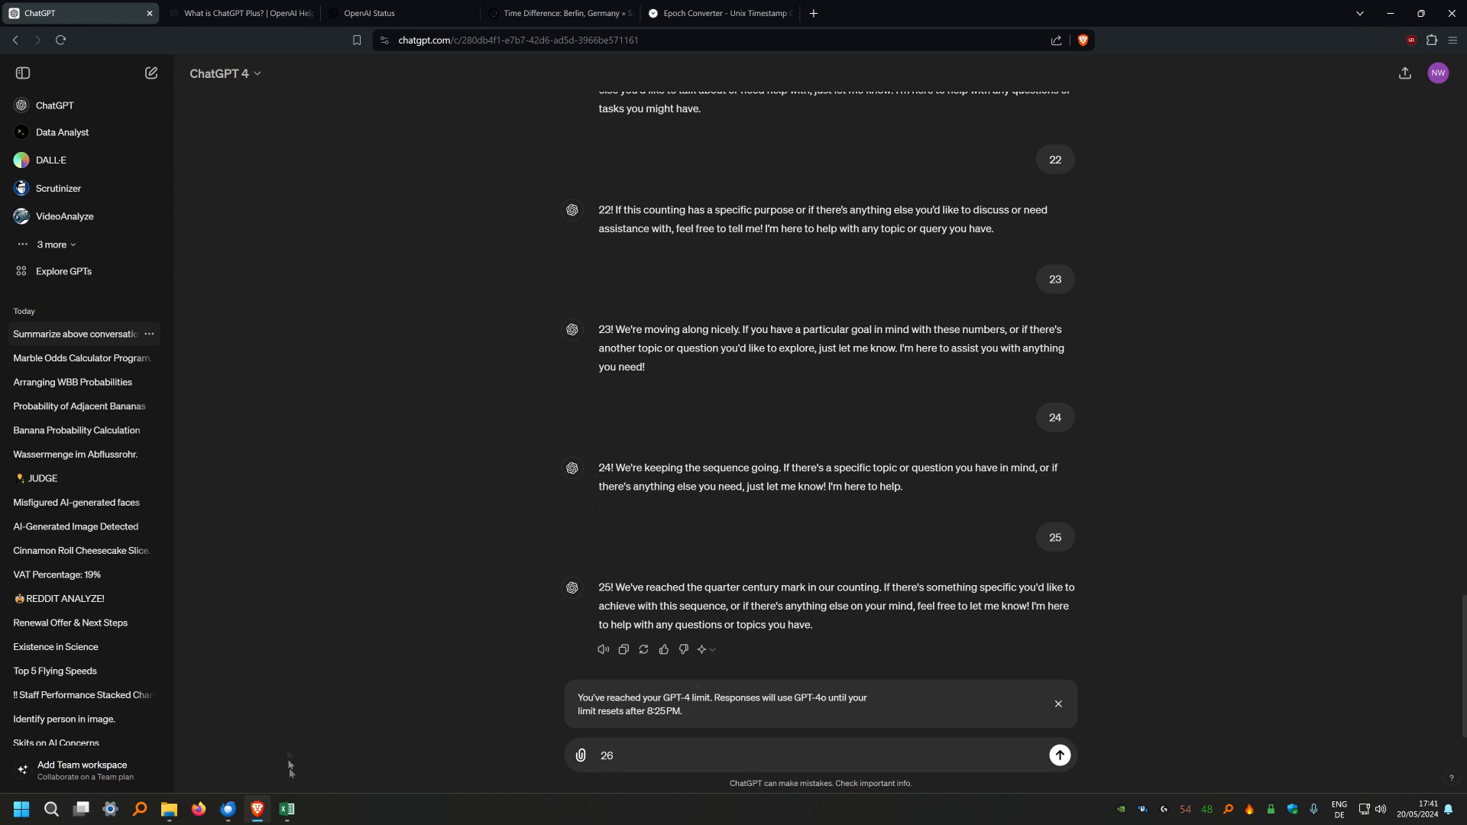
Clear the real message counts in Book1 and log 25 for GPT-4, giving $7,68 value and $16,91 withheld
{"action": "left_click", "coordinate": [286, 810]}
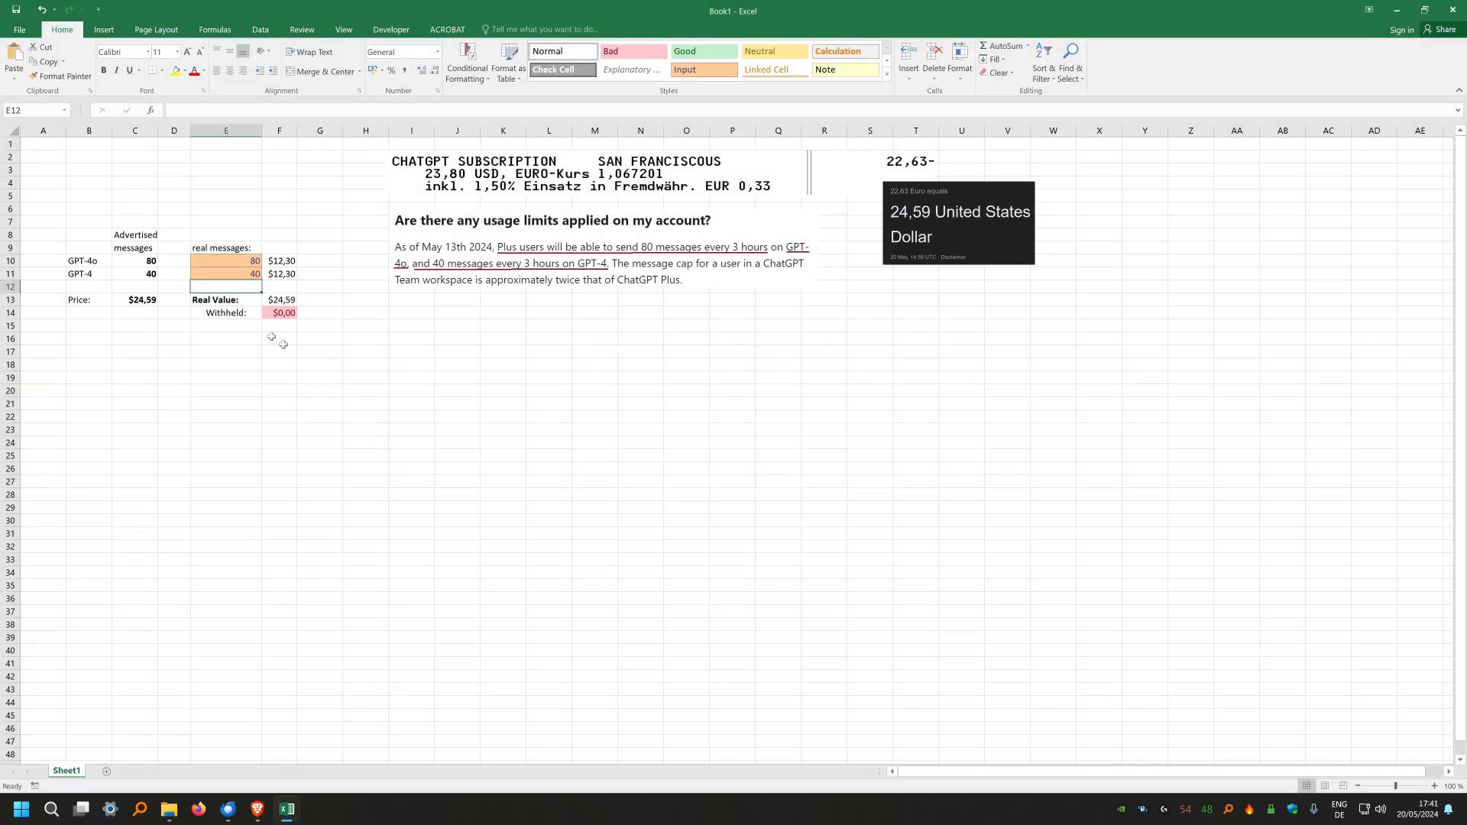
{"action": "left_click", "coordinate": [226, 261]}
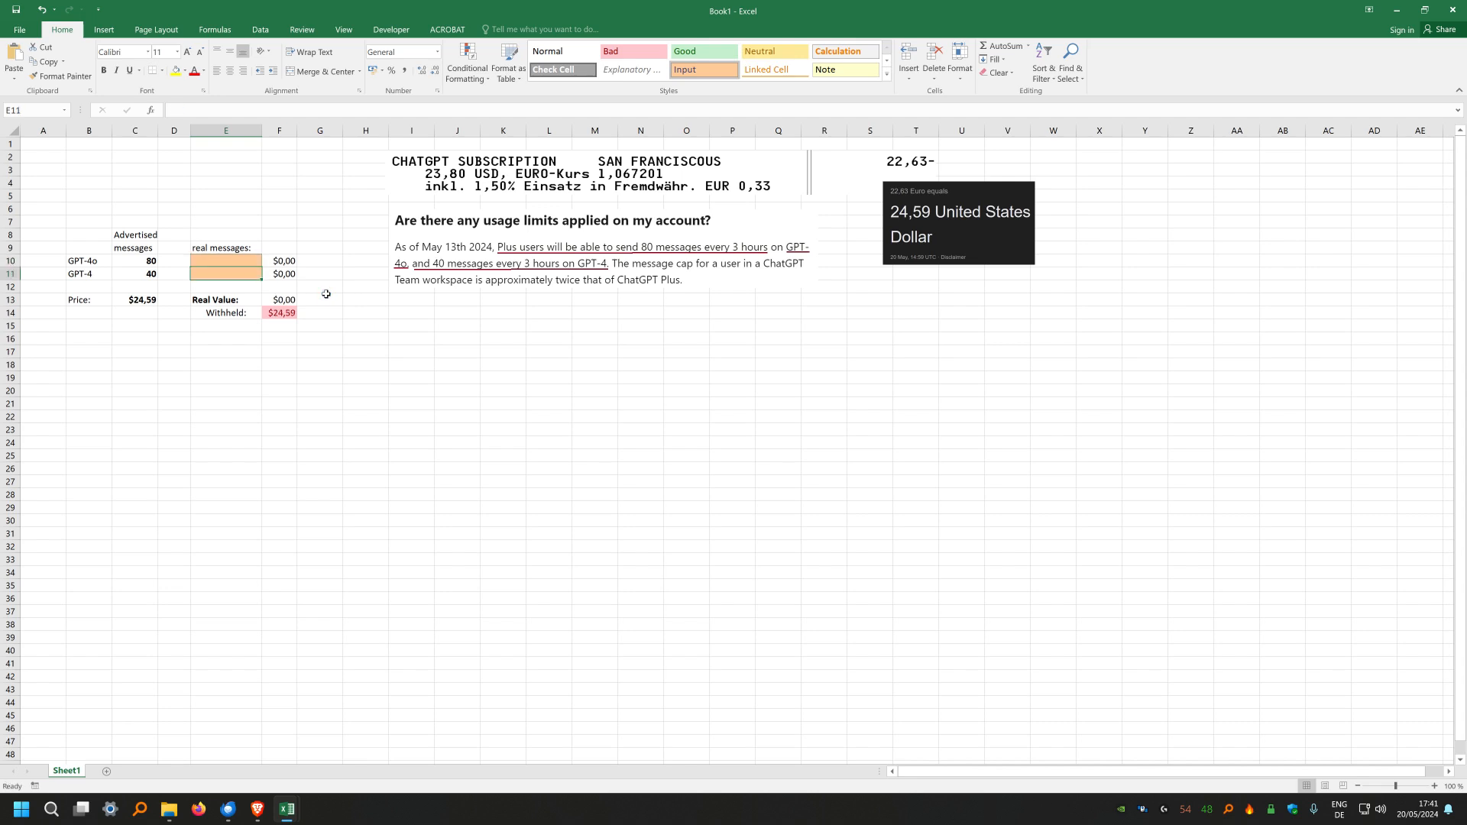
{"action": "type", "text": "25"}
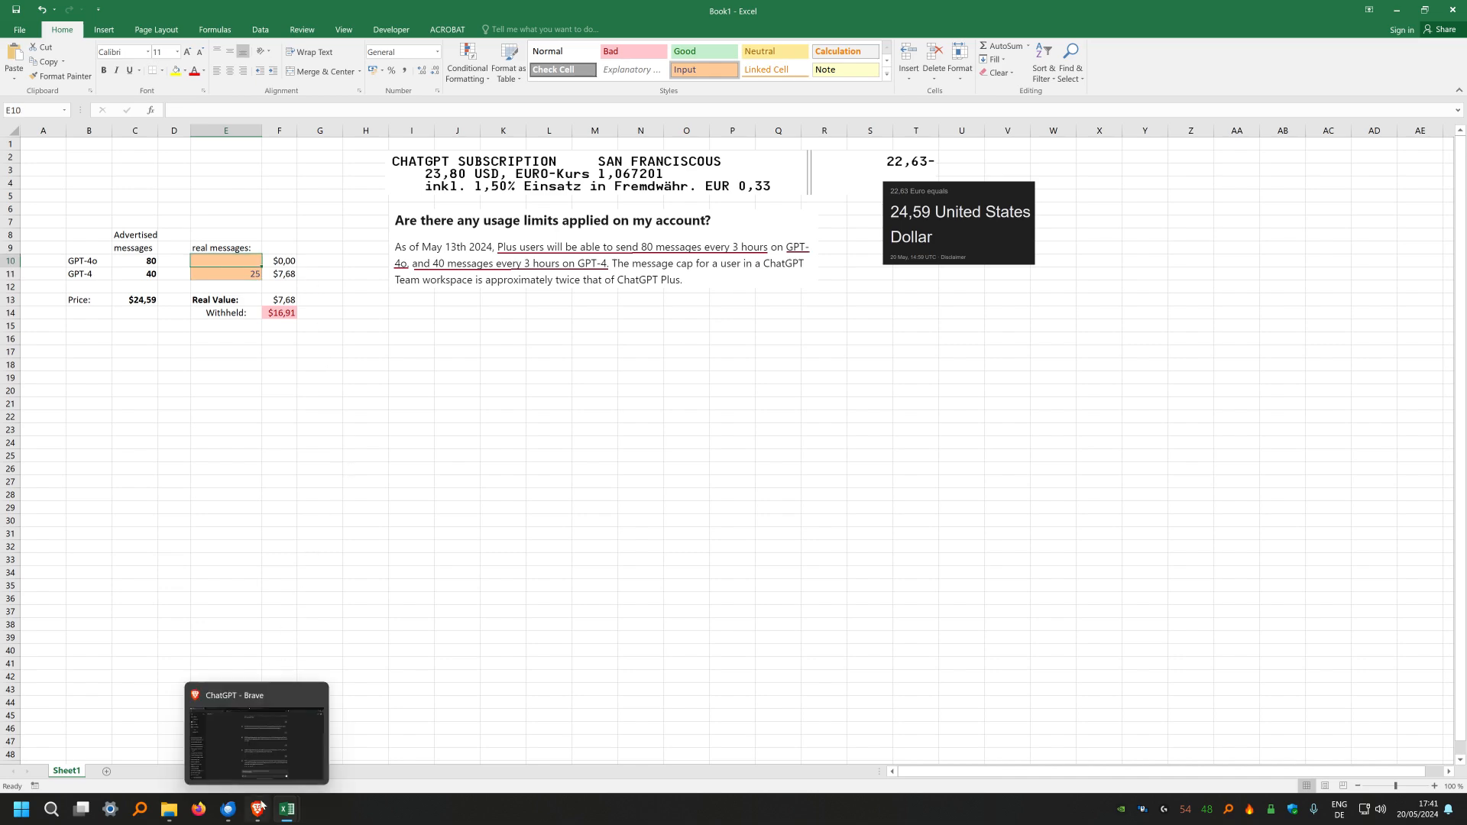
{"action": "left_click", "coordinate": [256, 735]}
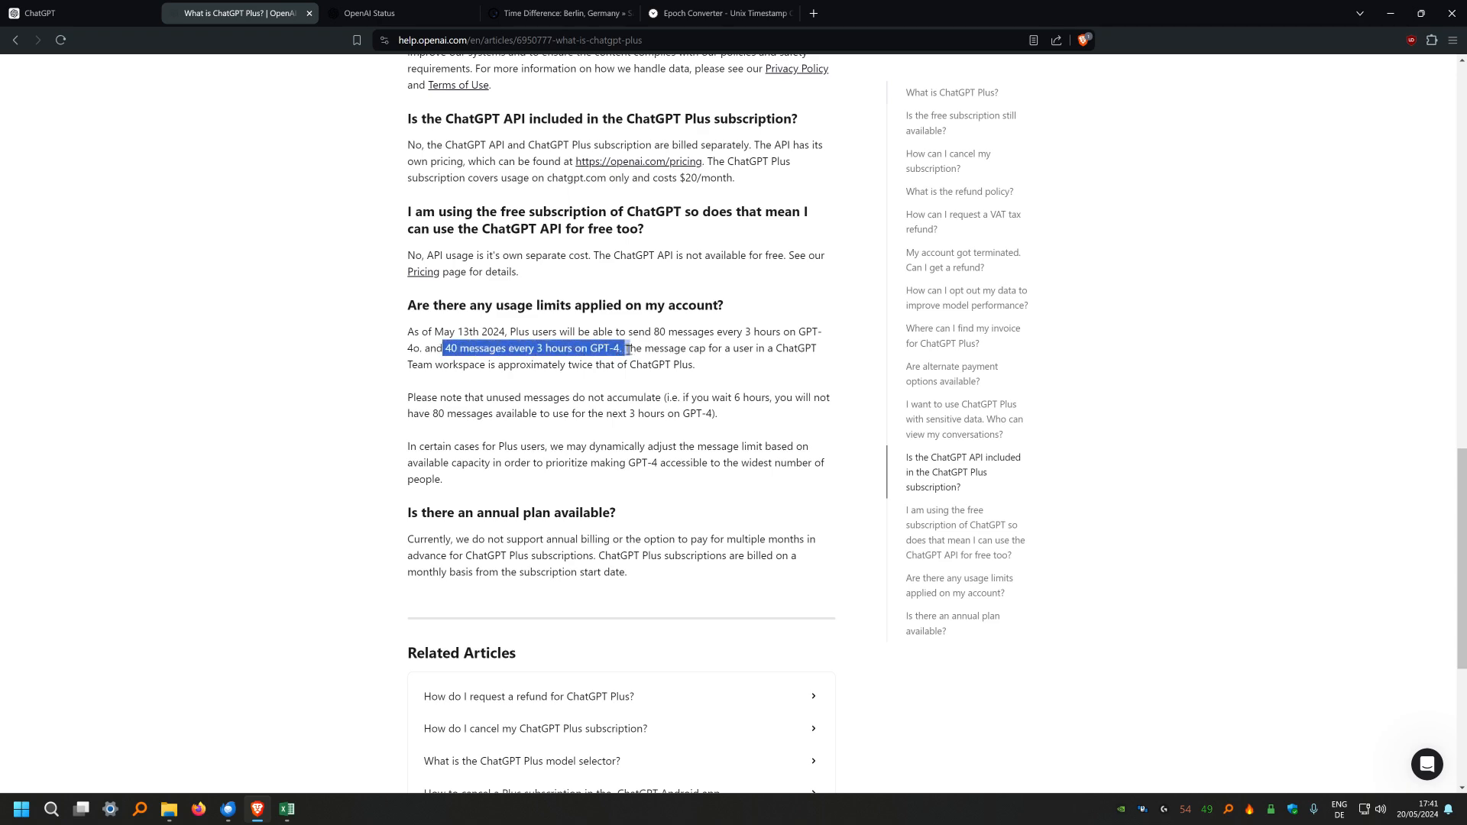
Confirm on the OpenAI Status page that all systems are operational, then return to the GPT-4 chat
{"action": "left_click", "coordinate": [393, 14]}
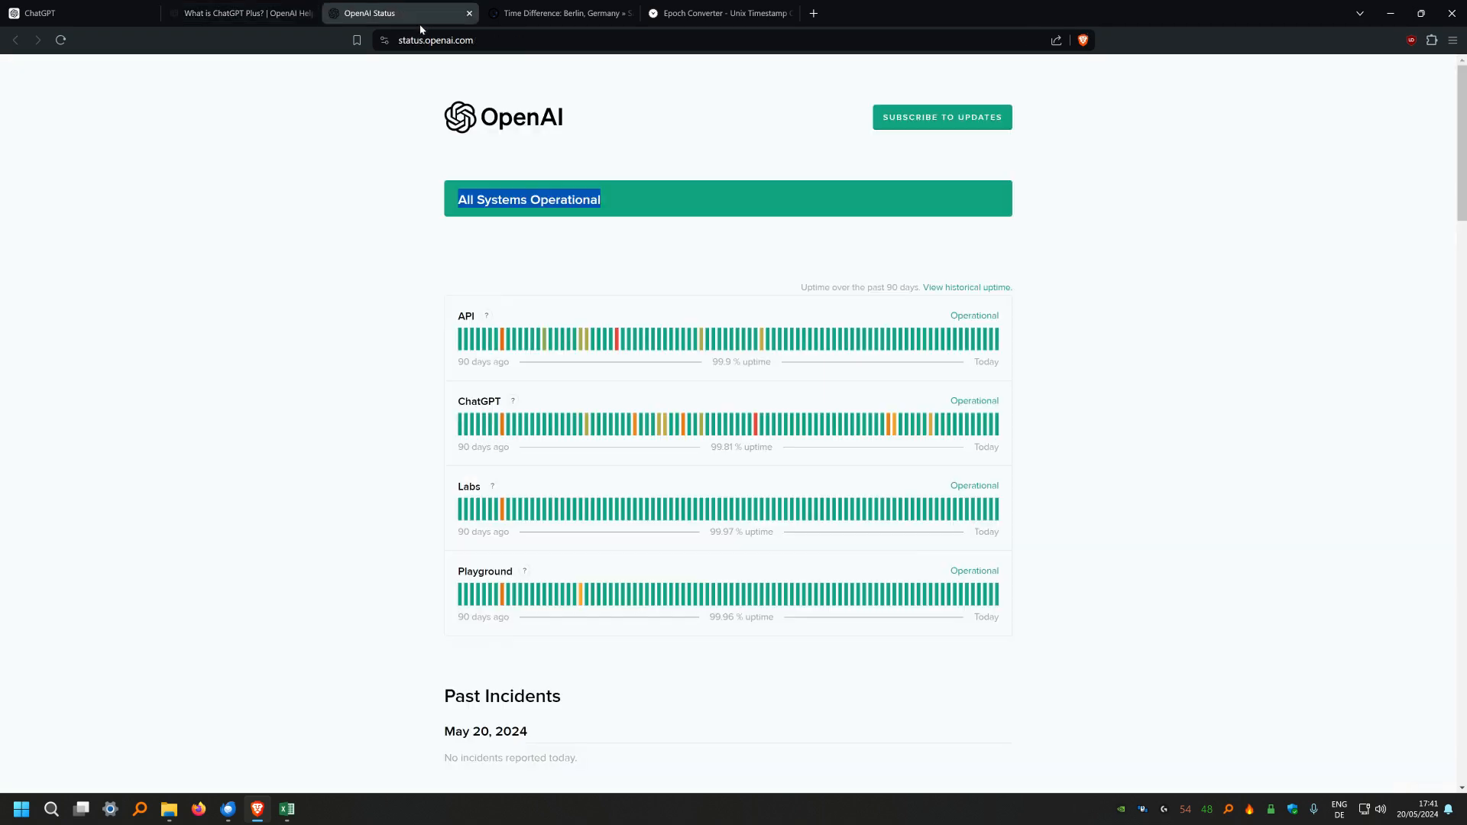
{"action": "mouse_move", "coordinate": [976, 339]}
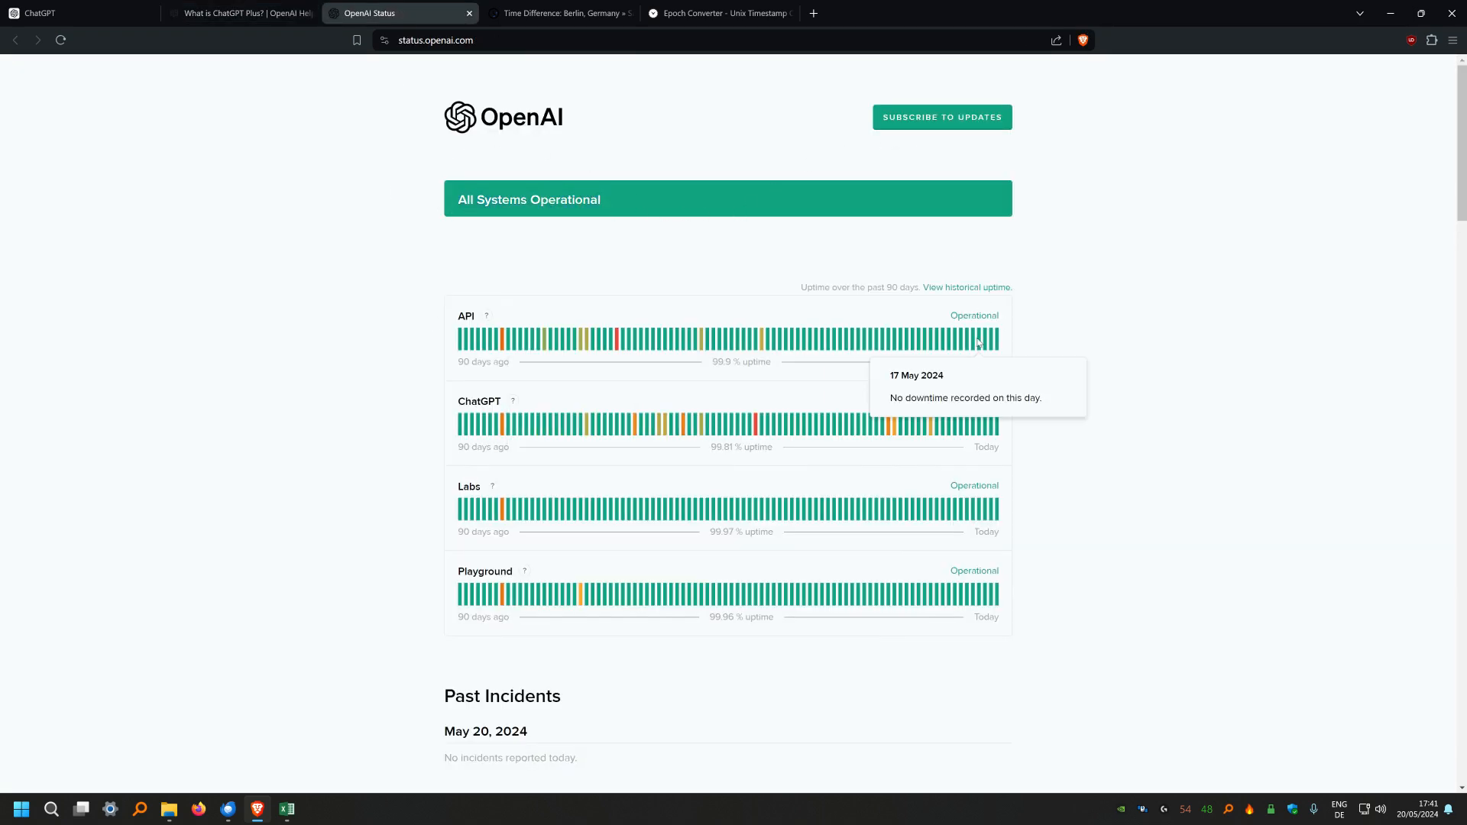
{"action": "left_click", "coordinate": [70, 14]}
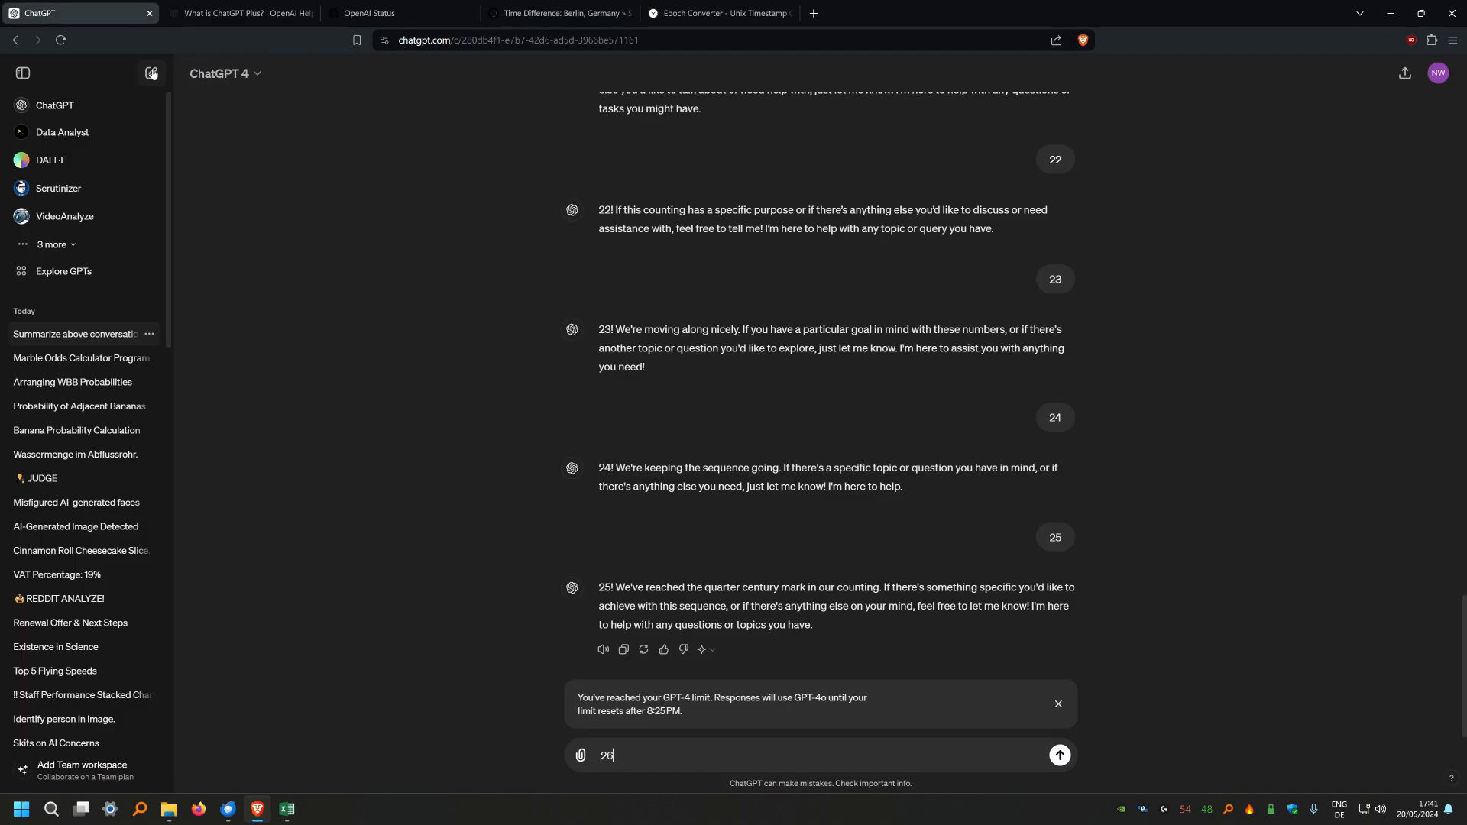
Send messages 1 through 25 in a new GPT-4o chat until the GPT-4o limit notice appears
{"action": "left_click", "coordinate": [224, 73]}
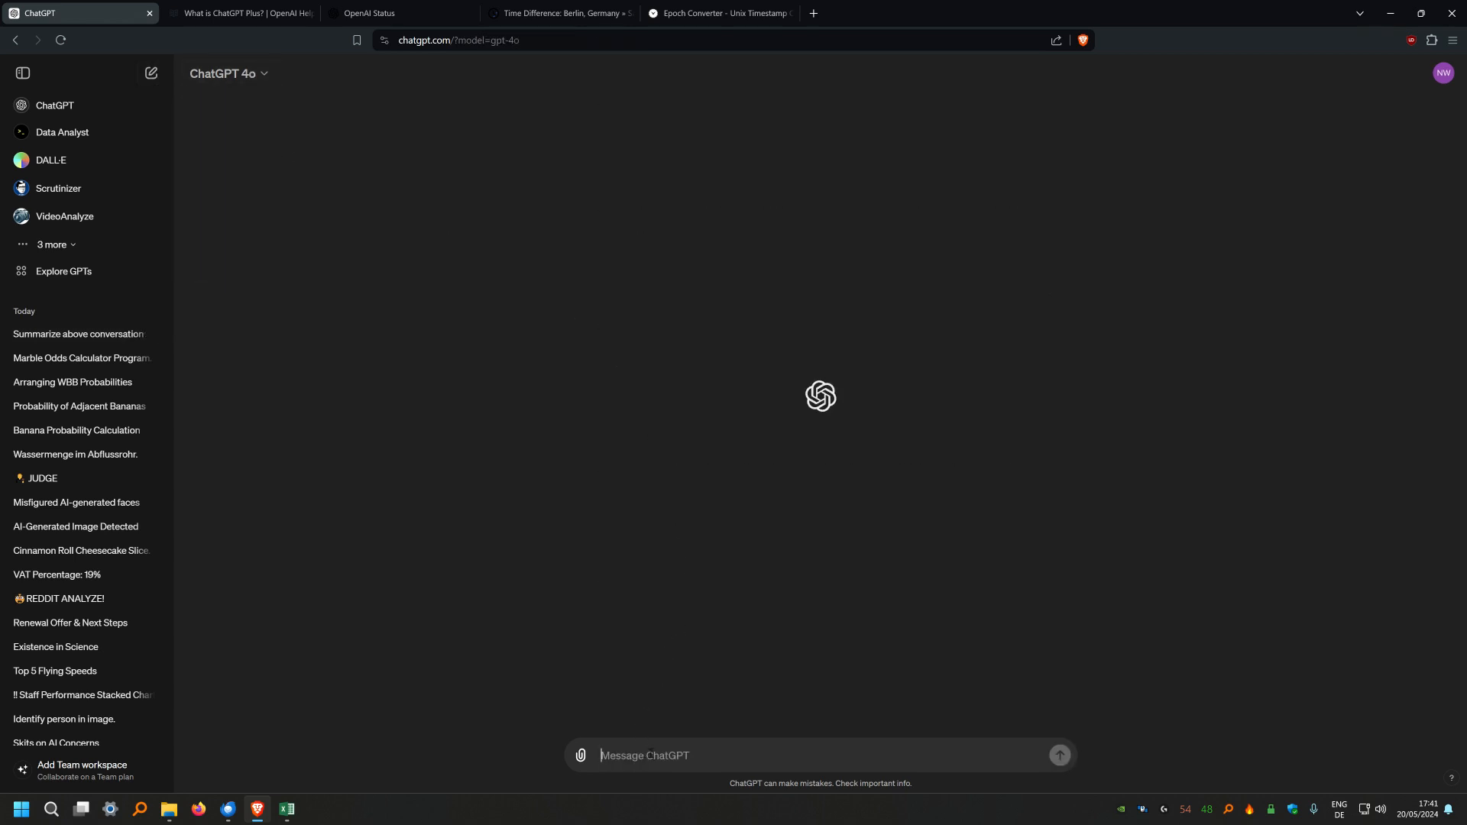
{"action": "type", "text": "1"}
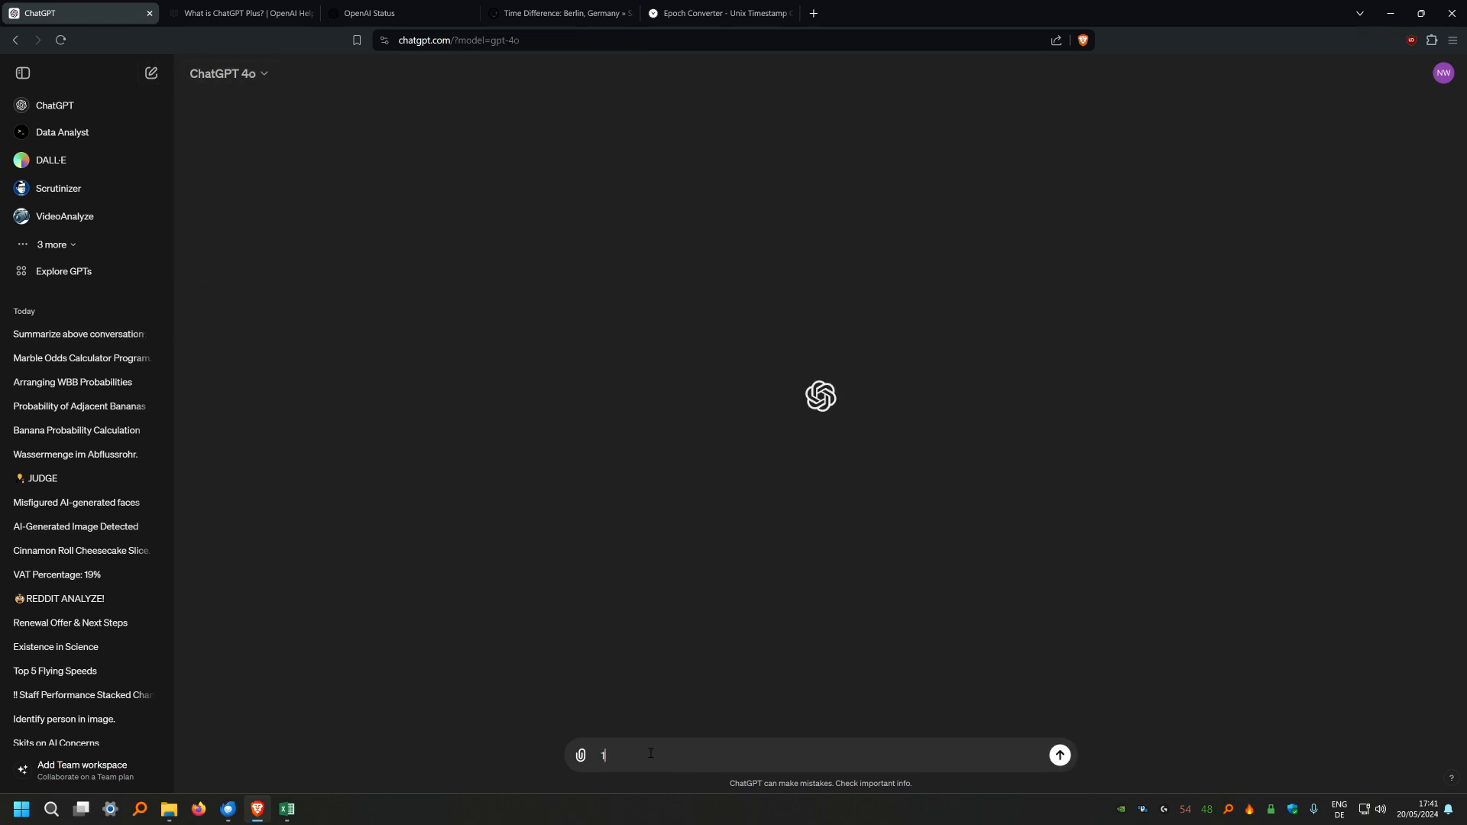
{"action": "left_click", "coordinate": [1061, 755]}
{"action": "type", "text": "9"}
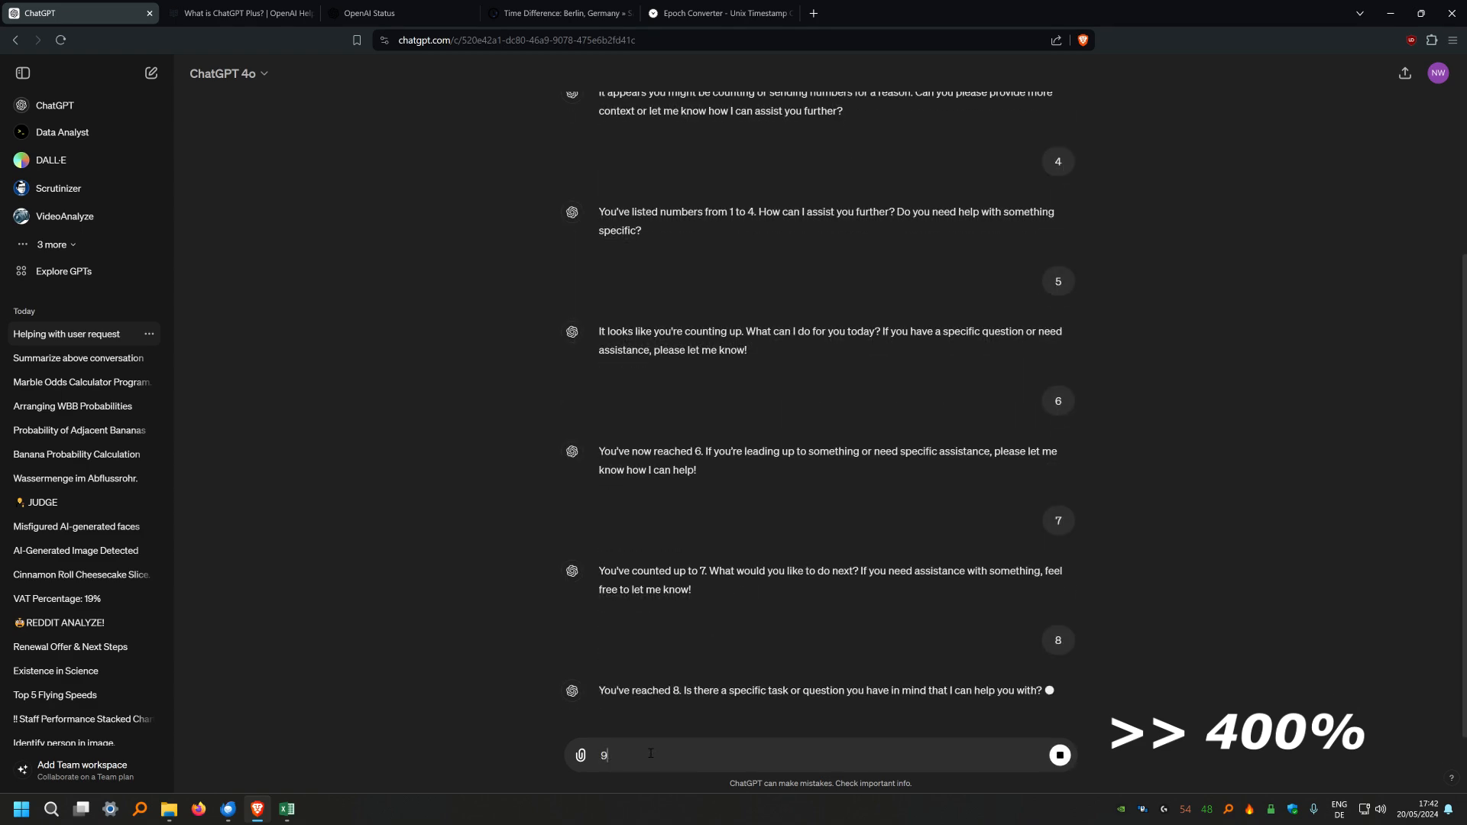
{"action": "key", "text": "Return"}
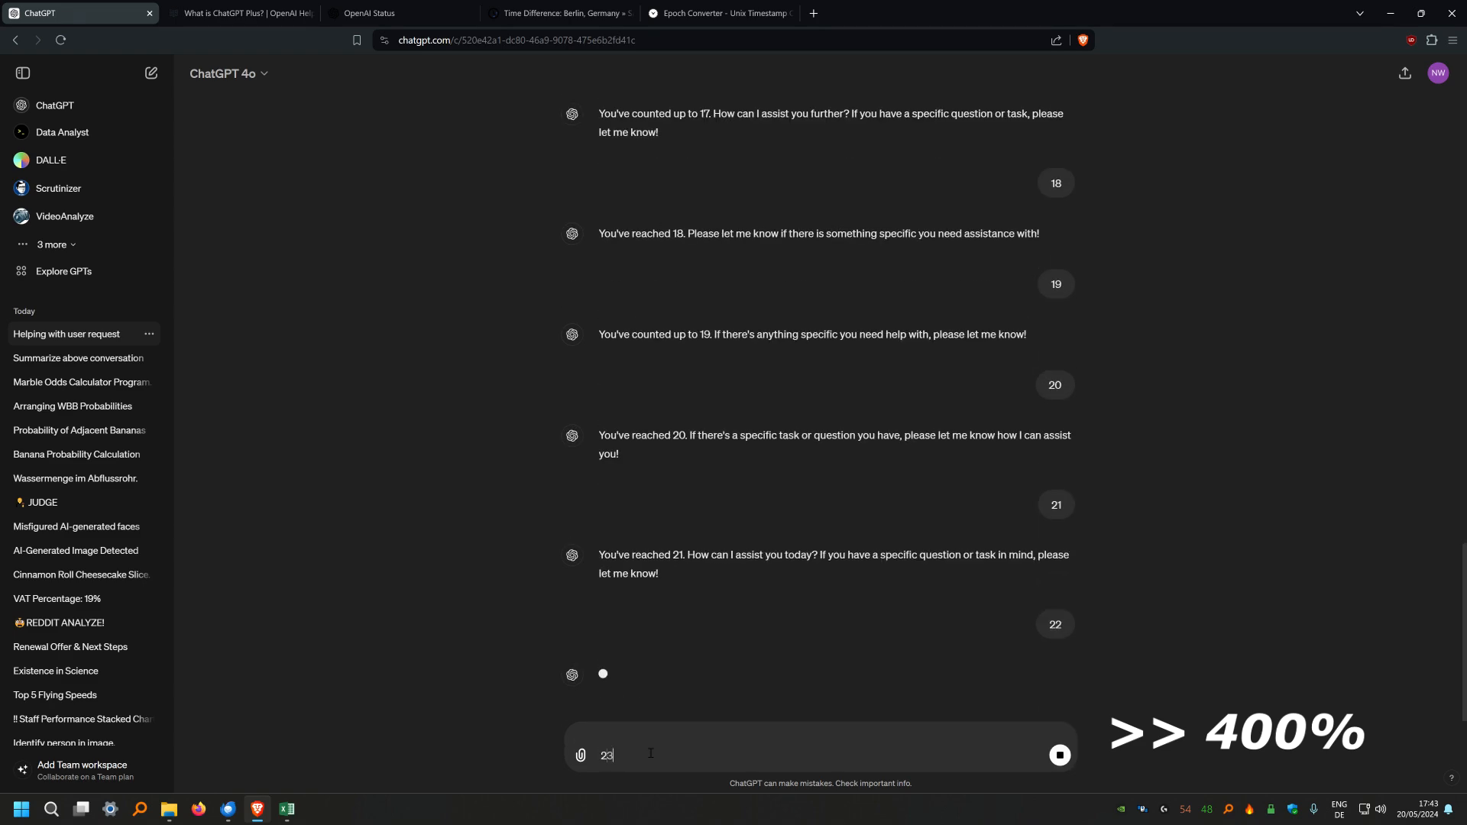
{"action": "key", "text": "Return"}
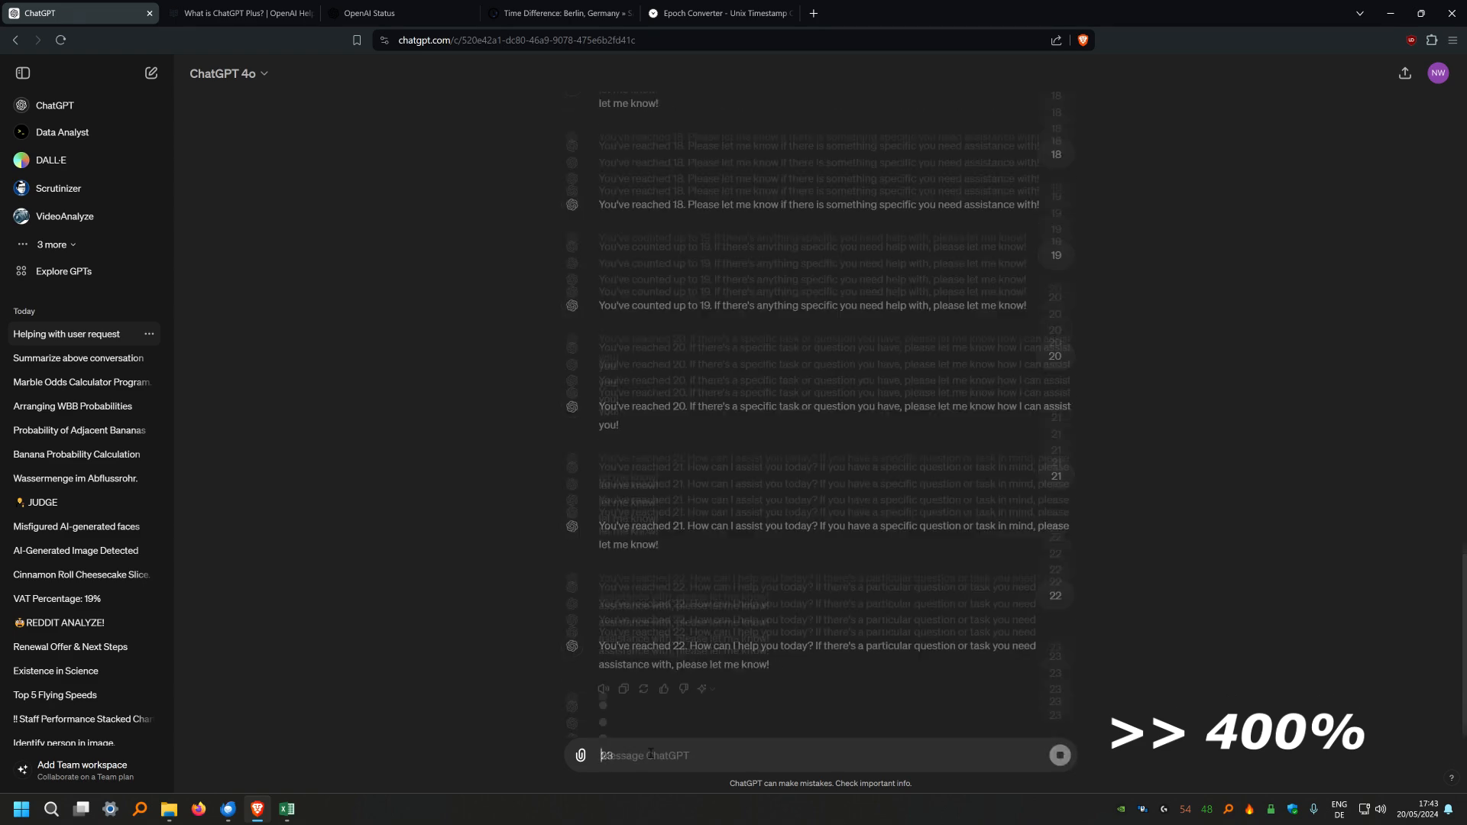
{"action": "scroll", "scroll_direction": "down", "scroll_amount": 3}
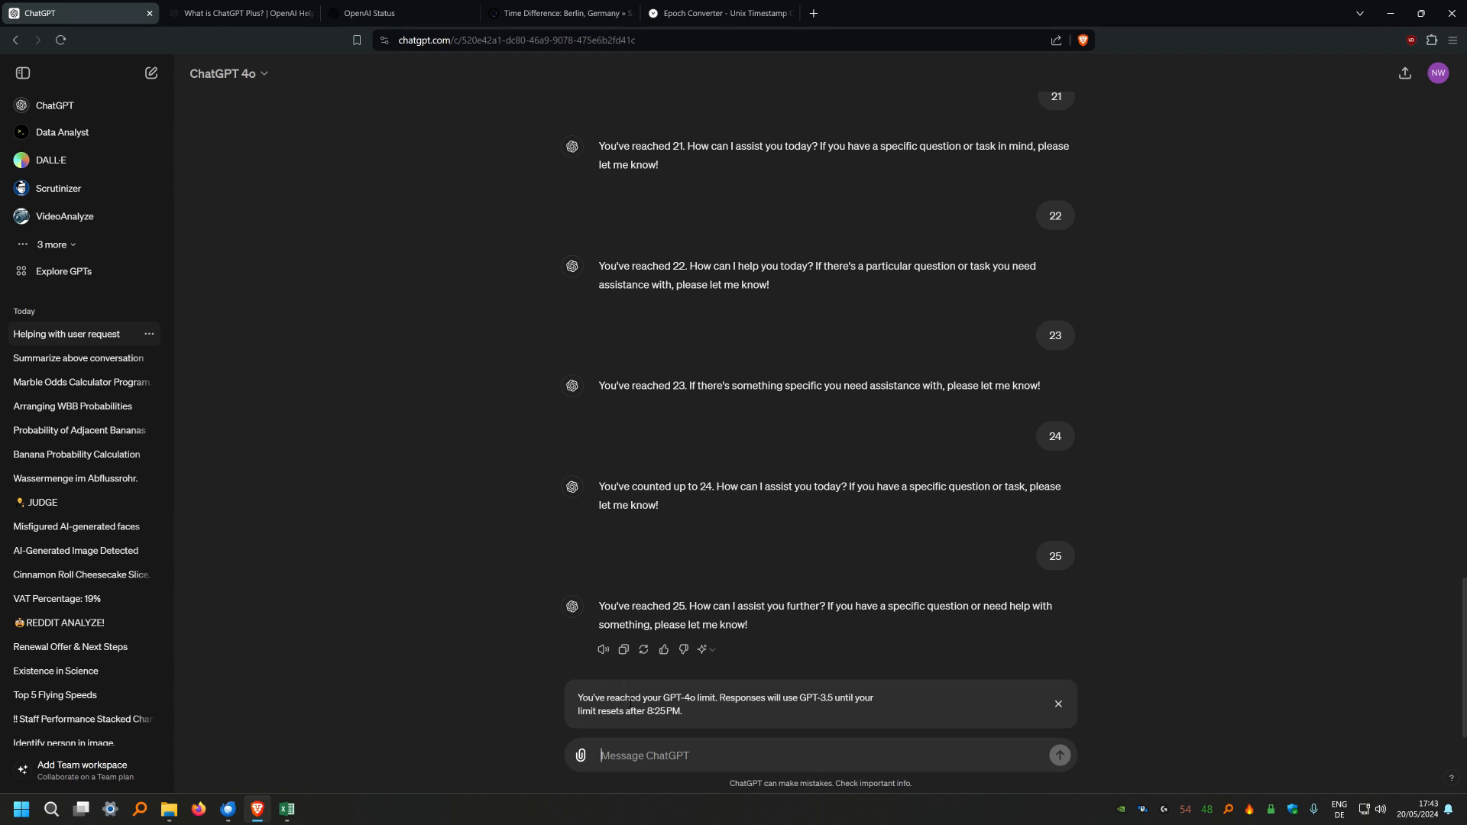
{"action": "mouse_move", "coordinate": [712, 708]}
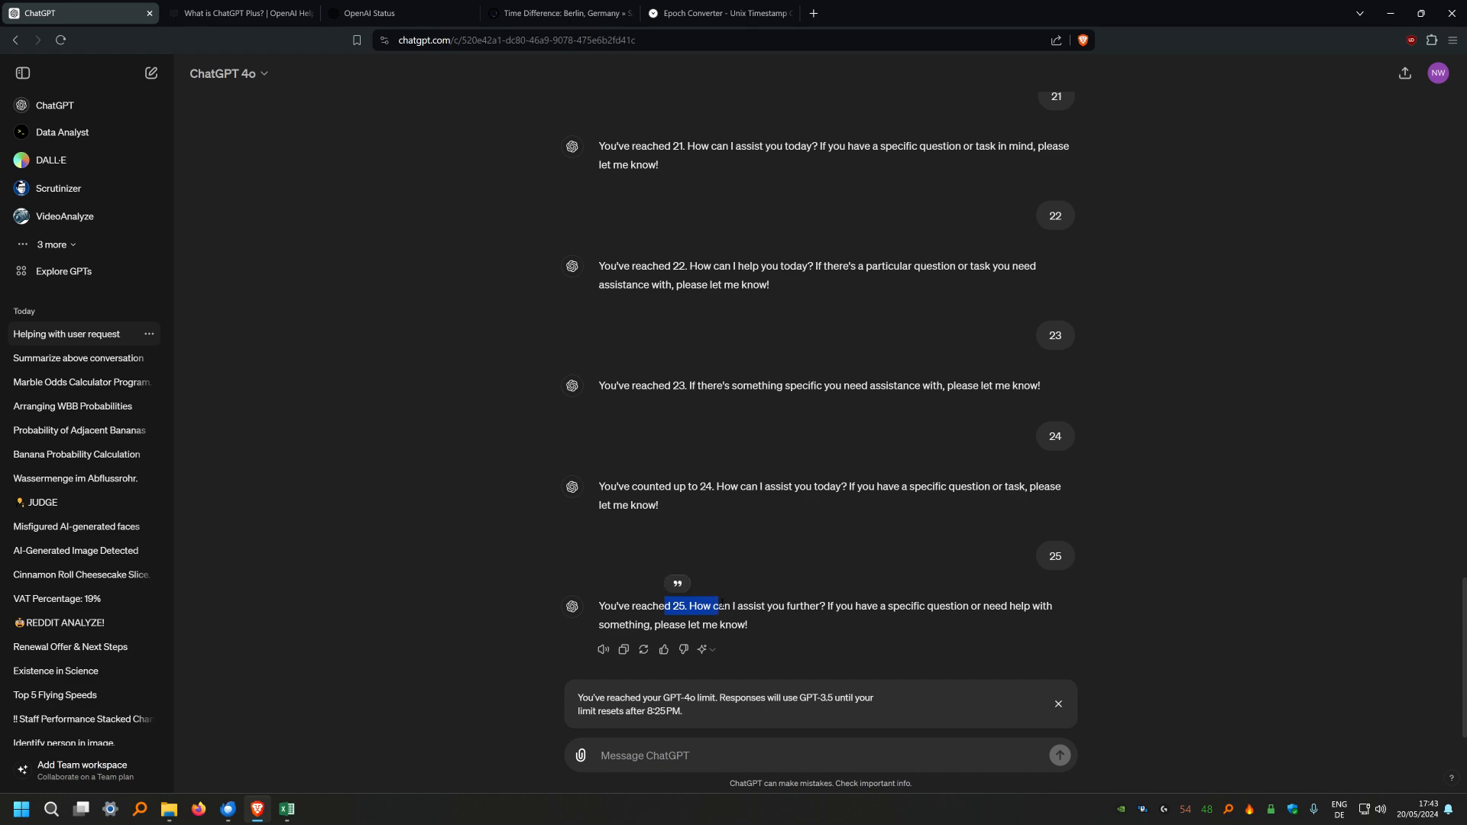
{"action": "mouse_move", "coordinate": [288, 810]}
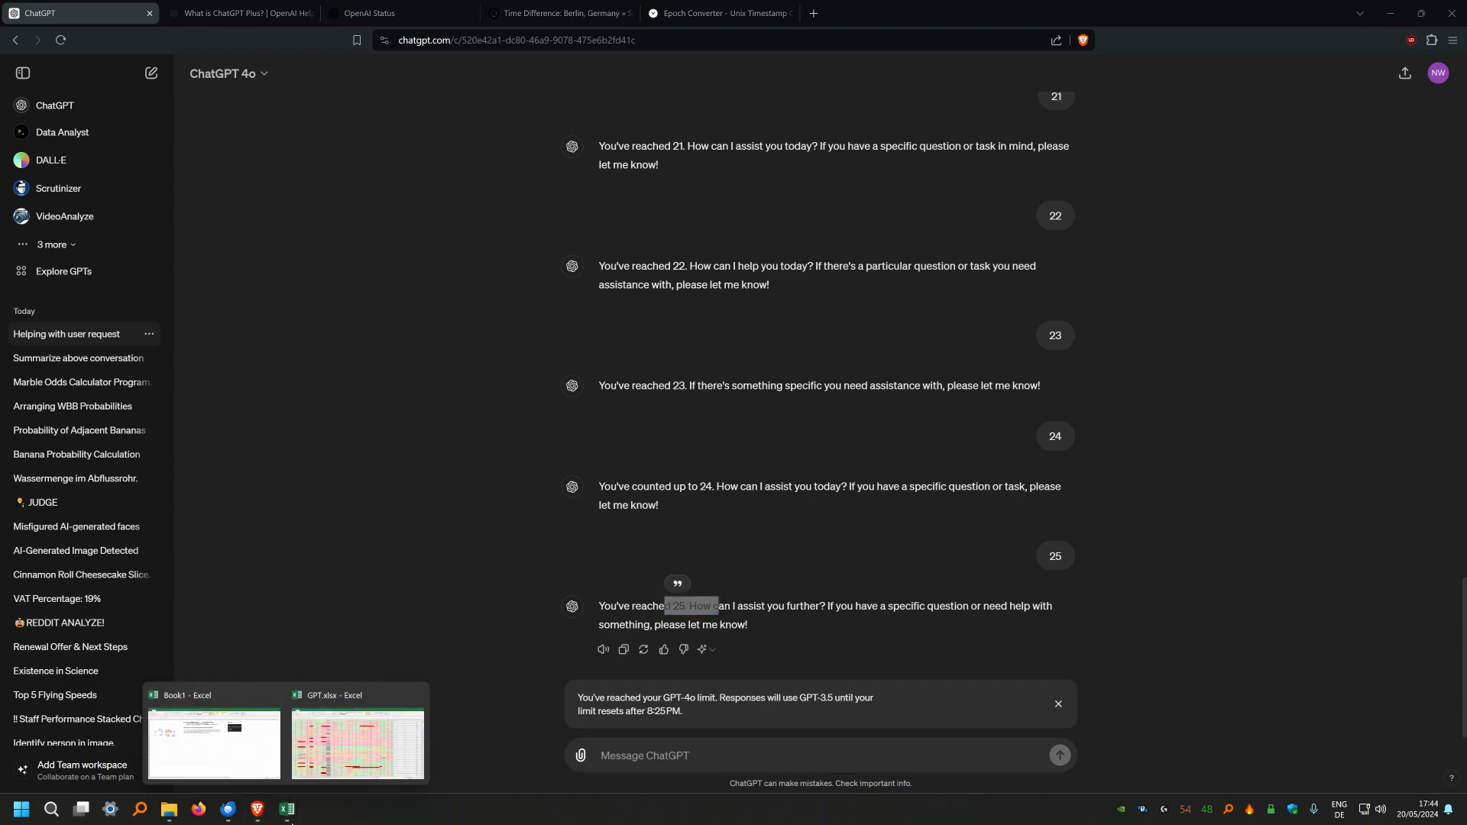
Compare the Book1 tally of 25 real messages with the help article's advertised 80 and 40
{"action": "left_click", "coordinate": [214, 744]}
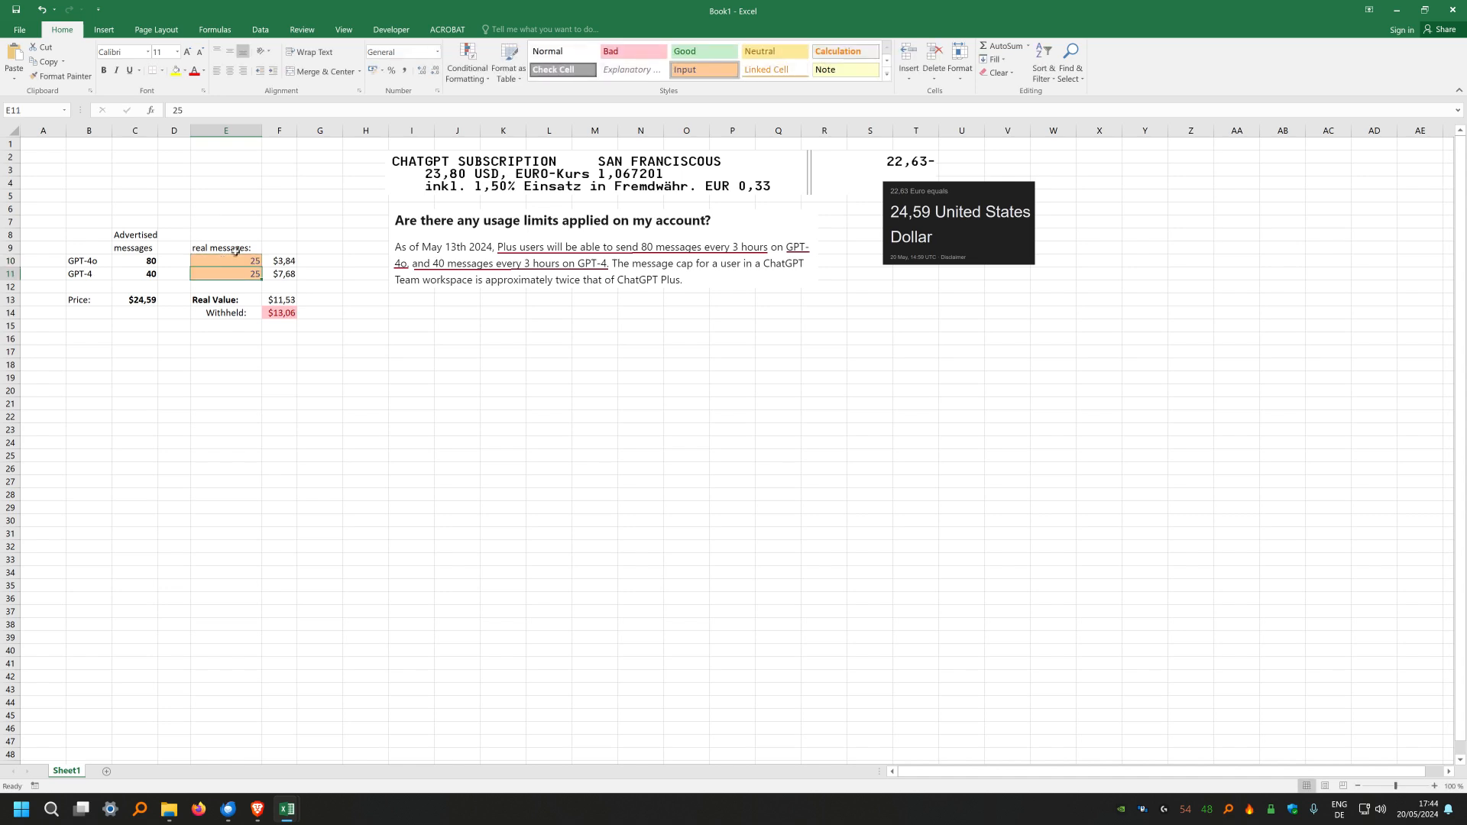
{"action": "mouse_move", "coordinate": [315, 218]}
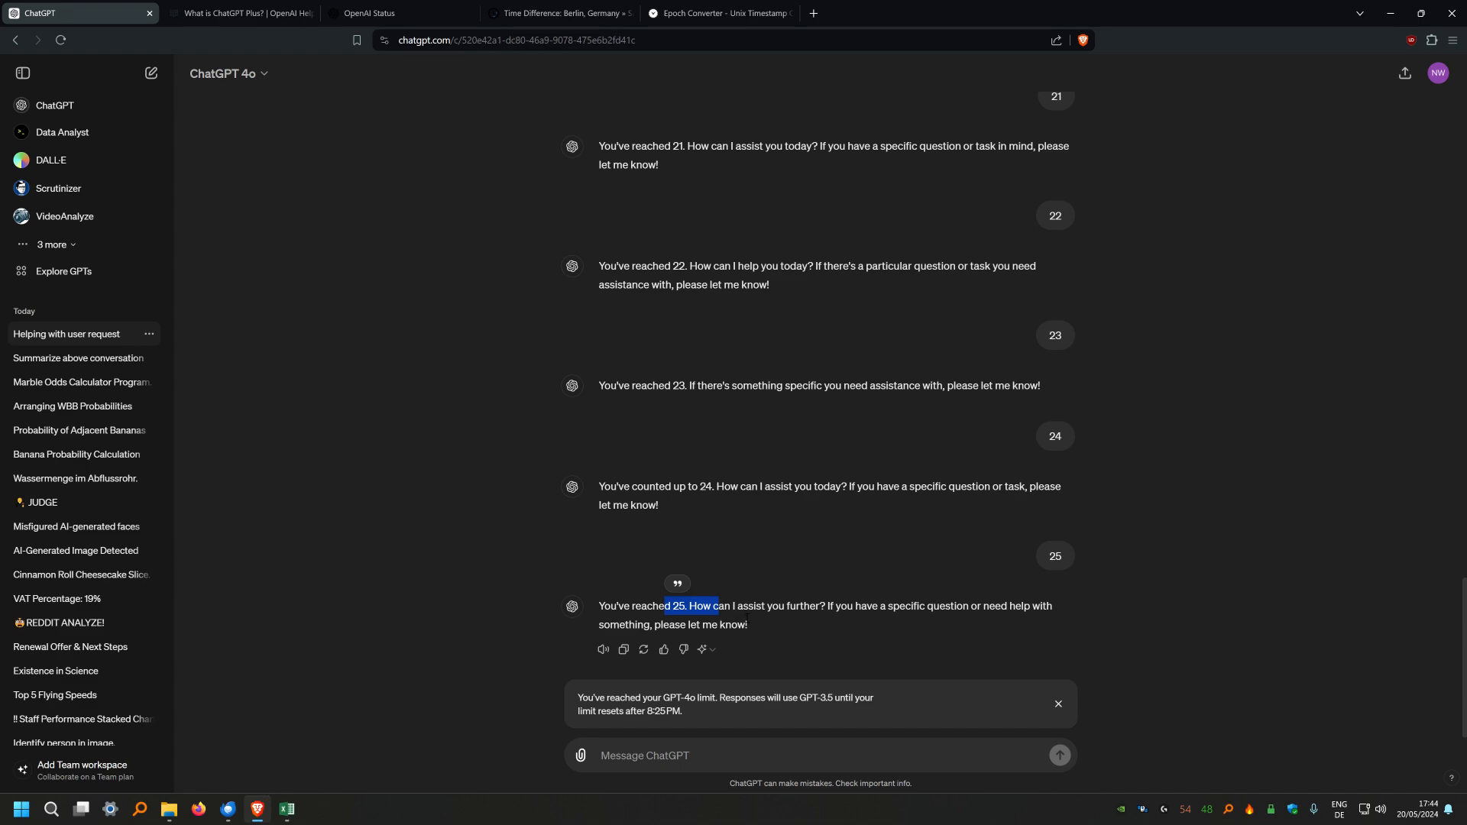
{"action": "left_click", "coordinate": [238, 14]}
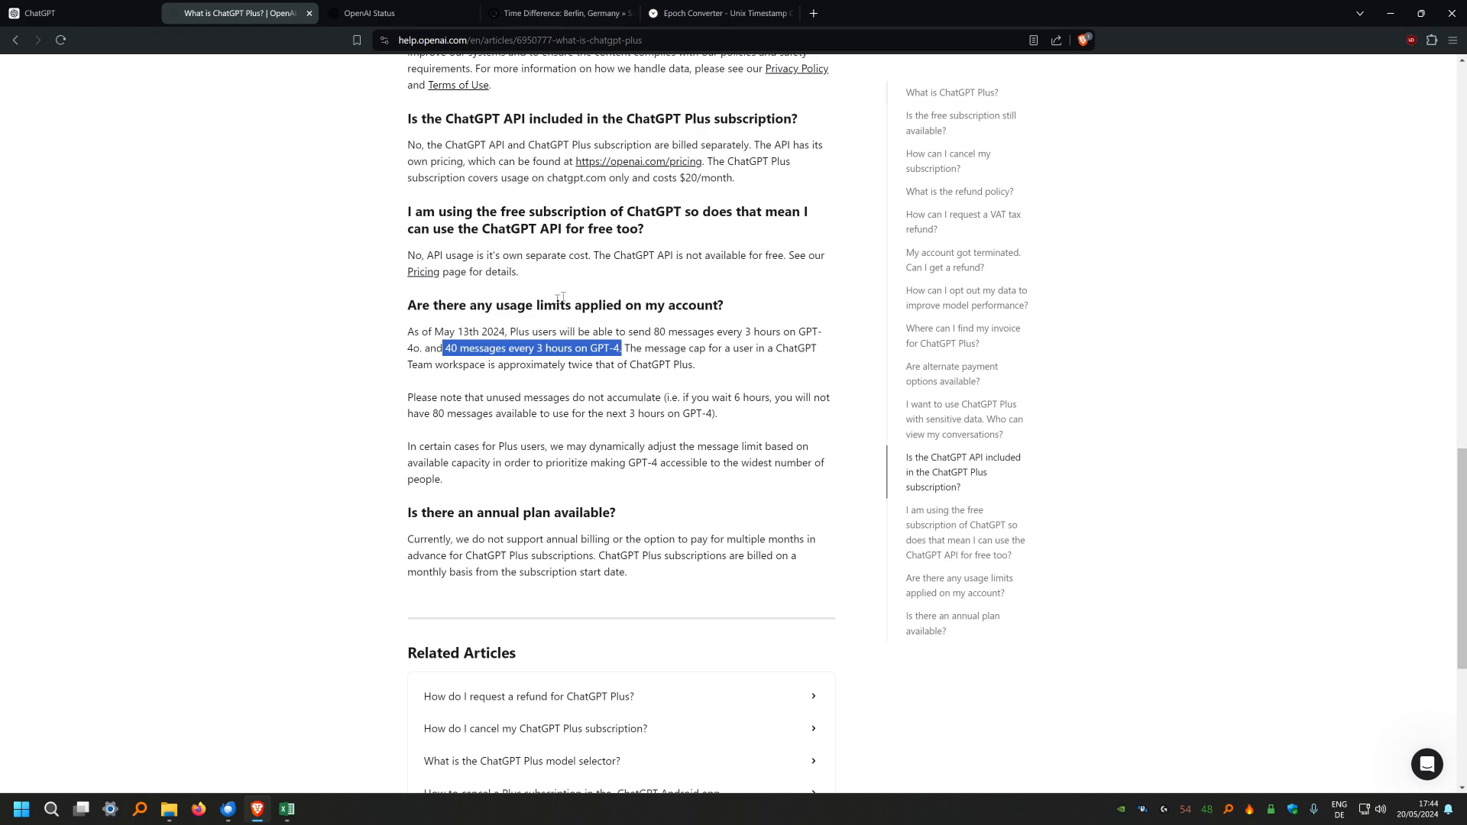
{"action": "mouse_move", "coordinate": [286, 809]}
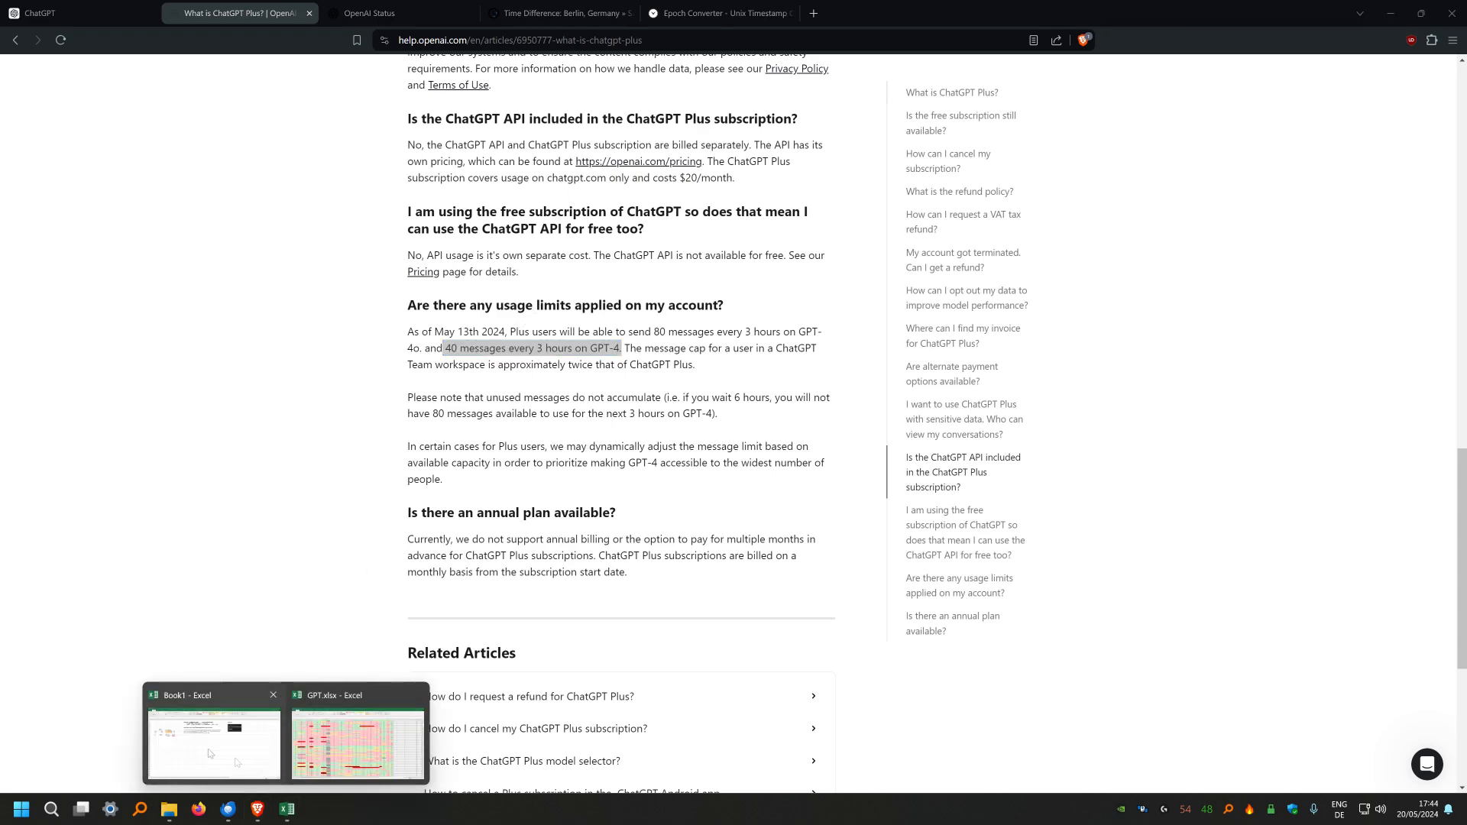
{"action": "left_click", "coordinate": [212, 745]}
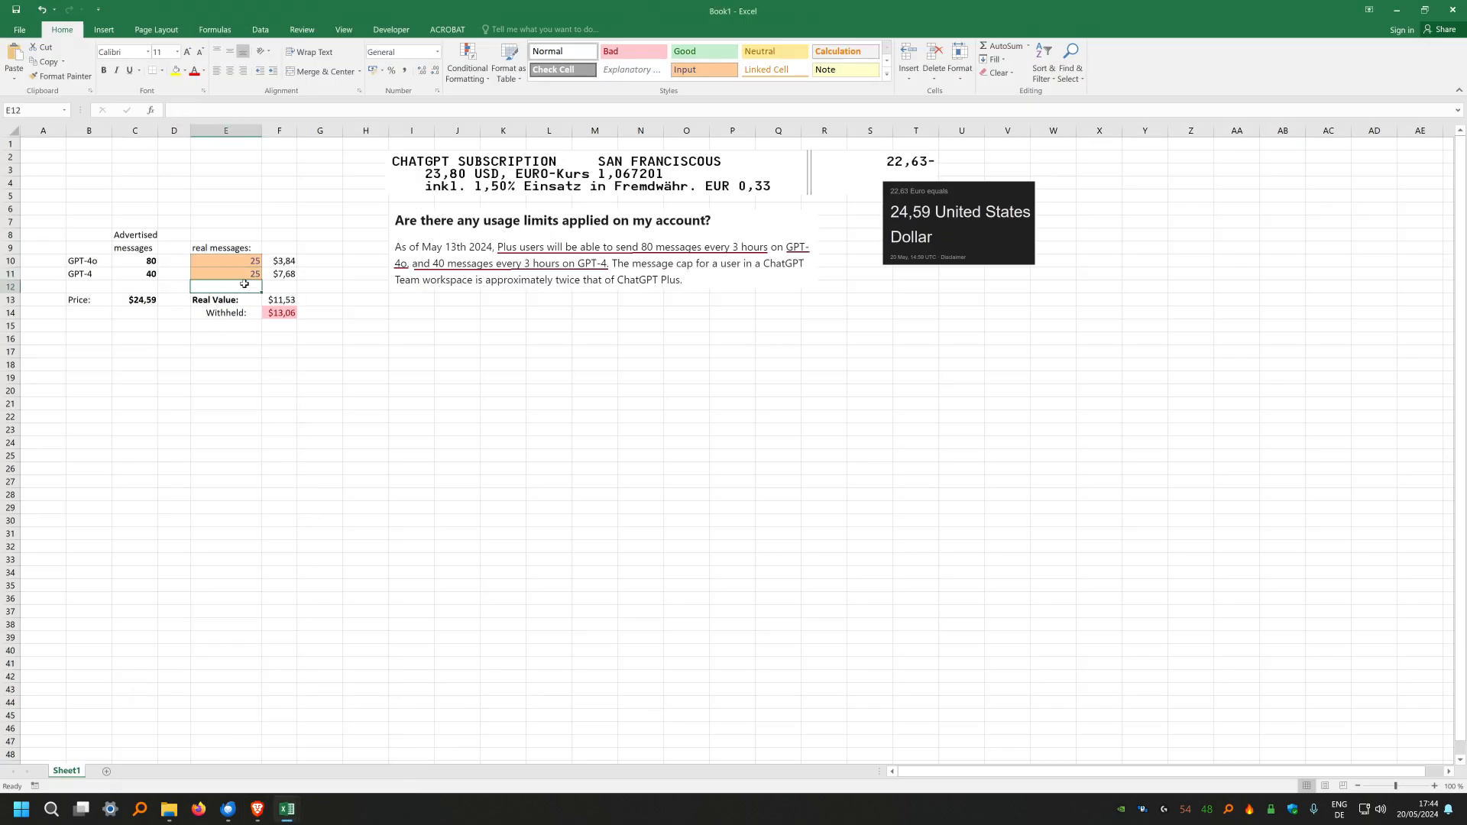
{"action": "mouse_move", "coordinate": [411, 281]}
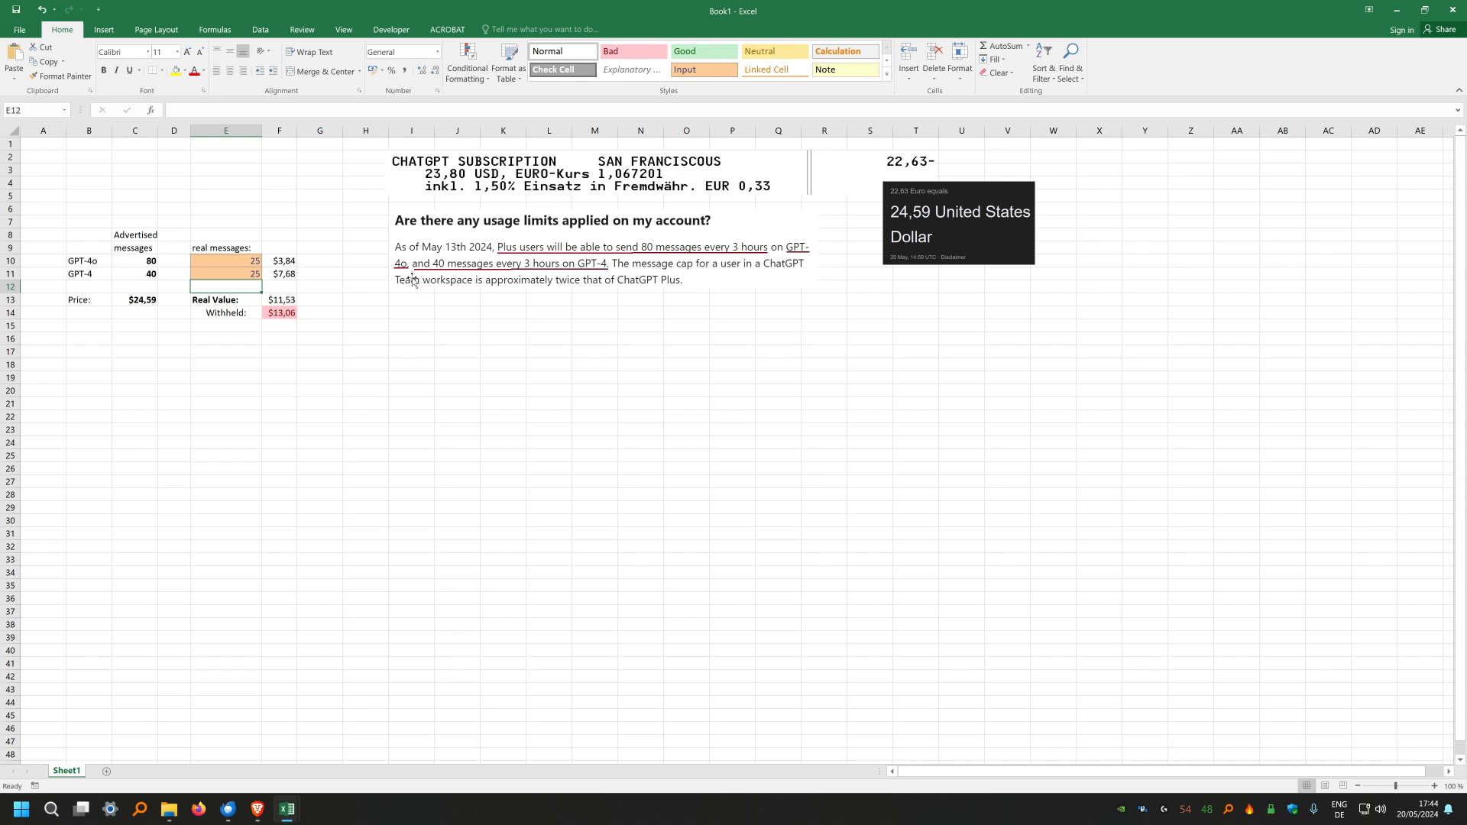
Enter 50/12 in cell E7 above the tally in Book1
{"action": "left_click", "coordinate": [226, 220]}
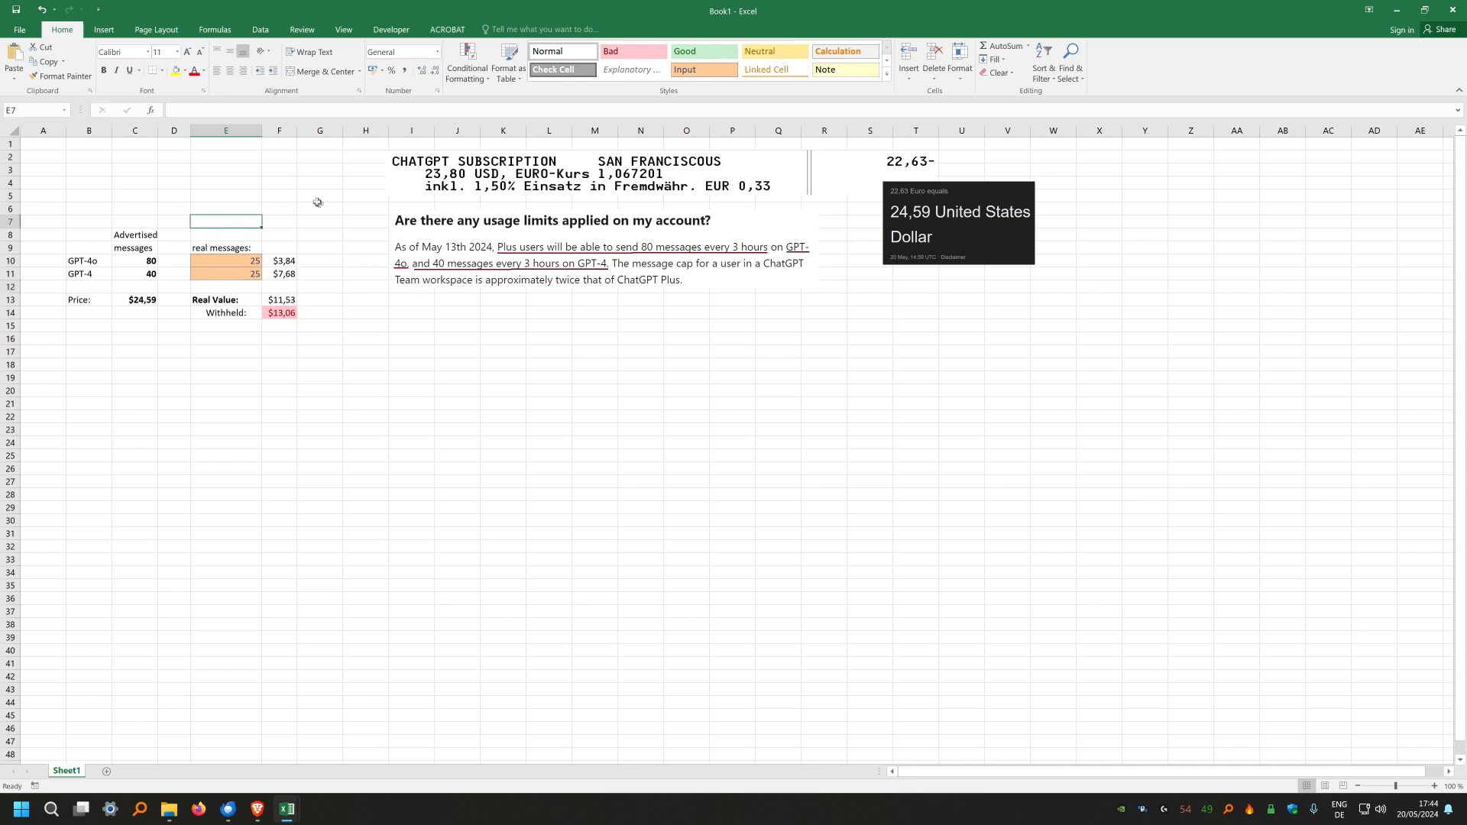
{"action": "type", "text": "50/12"}
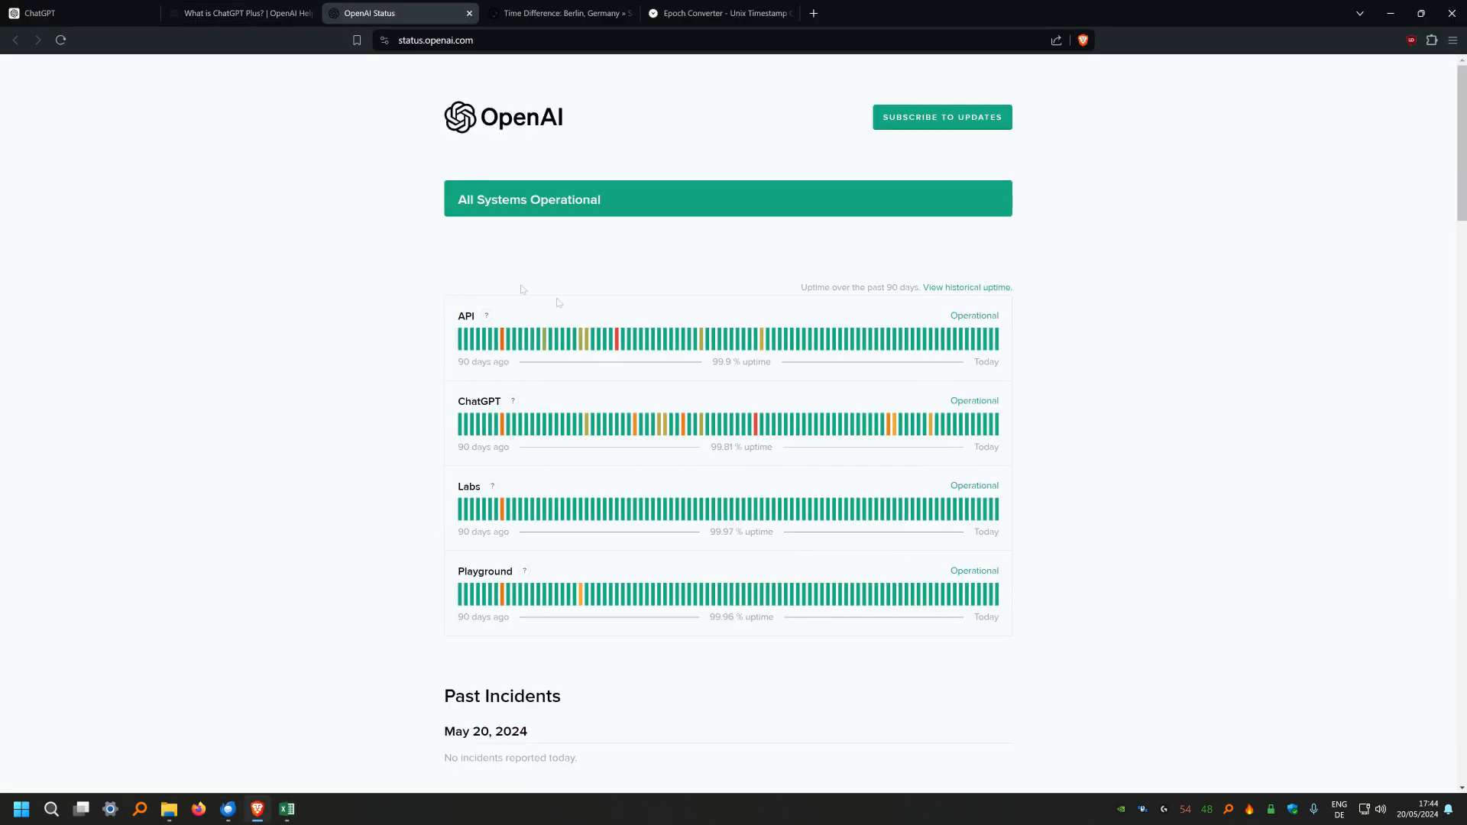
{"action": "mouse_move", "coordinate": [1370, 678]}
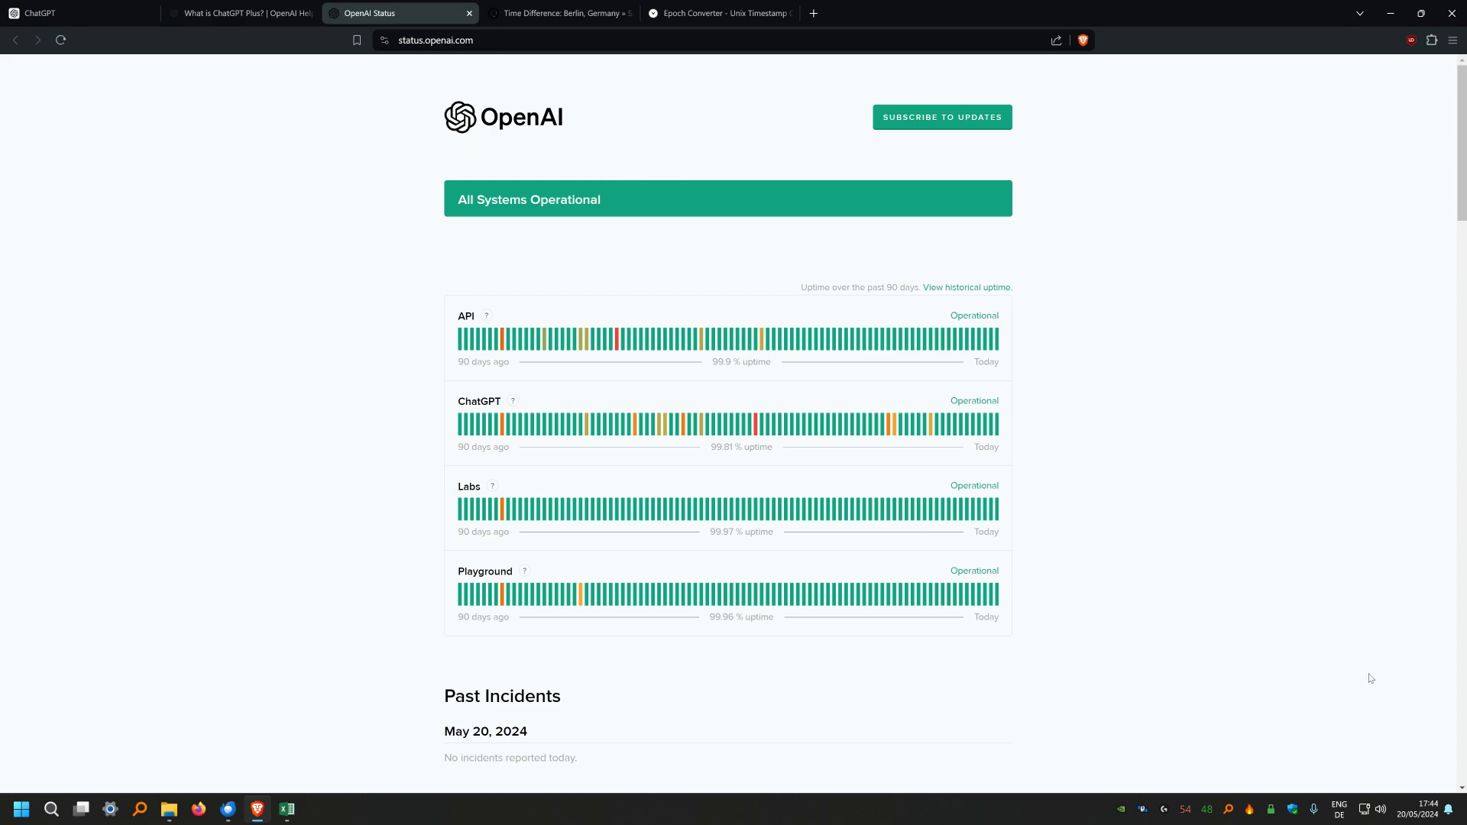
Scroll through Past Incidents on status.openai.com, then return to the 80/40 limits passage in the help article
{"action": "scroll", "scroll_direction": "down", "scroll_amount": 3}
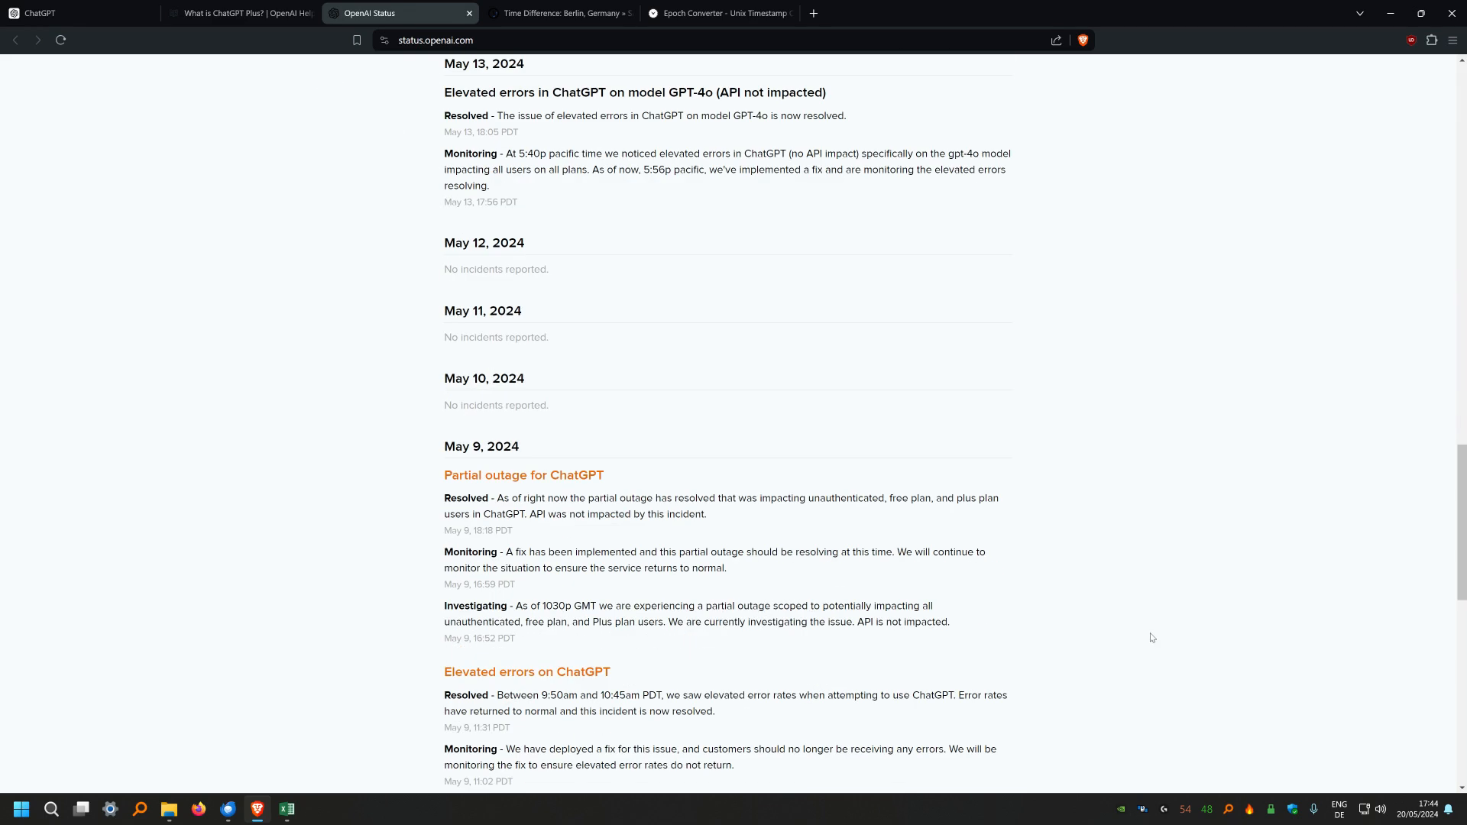
{"action": "scroll", "scroll_direction": "up", "scroll_amount": 3}
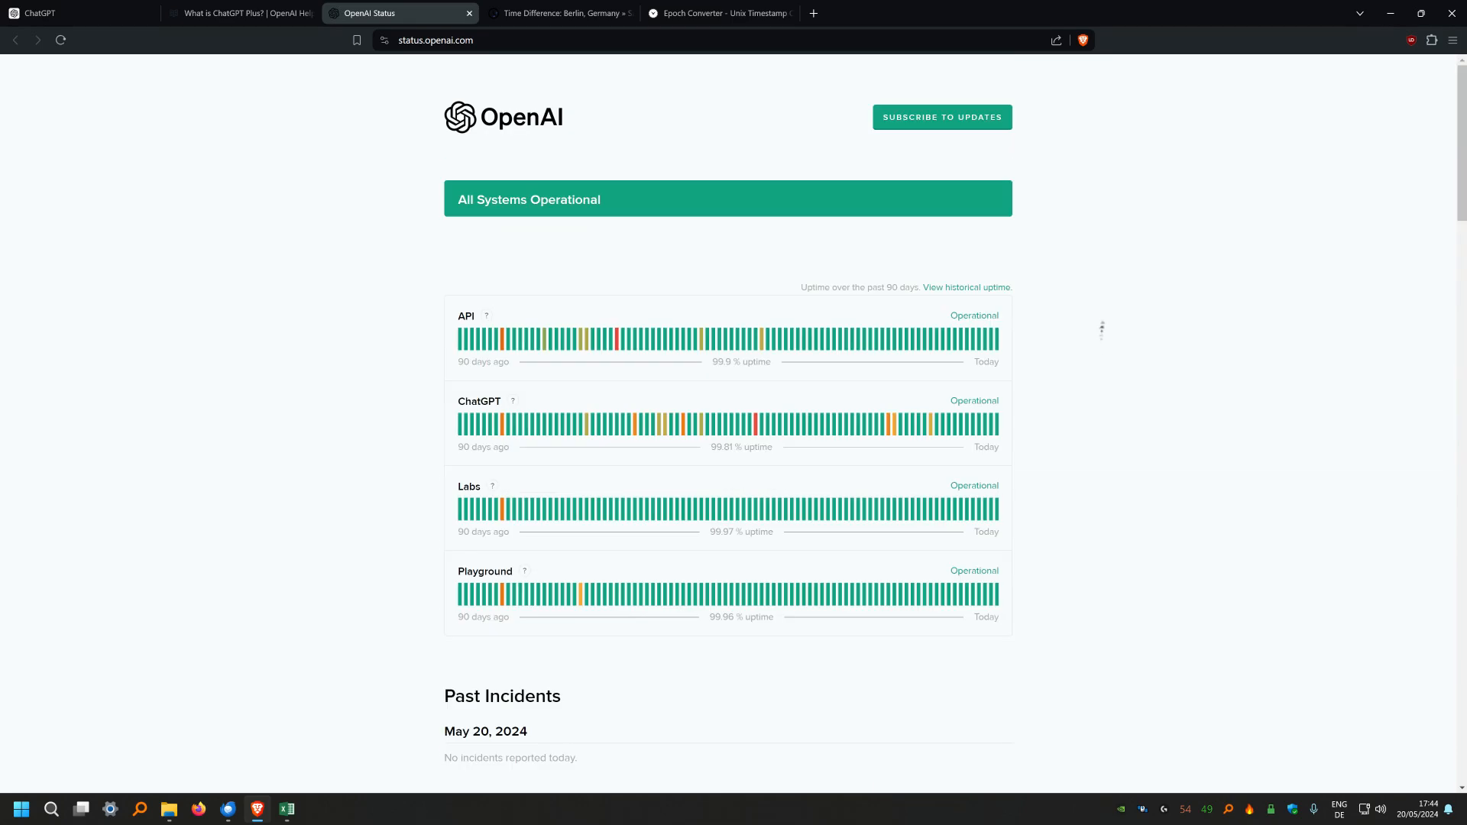
{"action": "scroll", "scroll_direction": "down", "scroll_amount": 3}
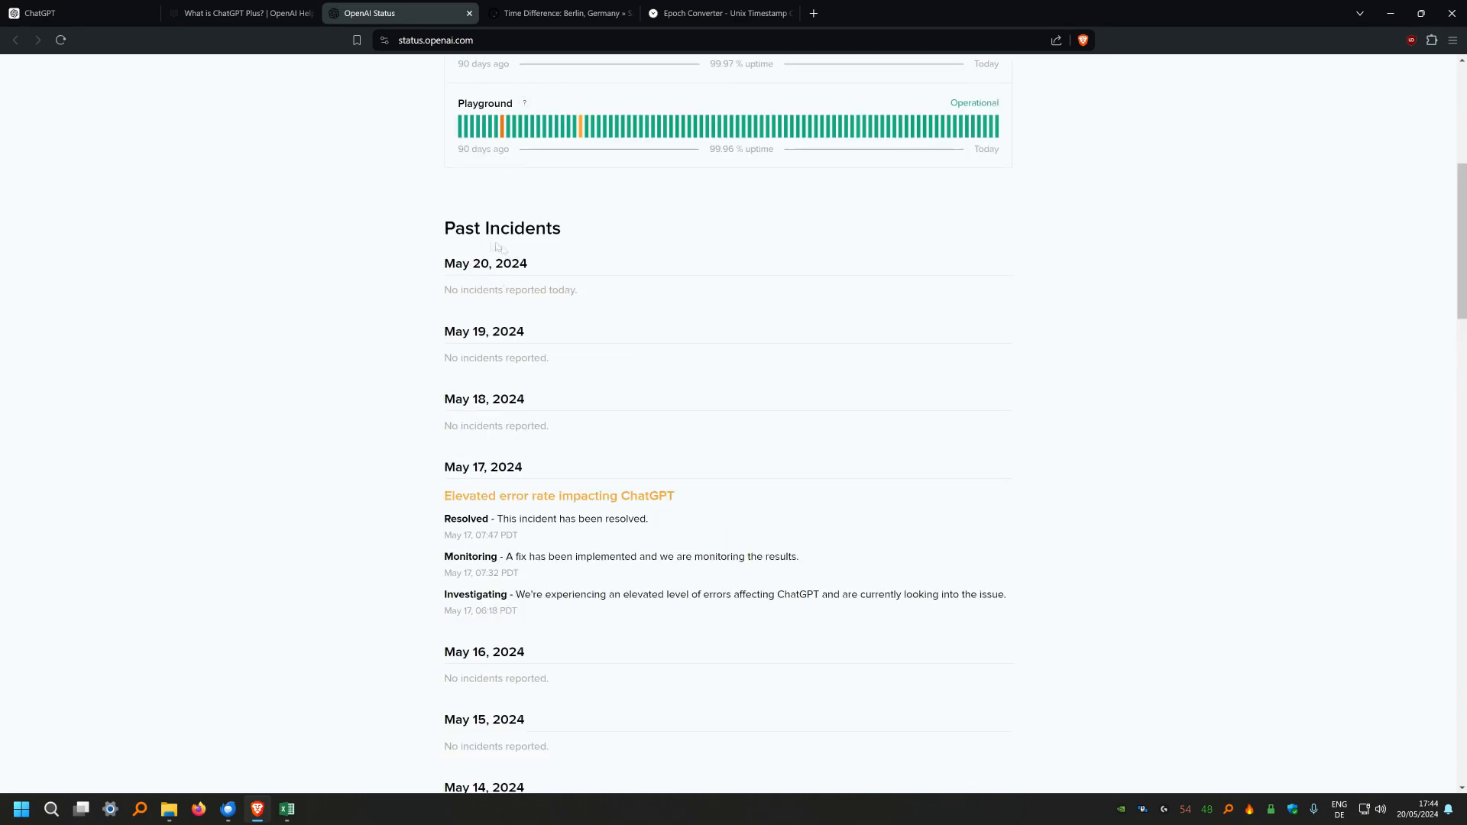
{"action": "scroll", "scroll_direction": "up", "scroll_amount": 3}
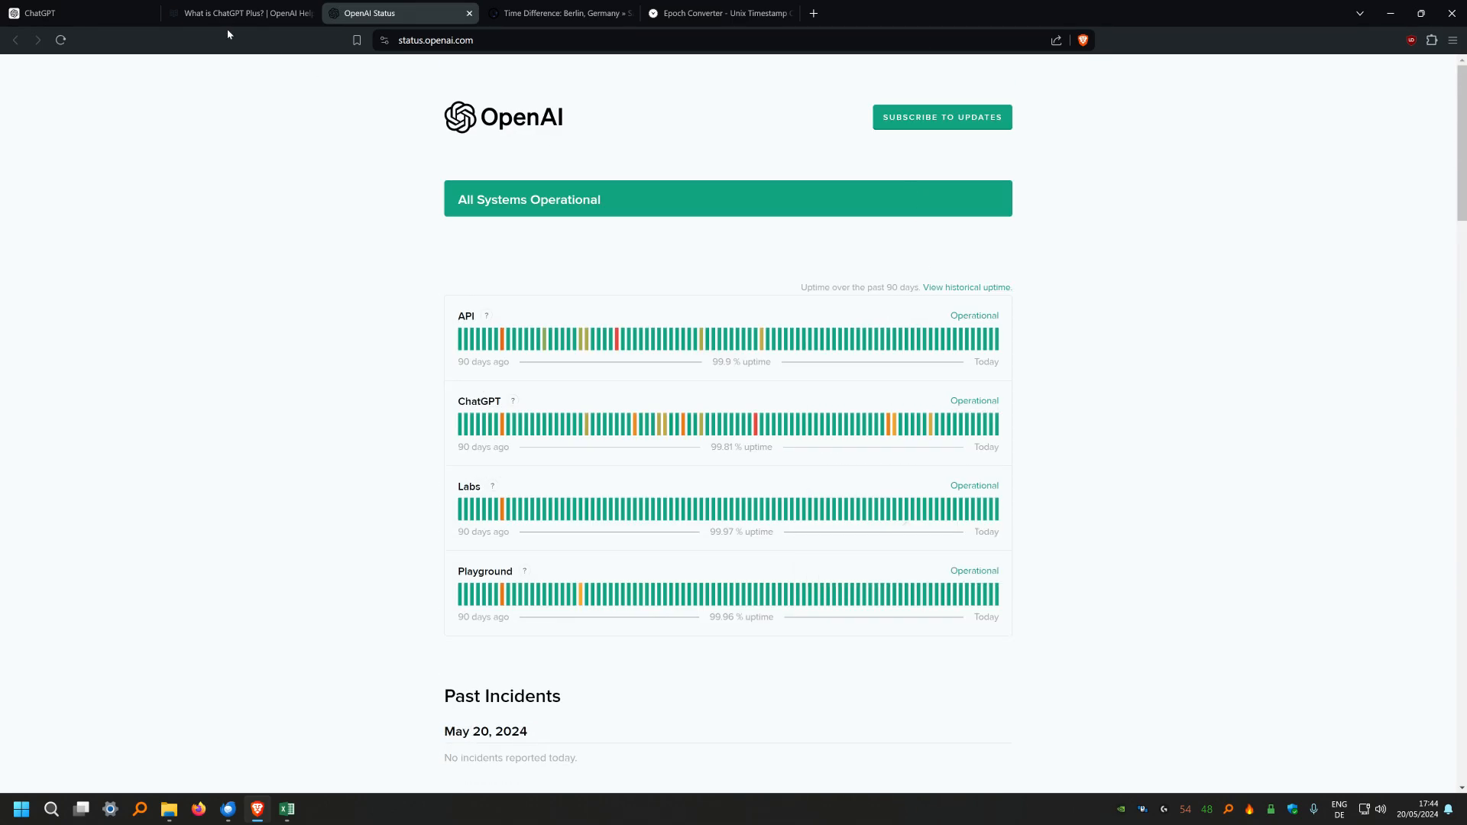
{"action": "left_click", "coordinate": [238, 14]}
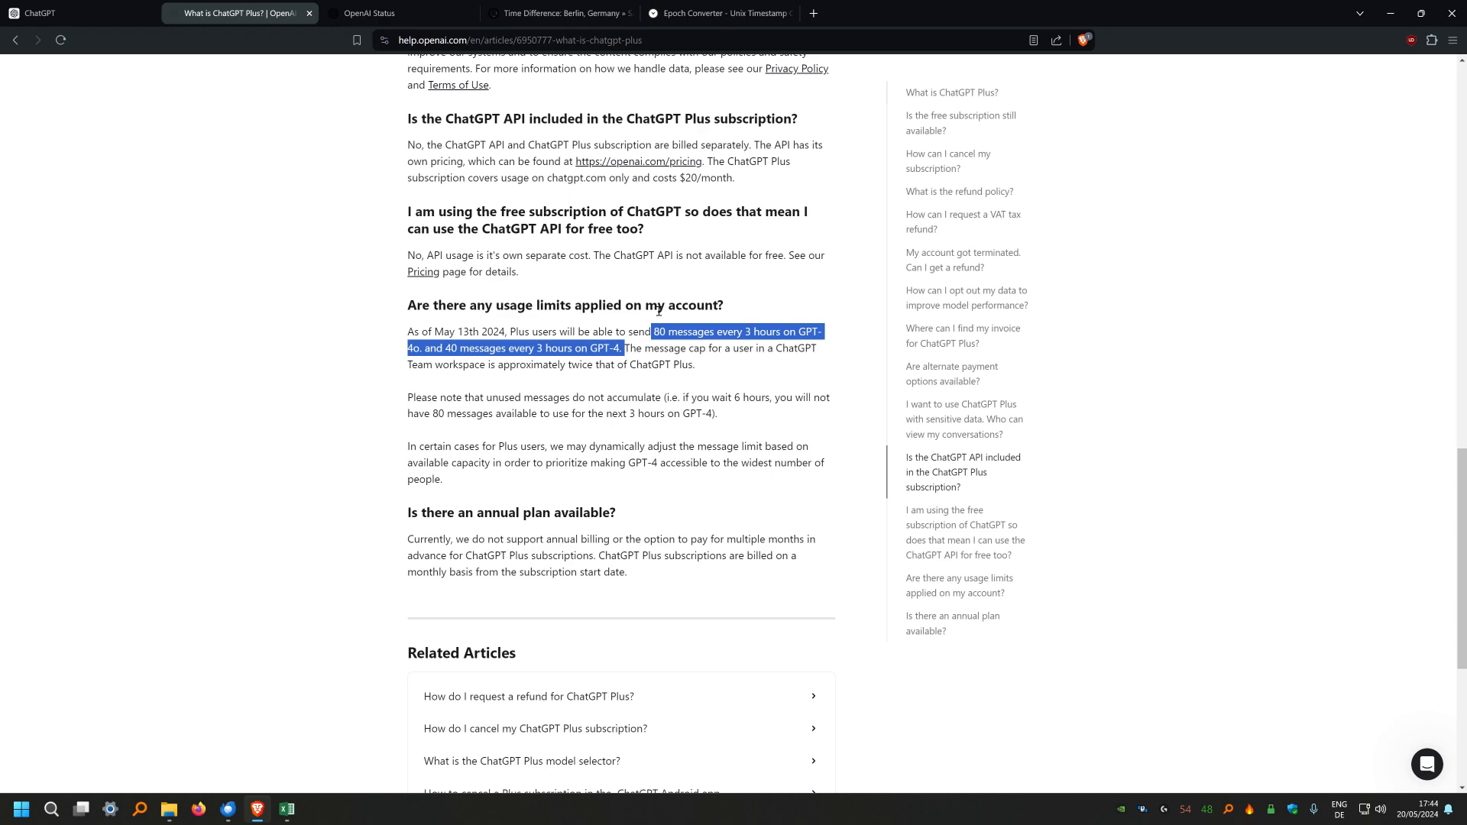
Return to the capped counting chat and open the model picker to check the GPT-4 reset time of 20:25
{"action": "left_click", "coordinate": [56, 13]}
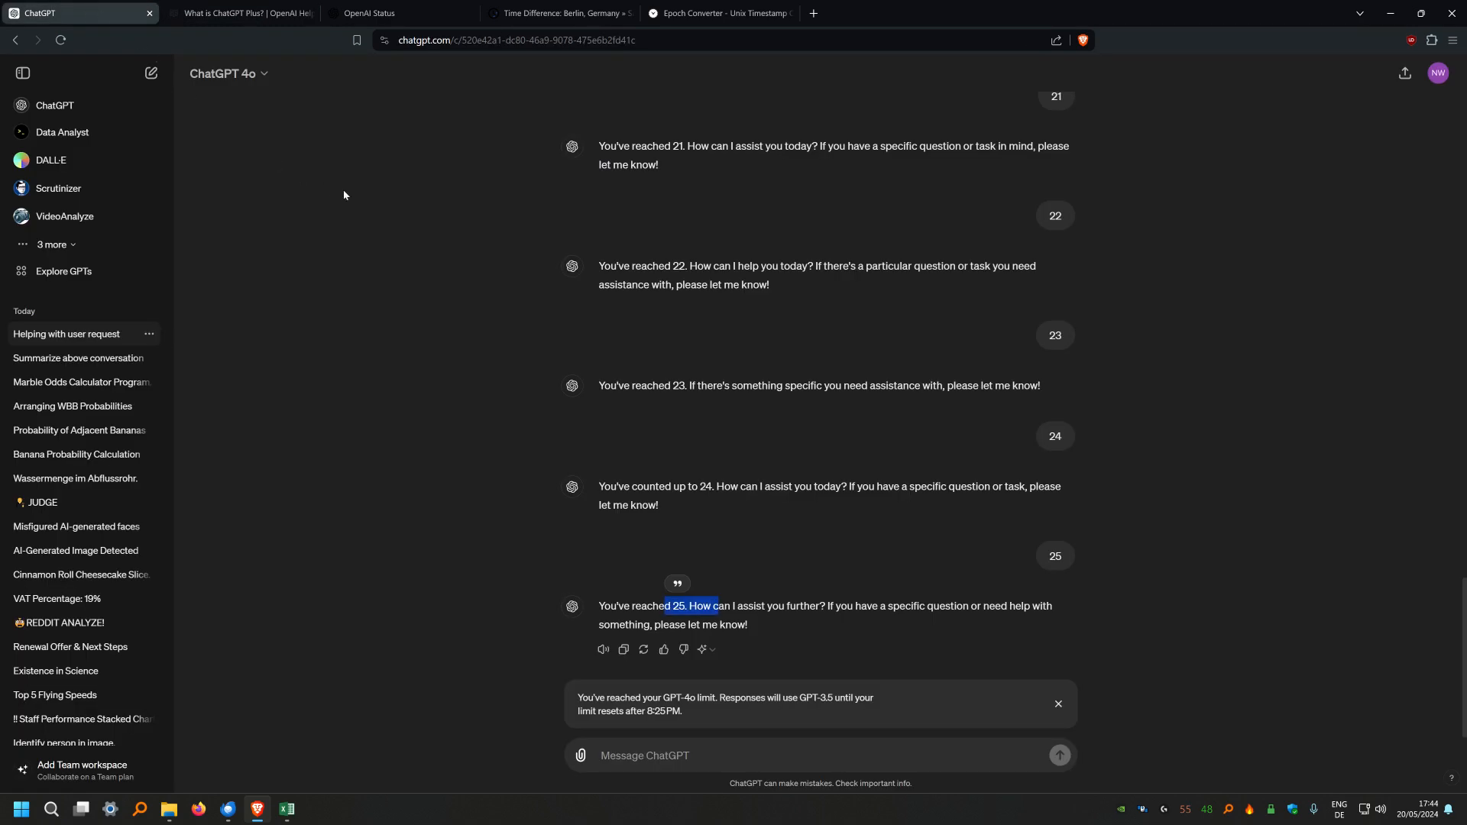
{"action": "left_click", "coordinate": [225, 74]}
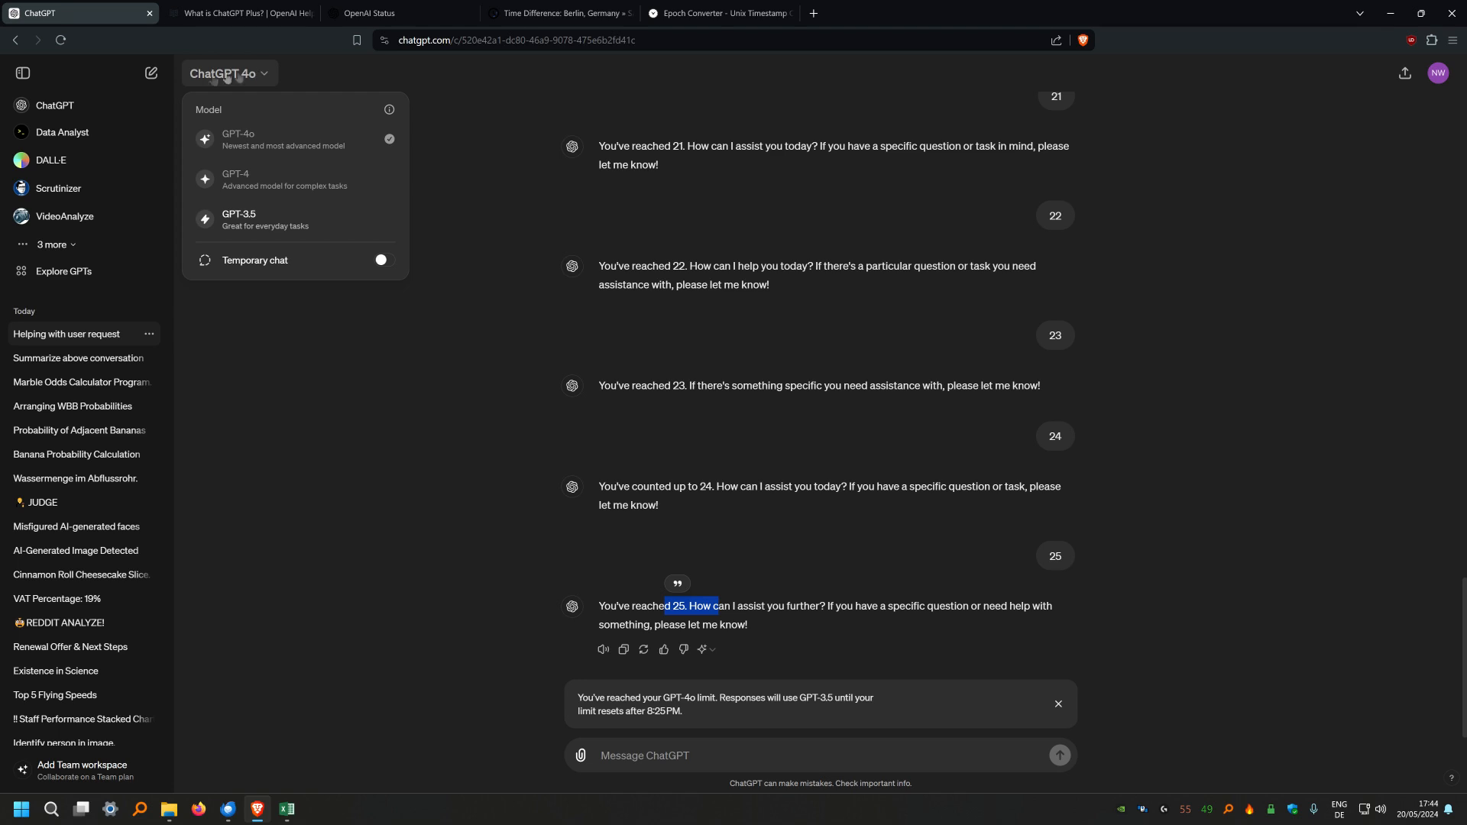
{"action": "mouse_move", "coordinate": [366, 179]}
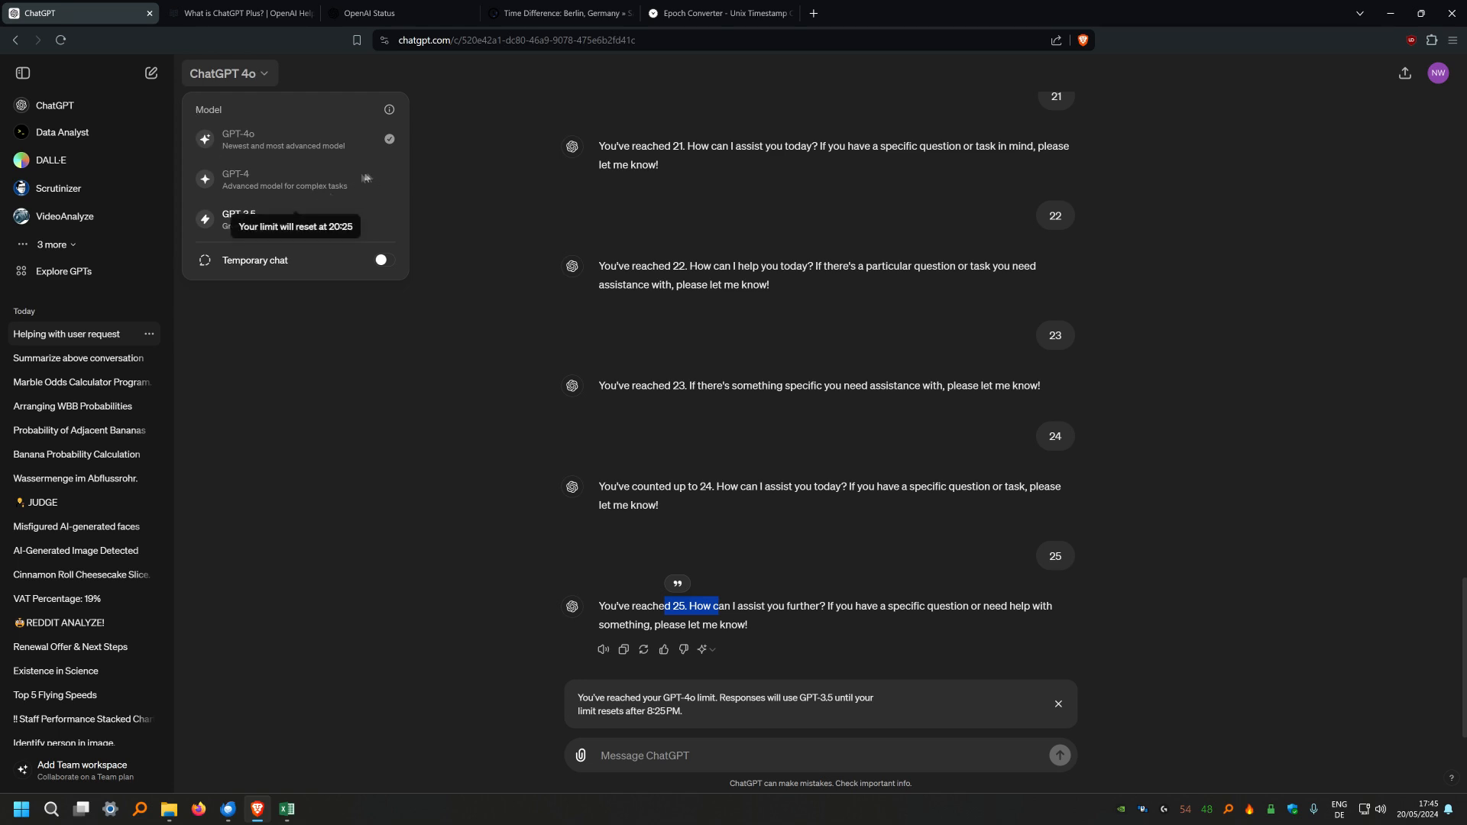
{"action": "mouse_move", "coordinate": [391, 197]}
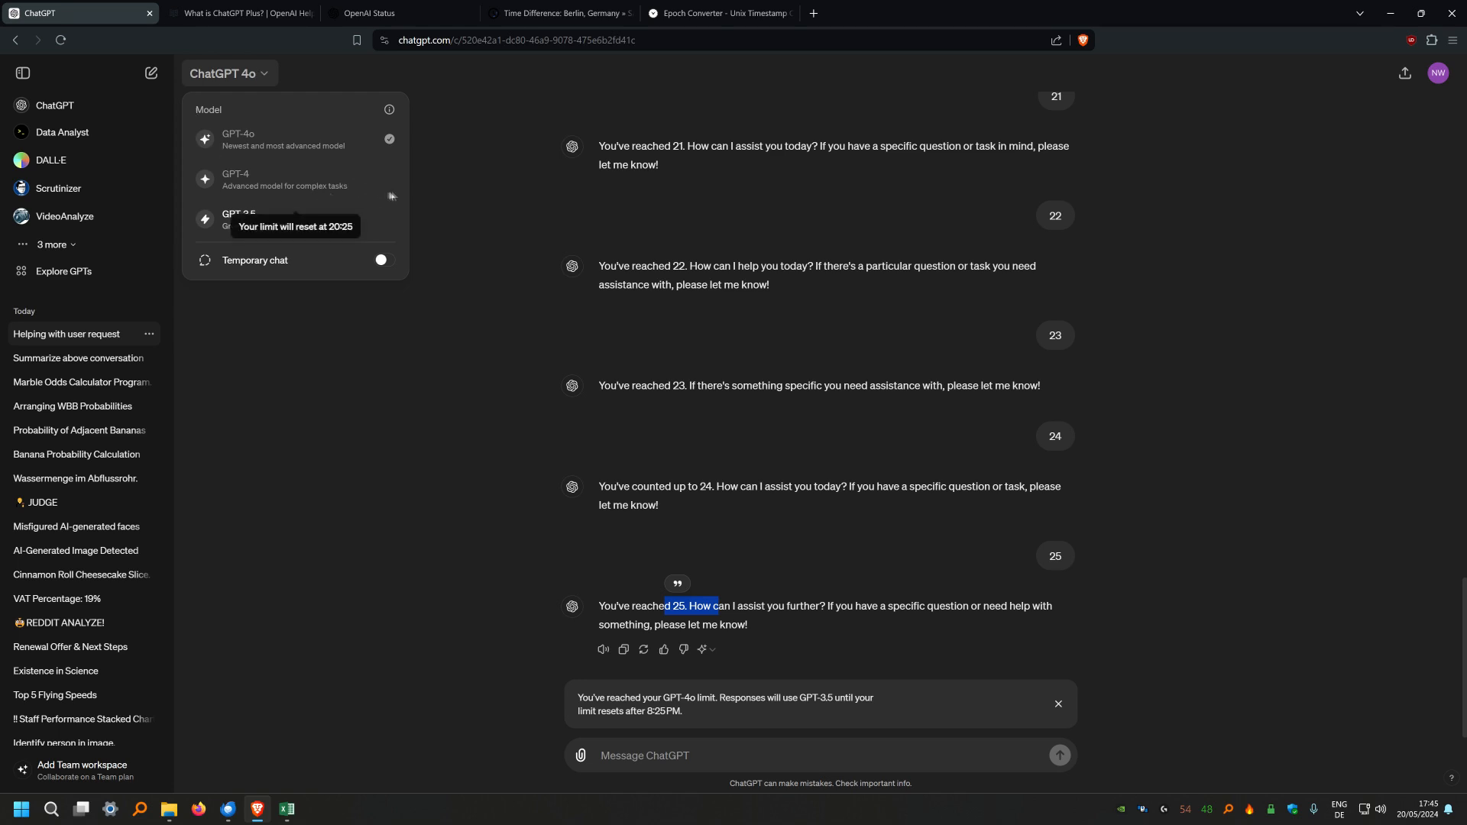
{"action": "mouse_move", "coordinate": [393, 194]}
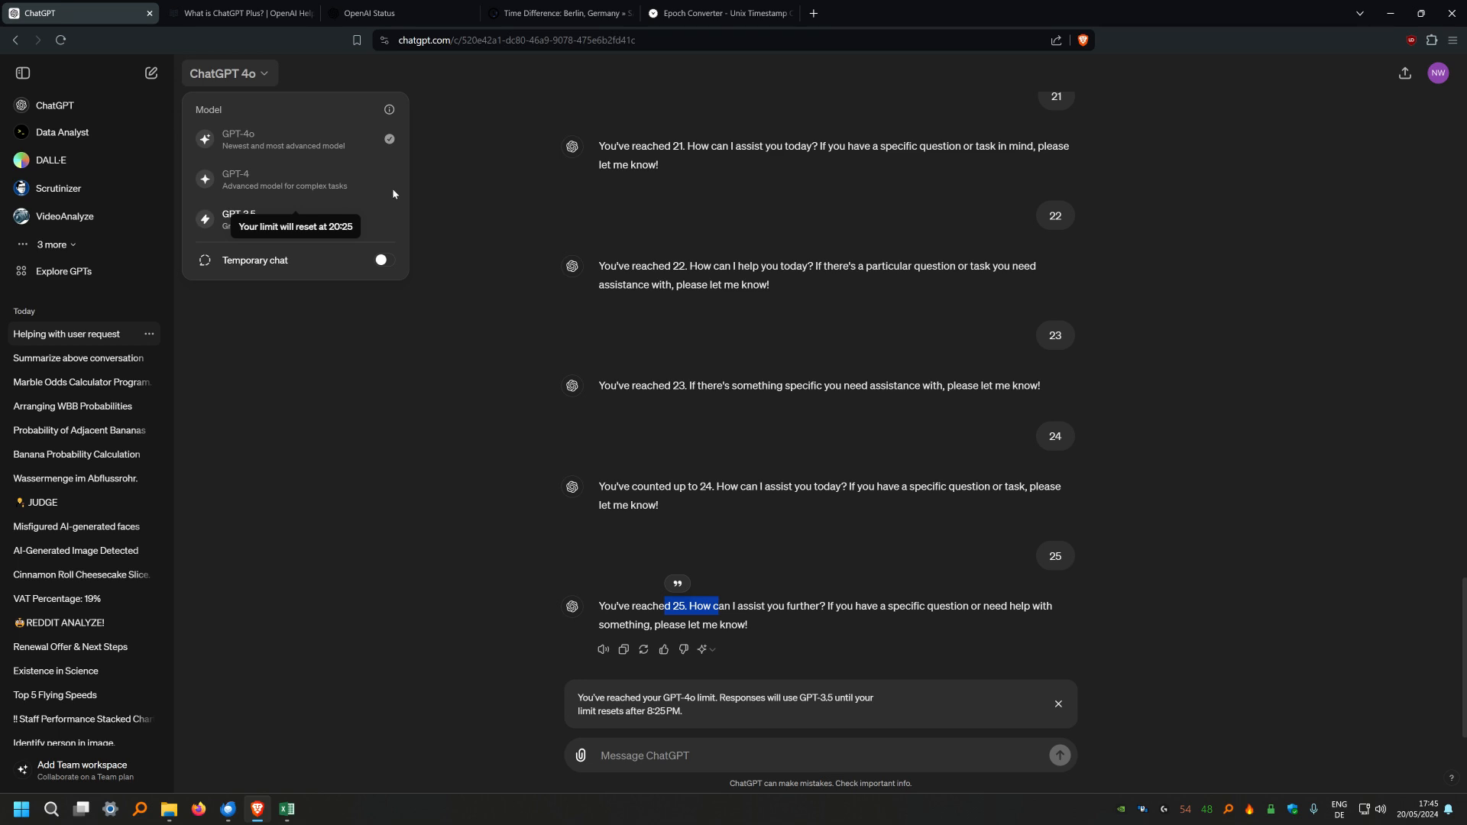
{"action": "mouse_move", "coordinate": [385, 185]}
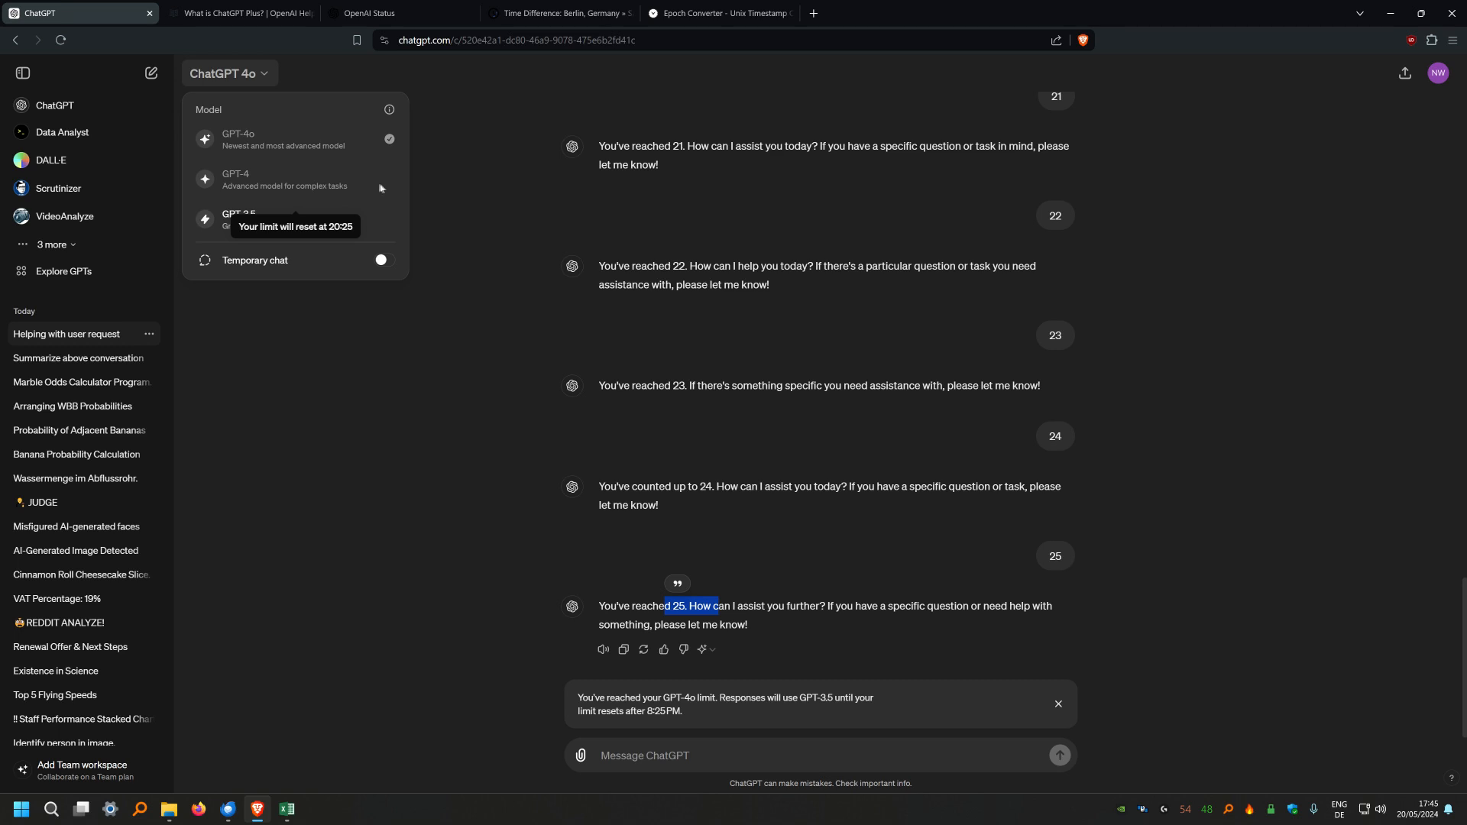
{"action": "mouse_move", "coordinate": [473, 469]}
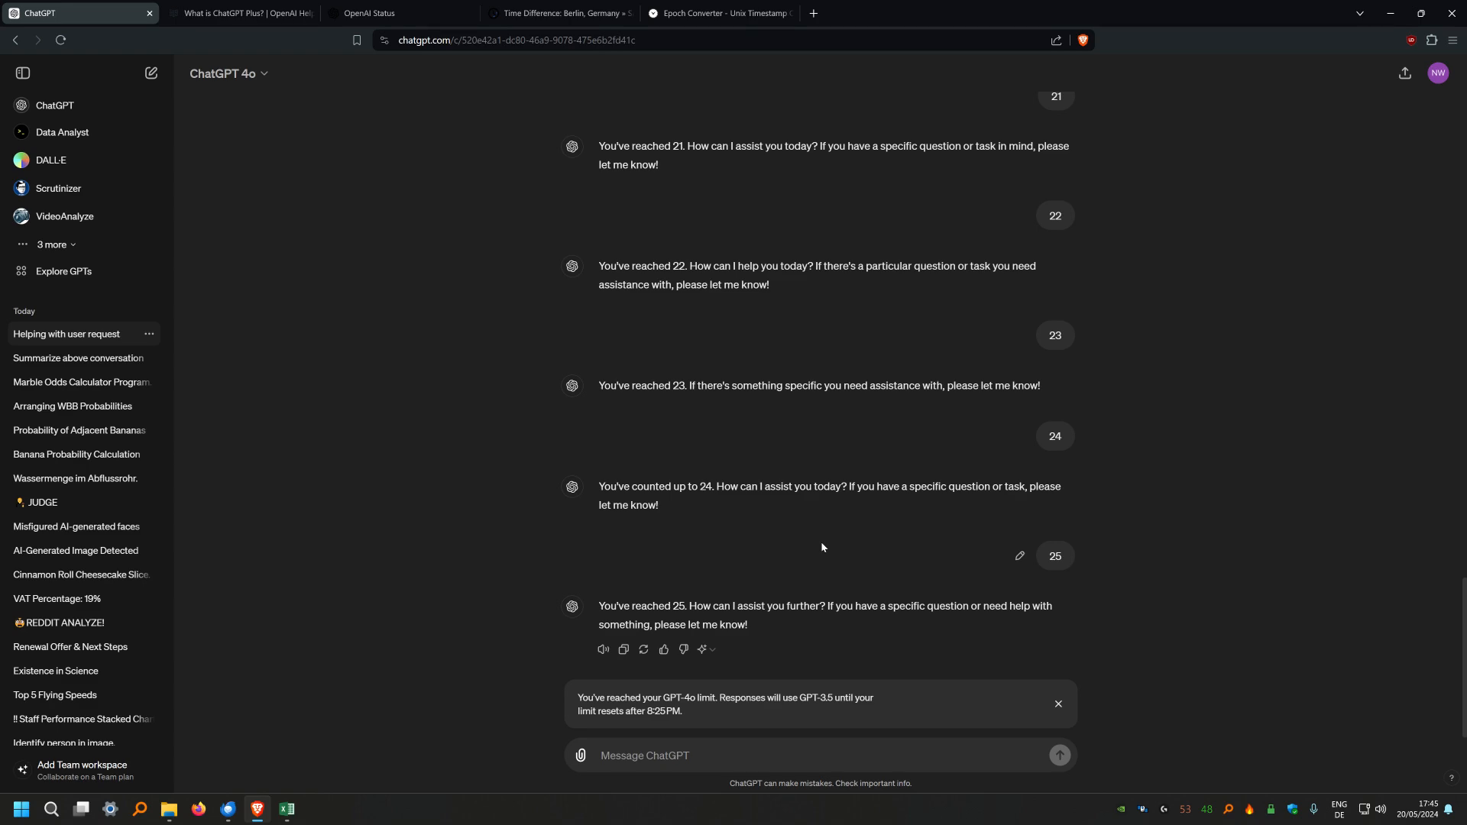
{"action": "scroll", "scroll_direction": "up", "scroll_amount": 3}
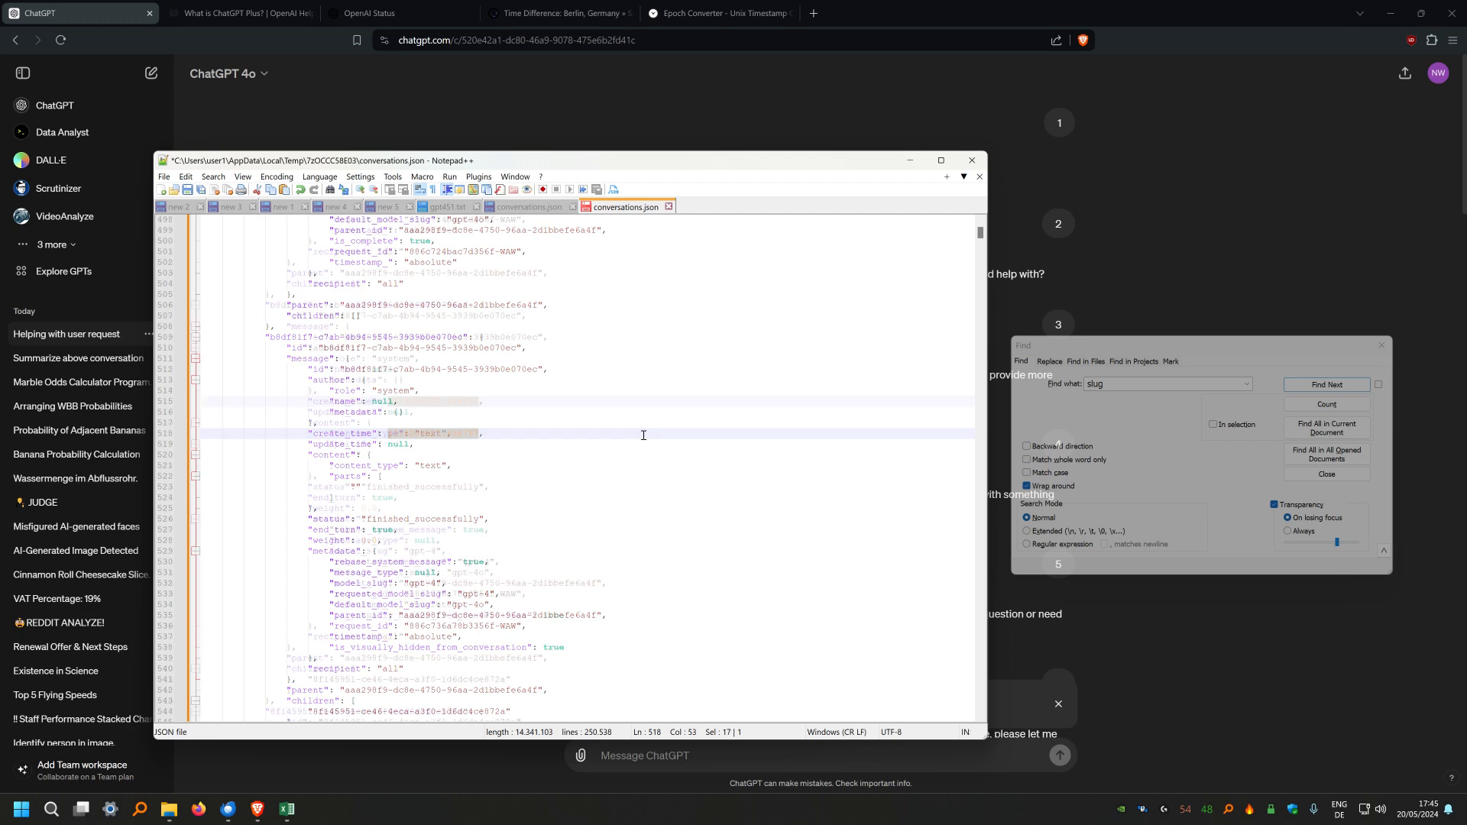
{"action": "scroll", "scroll_direction": "down", "scroll_amount": 3}
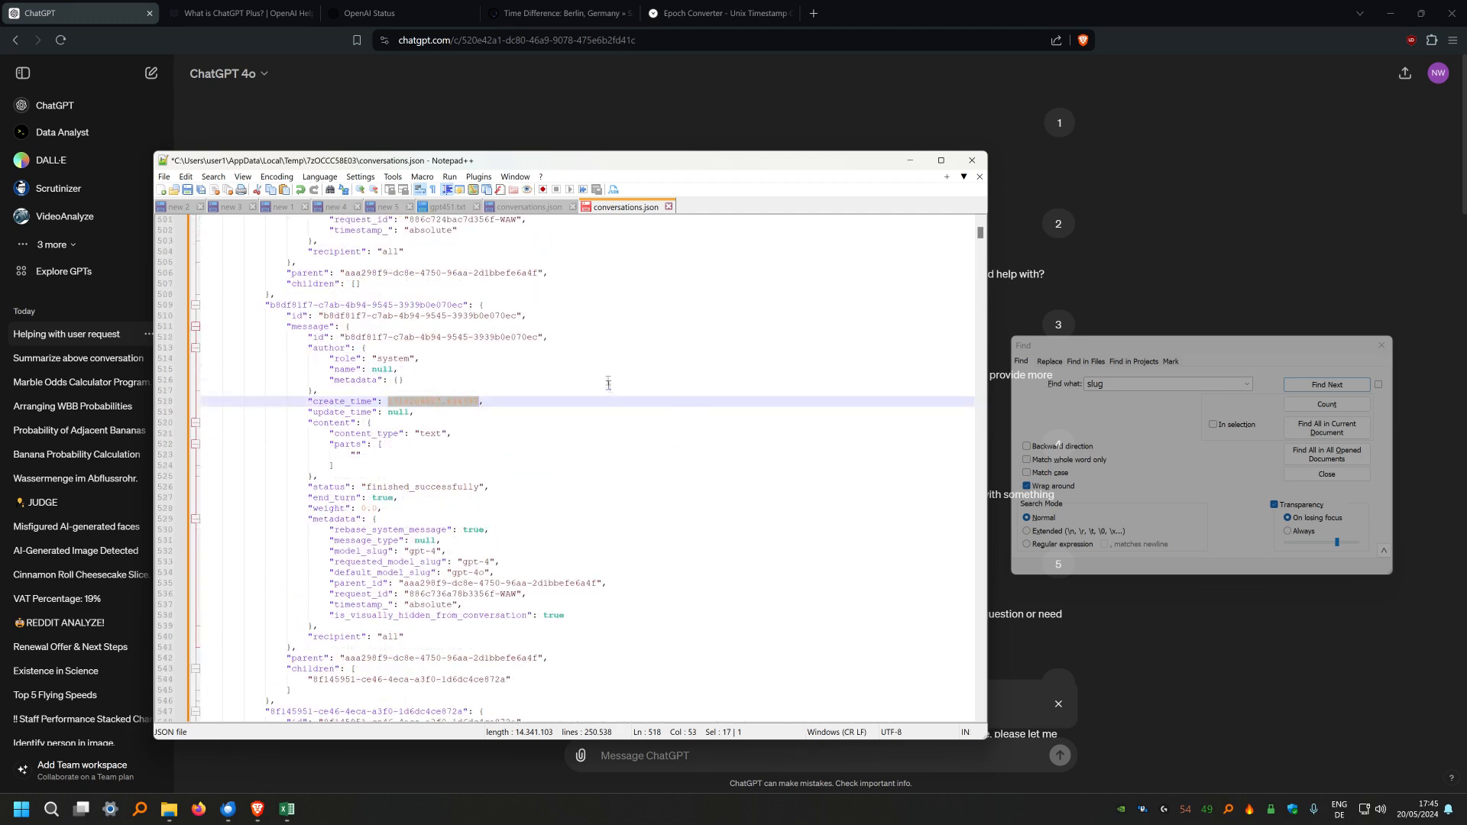
{"action": "mouse_move", "coordinate": [786, 381]}
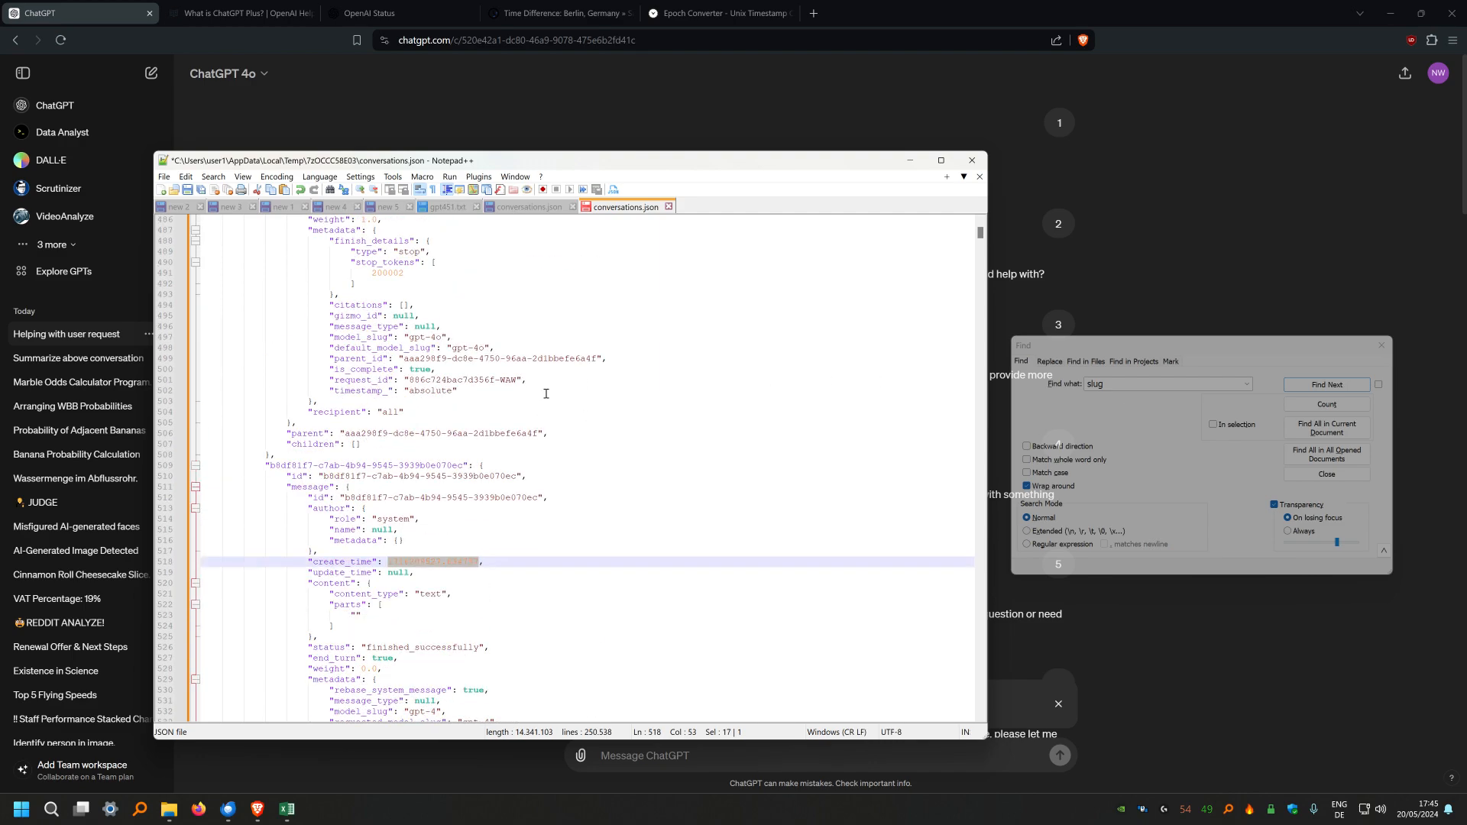
{"action": "scroll", "scroll_direction": "up", "scroll_amount": 3}
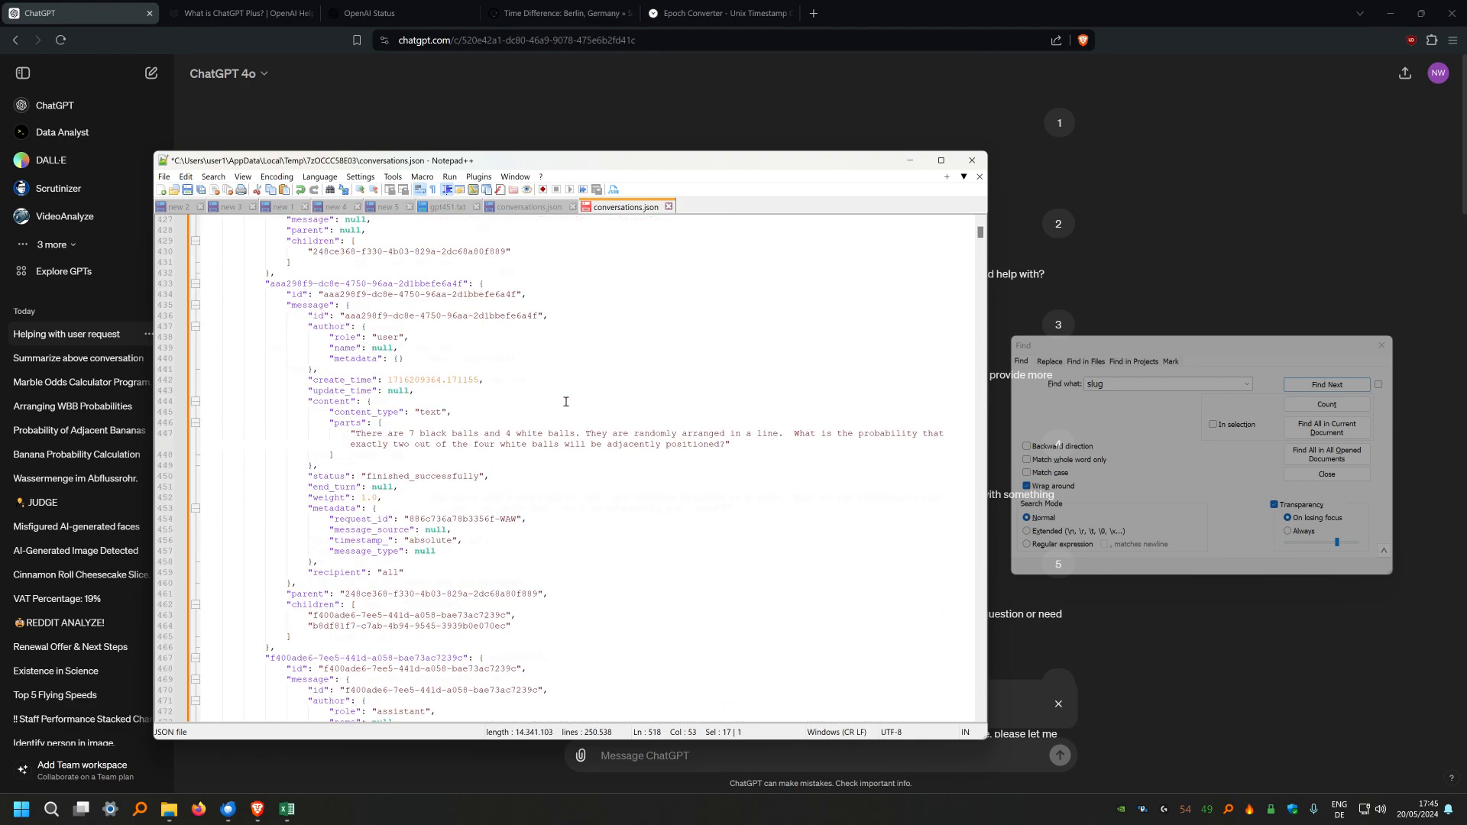
{"action": "scroll", "scroll_direction": "up", "scroll_amount": 3}
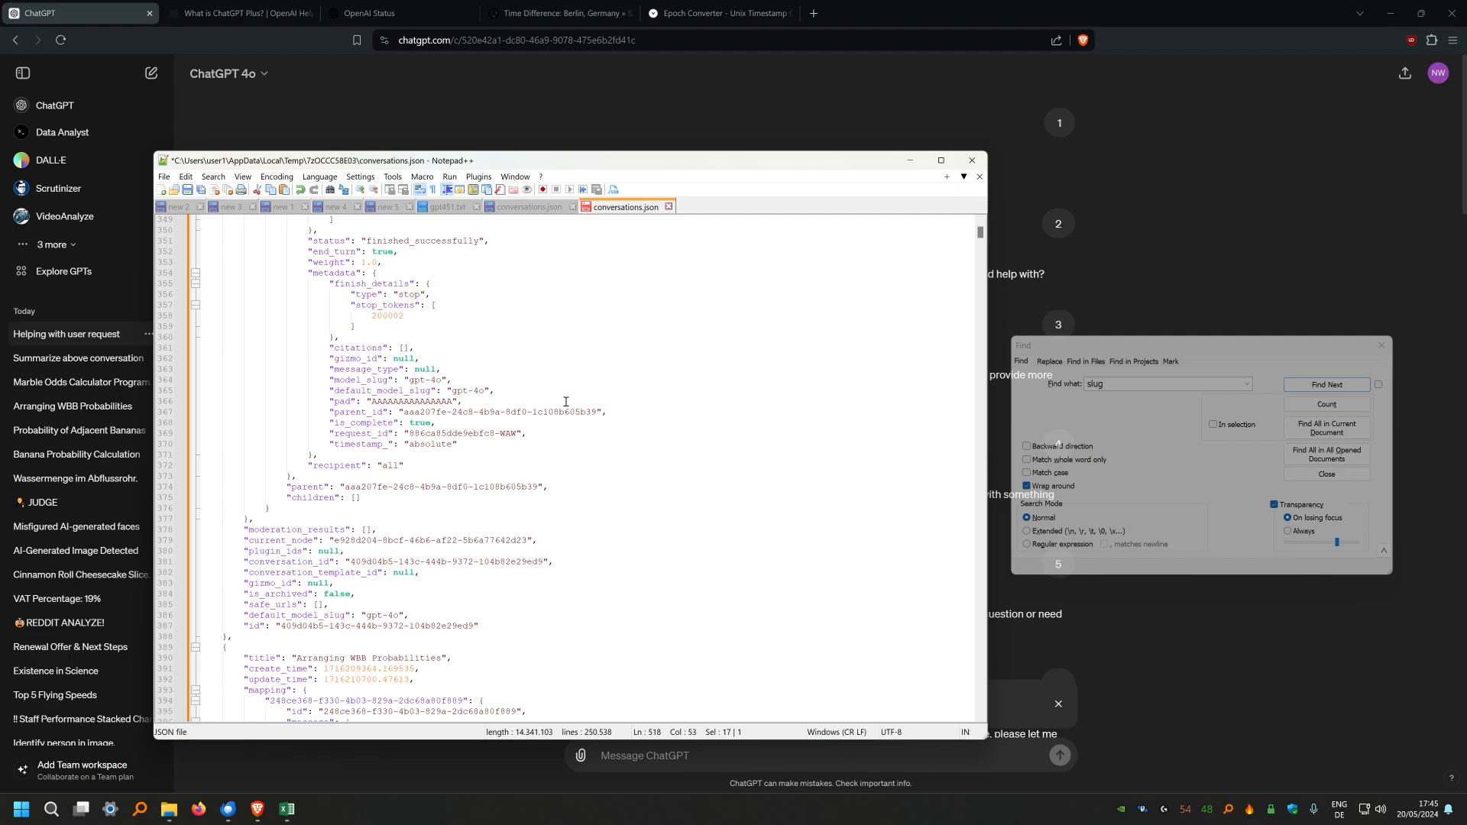
{"action": "scroll", "scroll_direction": "up", "scroll_amount": 3}
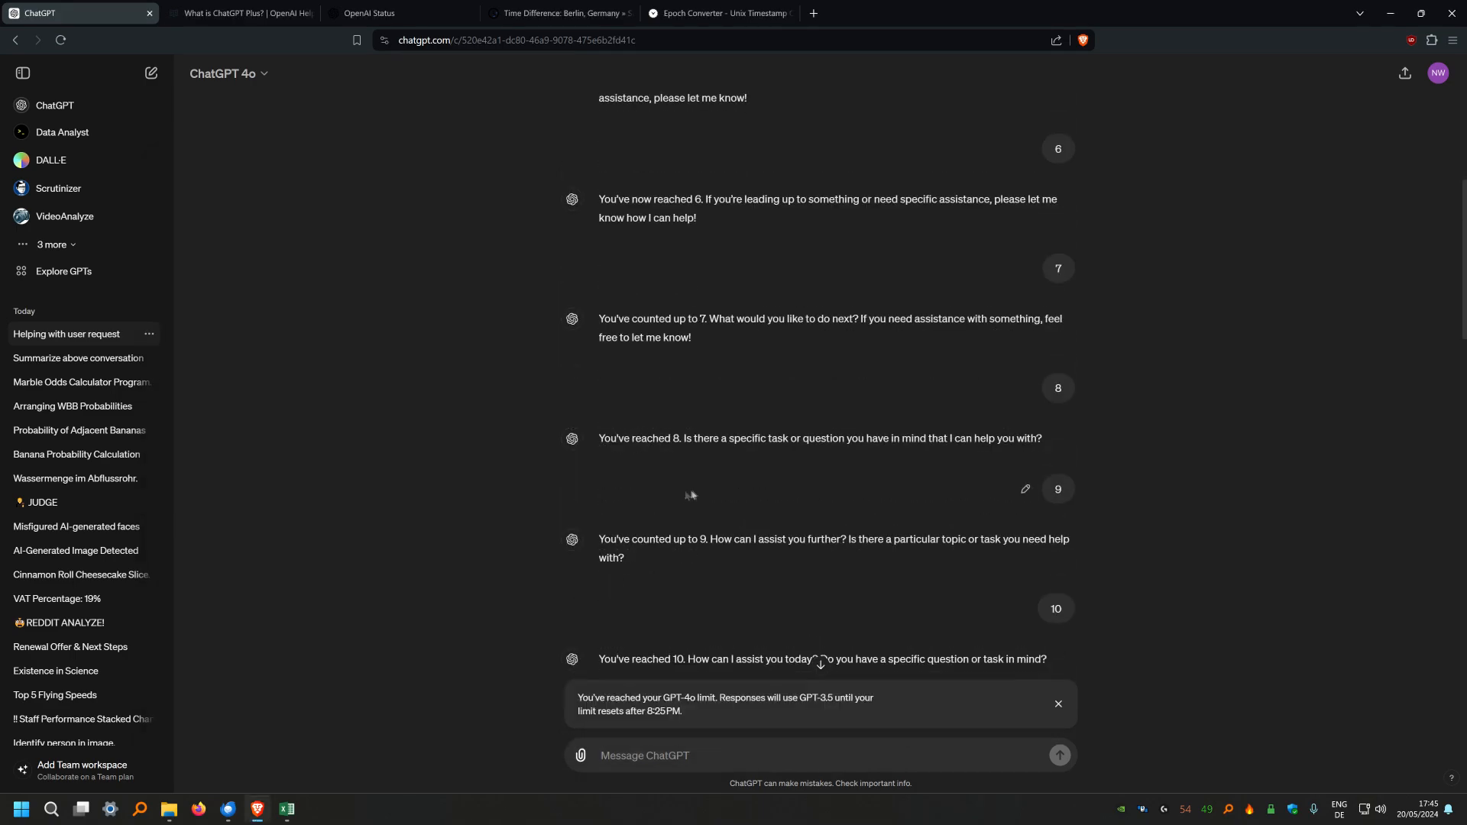
{"action": "scroll", "scroll_direction": "down", "scroll_amount": 3}
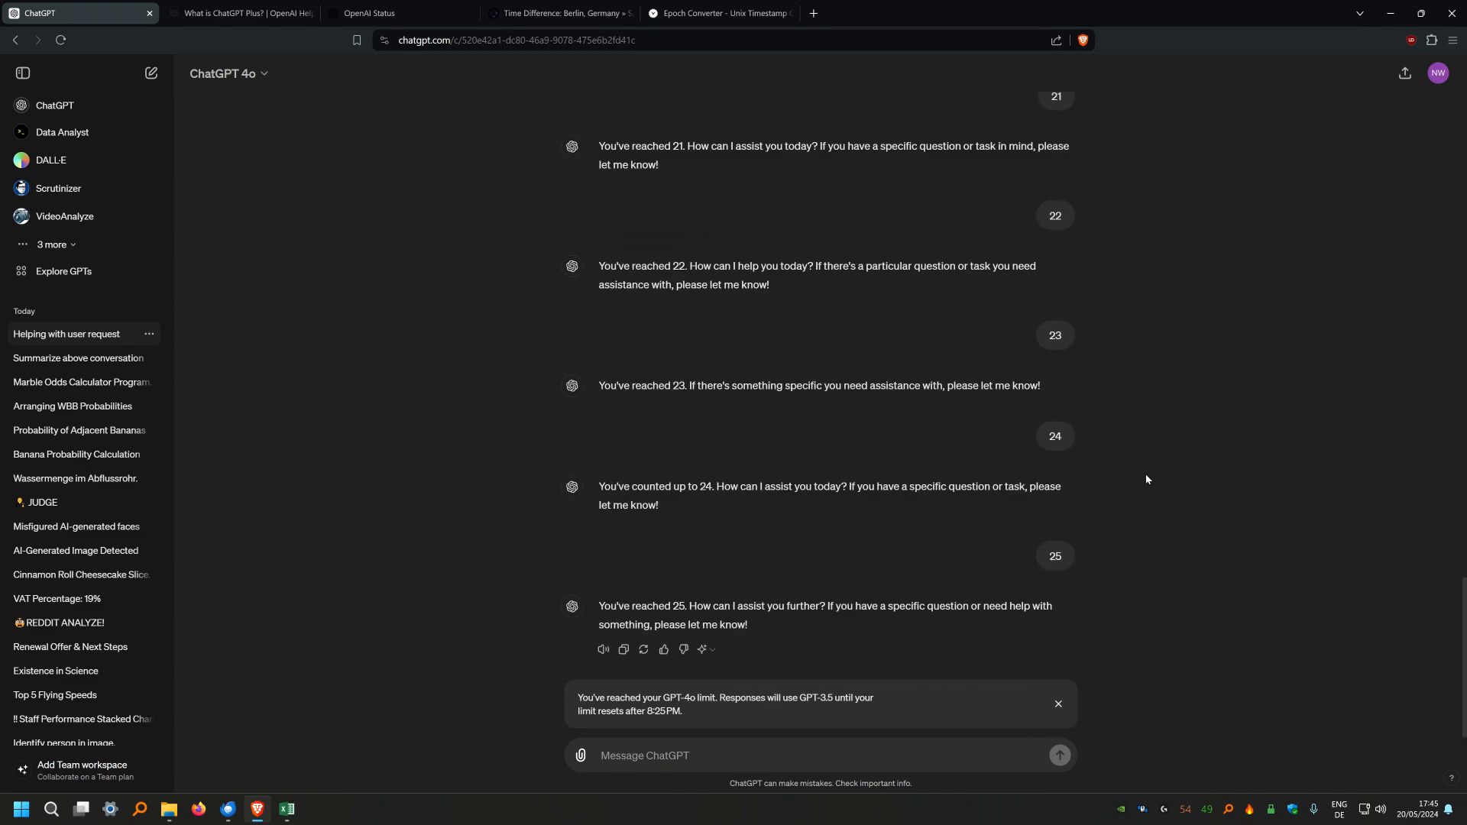
{"action": "scroll", "scroll_direction": "up", "scroll_amount": 3}
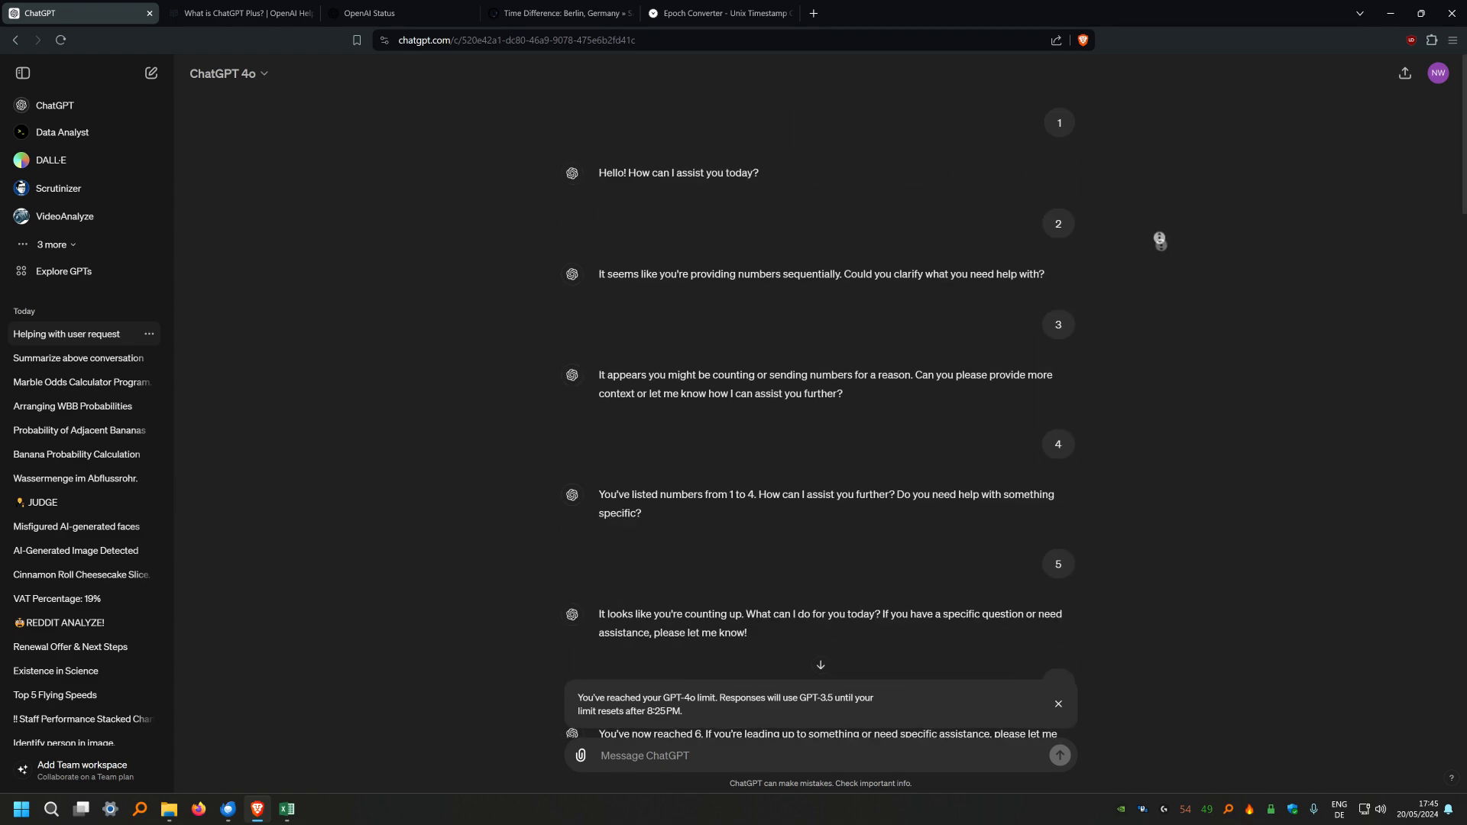
{"action": "scroll", "scroll_direction": "down", "scroll_amount": 3}
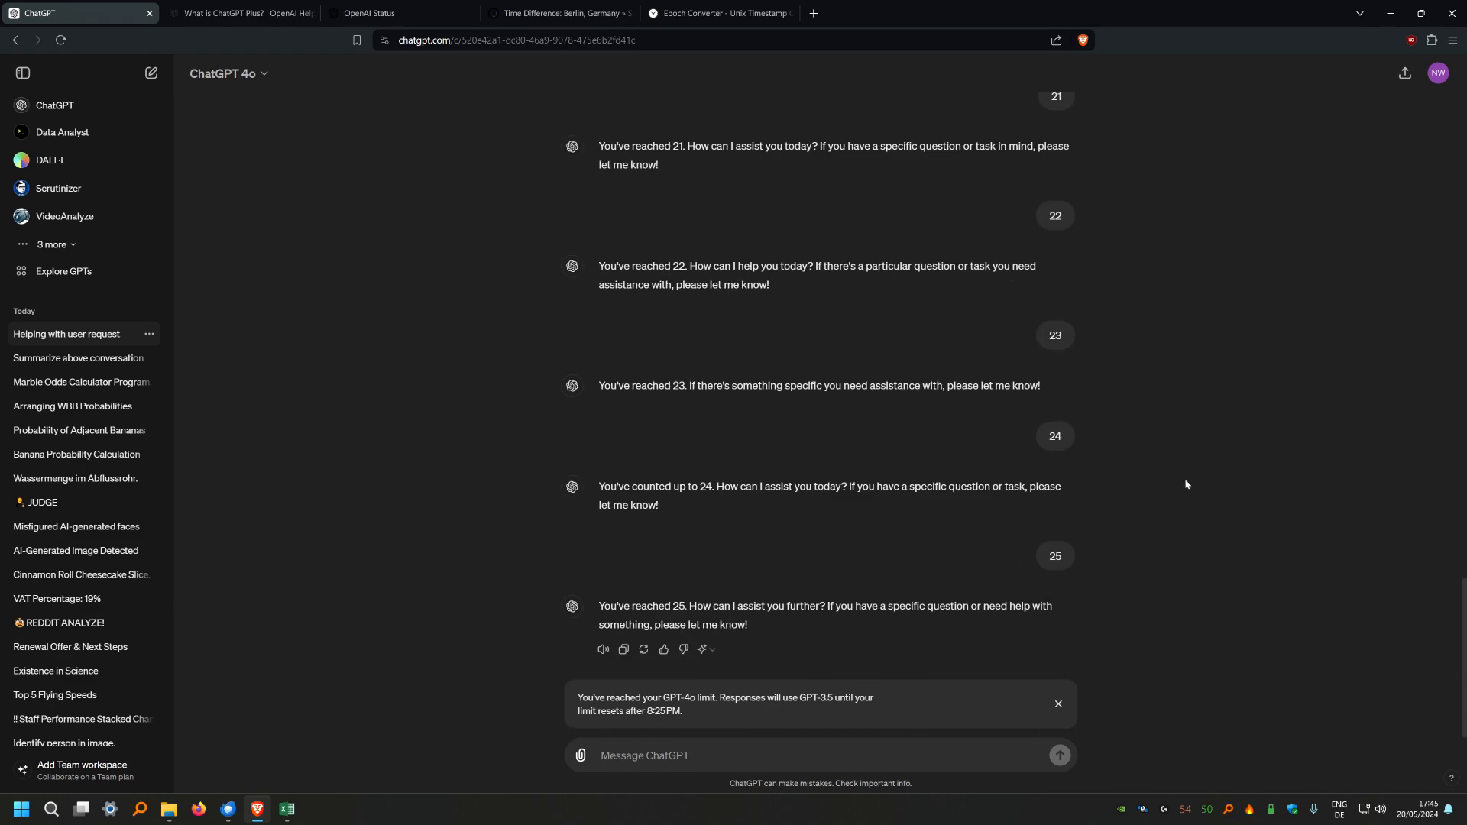
{"action": "mouse_move", "coordinate": [1054, 436]}
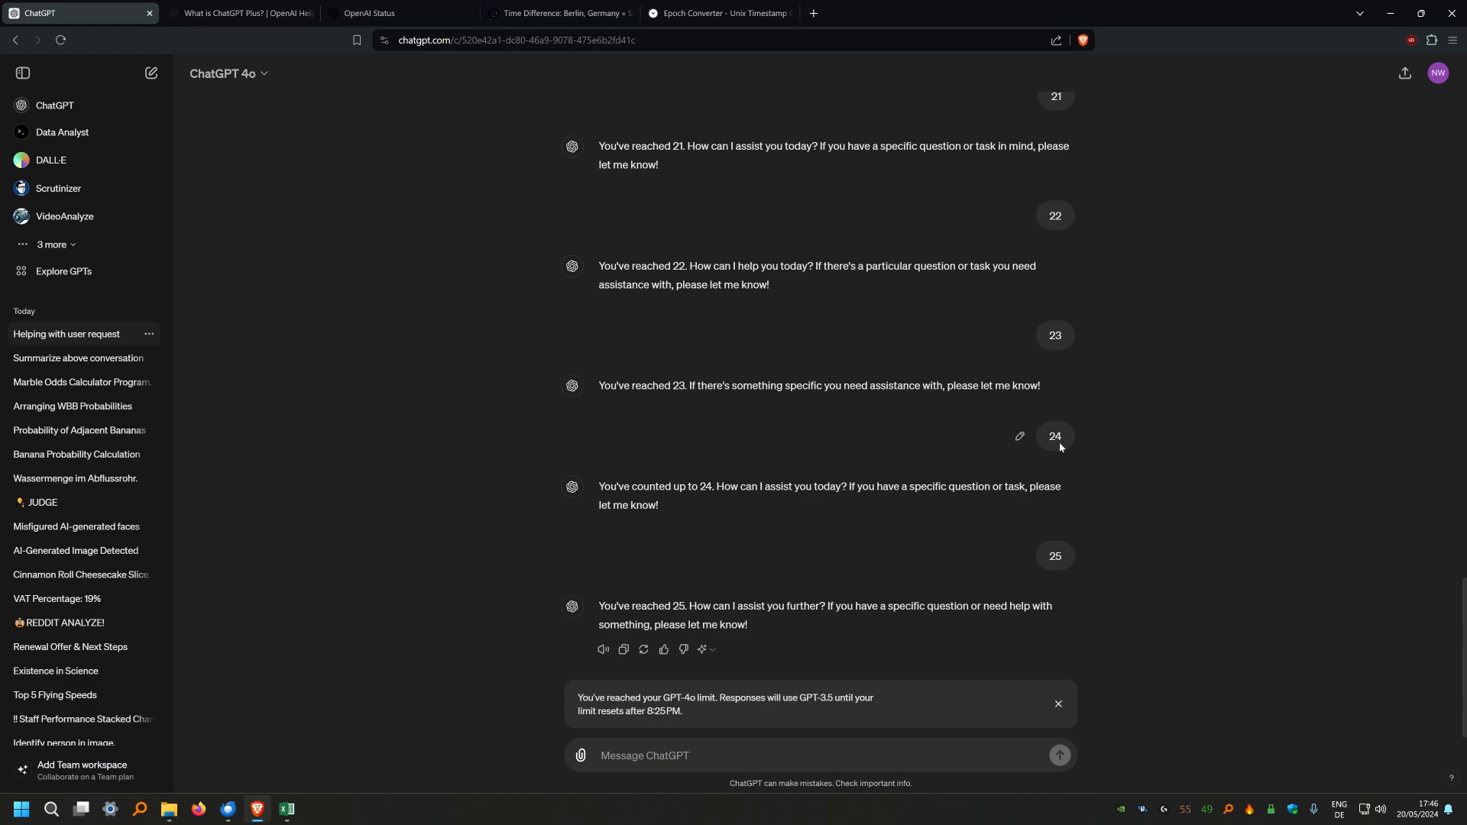
{"action": "scroll", "scroll_direction": "up", "scroll_amount": 3}
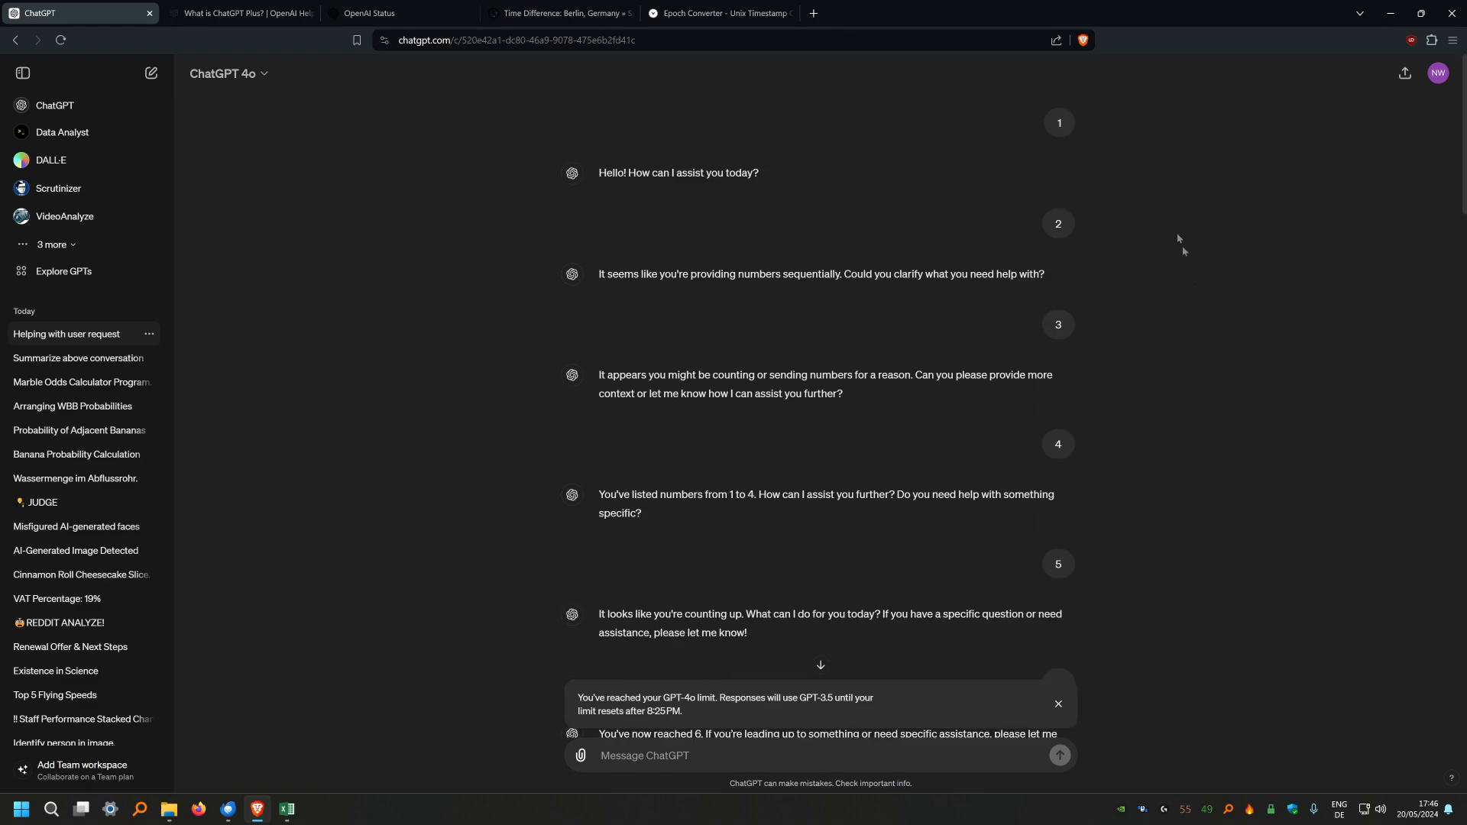
{"action": "scroll", "scroll_direction": "down", "scroll_amount": 3}
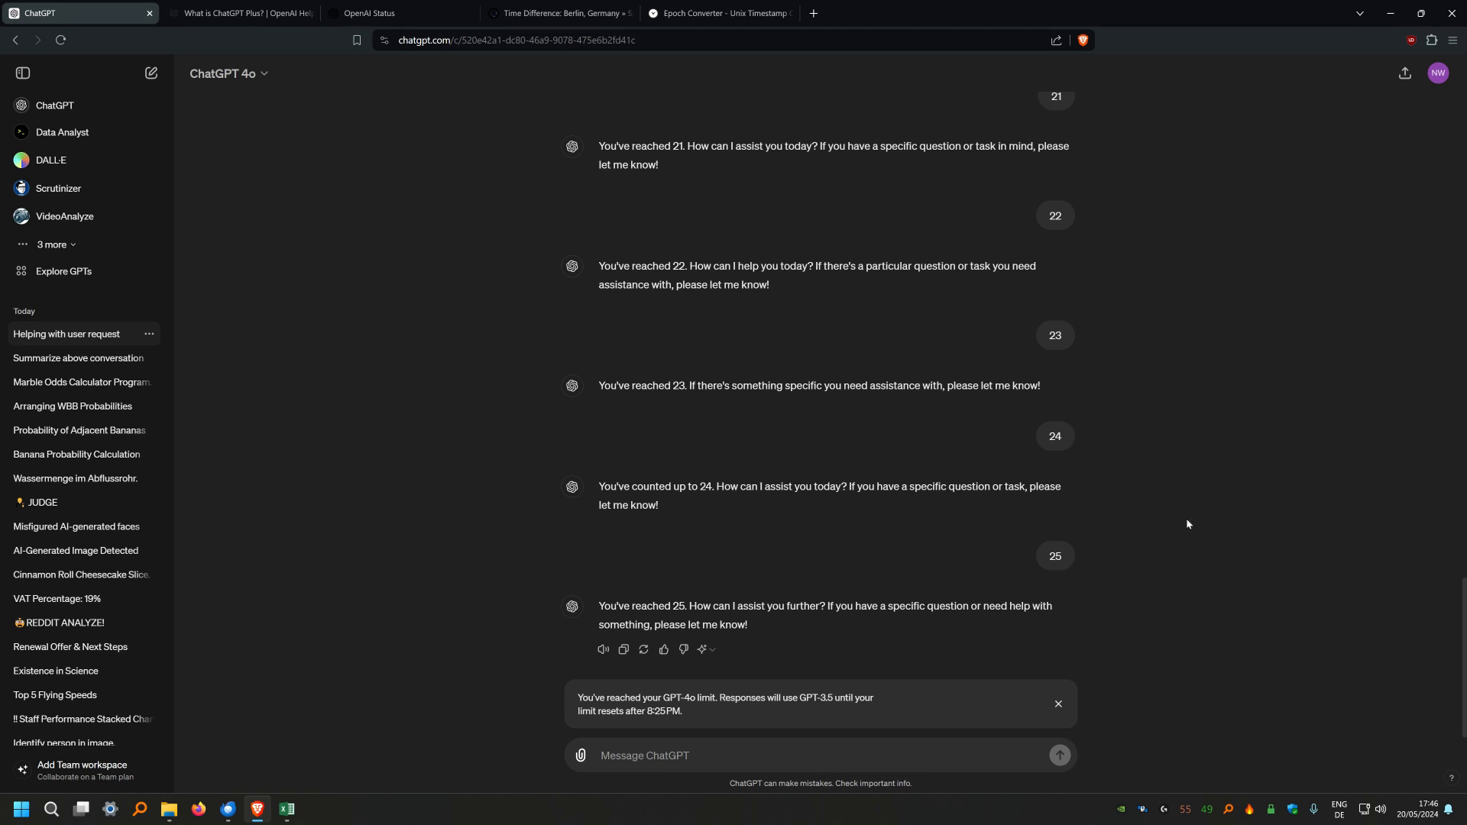
{"action": "mouse_move", "coordinate": [645, 381]}
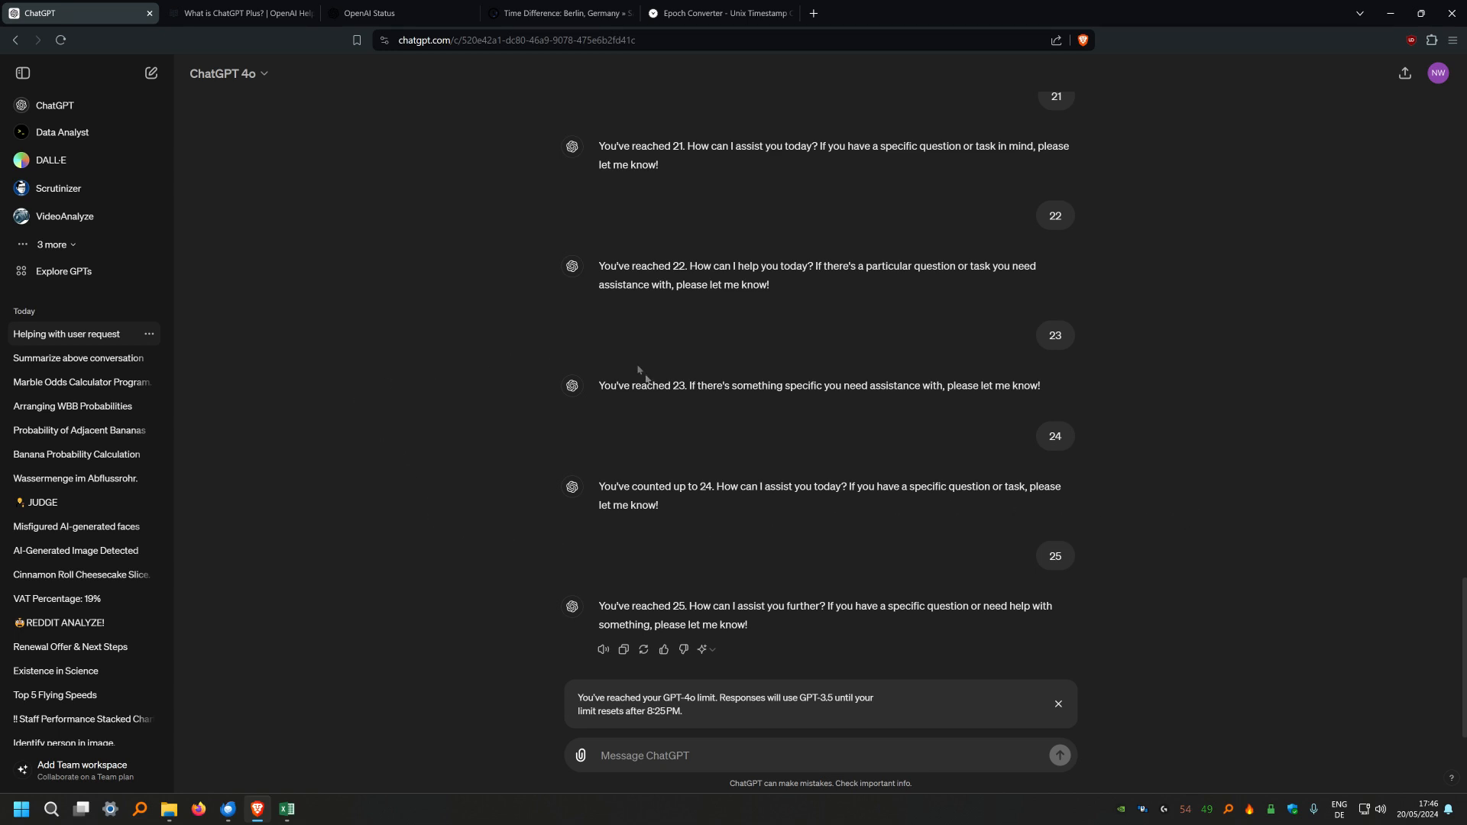
{"action": "mouse_move", "coordinate": [857, 560]}
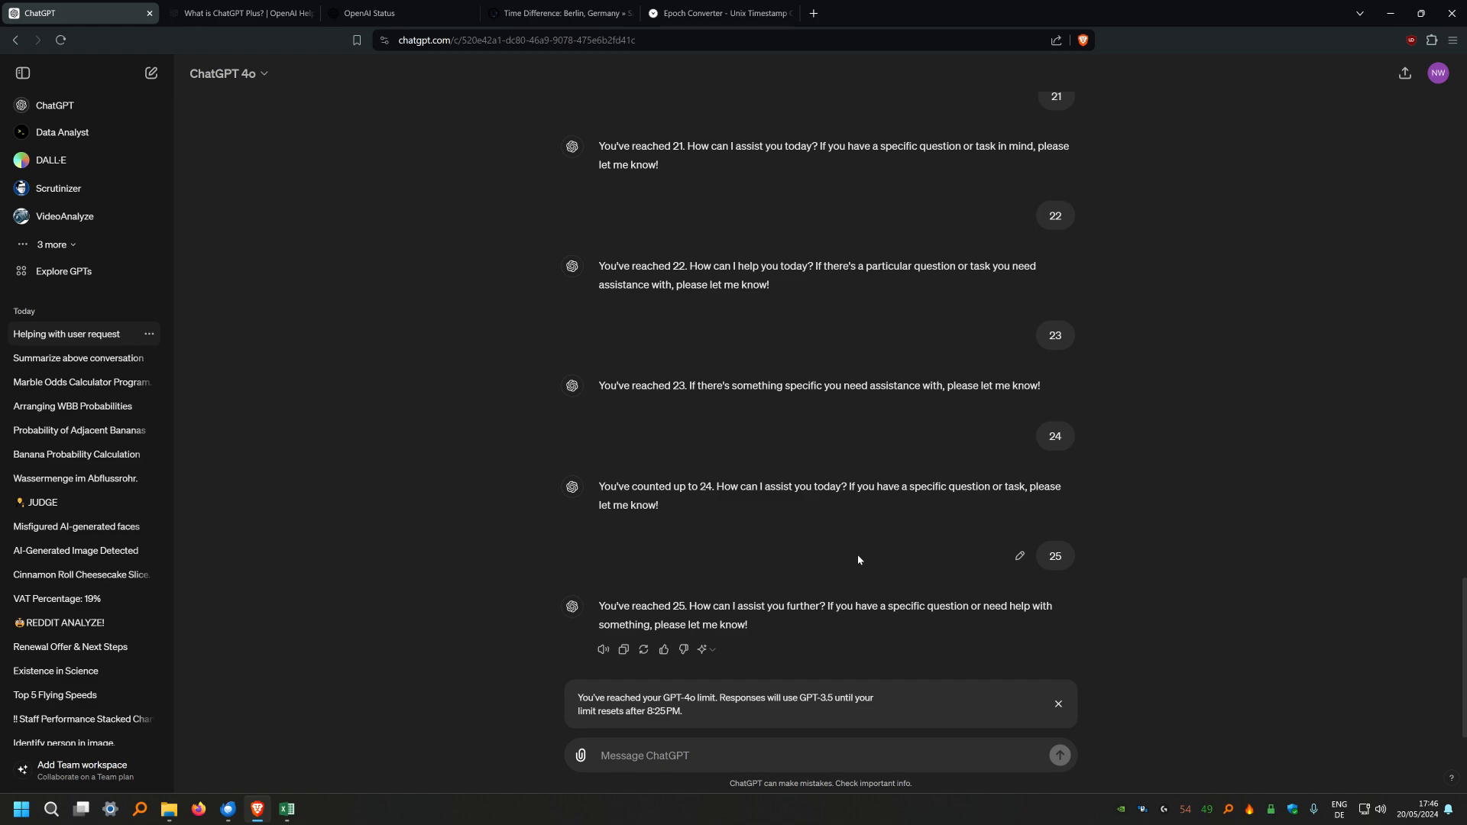
{"action": "scroll", "scroll_direction": "up", "scroll_amount": 3}
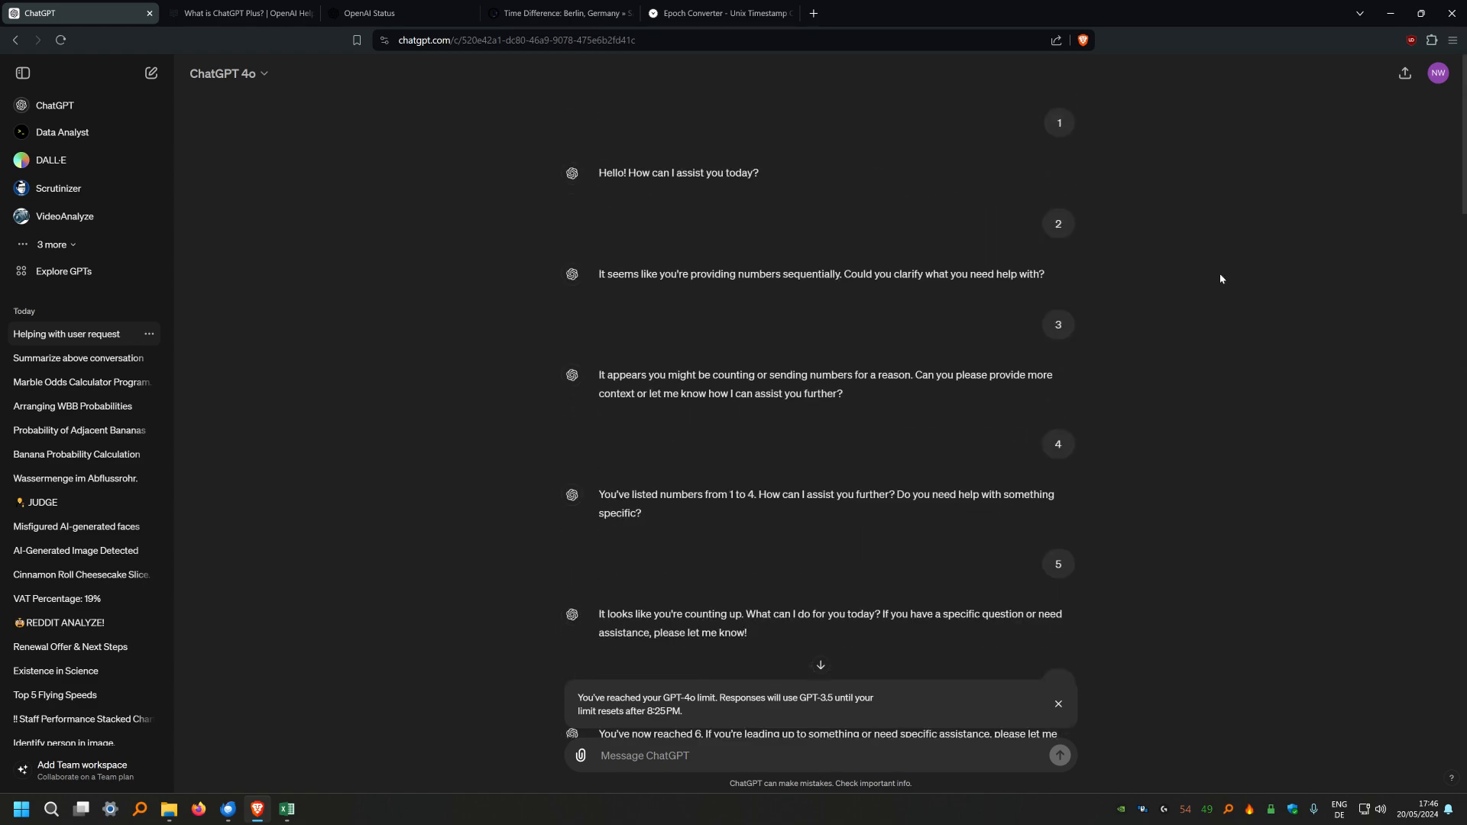
{"action": "scroll", "scroll_direction": "down", "scroll_amount": 3}
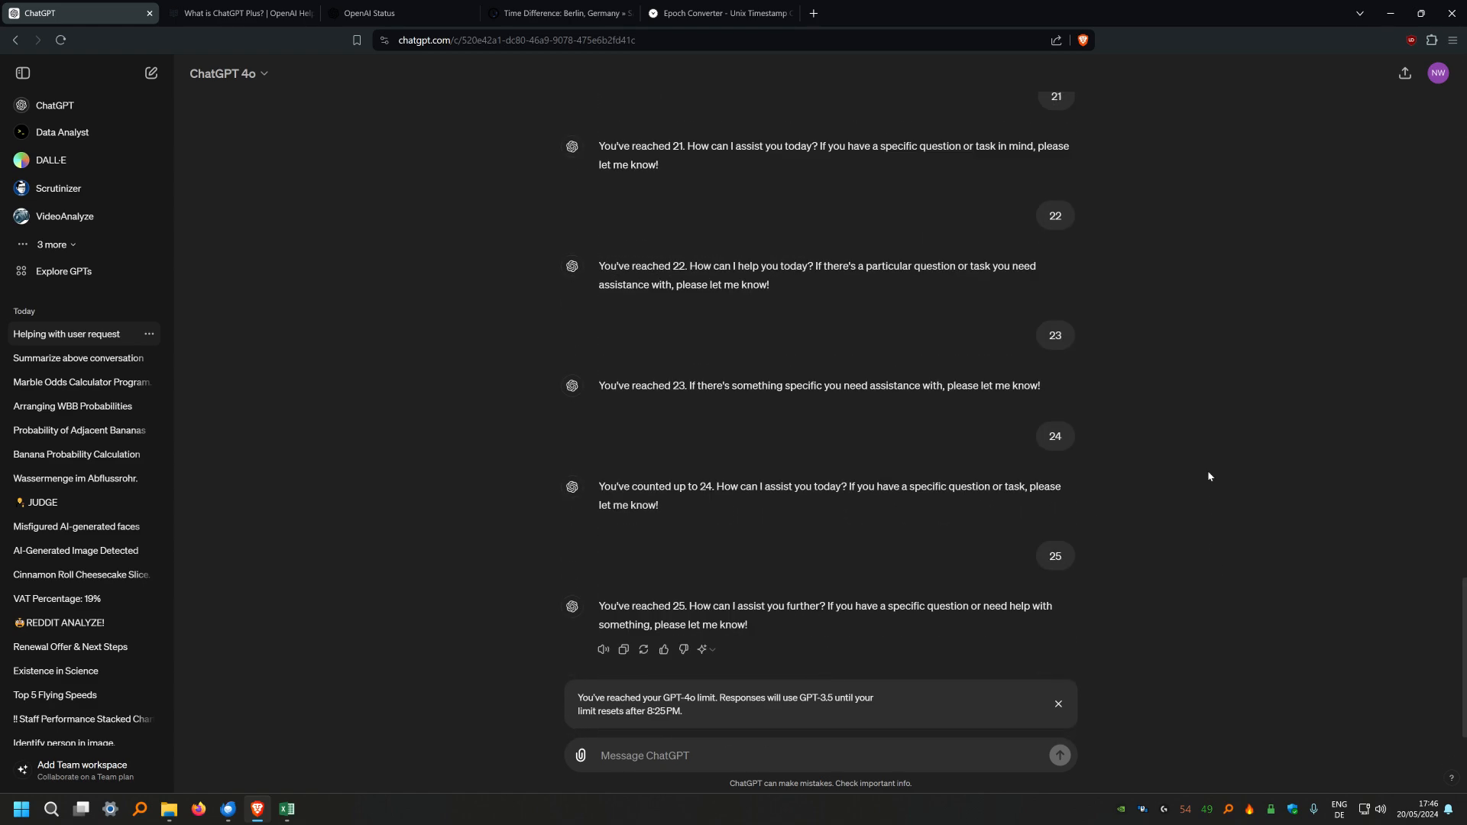
{"action": "mouse_move", "coordinate": [932, 417]}
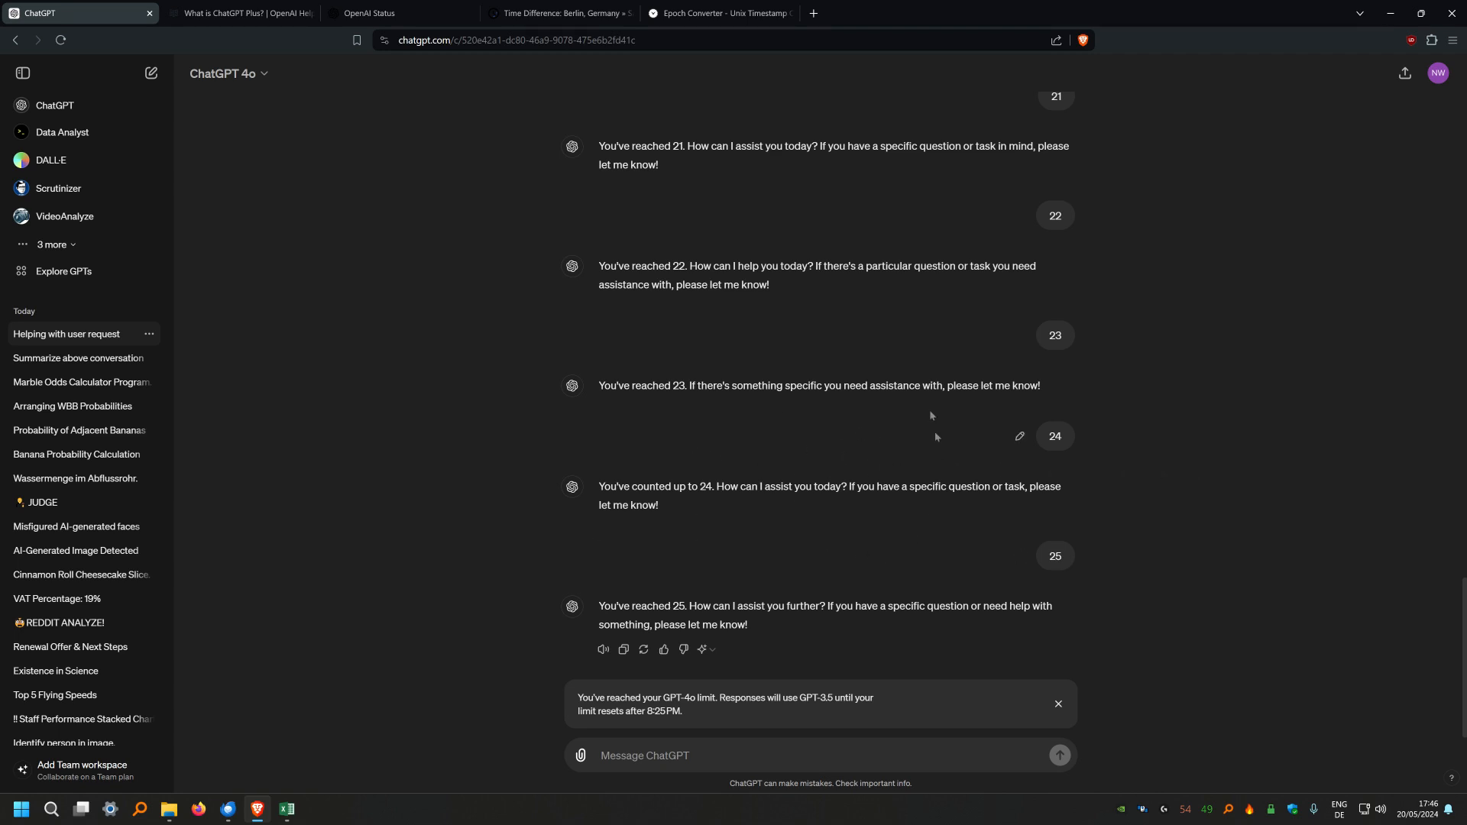
{"action": "mouse_move", "coordinate": [1238, 425]}
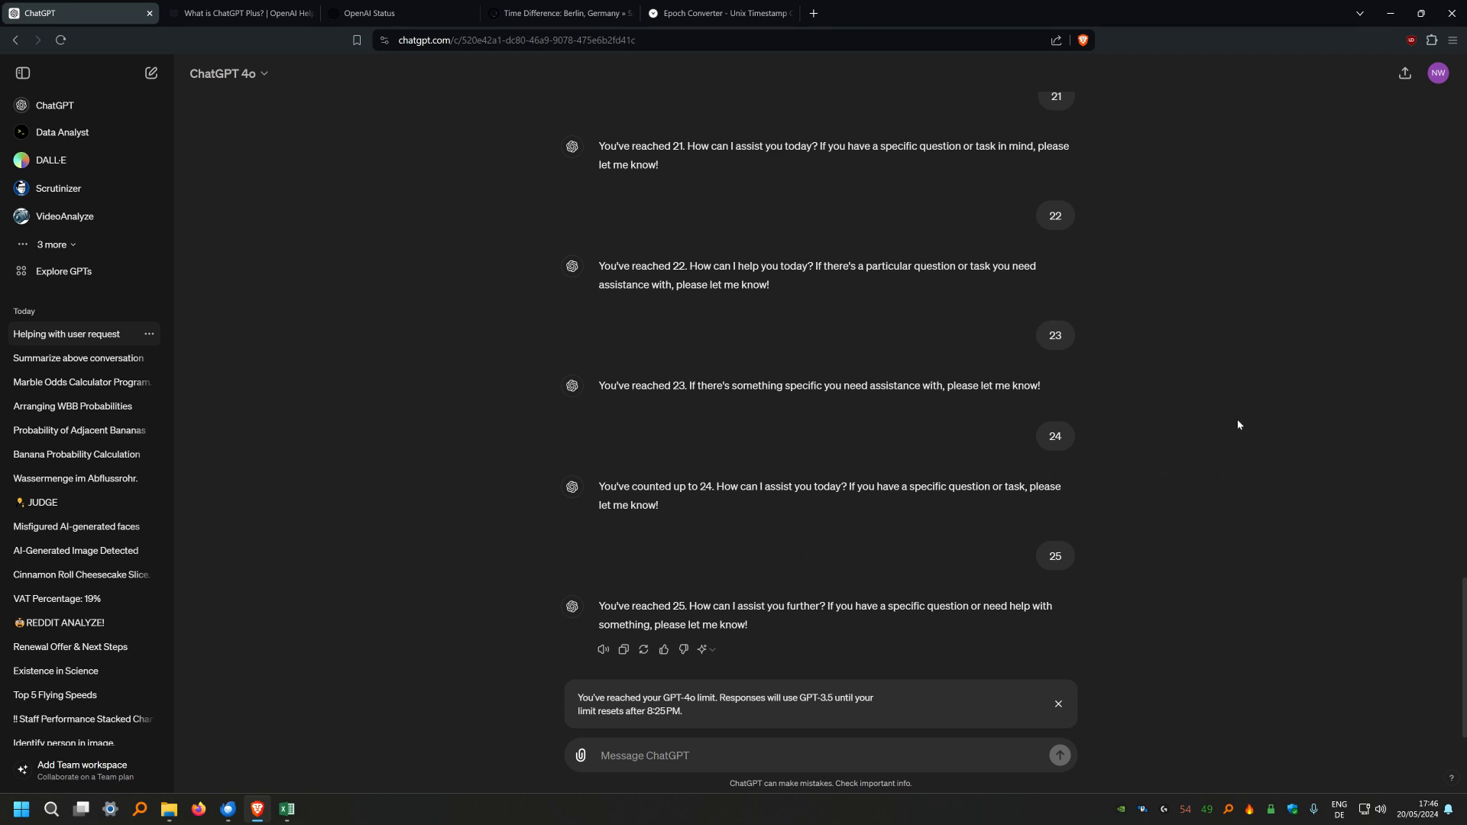
{"action": "mouse_move", "coordinate": [1256, 396]}
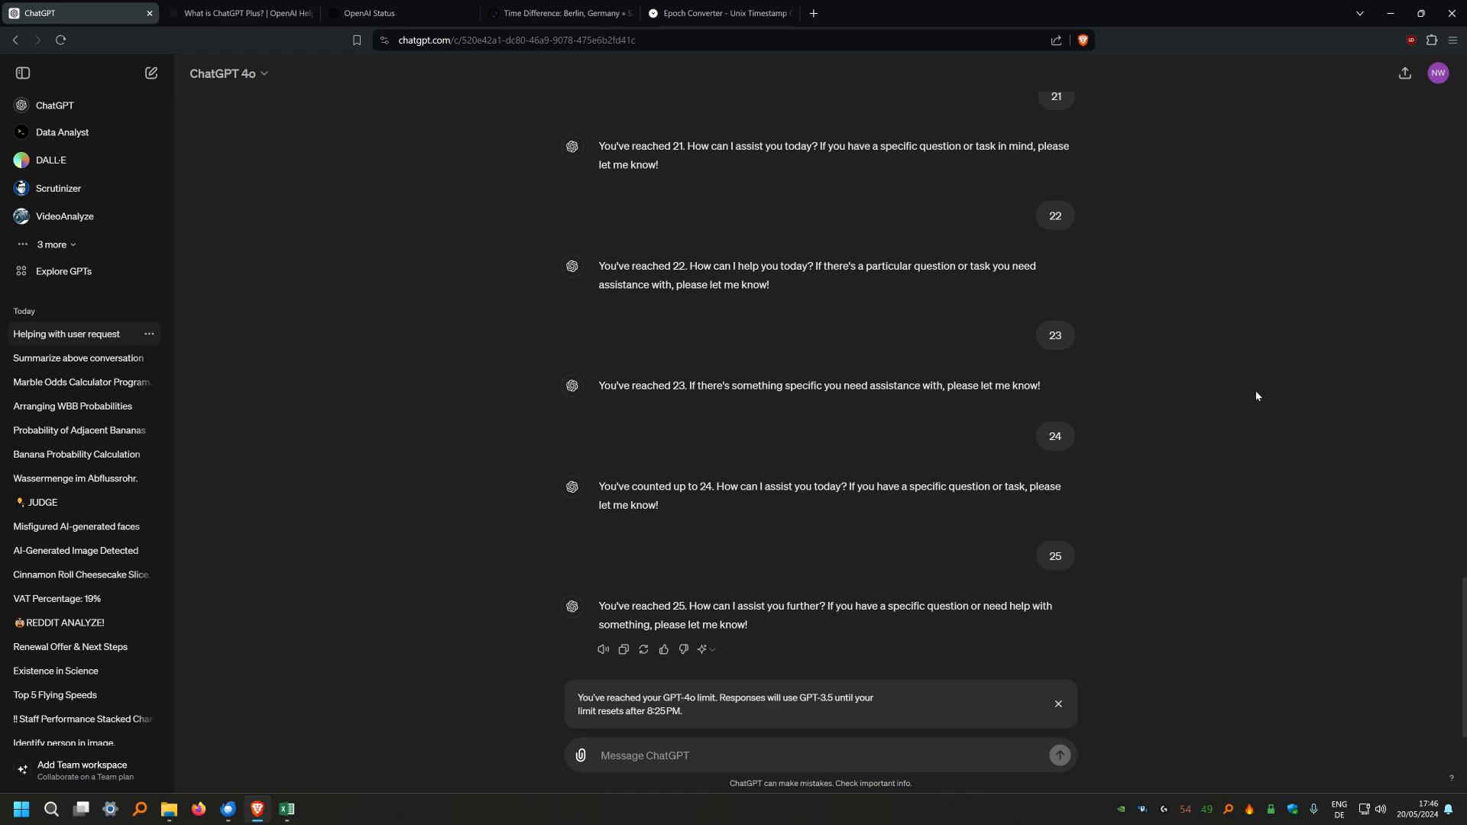
{"action": "mouse_move", "coordinate": [598, 364]}
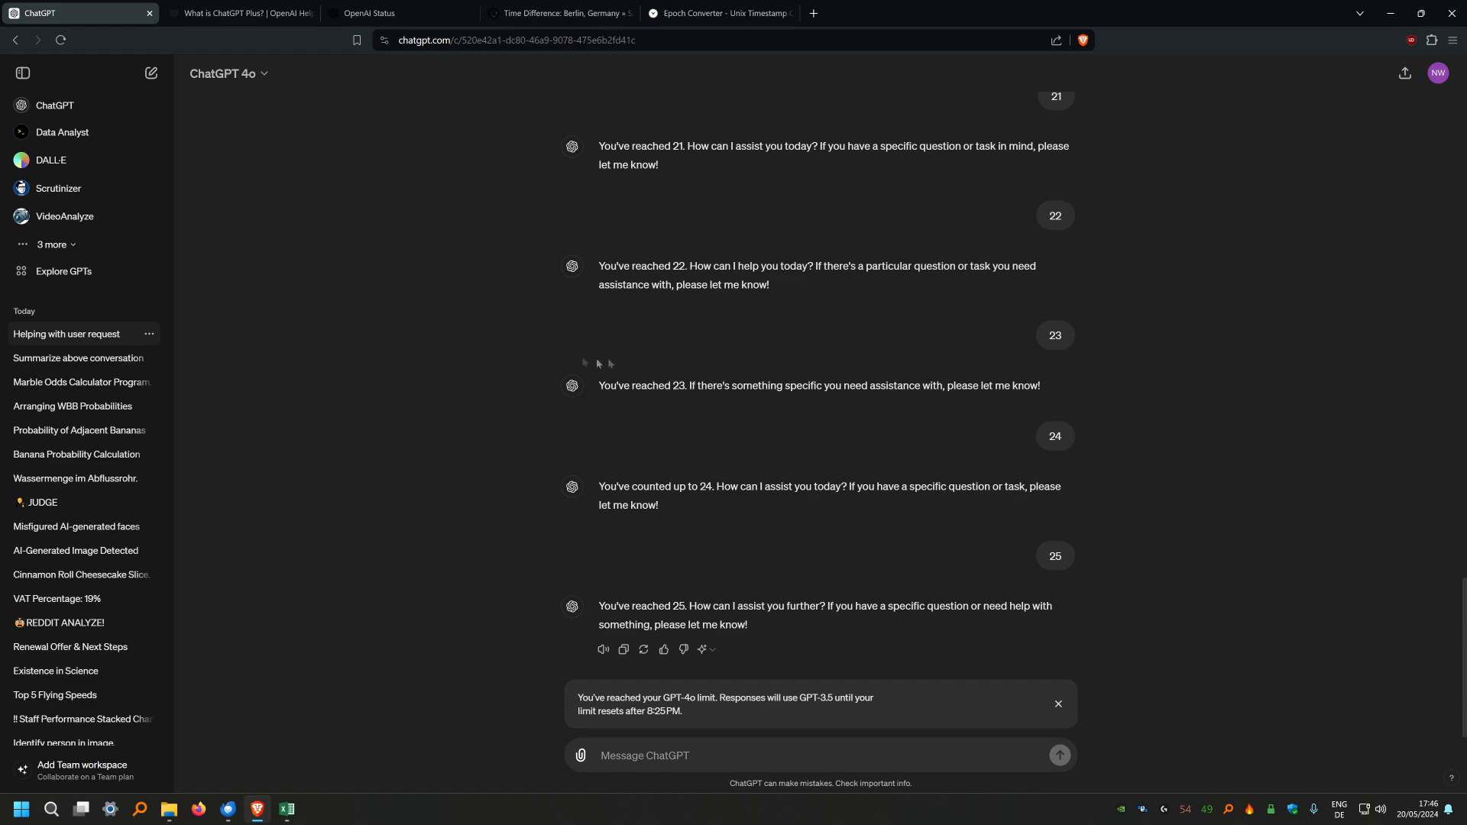
{"action": "left_click", "coordinate": [239, 14]}
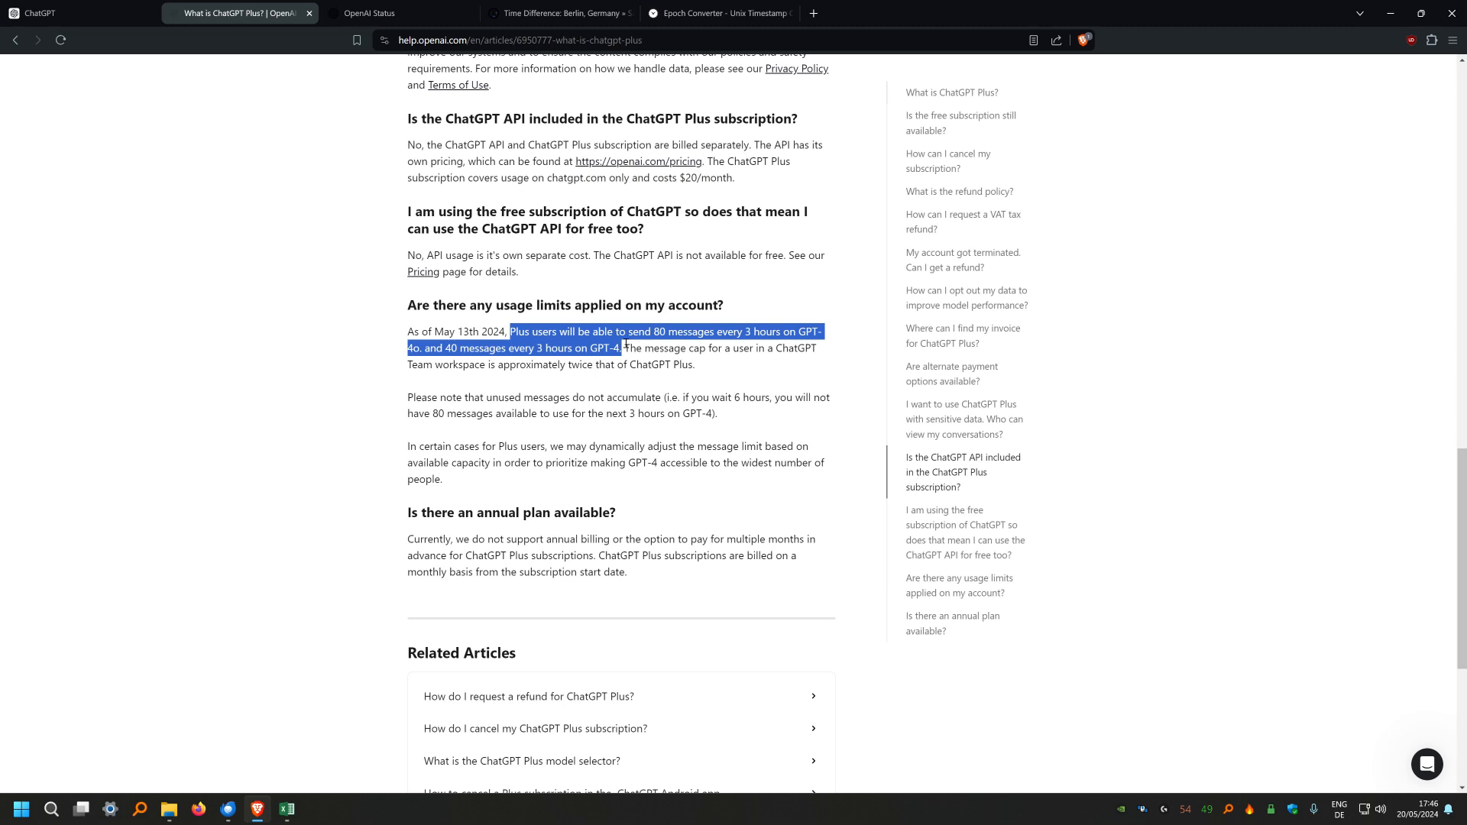
{"action": "mouse_move", "coordinate": [625, 347]}
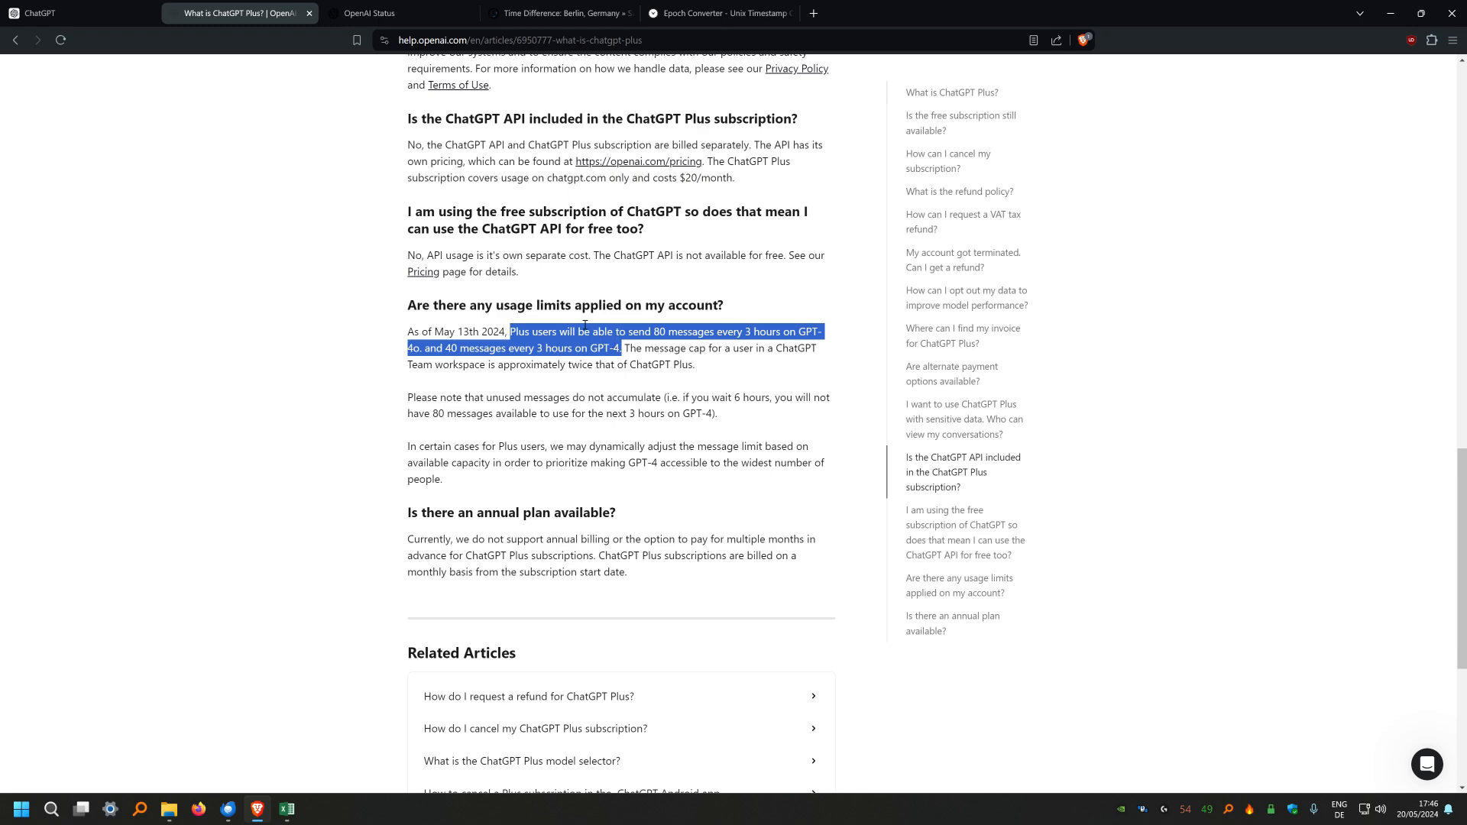
{"action": "left_click", "coordinate": [40, 14]}
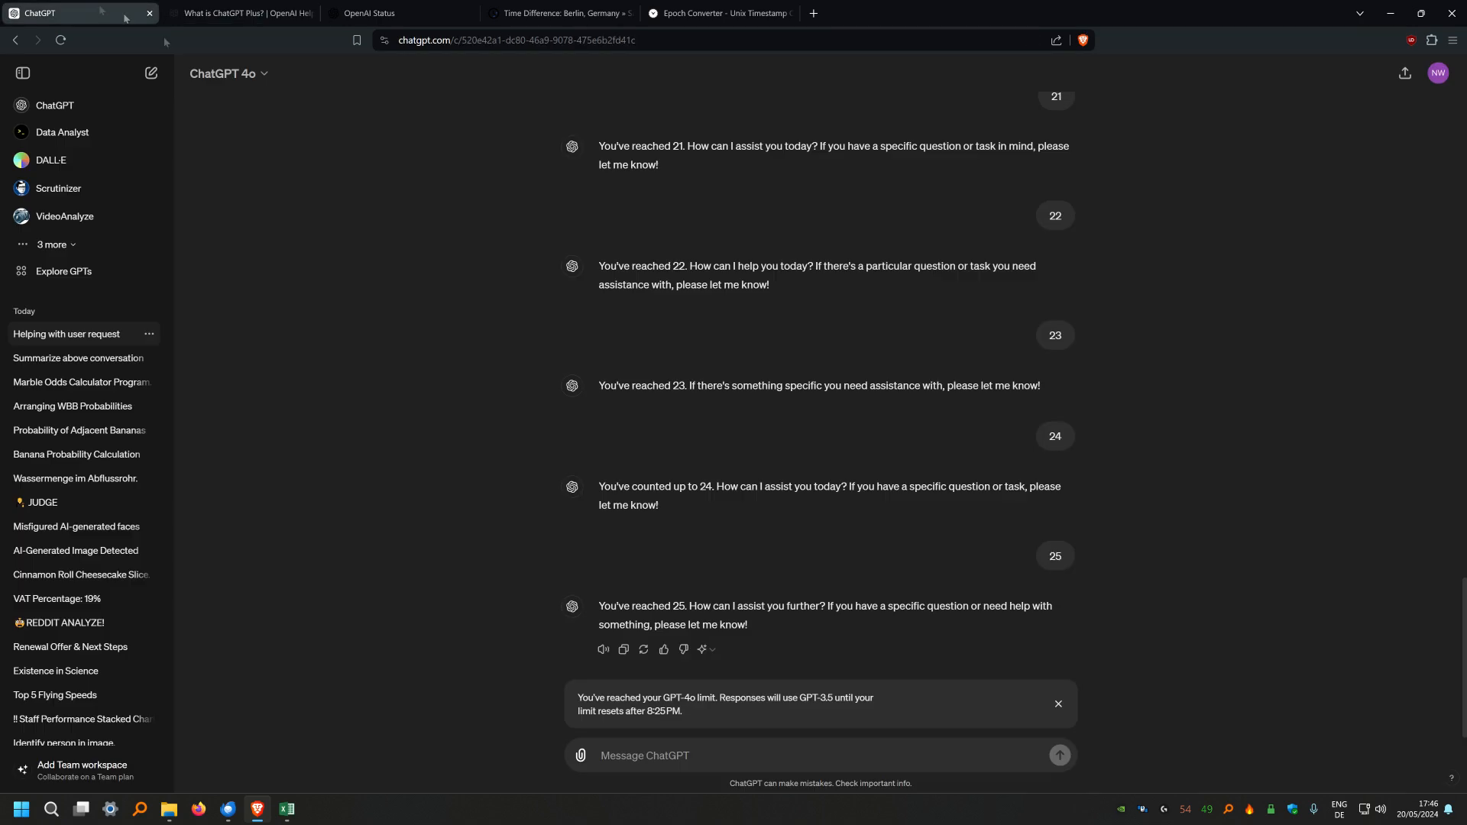
{"action": "mouse_move", "coordinate": [578, 468]}
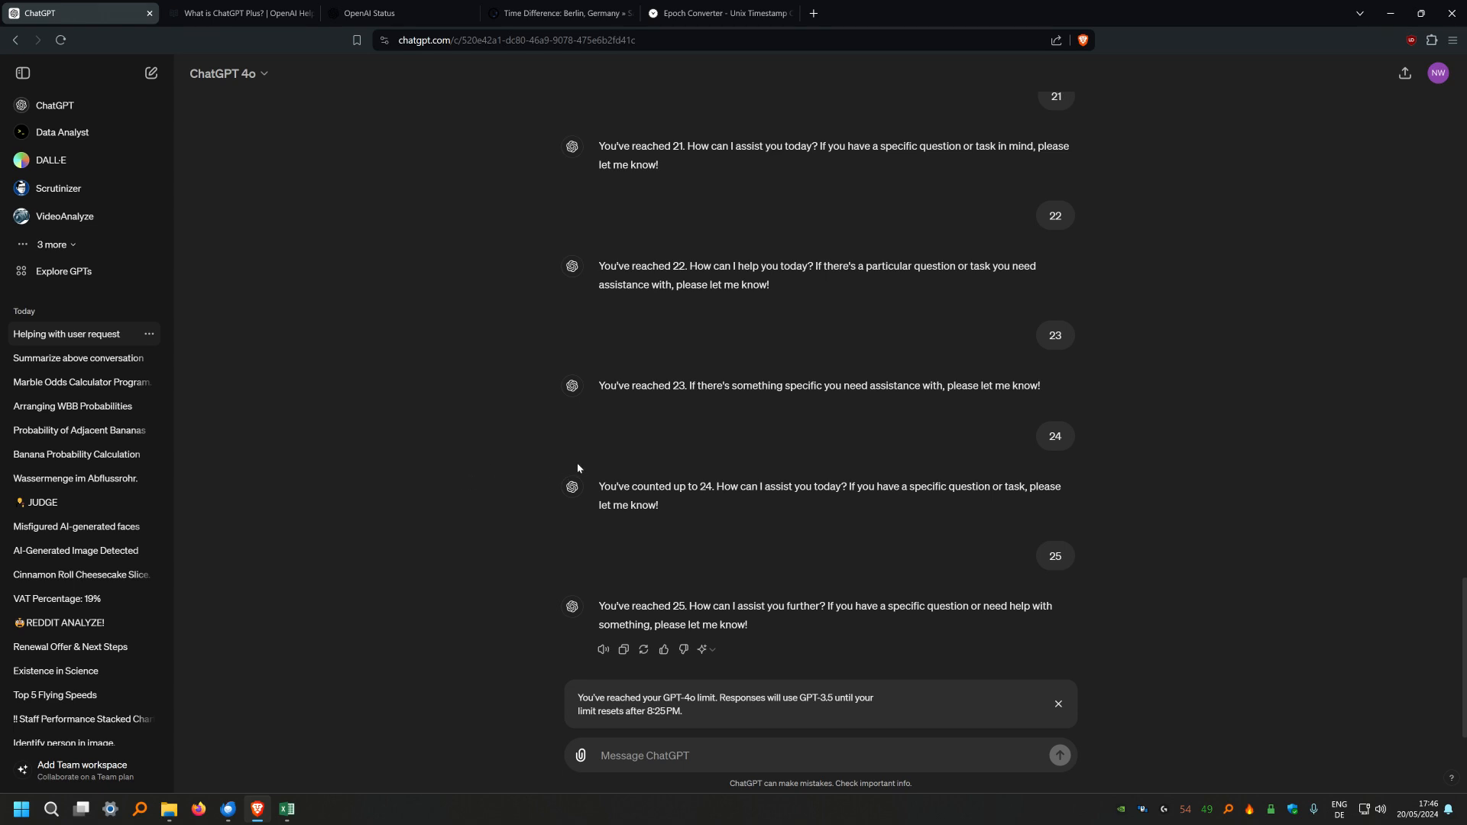
{"action": "mouse_move", "coordinate": [813, 214]}
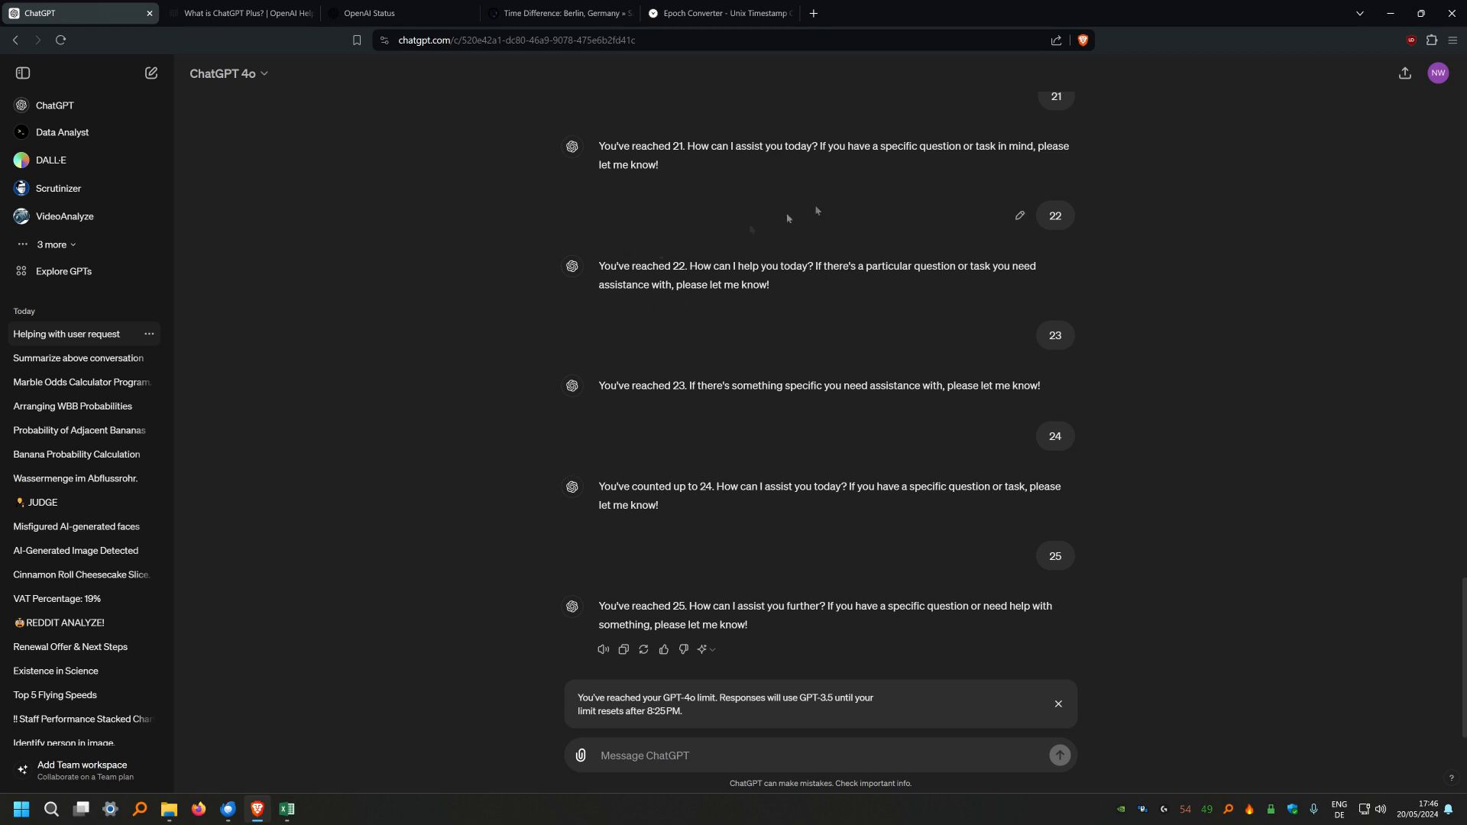
{"action": "mouse_move", "coordinate": [457, 643]}
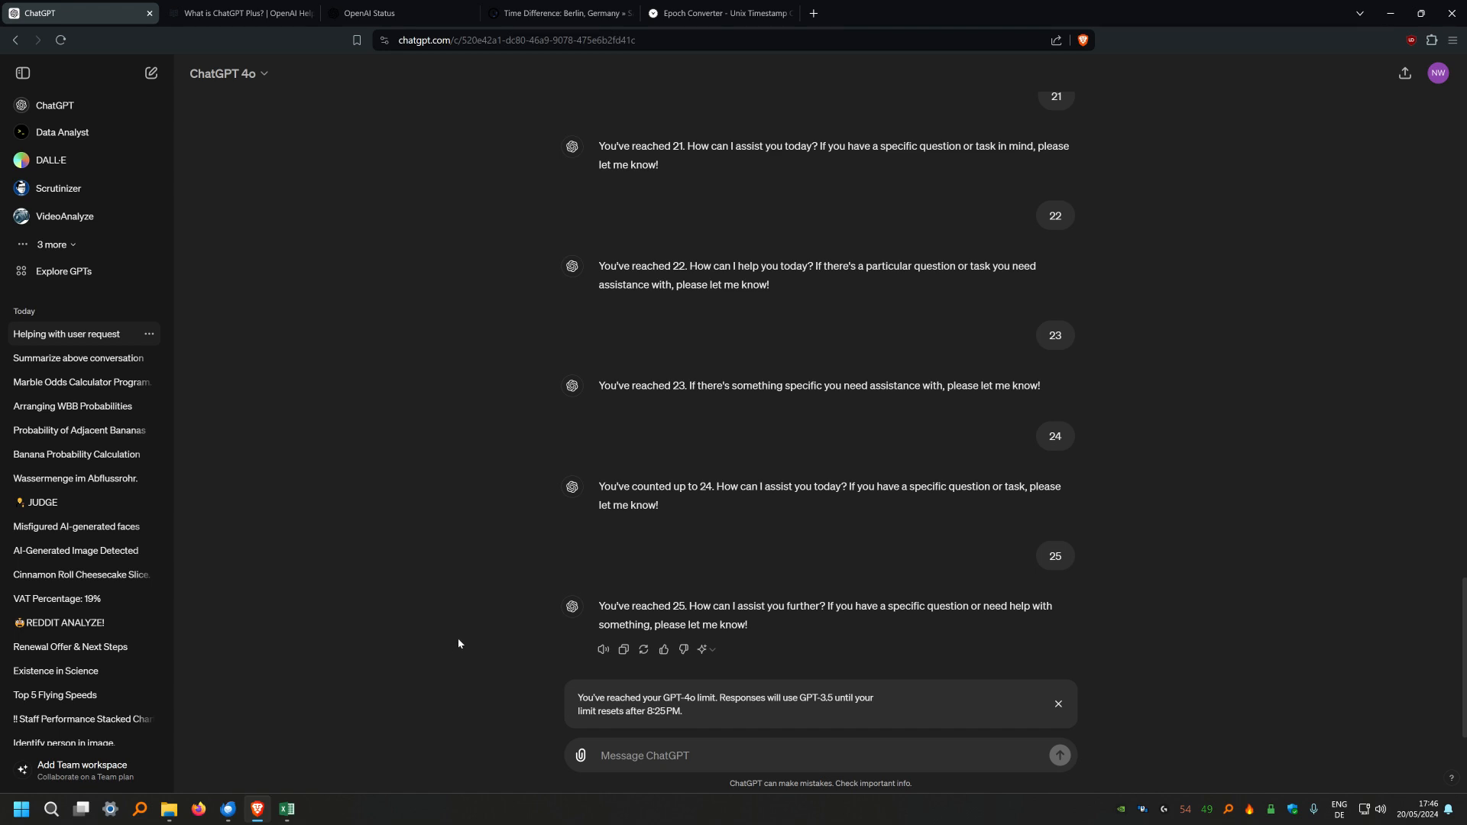
{"action": "mouse_move", "coordinate": [467, 636]}
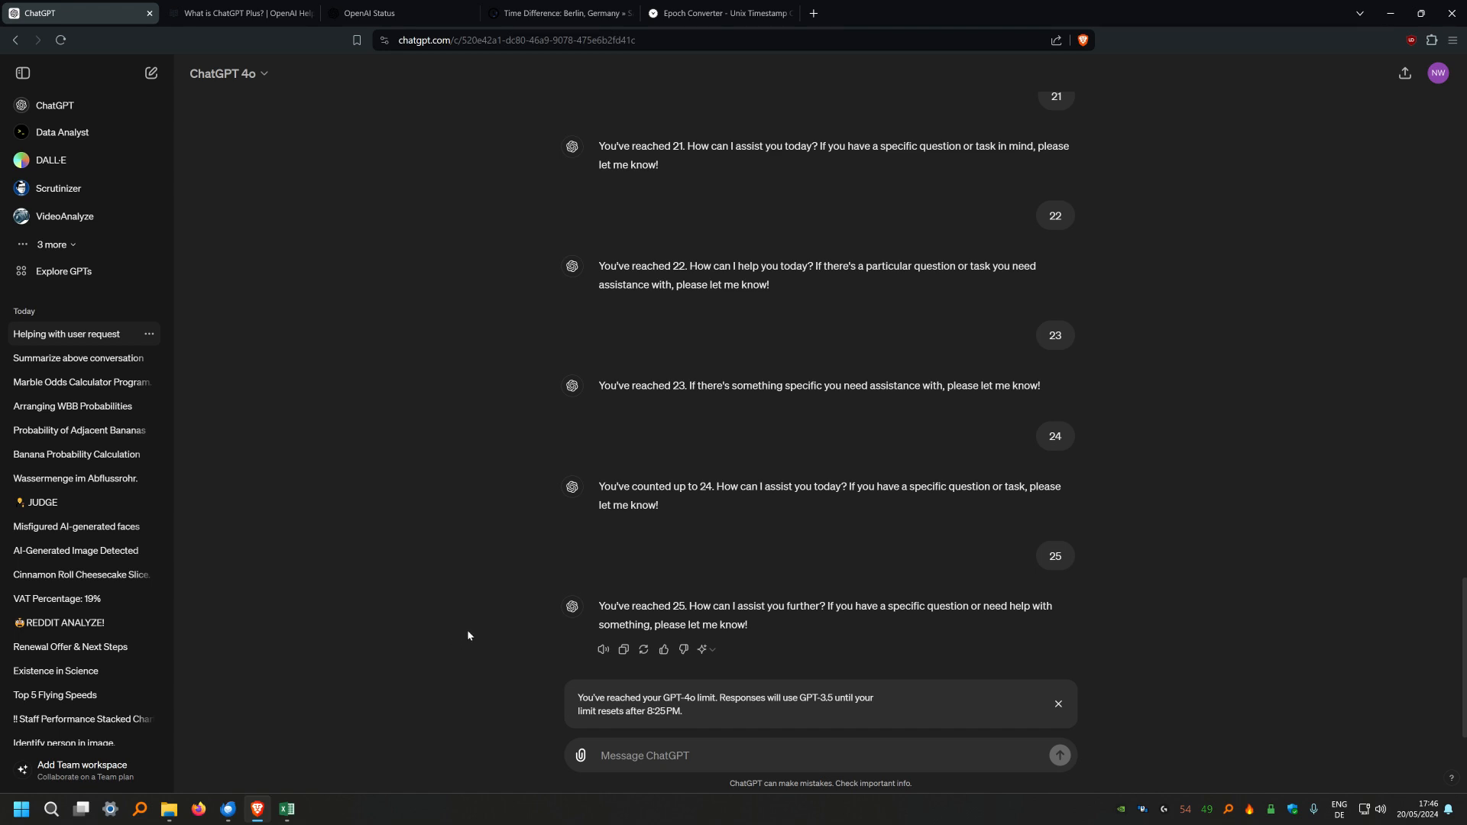
{"action": "mouse_move", "coordinate": [494, 481]}
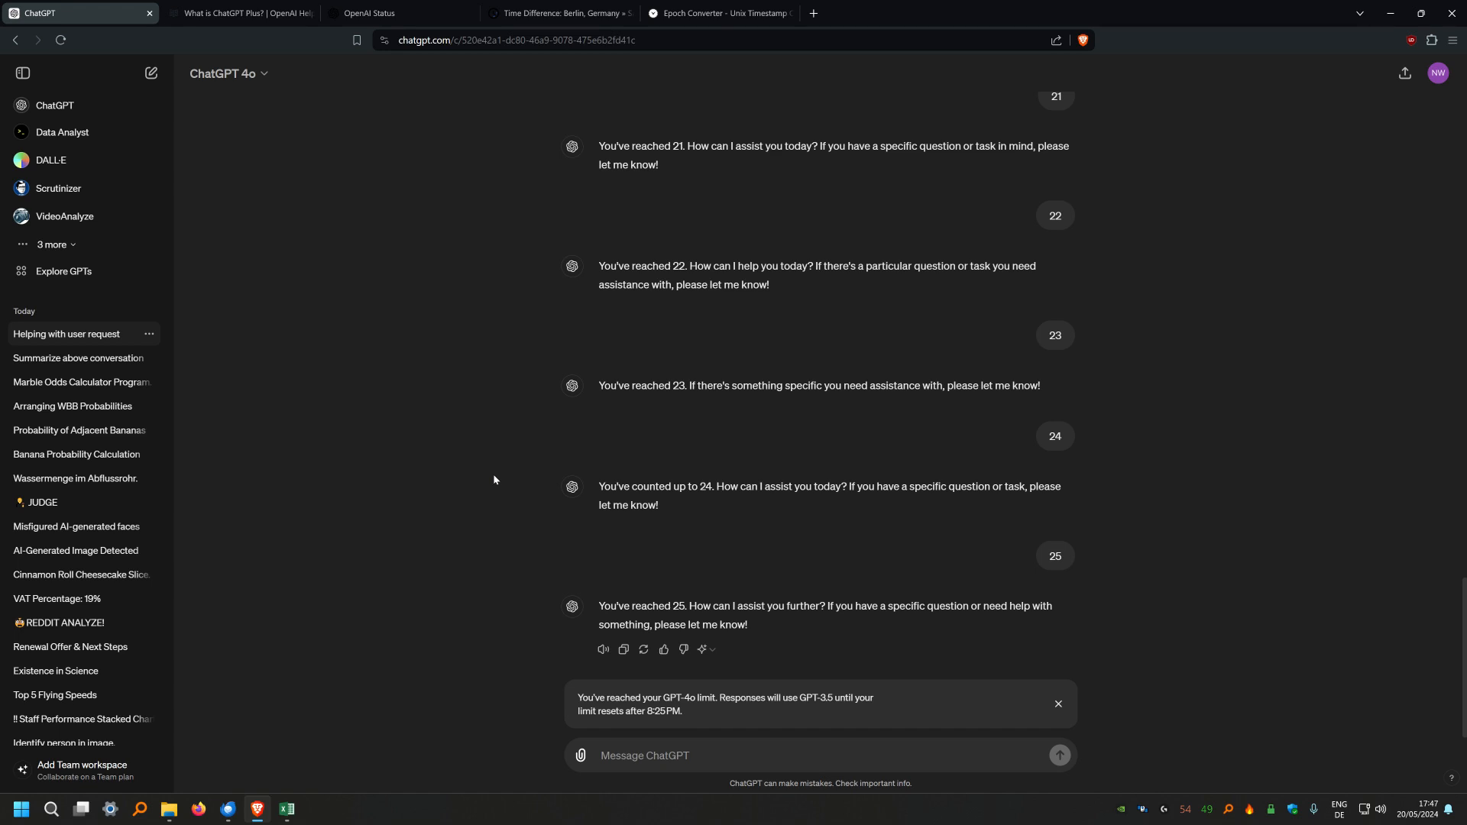
{"action": "mouse_move", "coordinate": [608, 622]}
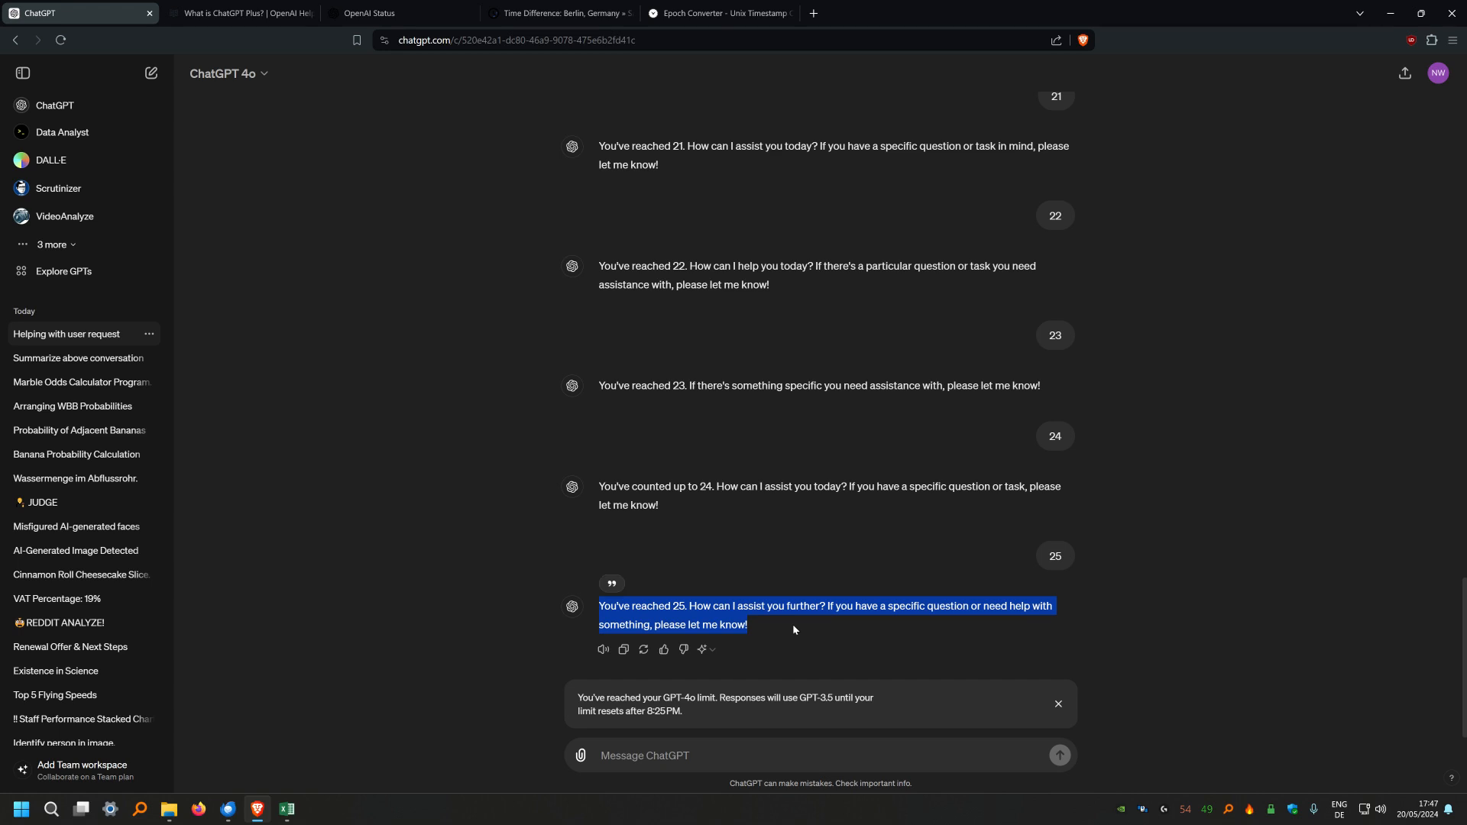
{"action": "left_click", "coordinate": [720, 713]}
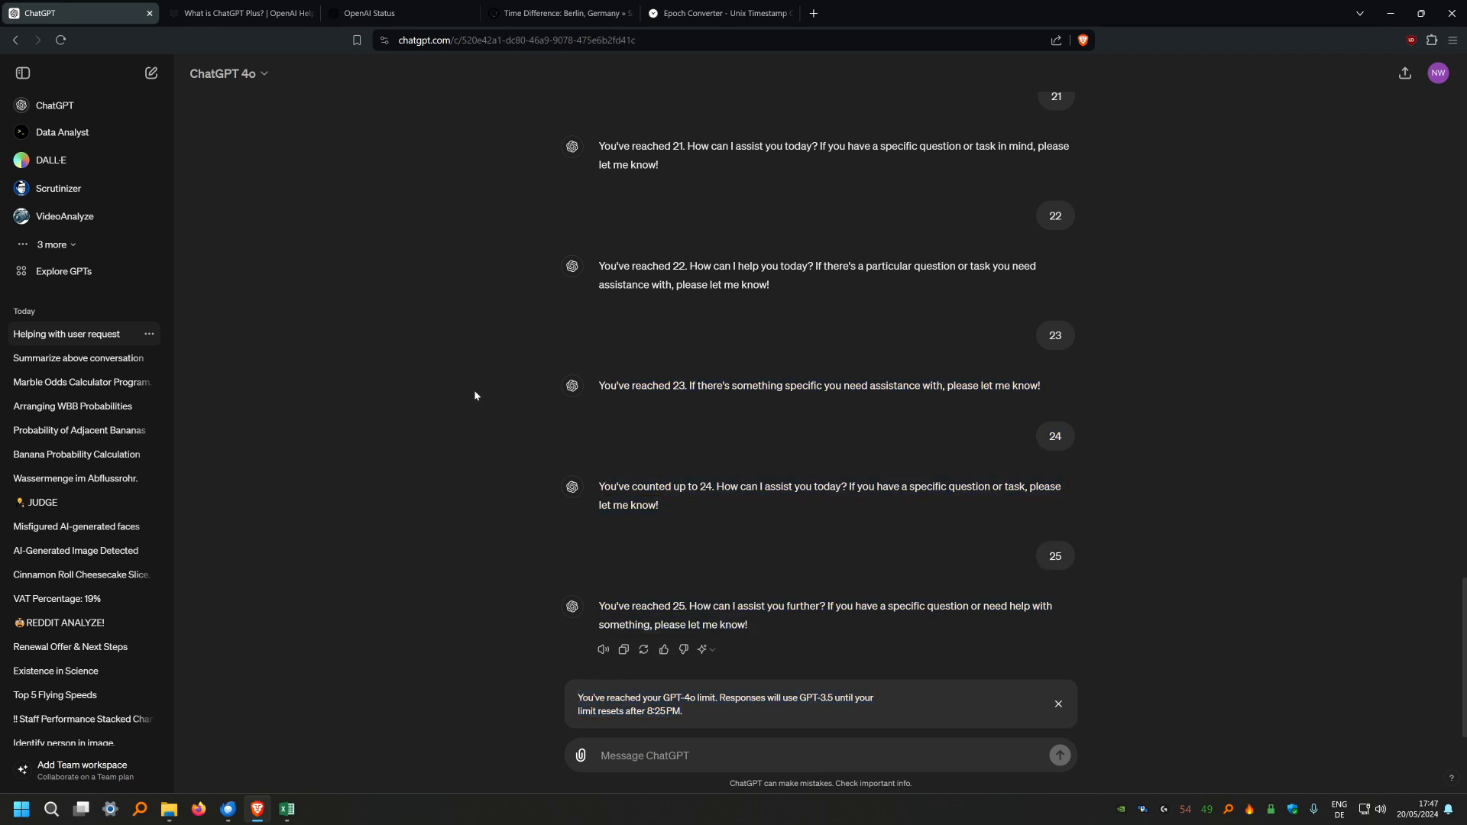
{"action": "mouse_move", "coordinate": [459, 454]}
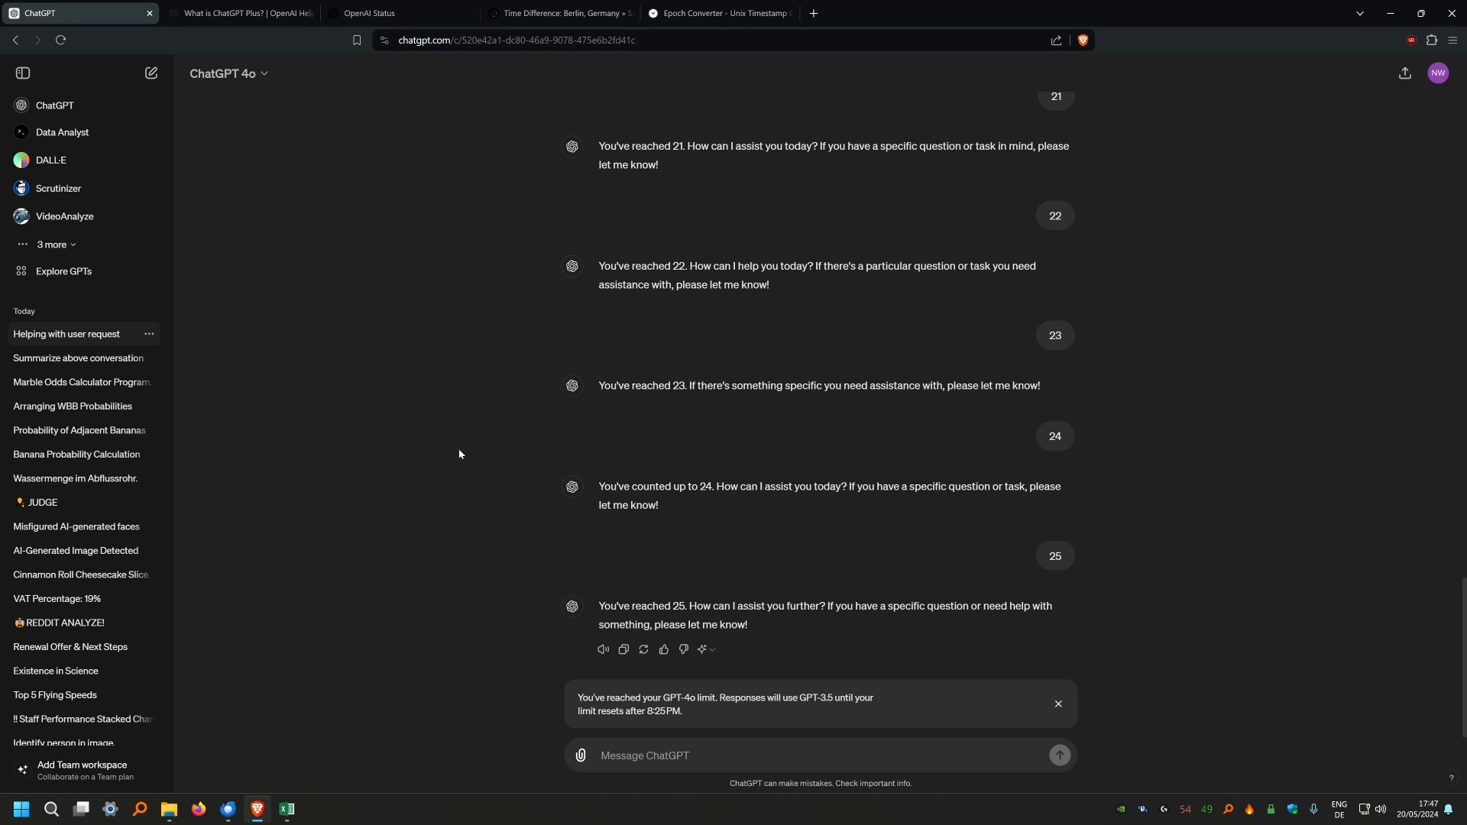
{"action": "mouse_move", "coordinate": [767, 635]}
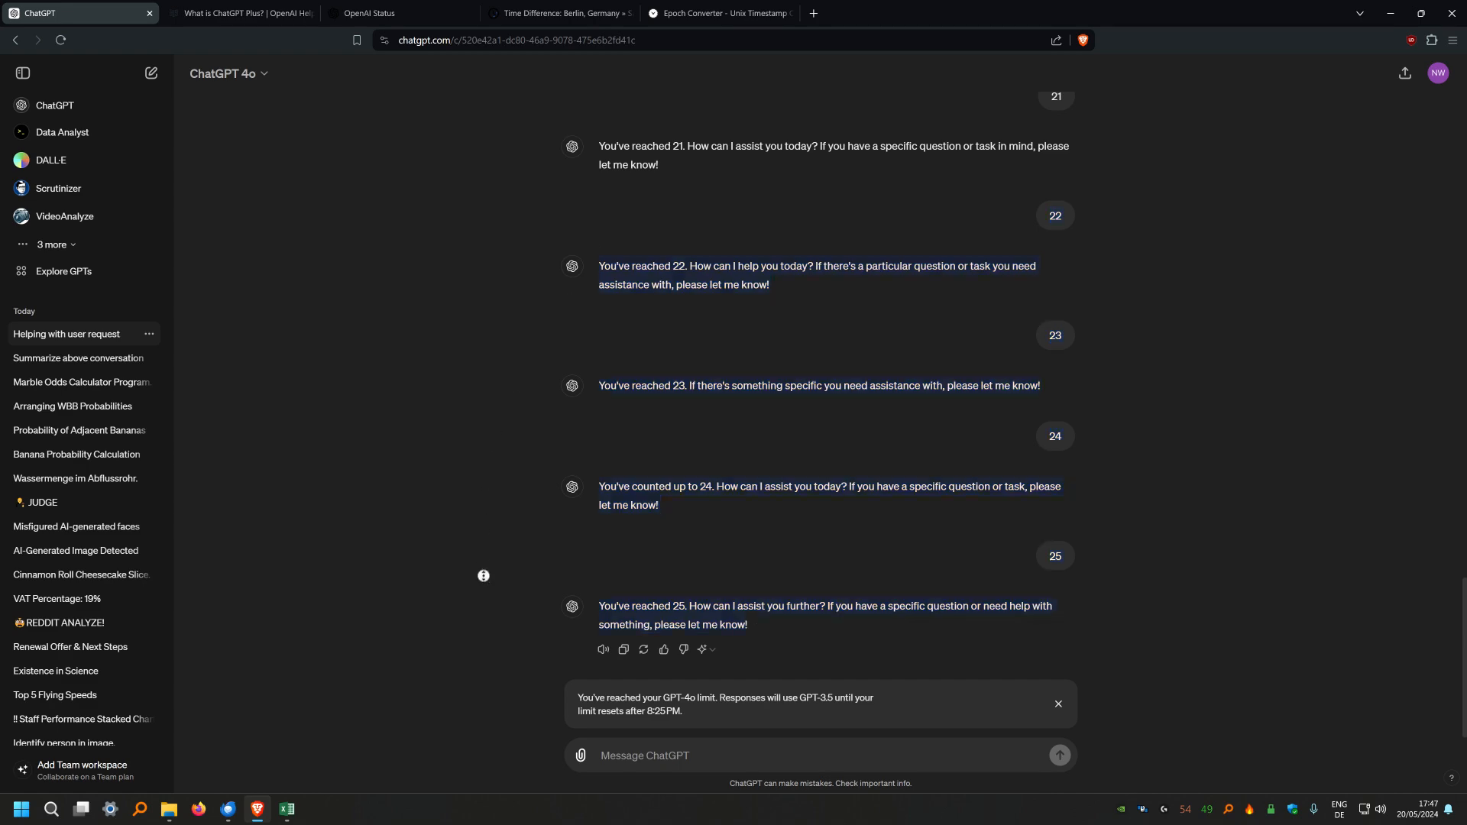
{"action": "mouse_move", "coordinate": [552, 593]}
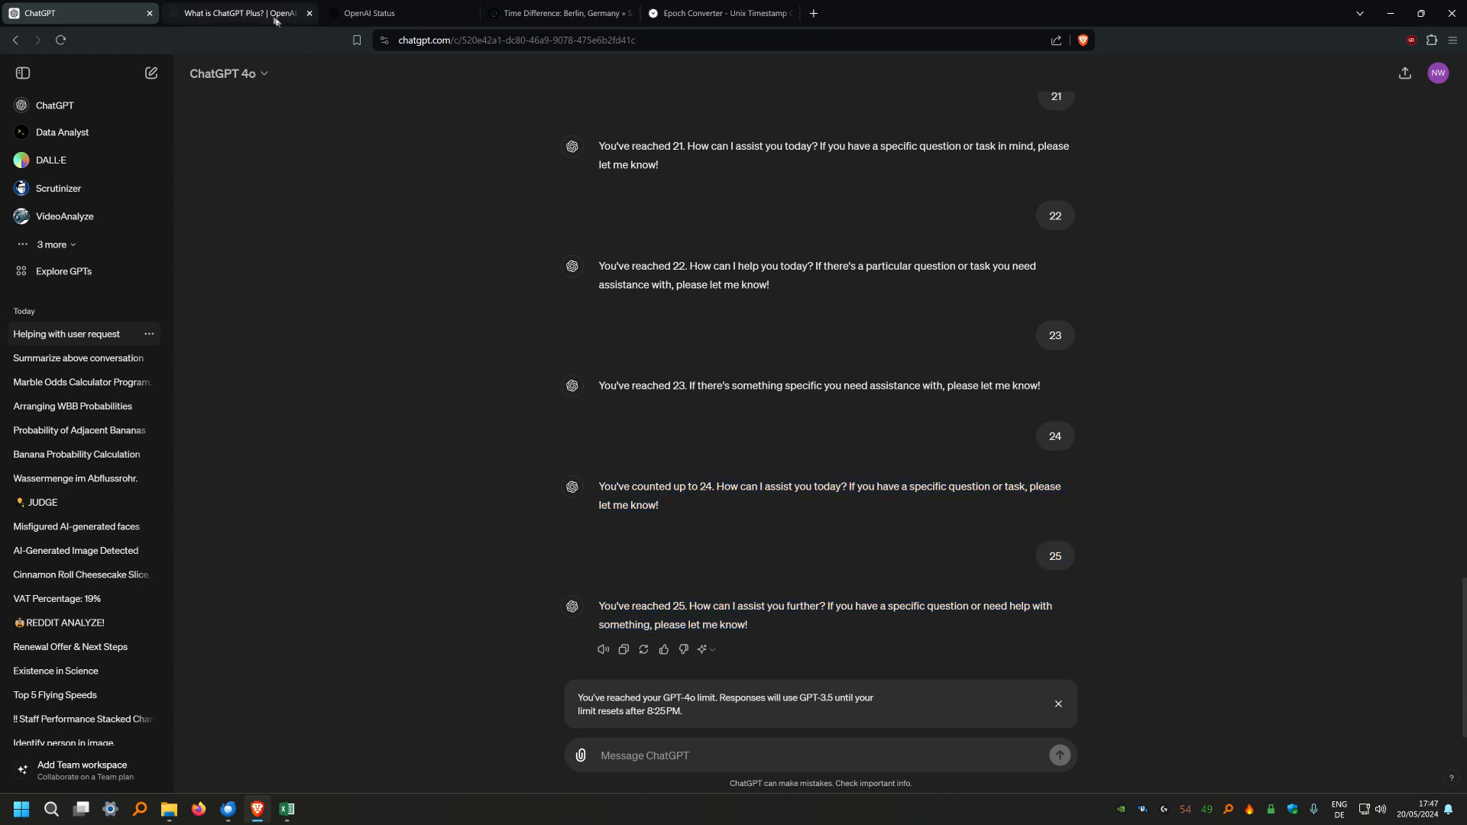
Highlight the 80-message figure in the help article, then return to the capped GPT-4o counting chat
{"action": "left_click", "coordinate": [233, 14]}
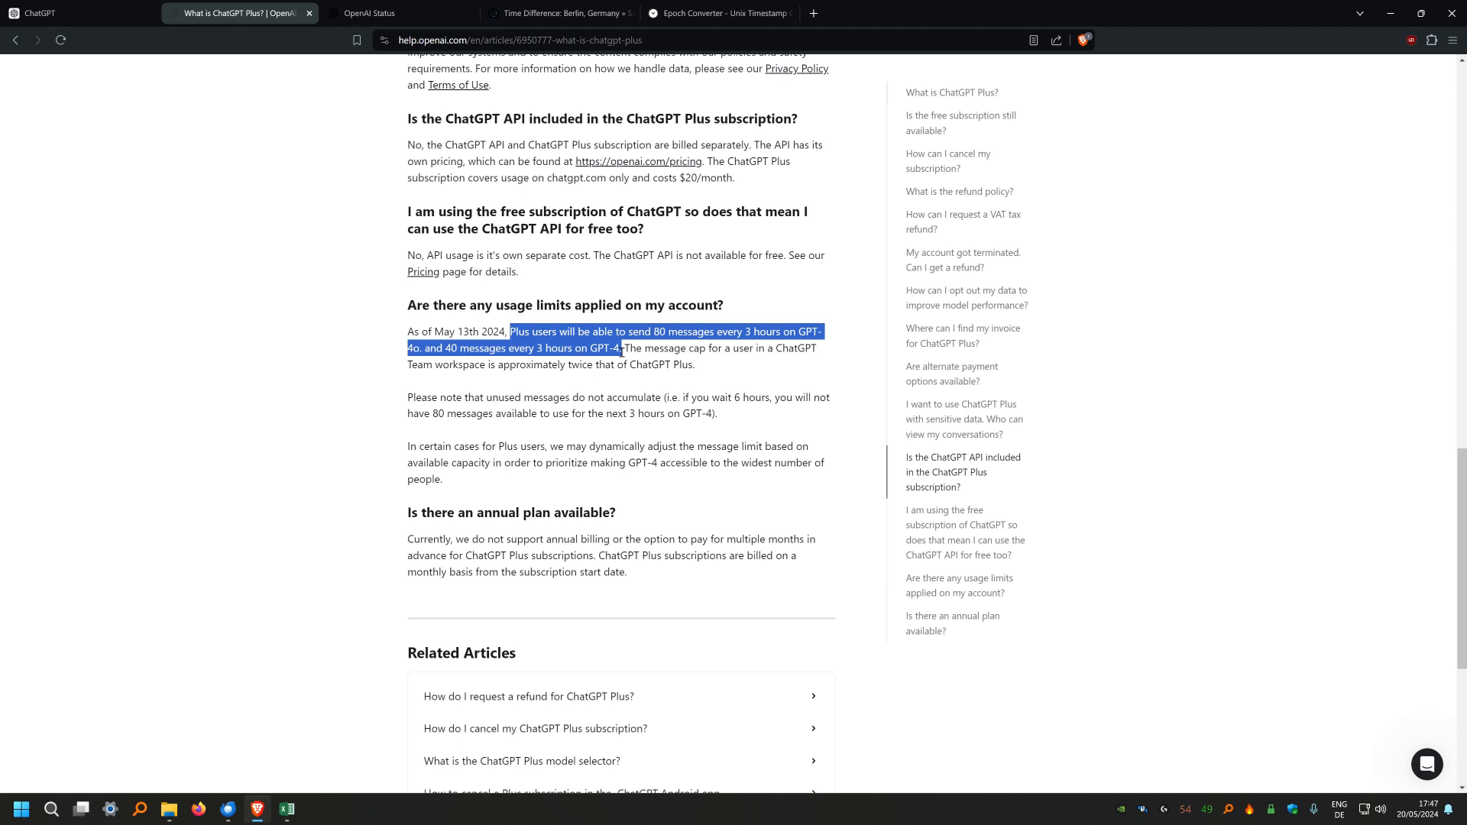
{"action": "double_click", "coordinate": [661, 332]}
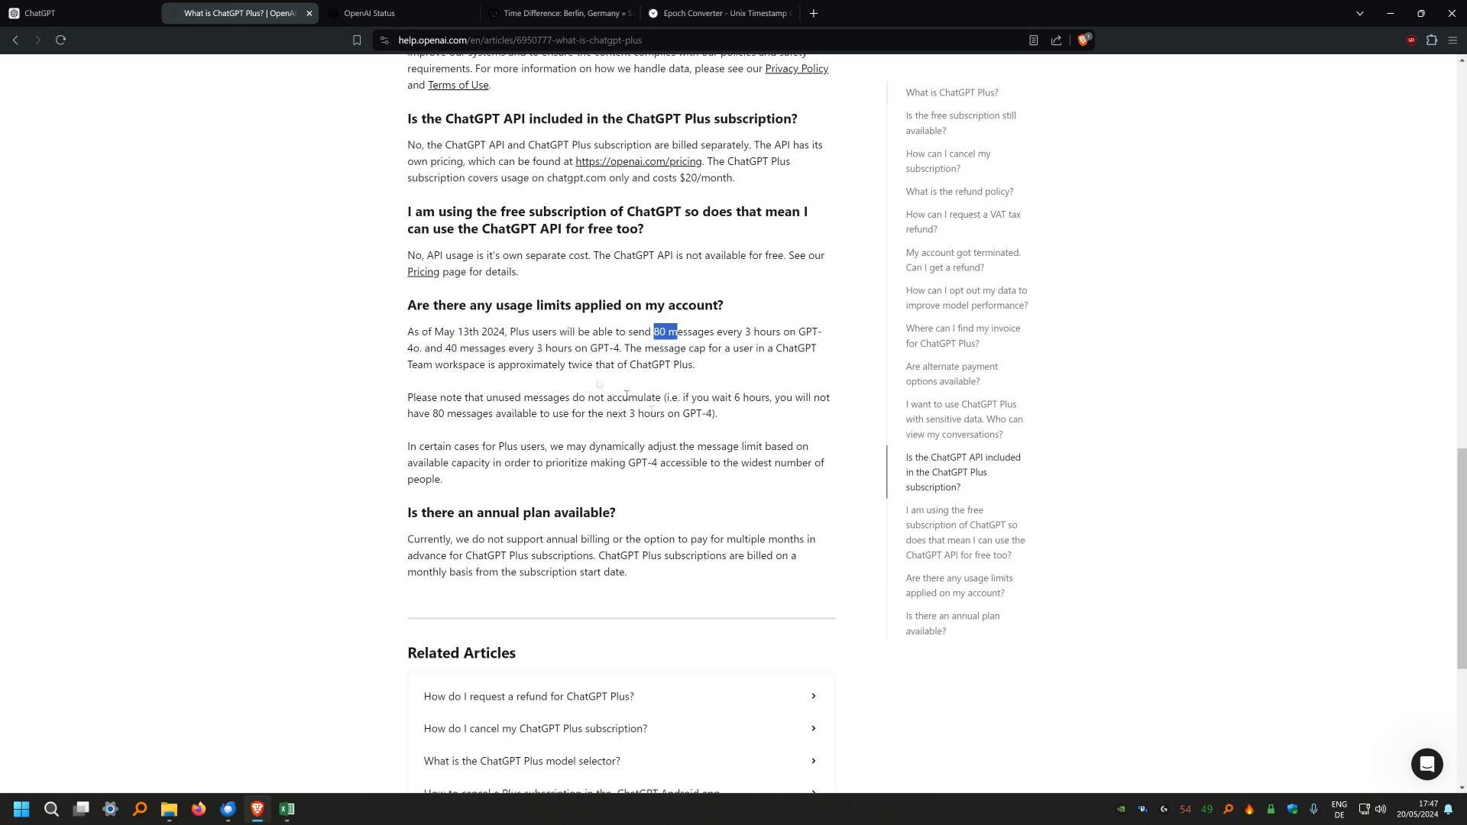
{"action": "mouse_move", "coordinate": [523, 352]}
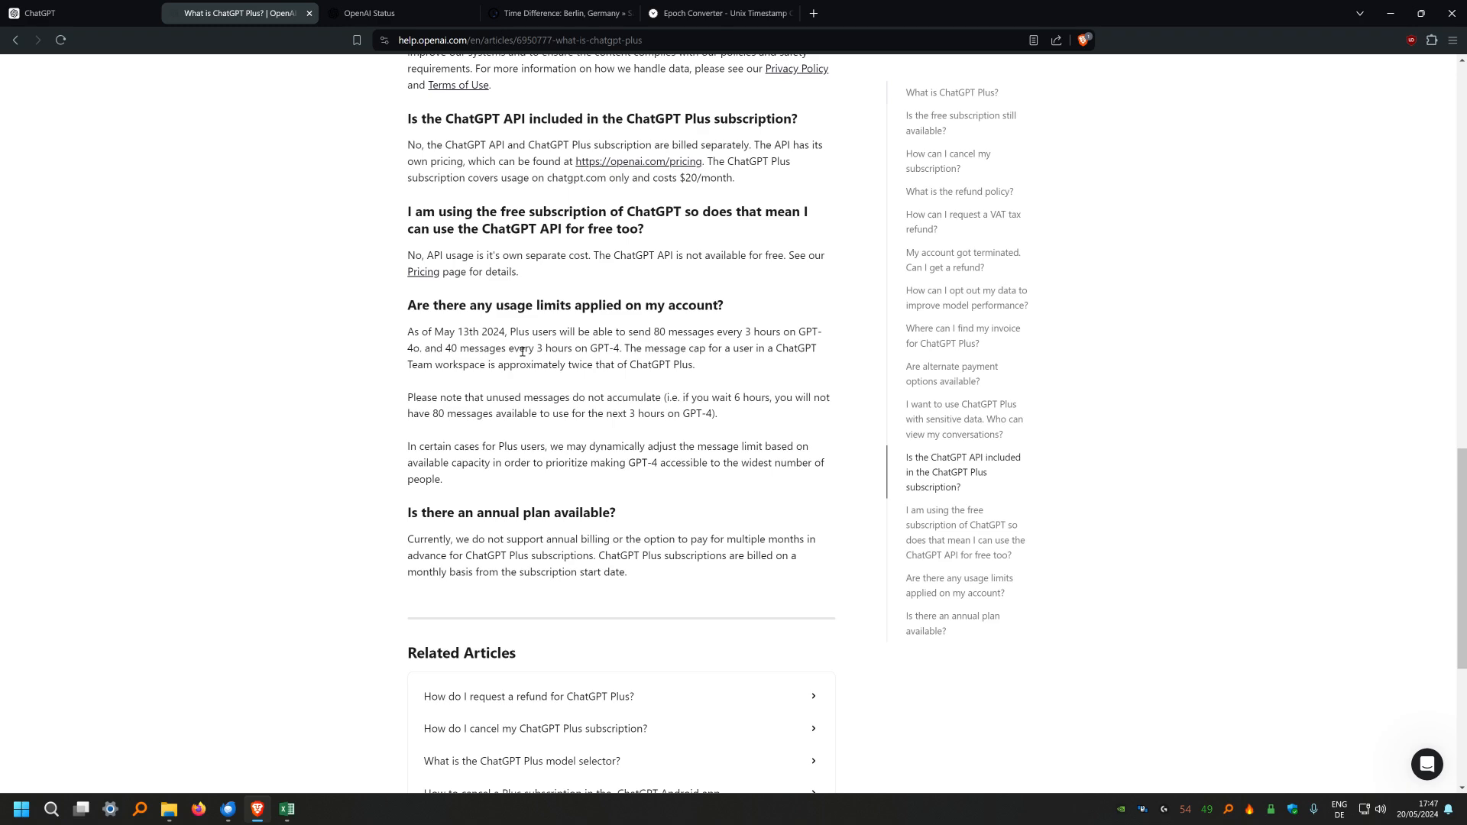
{"action": "left_click", "coordinate": [40, 14]}
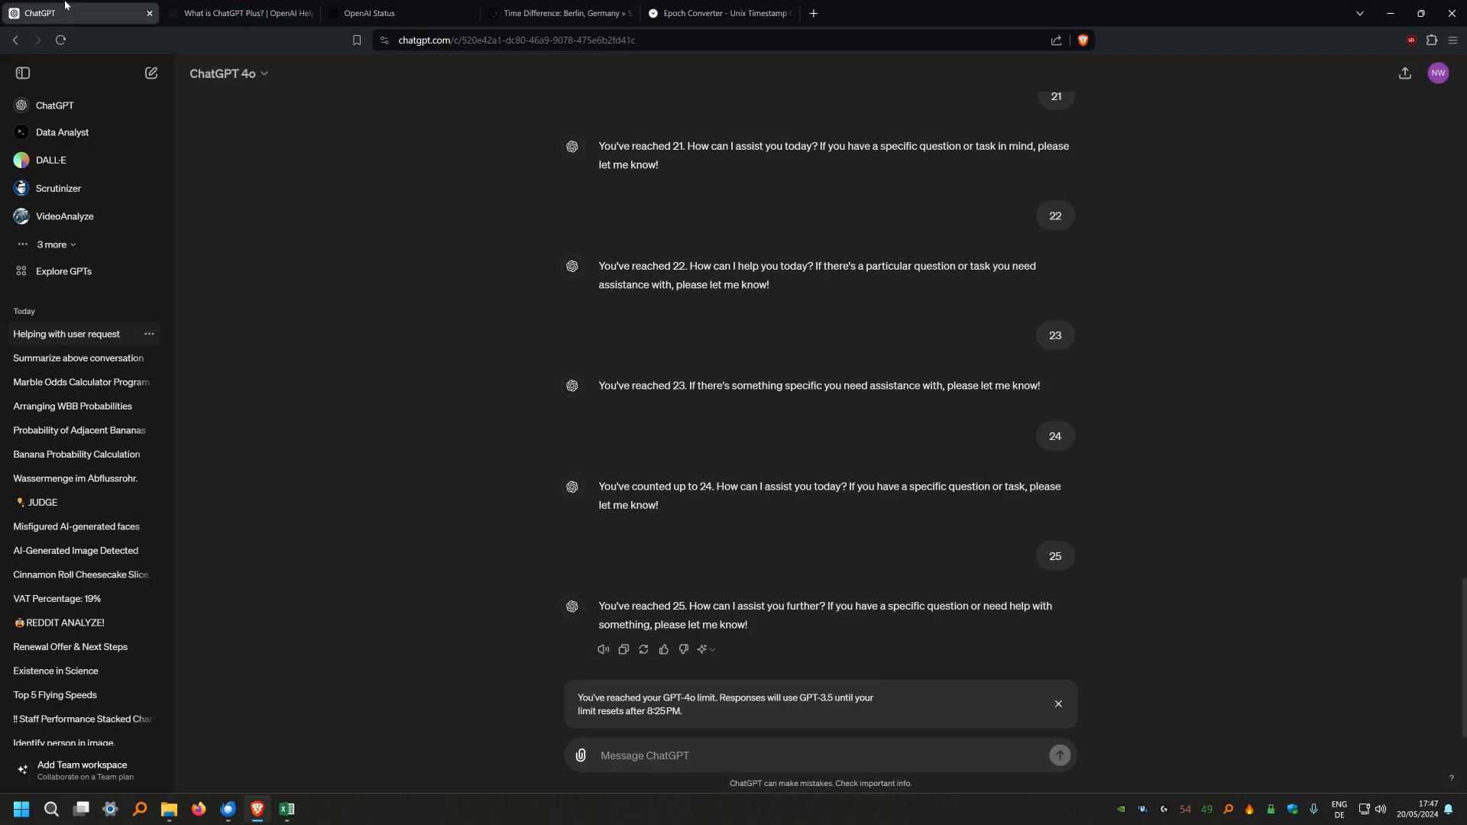
{"action": "mouse_move", "coordinate": [494, 441]}
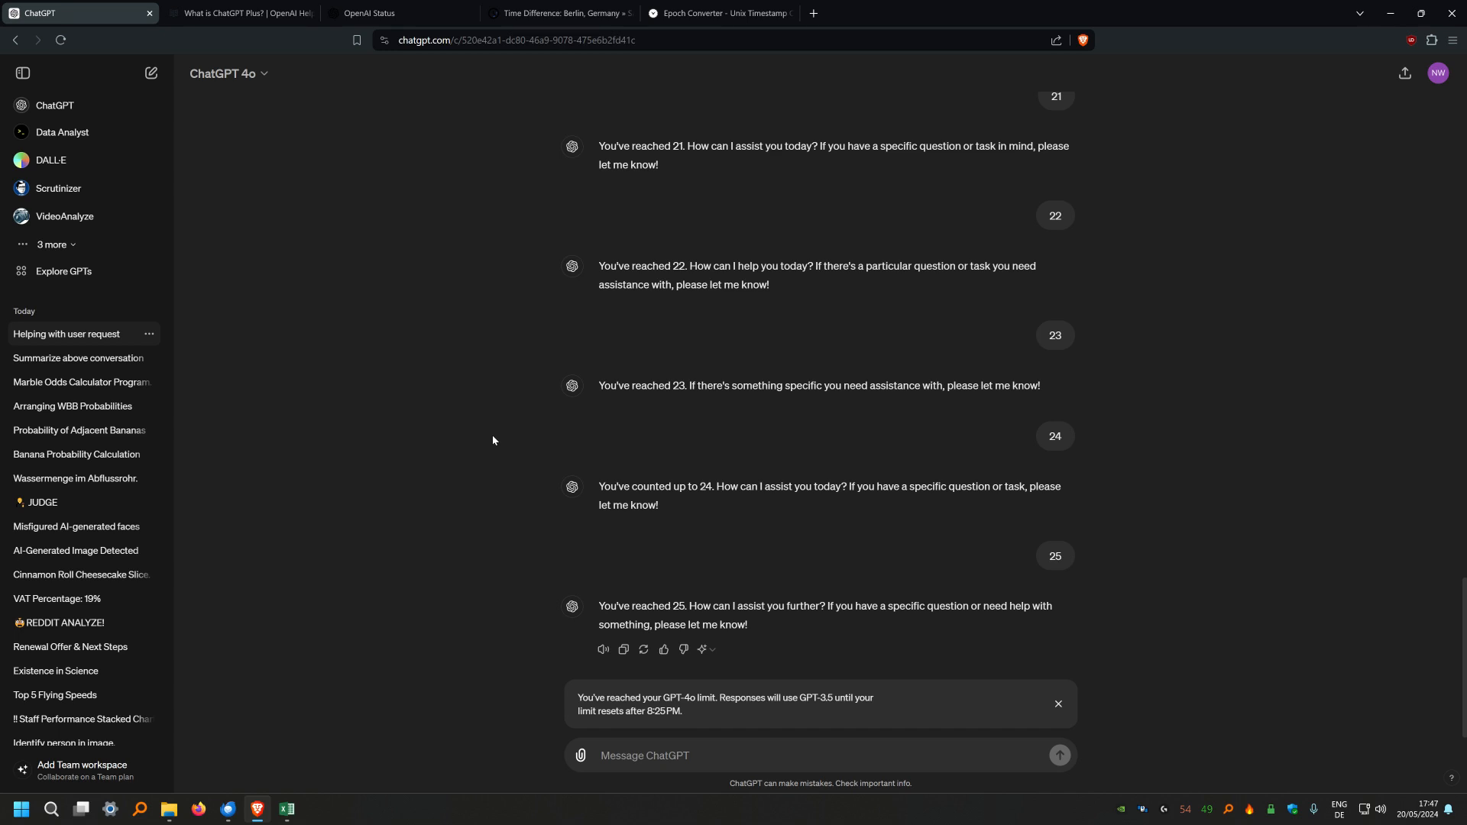
{"action": "mouse_move", "coordinate": [1159, 269]}
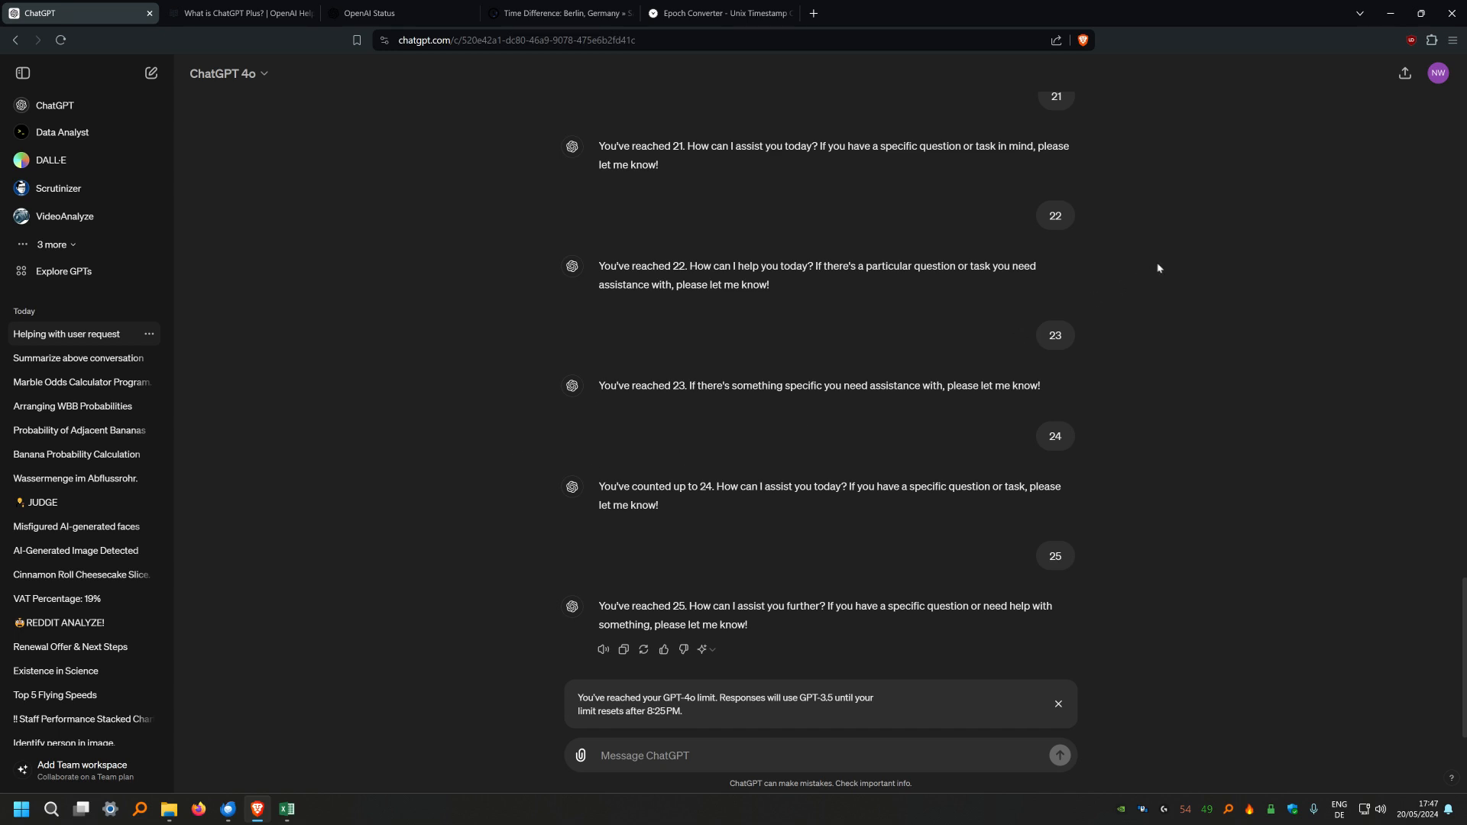
{"action": "mouse_move", "coordinate": [1367, 139]}
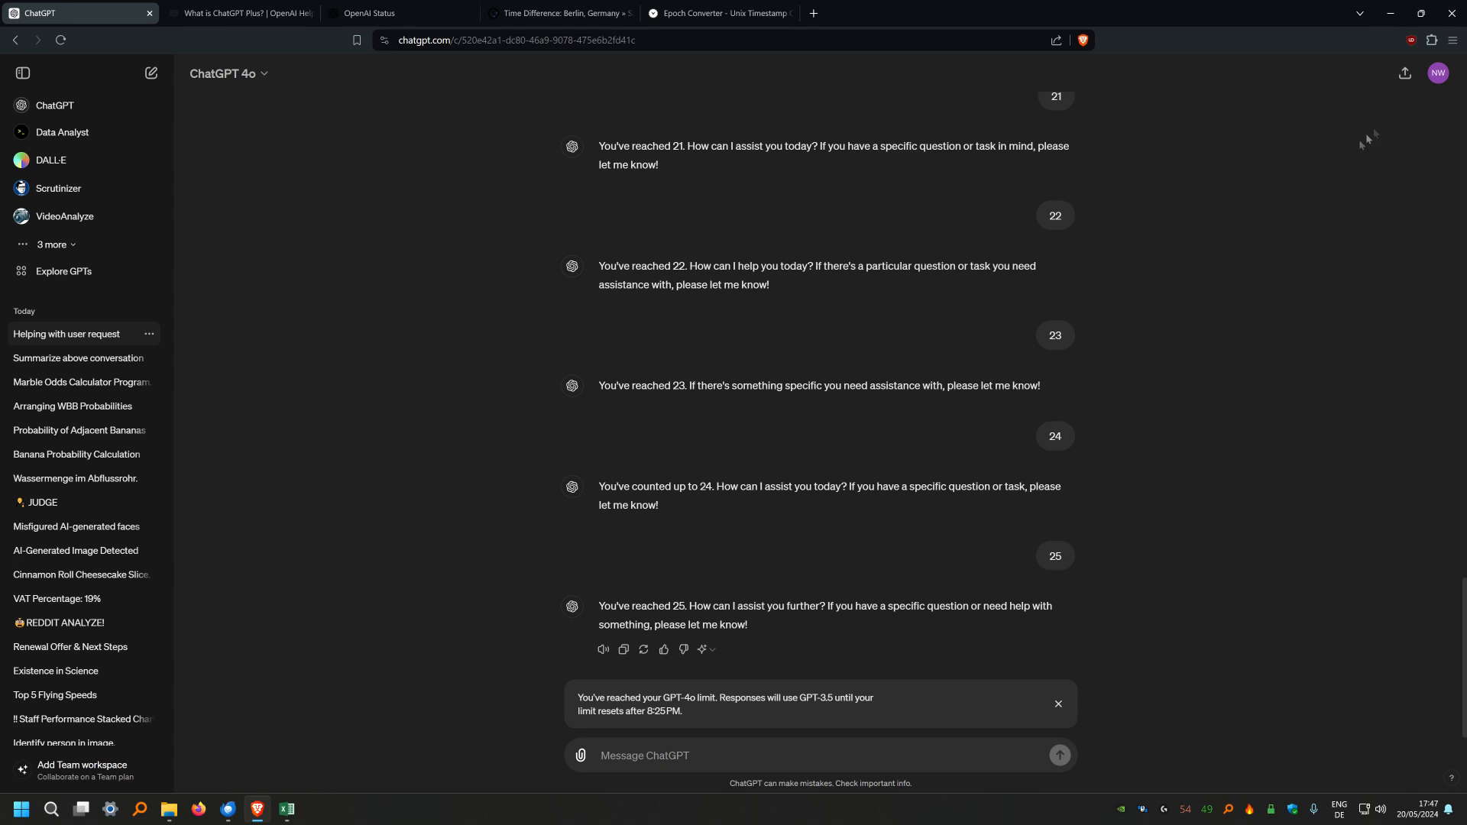
{"action": "mouse_move", "coordinate": [1179, 182]}
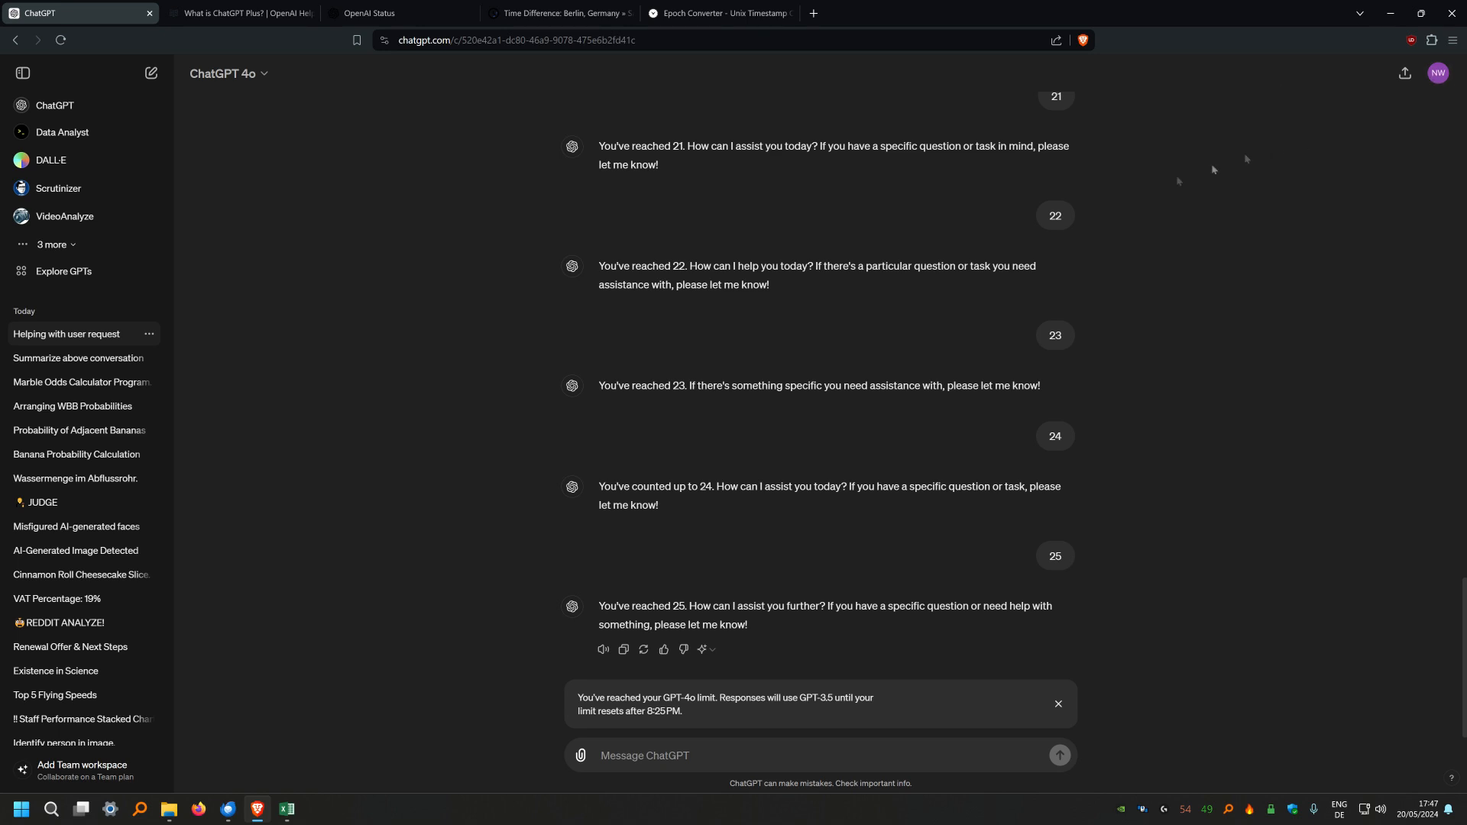
Open My plan from the profile menu to show the Plus versus Team plan comparison
{"action": "left_click", "coordinate": [1438, 73]}
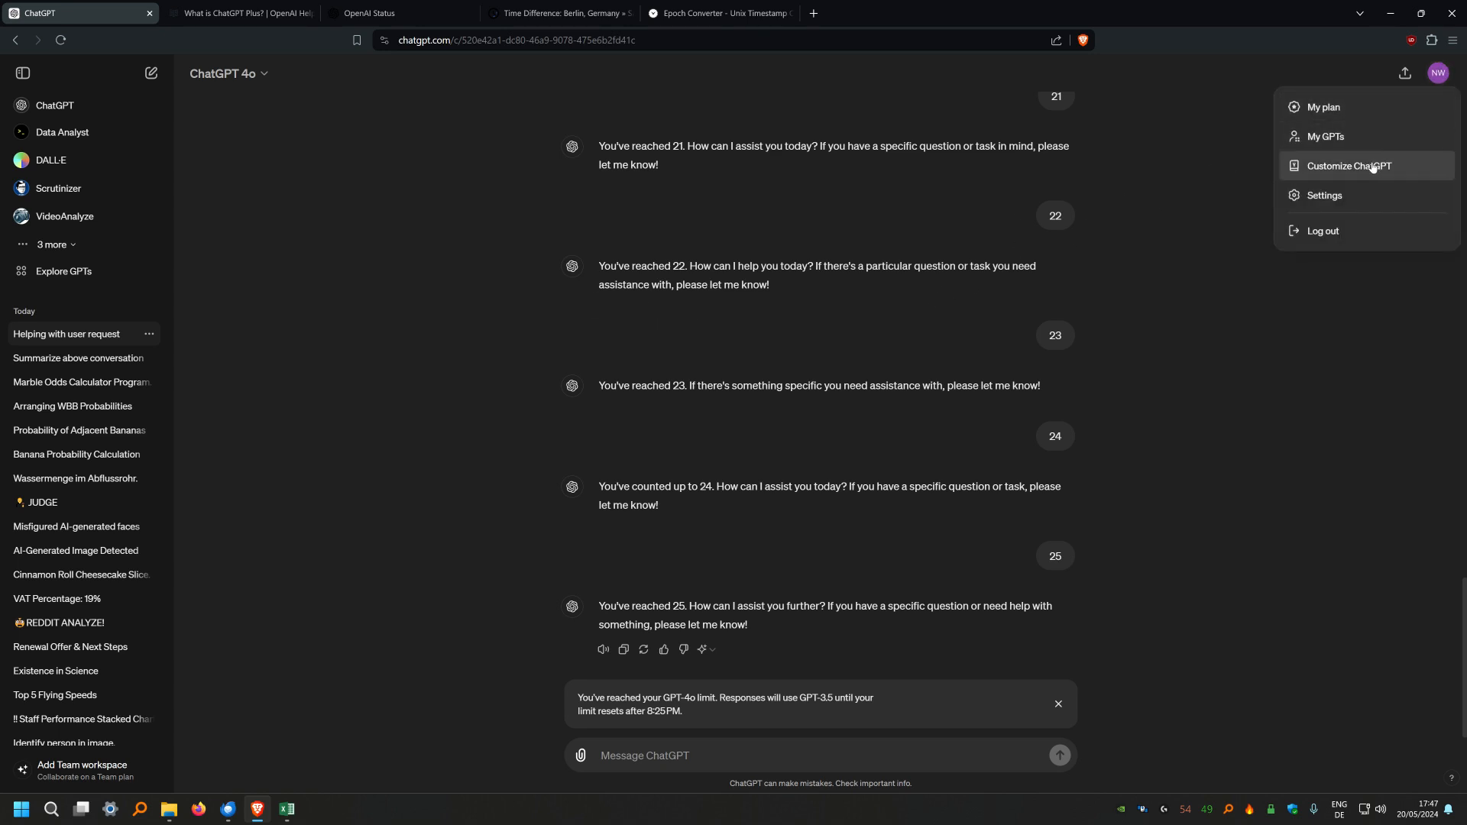
{"action": "mouse_move", "coordinate": [1324, 106]}
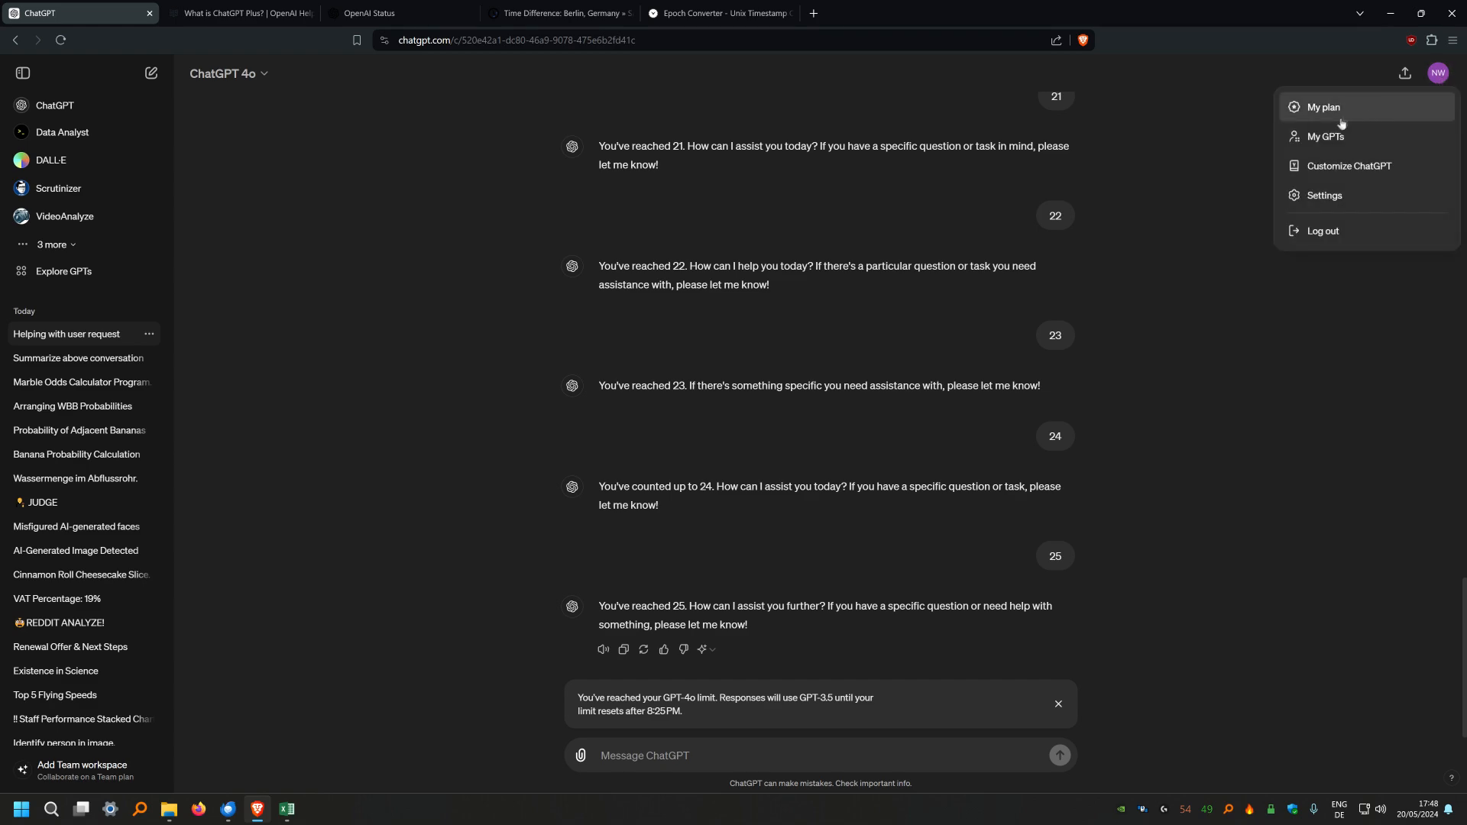
{"action": "left_click", "coordinate": [1324, 107]}
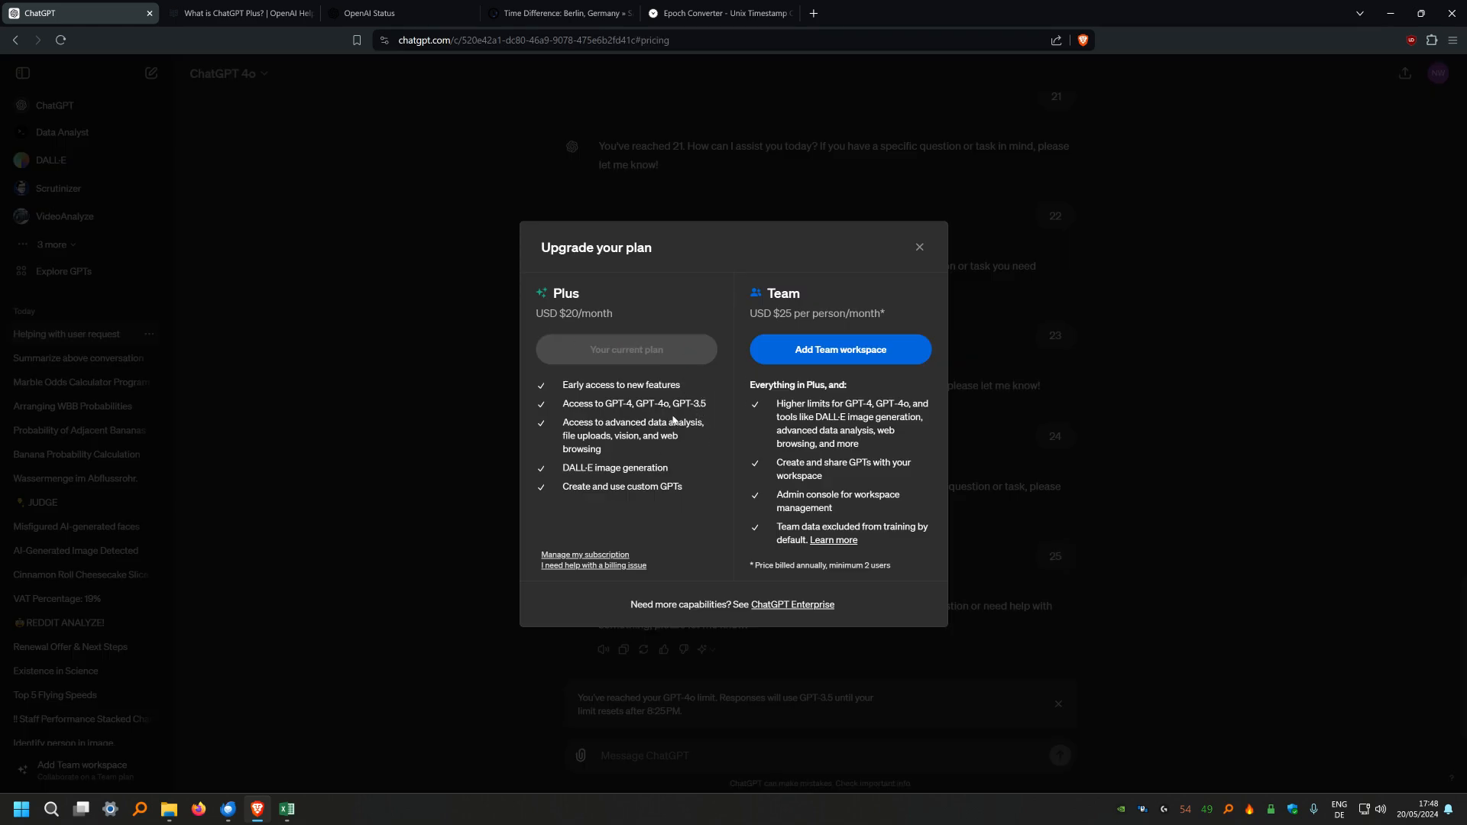
{"action": "mouse_move", "coordinate": [327, 781]}
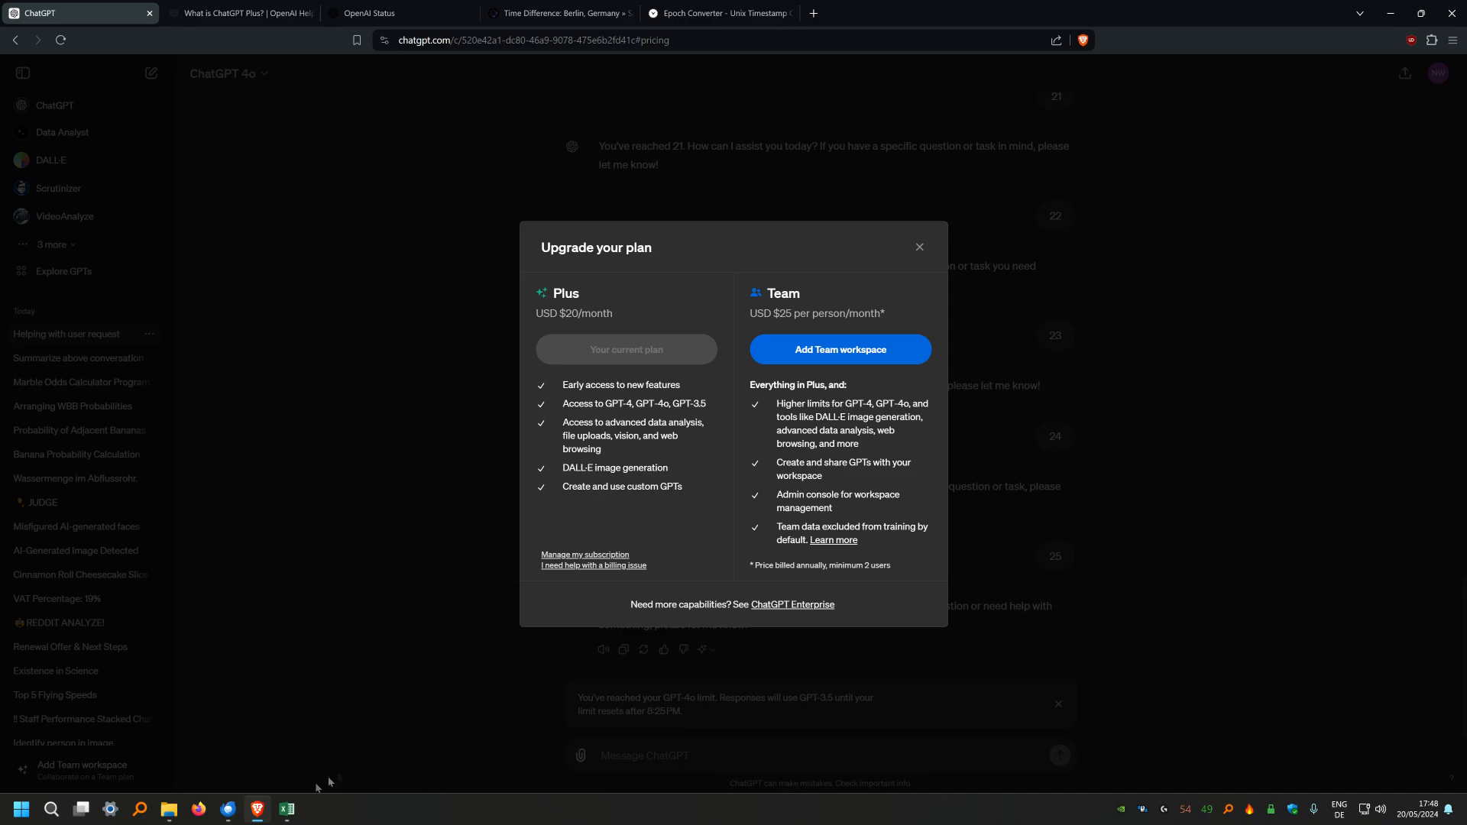
Bring up the Book1 usage-limit tally, checking the OpenAI status page in between
{"action": "left_click", "coordinate": [286, 810]}
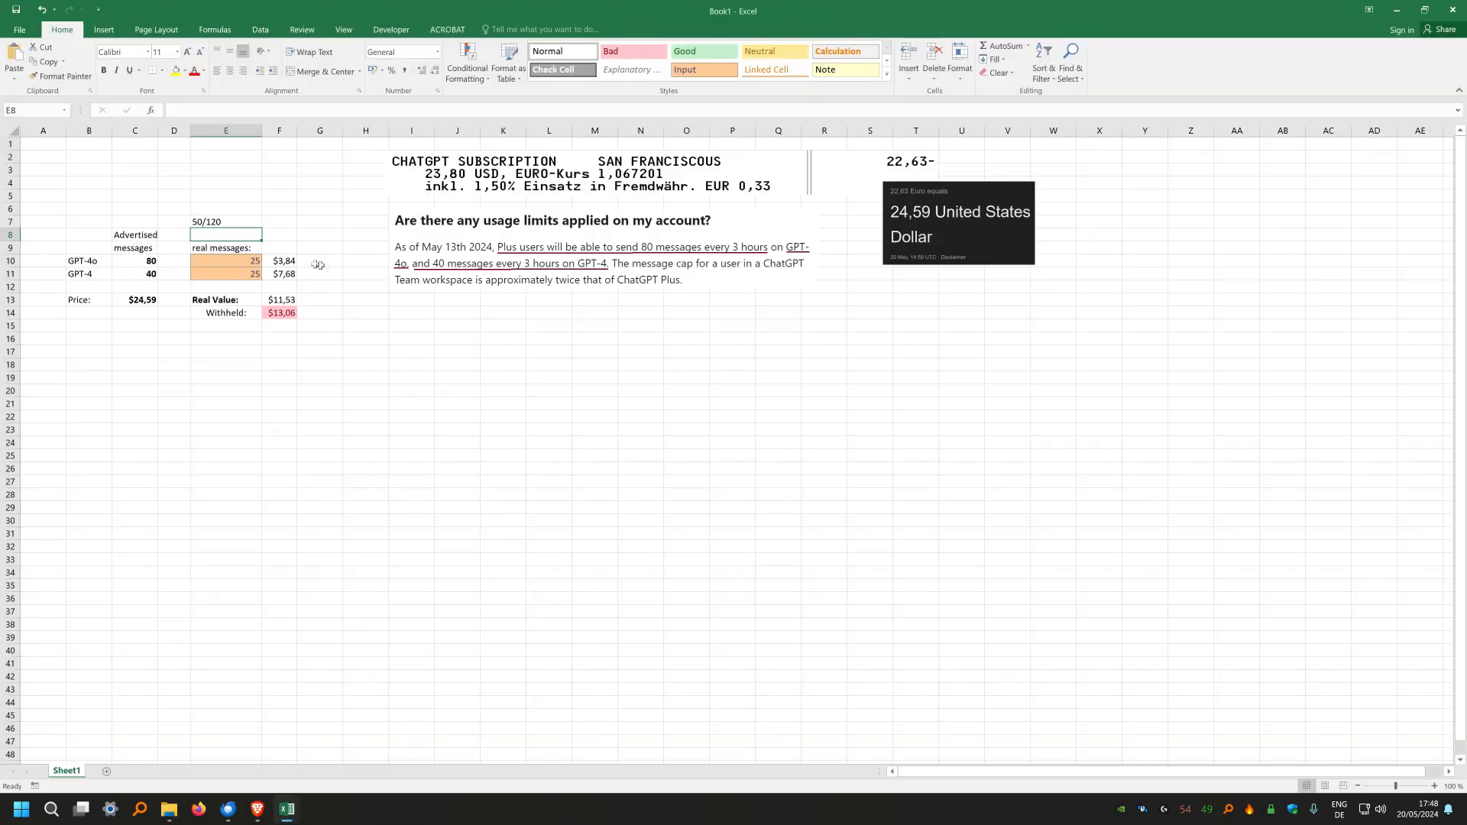
{"action": "left_click", "coordinate": [411, 298]}
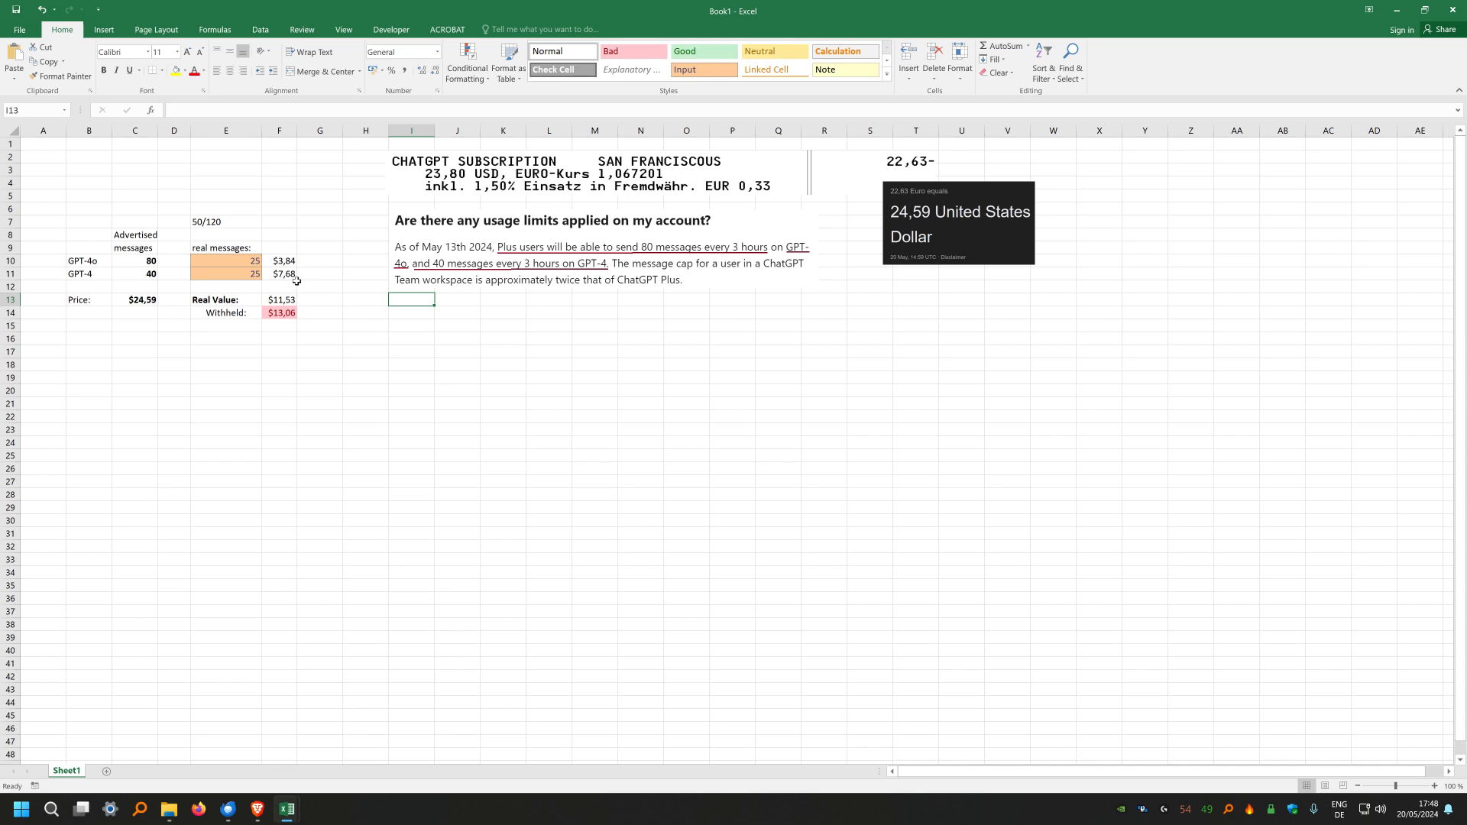
{"action": "mouse_move", "coordinate": [303, 275]}
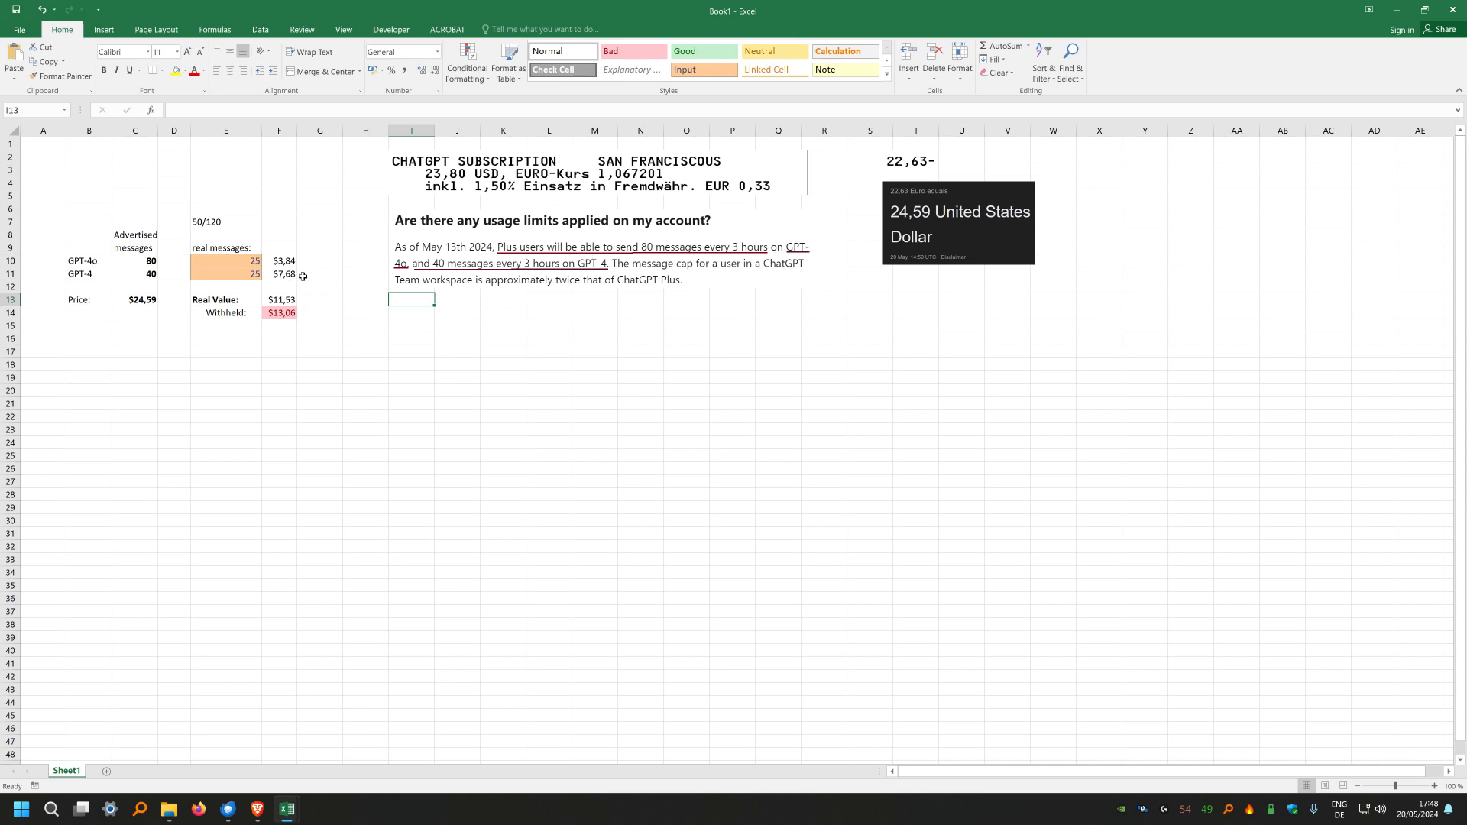
{"action": "mouse_move", "coordinate": [338, 315]}
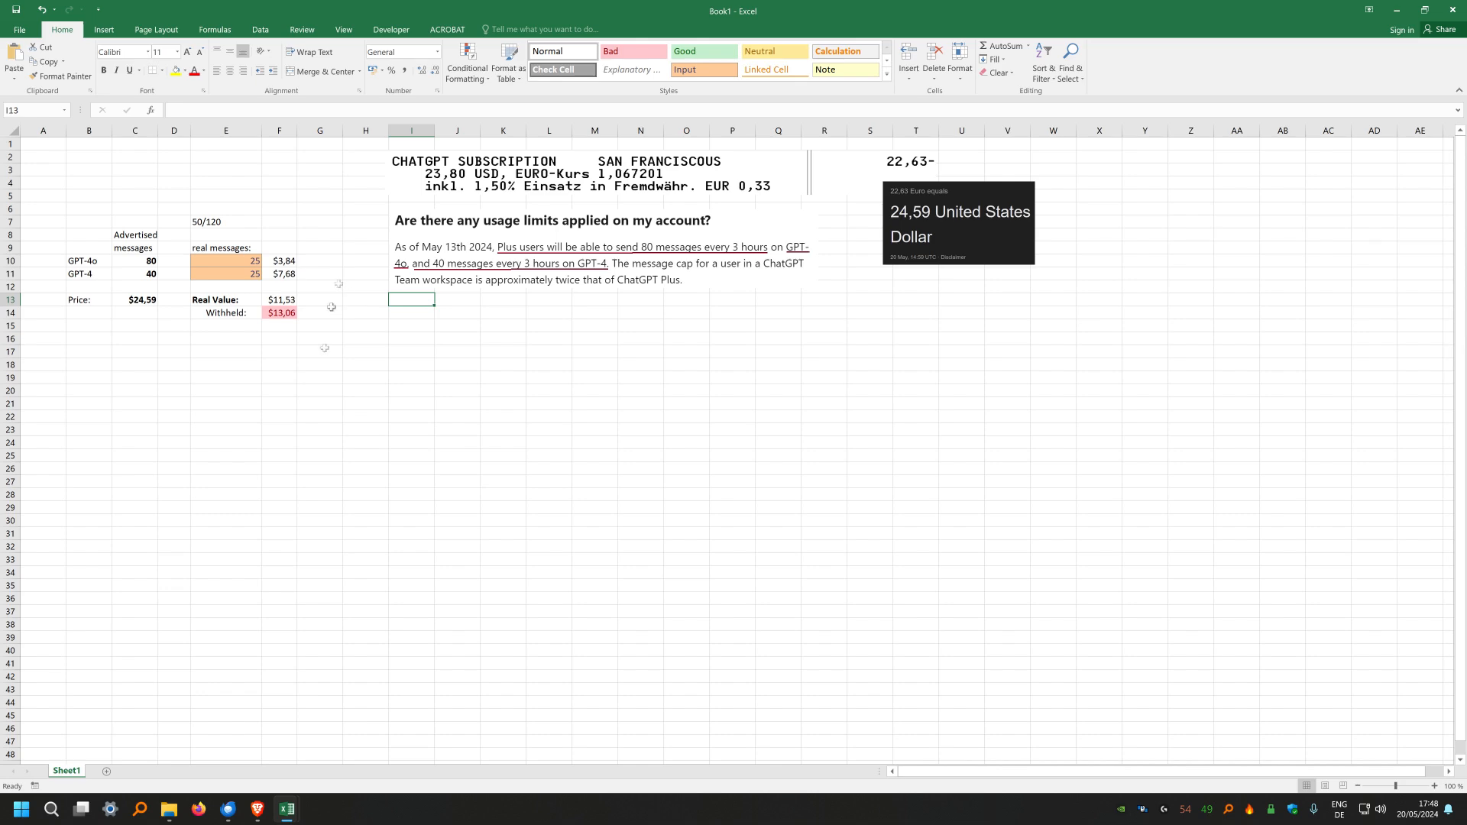
{"action": "left_click", "coordinate": [228, 810]}
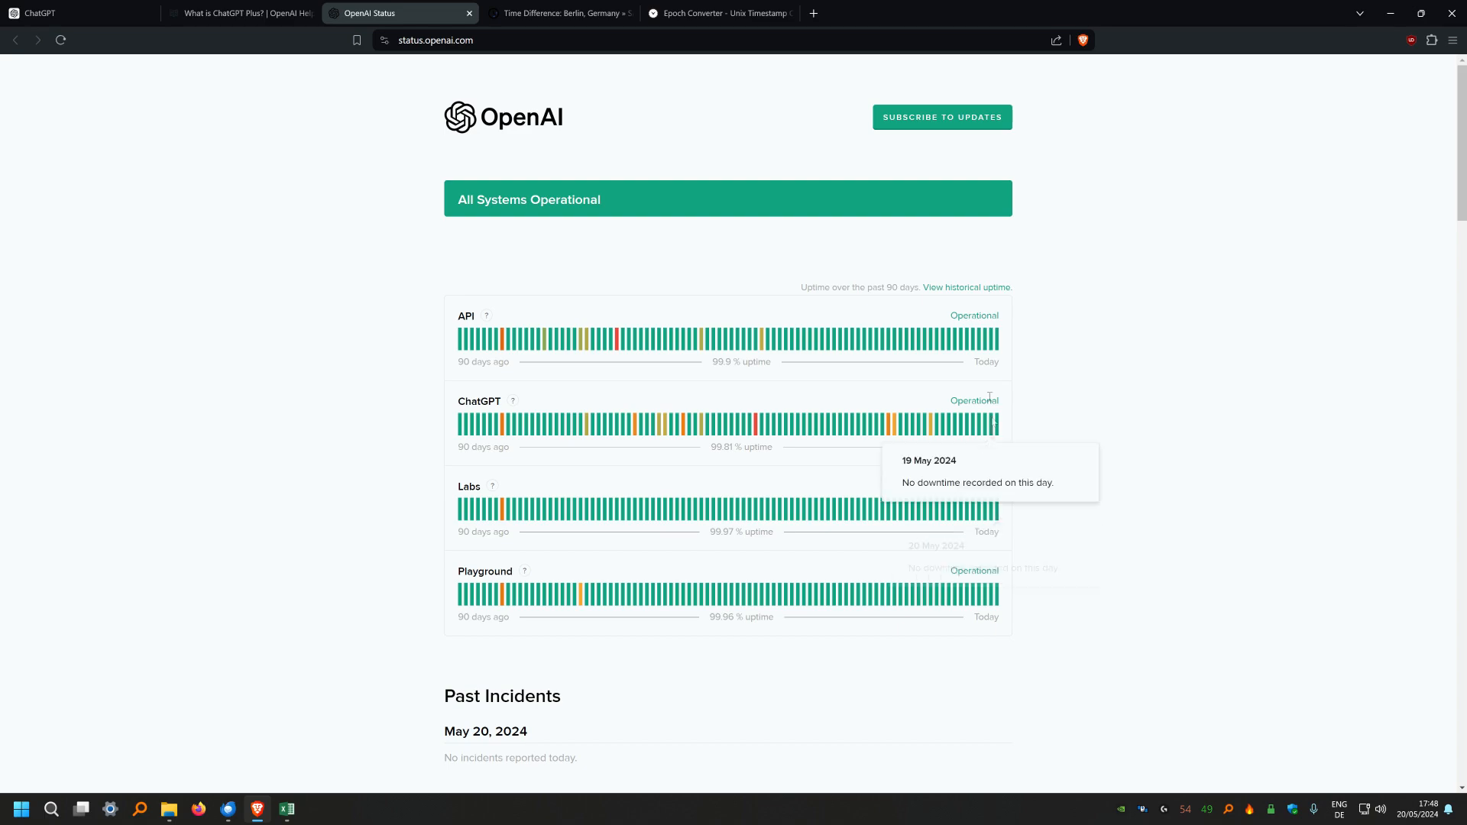
{"action": "left_click", "coordinate": [286, 808]}
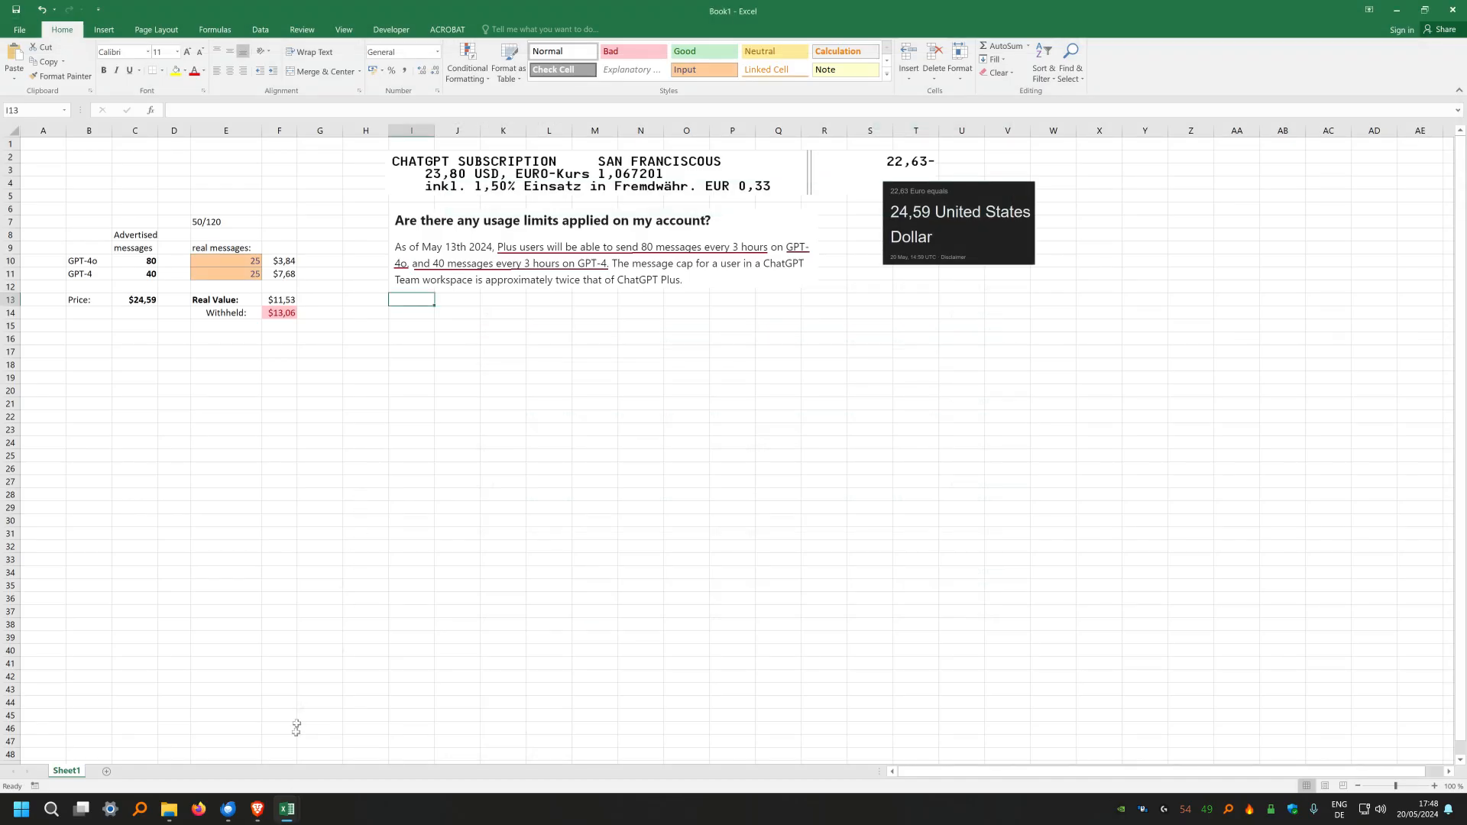
{"action": "mouse_move", "coordinate": [317, 388]}
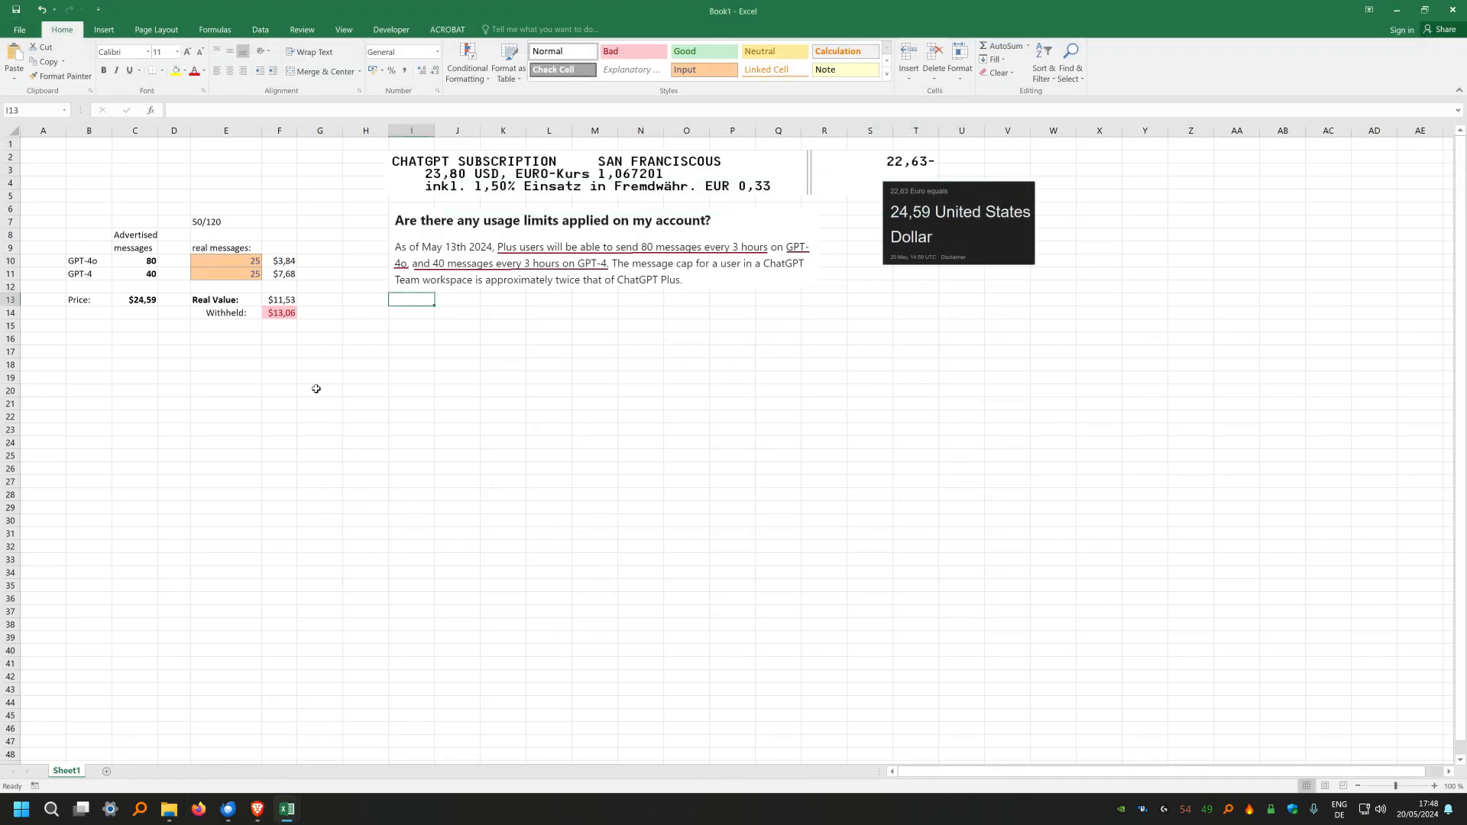
{"action": "mouse_move", "coordinate": [255, 809]}
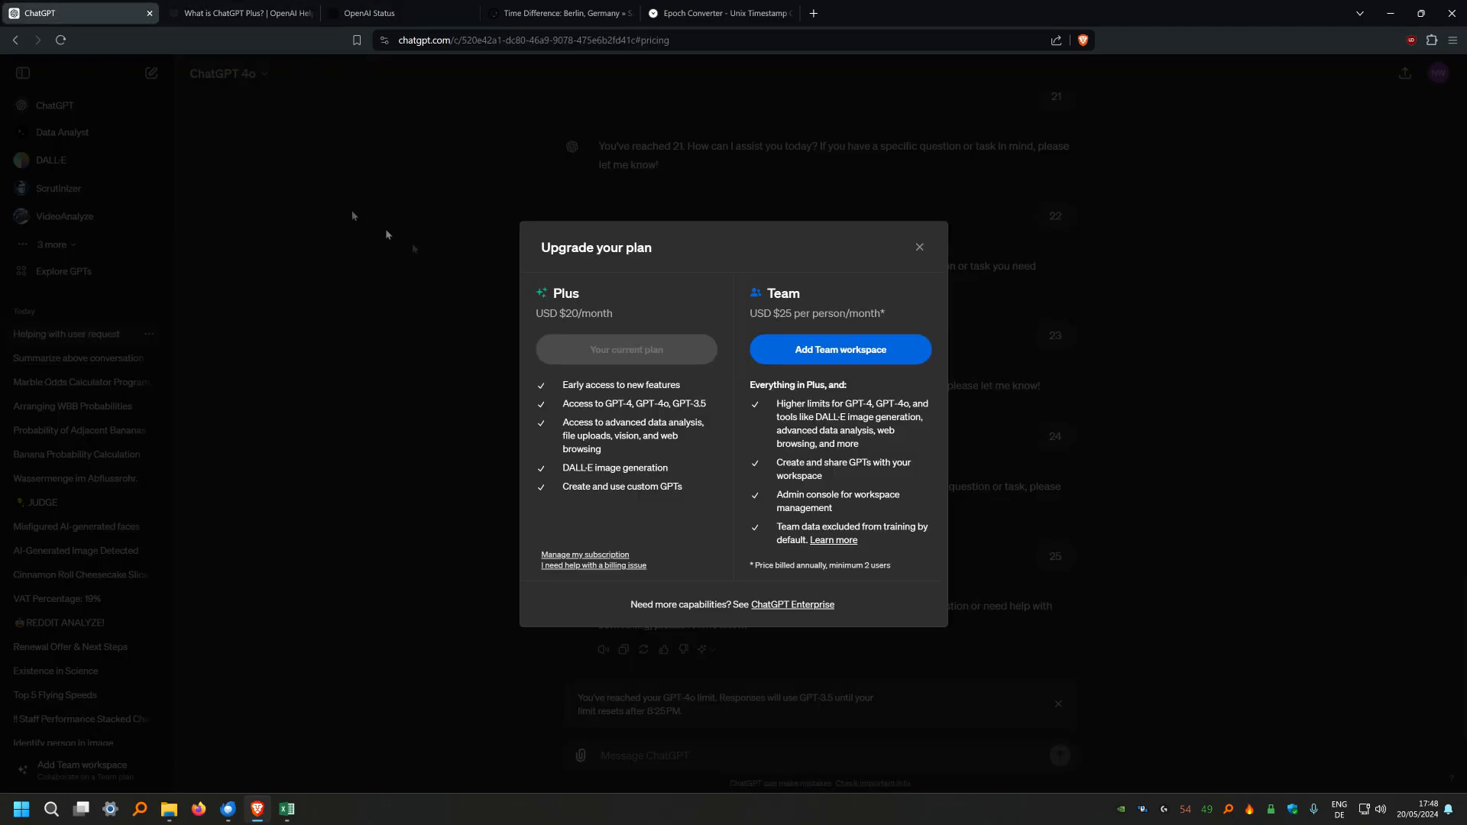
Close the plans dialog, glance at the status page and limits article, then select price cell C13 showing $24,59
{"action": "left_click", "coordinate": [918, 248]}
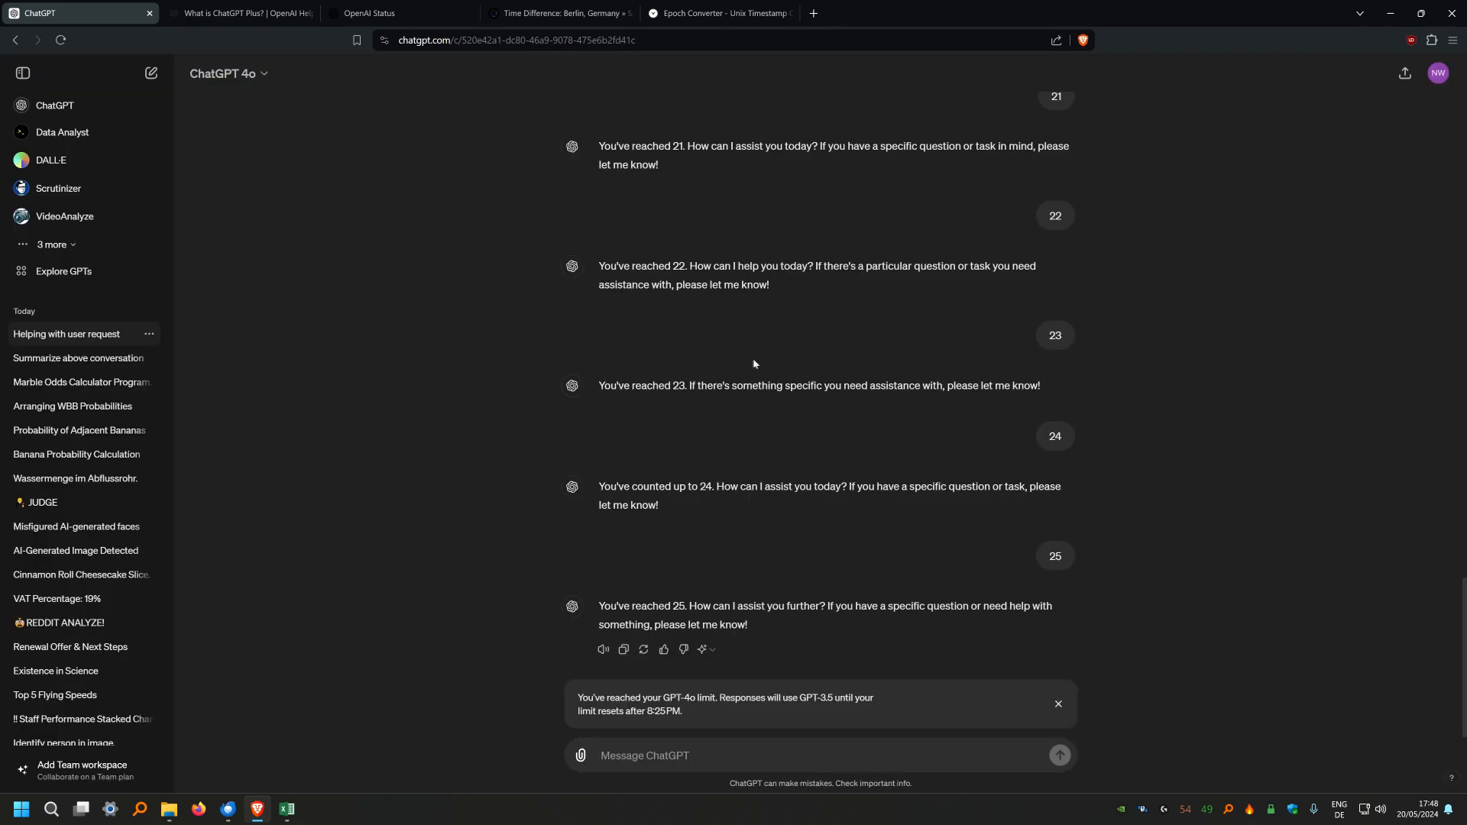
{"action": "left_click", "coordinate": [368, 13]}
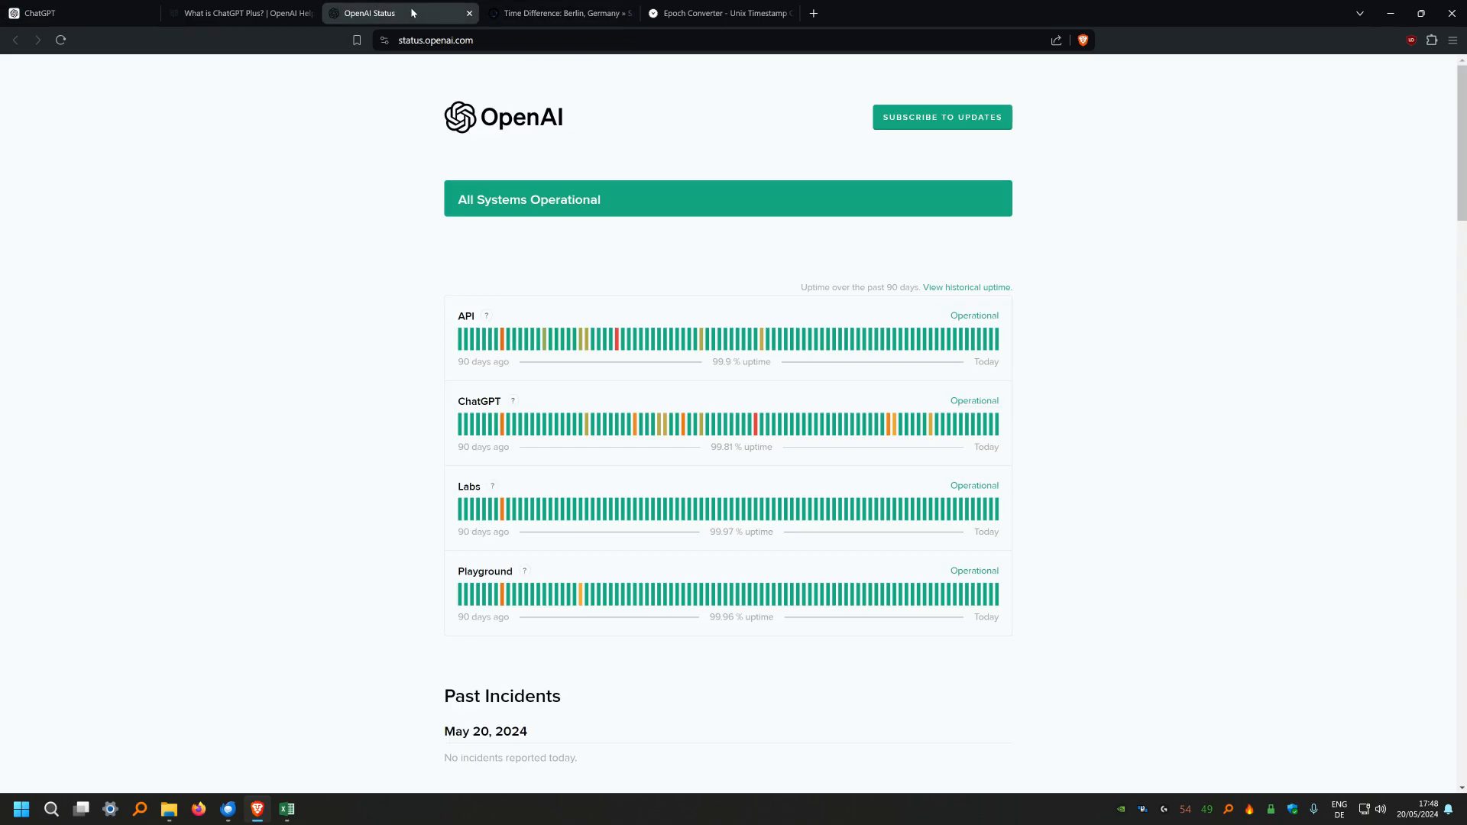
{"action": "left_click", "coordinate": [238, 13]}
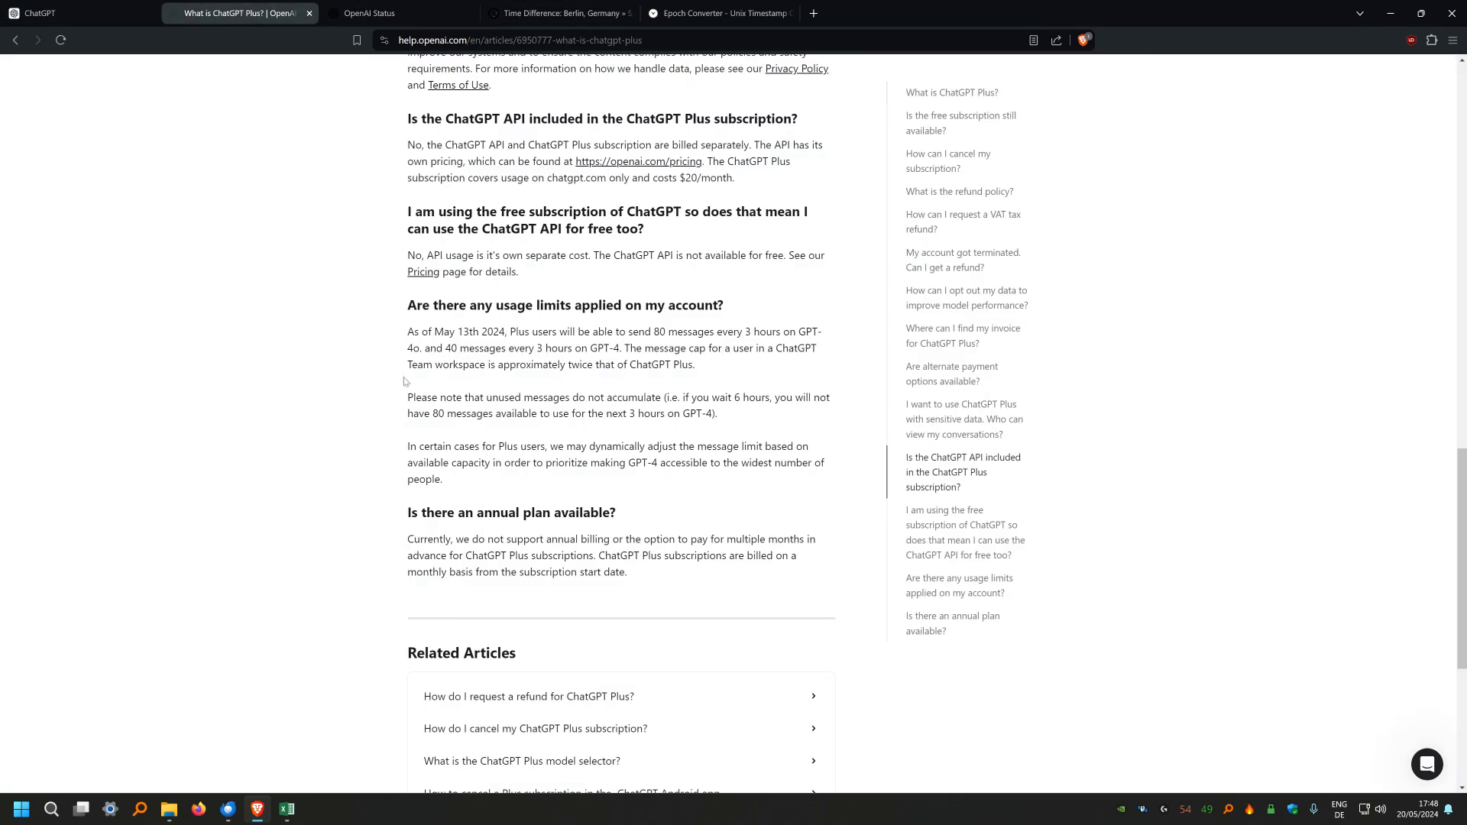
{"action": "mouse_move", "coordinate": [224, 656]}
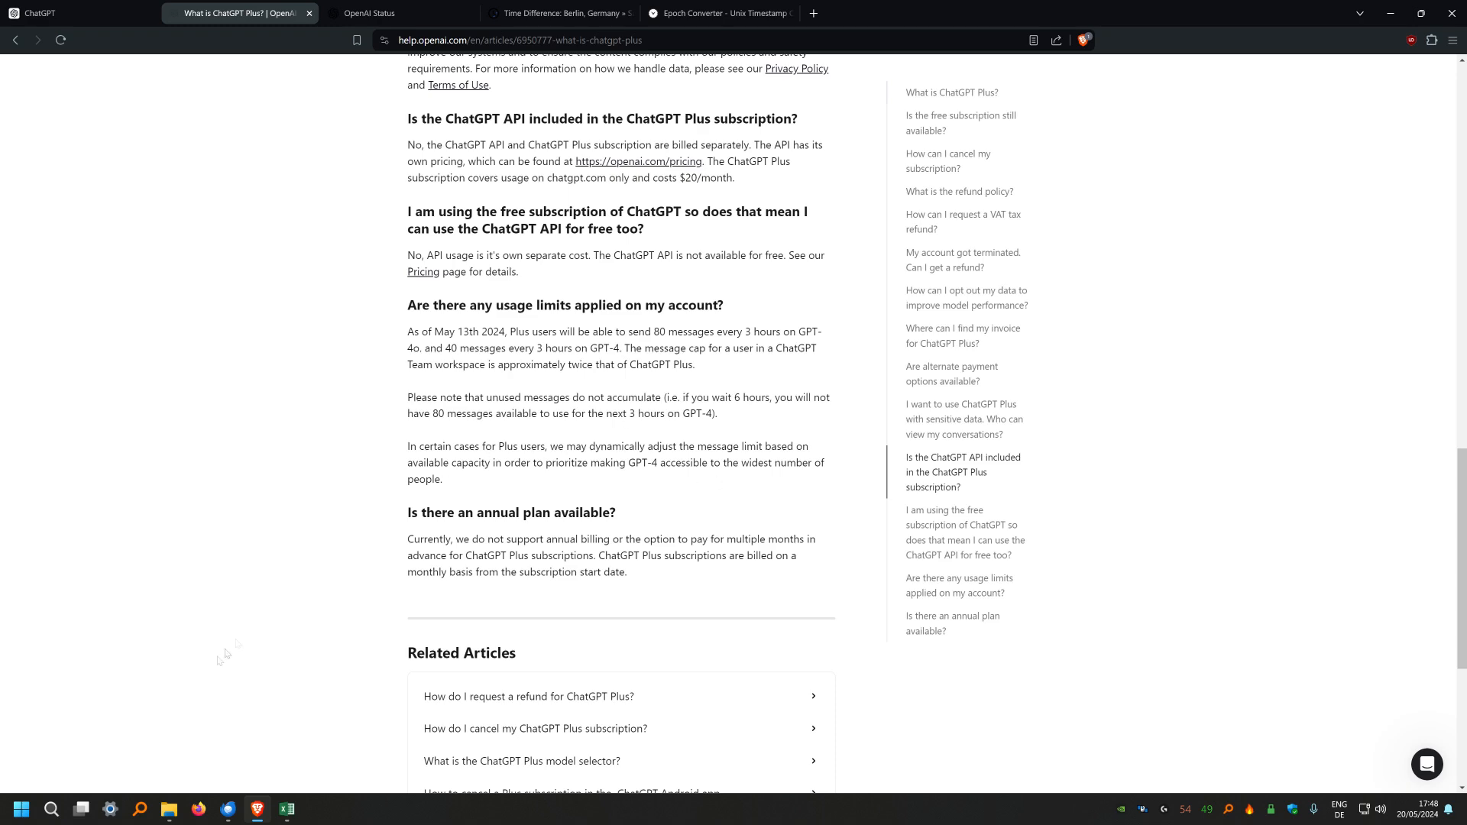
{"action": "mouse_move", "coordinate": [339, 786]}
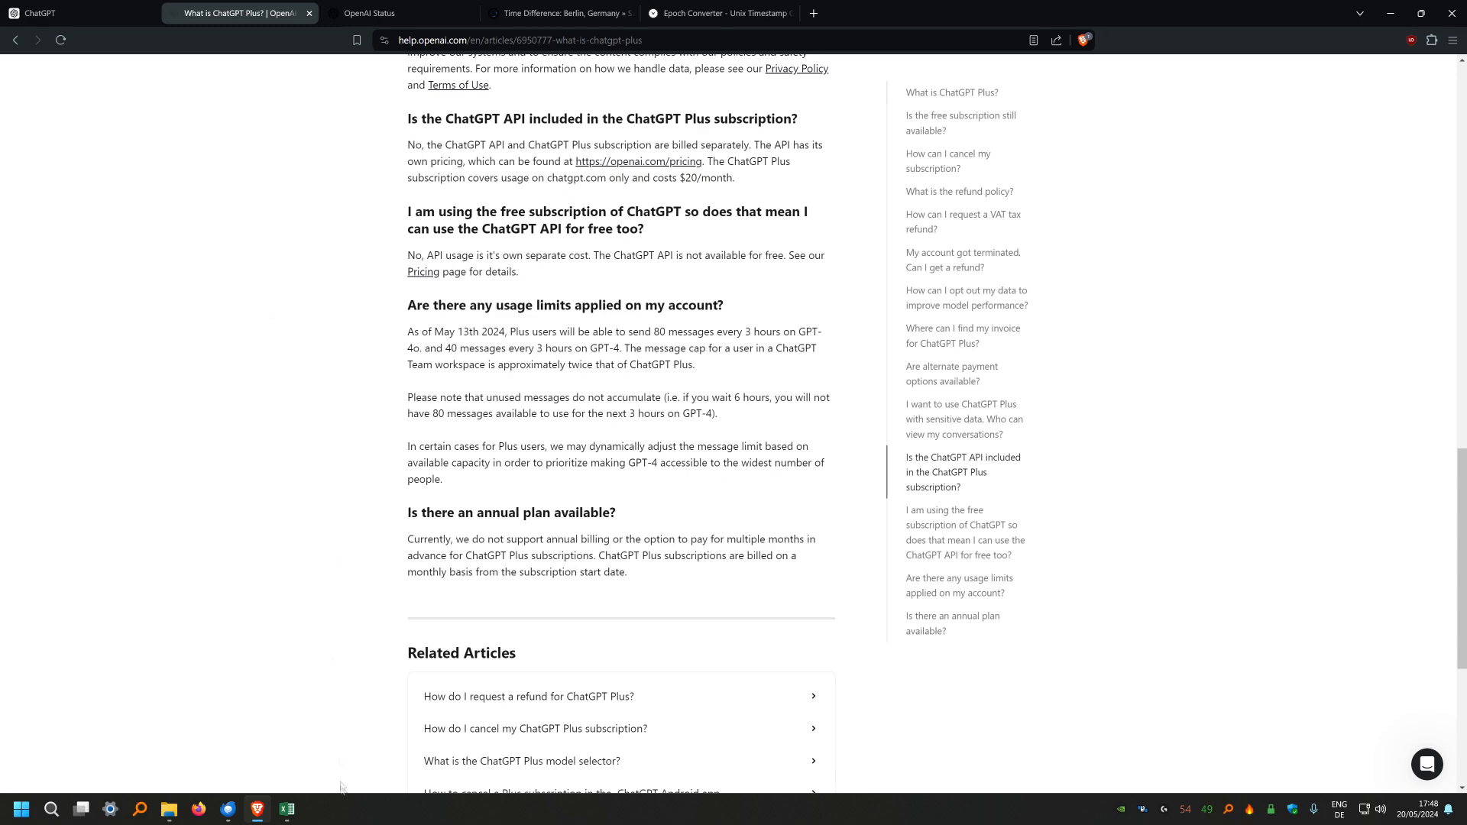
{"action": "left_click", "coordinate": [285, 810]}
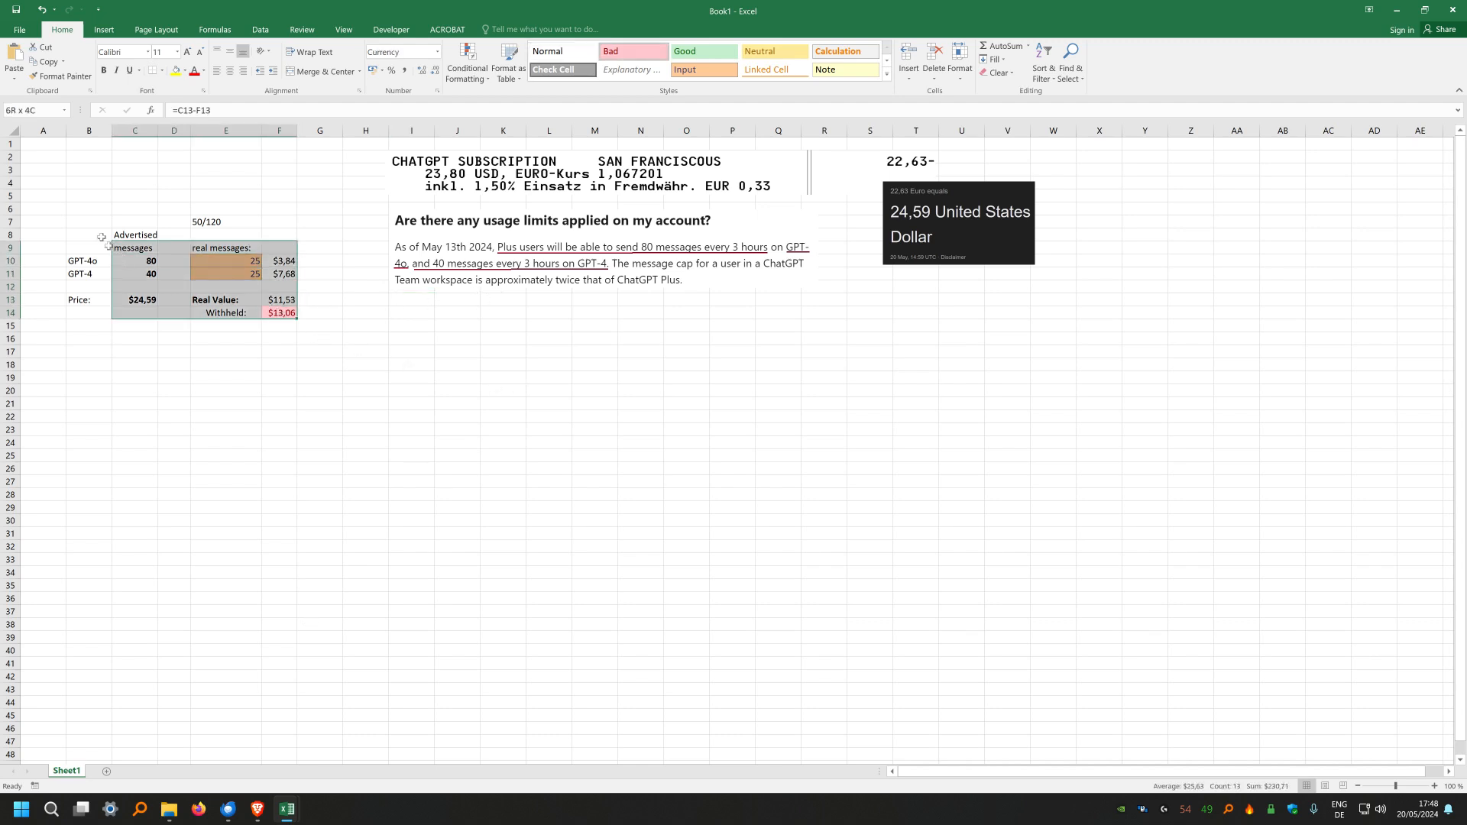
{"action": "left_click", "coordinate": [134, 300]}
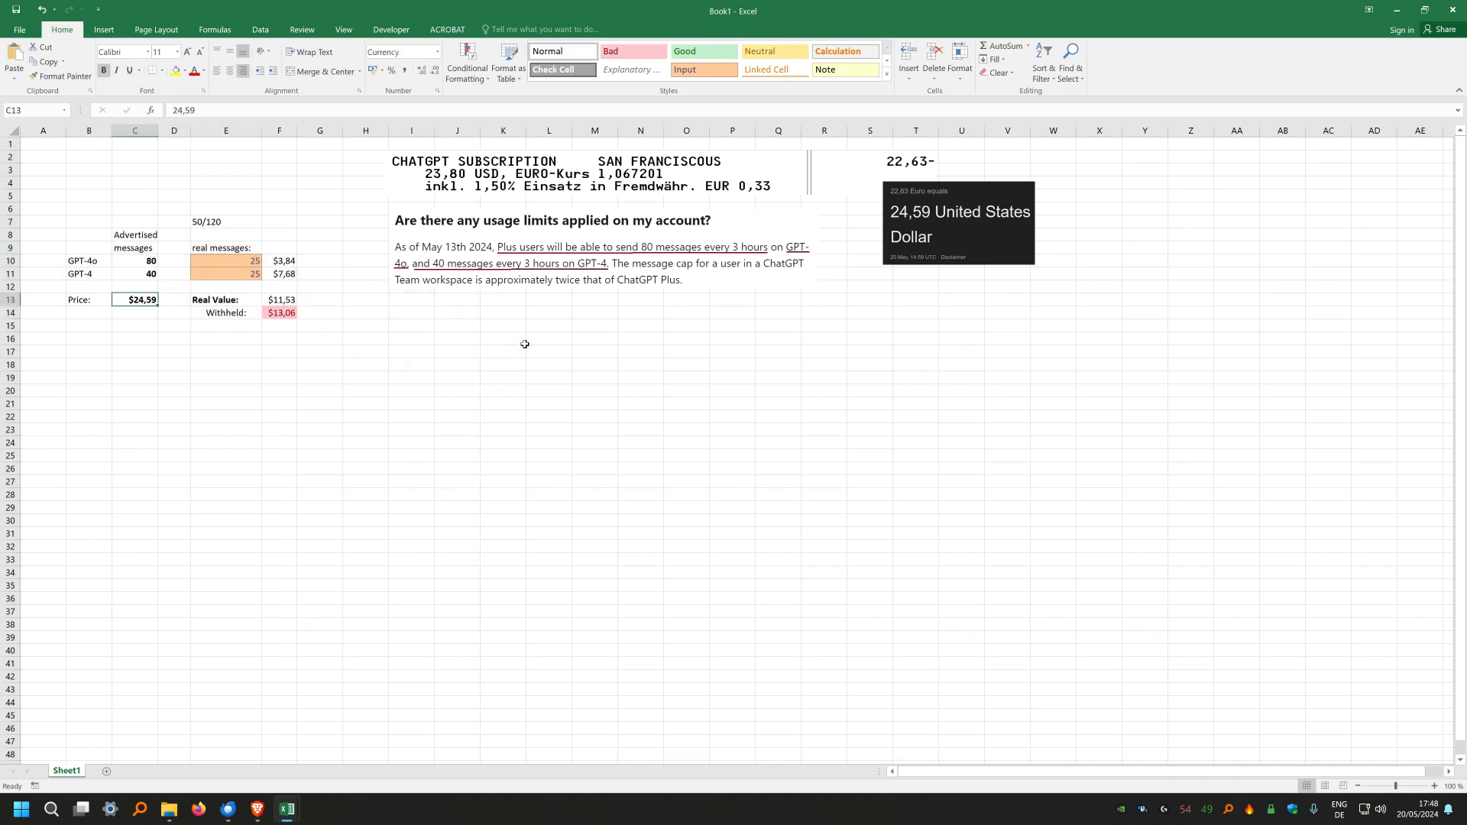
{"action": "mouse_move", "coordinate": [537, 327]}
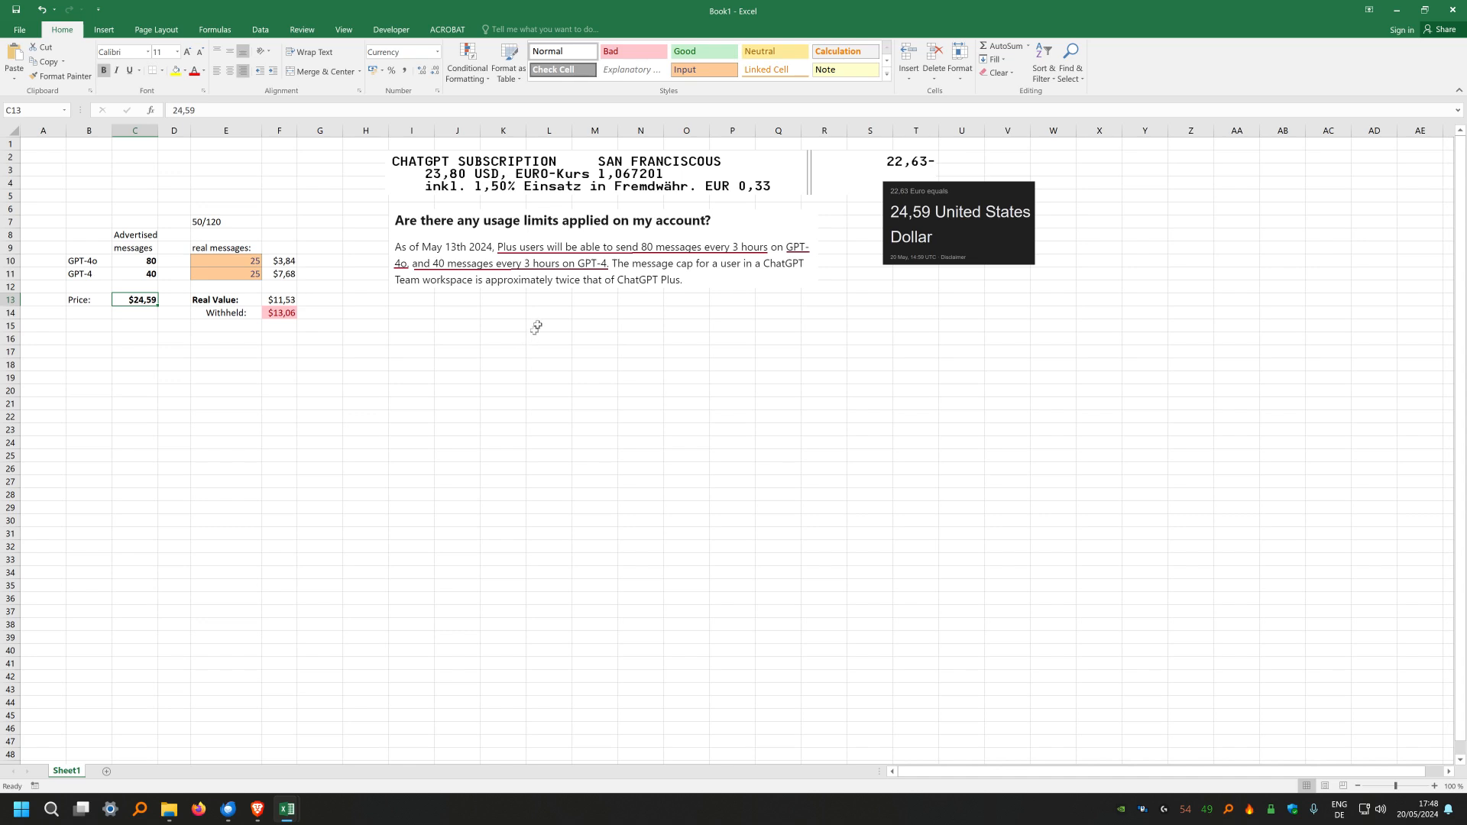